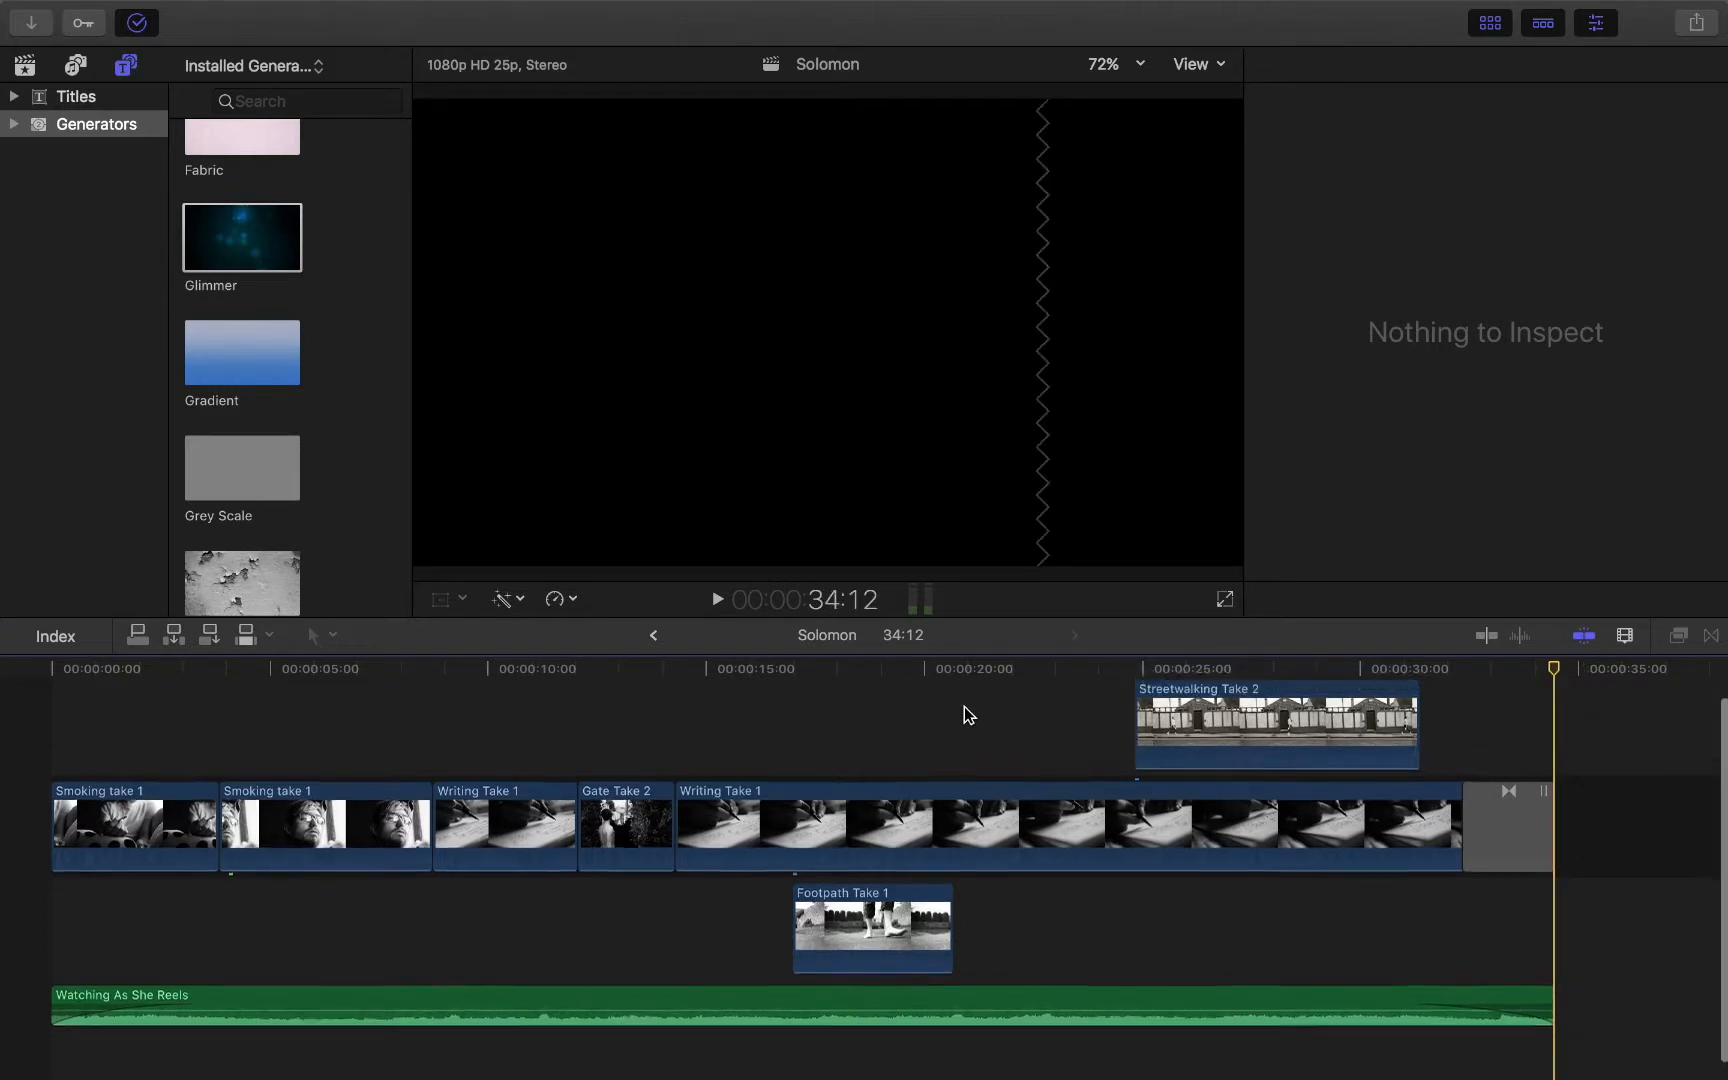
Show the Solomon event's project and clips in the Libraries sidebar, with the playhead near the timeline start.
{"action": "left_click", "coordinate": [323, 860]}
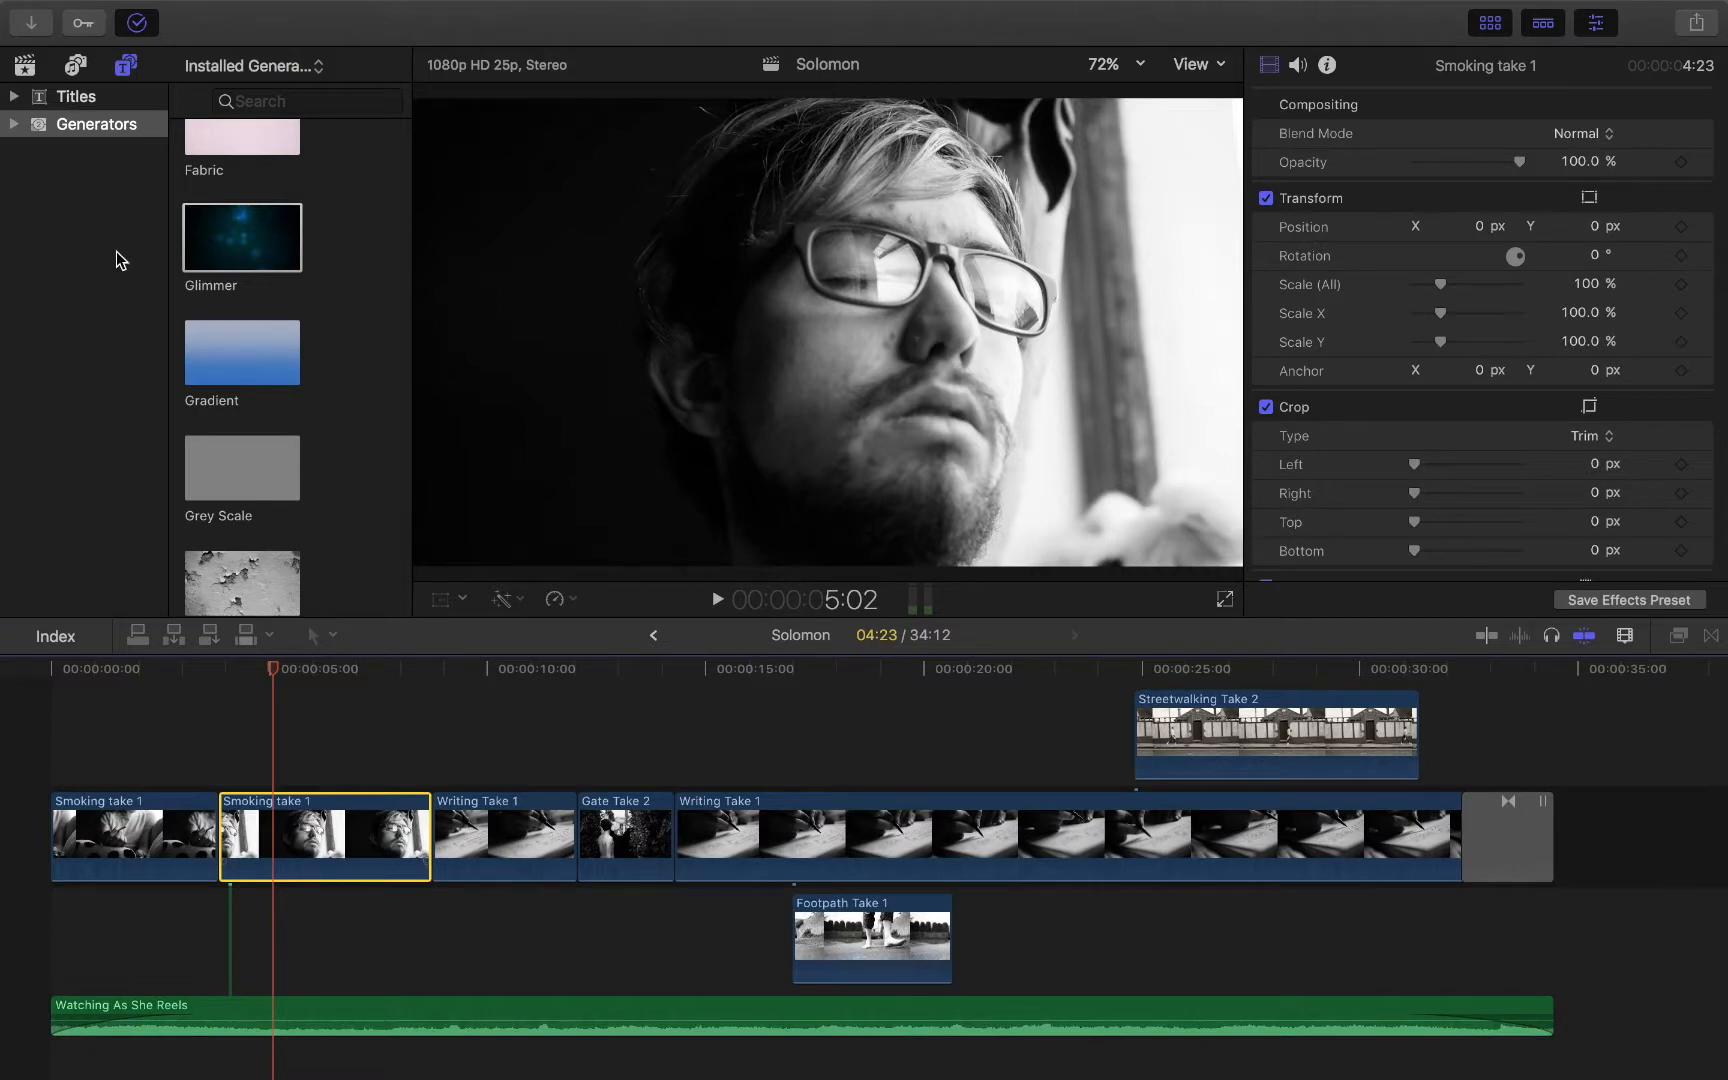
{"action": "left_click", "coordinate": [24, 65]}
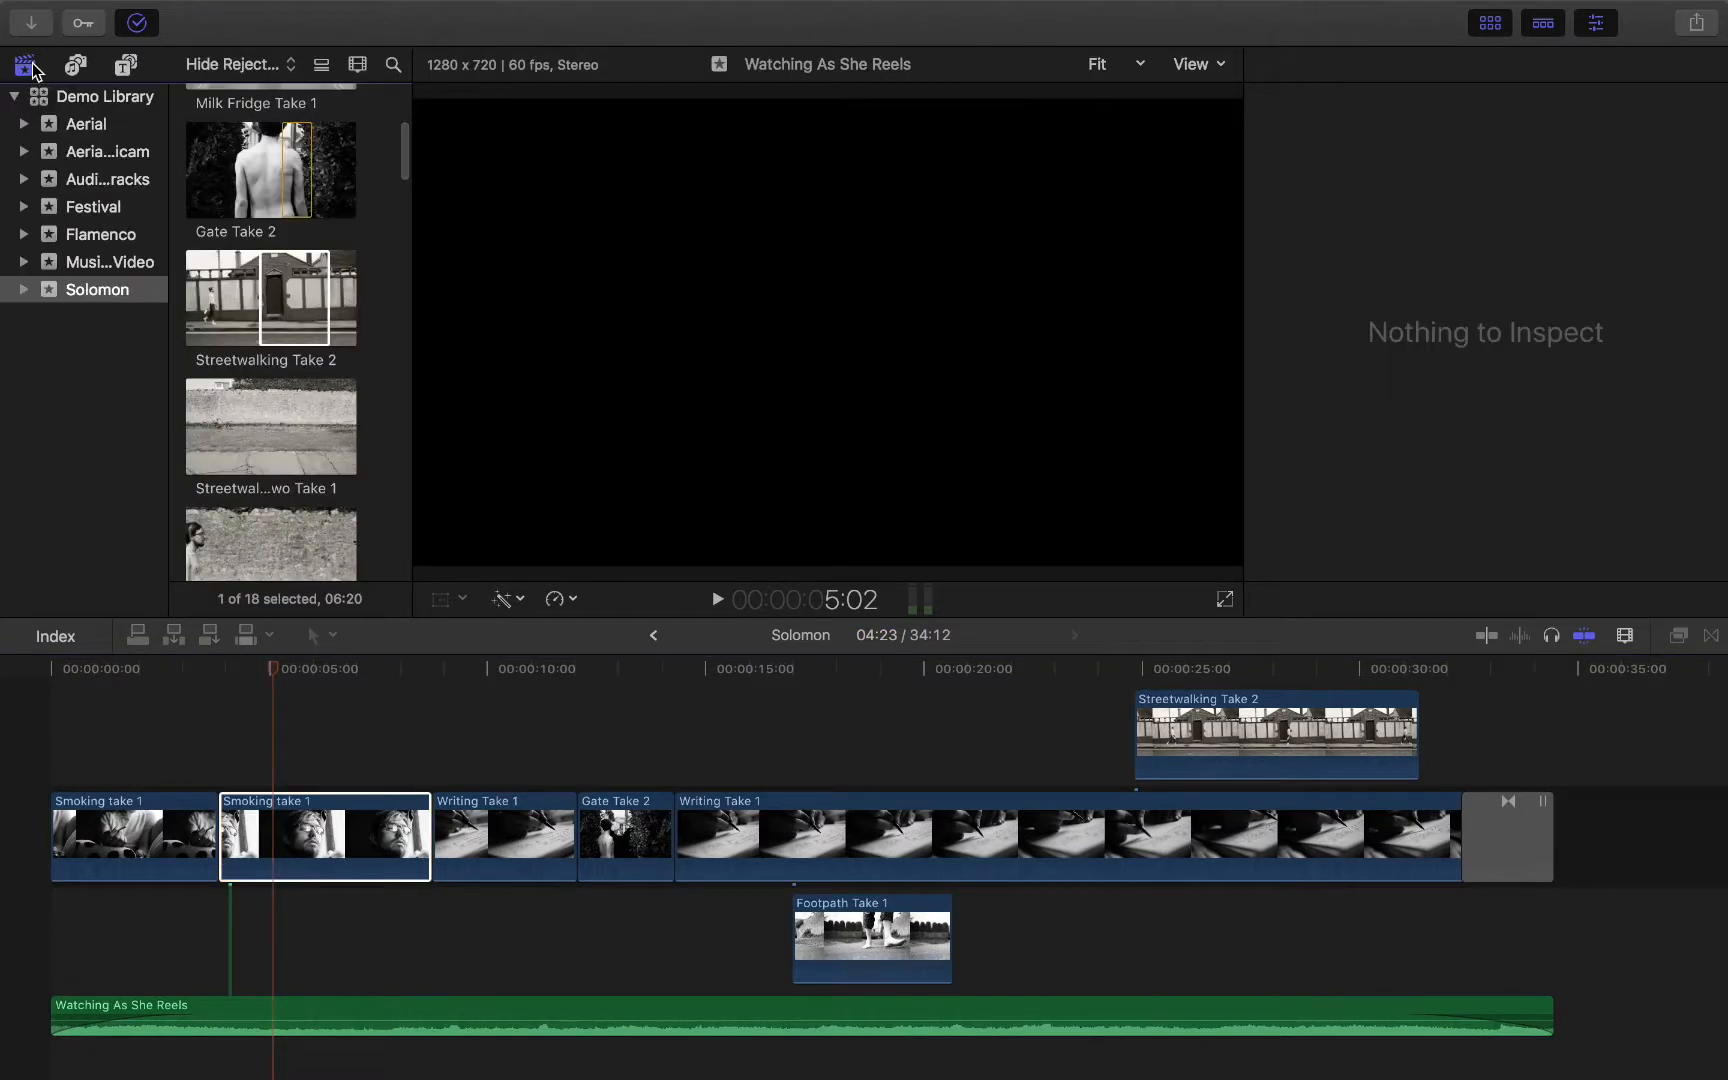
{"action": "left_click", "coordinate": [24, 64]}
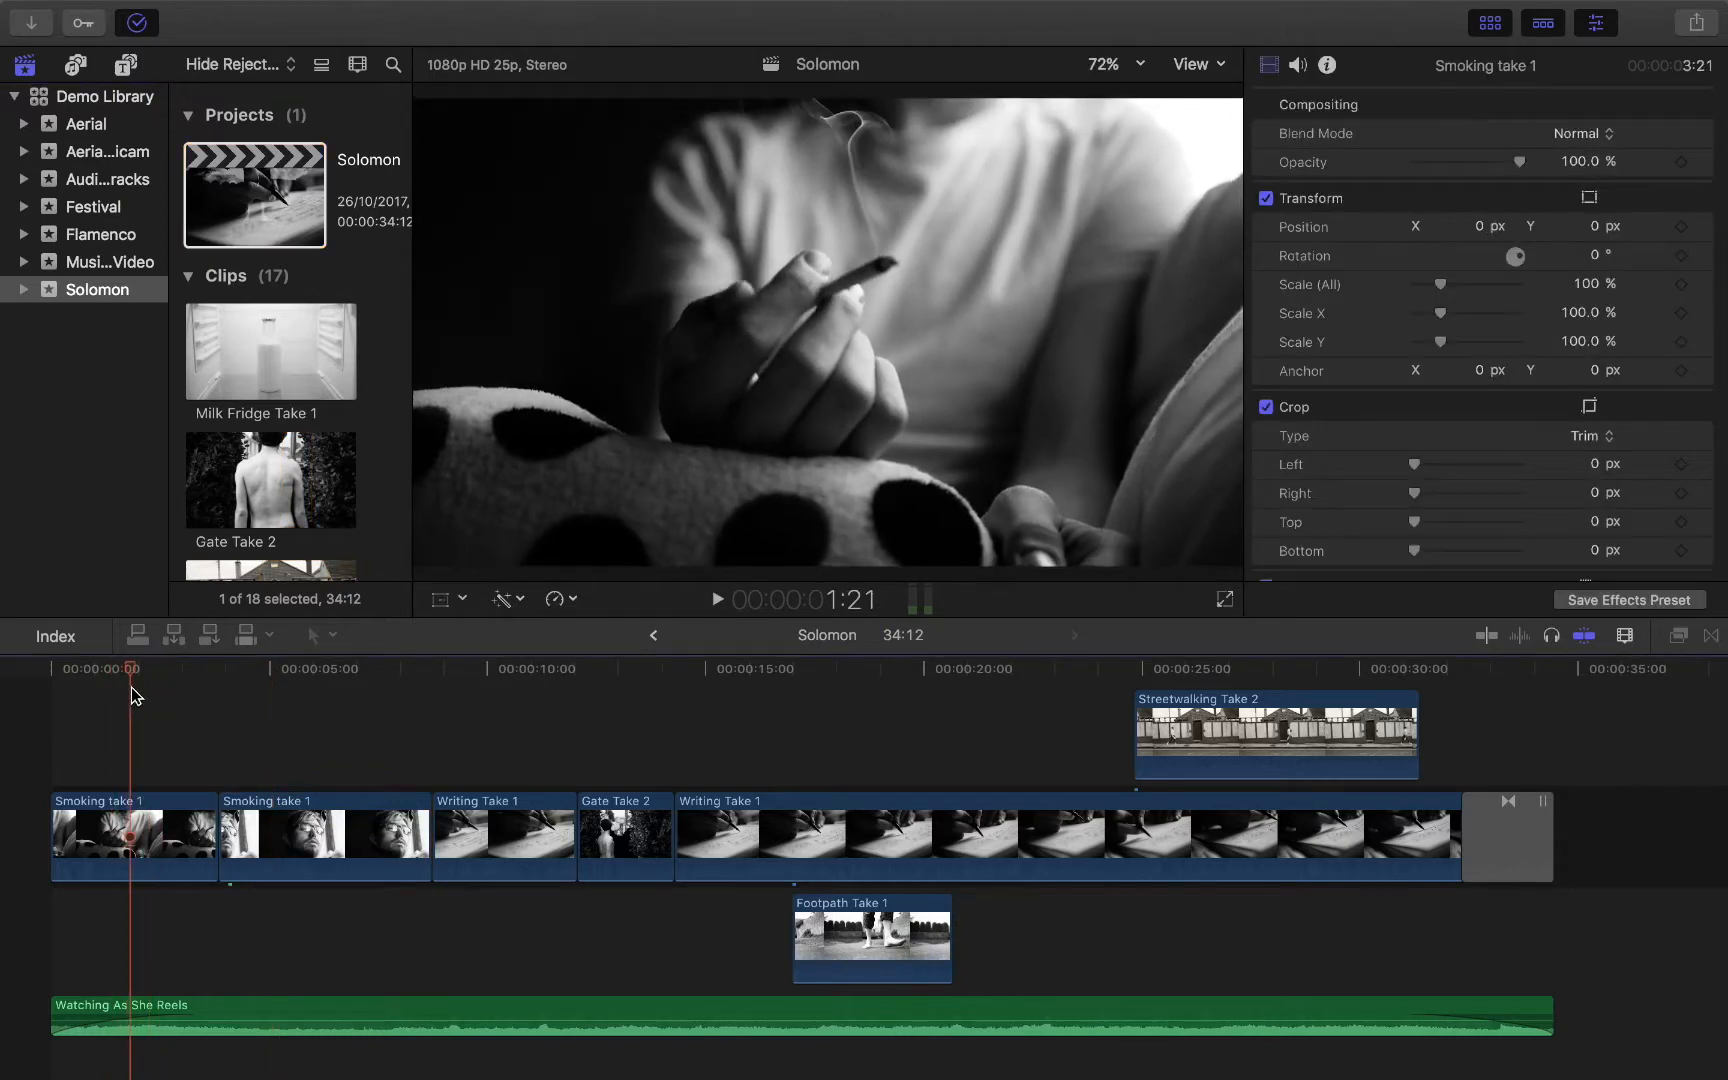
{"action": "left_click", "coordinate": [371, 669]}
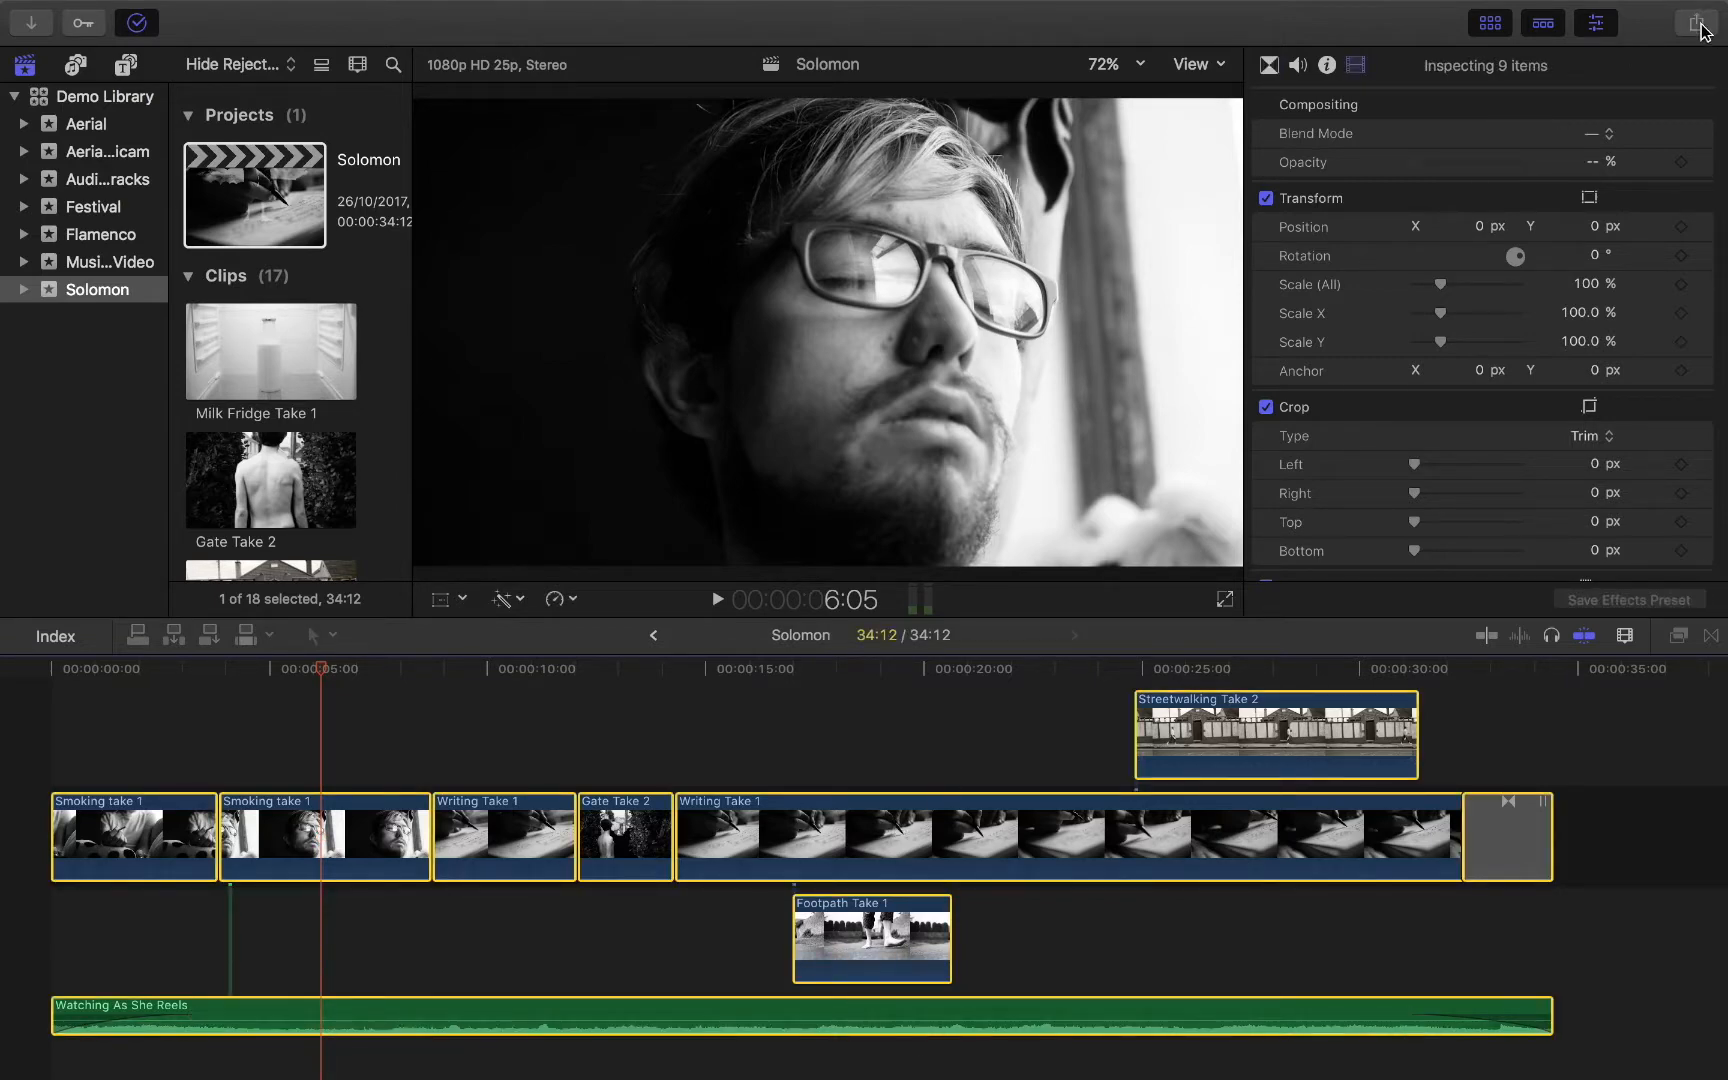
{"action": "mouse_move", "coordinate": [1670, 20]}
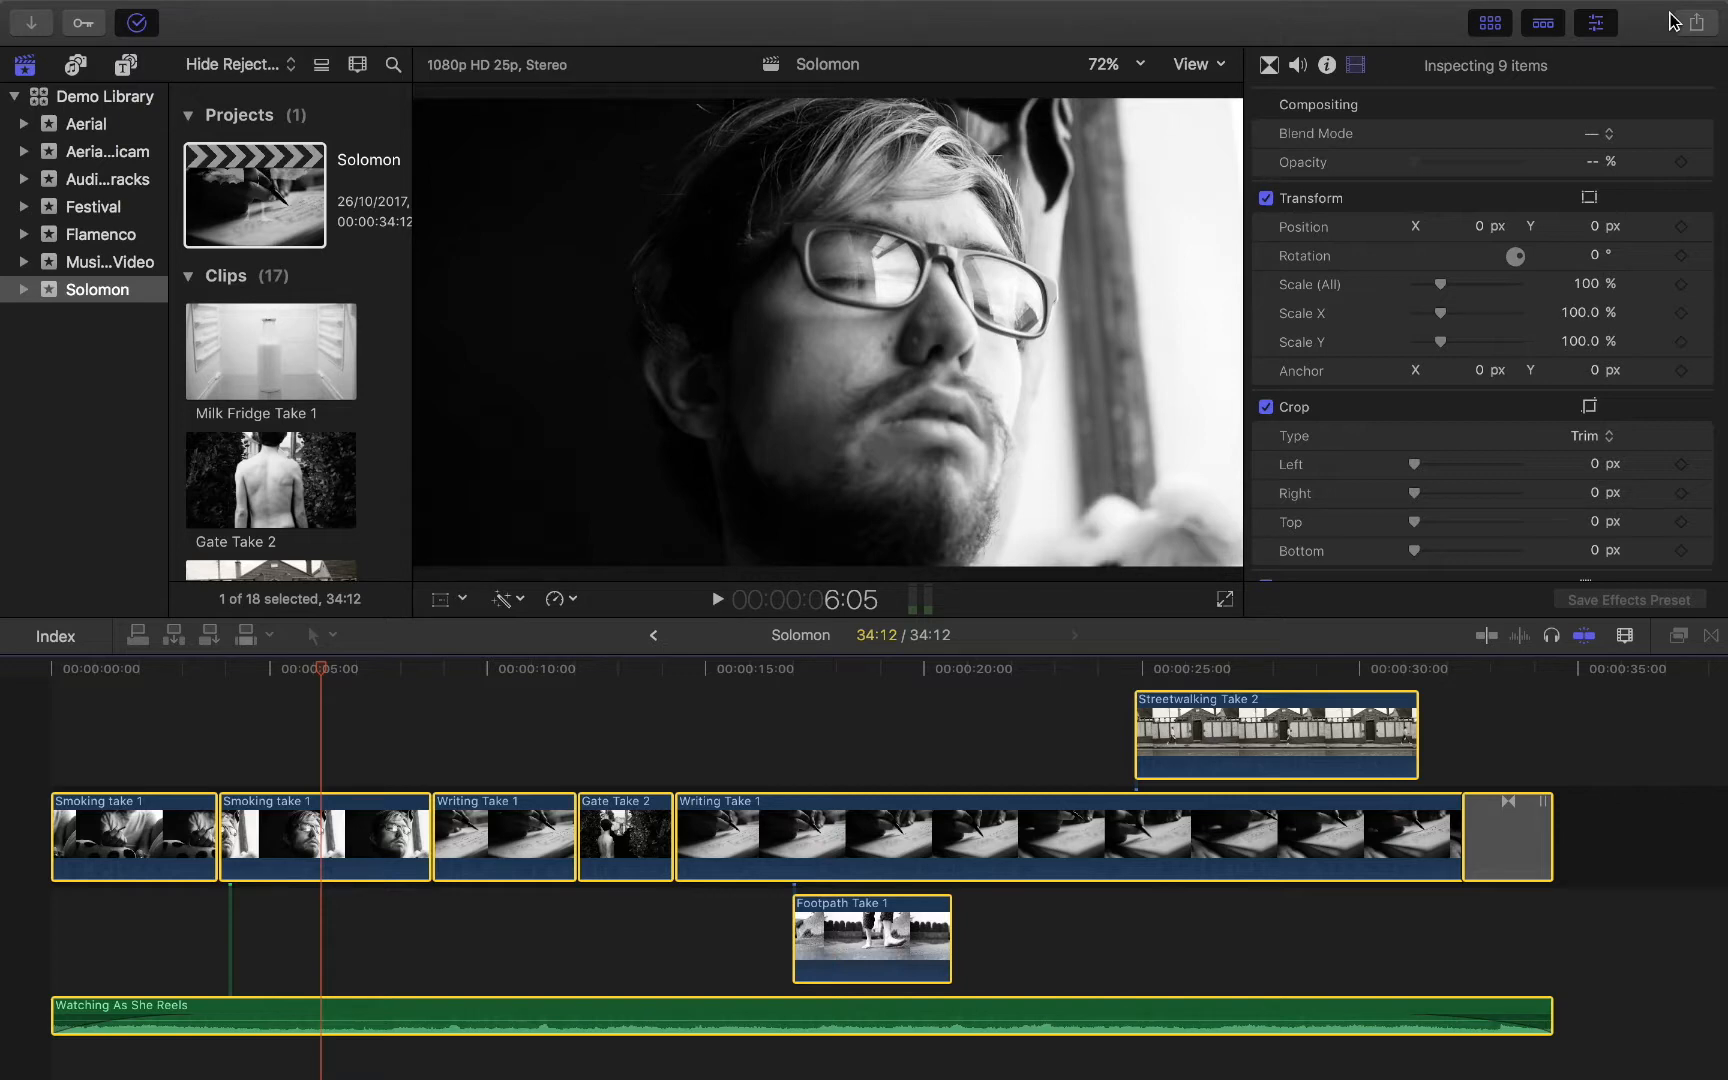
Open the toolbar Share menu listing Master File, Apple Devices, YouTube and Vimeo.
{"action": "left_click", "coordinate": [1695, 21]}
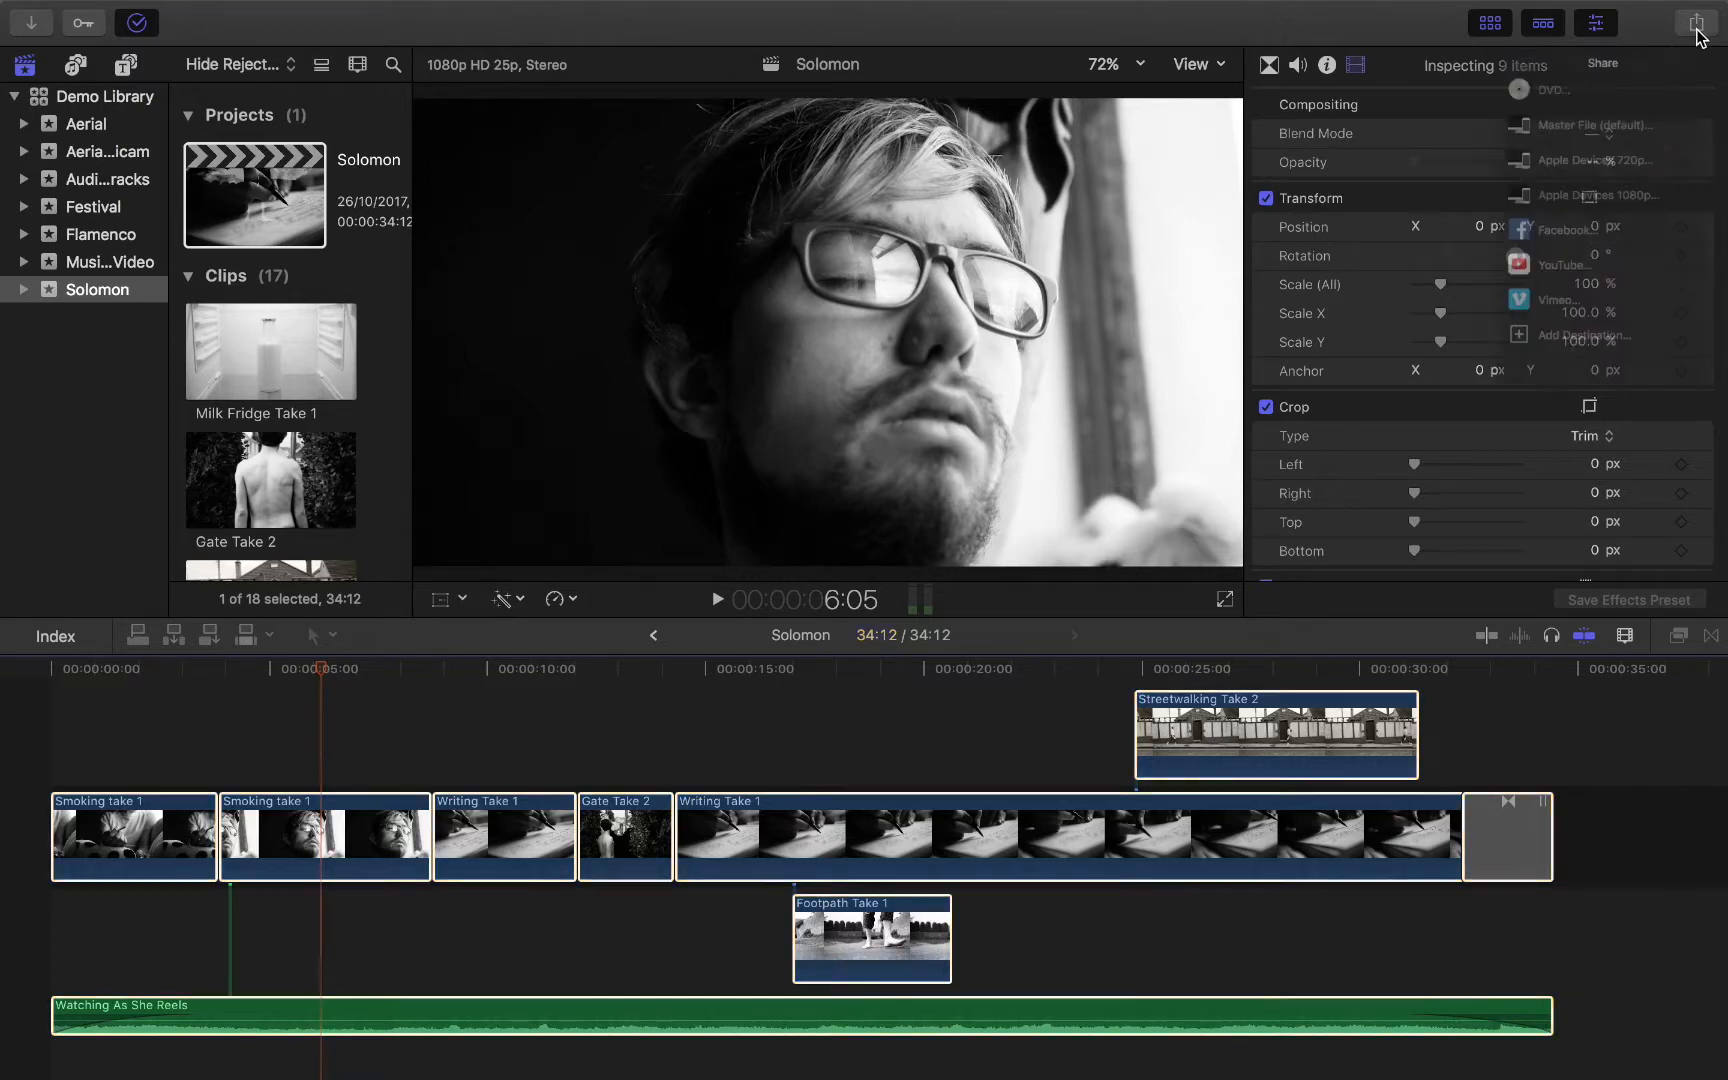
{"action": "left_click", "coordinate": [1695, 22]}
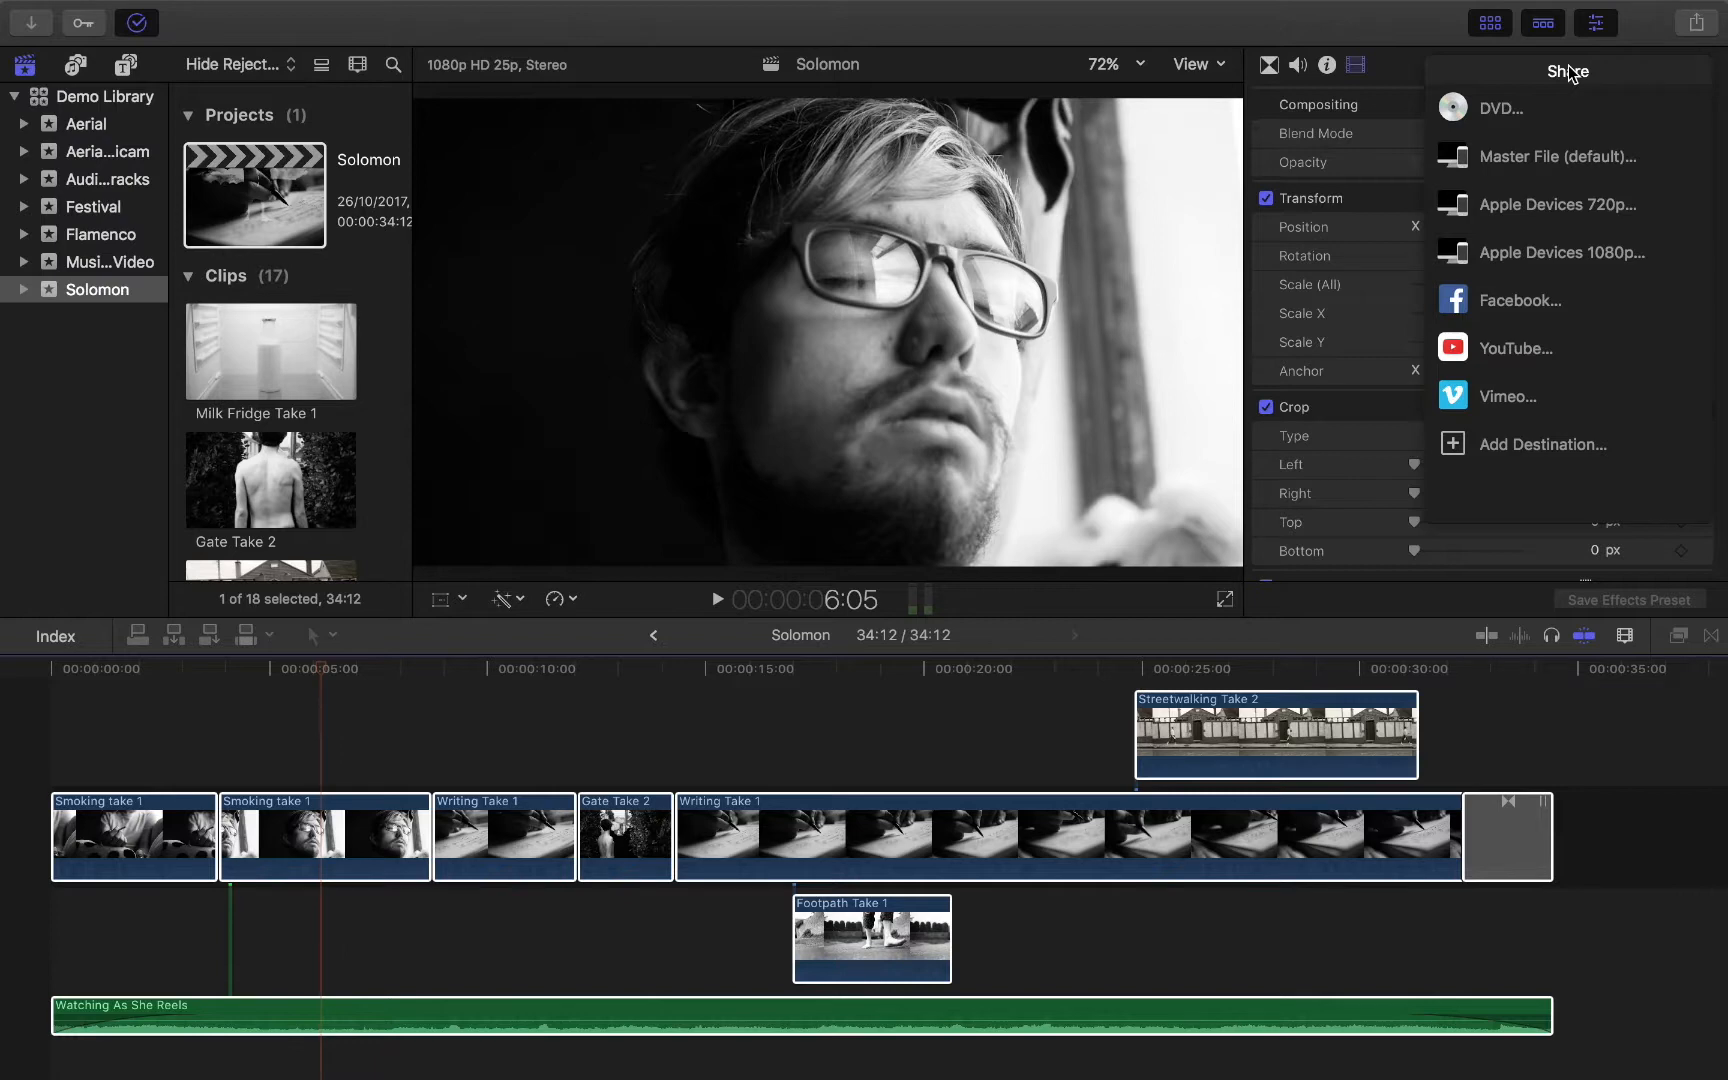
{"action": "mouse_move", "coordinate": [1495, 108]}
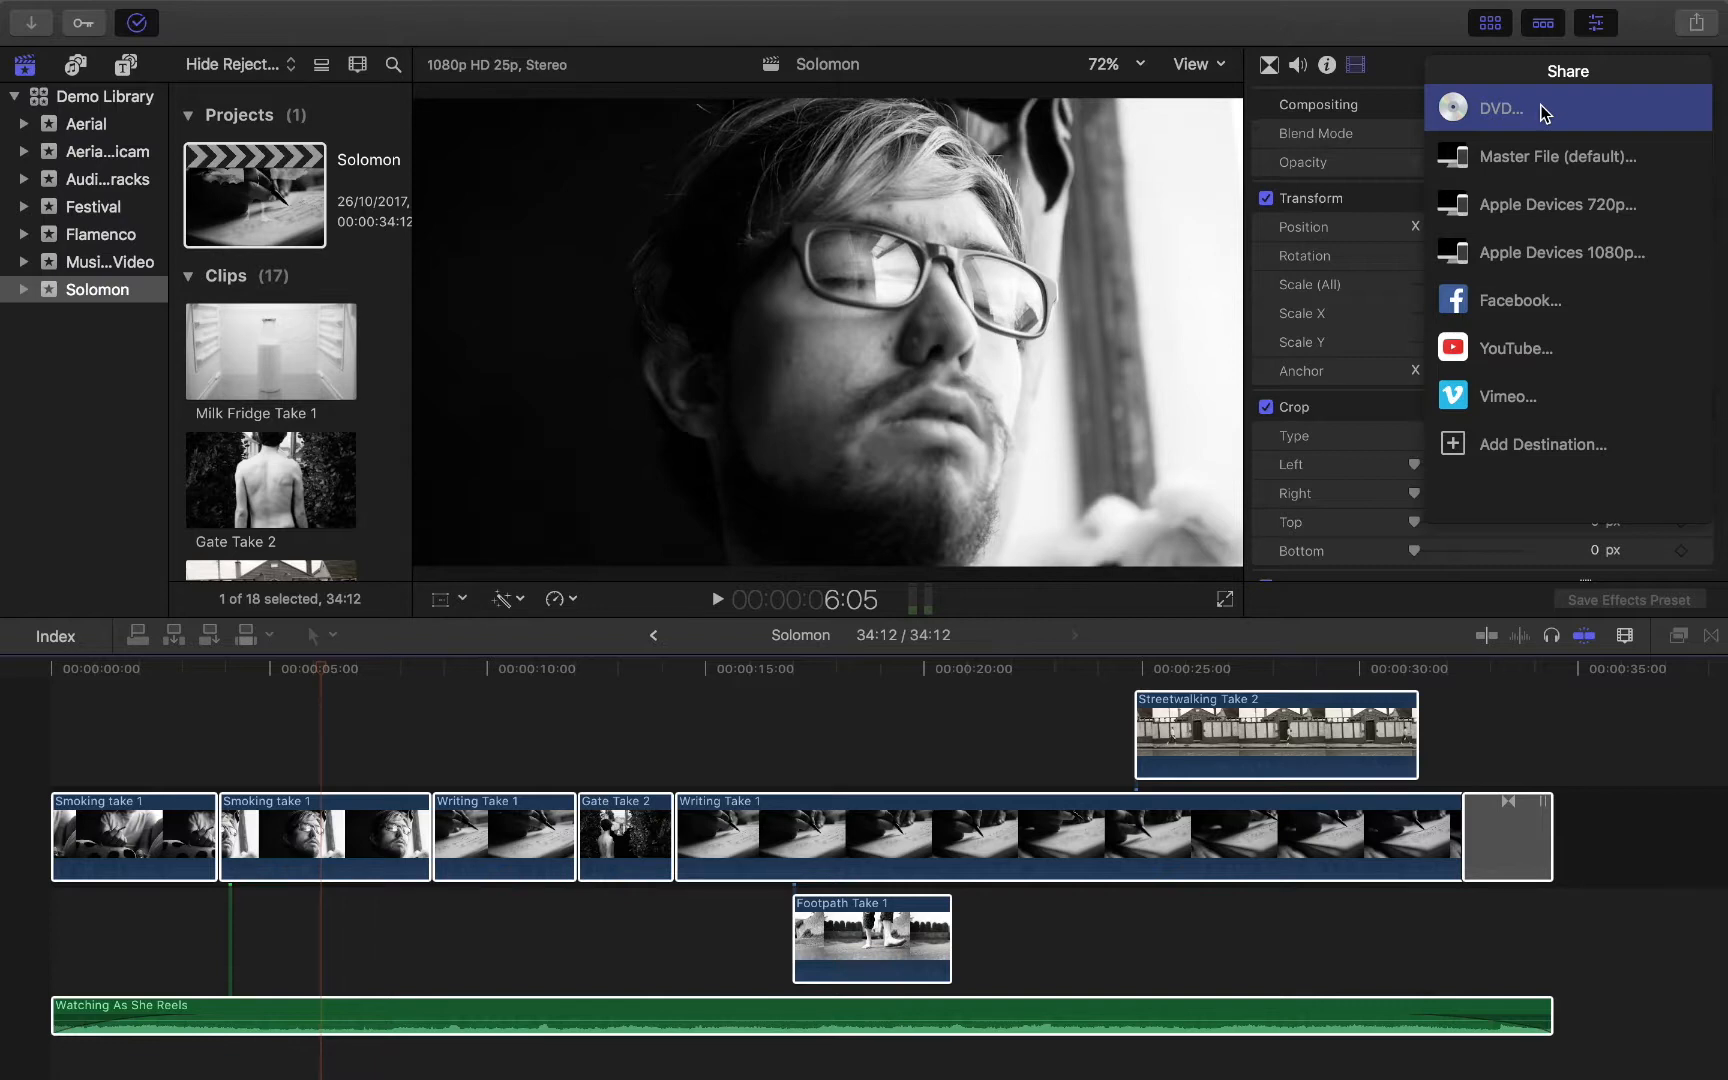
{"action": "mouse_move", "coordinate": [1597, 156]}
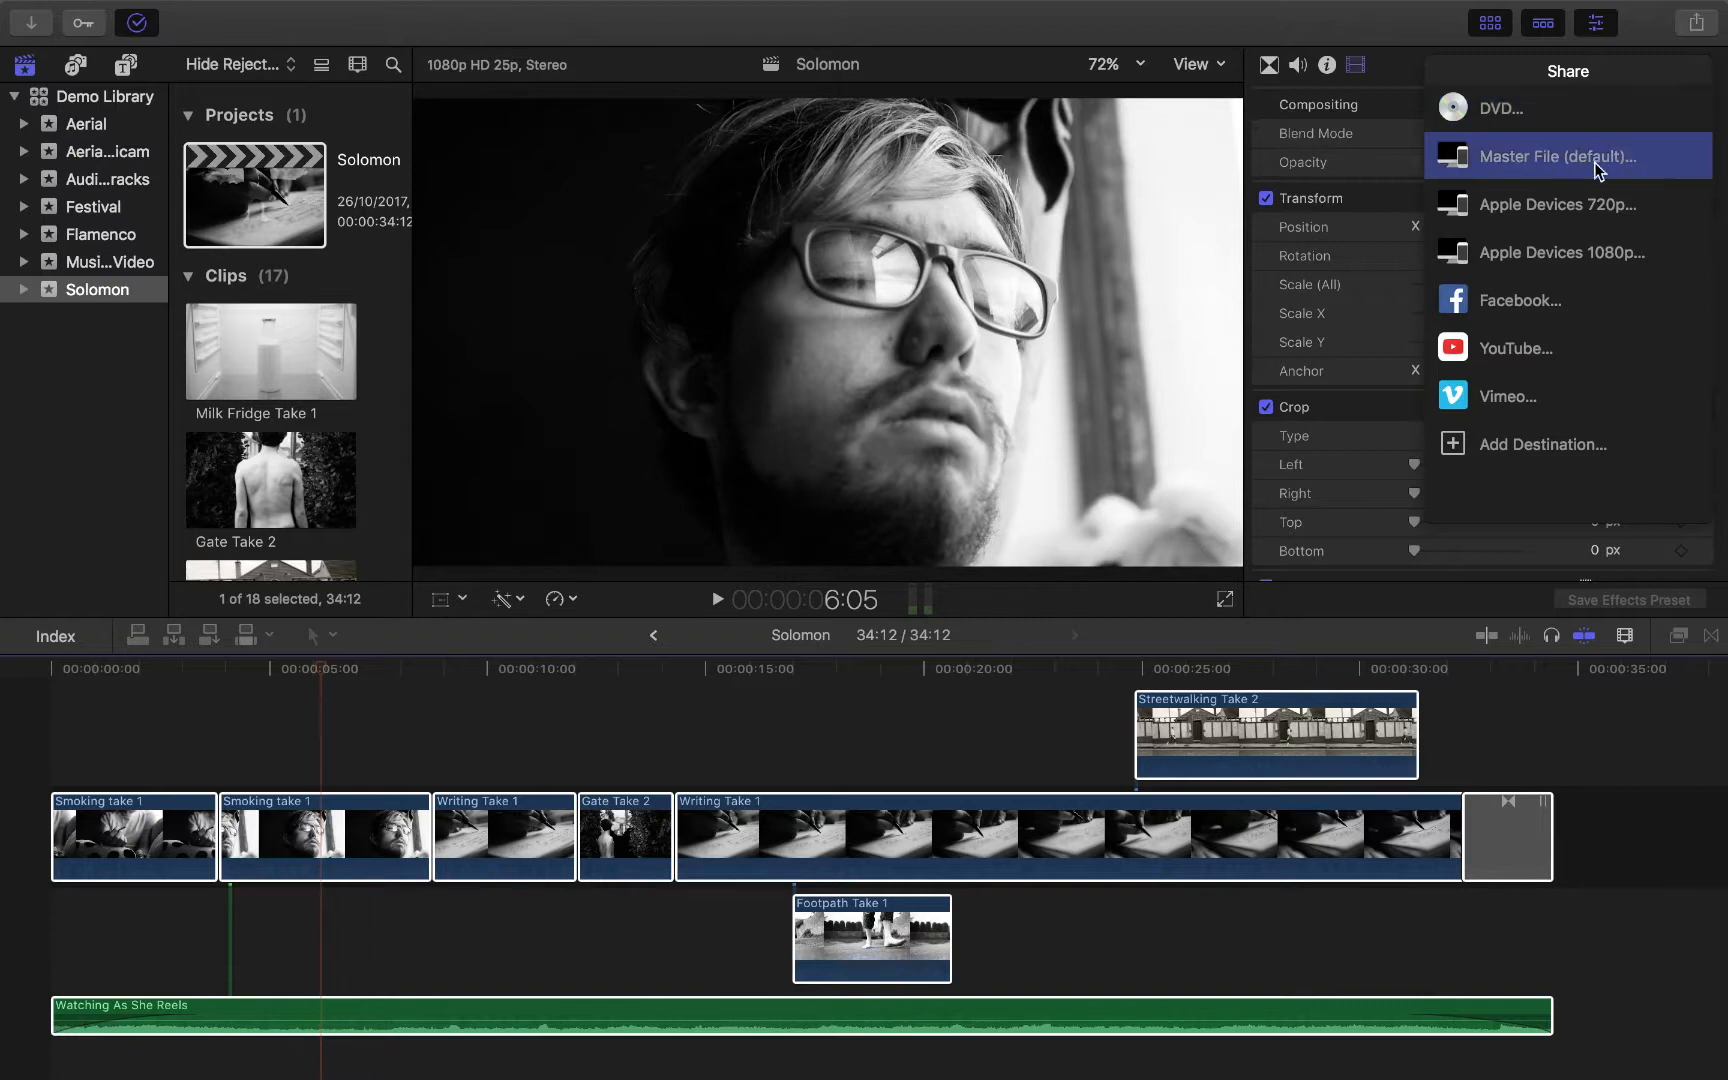
{"action": "mouse_move", "coordinate": [1557, 174]}
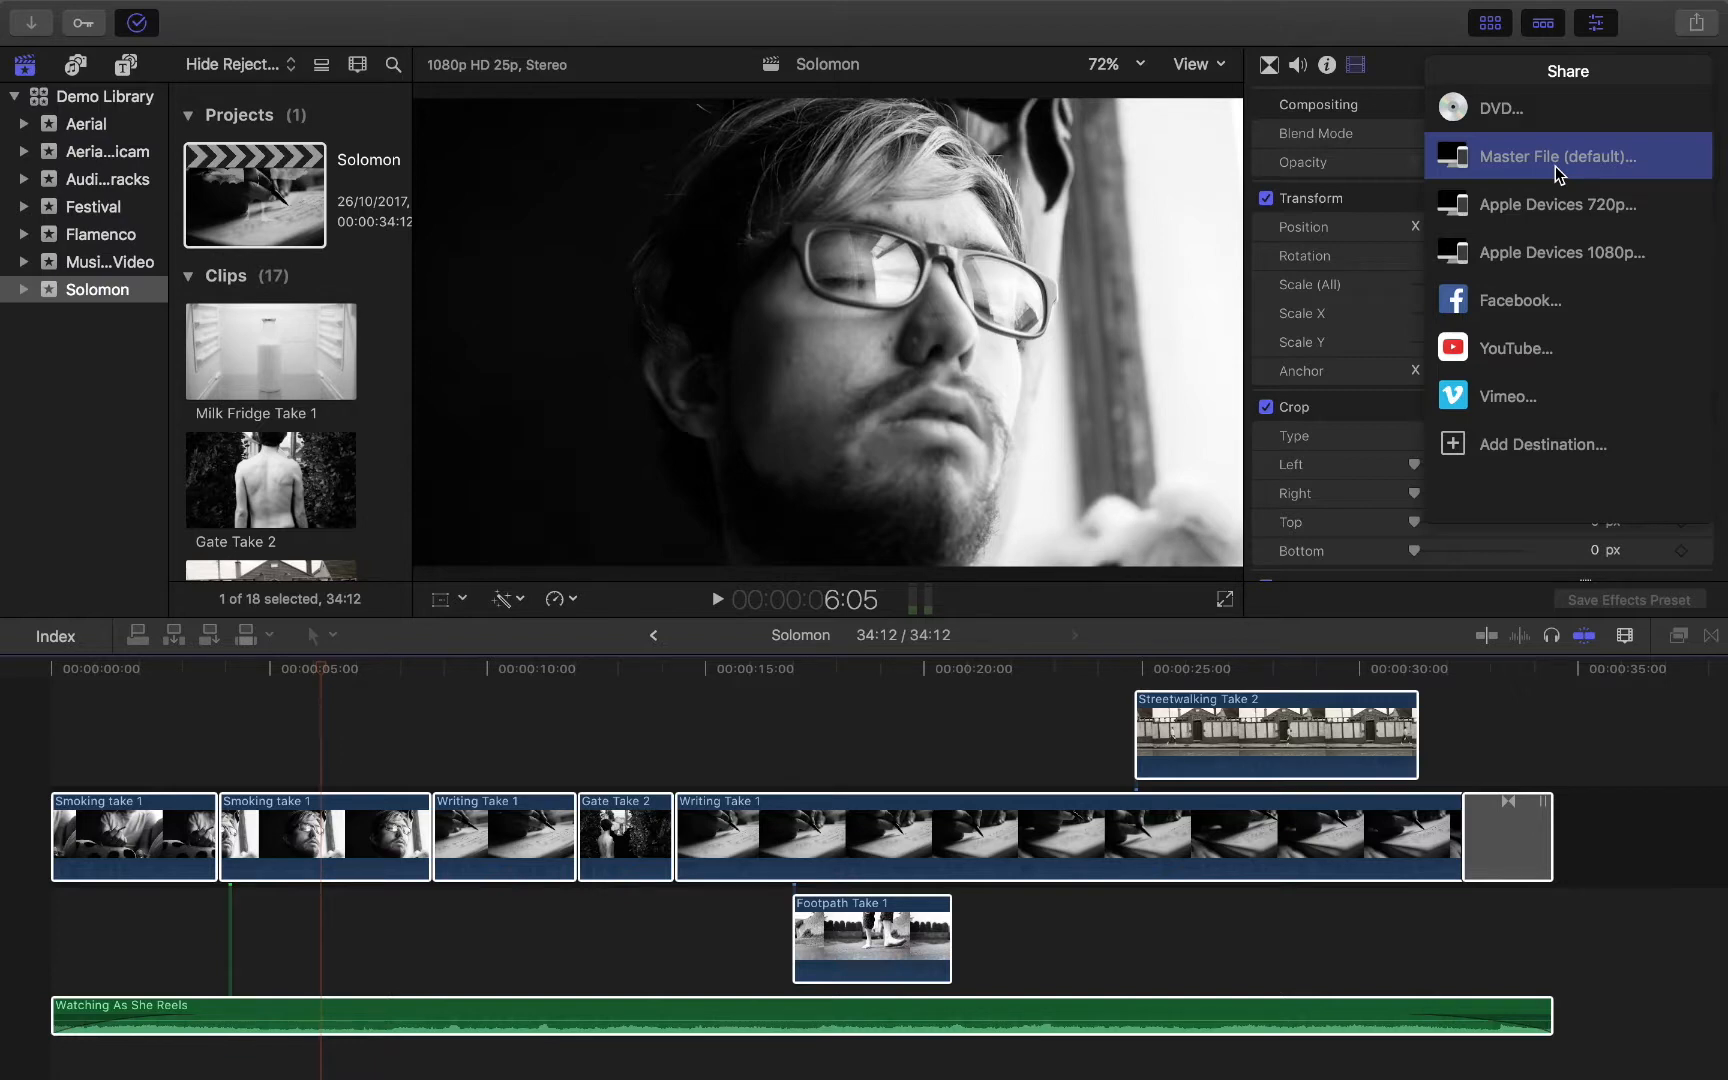
{"action": "mouse_move", "coordinate": [1495, 399]}
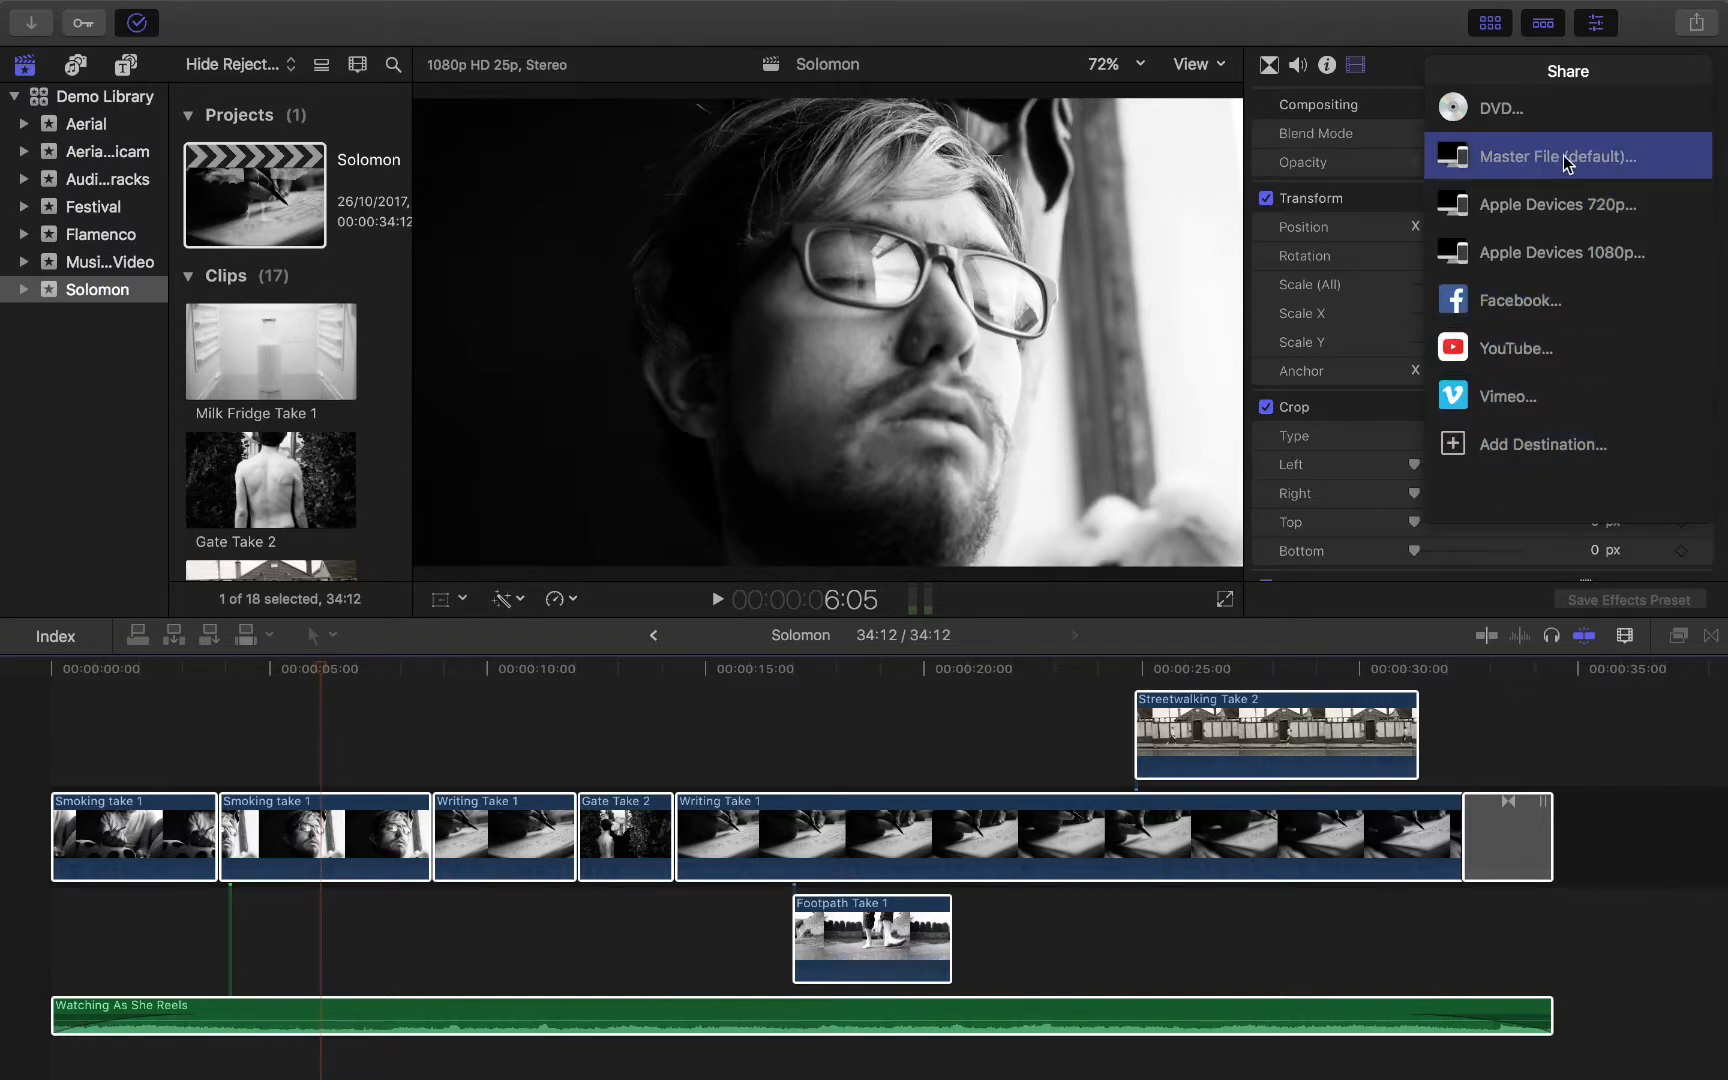
{"action": "mouse_move", "coordinate": [1555, 180]}
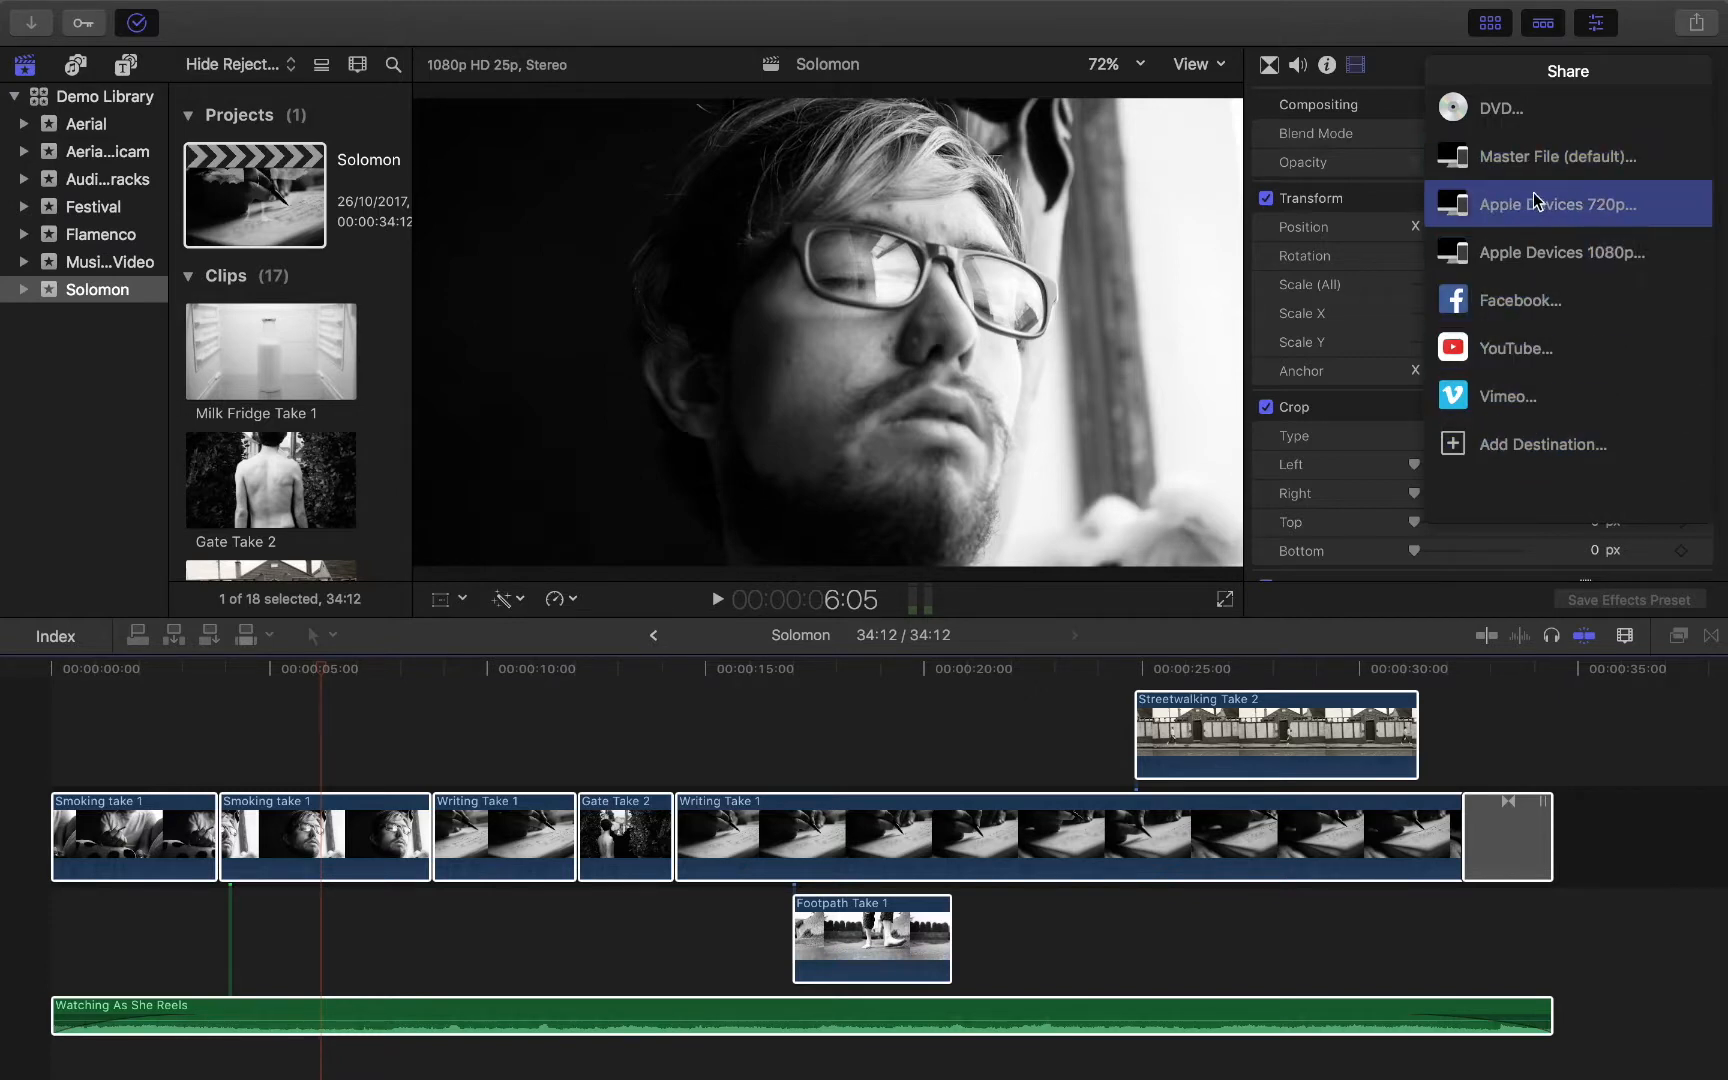
{"action": "mouse_move", "coordinate": [1499, 174]}
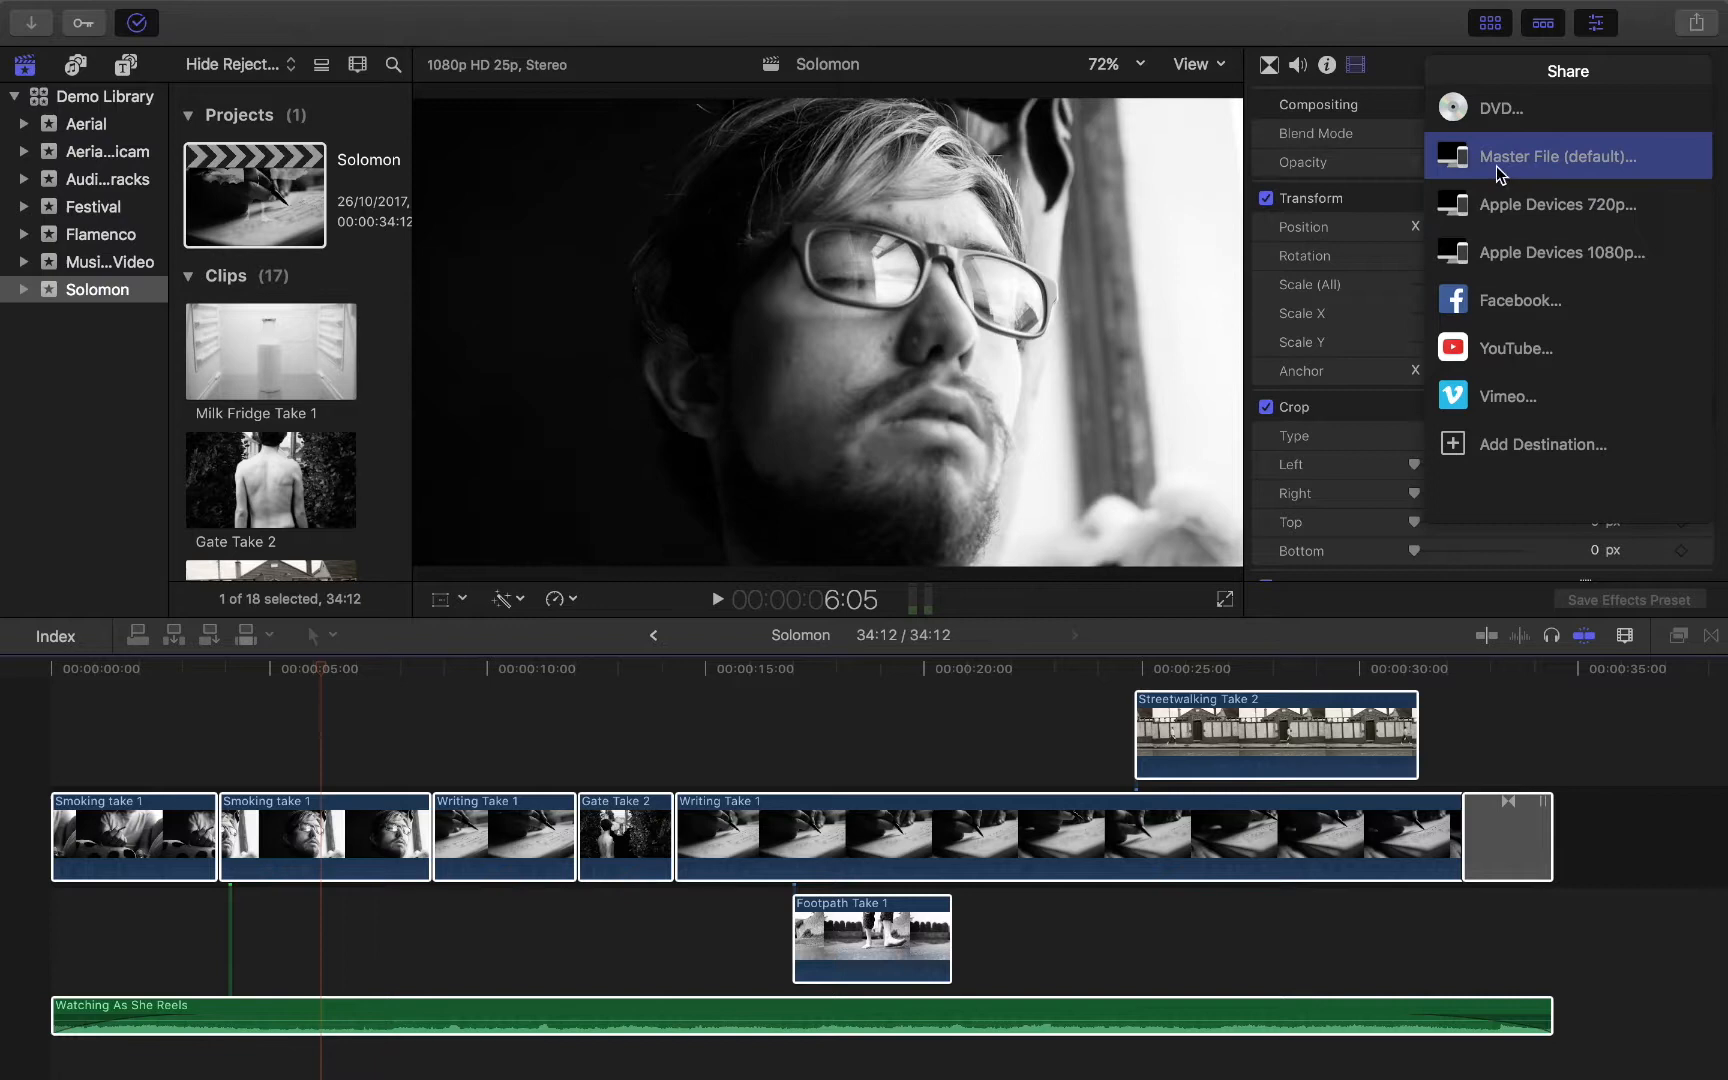
{"action": "mouse_move", "coordinate": [1511, 158]}
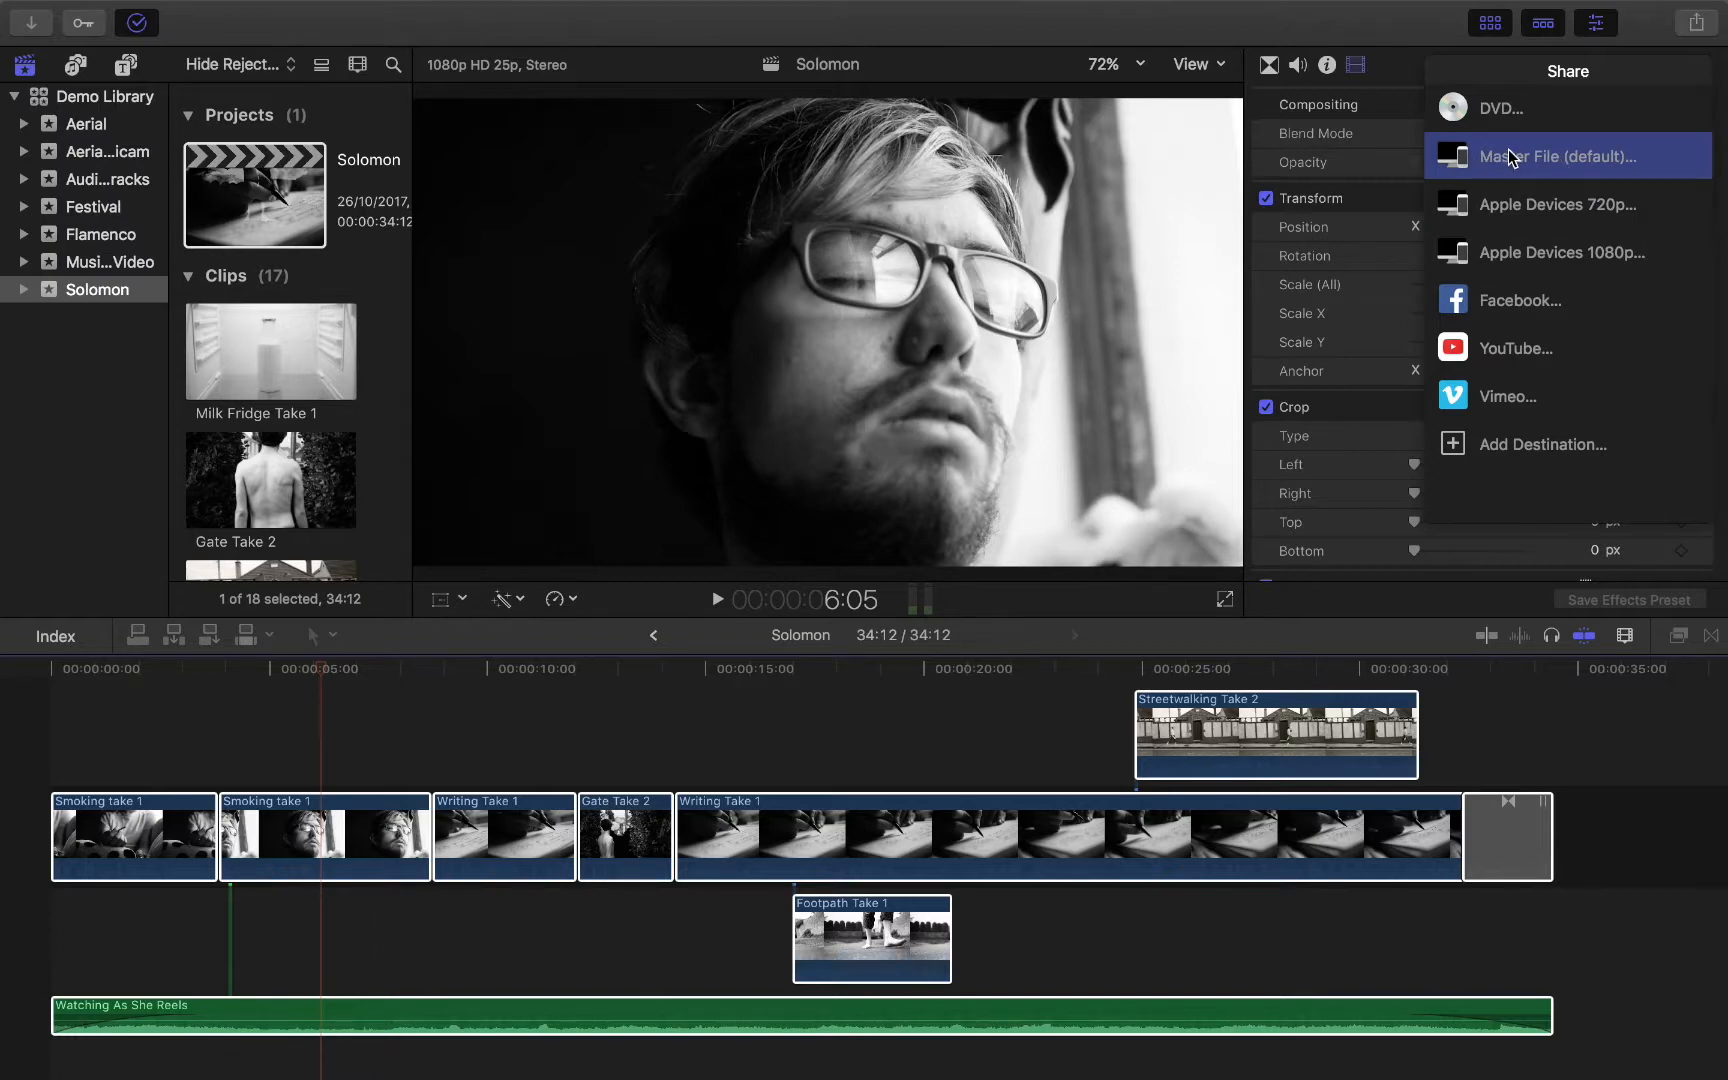
{"action": "mouse_move", "coordinate": [1522, 300]}
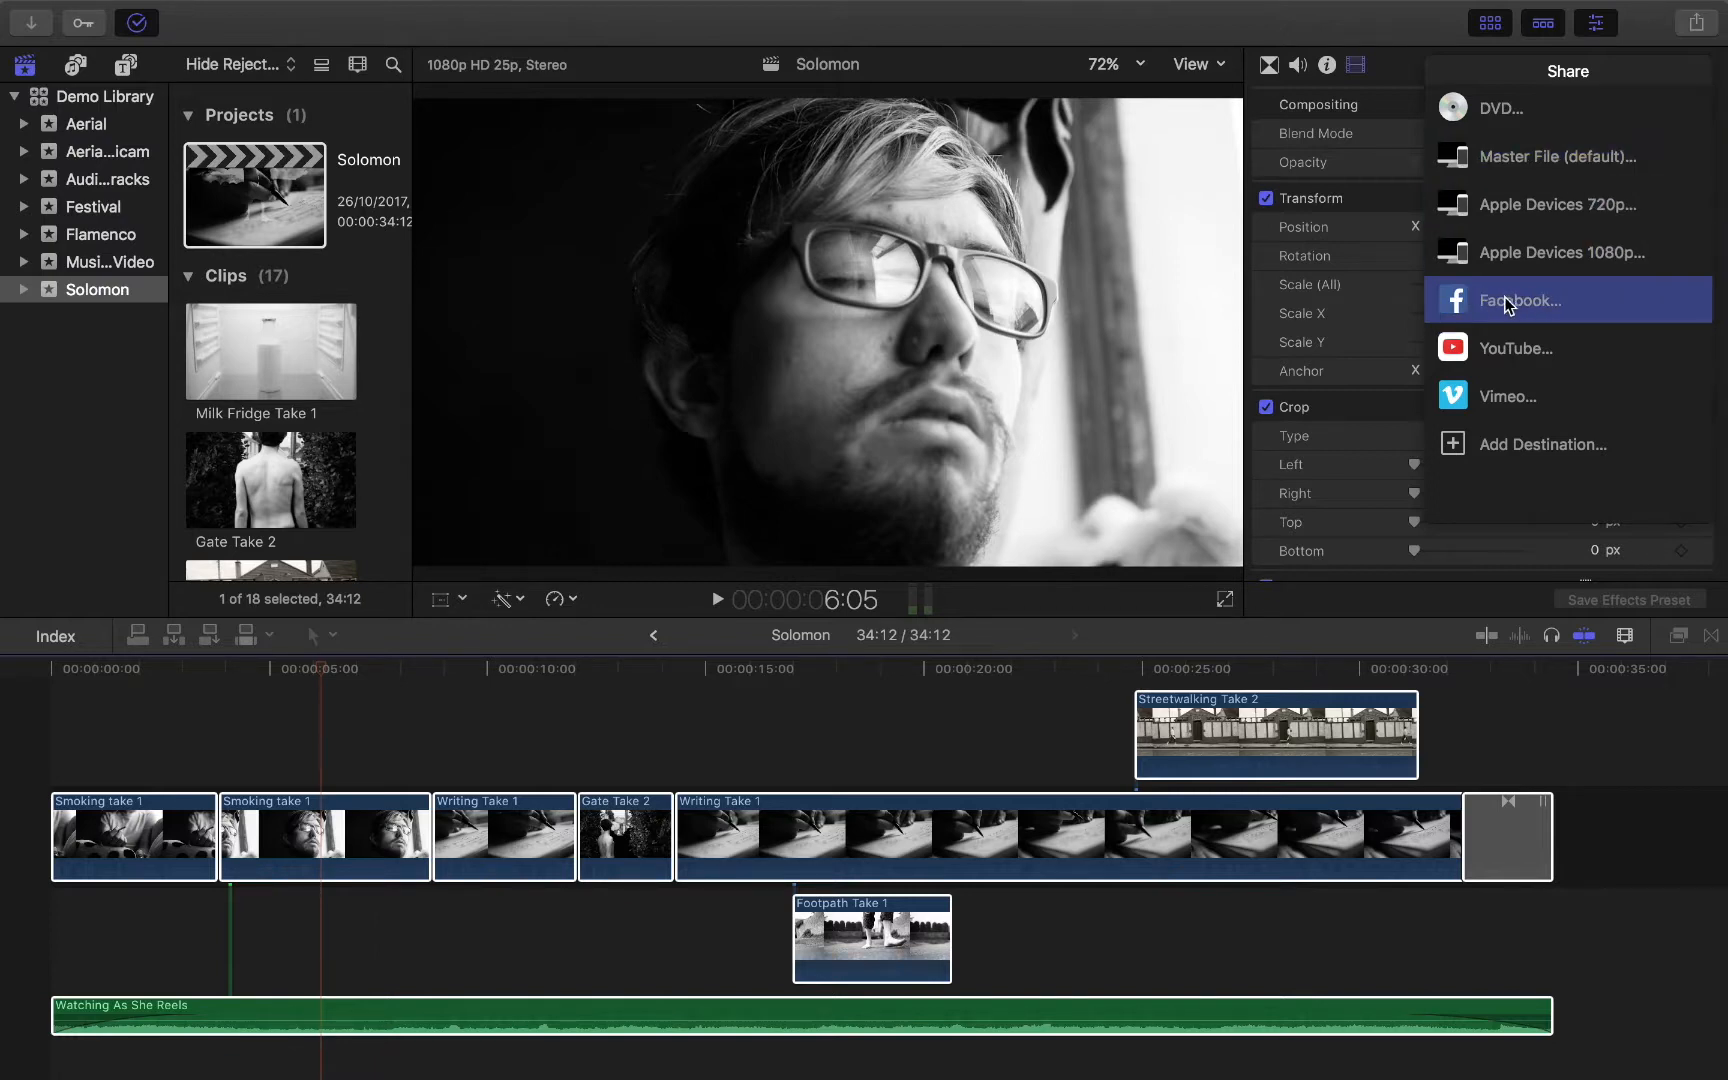
{"action": "mouse_move", "coordinate": [1530, 396]}
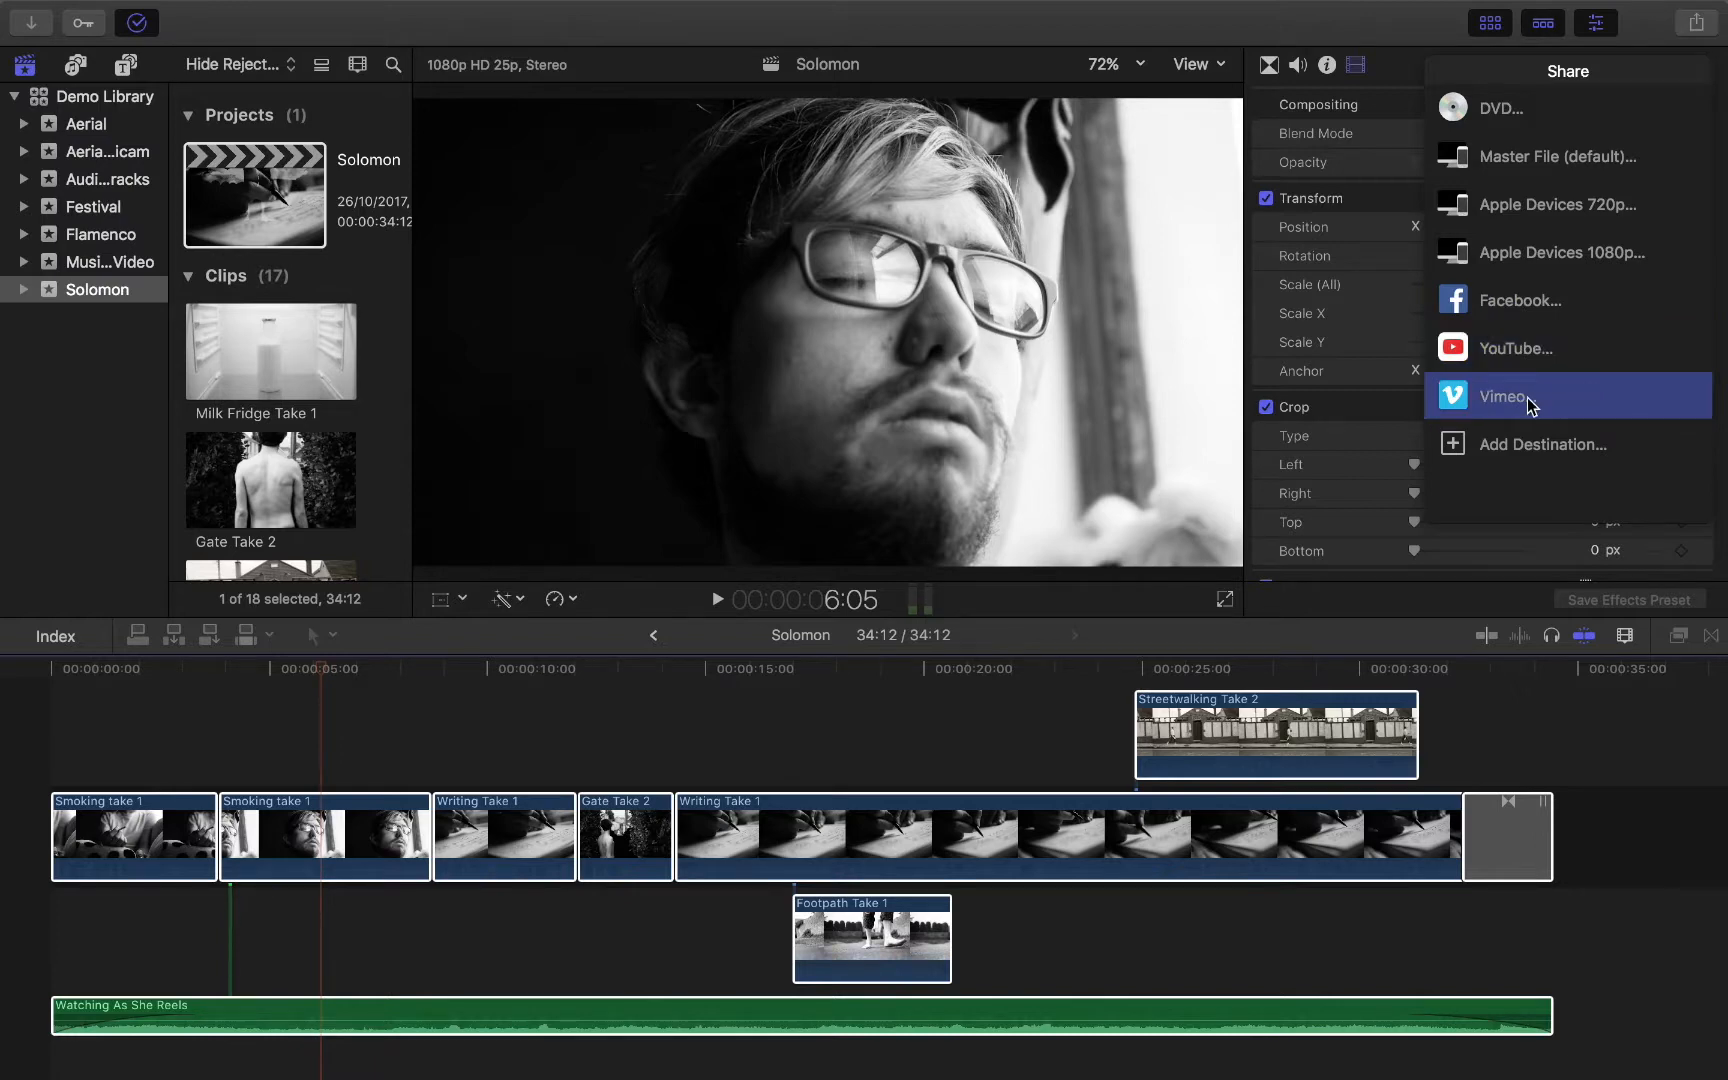
{"action": "mouse_move", "coordinate": [1577, 204]}
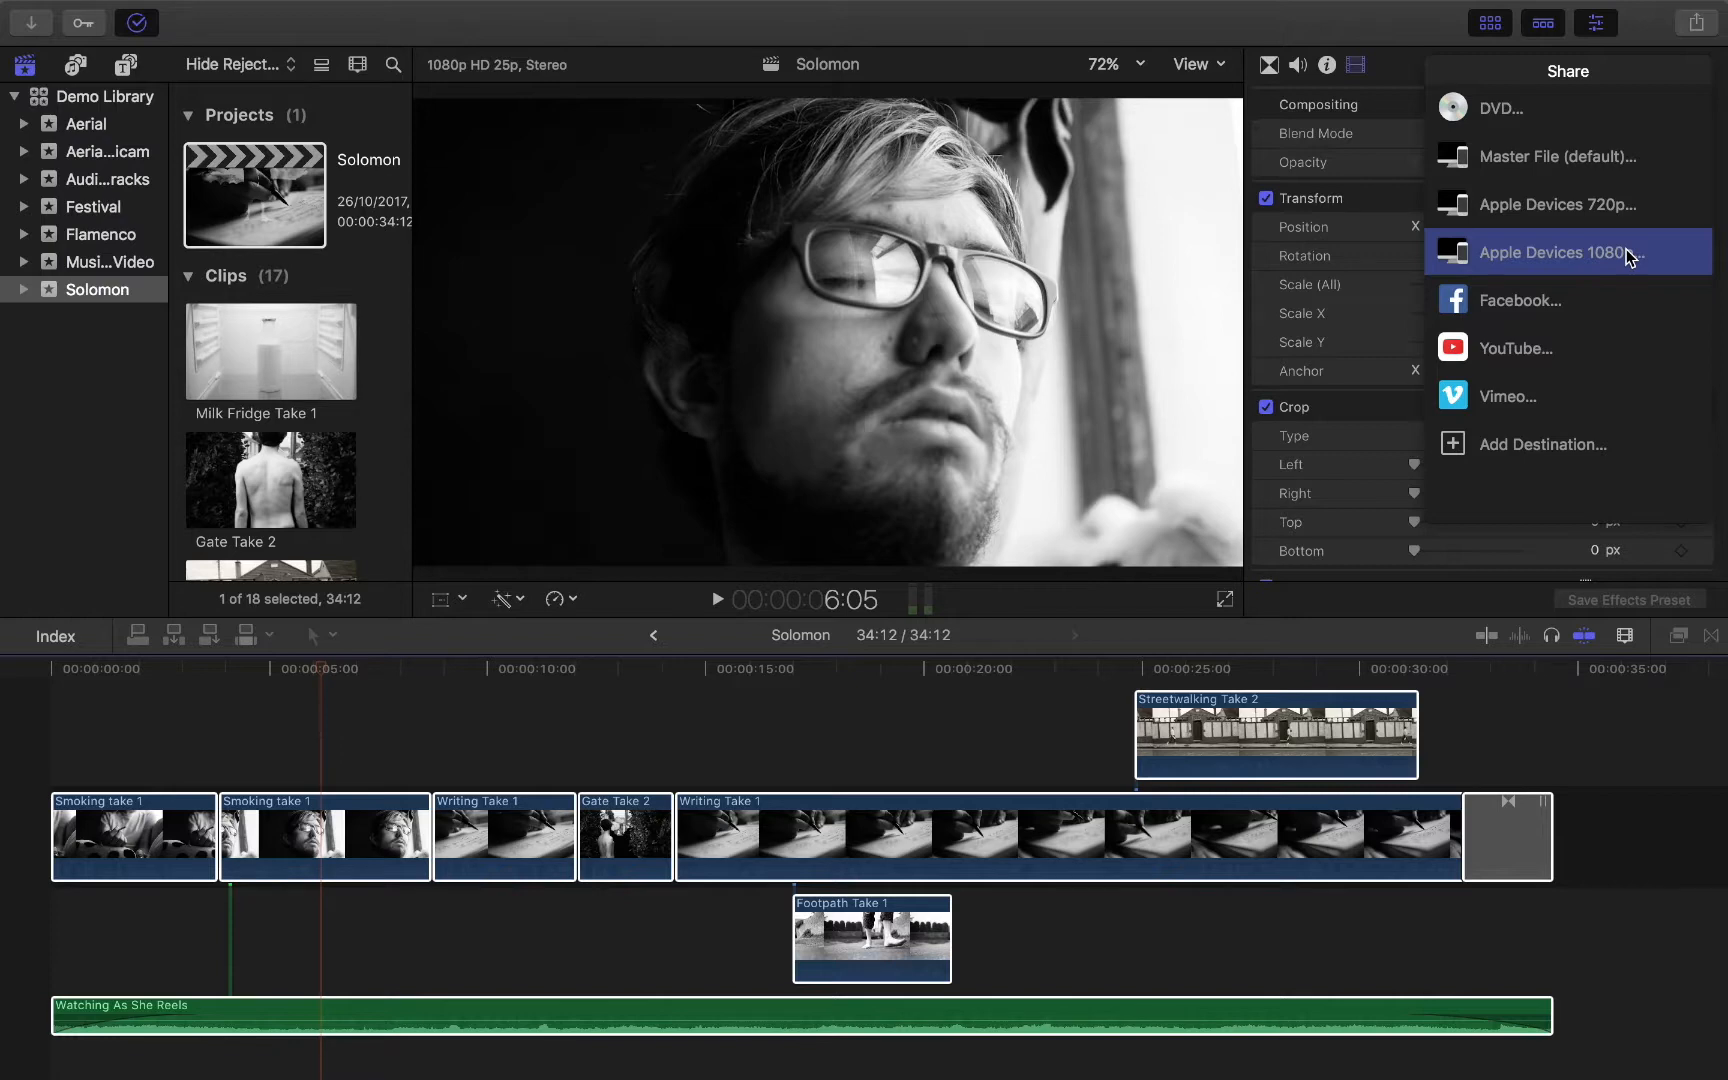
{"action": "mouse_move", "coordinate": [1573, 173]}
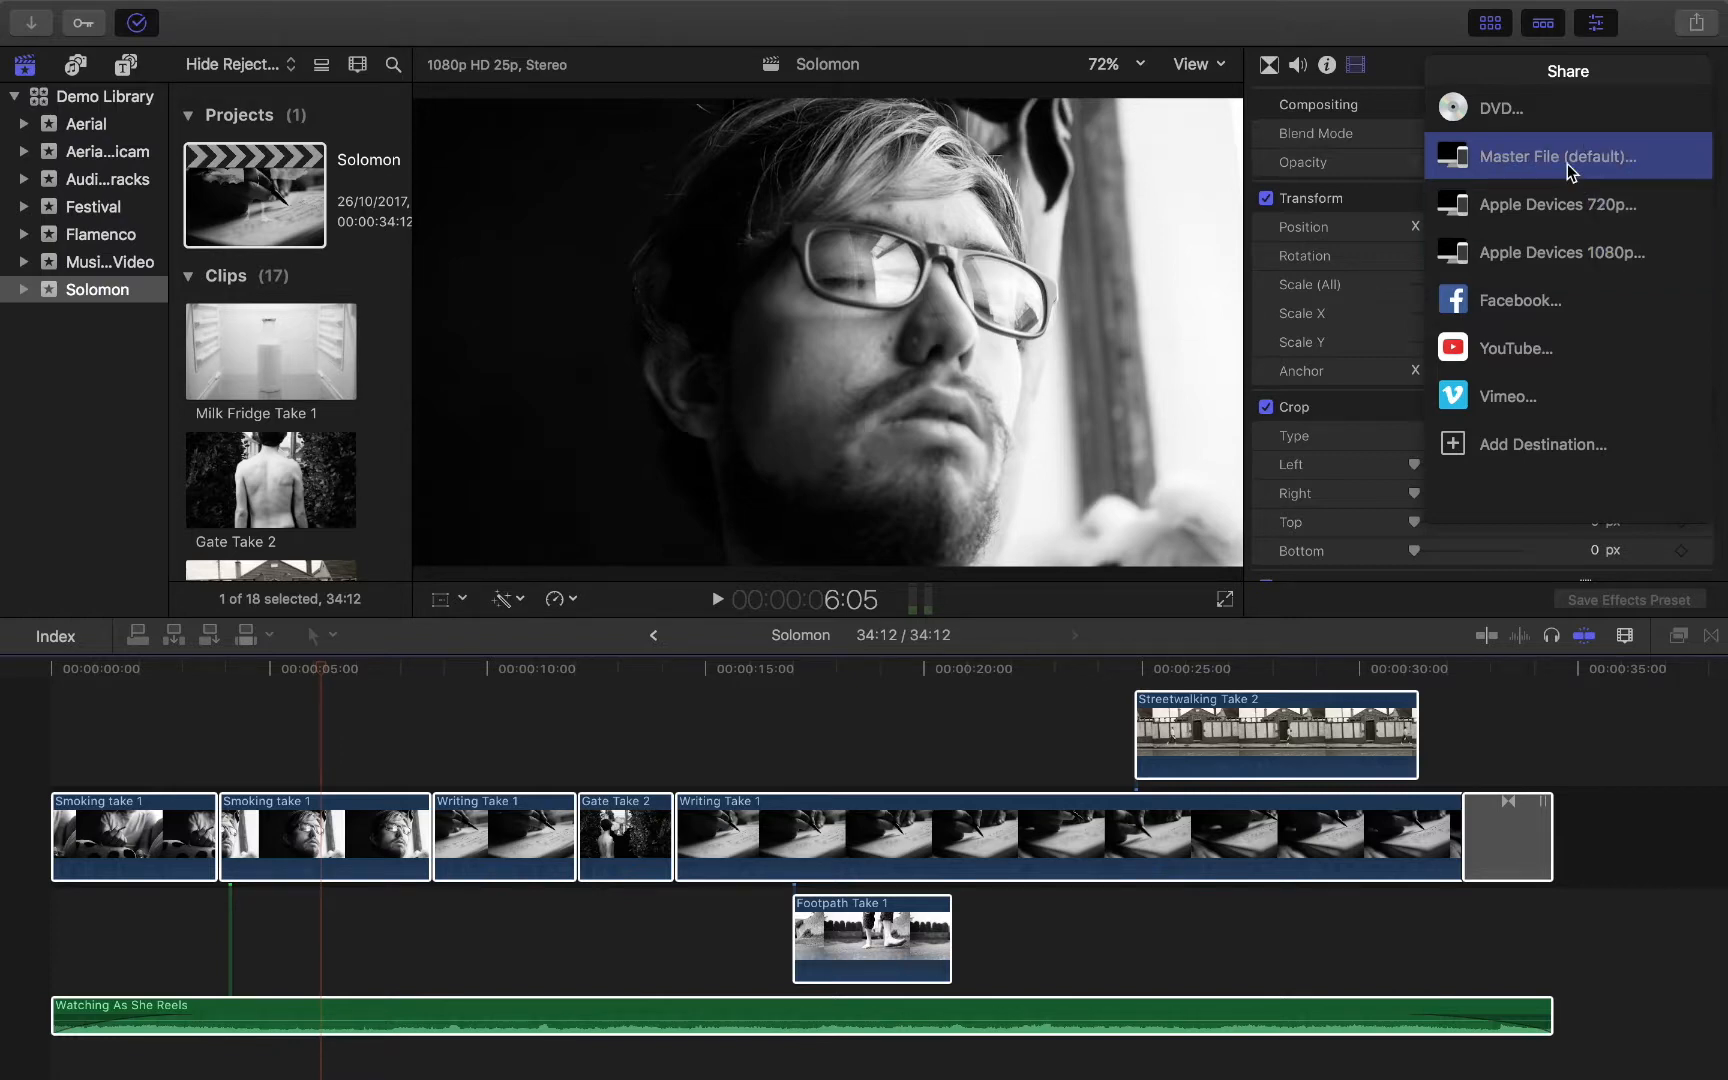
{"action": "mouse_move", "coordinate": [1510, 171]}
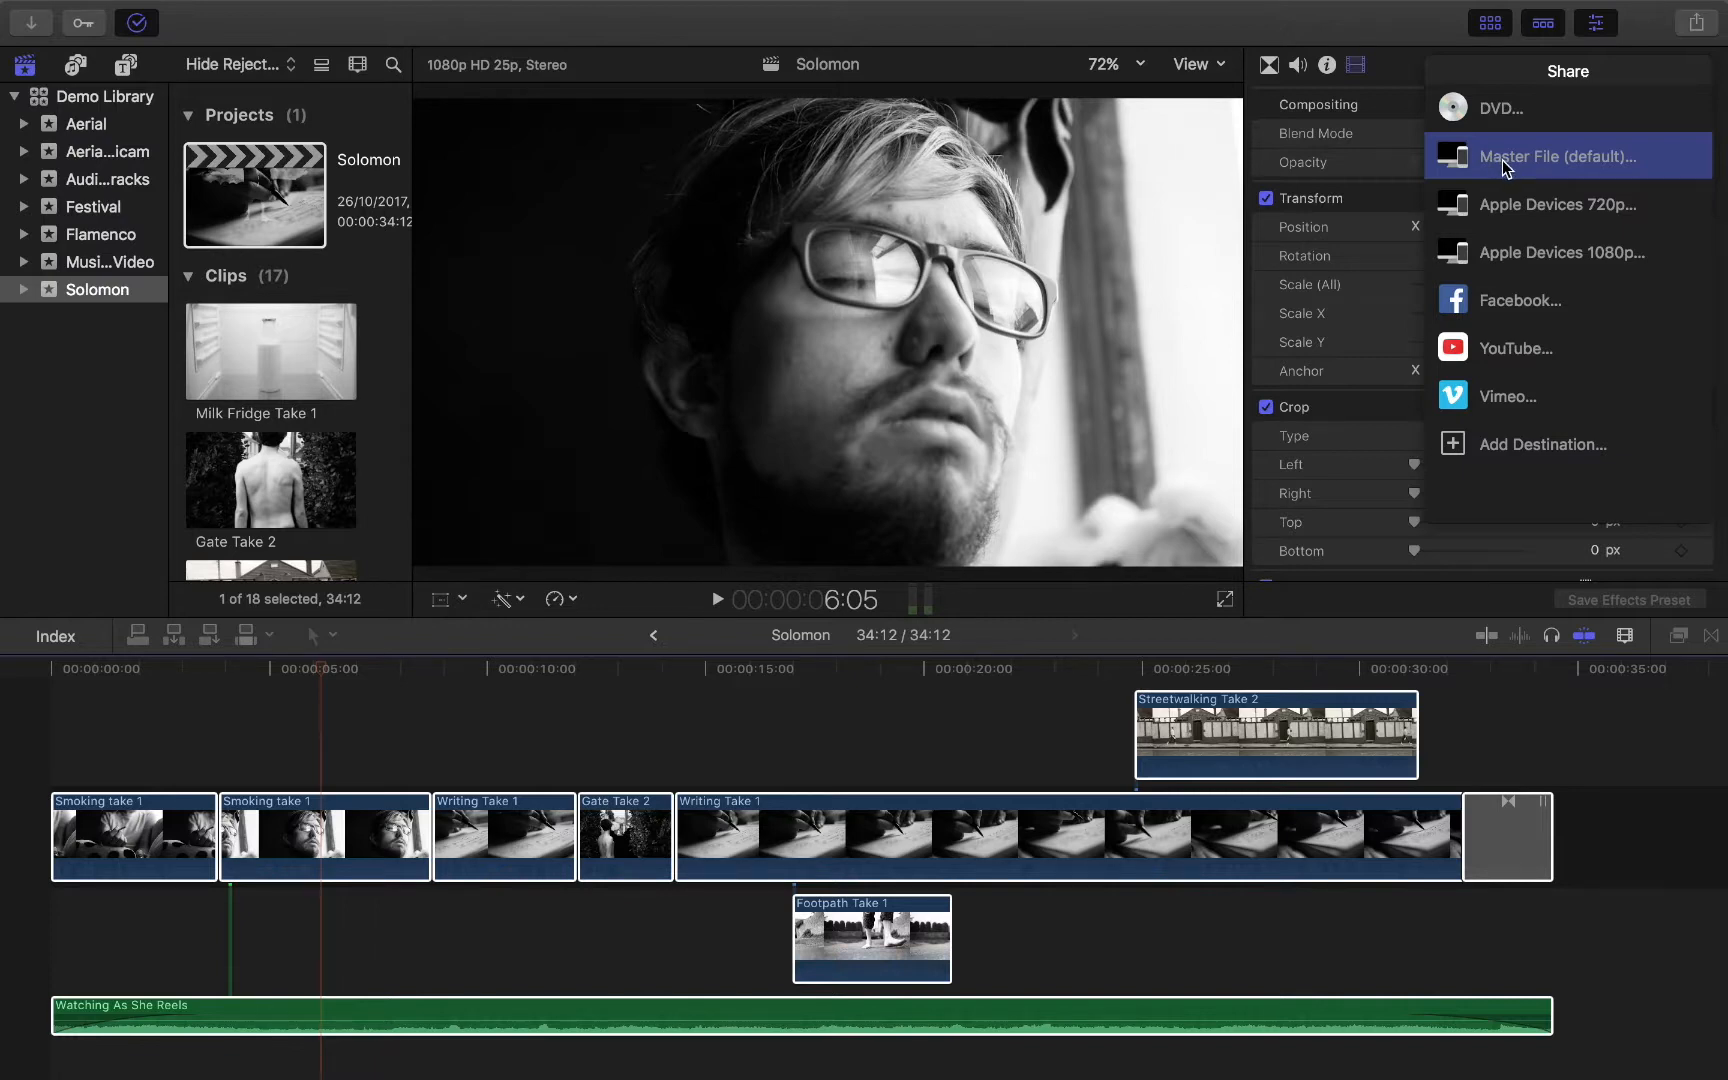
Choose Master File to open Solomon's export window showing 1920×1080 MPEG-4, 87.3 MB.
{"action": "left_click", "coordinate": [1554, 155]}
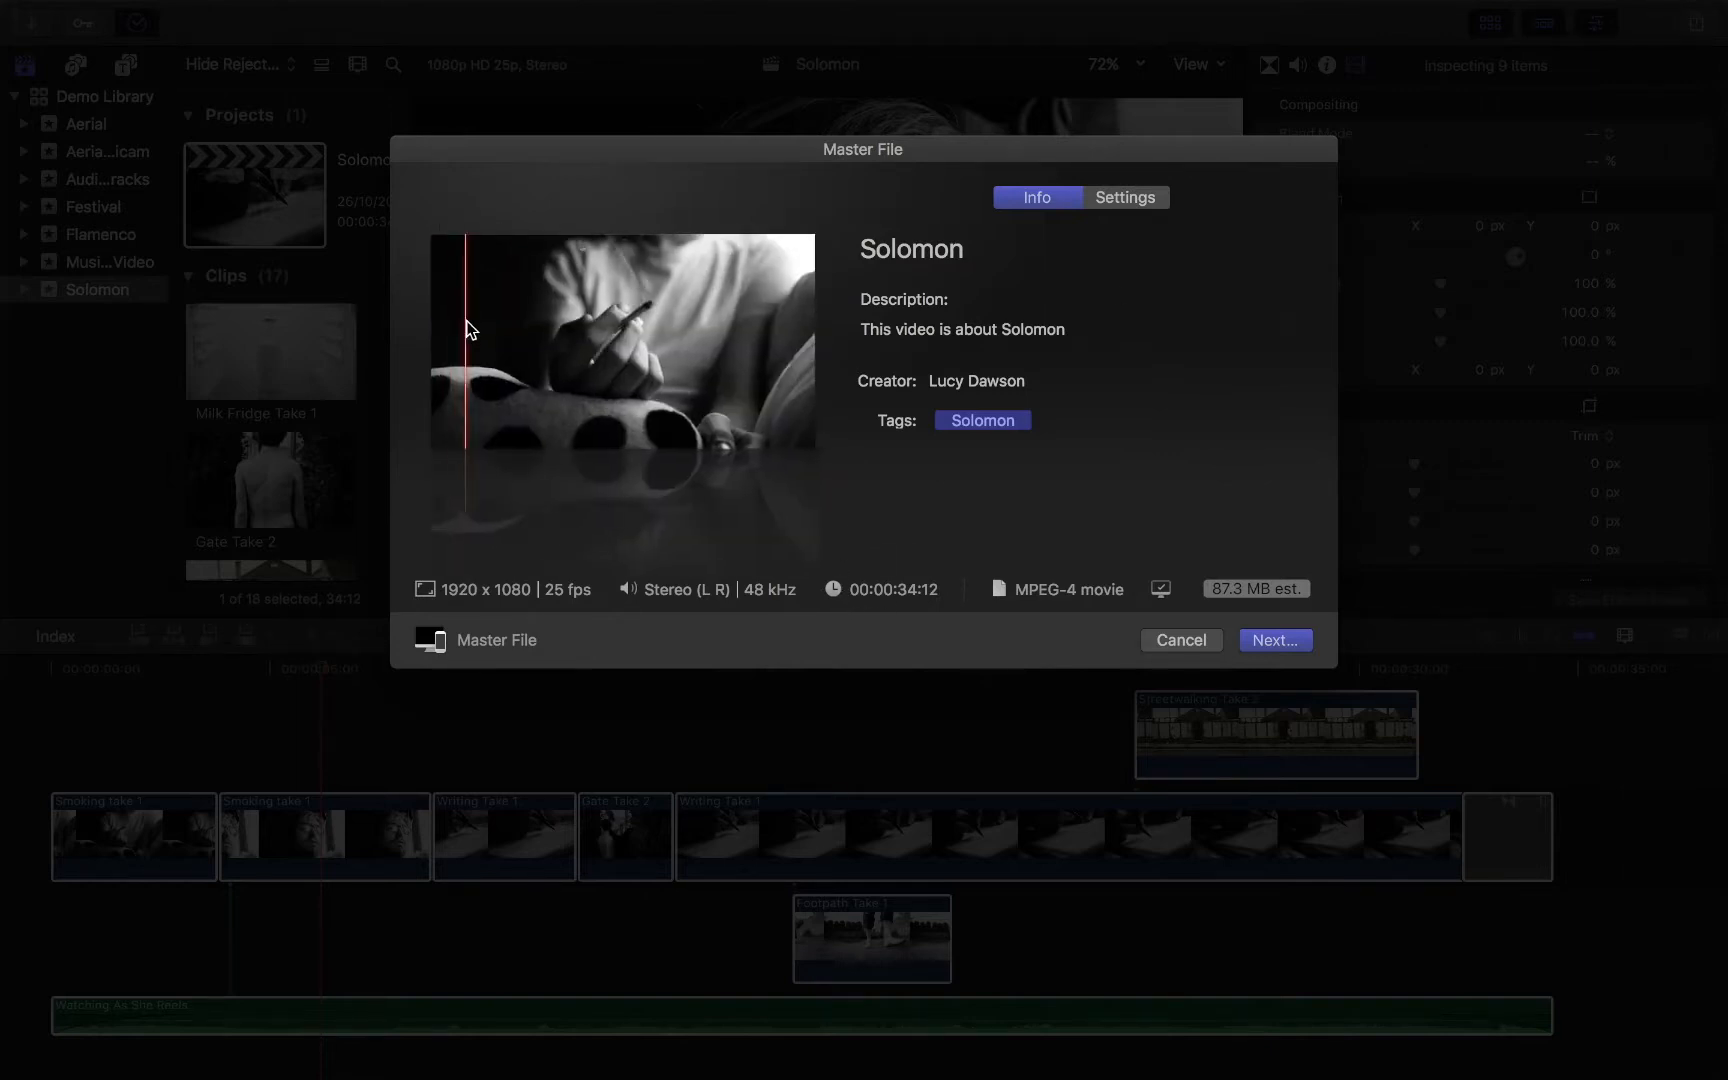
{"action": "mouse_move", "coordinate": [789, 323]}
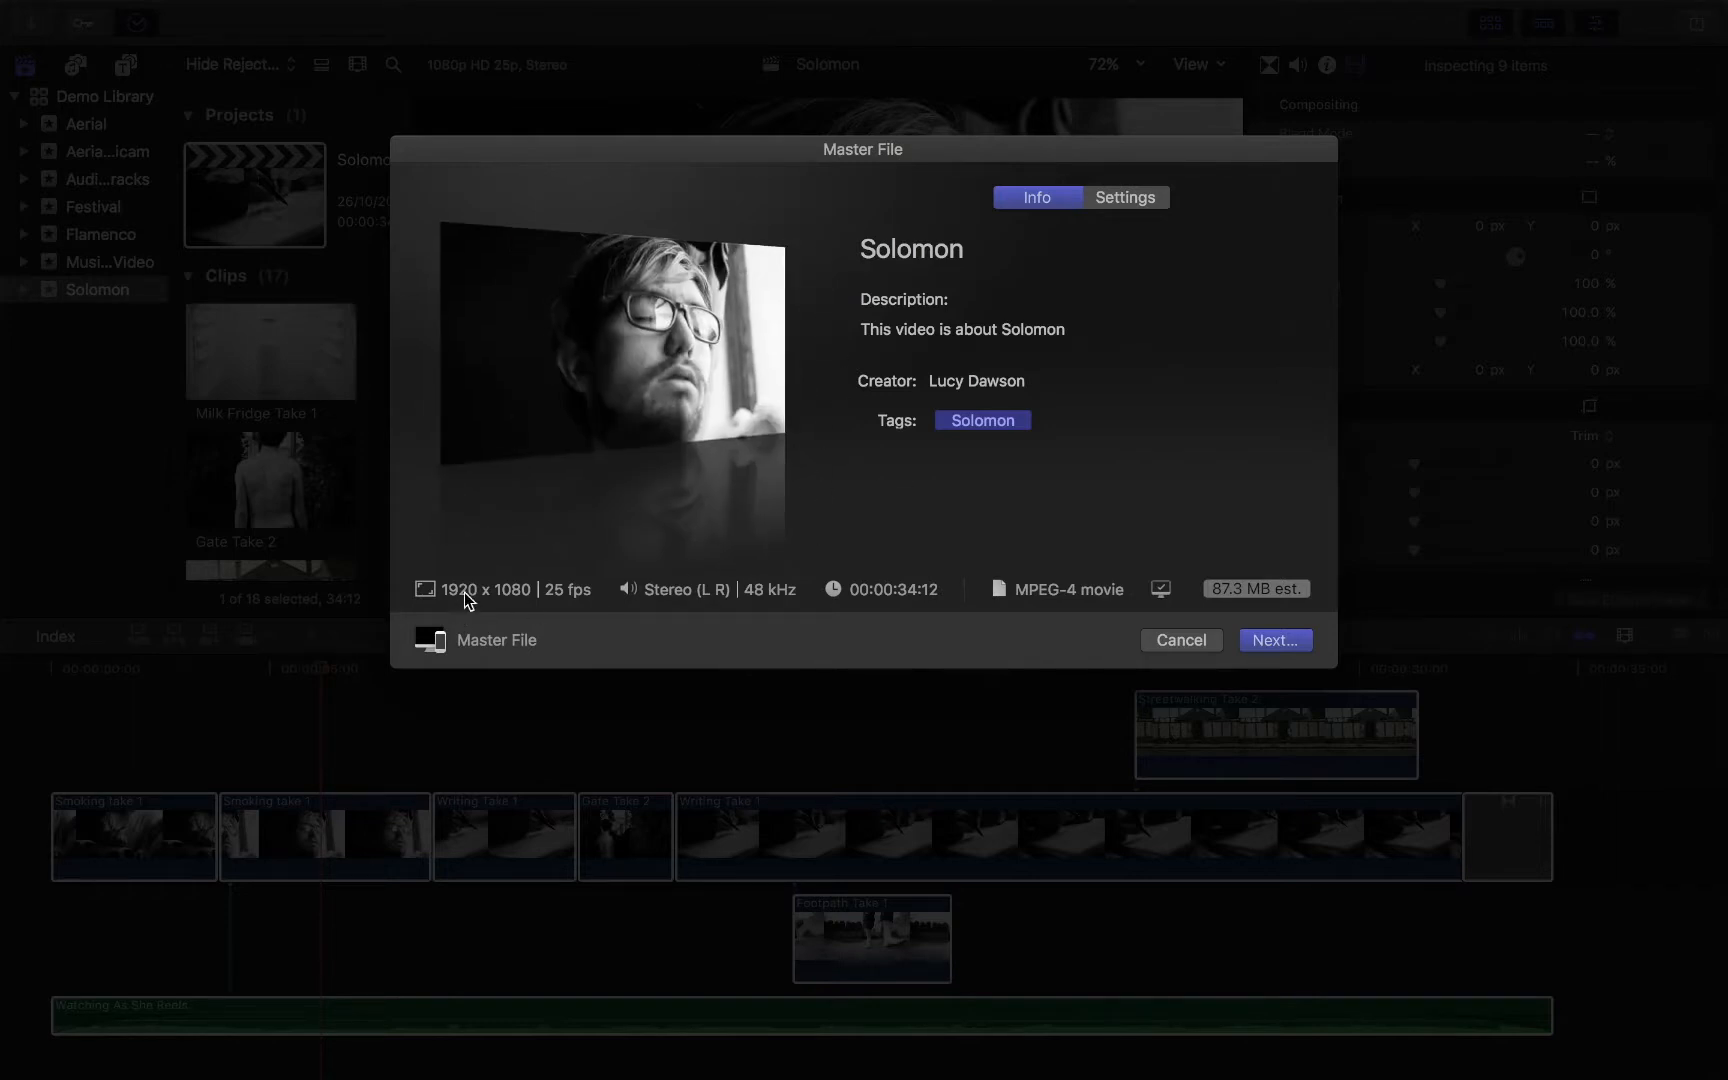
{"action": "mouse_move", "coordinate": [606, 593]}
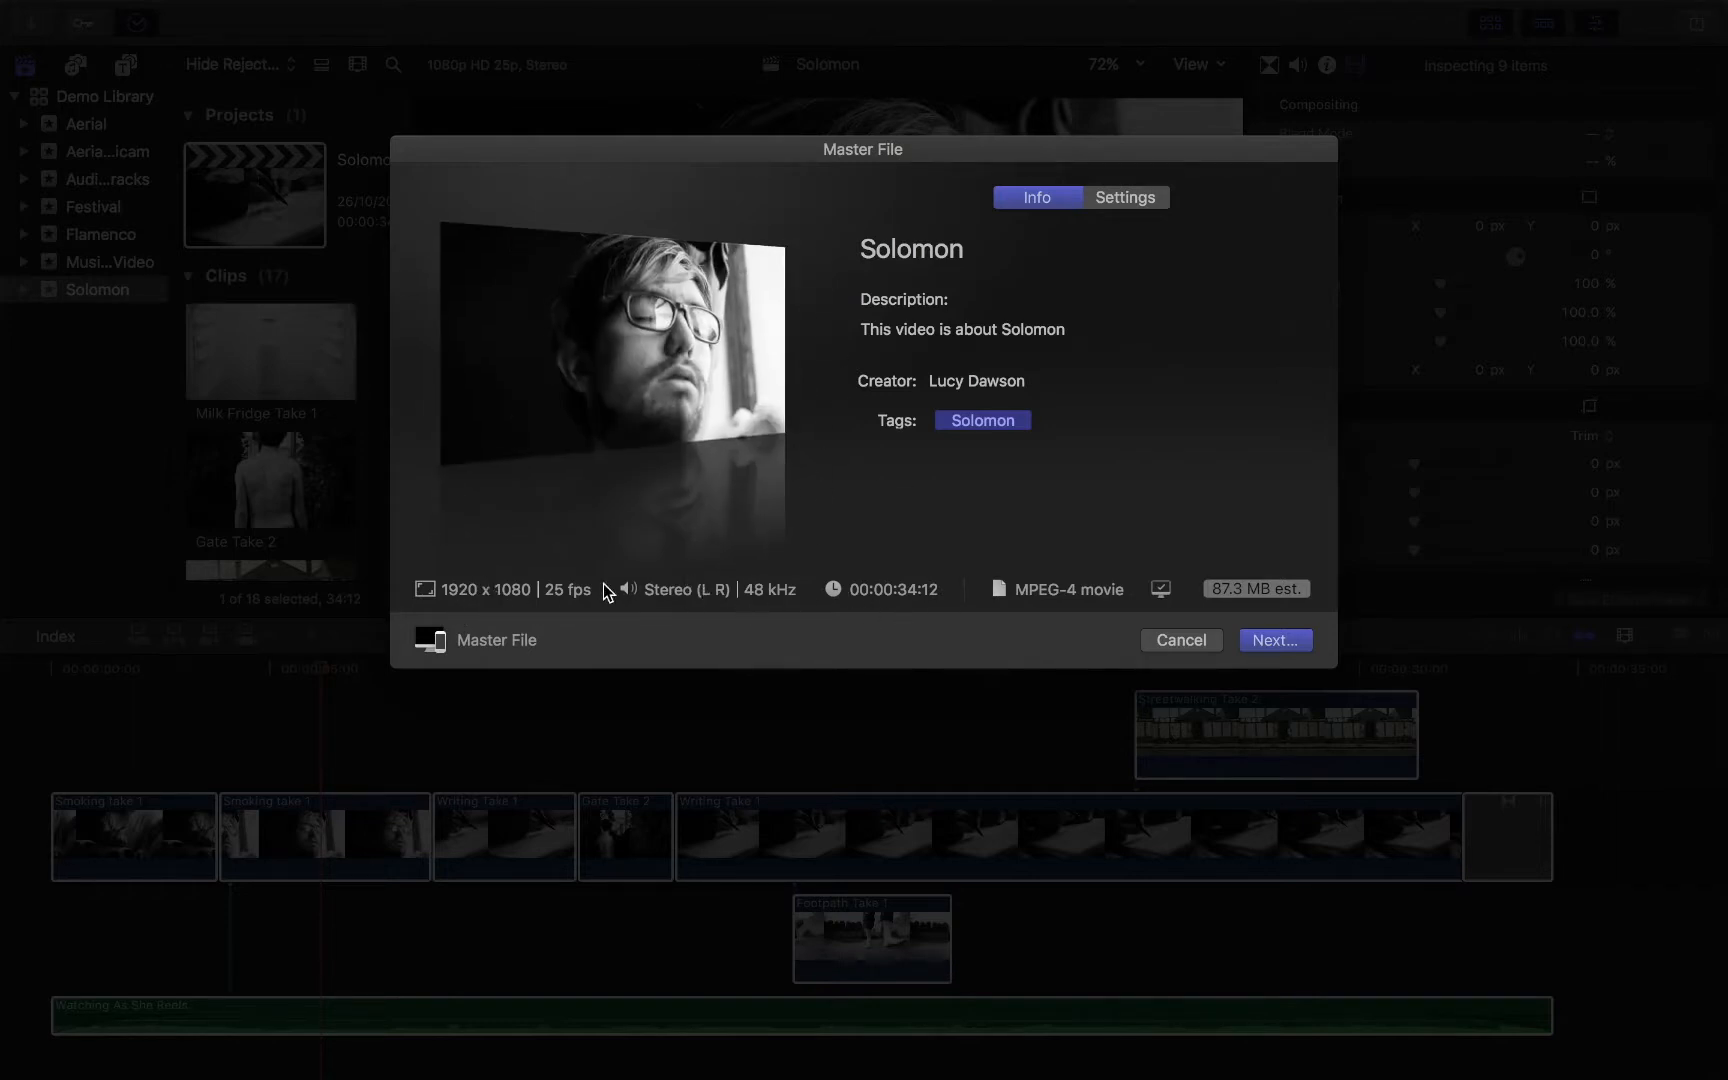
{"action": "mouse_move", "coordinate": [551, 612]}
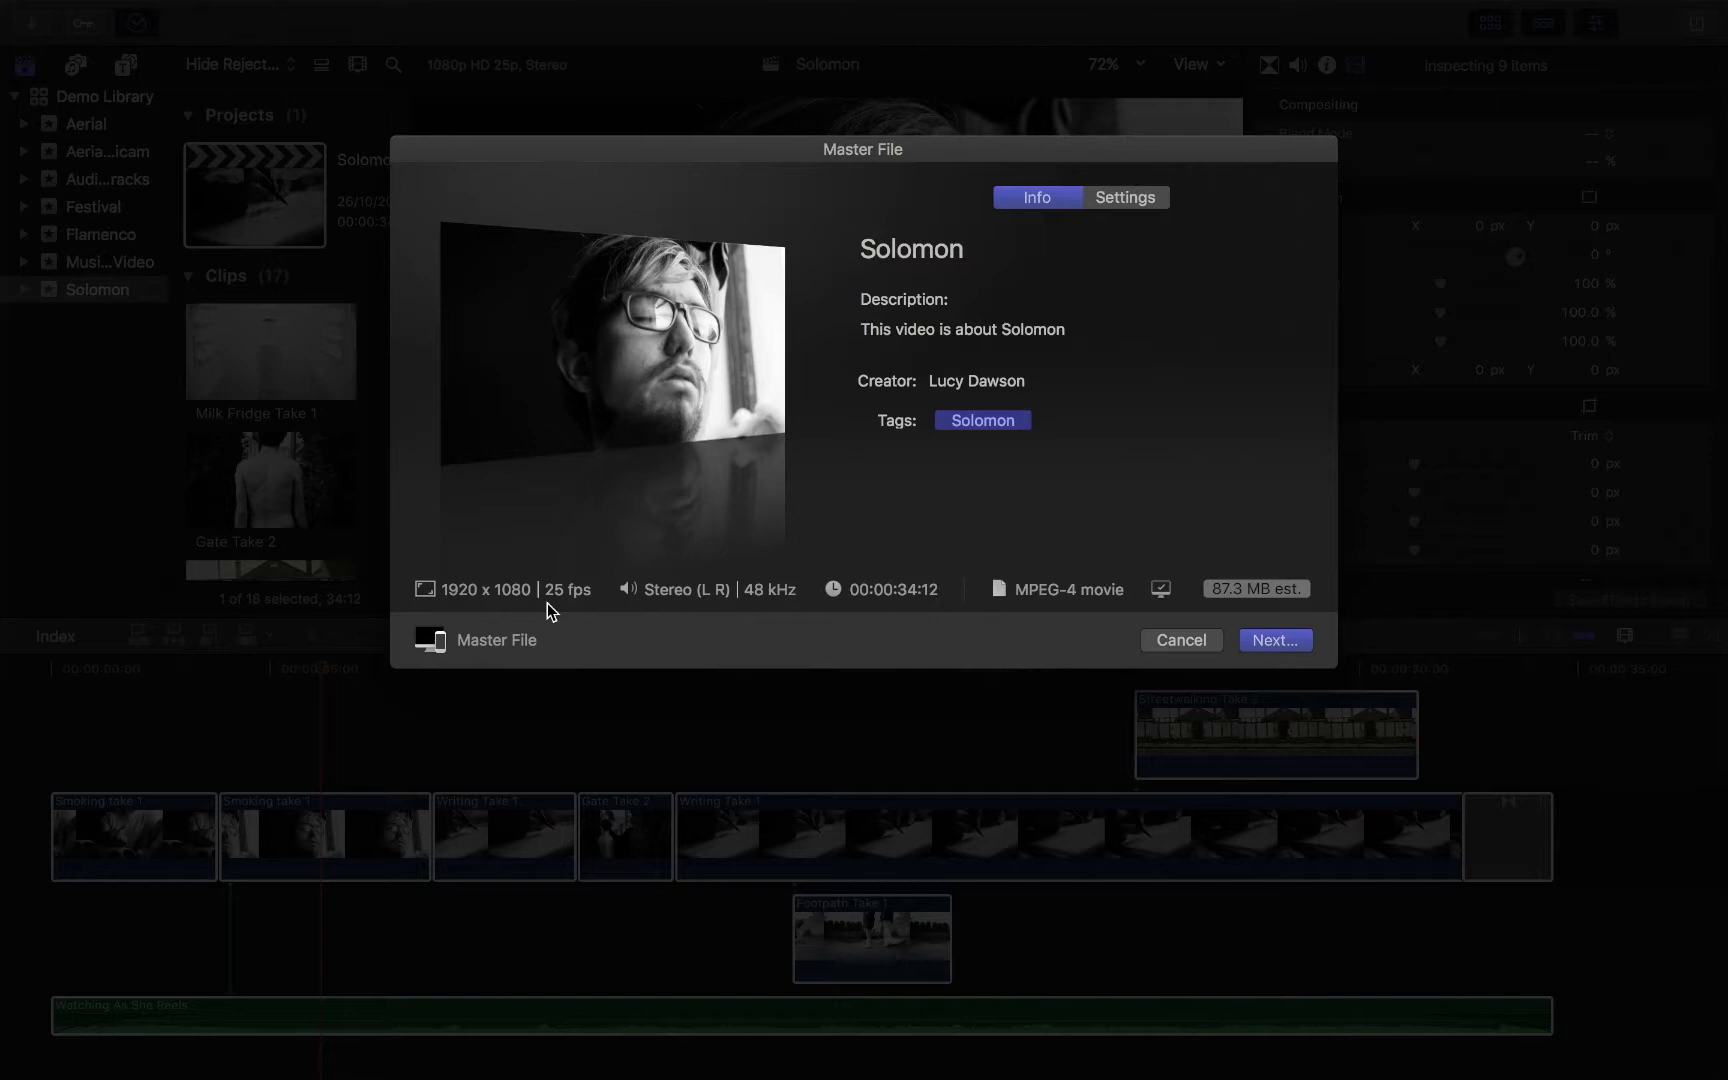
{"action": "mouse_move", "coordinate": [479, 595]}
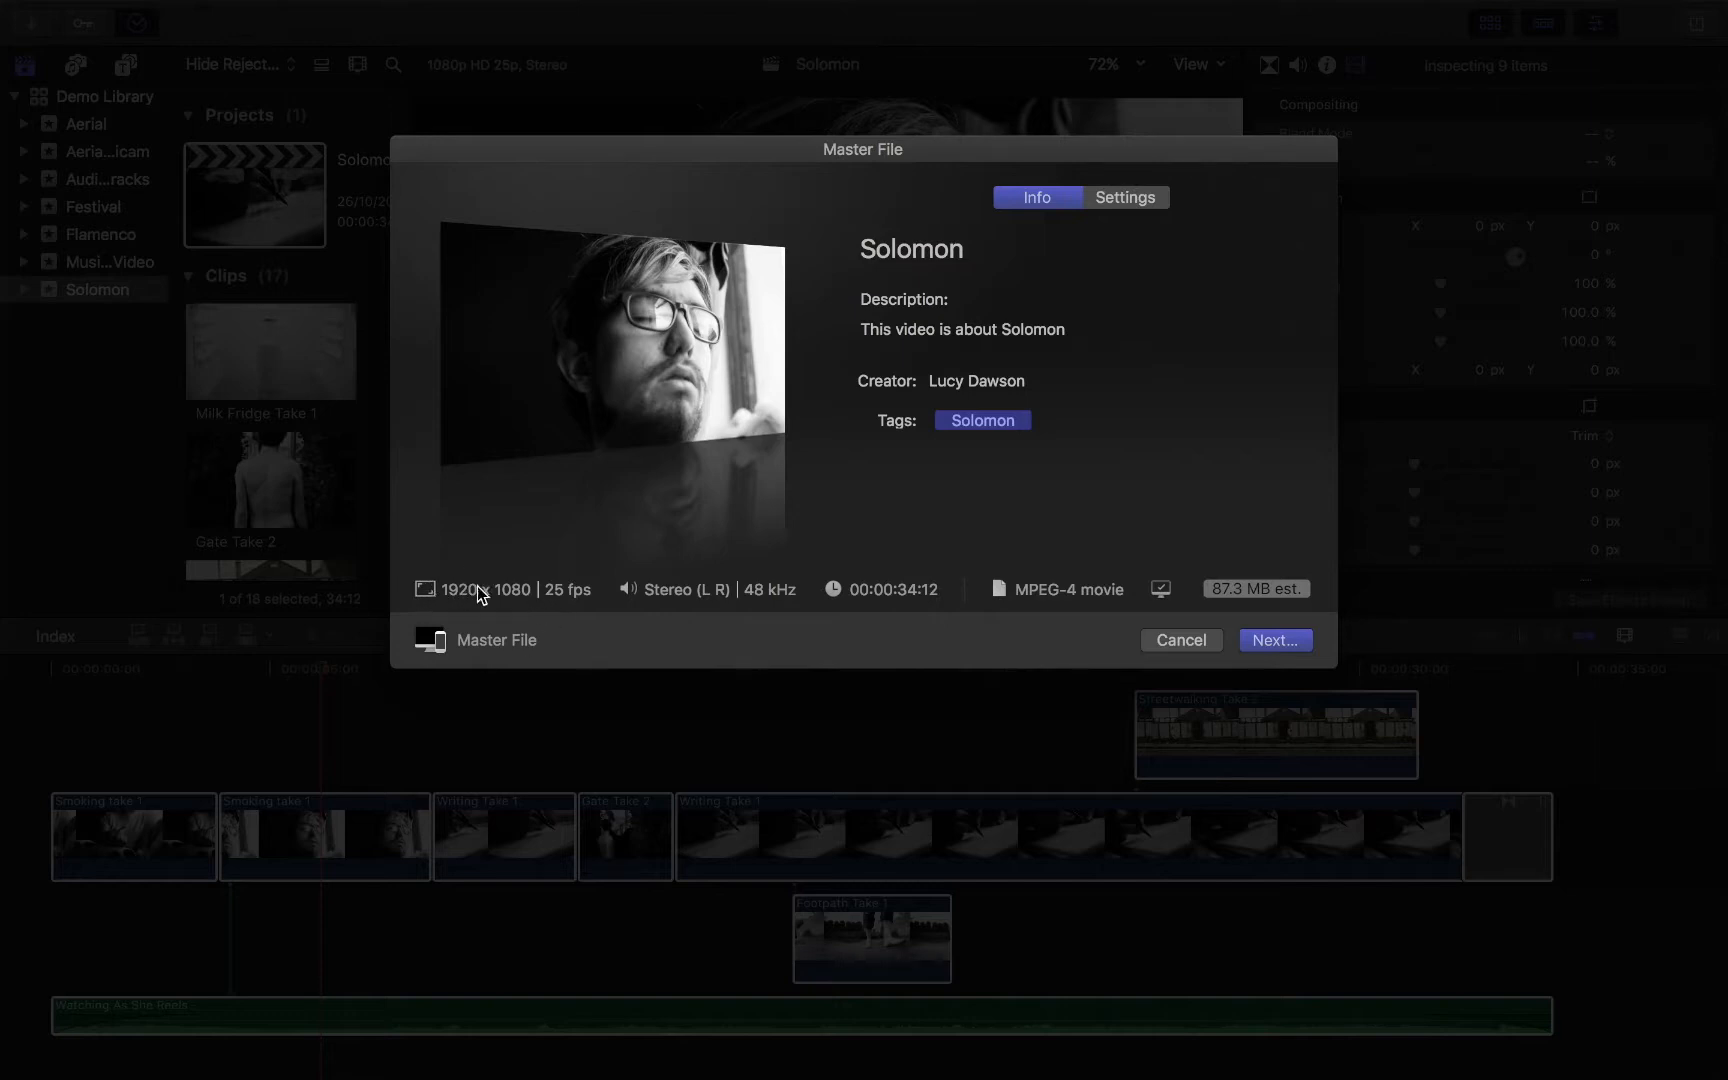
{"action": "mouse_move", "coordinate": [533, 603]}
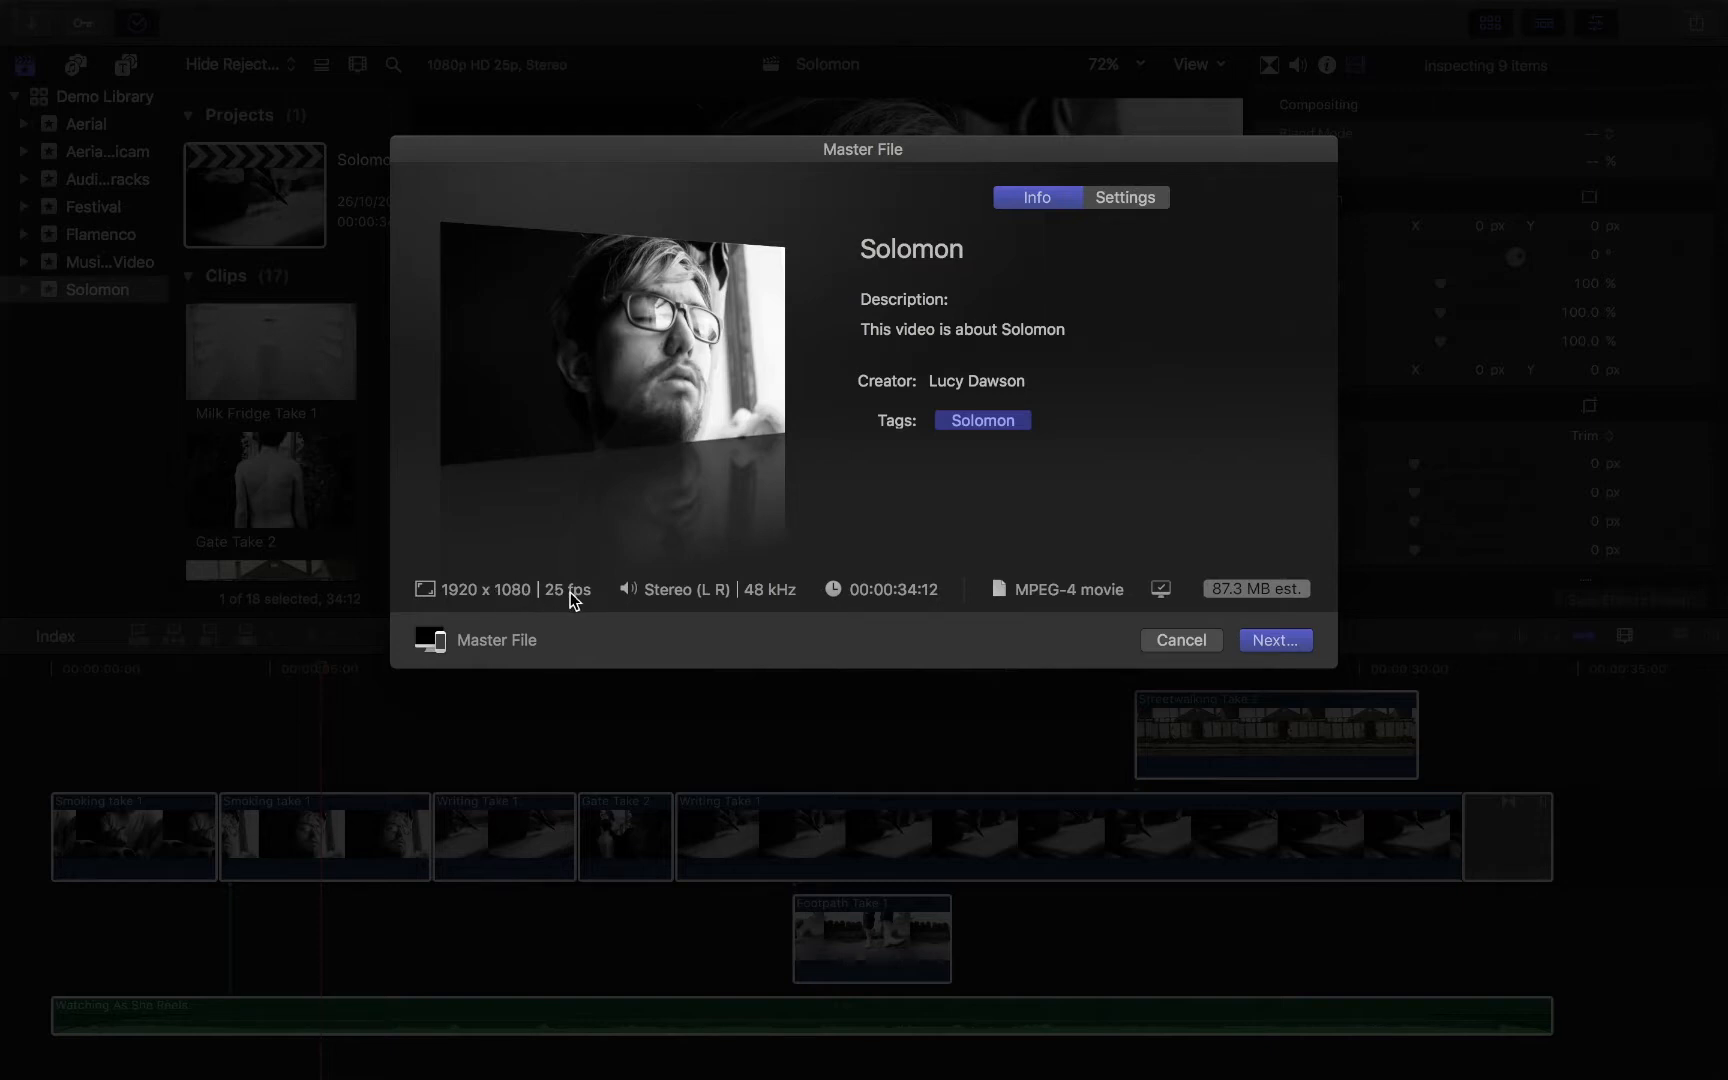
{"action": "mouse_move", "coordinate": [731, 606]}
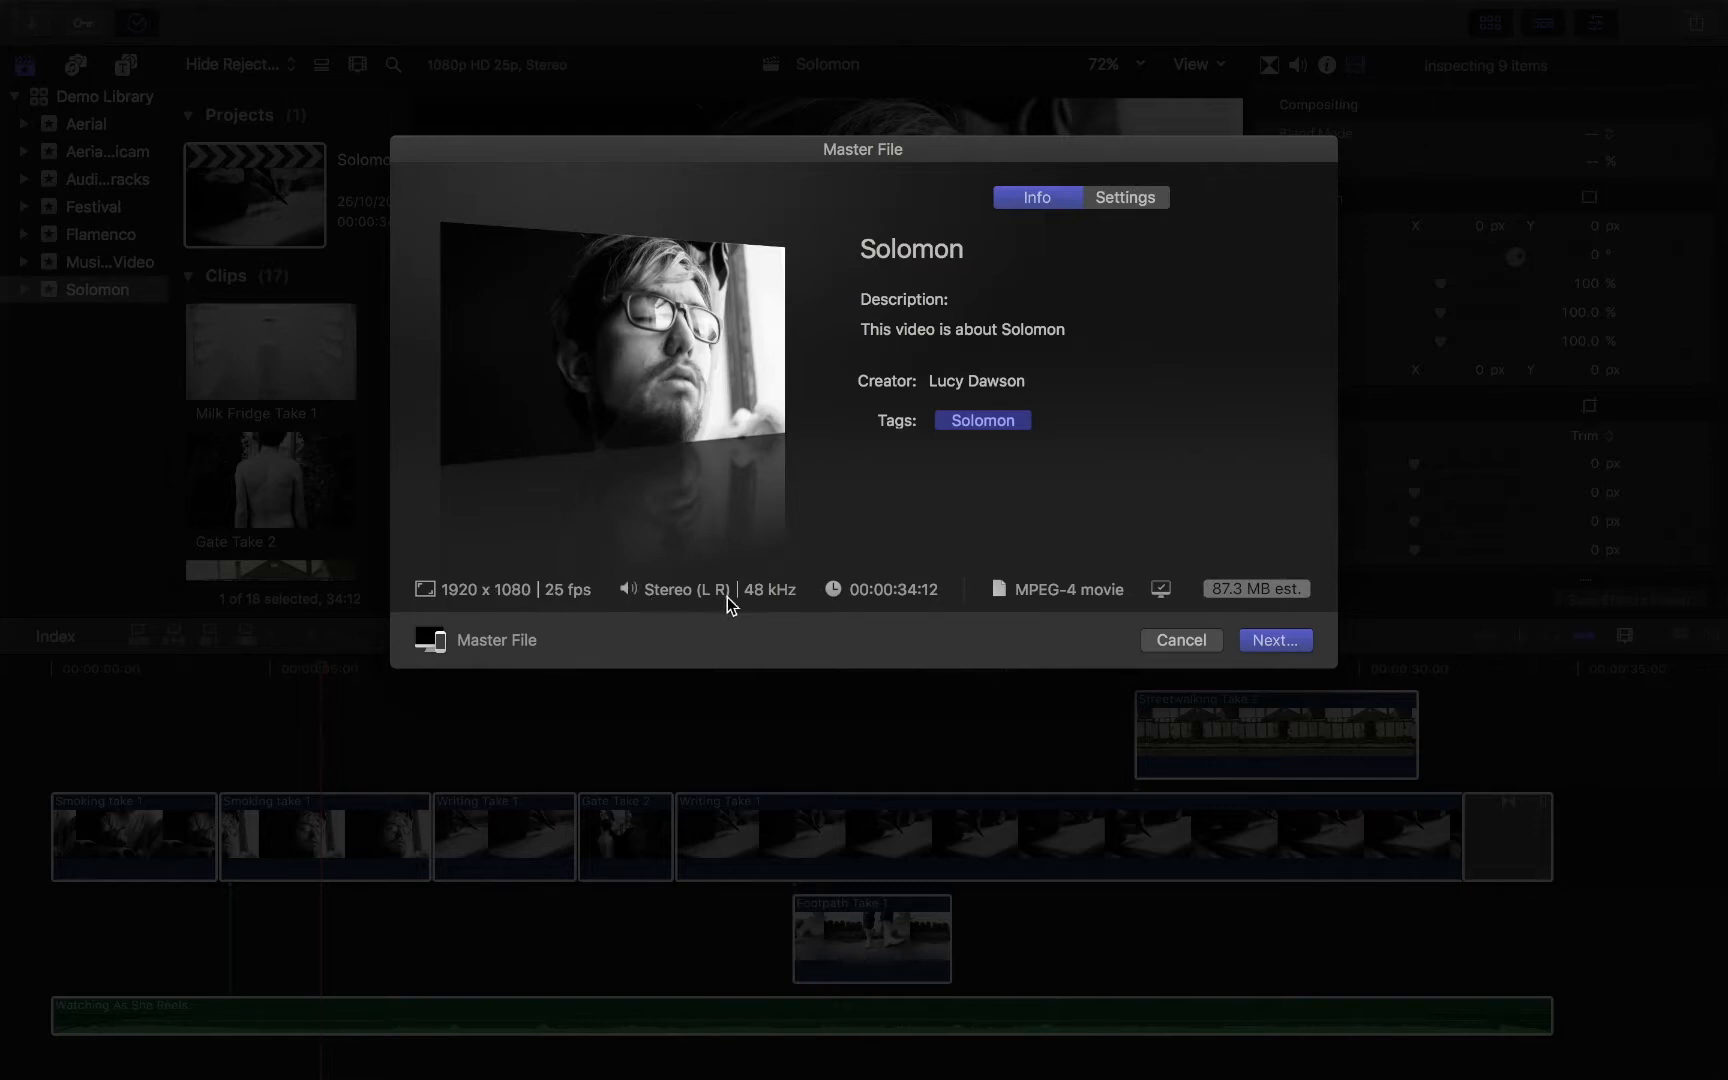
{"action": "mouse_move", "coordinate": [914, 605]}
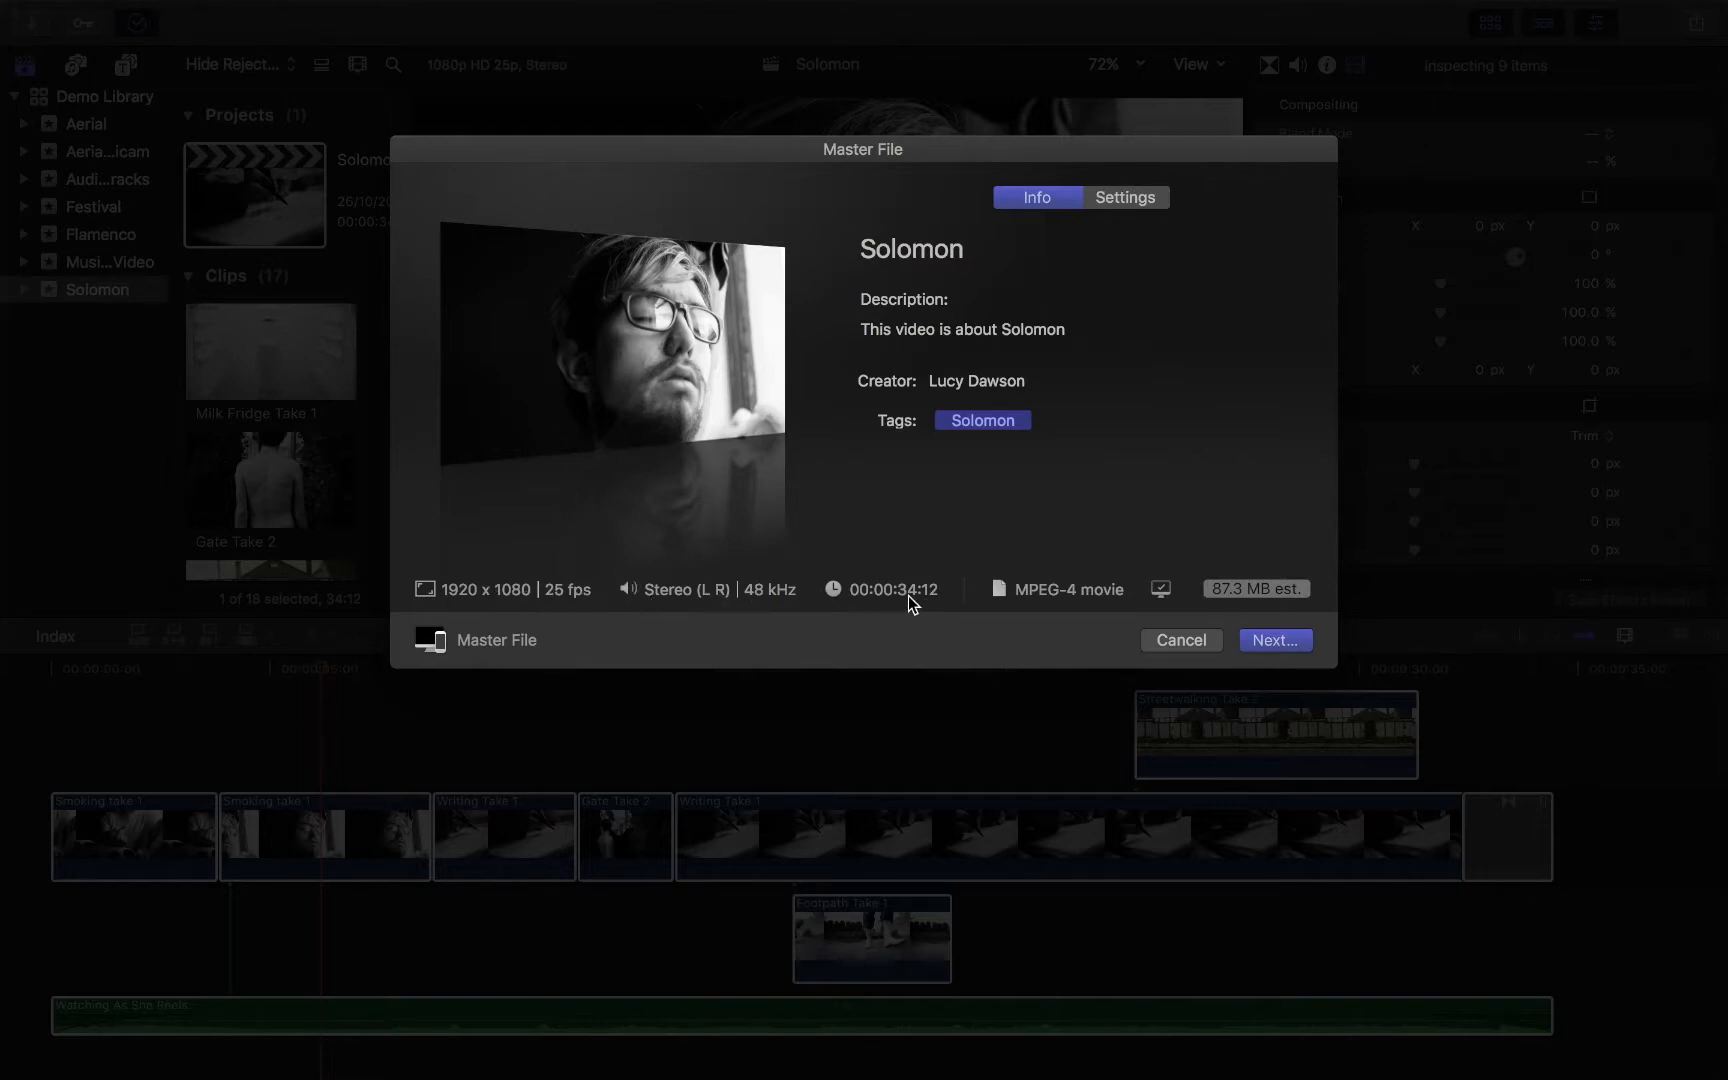
{"action": "mouse_move", "coordinate": [931, 604]}
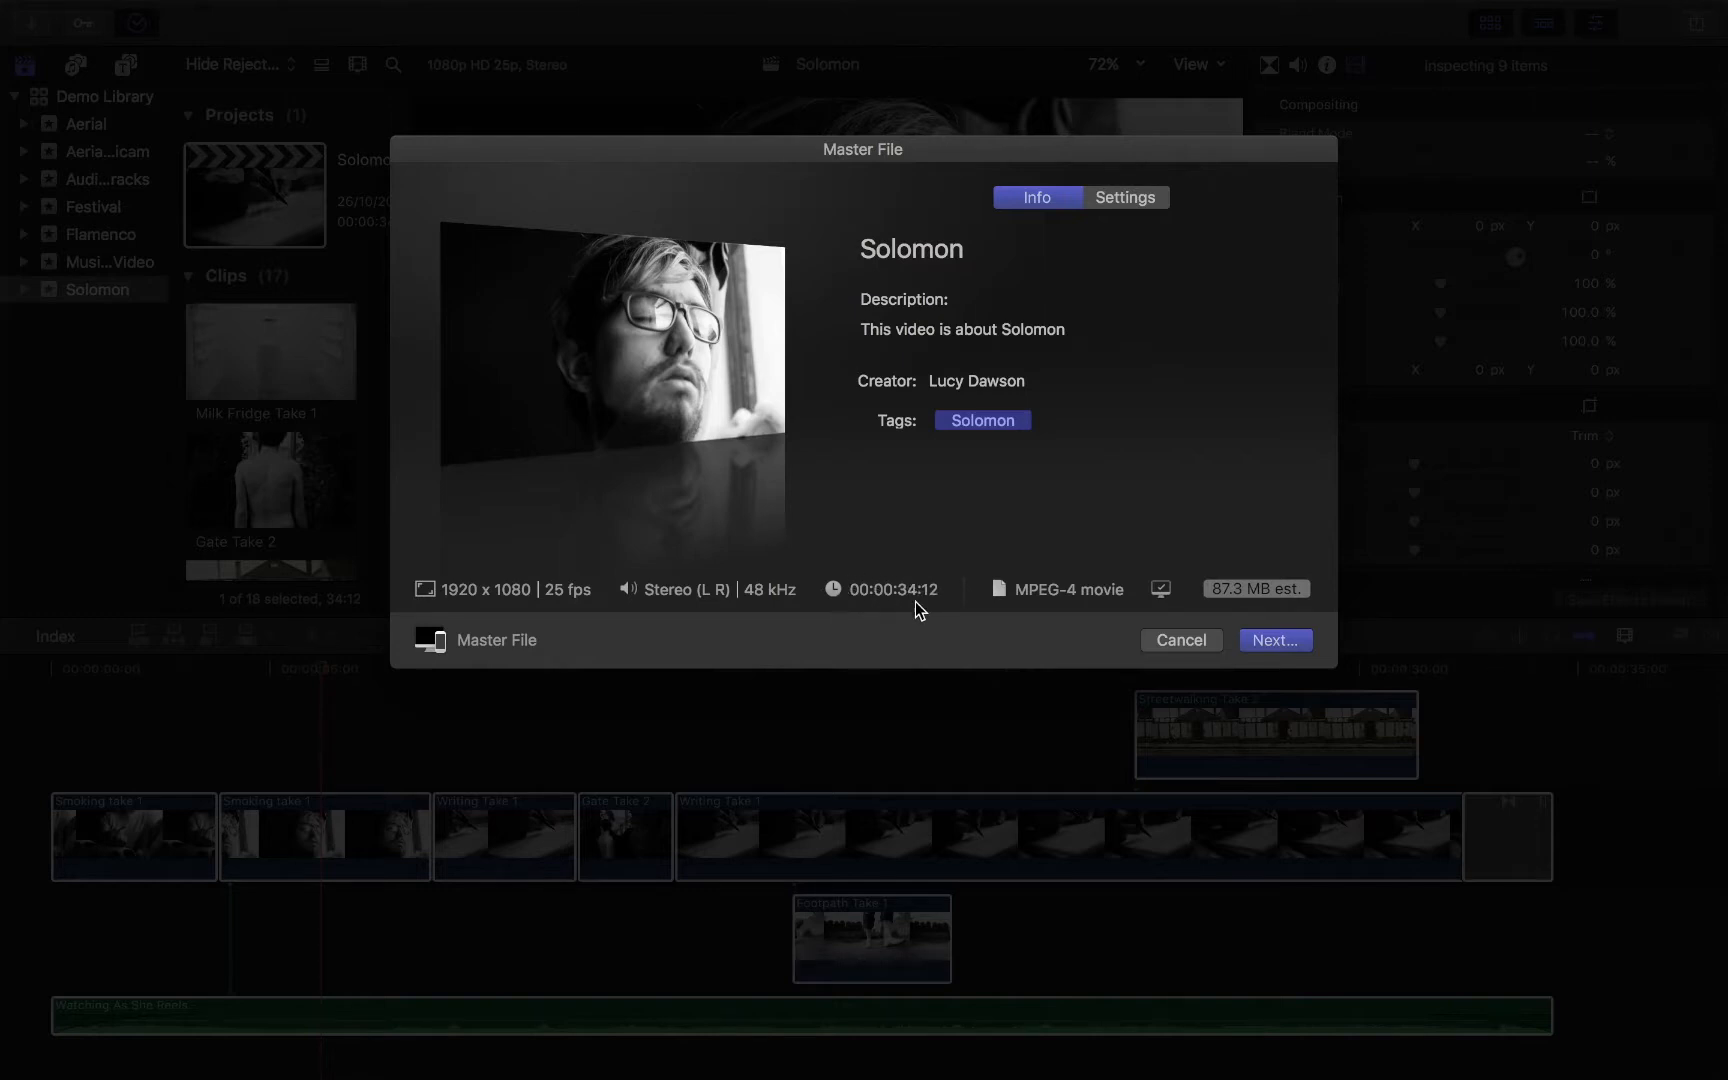
{"action": "mouse_move", "coordinate": [1028, 625]}
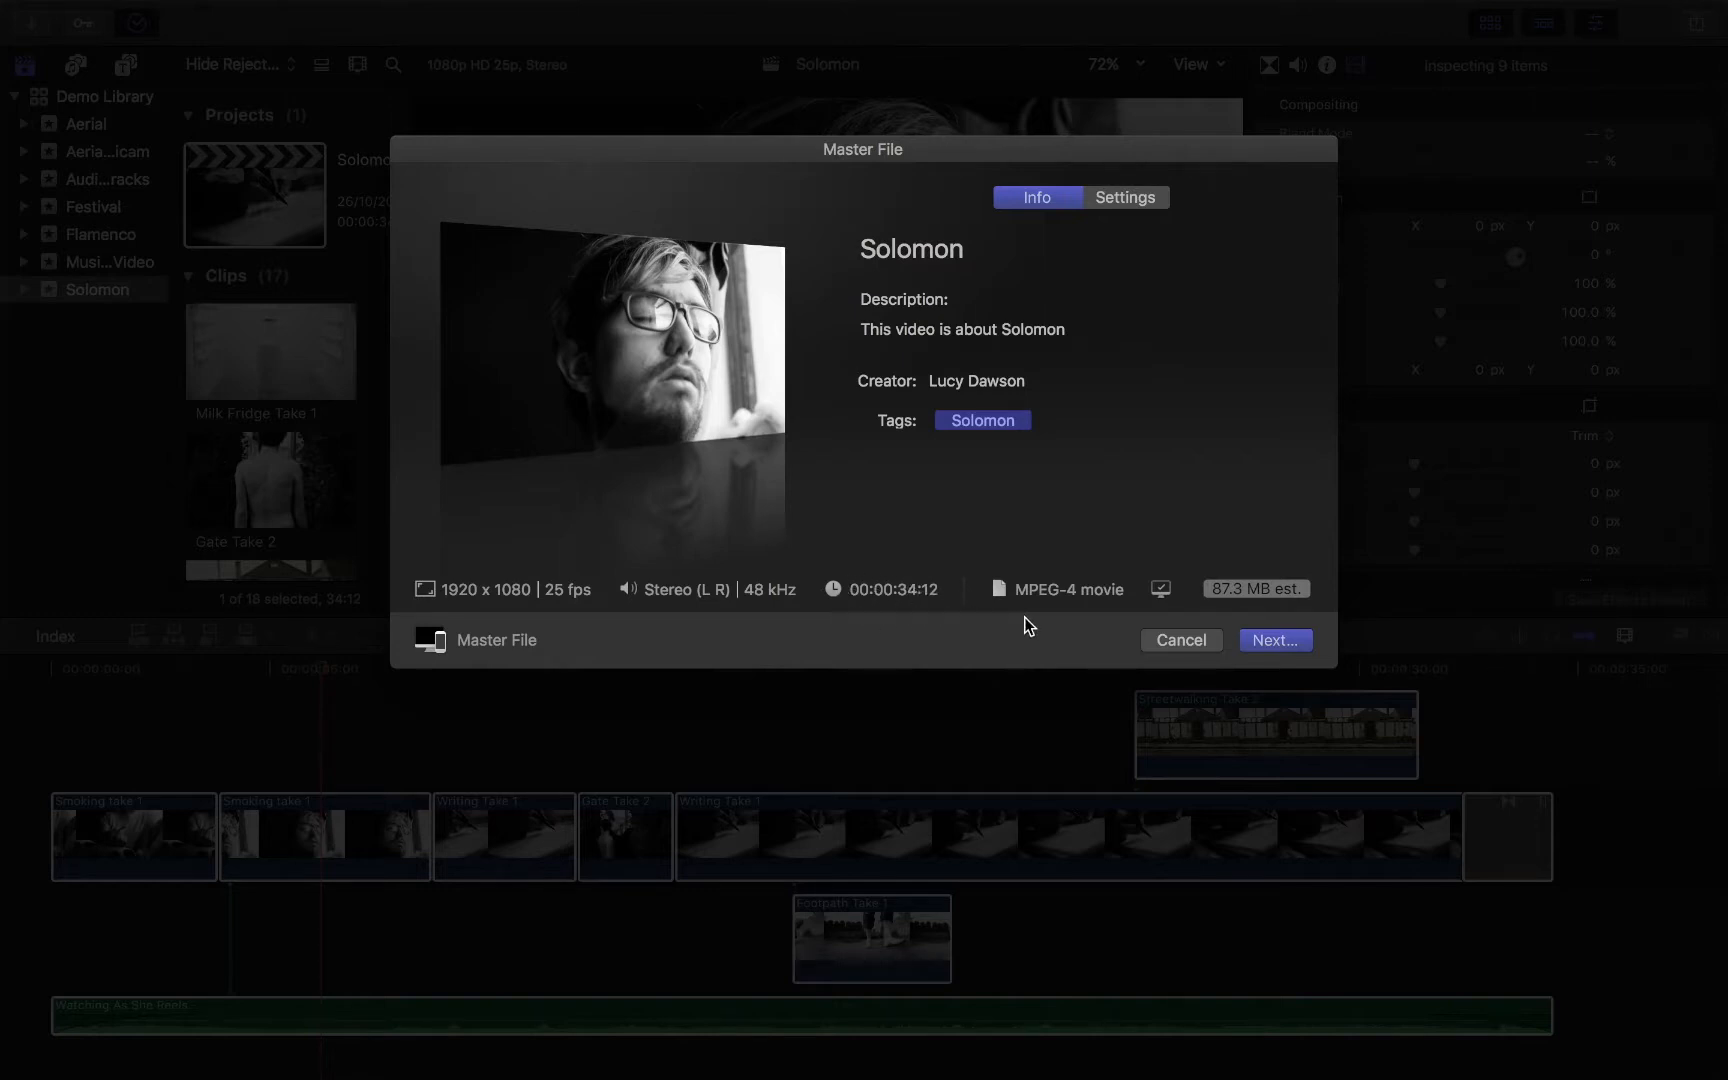
{"action": "mouse_move", "coordinate": [1095, 602]}
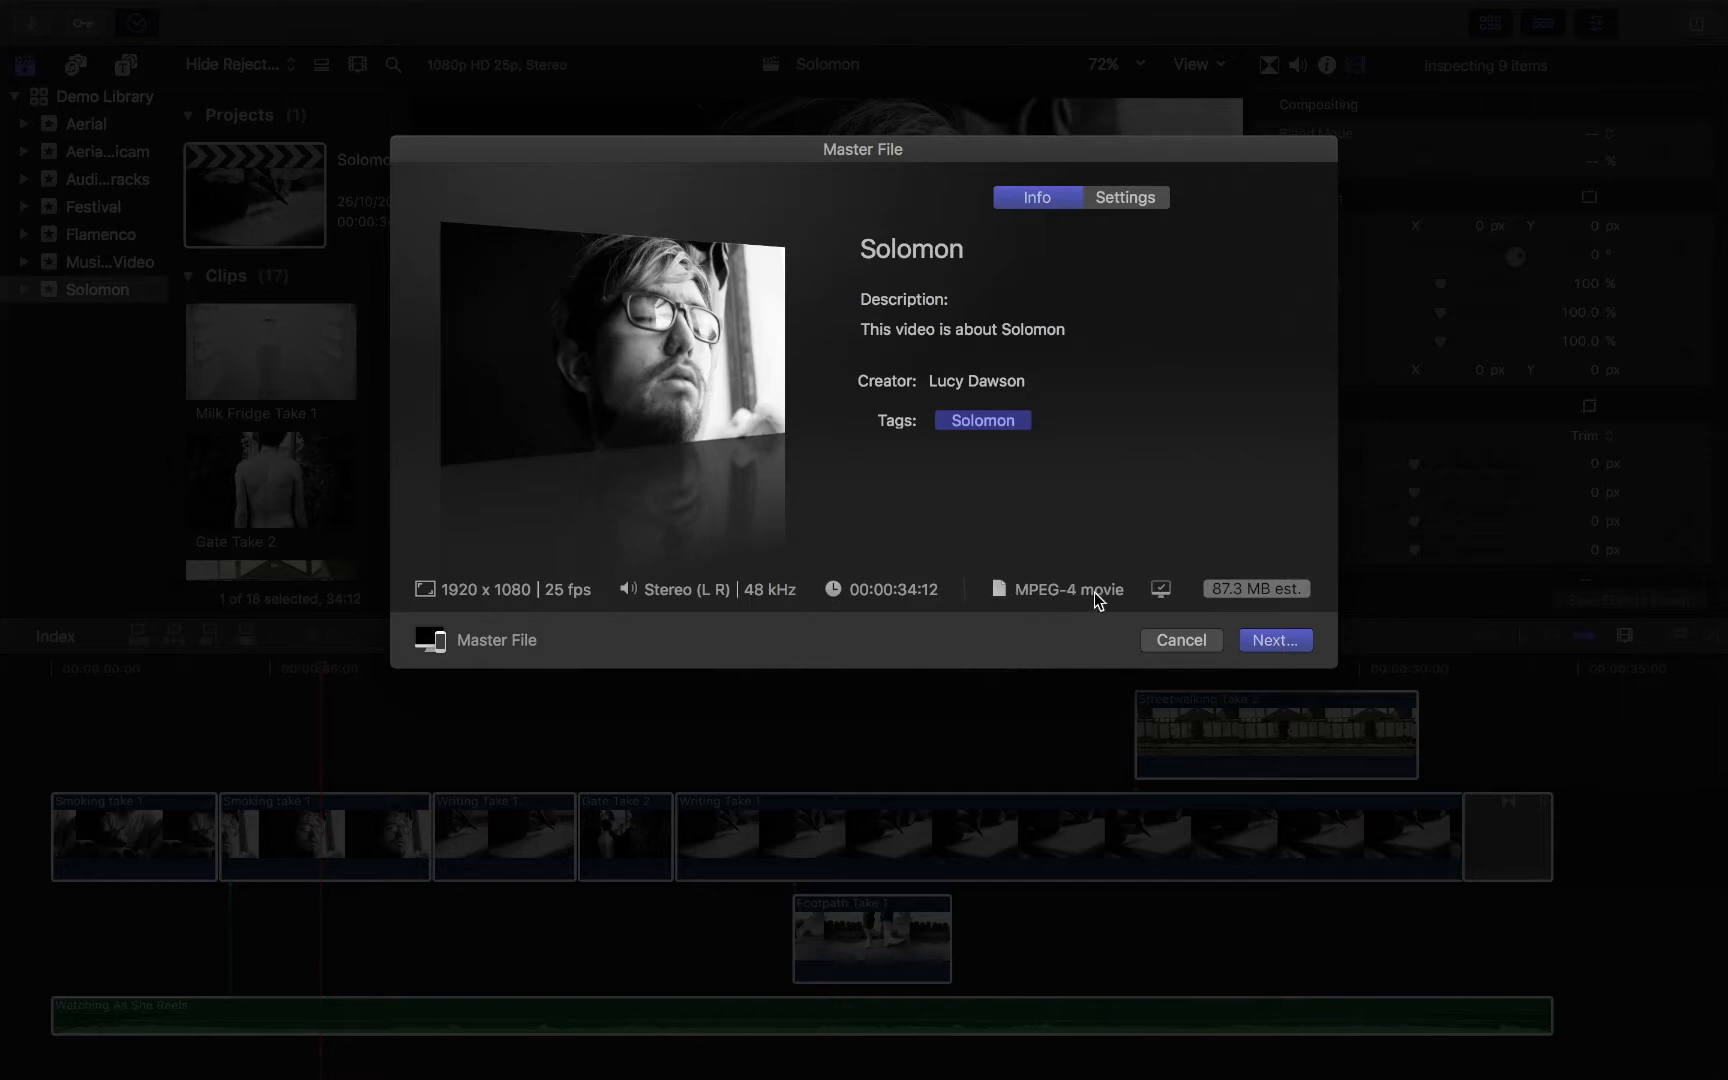
{"action": "mouse_move", "coordinate": [1036, 606]}
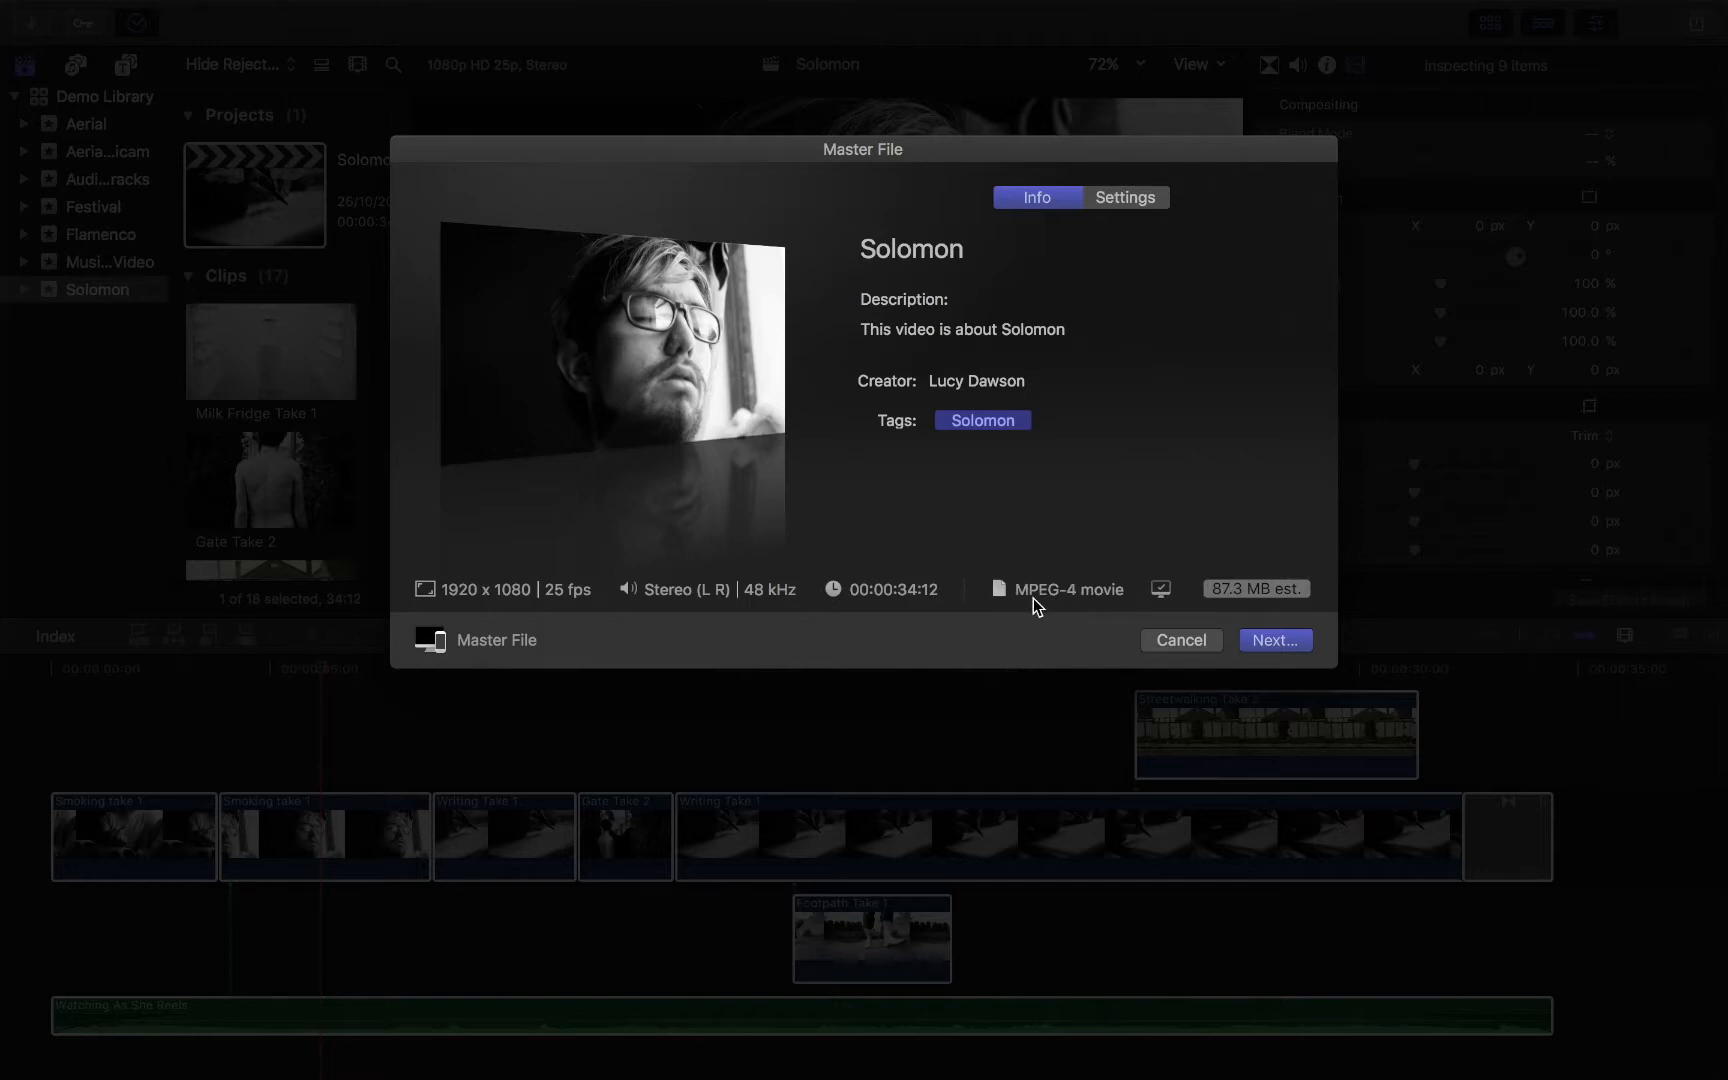
{"action": "mouse_move", "coordinate": [1087, 611]}
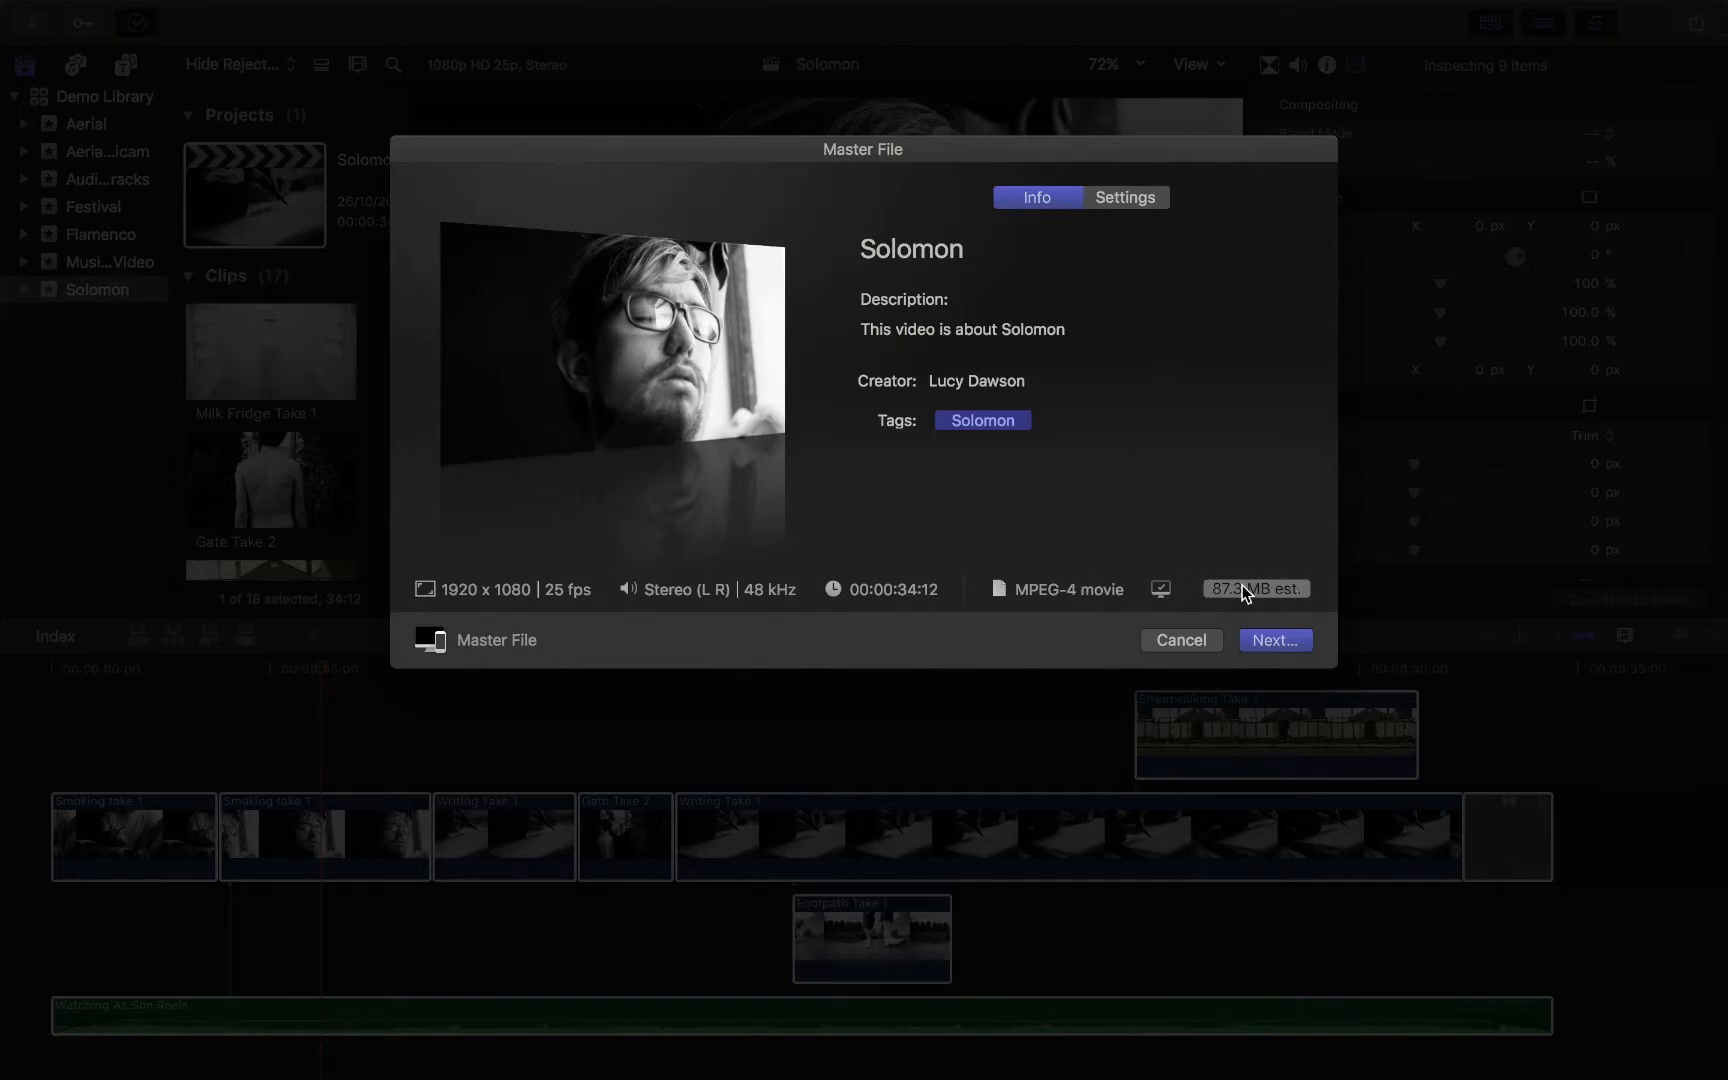
{"action": "mouse_move", "coordinate": [1273, 597]}
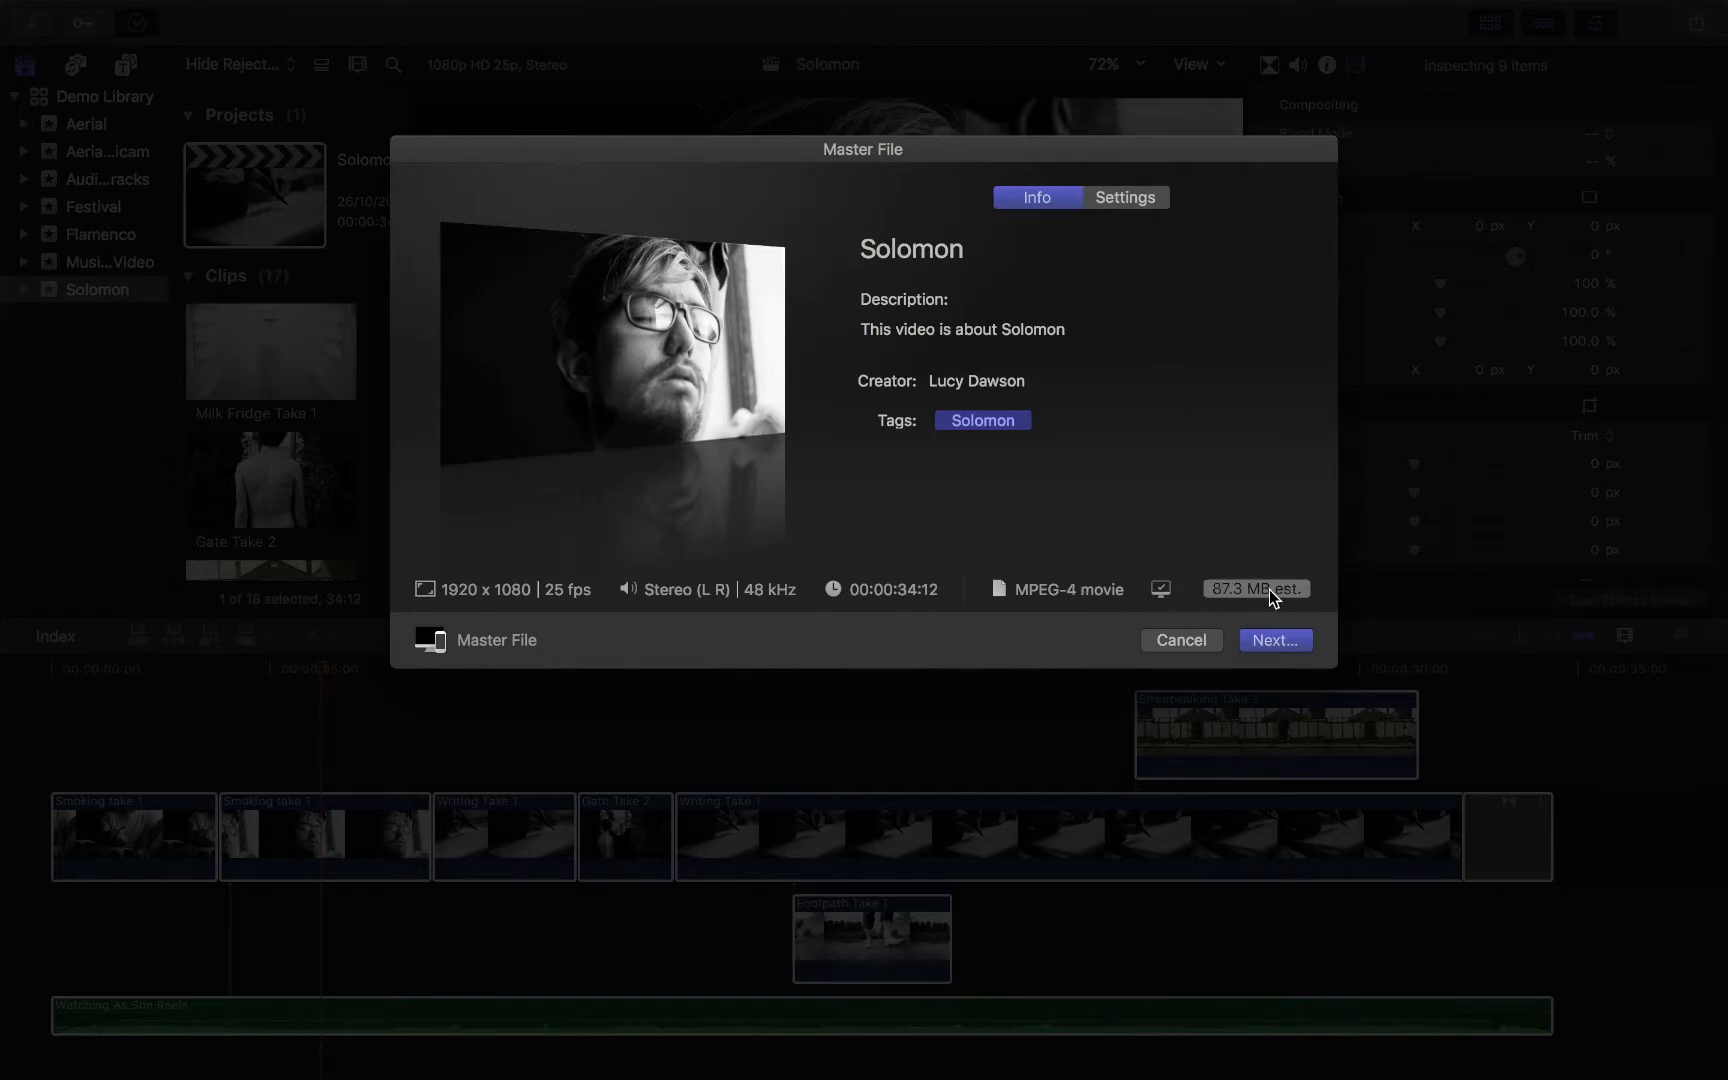
{"action": "mouse_move", "coordinate": [1256, 588]}
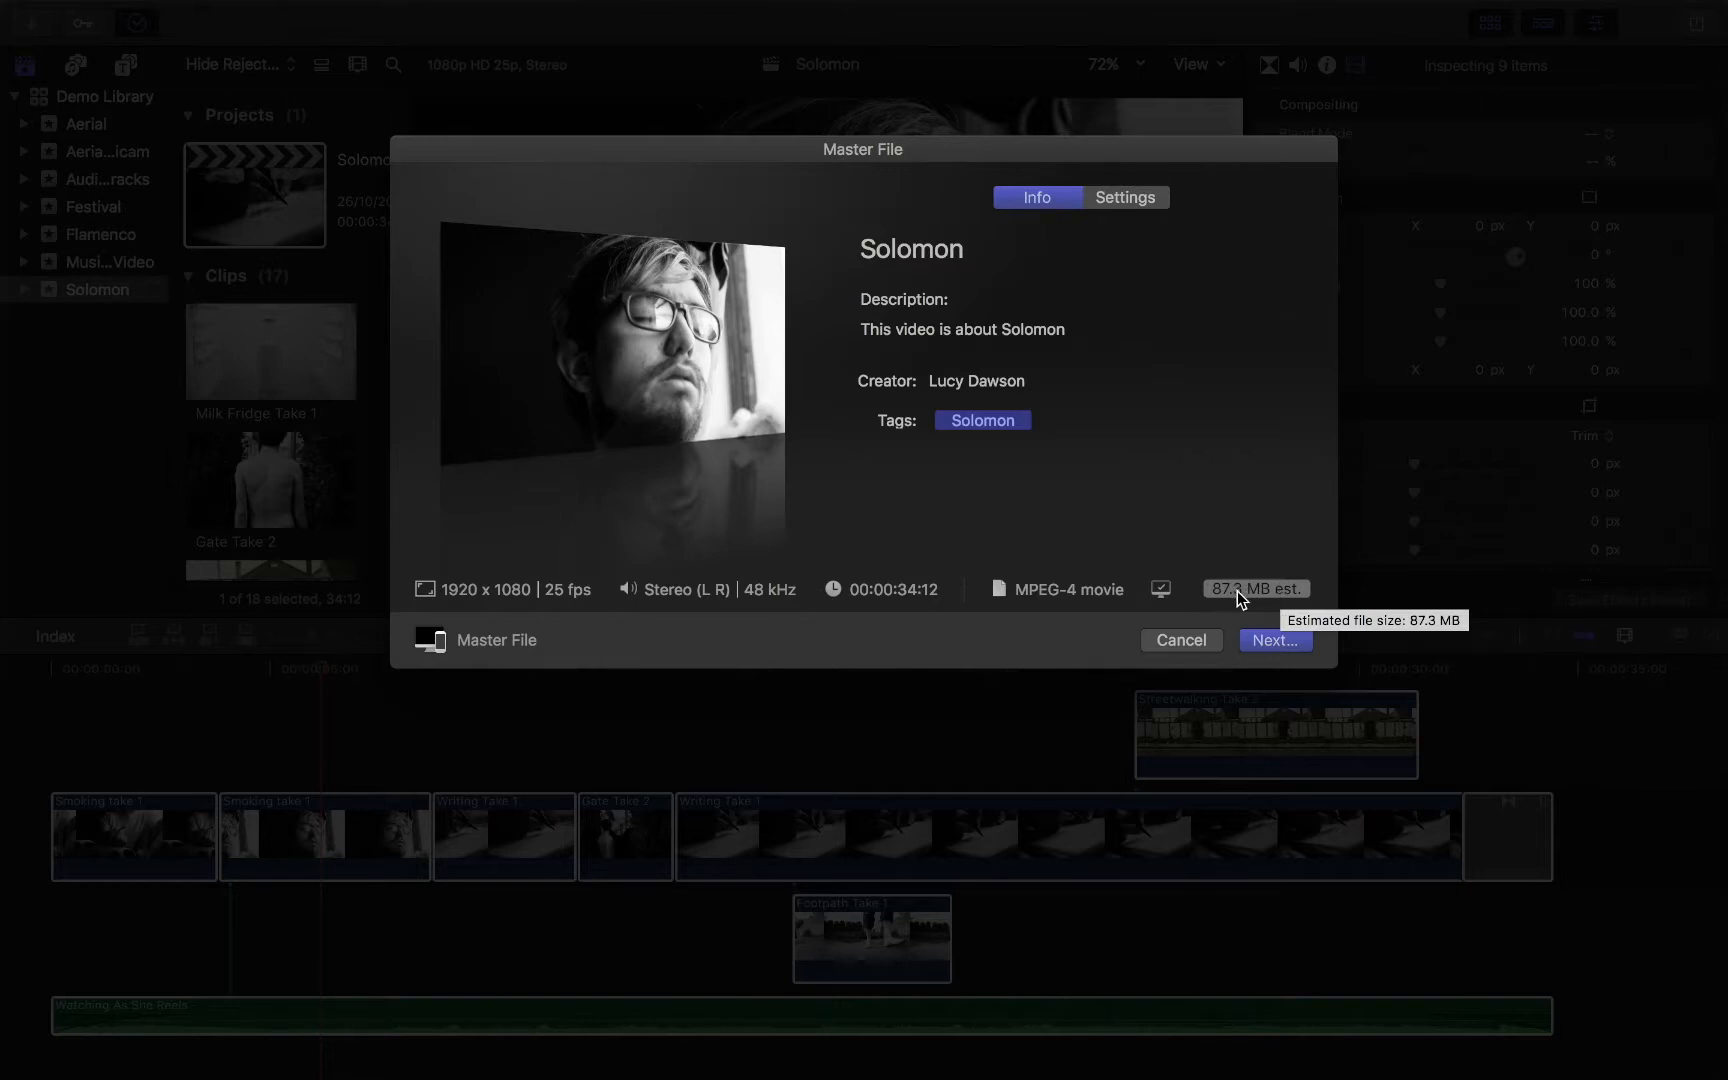
{"action": "mouse_move", "coordinate": [1153, 208]}
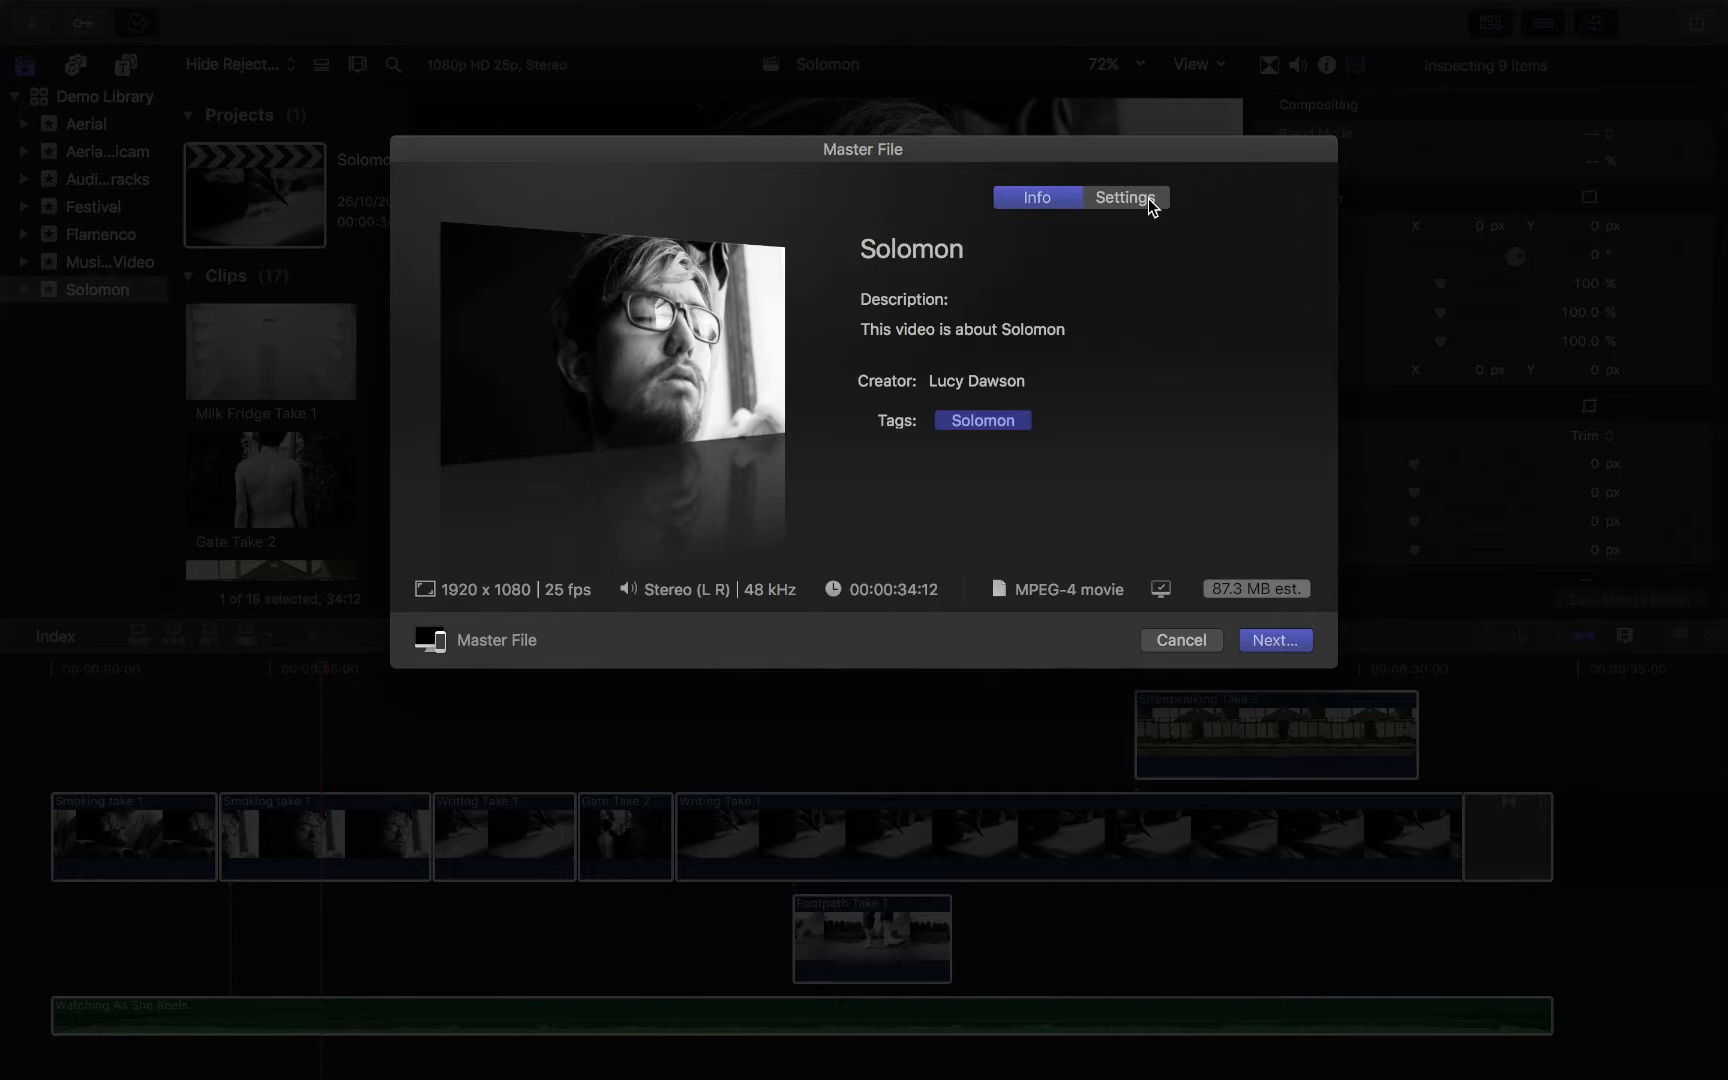
Review the Settings tab's video codec choices, keeping H.264 Faster Encode at 1920×1080.
{"action": "left_click", "coordinate": [1125, 197]}
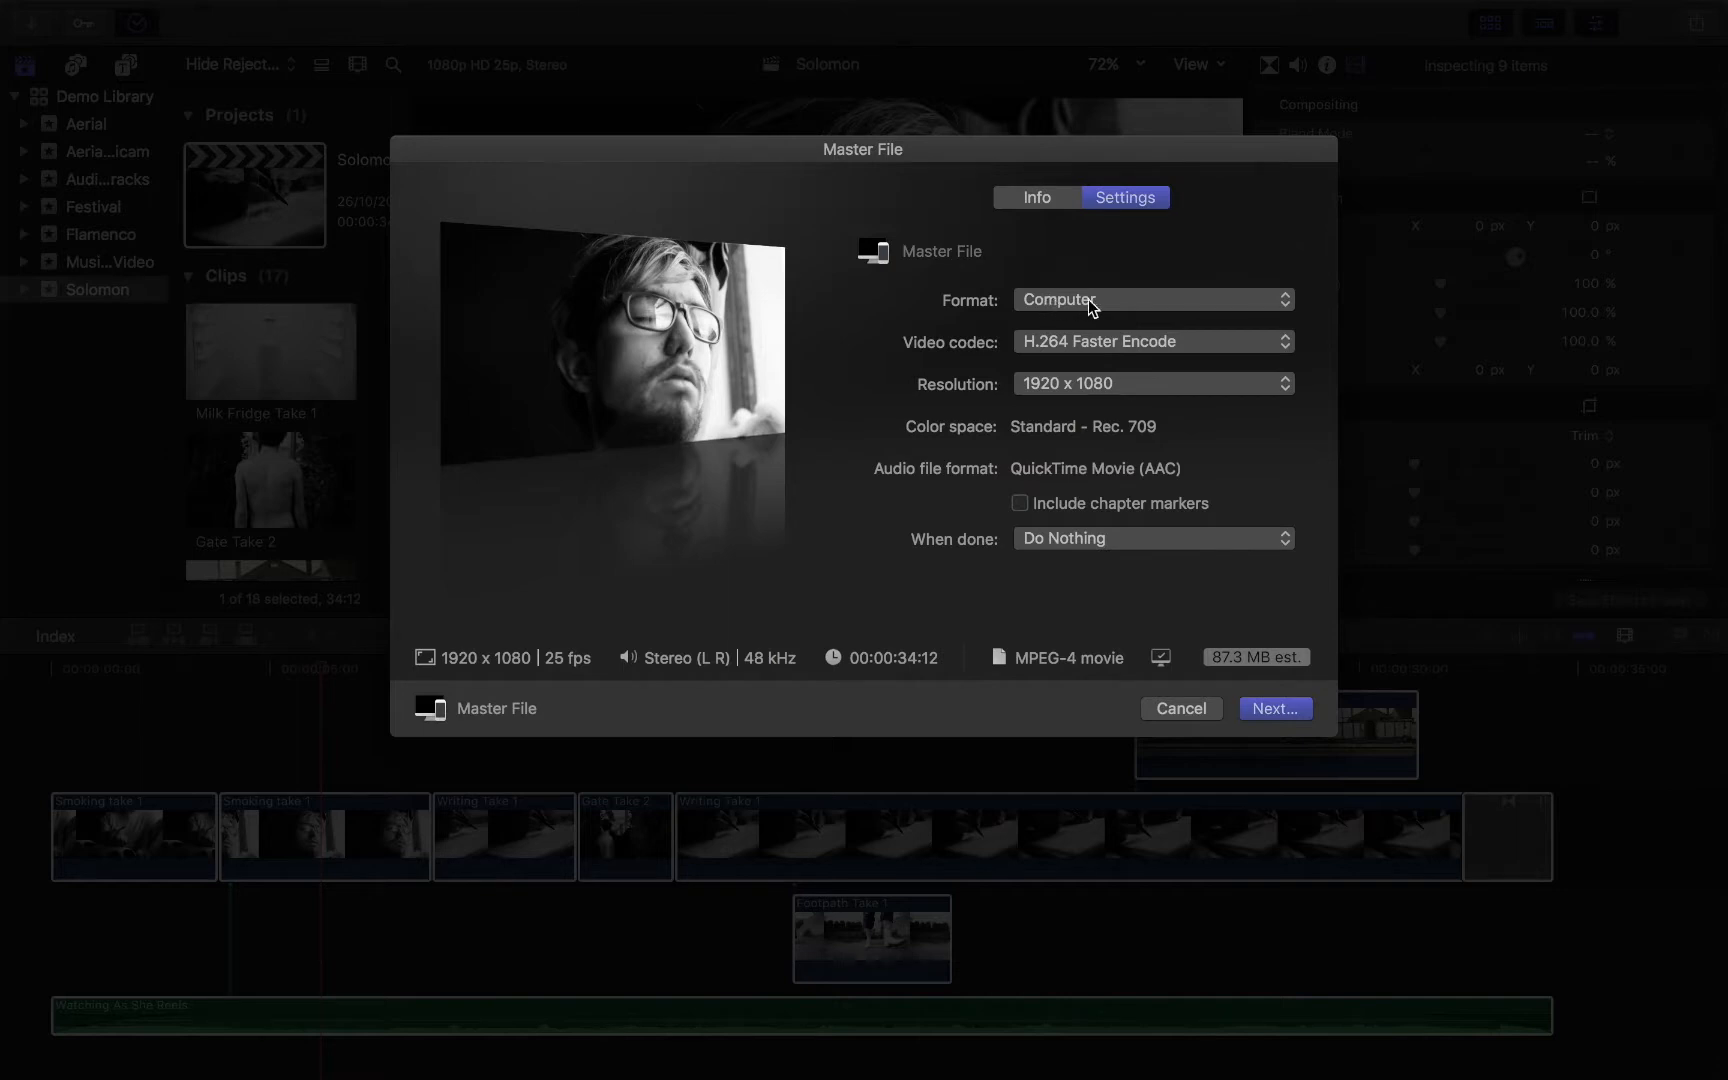
{"action": "mouse_move", "coordinate": [1093, 674]}
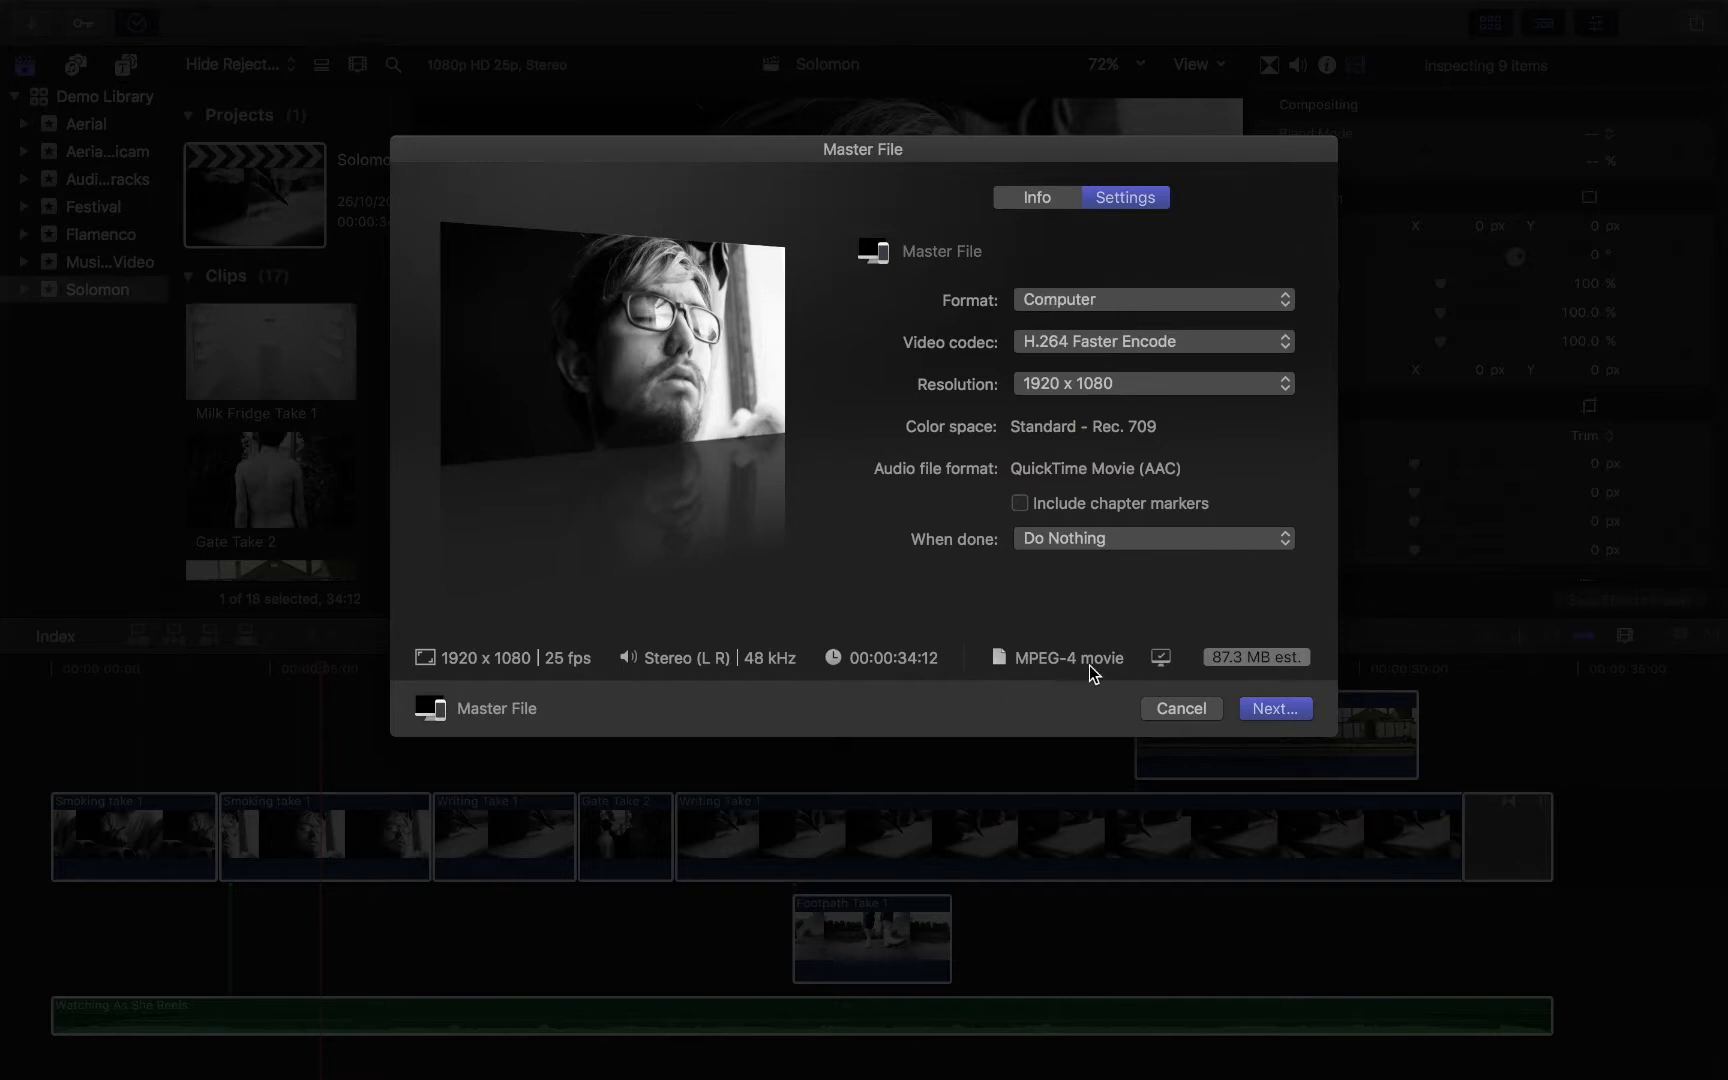
{"action": "mouse_move", "coordinate": [1135, 309]}
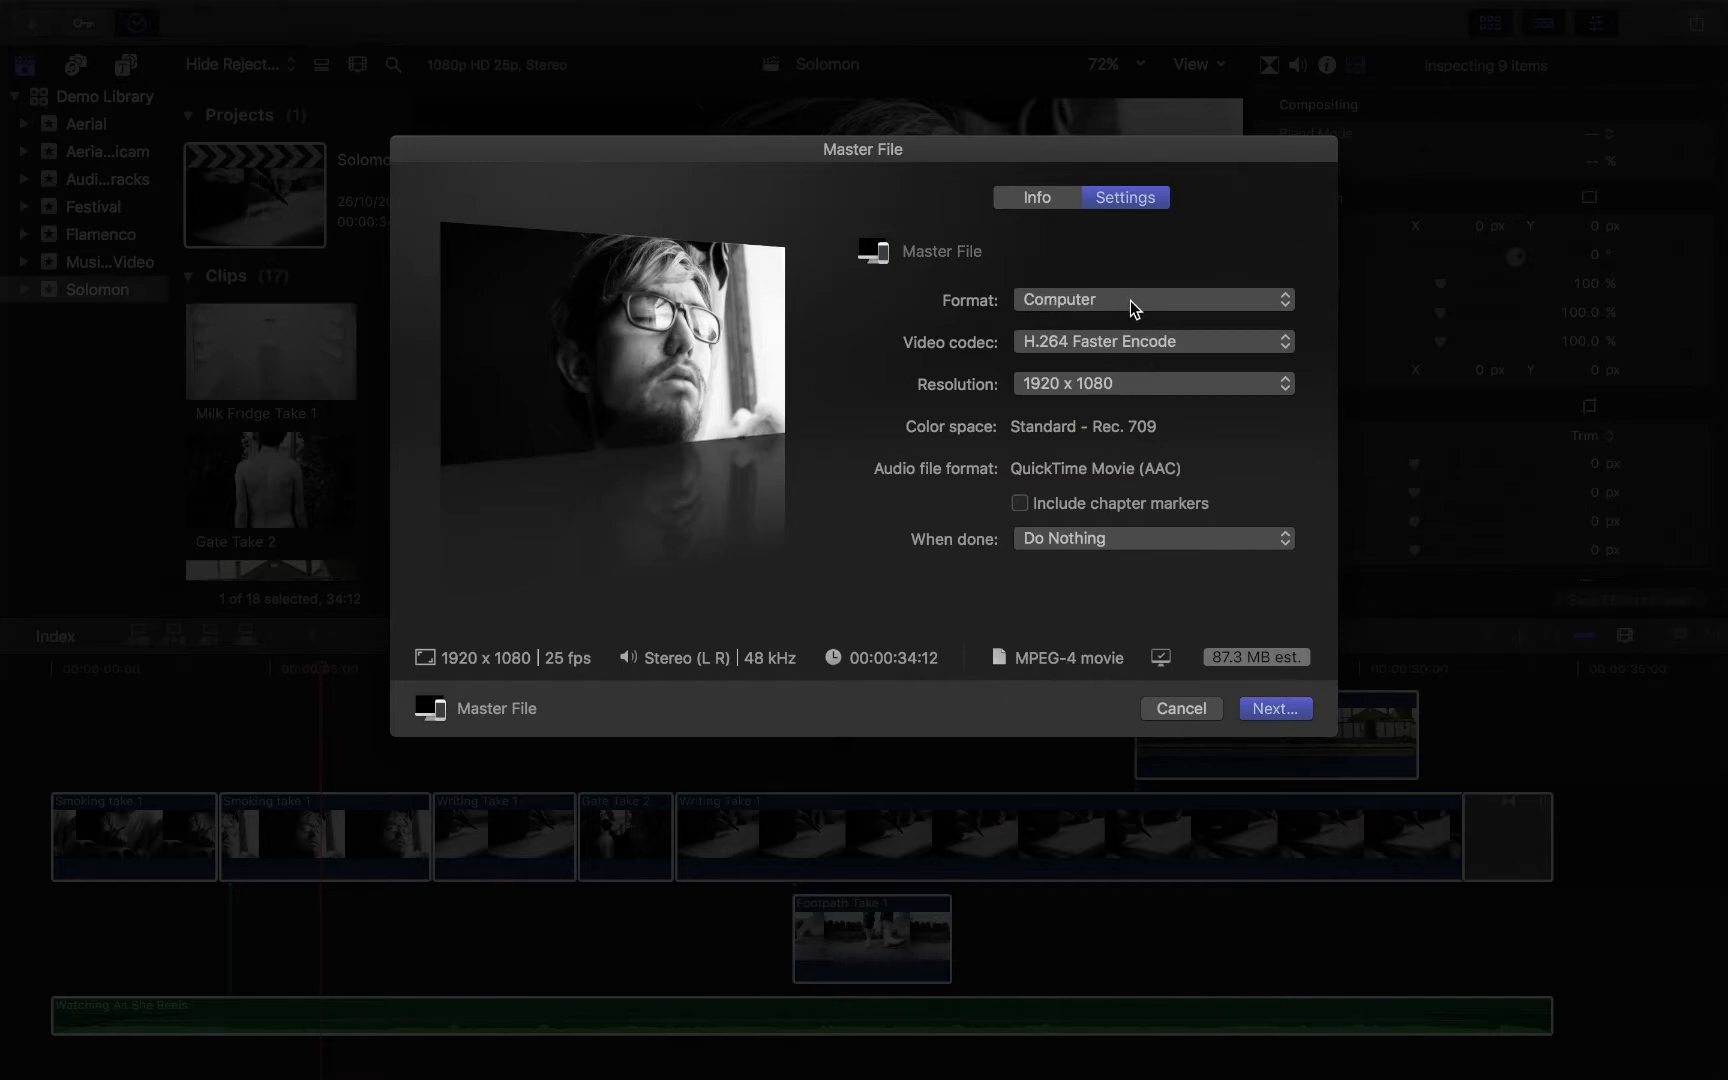
{"action": "mouse_move", "coordinate": [1051, 350]}
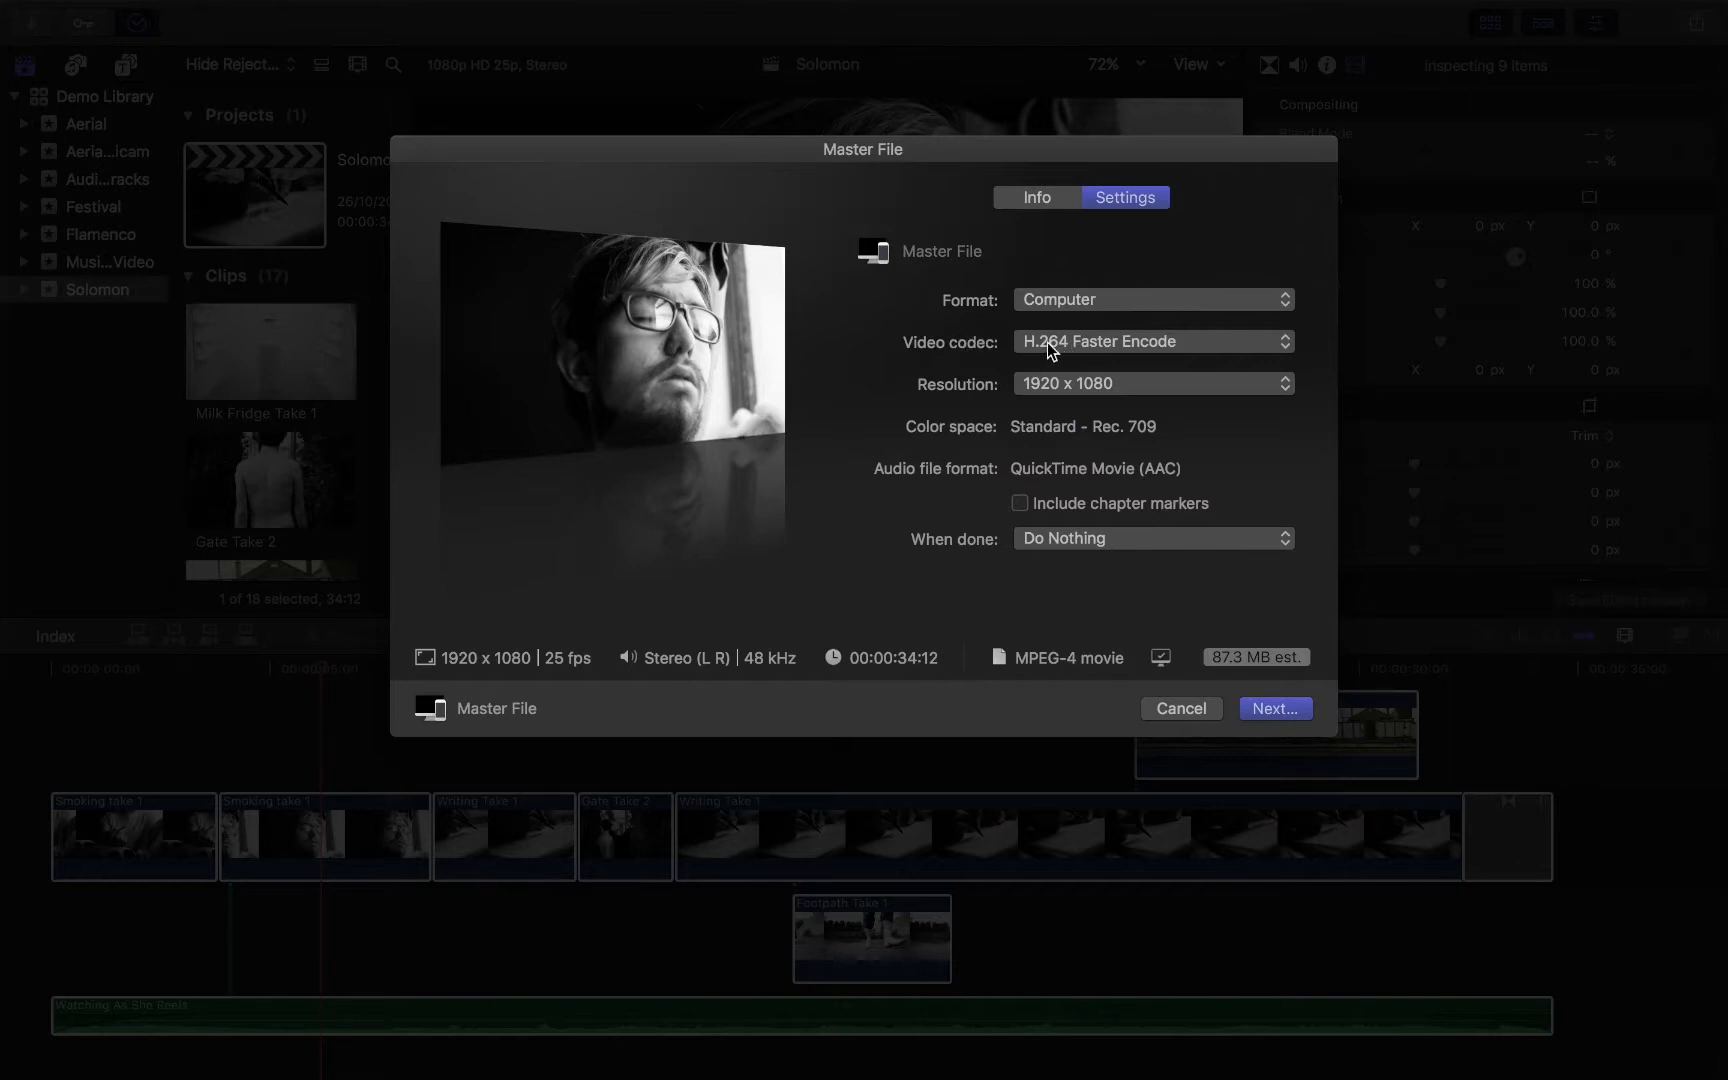
{"action": "mouse_move", "coordinate": [1077, 326]}
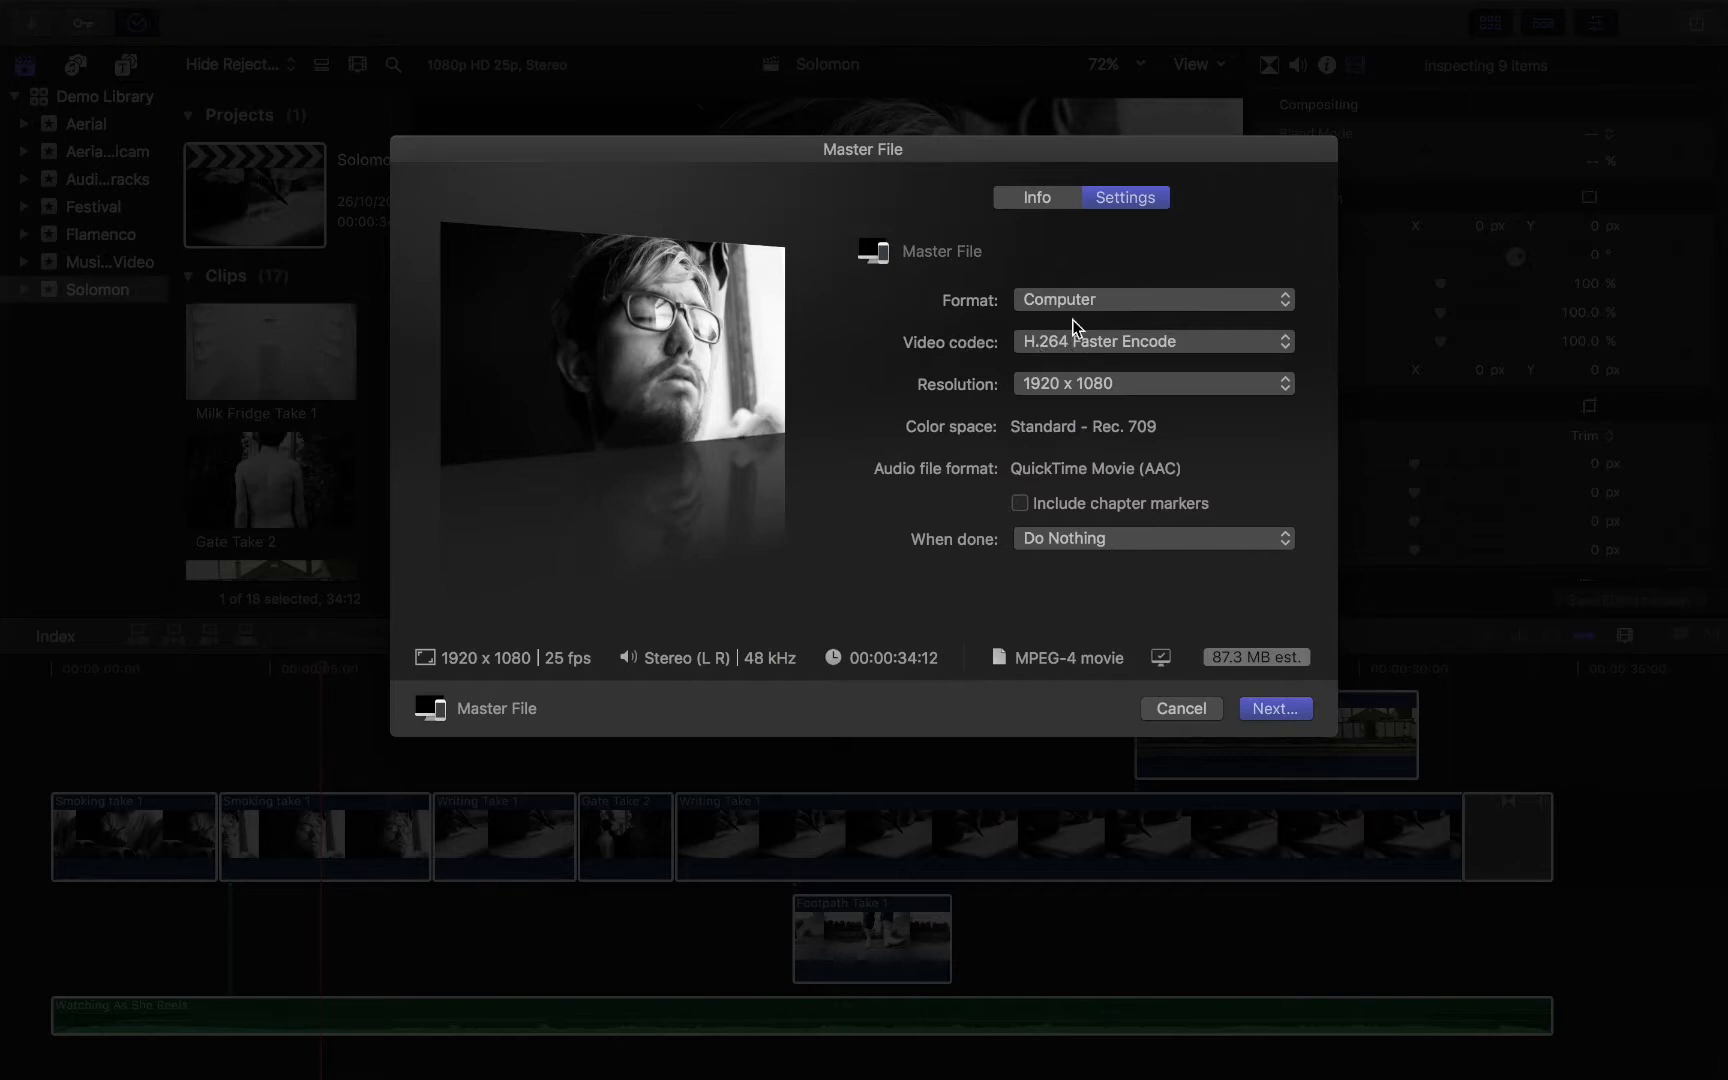
{"action": "mouse_move", "coordinate": [1104, 326]}
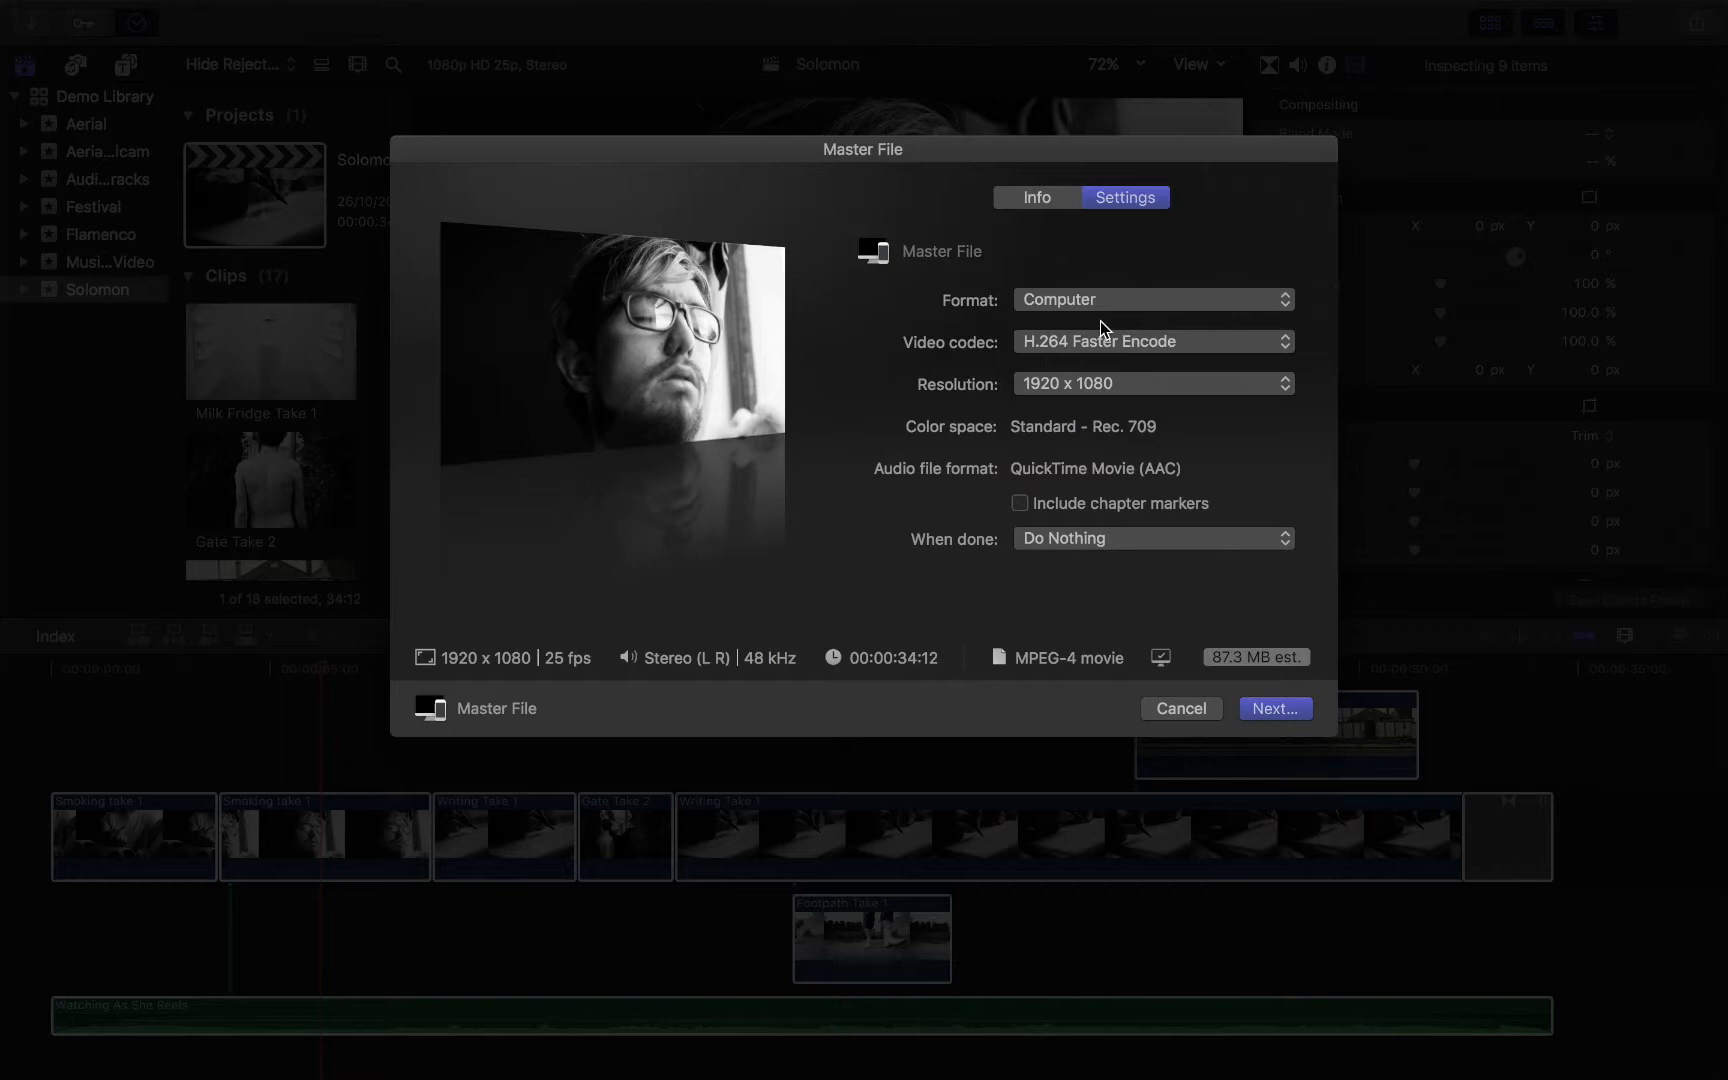
{"action": "mouse_move", "coordinate": [1282, 347]}
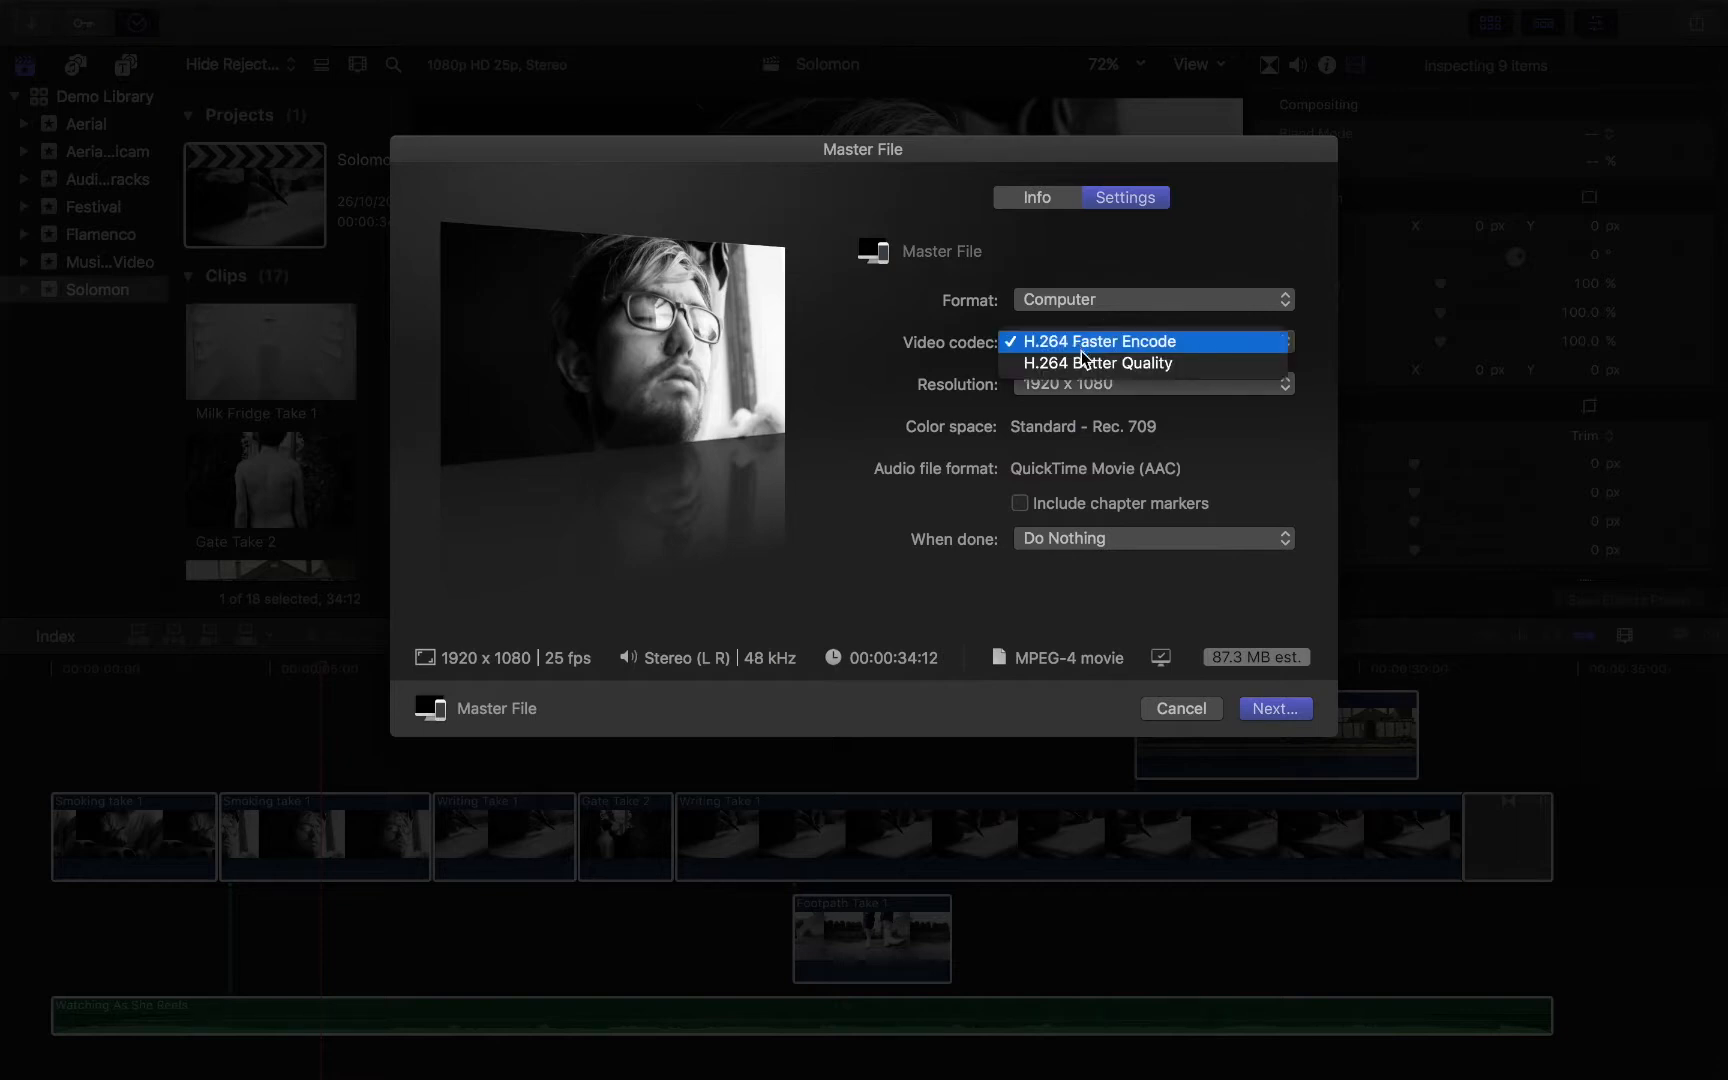
{"action": "mouse_move", "coordinate": [1097, 363]}
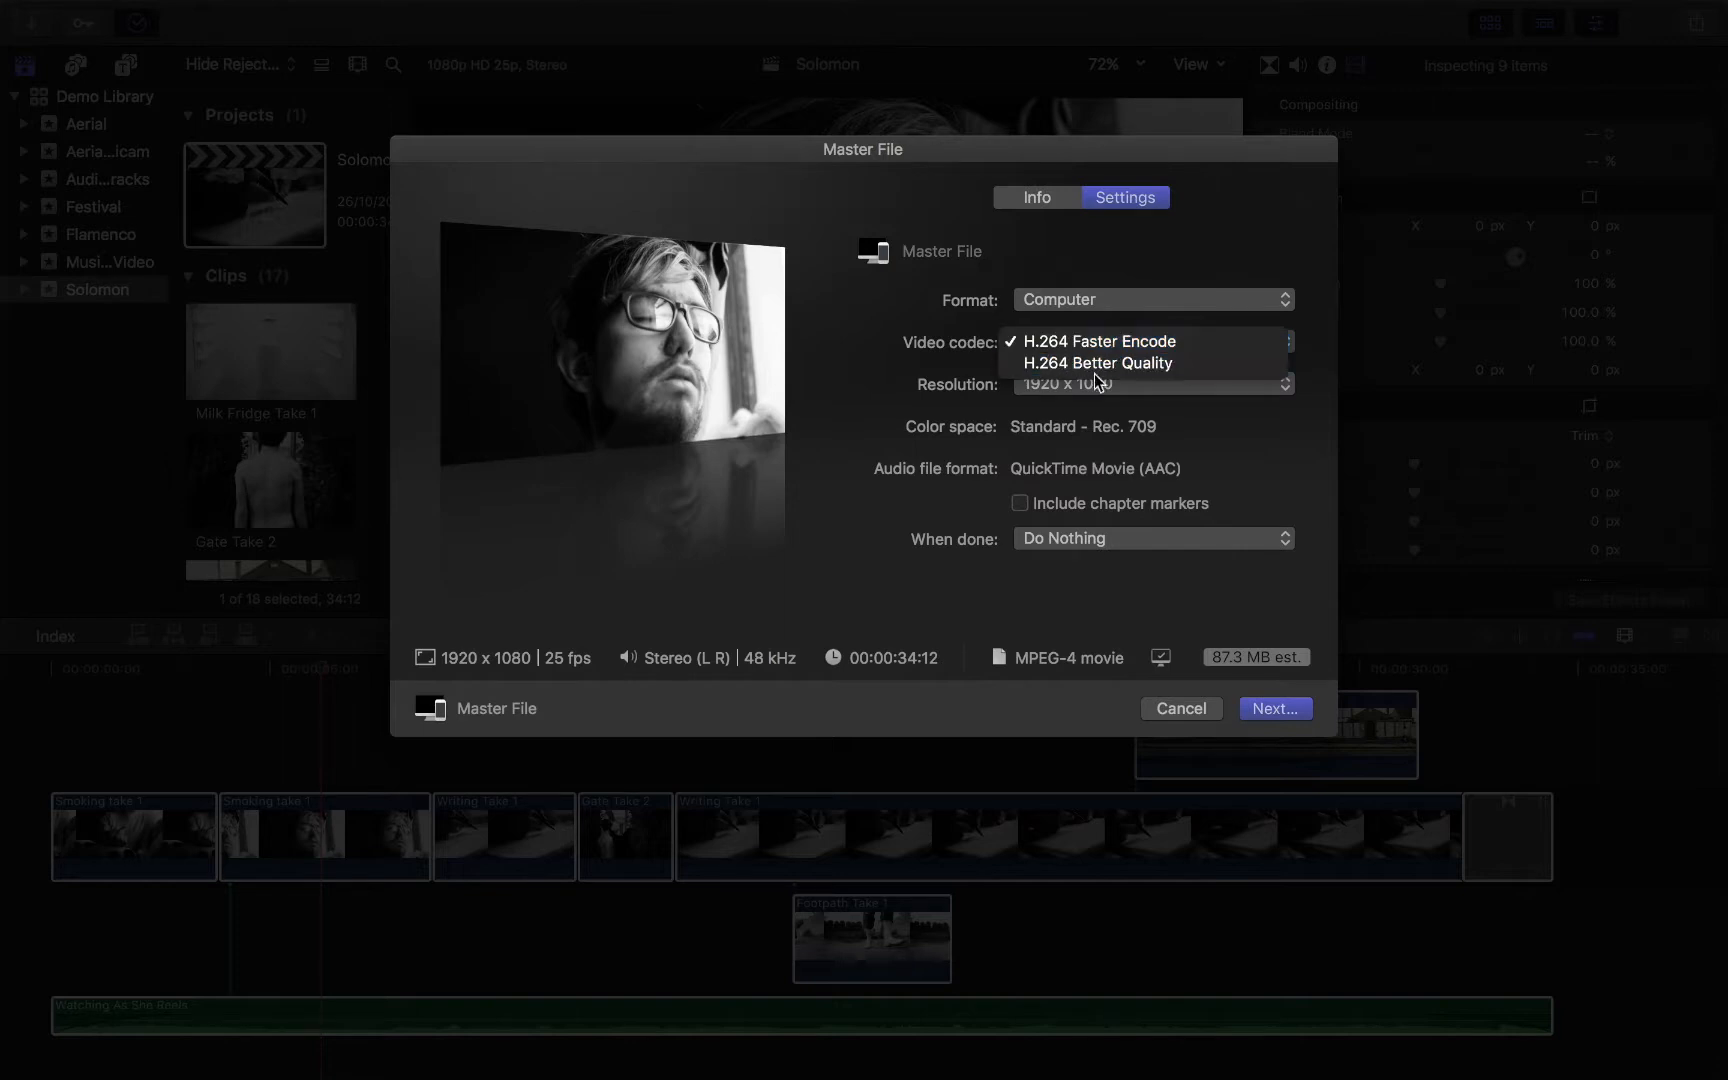
{"action": "mouse_move", "coordinate": [1097, 342]}
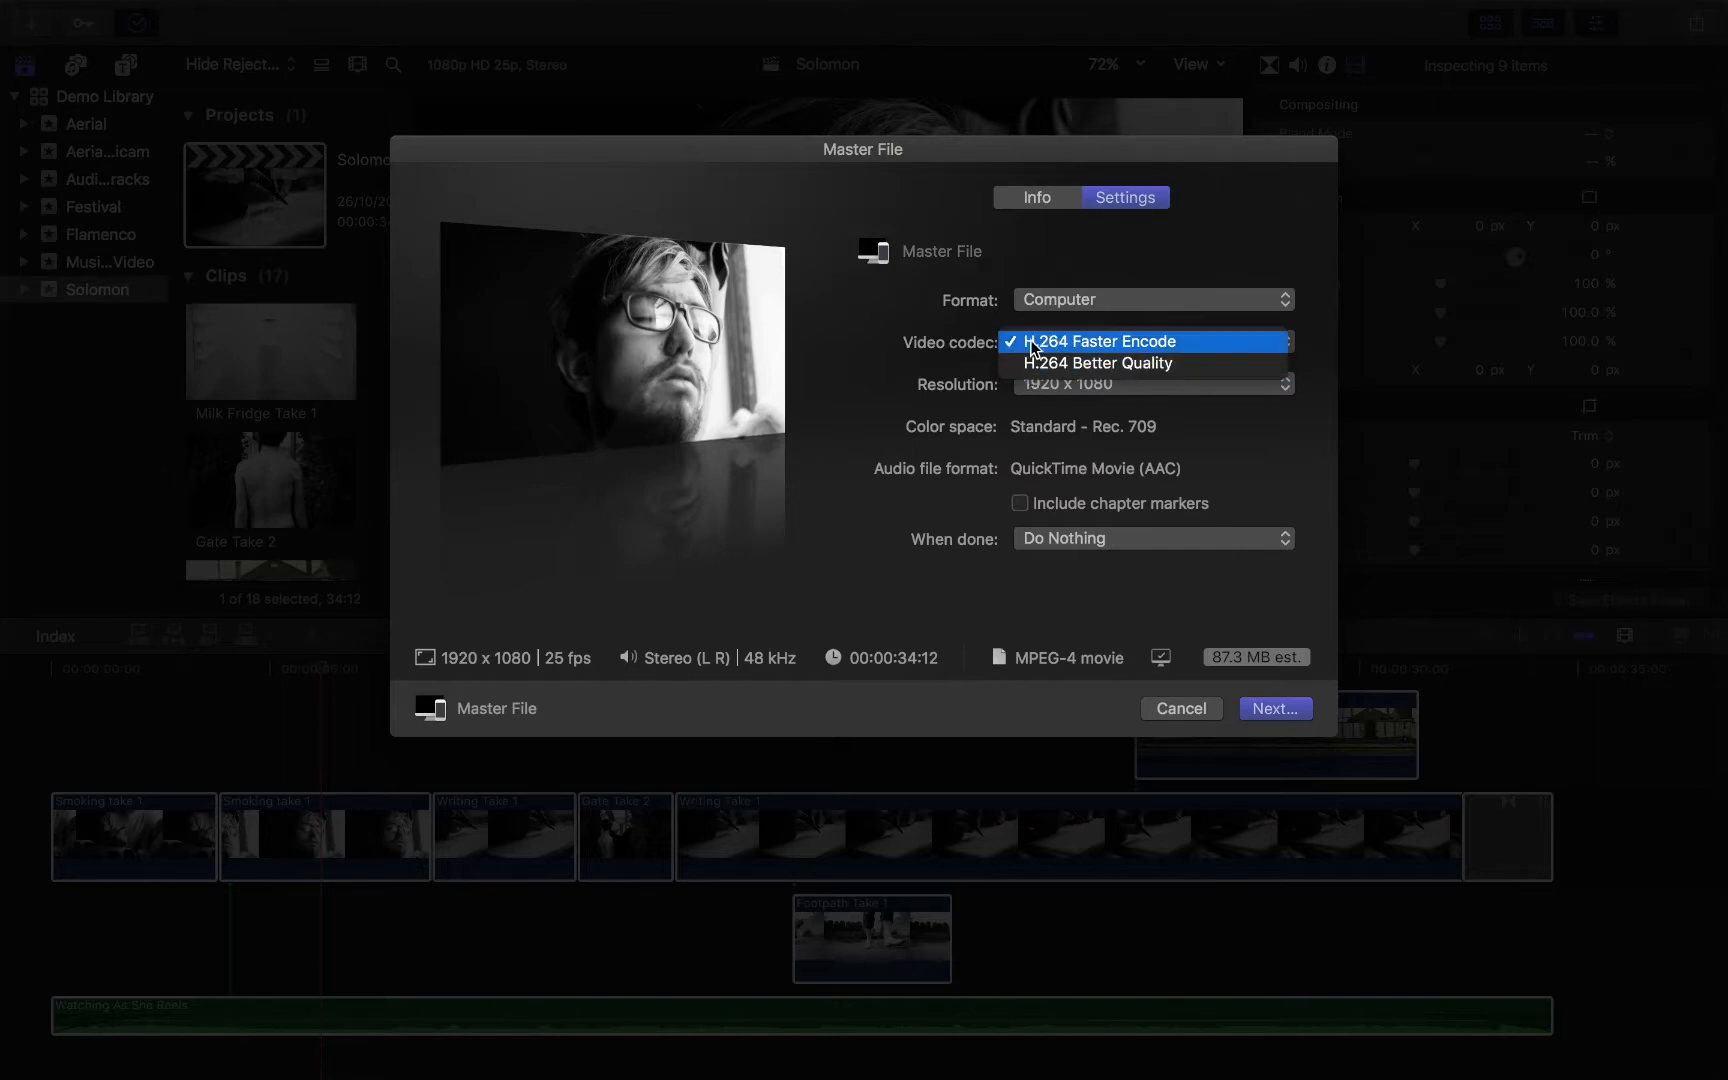
{"action": "left_click", "coordinate": [1098, 341]}
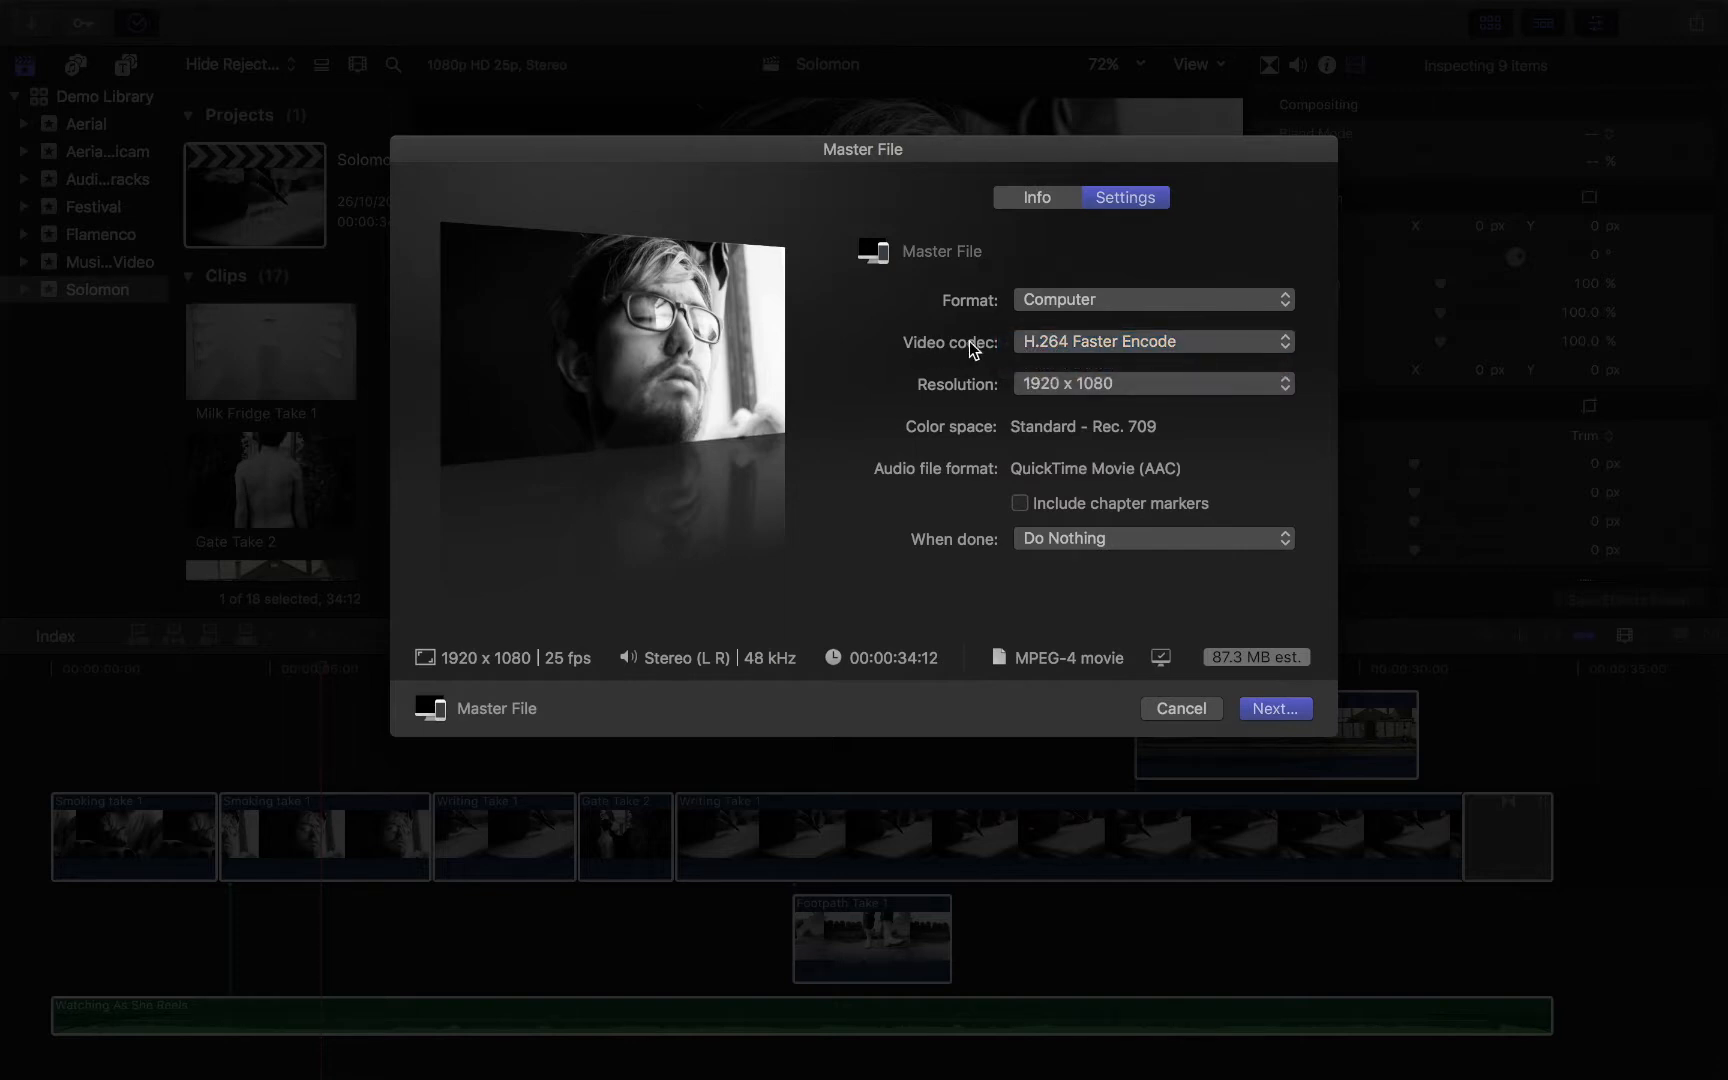
{"action": "mouse_move", "coordinate": [1067, 347]}
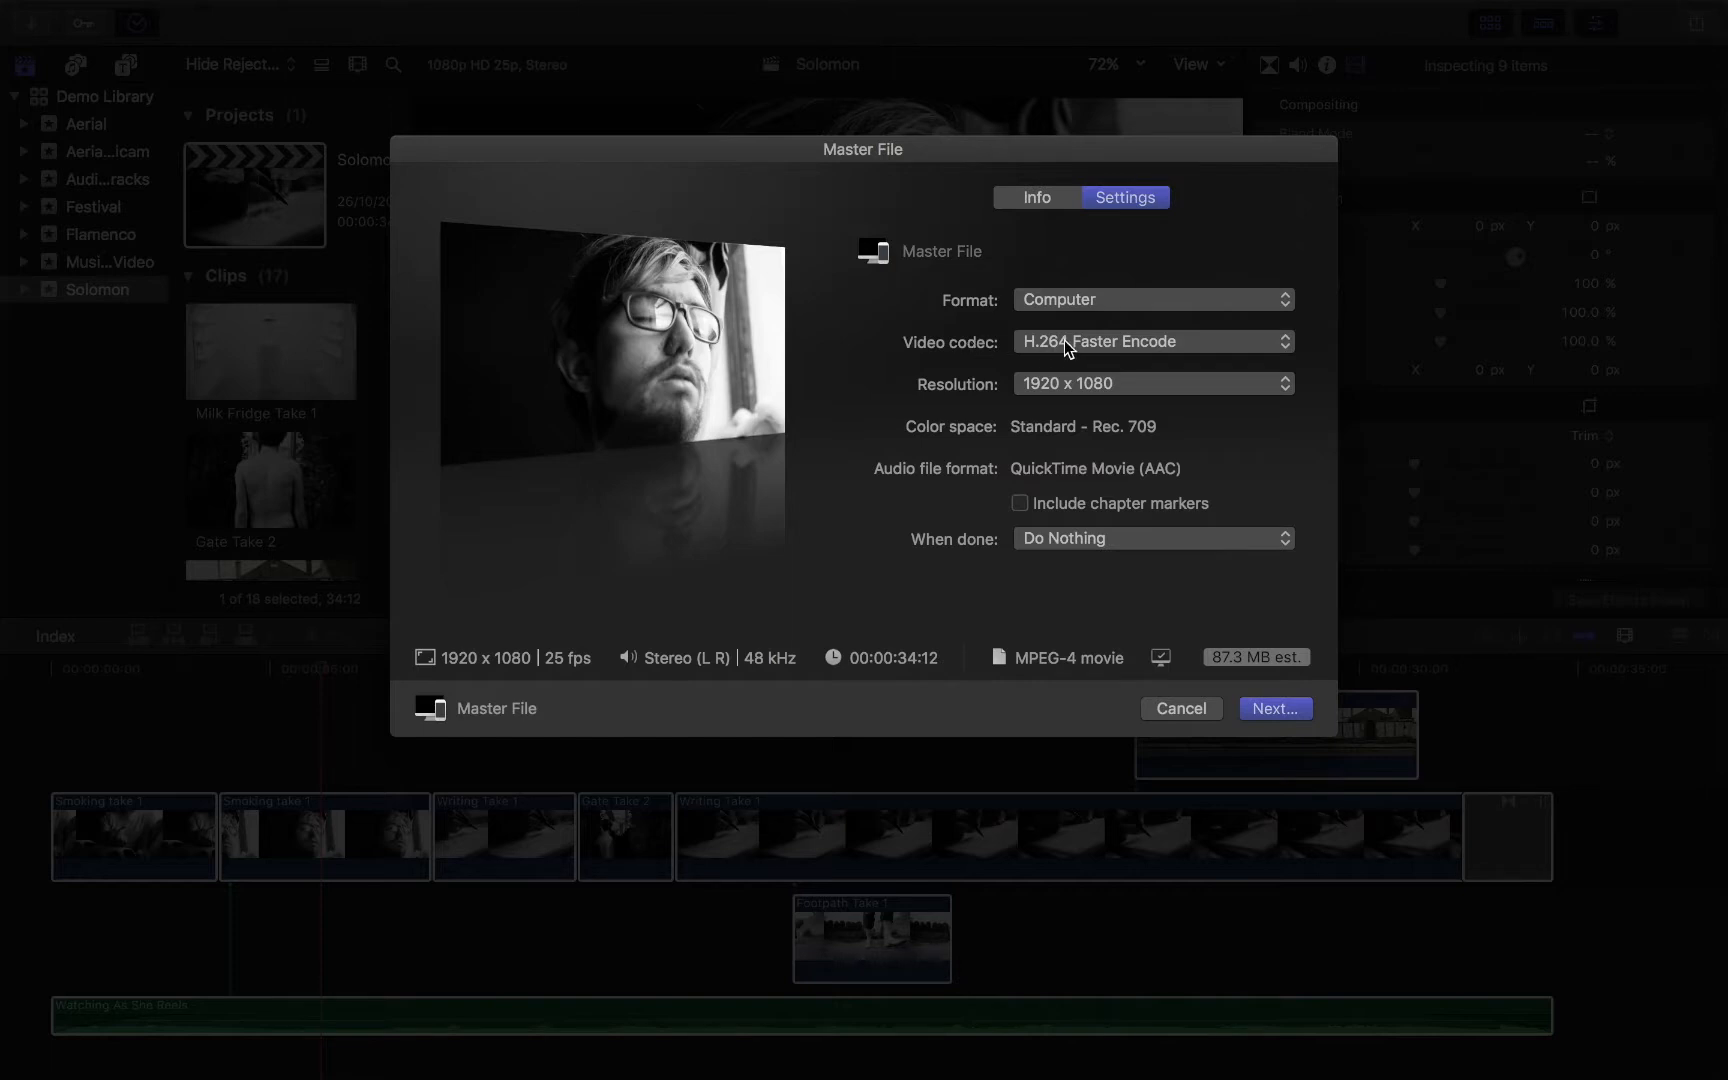
{"action": "left_click", "coordinate": [1149, 341]}
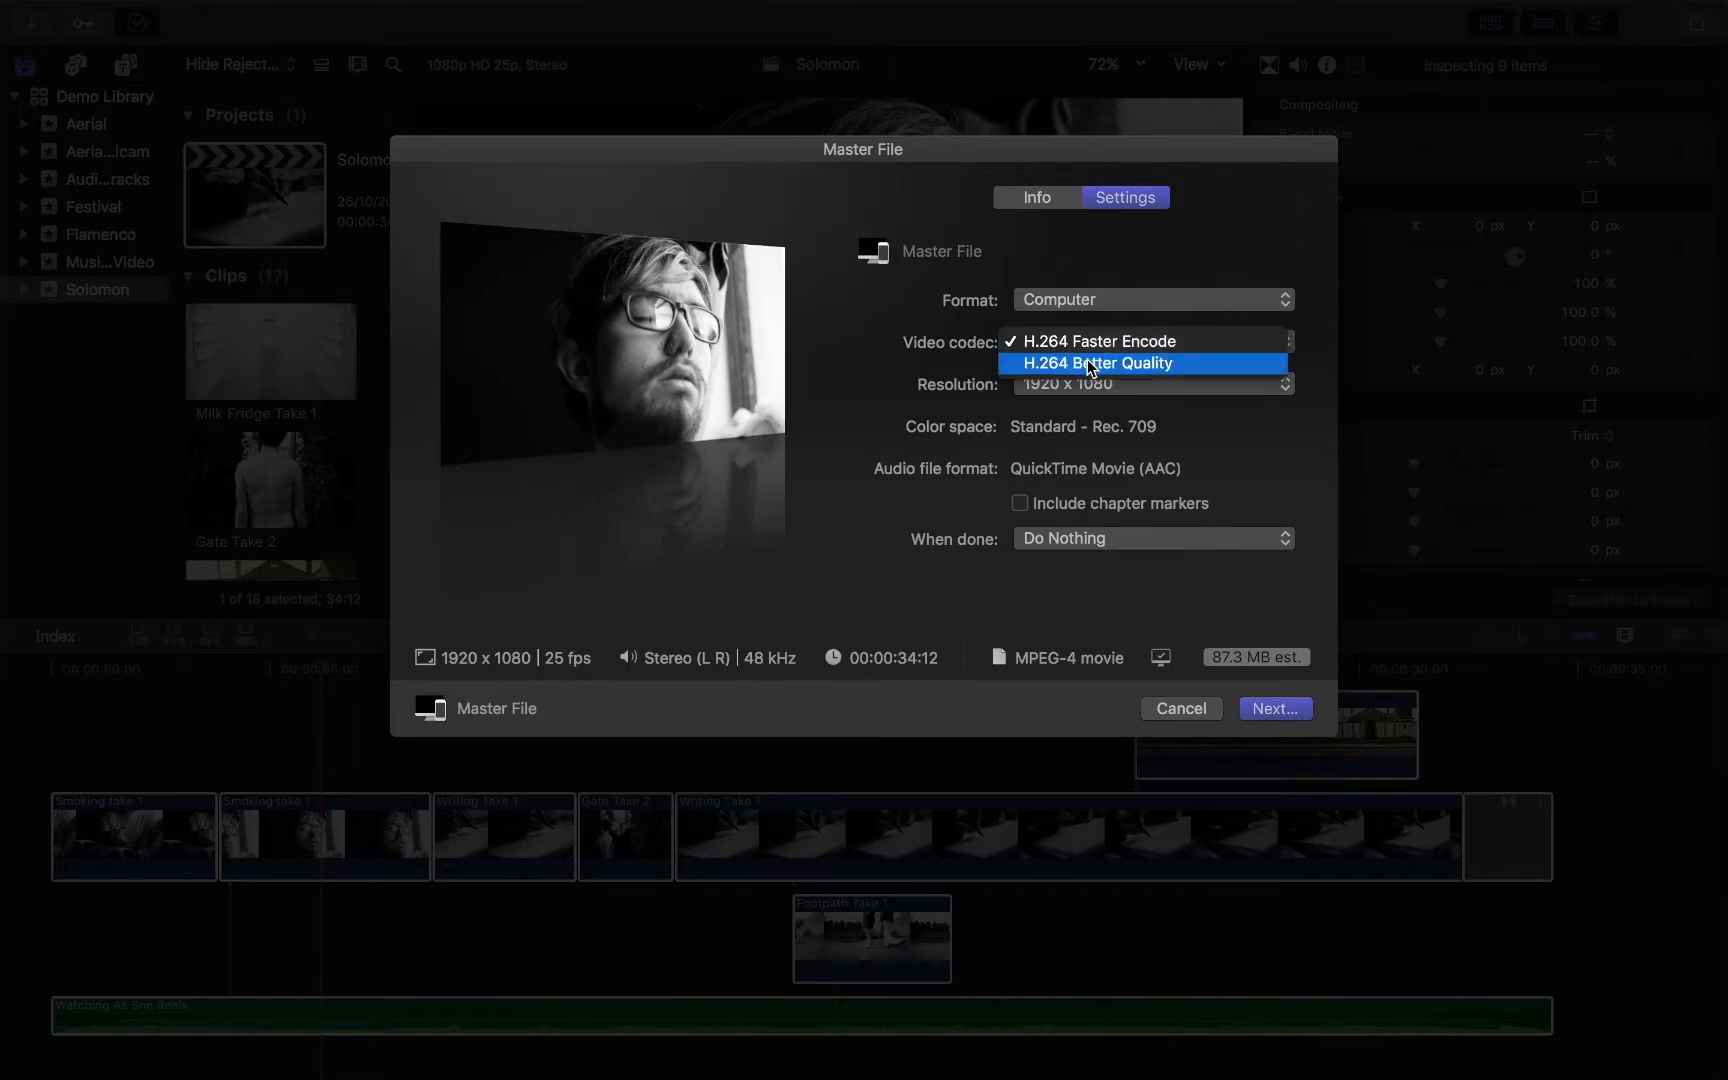
{"action": "mouse_move", "coordinate": [1097, 341]}
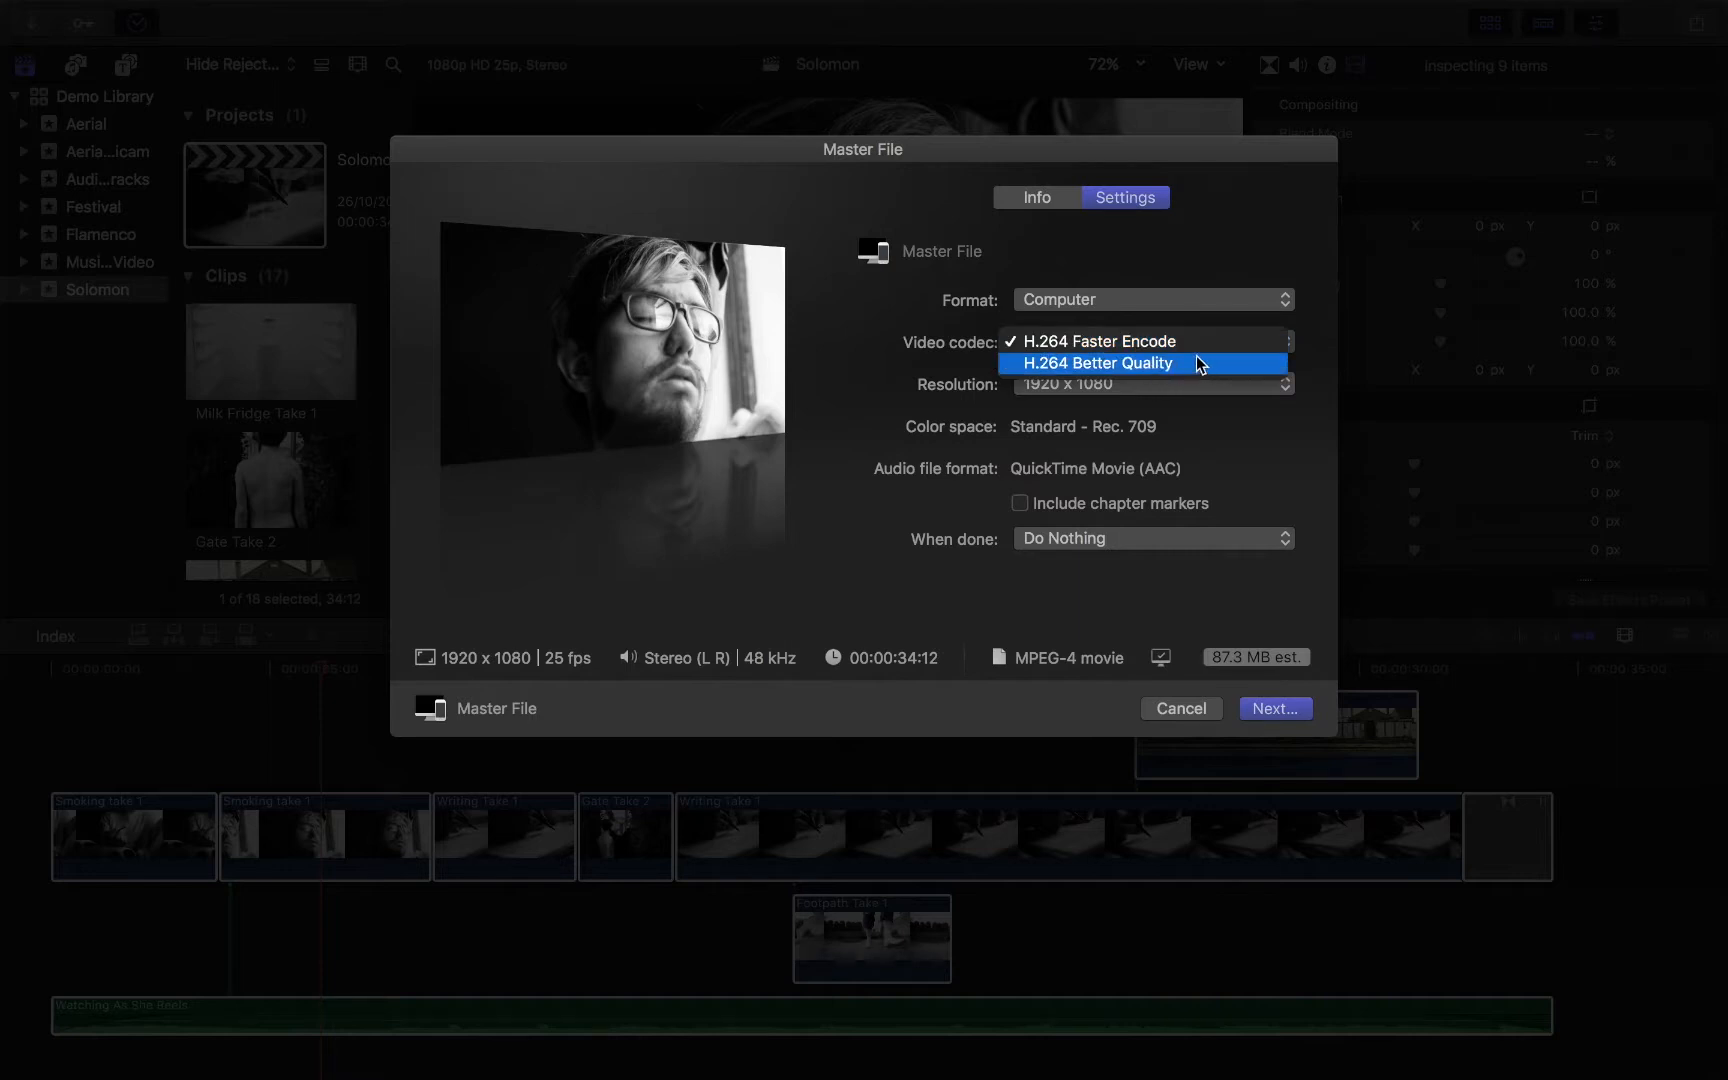
{"action": "left_click", "coordinate": [1098, 341]}
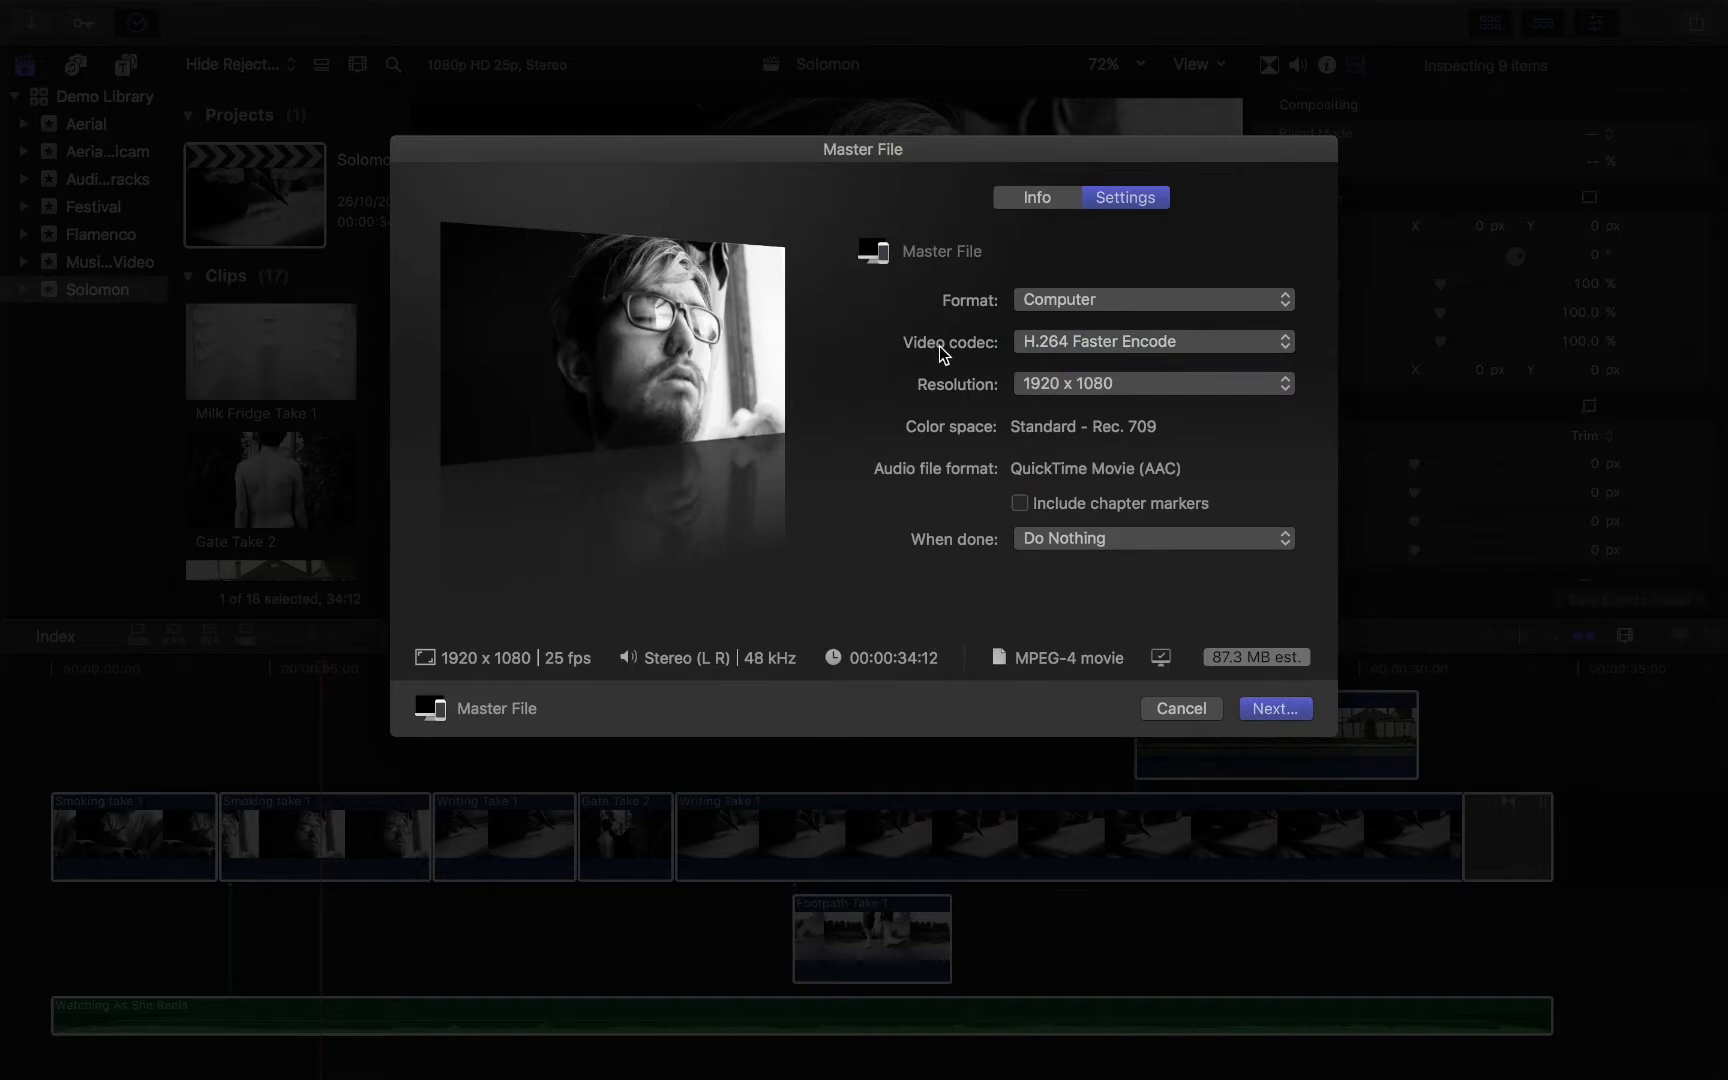
{"action": "mouse_move", "coordinate": [952, 403]}
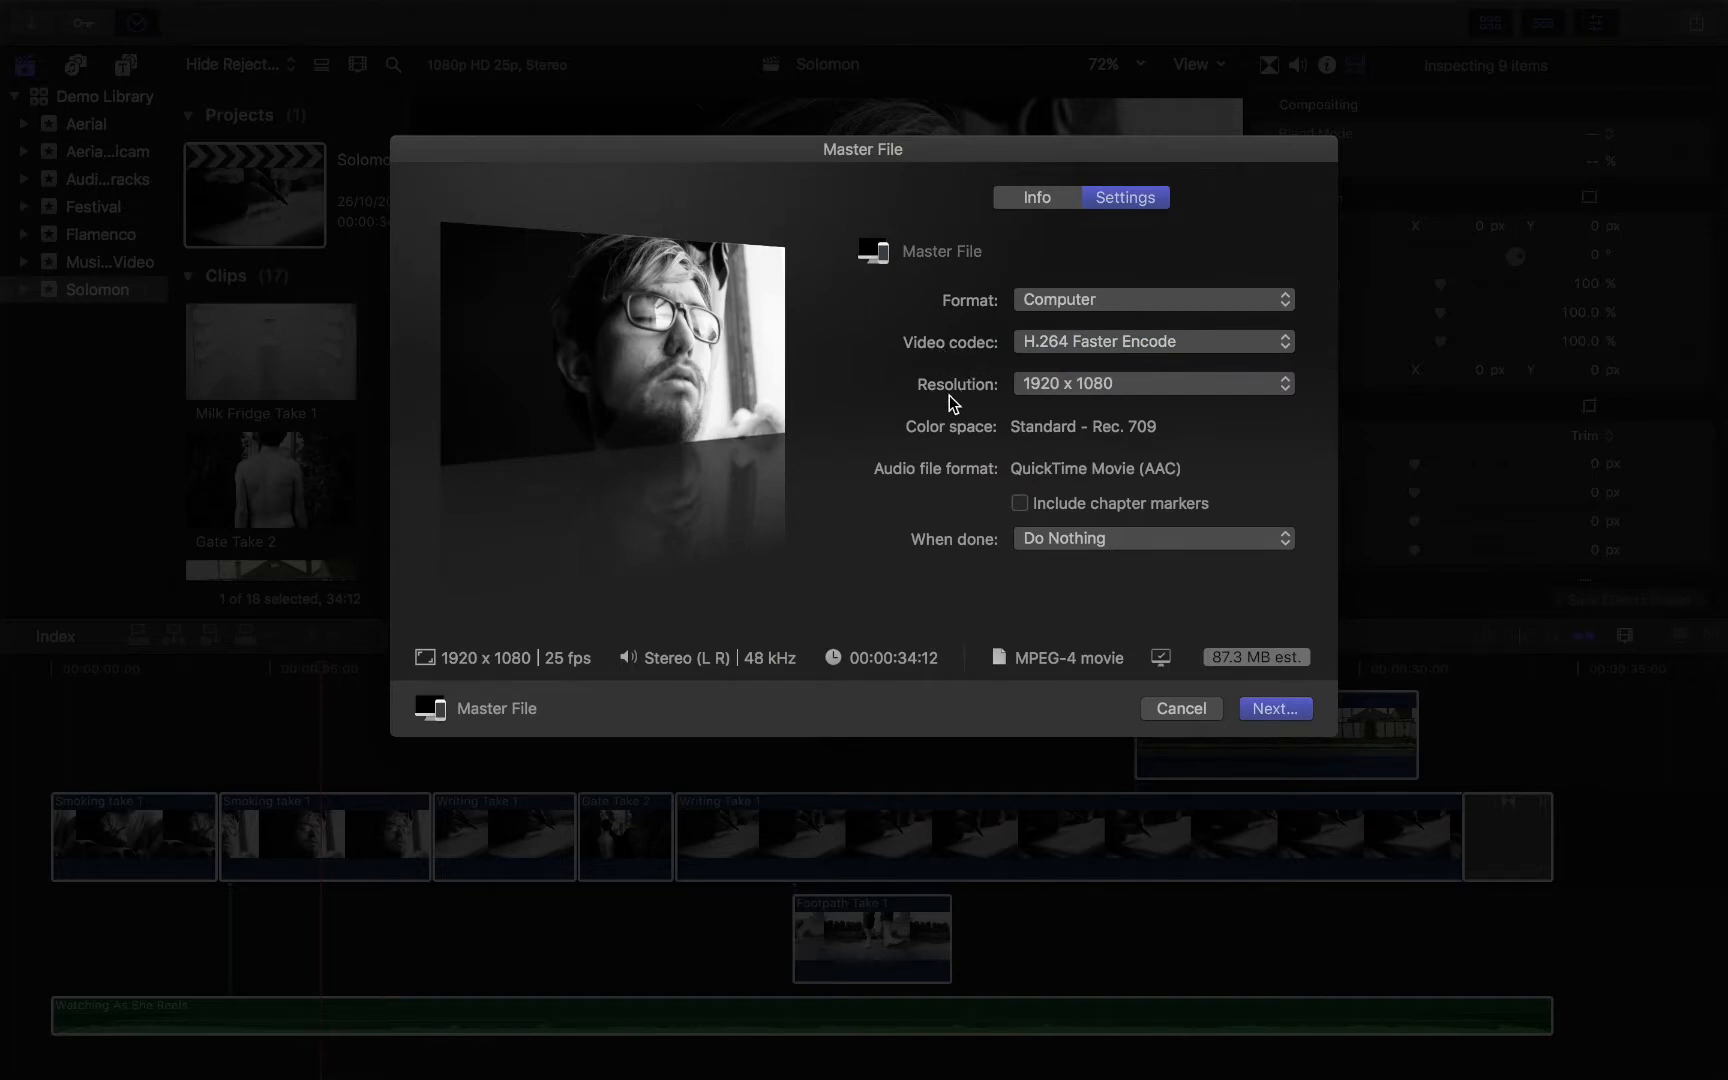
{"action": "mouse_move", "coordinate": [1093, 389]}
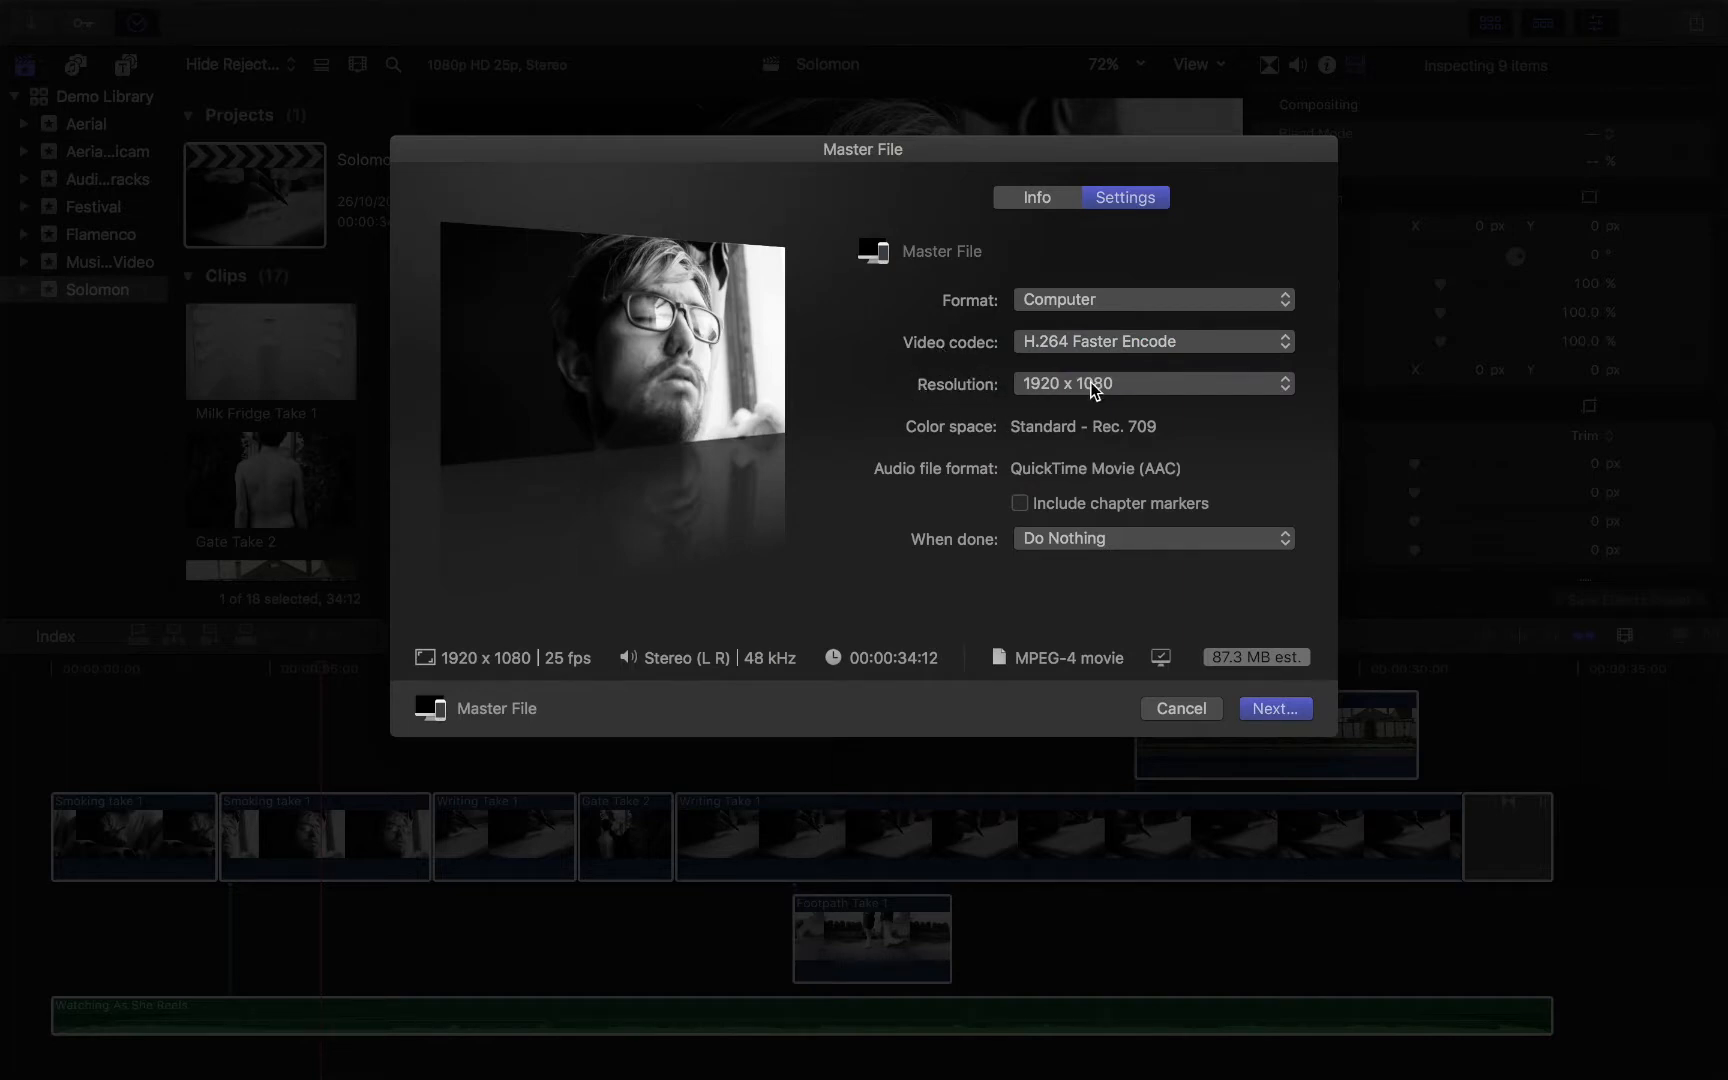
{"action": "left_click", "coordinate": [1151, 384]}
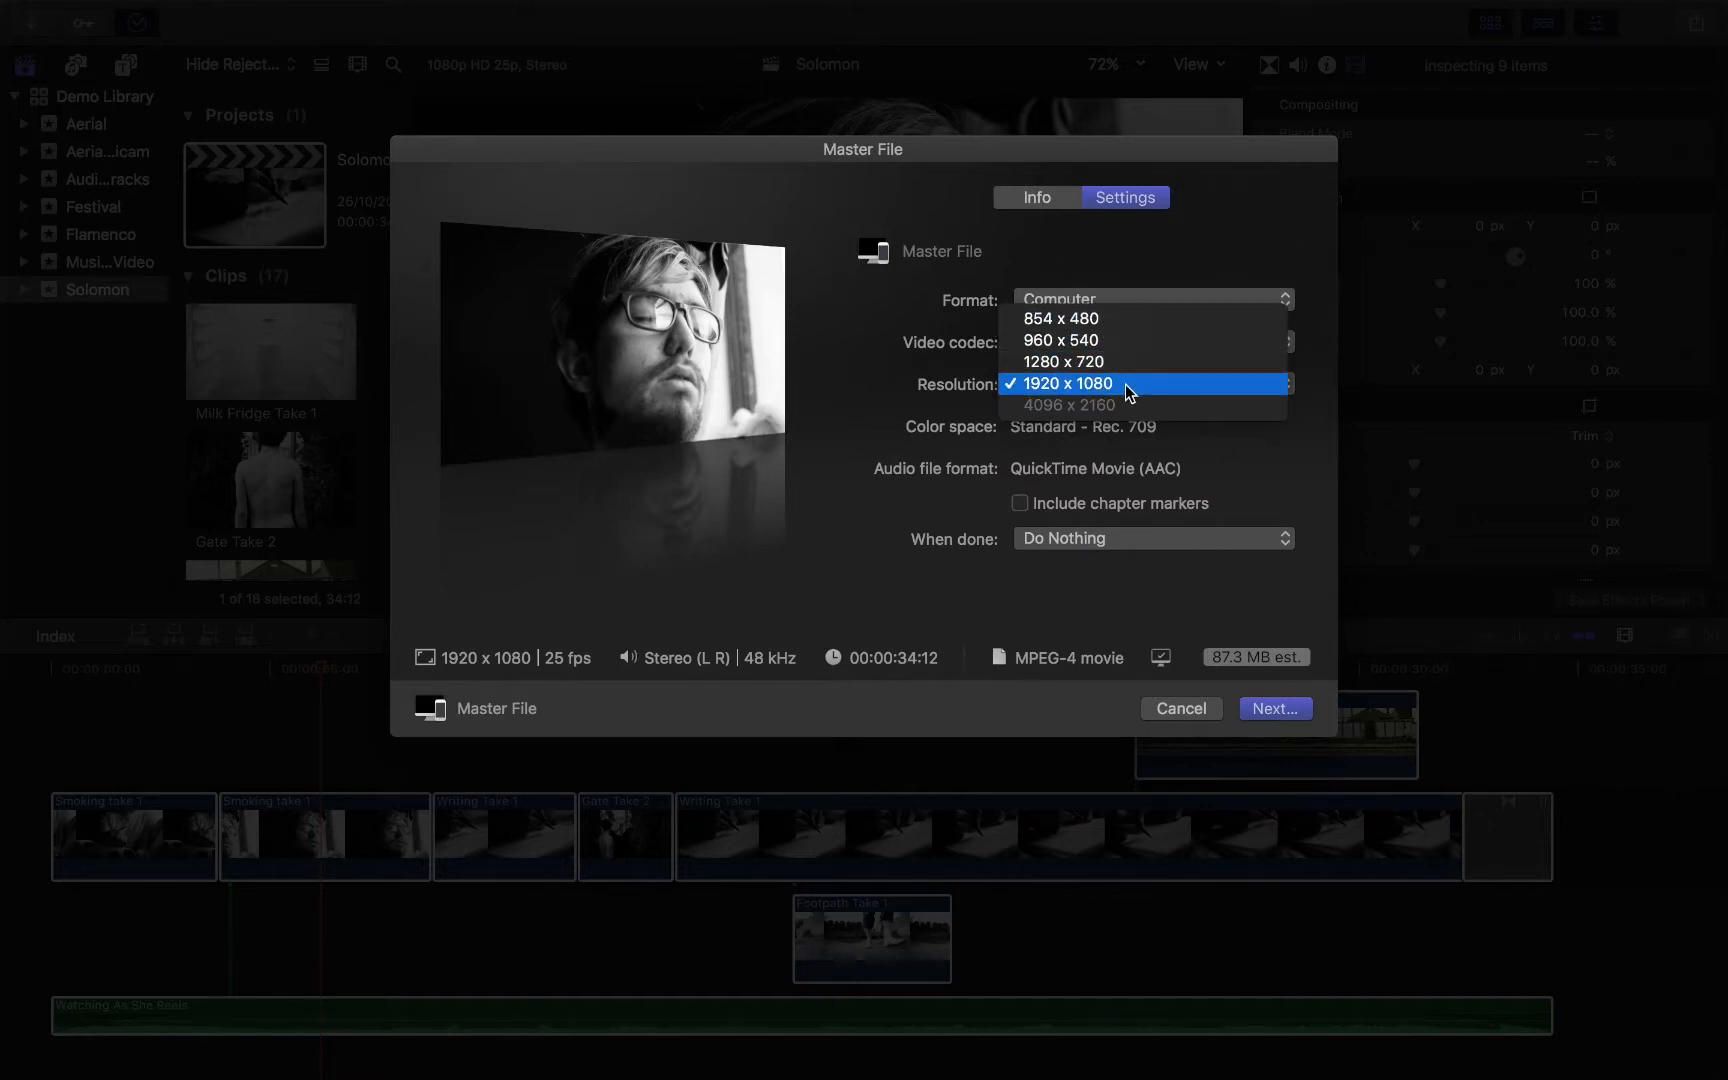
{"action": "mouse_move", "coordinate": [1130, 318]}
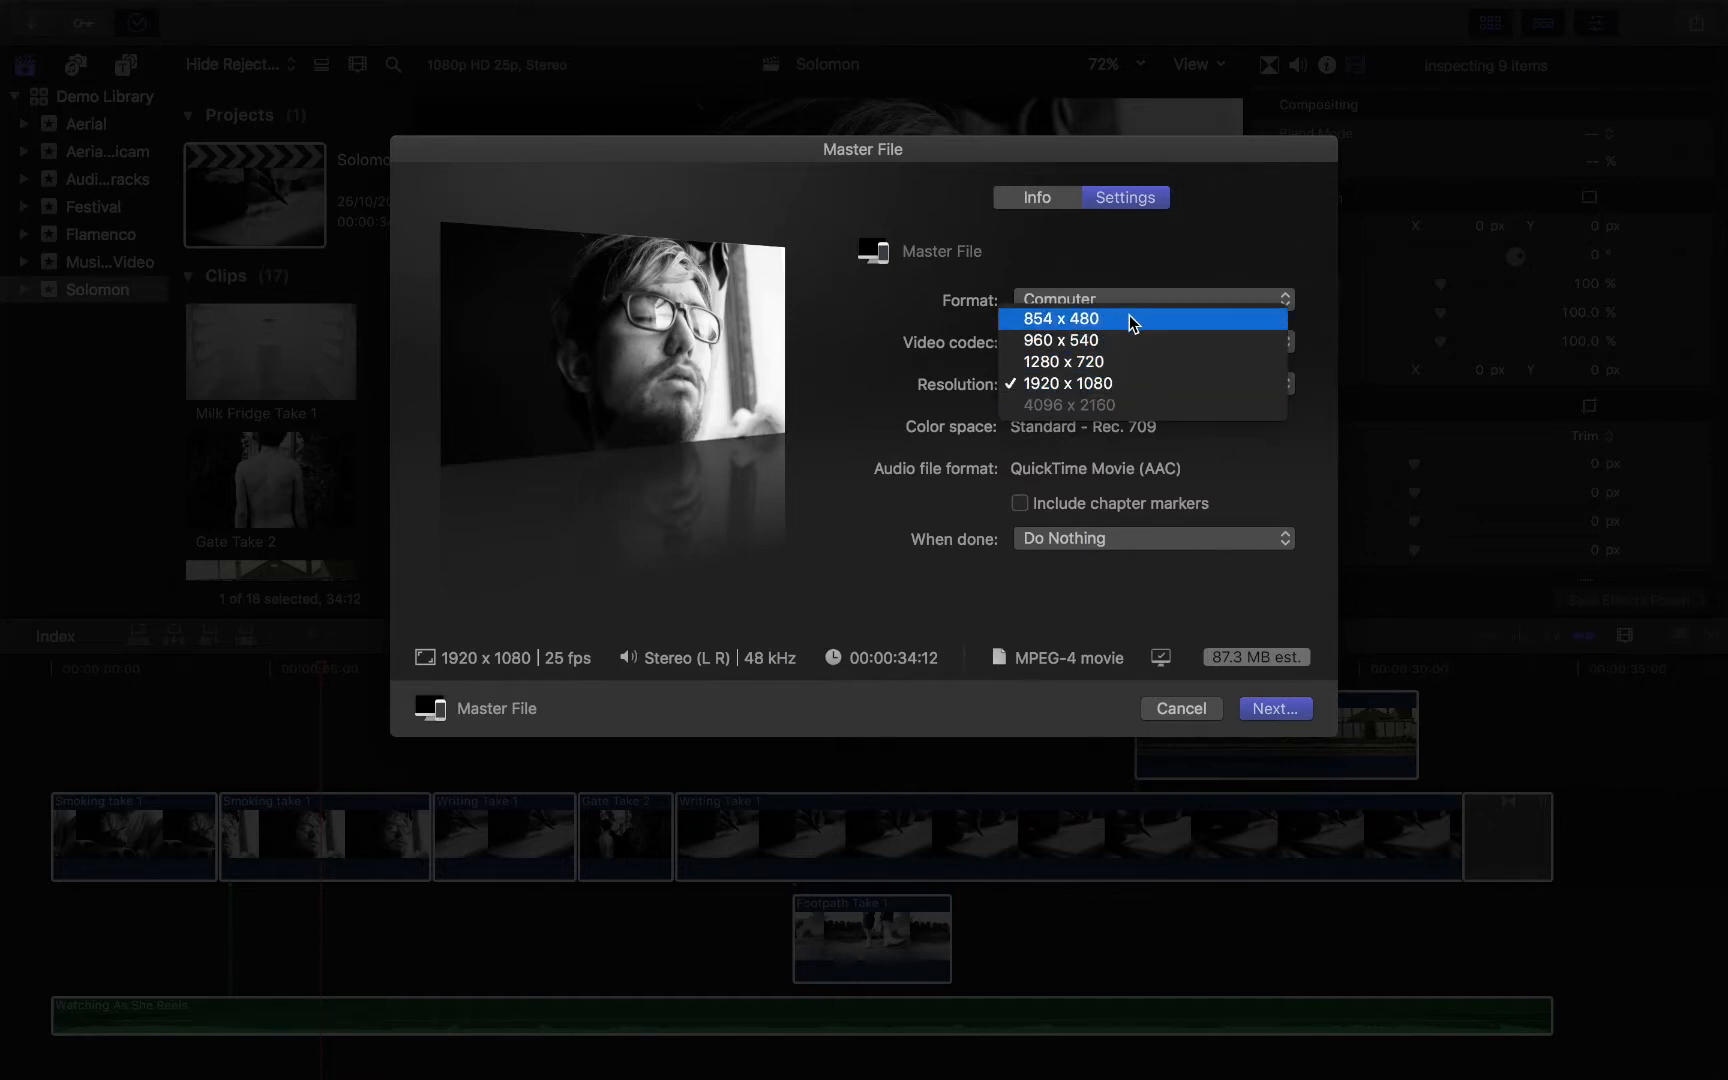
{"action": "mouse_move", "coordinate": [1121, 384]}
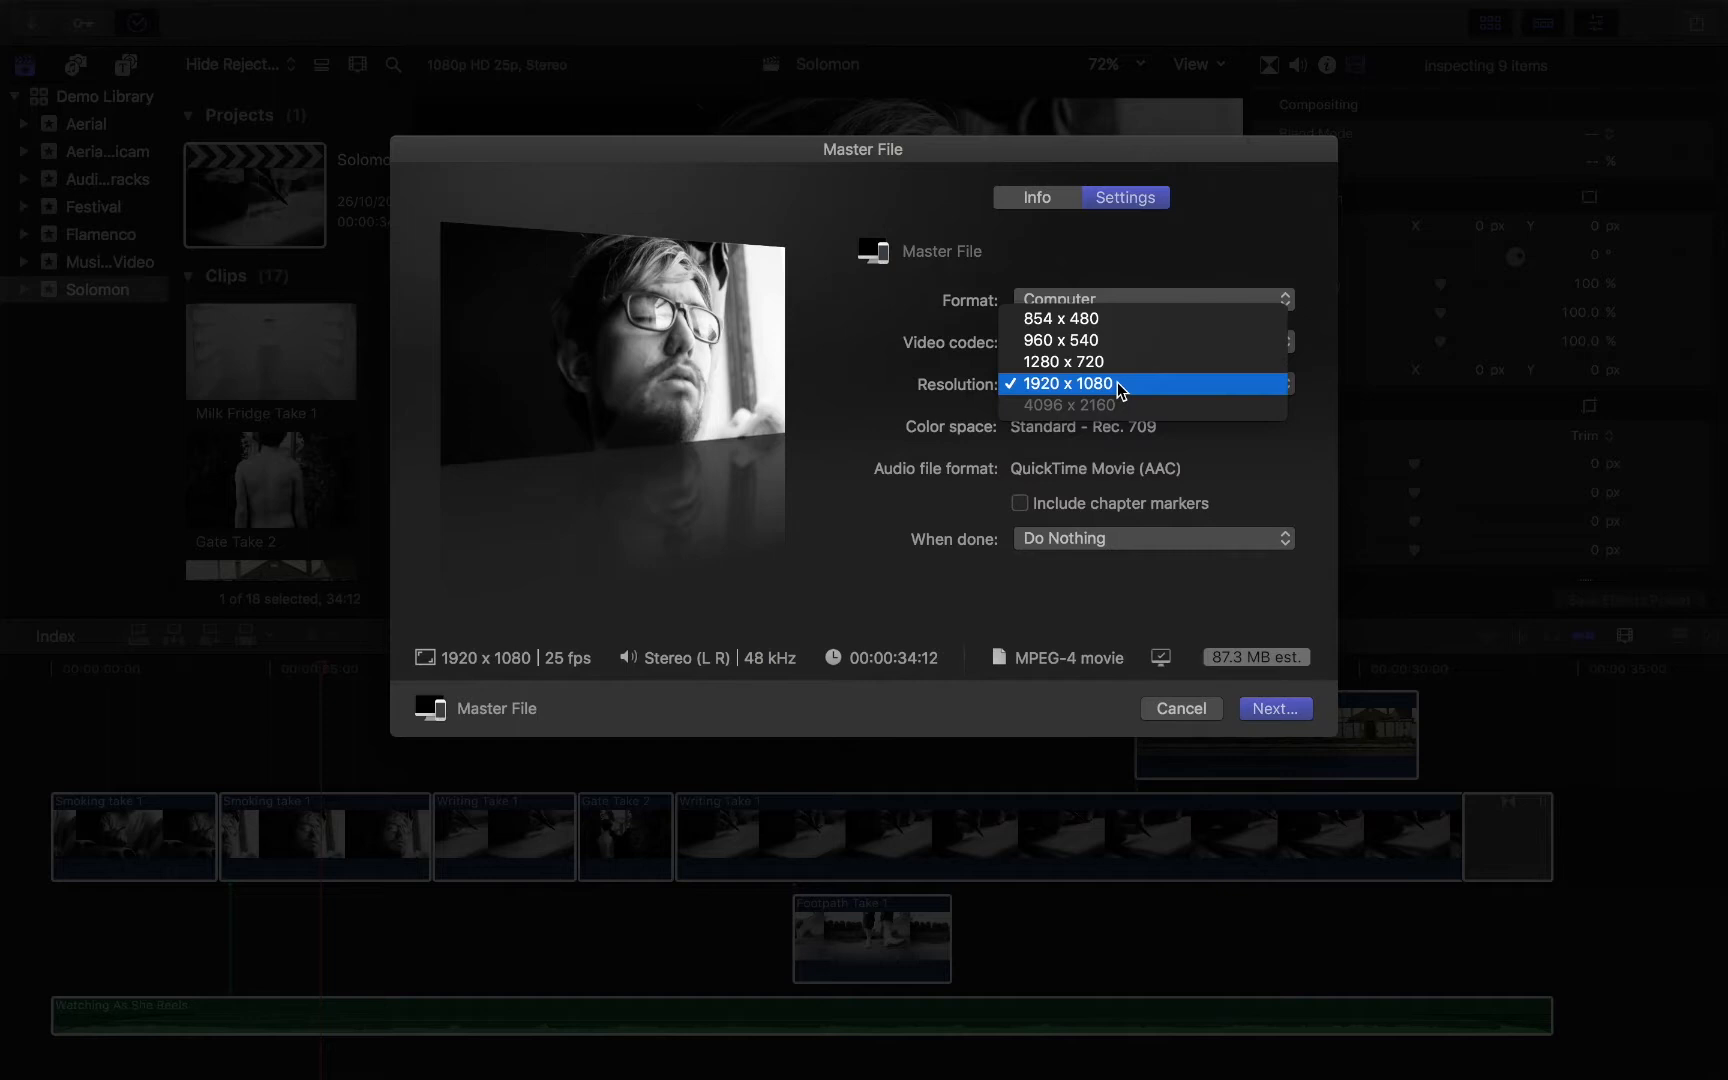
{"action": "mouse_move", "coordinate": [1115, 361]}
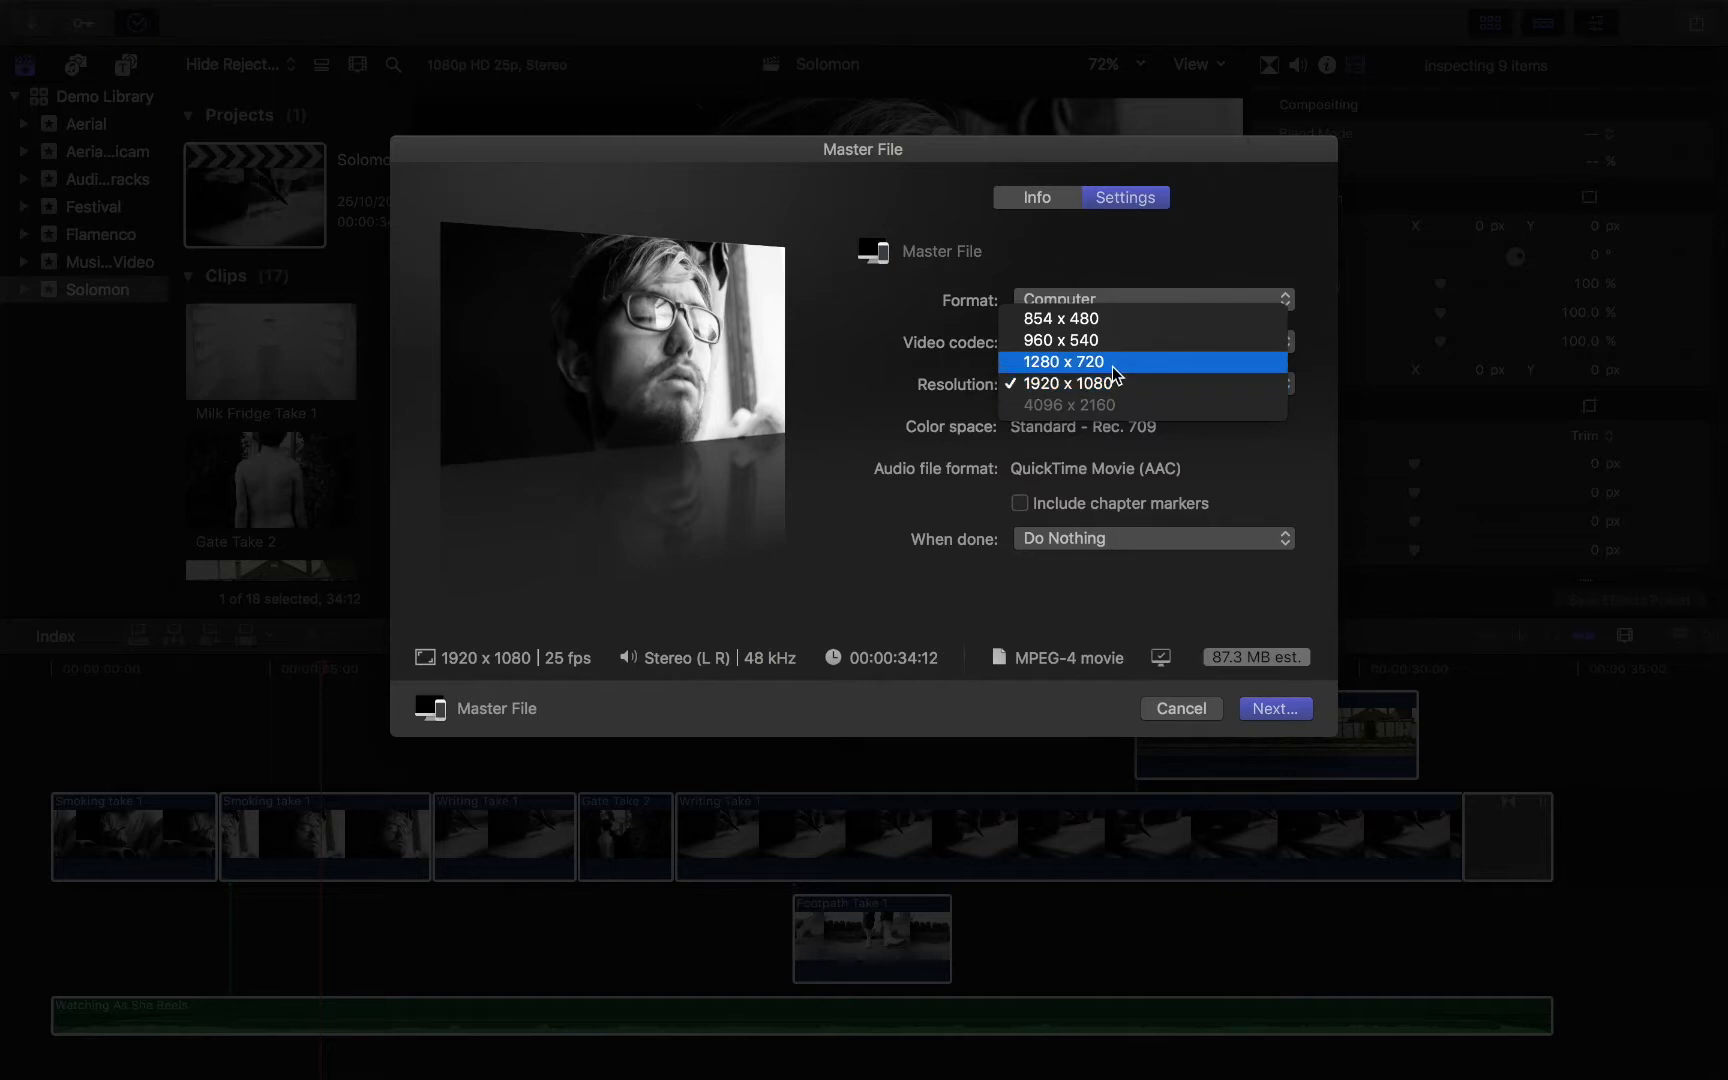
{"action": "mouse_move", "coordinate": [1153, 370]}
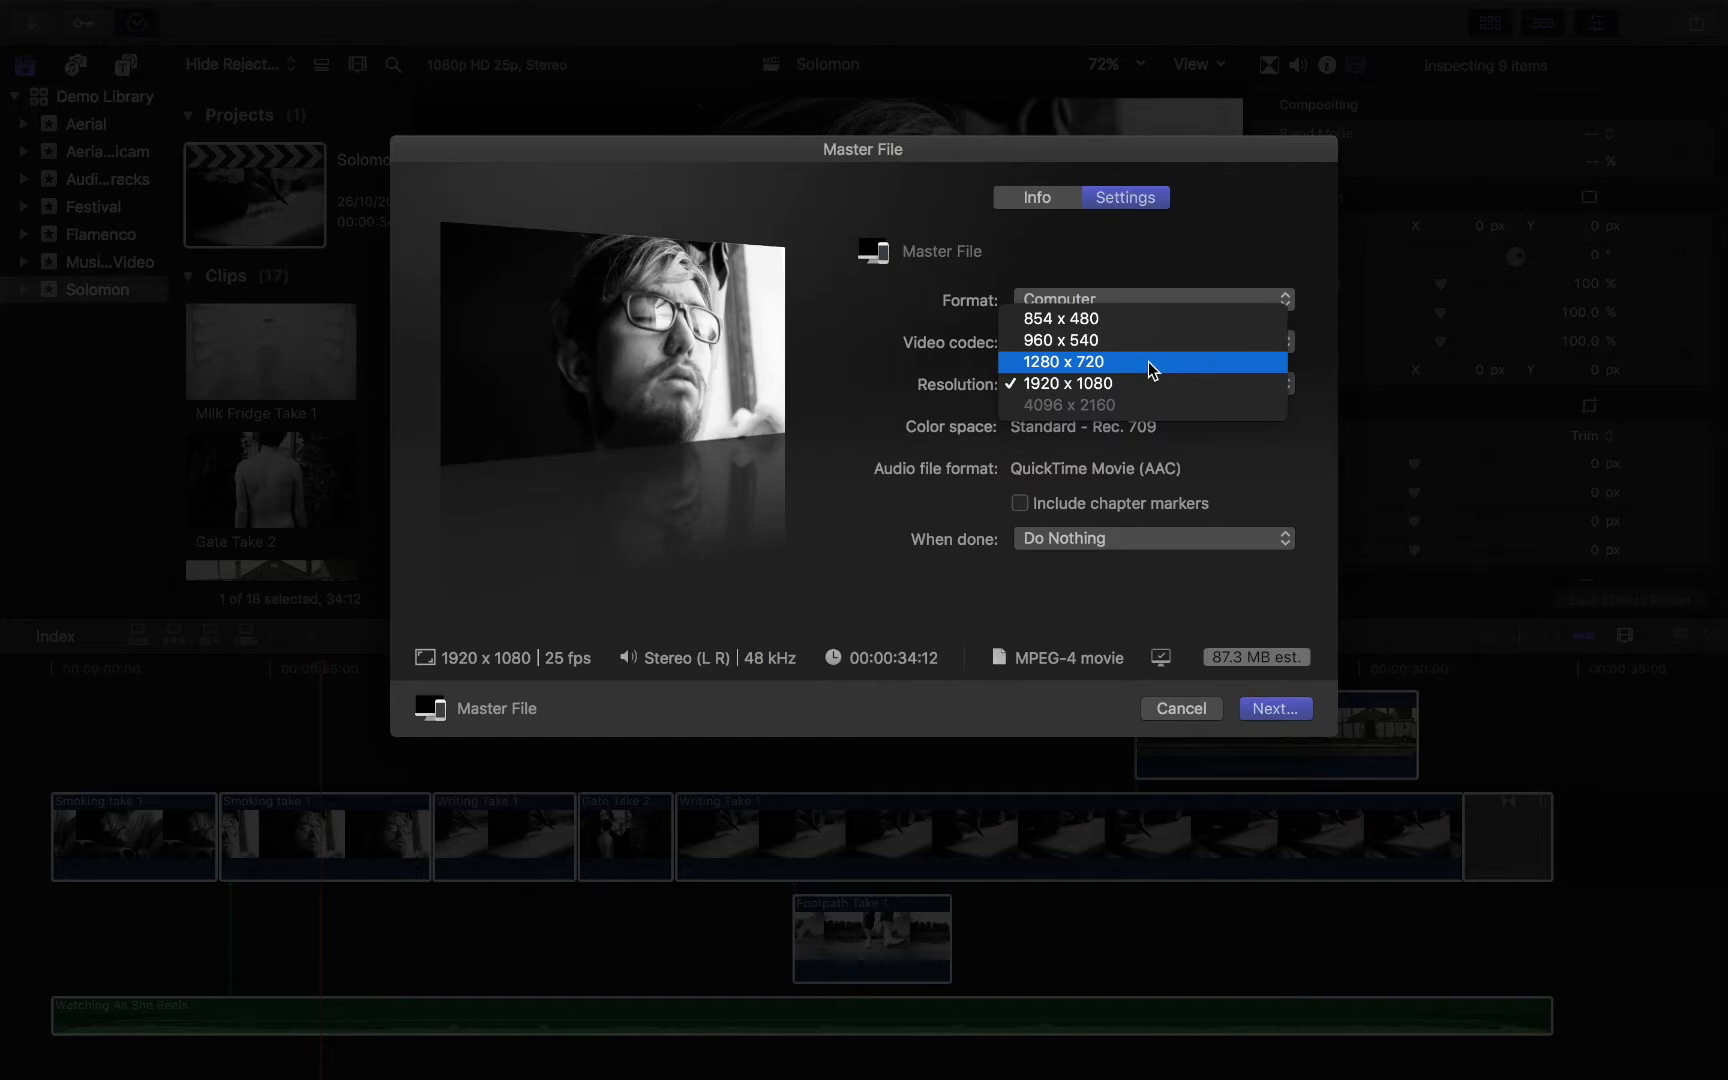
{"action": "mouse_move", "coordinate": [1146, 339]}
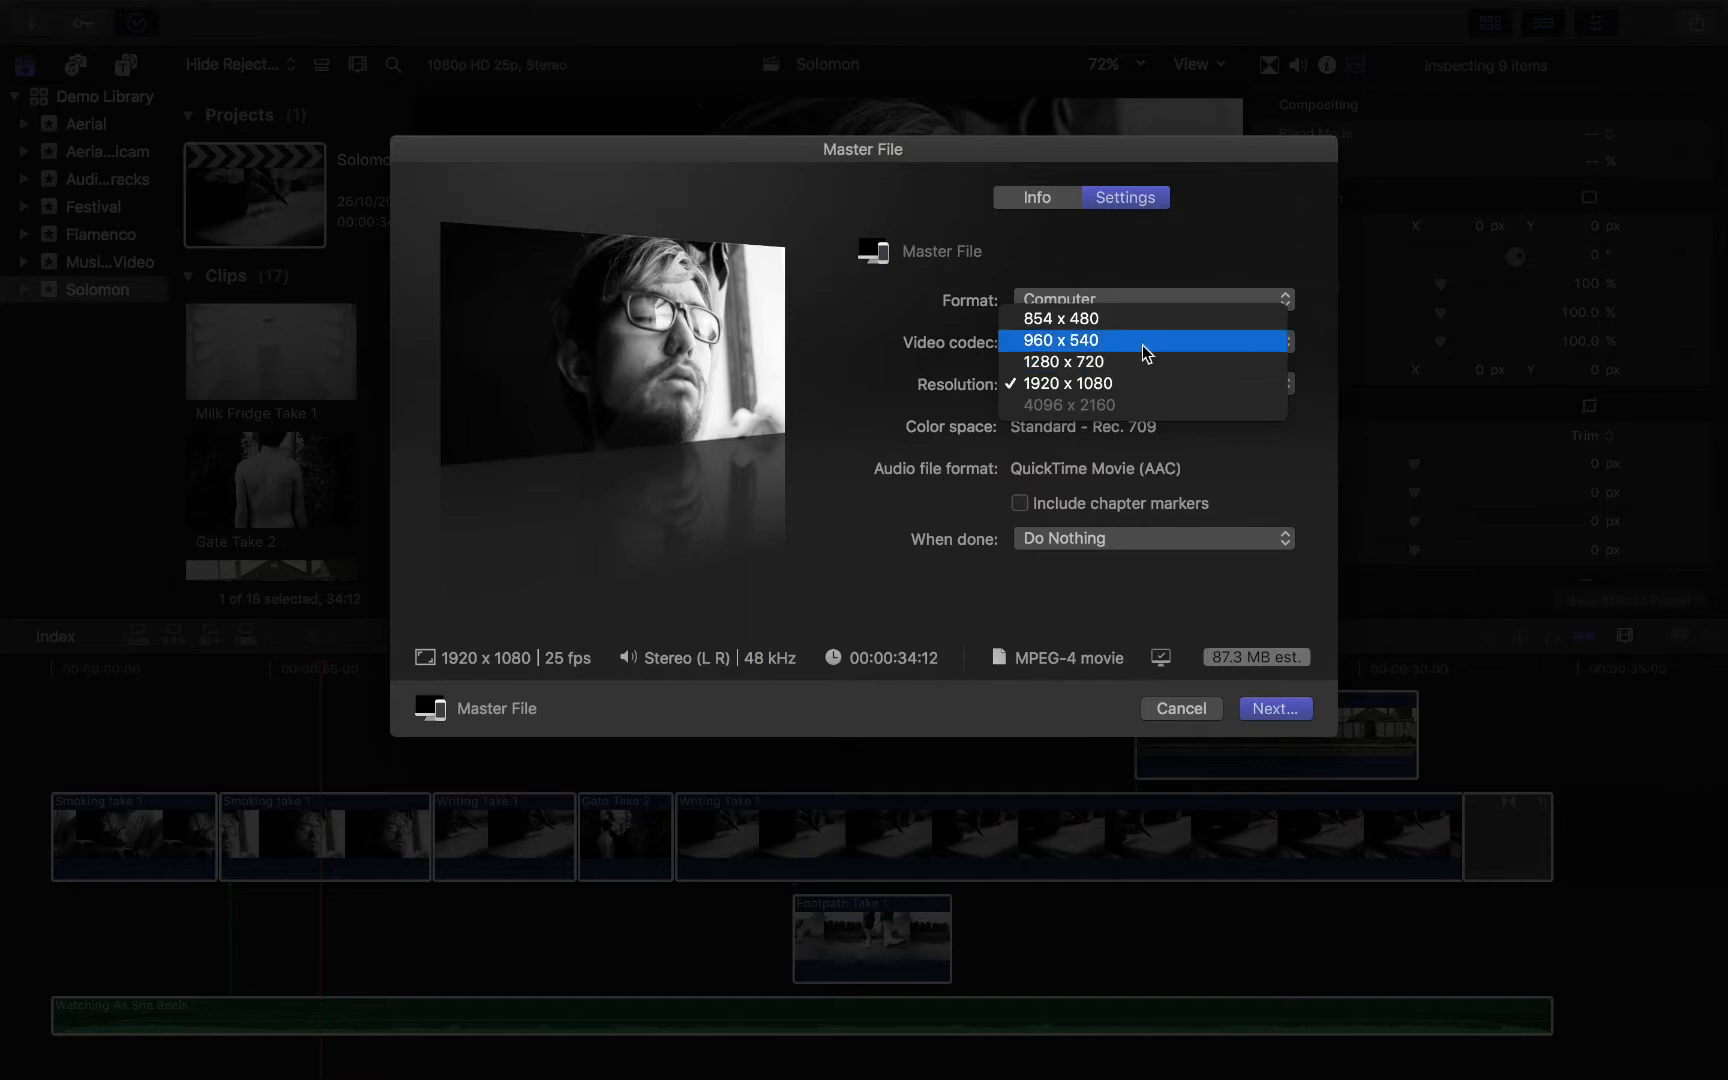
{"action": "mouse_move", "coordinate": [1148, 361]}
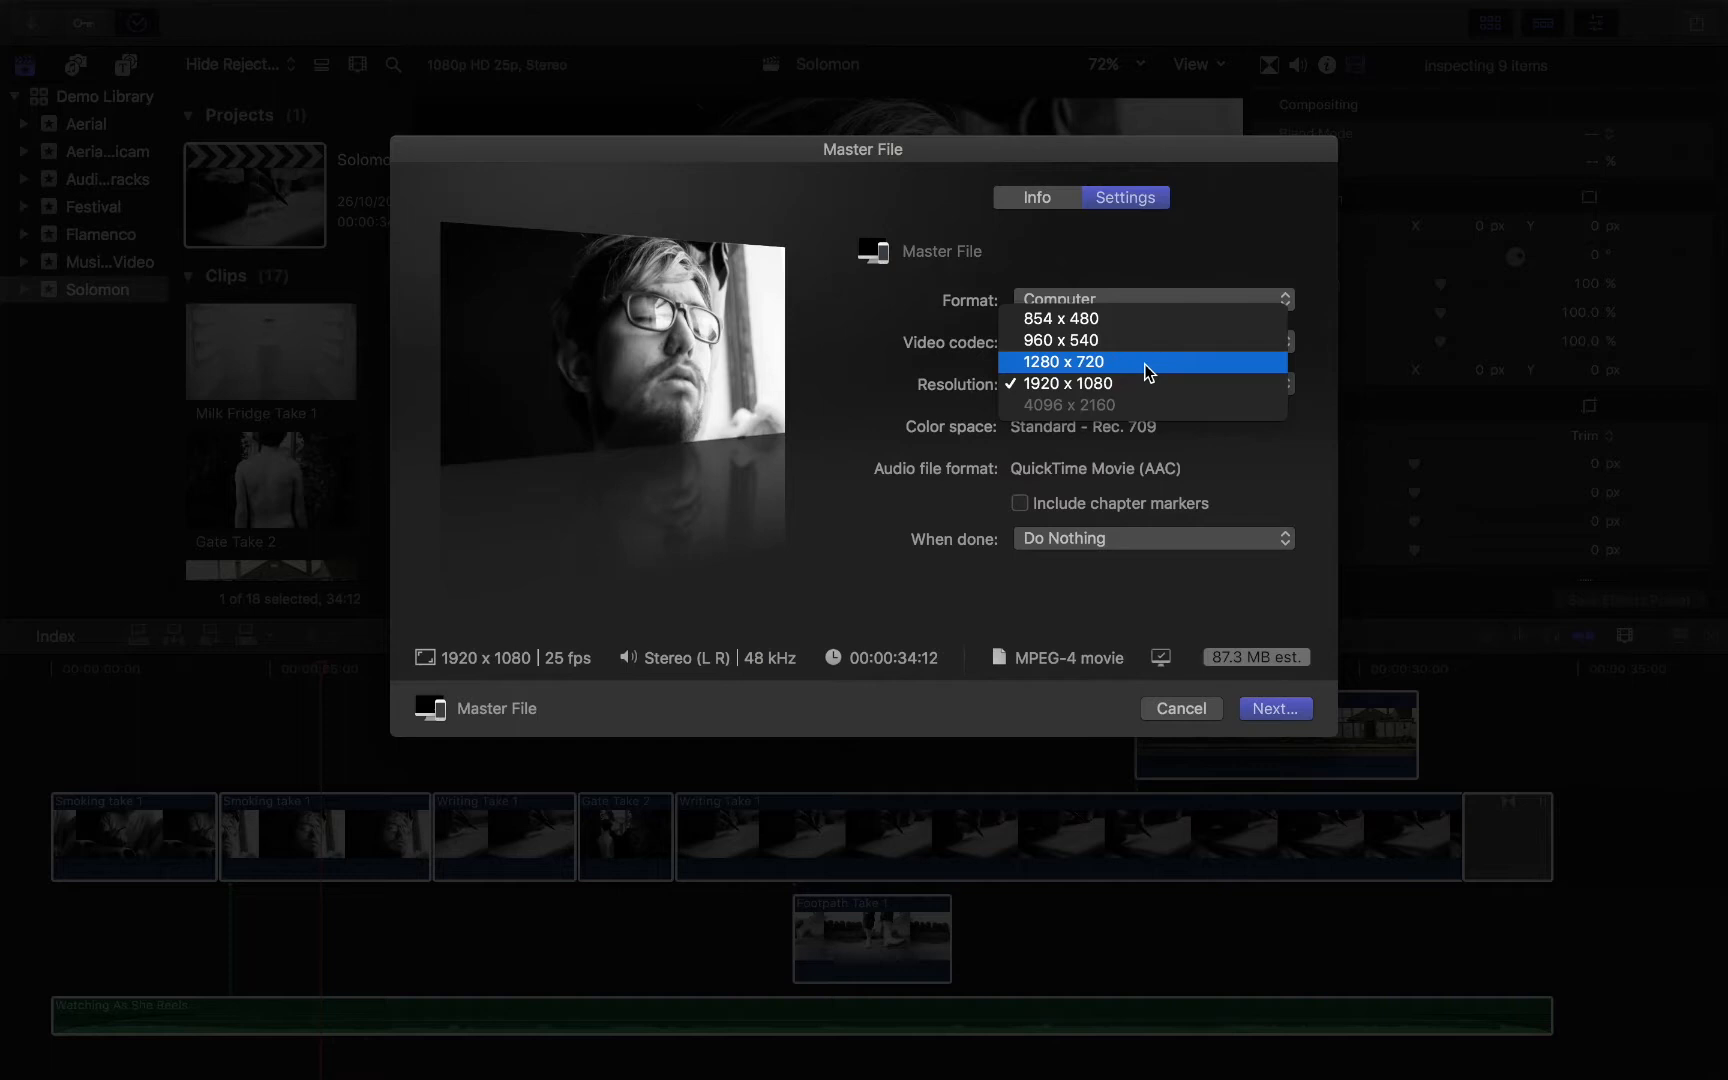
{"action": "mouse_move", "coordinate": [1058, 318]}
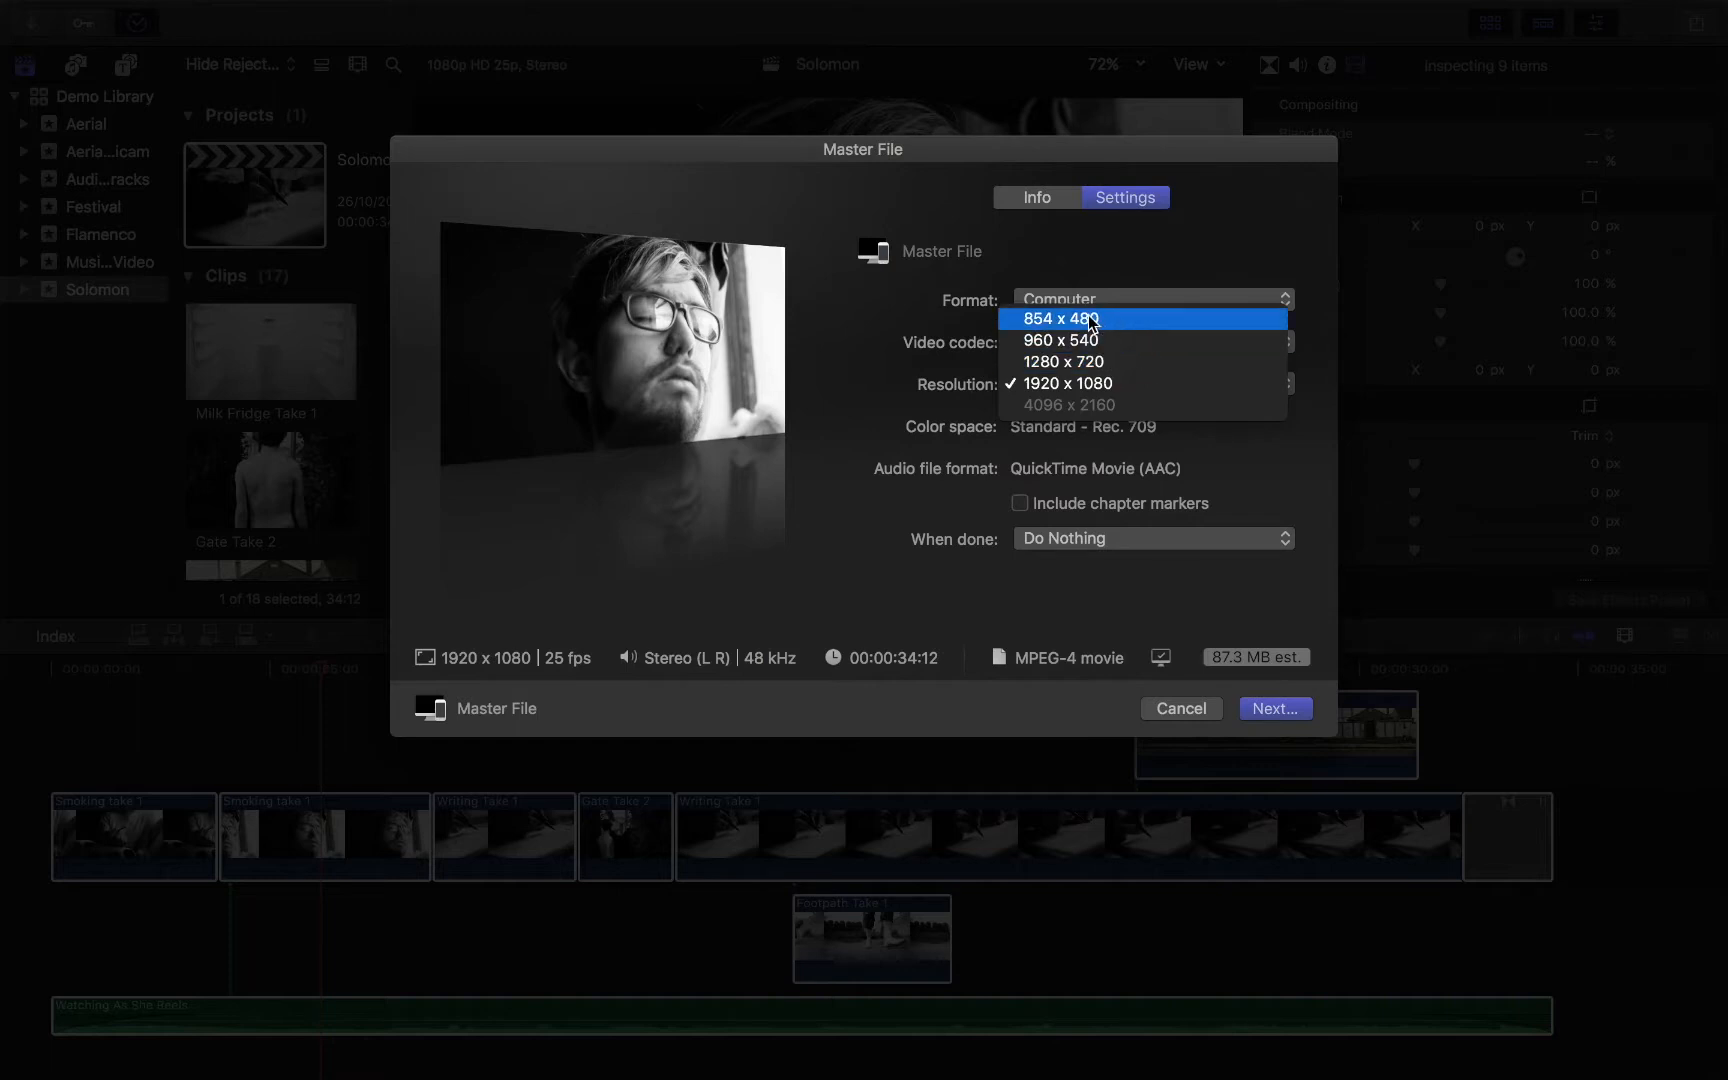
{"action": "mouse_move", "coordinate": [1100, 321]}
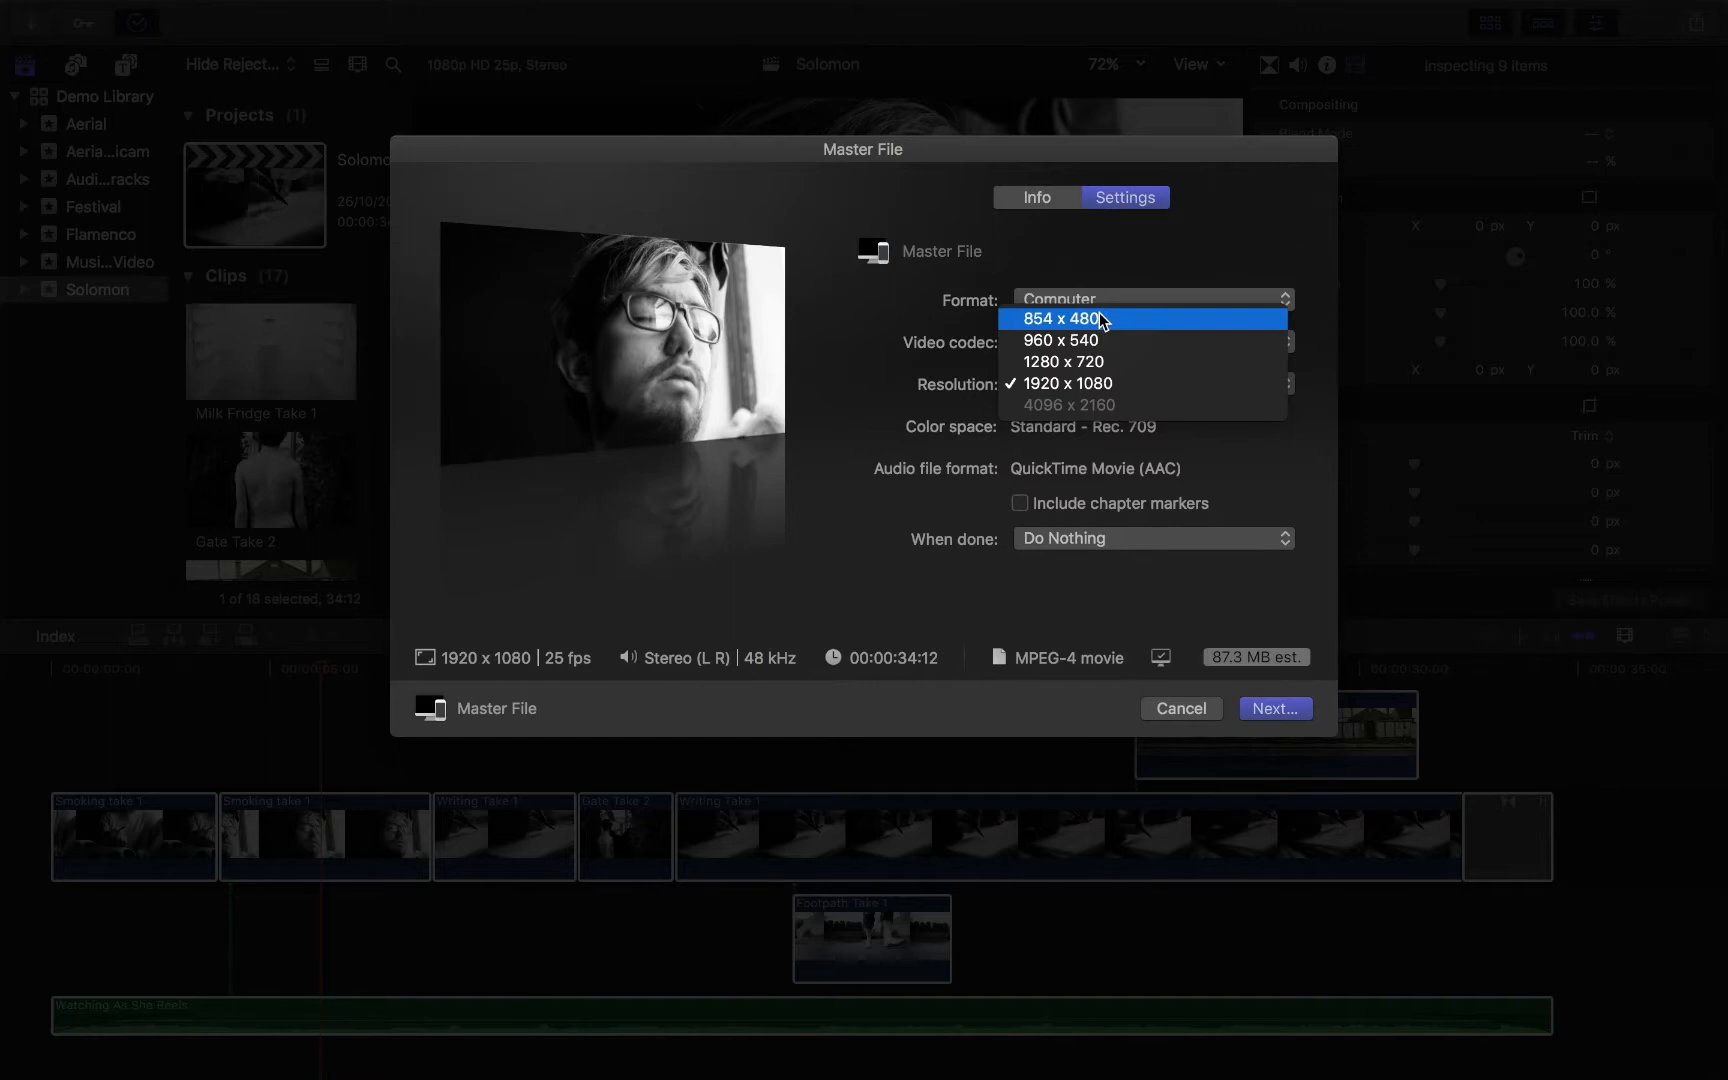
{"action": "left_click", "coordinate": [1068, 382]}
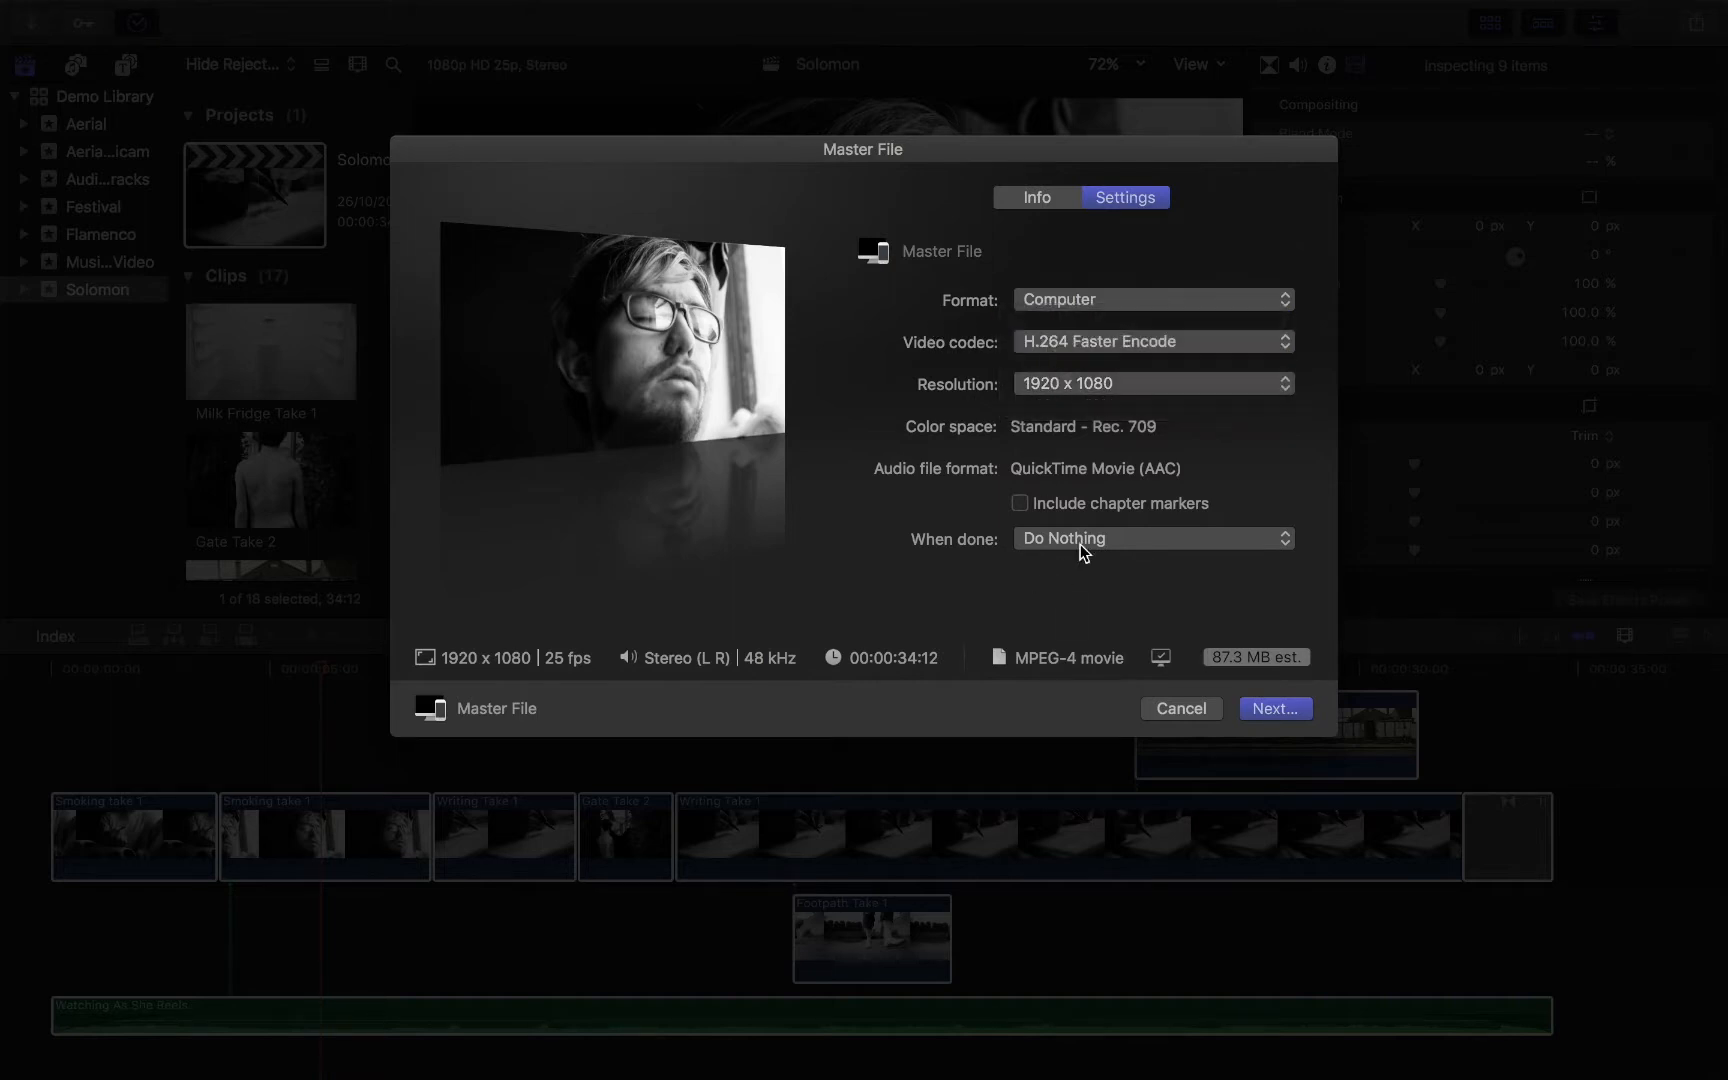
{"action": "mouse_move", "coordinate": [1067, 307]}
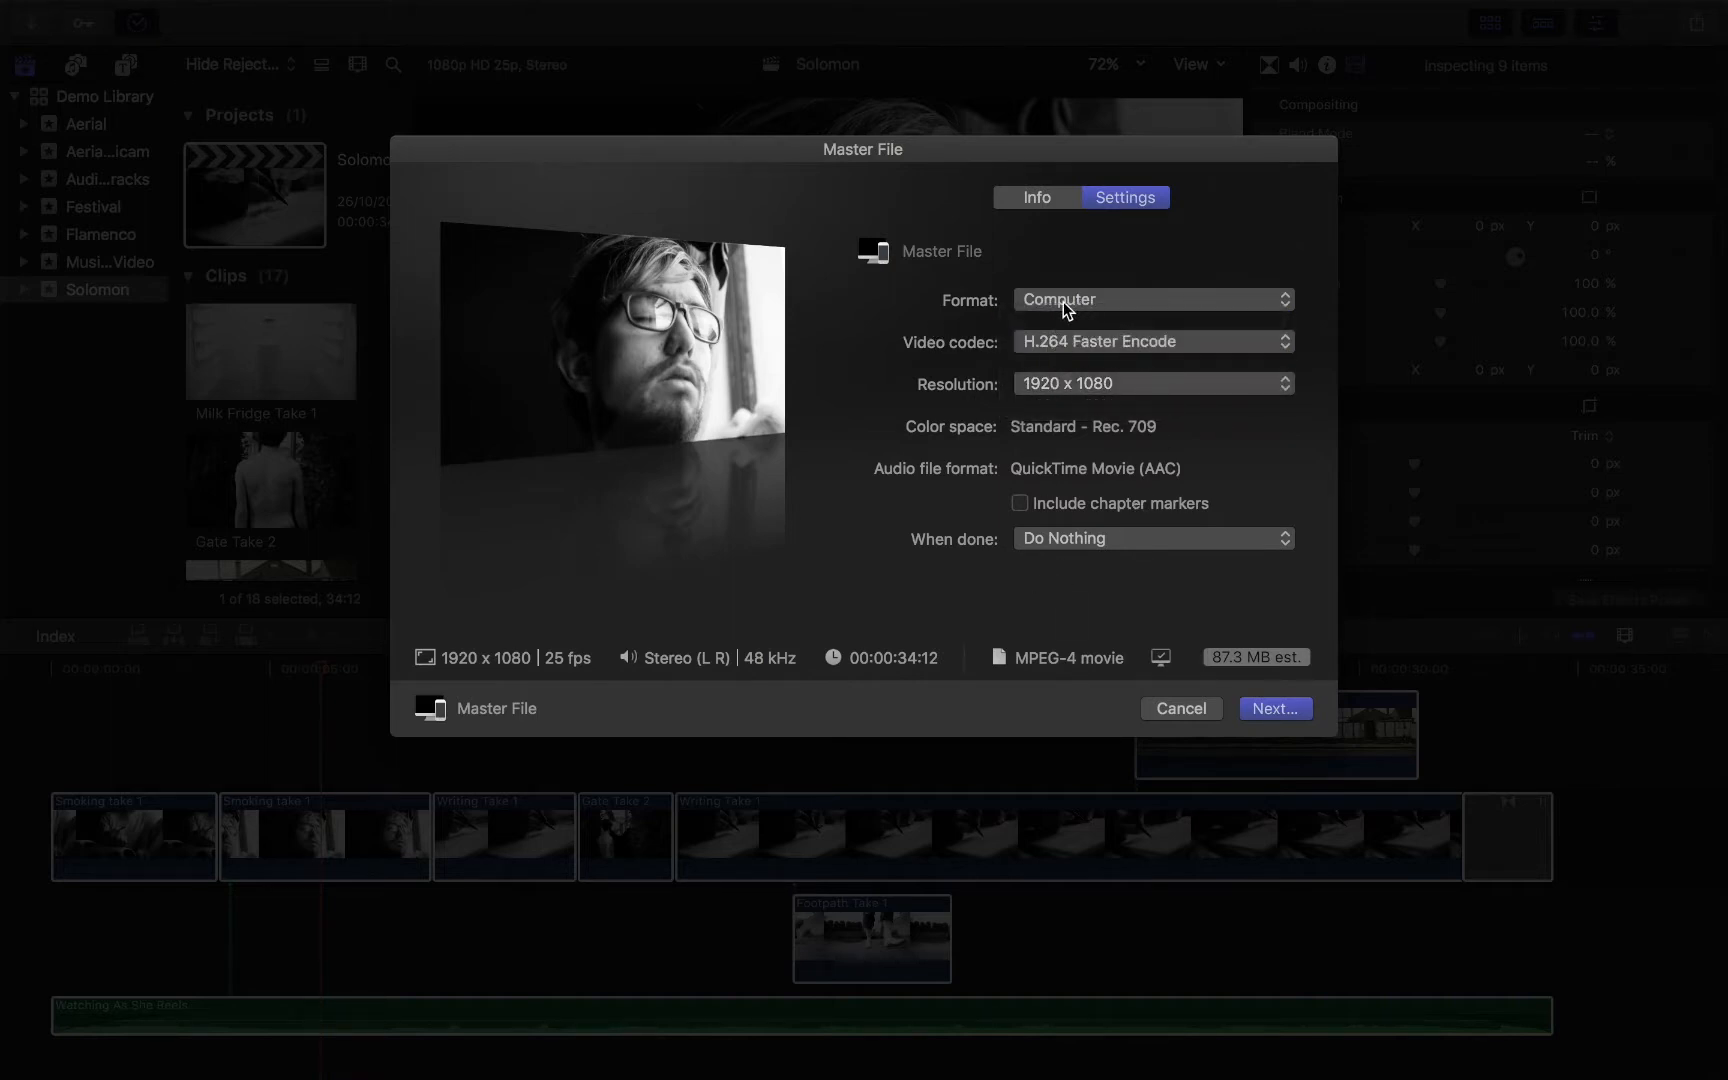
Set the export format to Video and Audio under Mastering, giving an H.264 QuickTime movie.
{"action": "left_click", "coordinate": [1151, 299]}
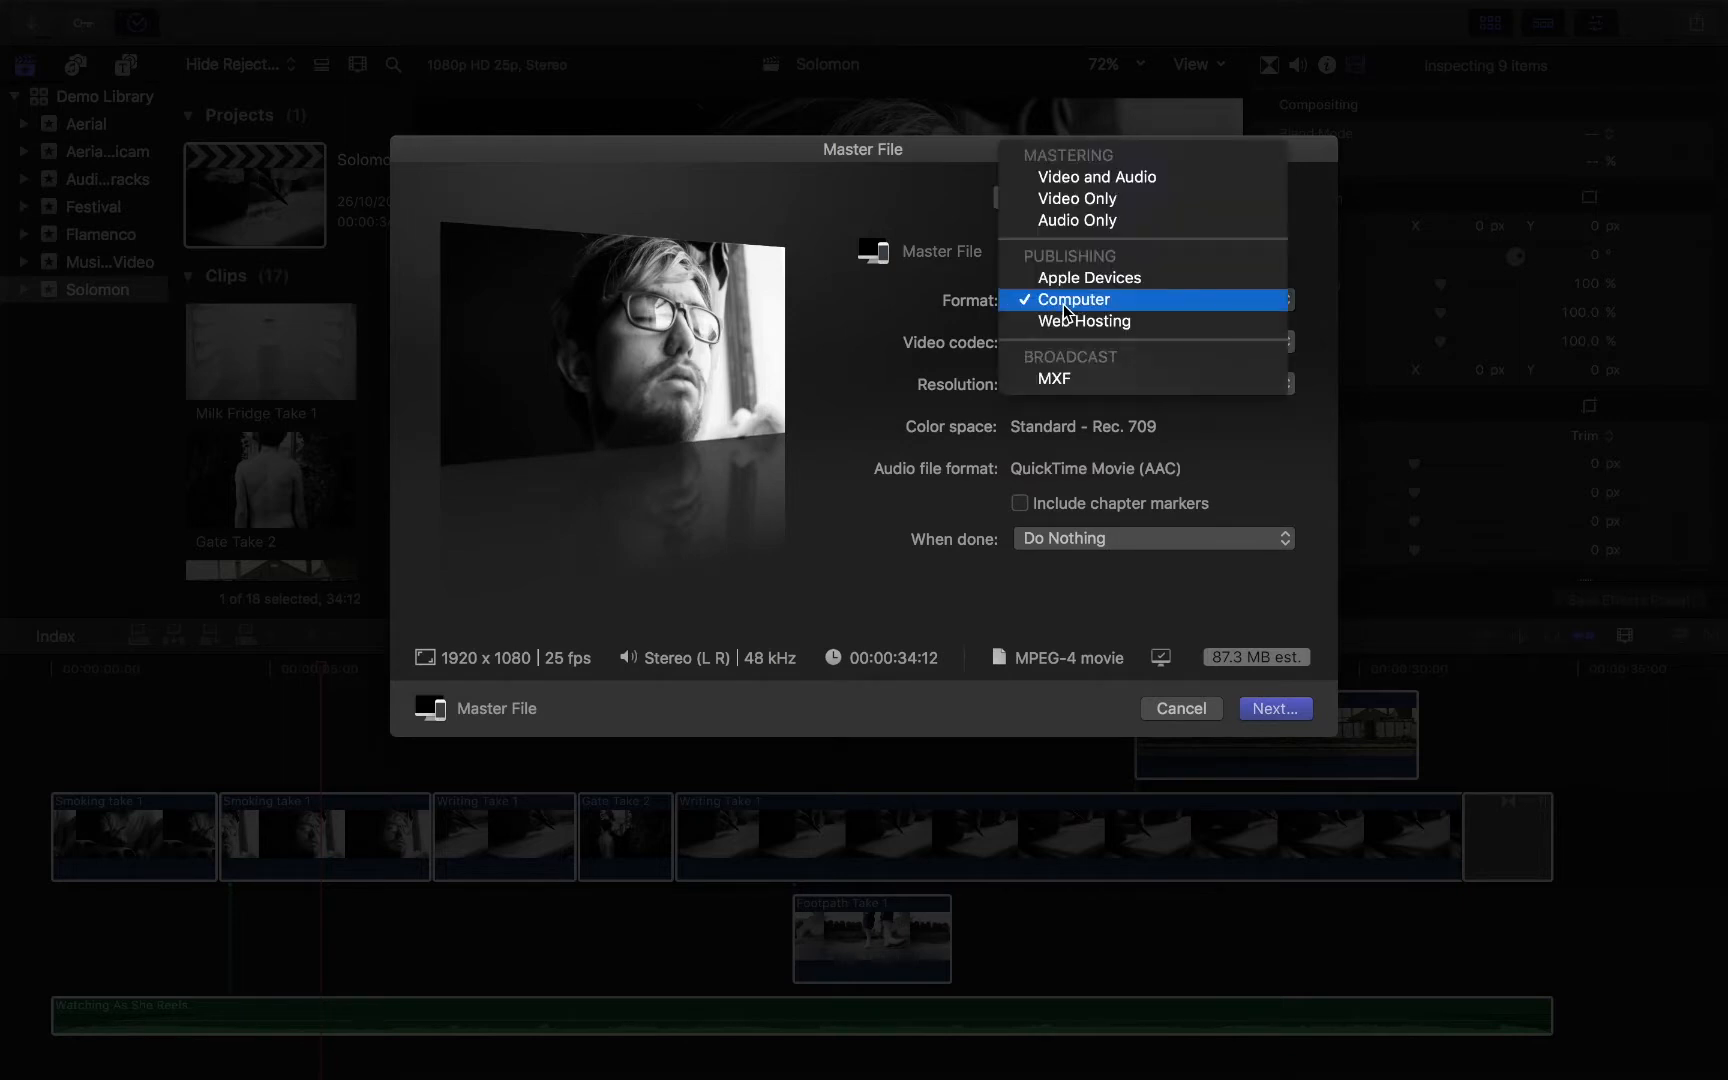
{"action": "mouse_move", "coordinate": [1097, 176]}
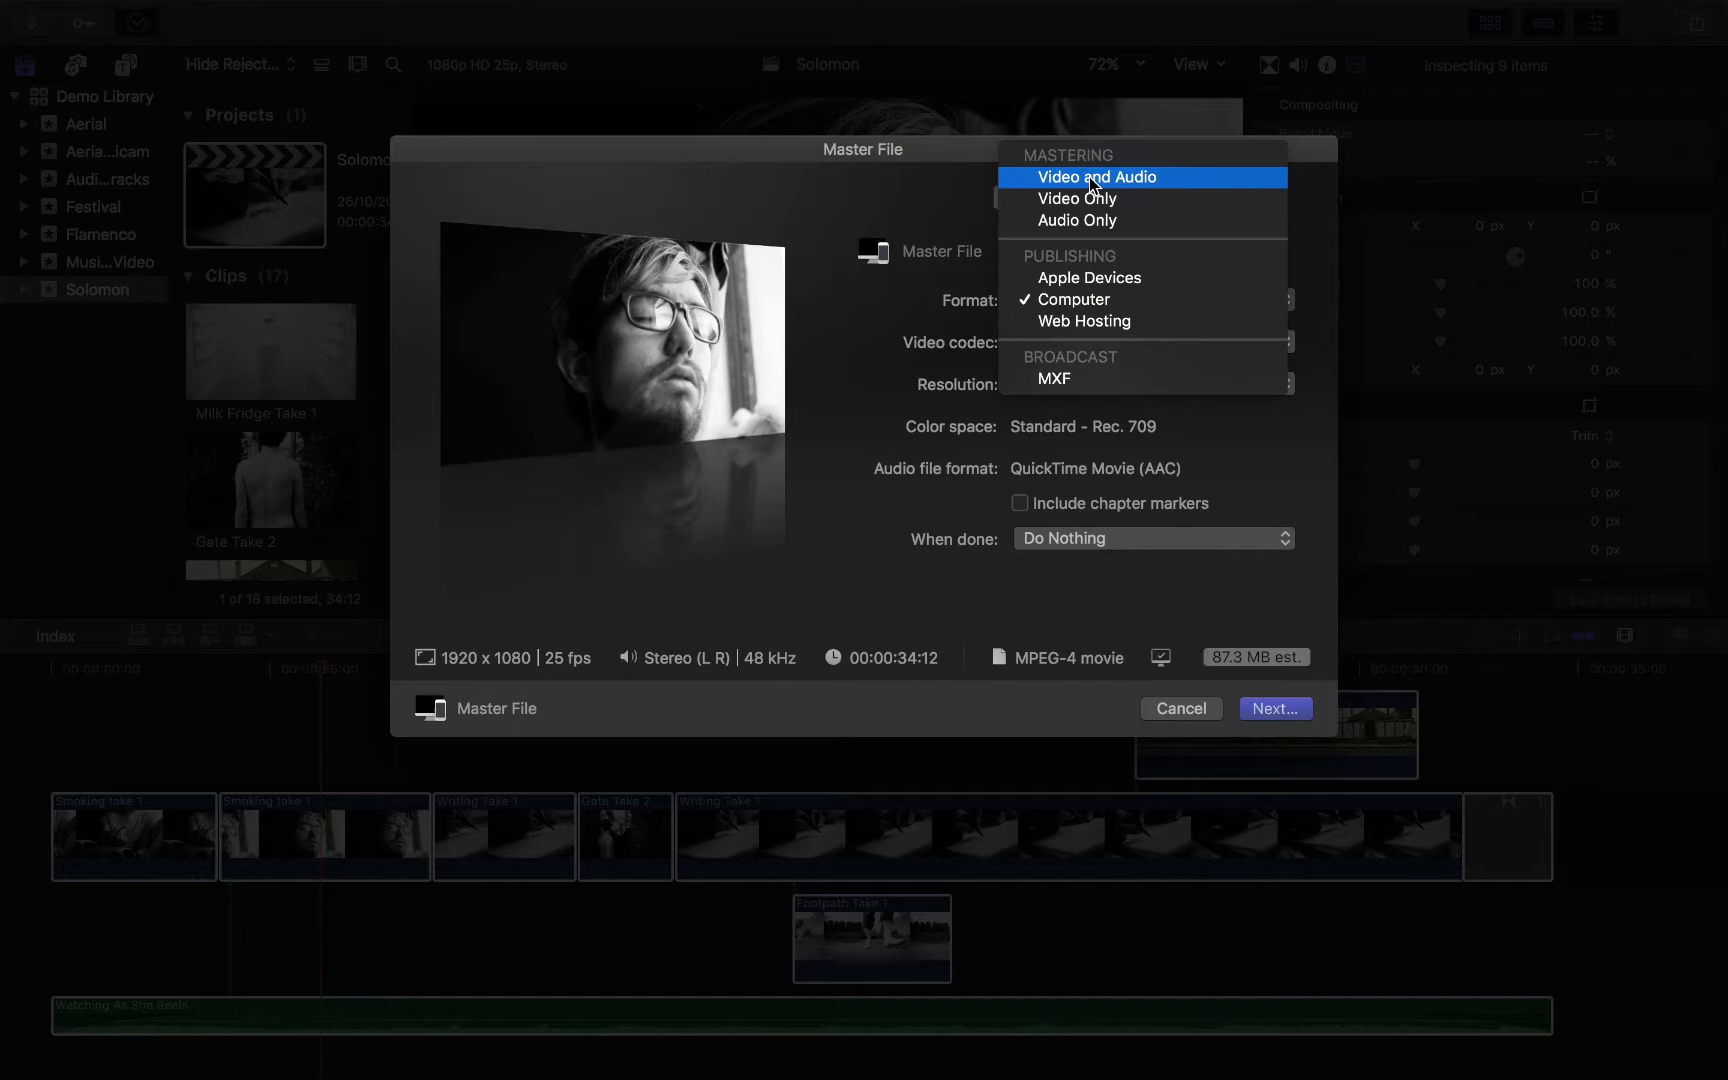
{"action": "mouse_move", "coordinate": [1275, 672]}
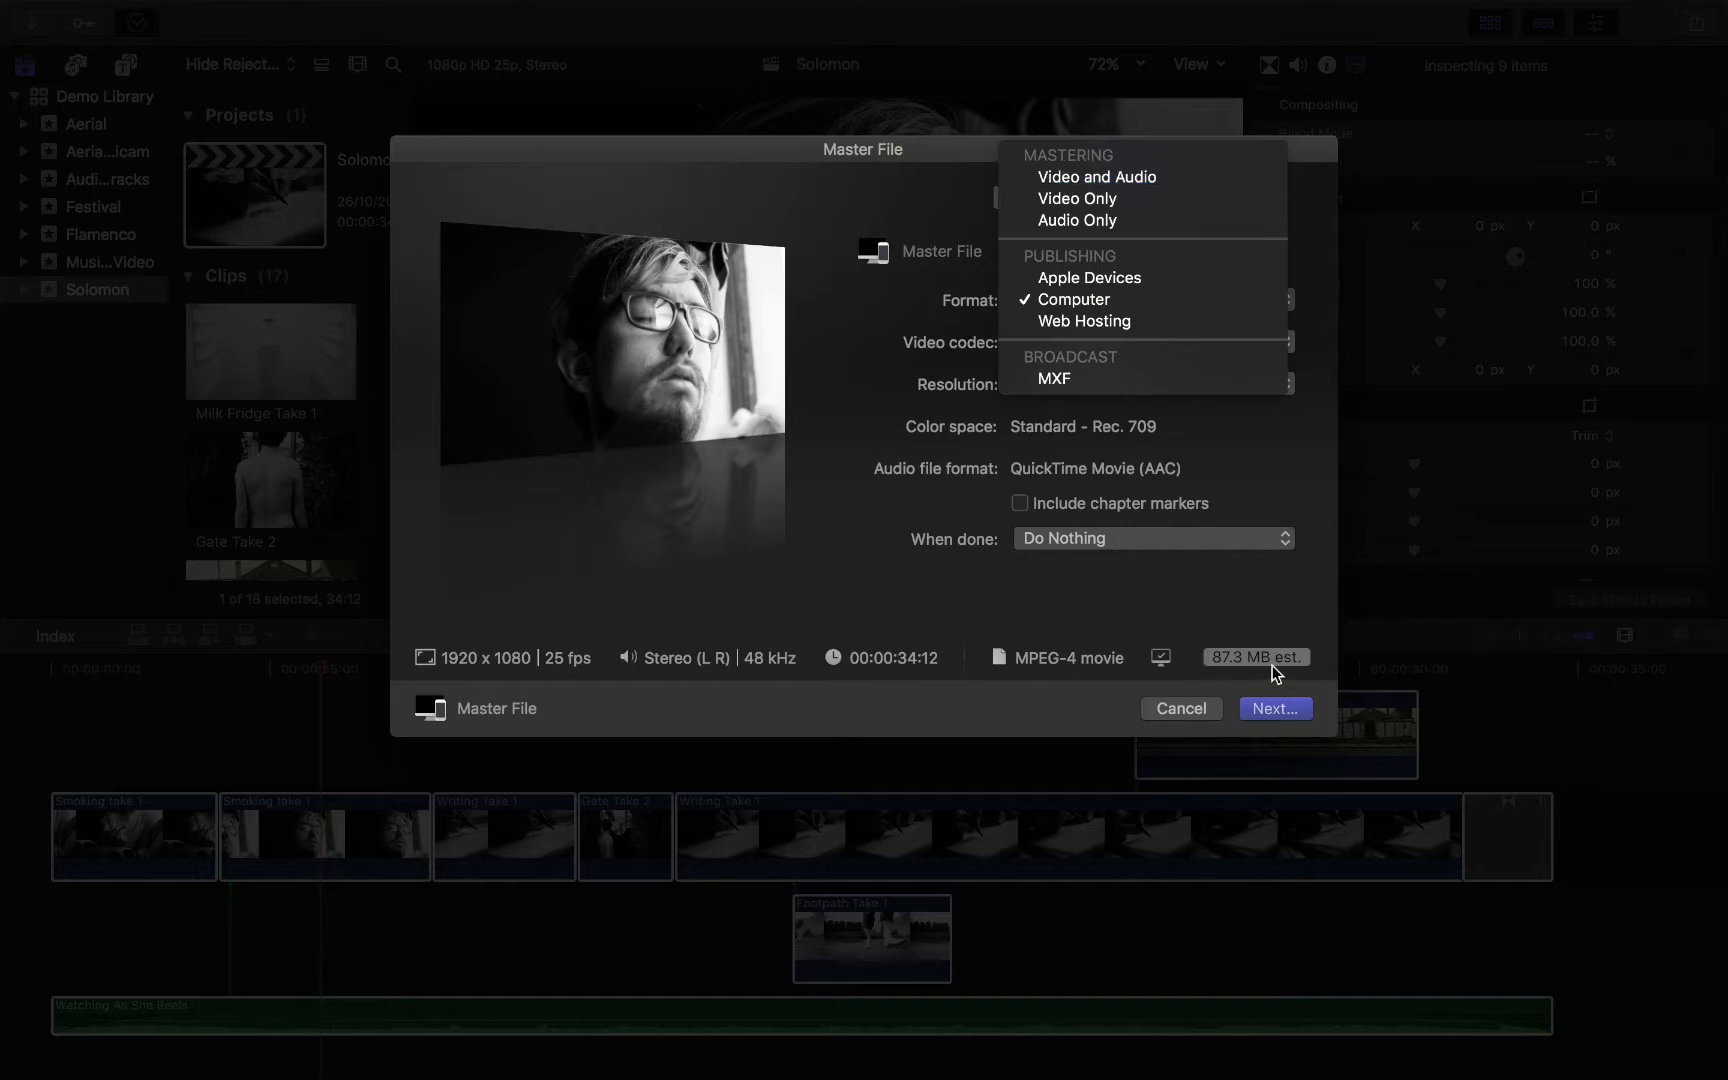
{"action": "mouse_move", "coordinate": [1097, 176]}
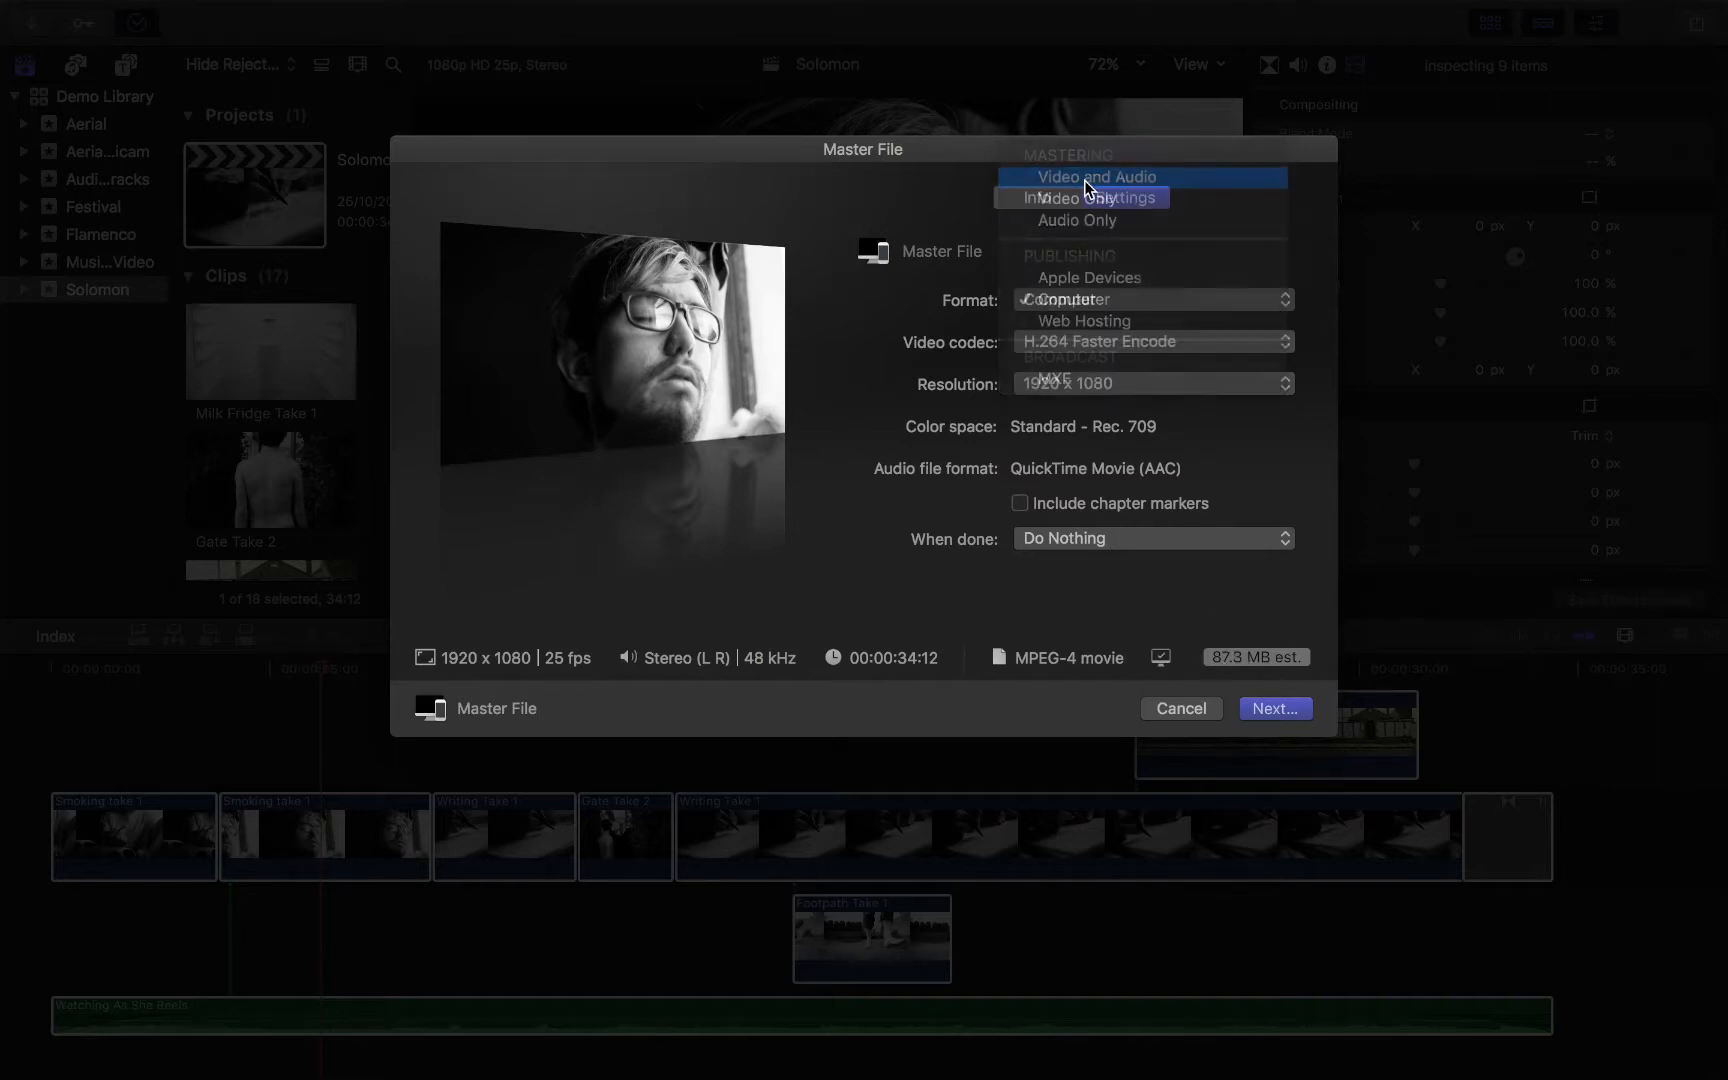
{"action": "left_click", "coordinate": [1095, 176]}
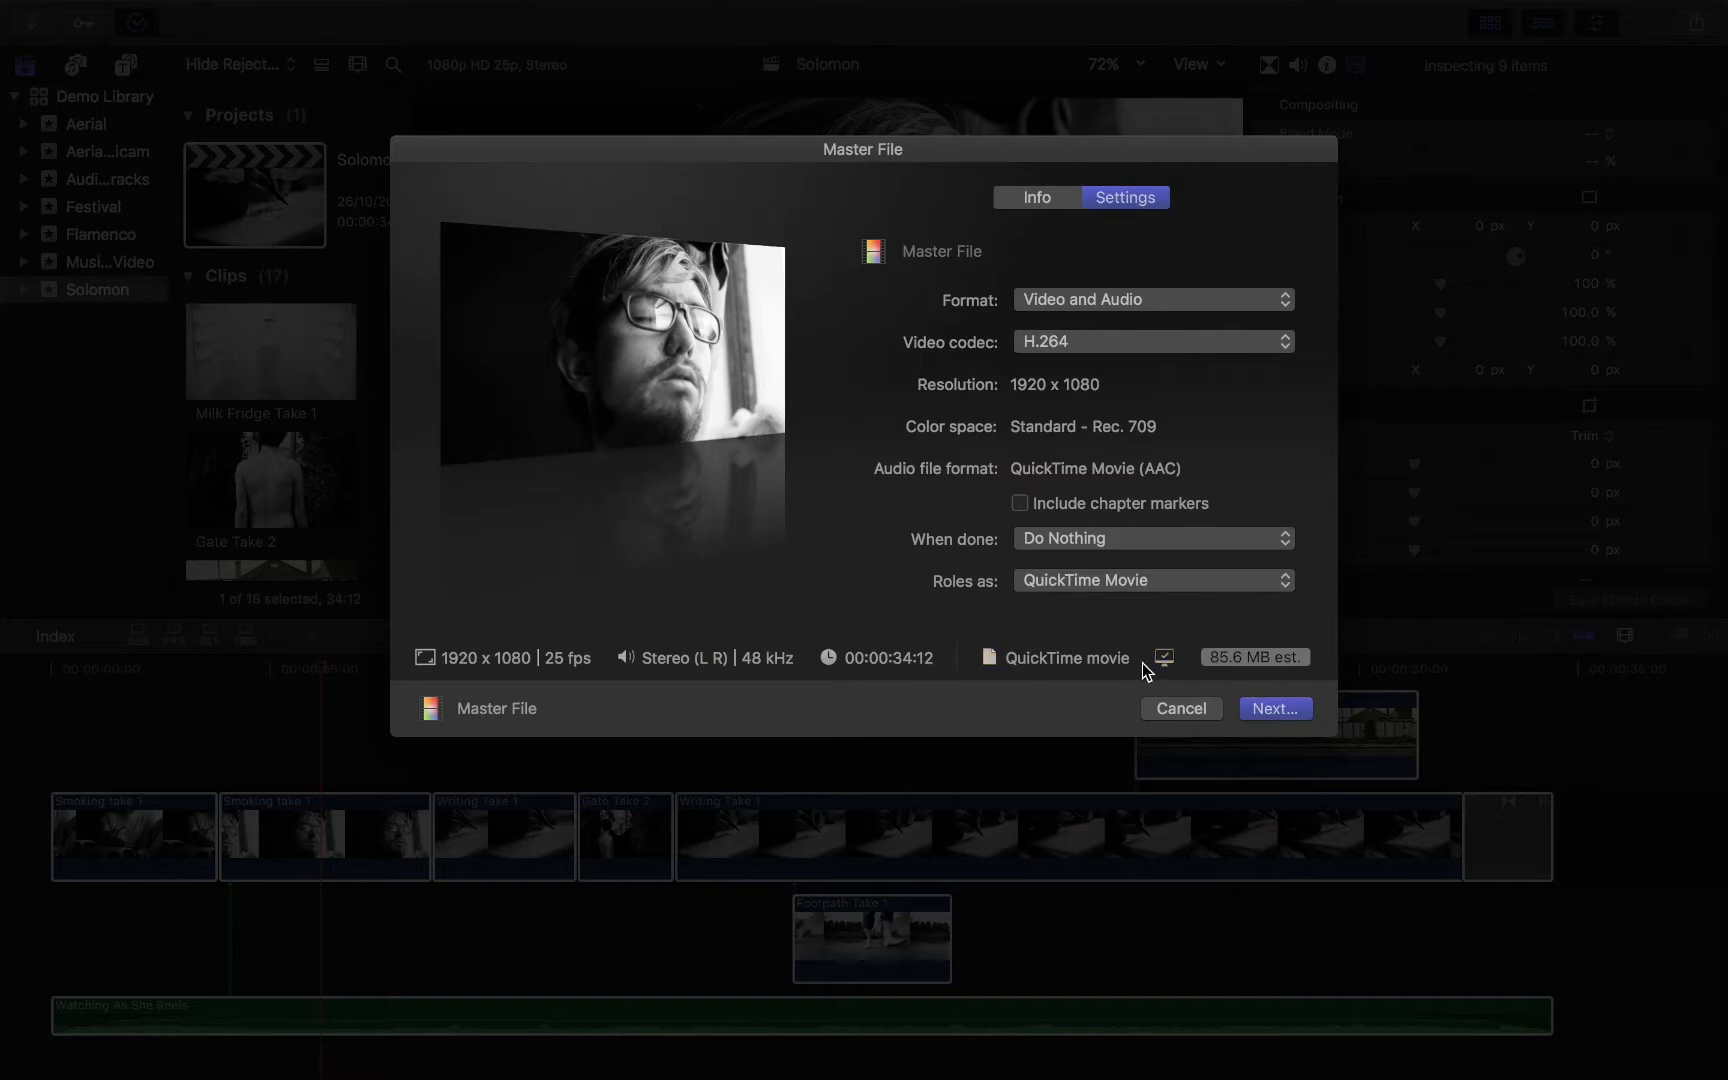
{"action": "mouse_move", "coordinate": [972, 348]}
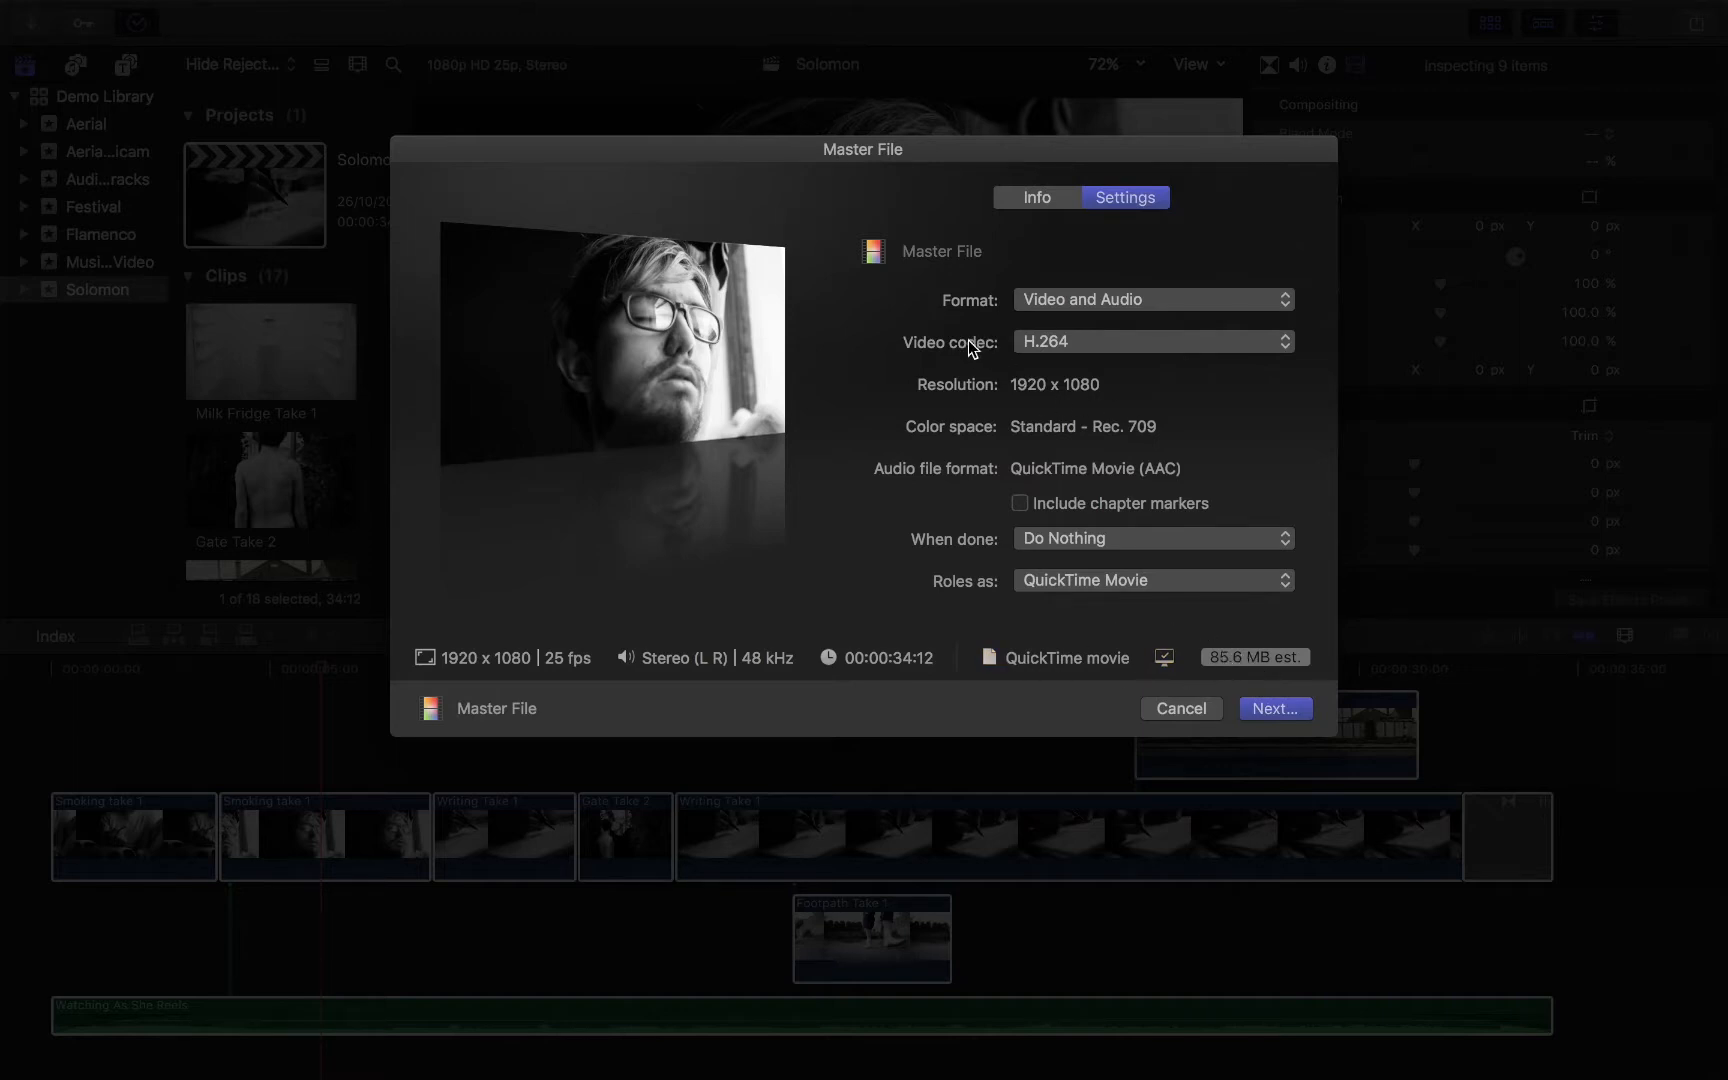
{"action": "mouse_move", "coordinate": [1104, 353]}
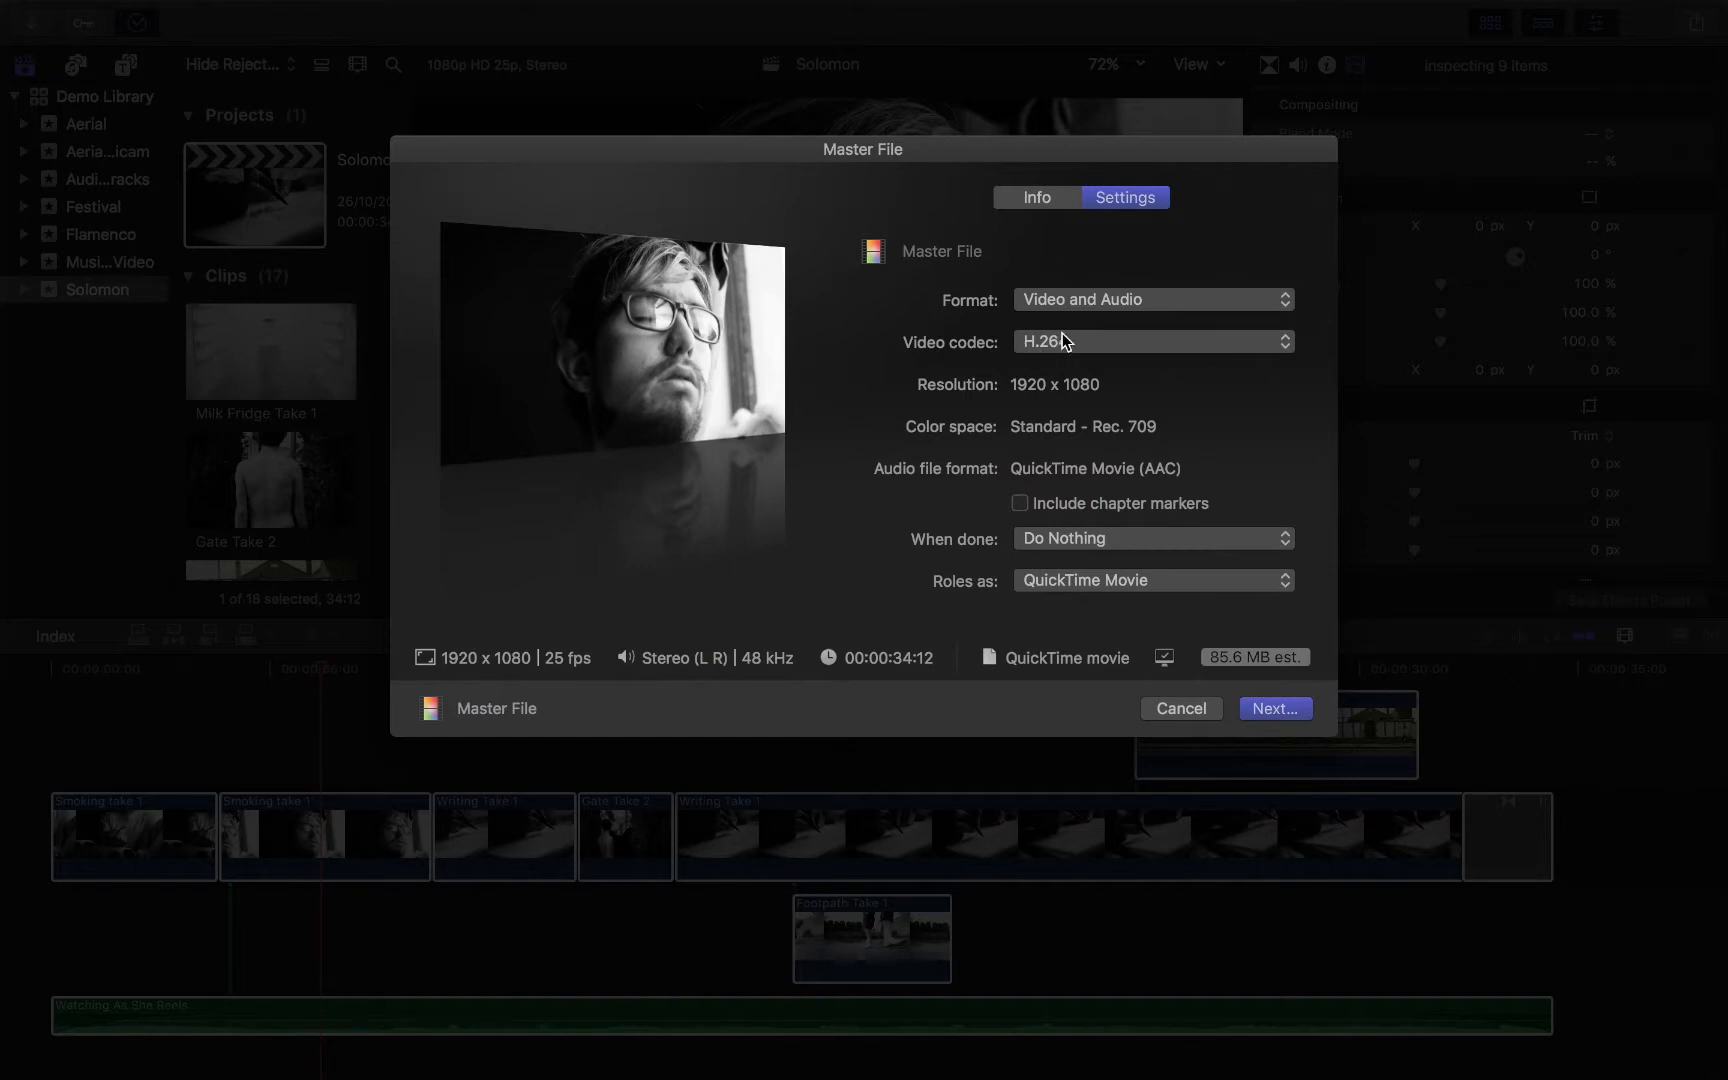
{"action": "mouse_move", "coordinate": [1133, 345]}
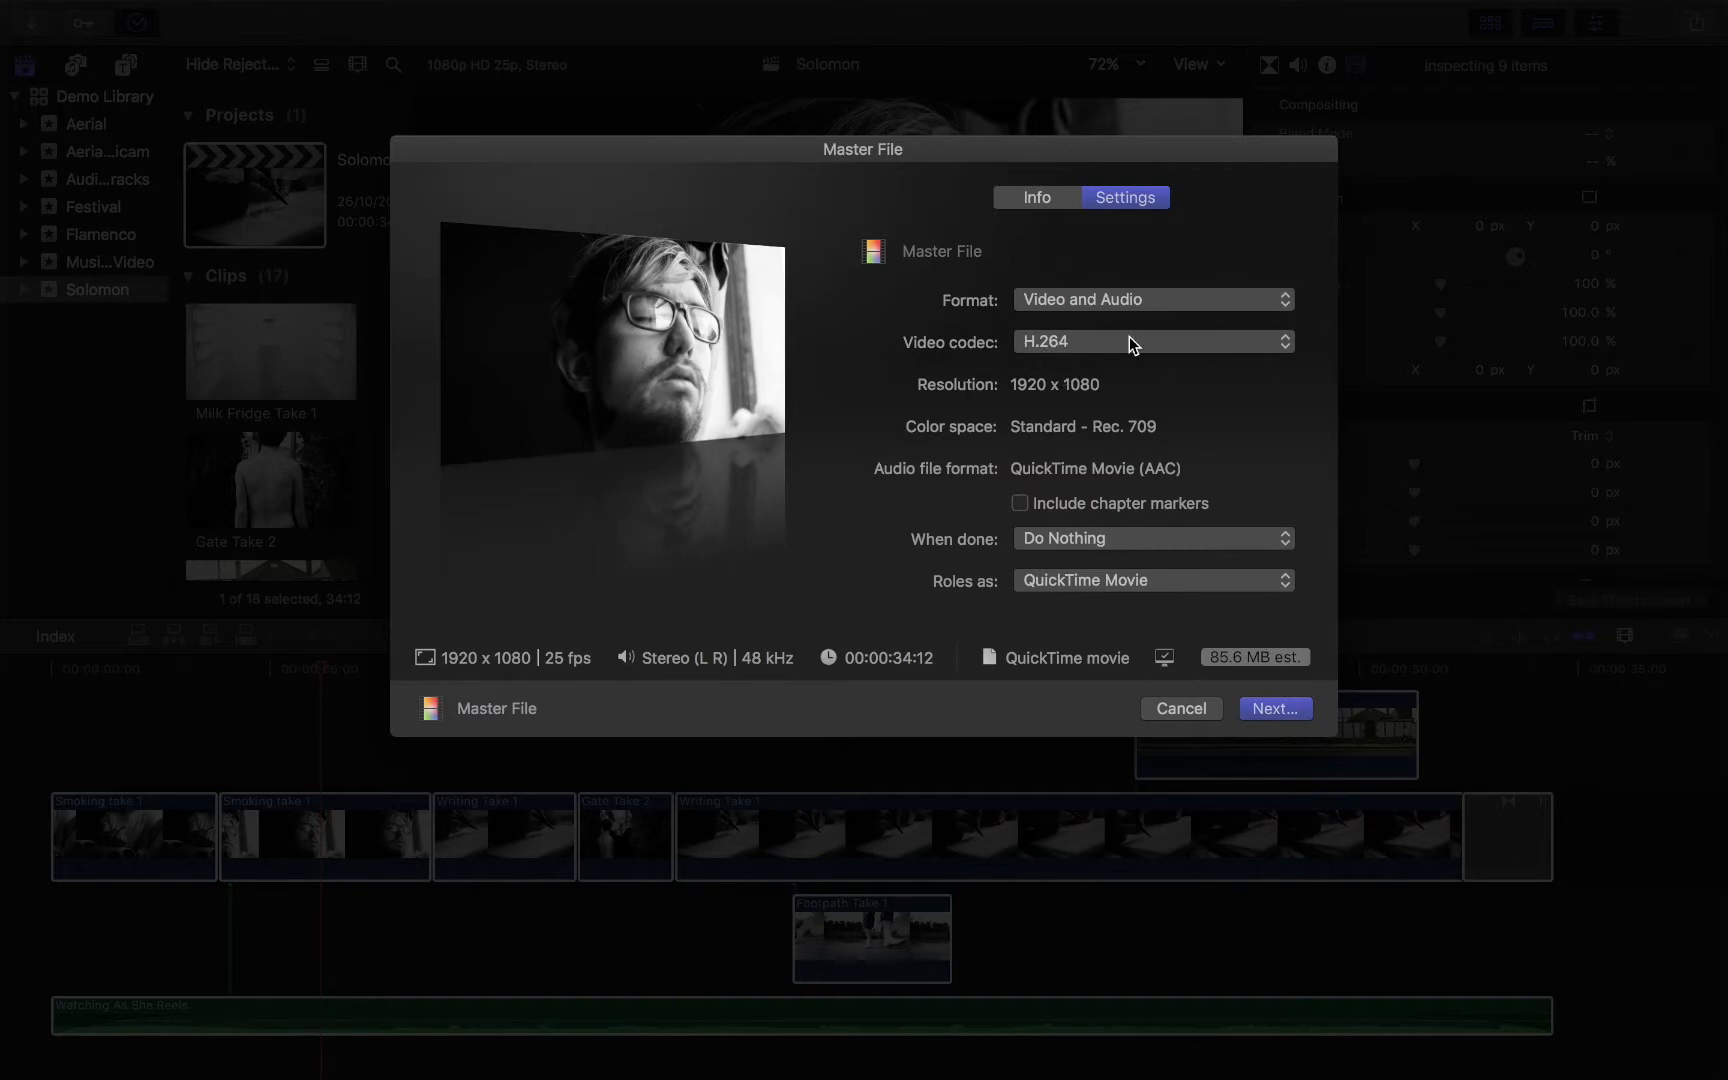
{"action": "left_click", "coordinate": [1151, 342]}
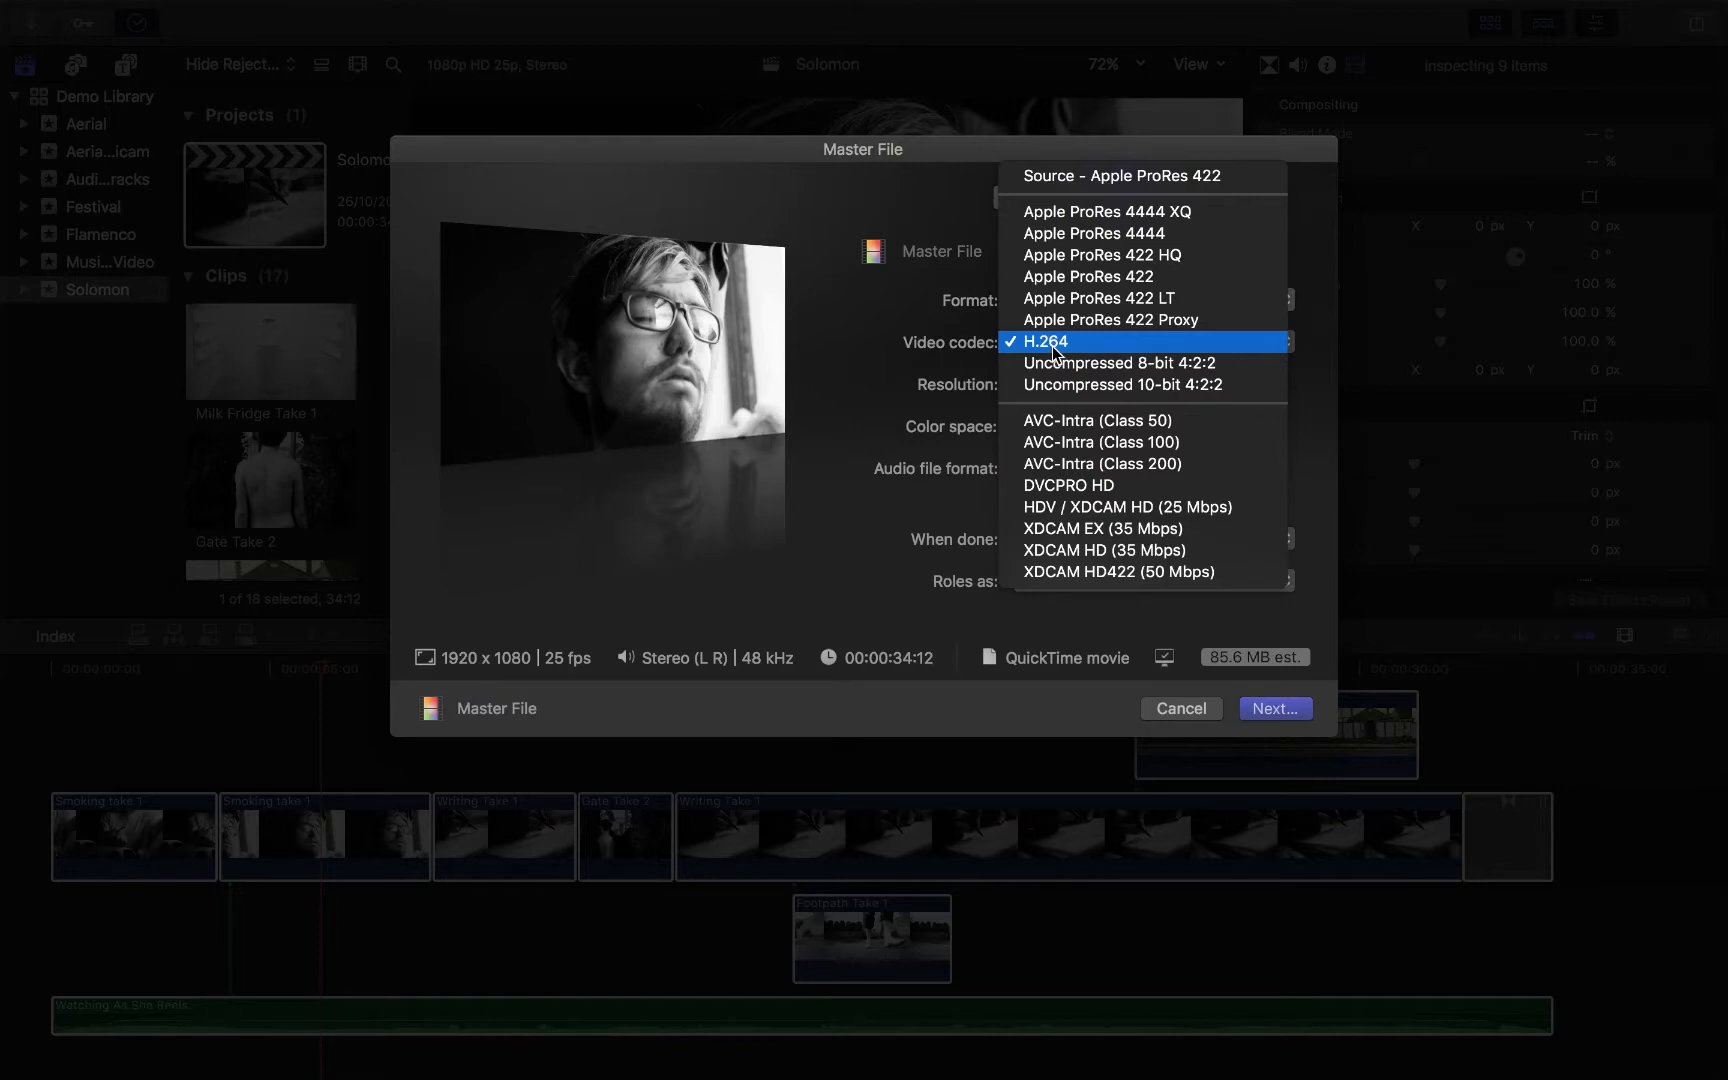
{"action": "mouse_move", "coordinate": [911, 430]}
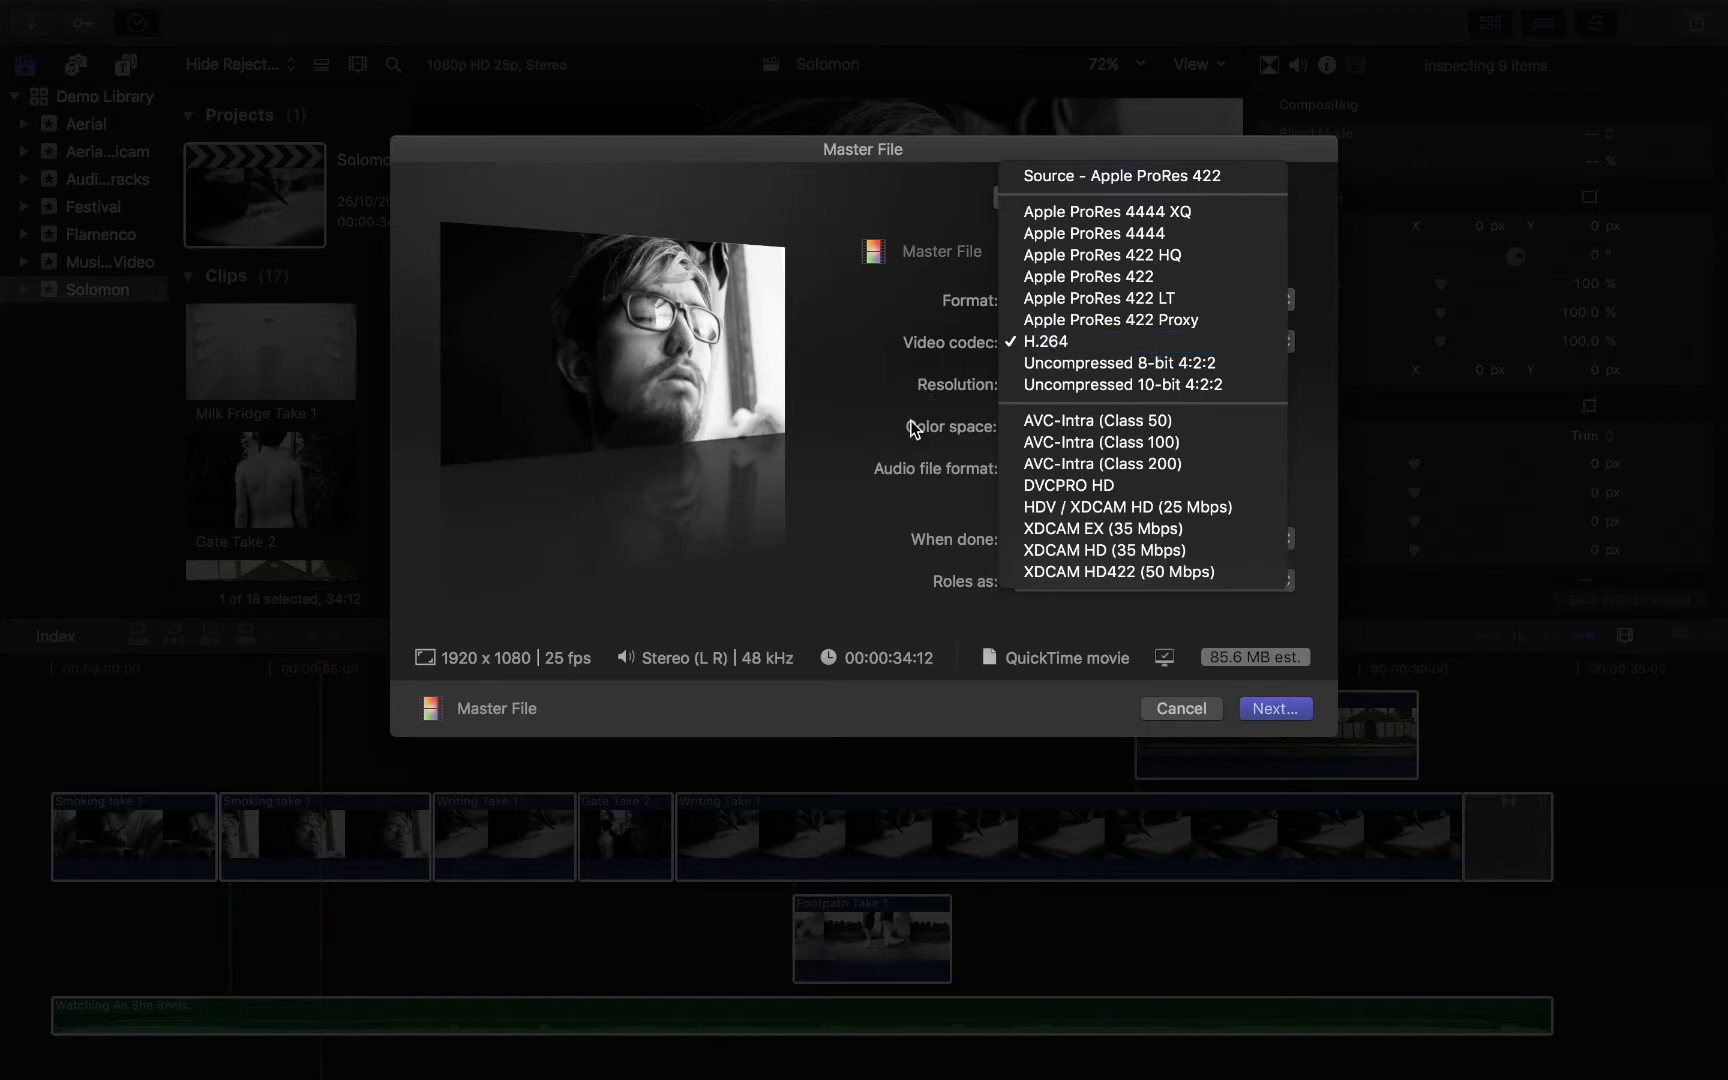
{"action": "mouse_move", "coordinate": [1131, 175]}
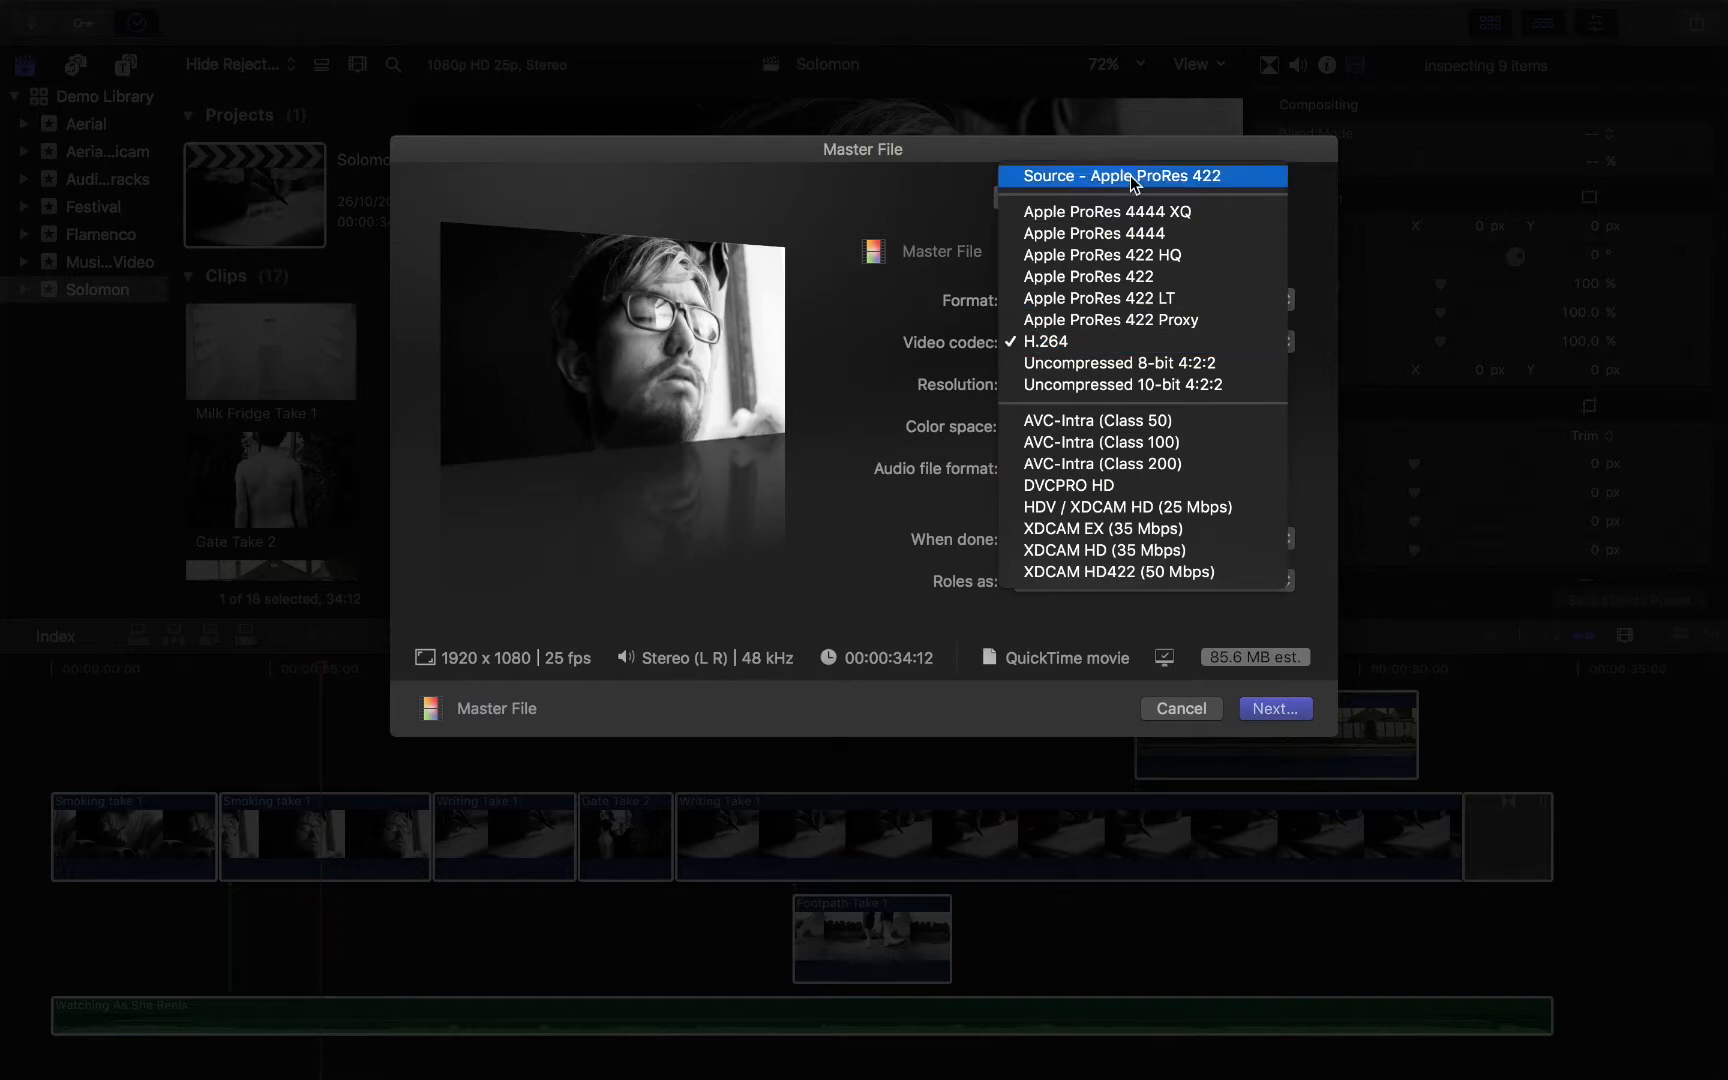
{"action": "mouse_move", "coordinate": [1113, 277]}
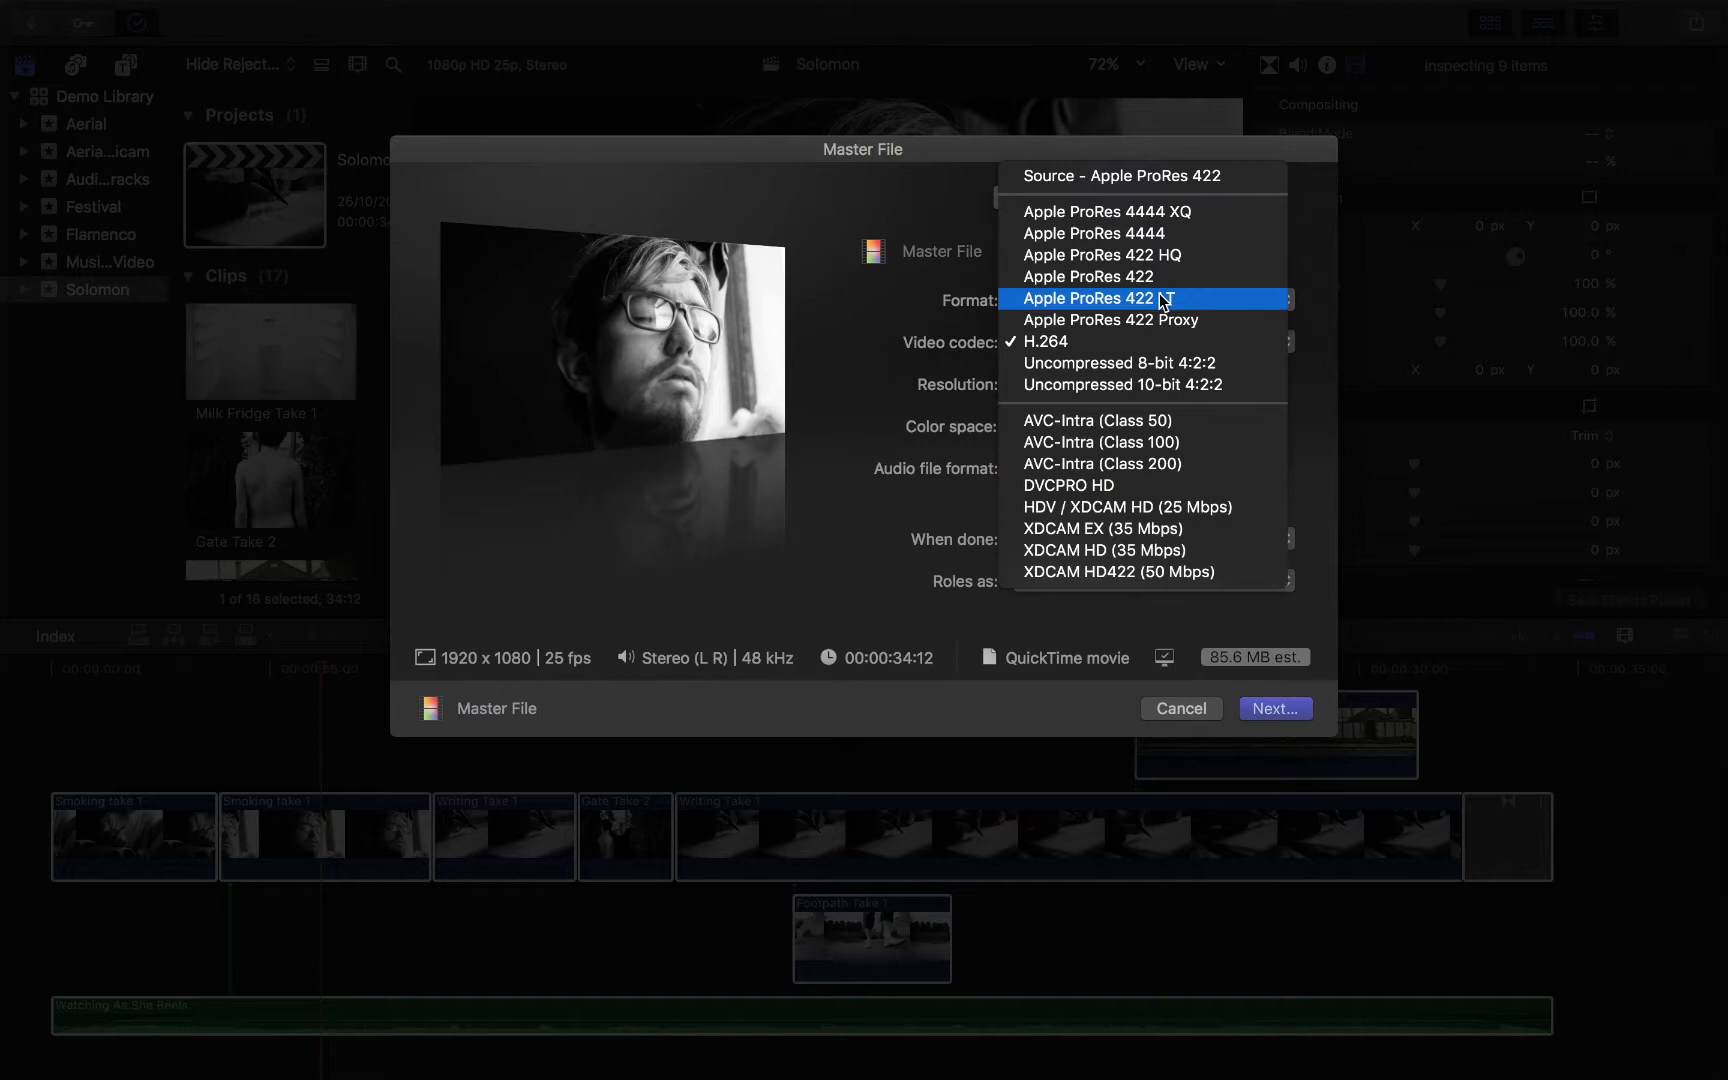
{"action": "mouse_move", "coordinate": [1146, 277]}
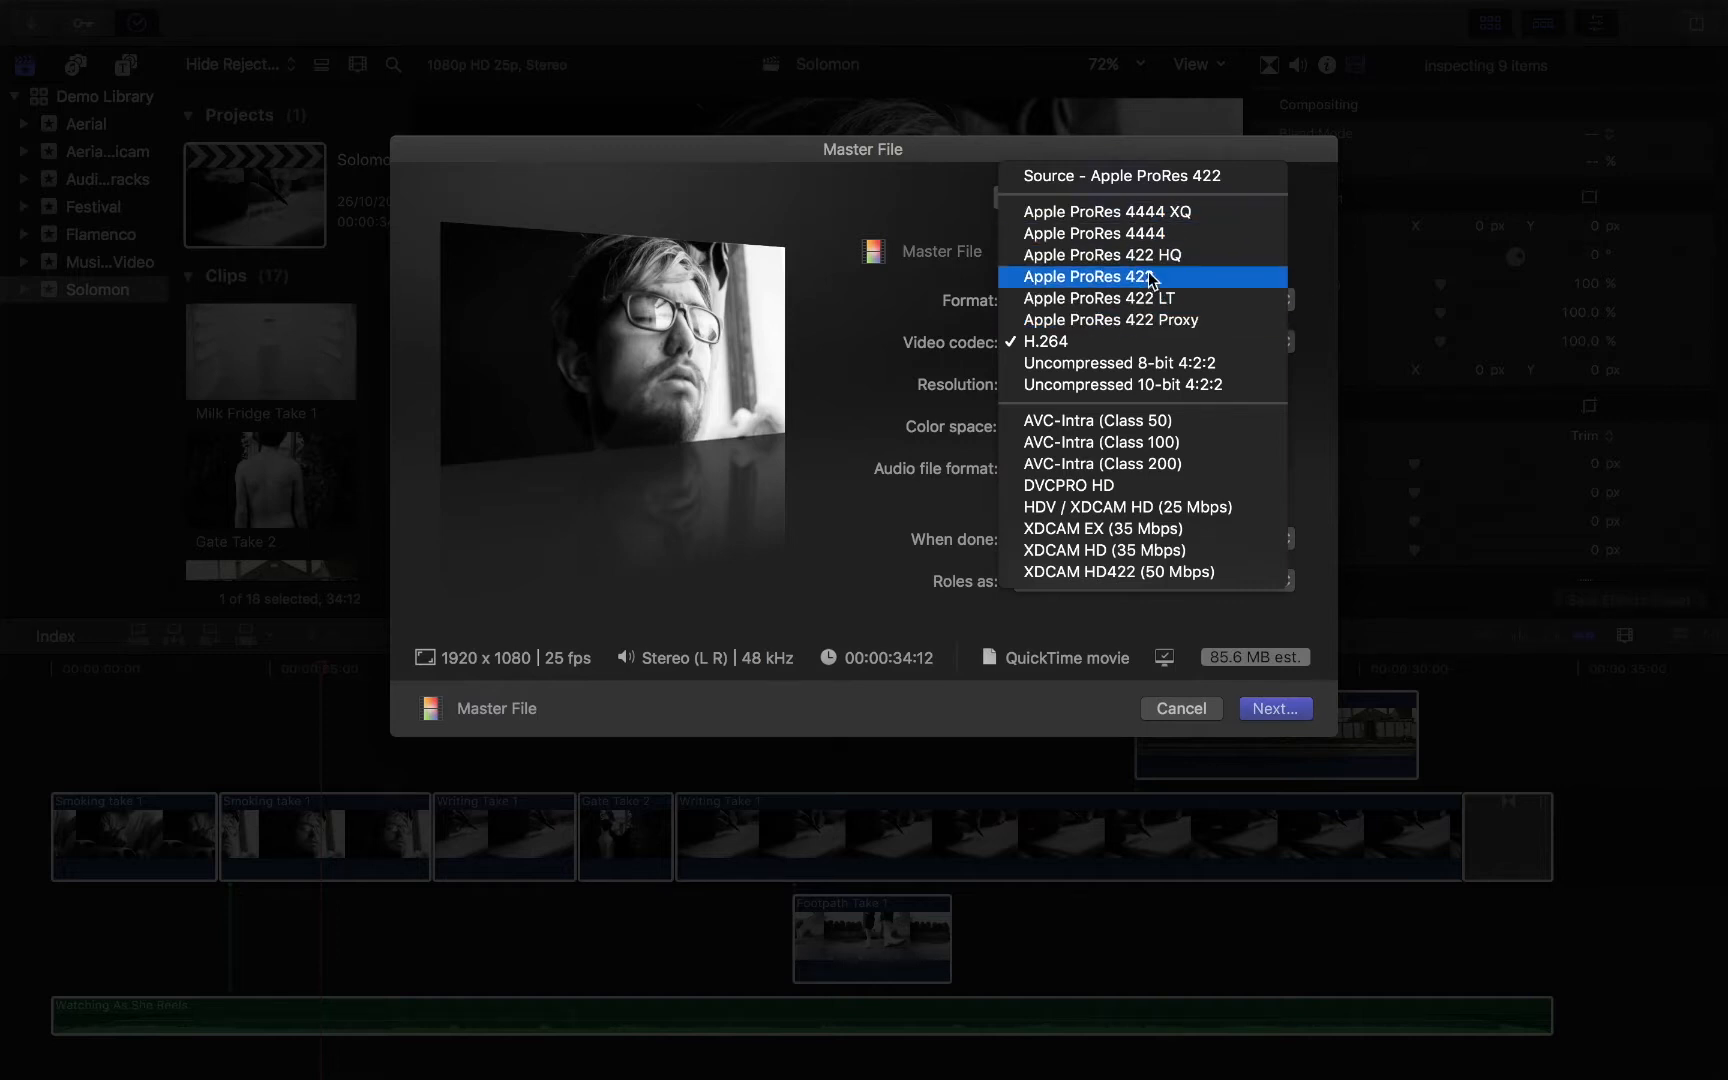
{"action": "mouse_move", "coordinate": [1098, 298]}
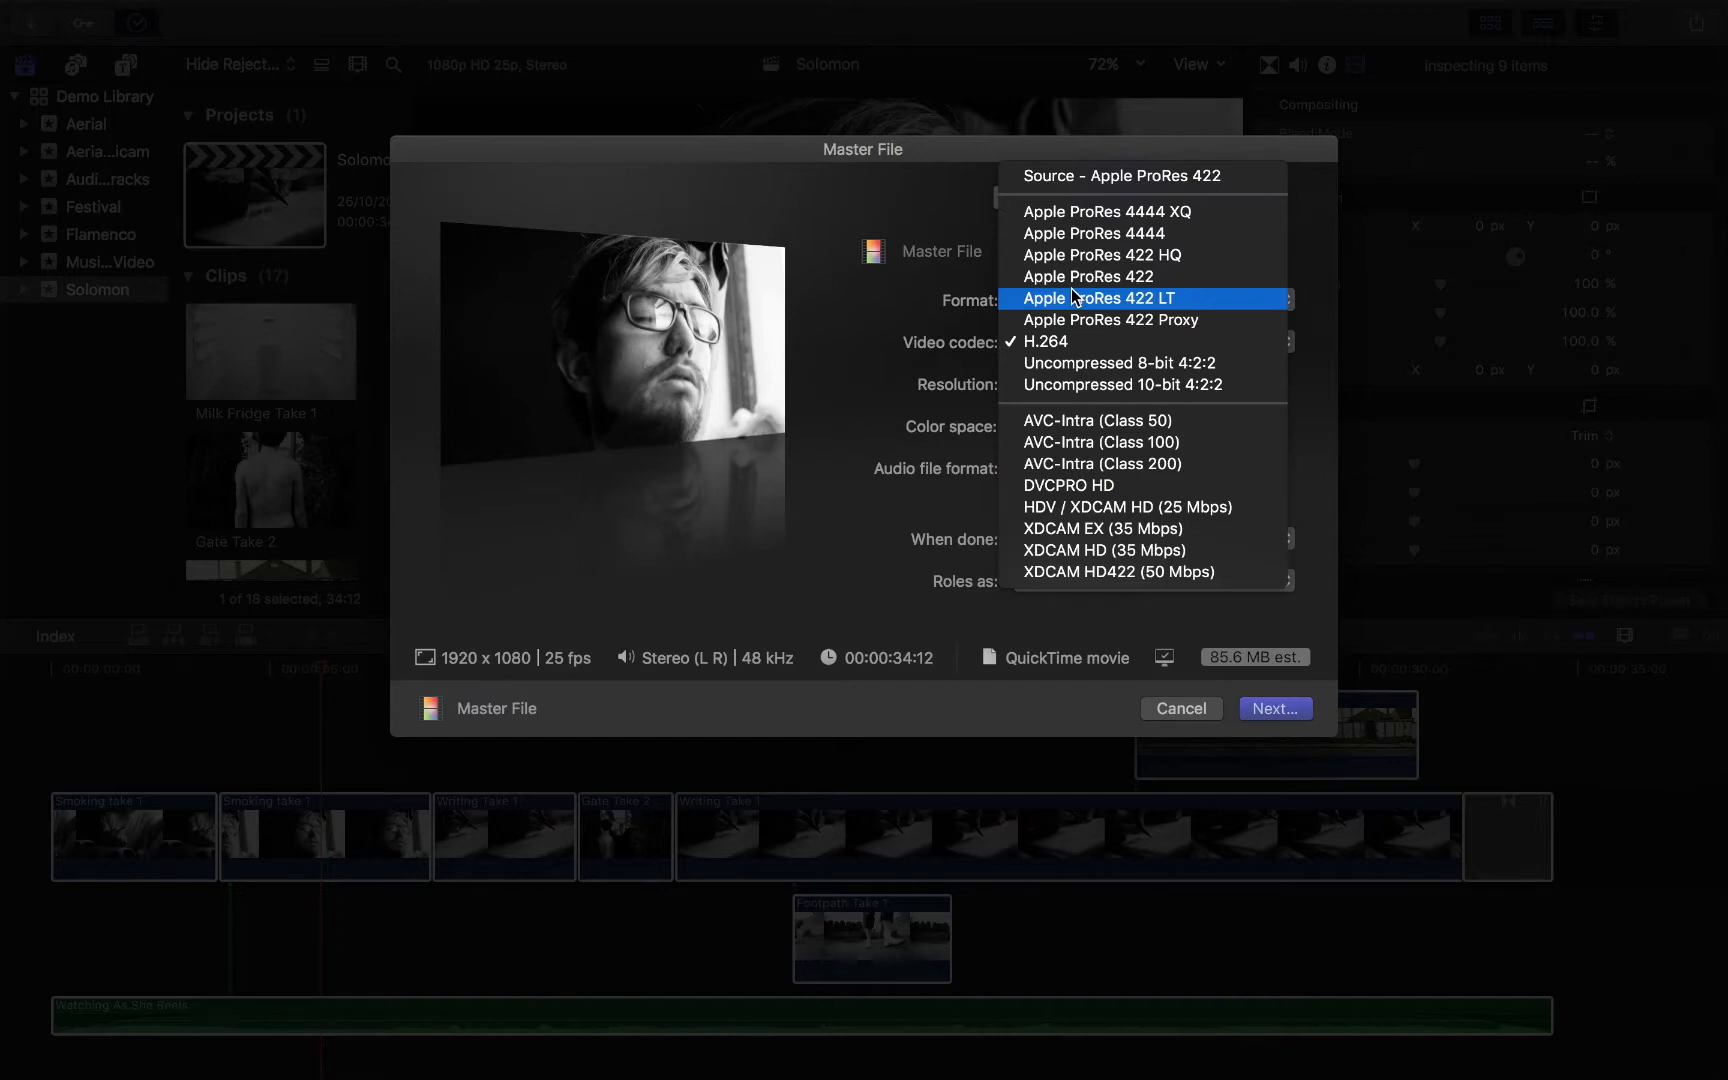
{"action": "mouse_move", "coordinate": [1097, 420]}
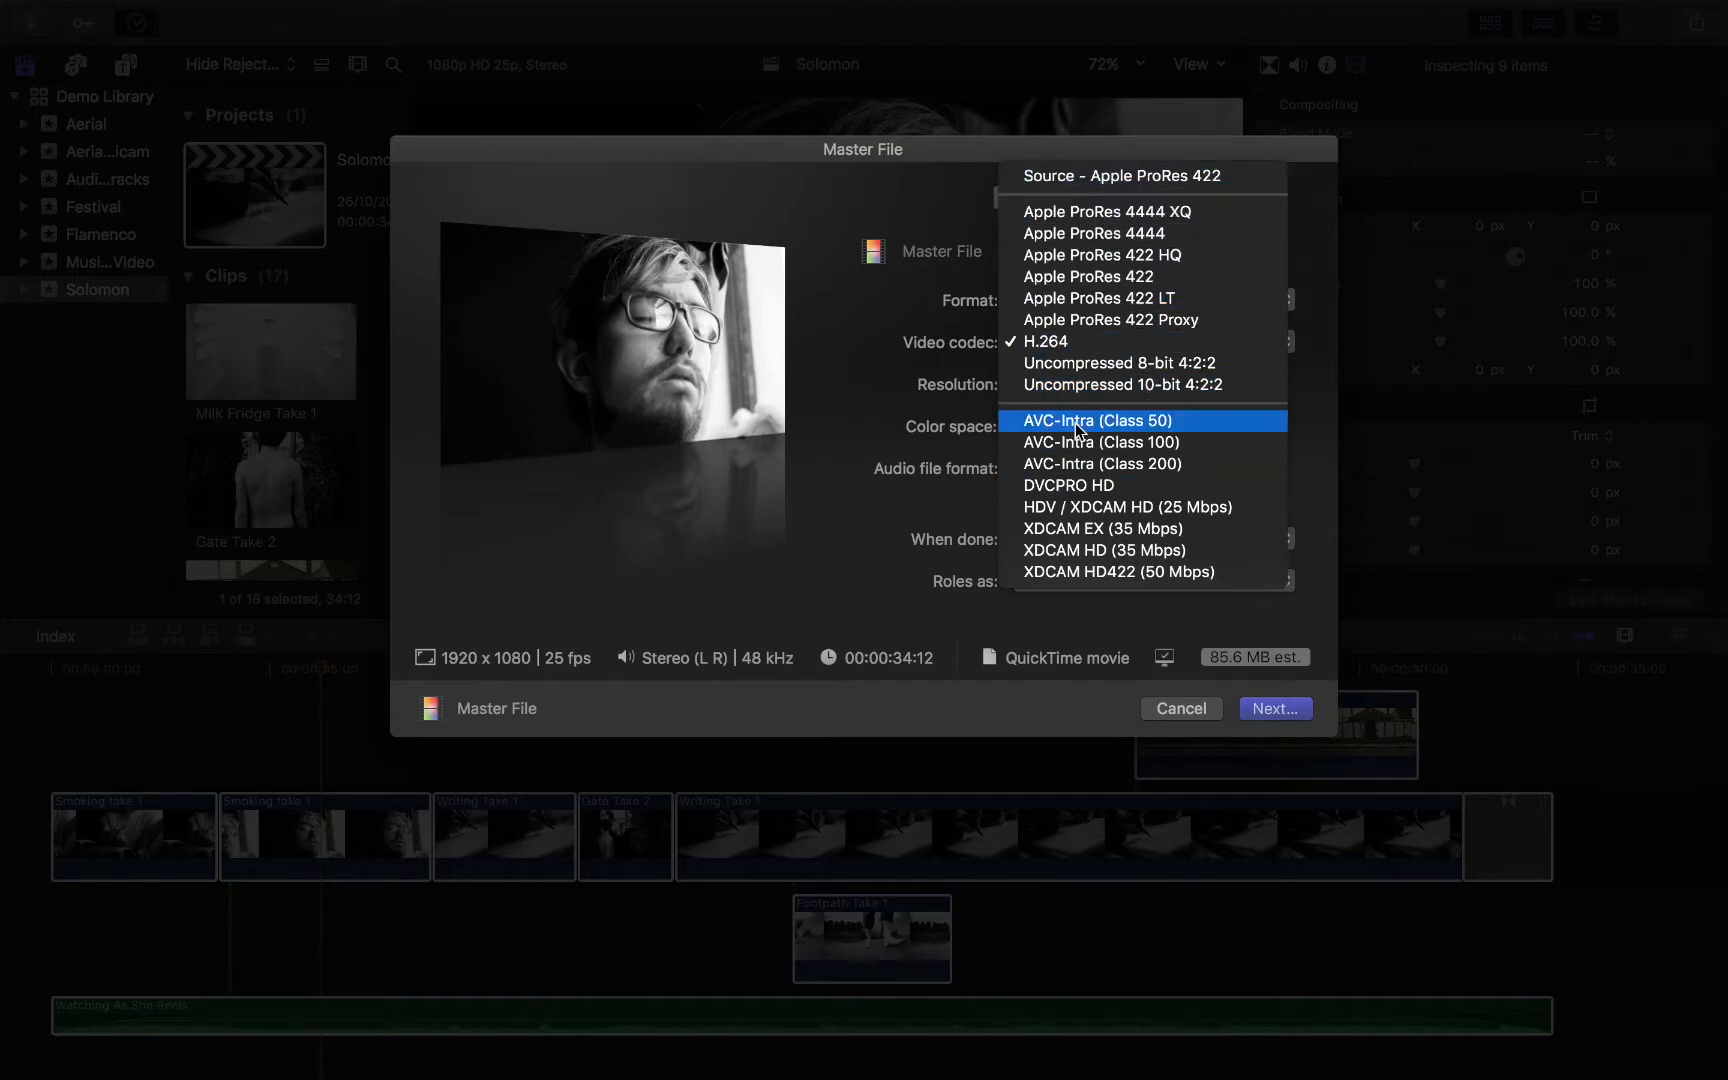
{"action": "mouse_move", "coordinate": [1098, 442]}
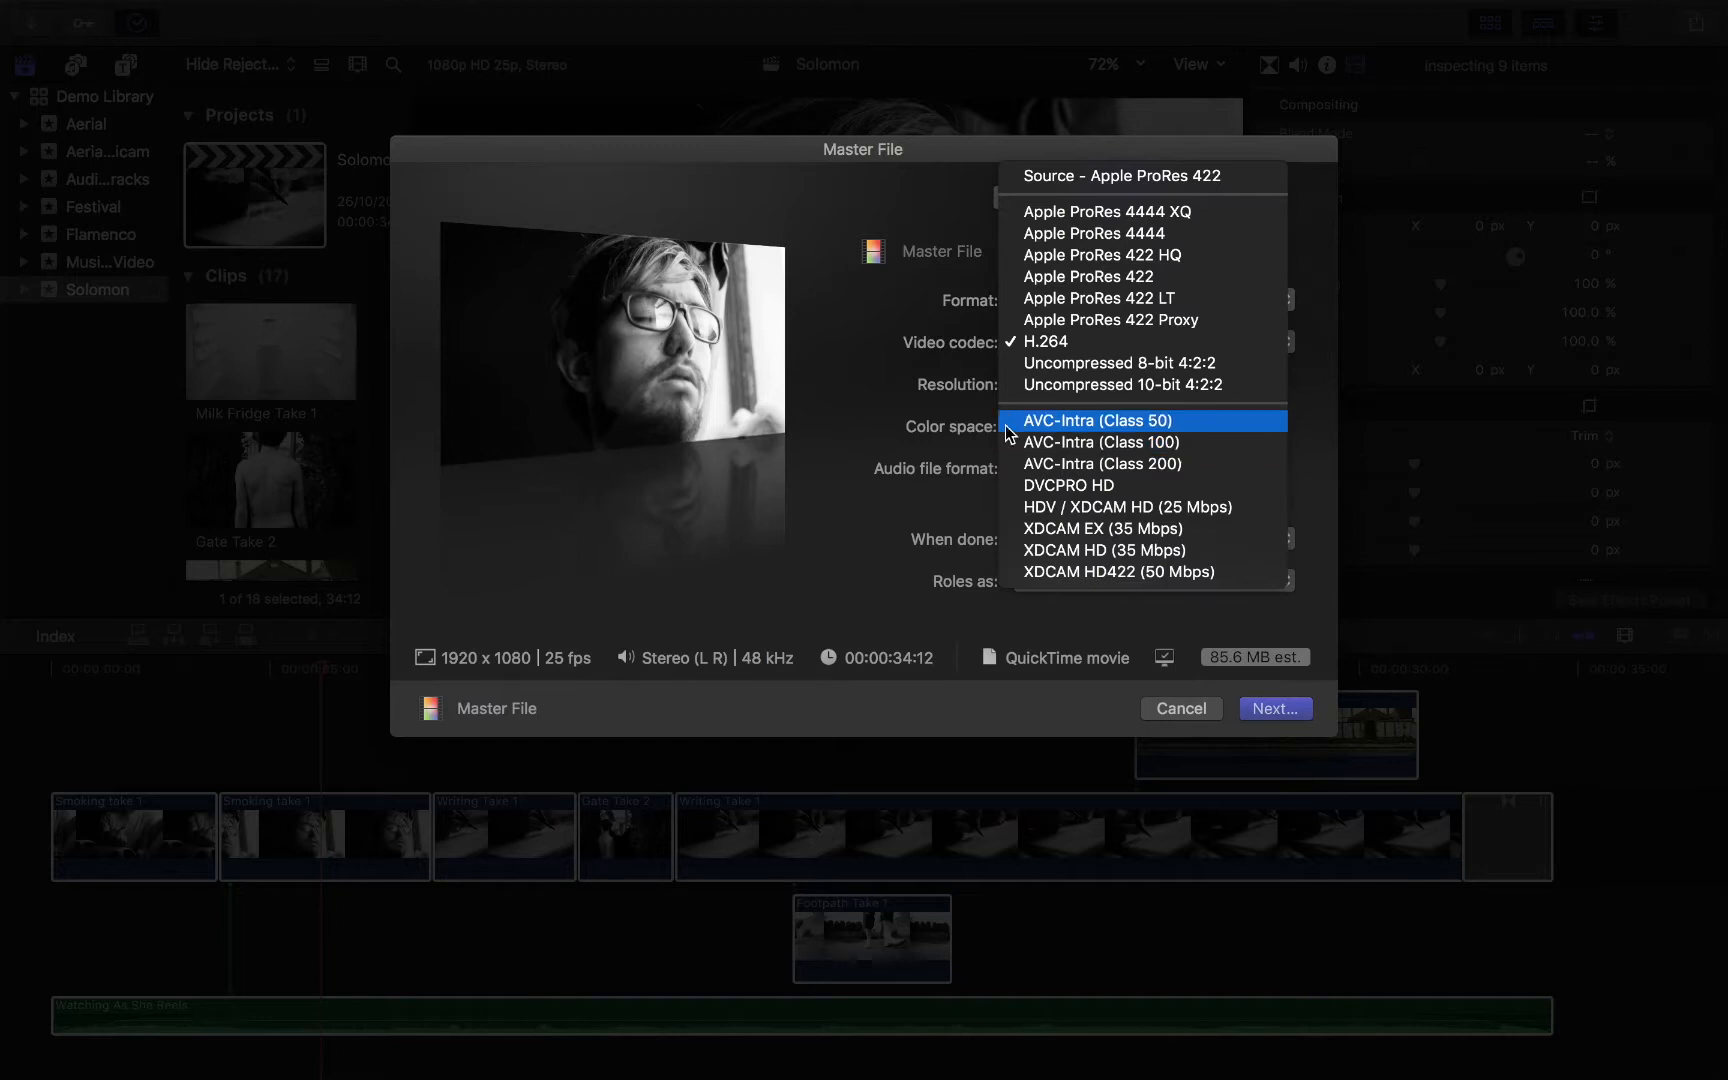
{"action": "mouse_move", "coordinate": [1181, 439]}
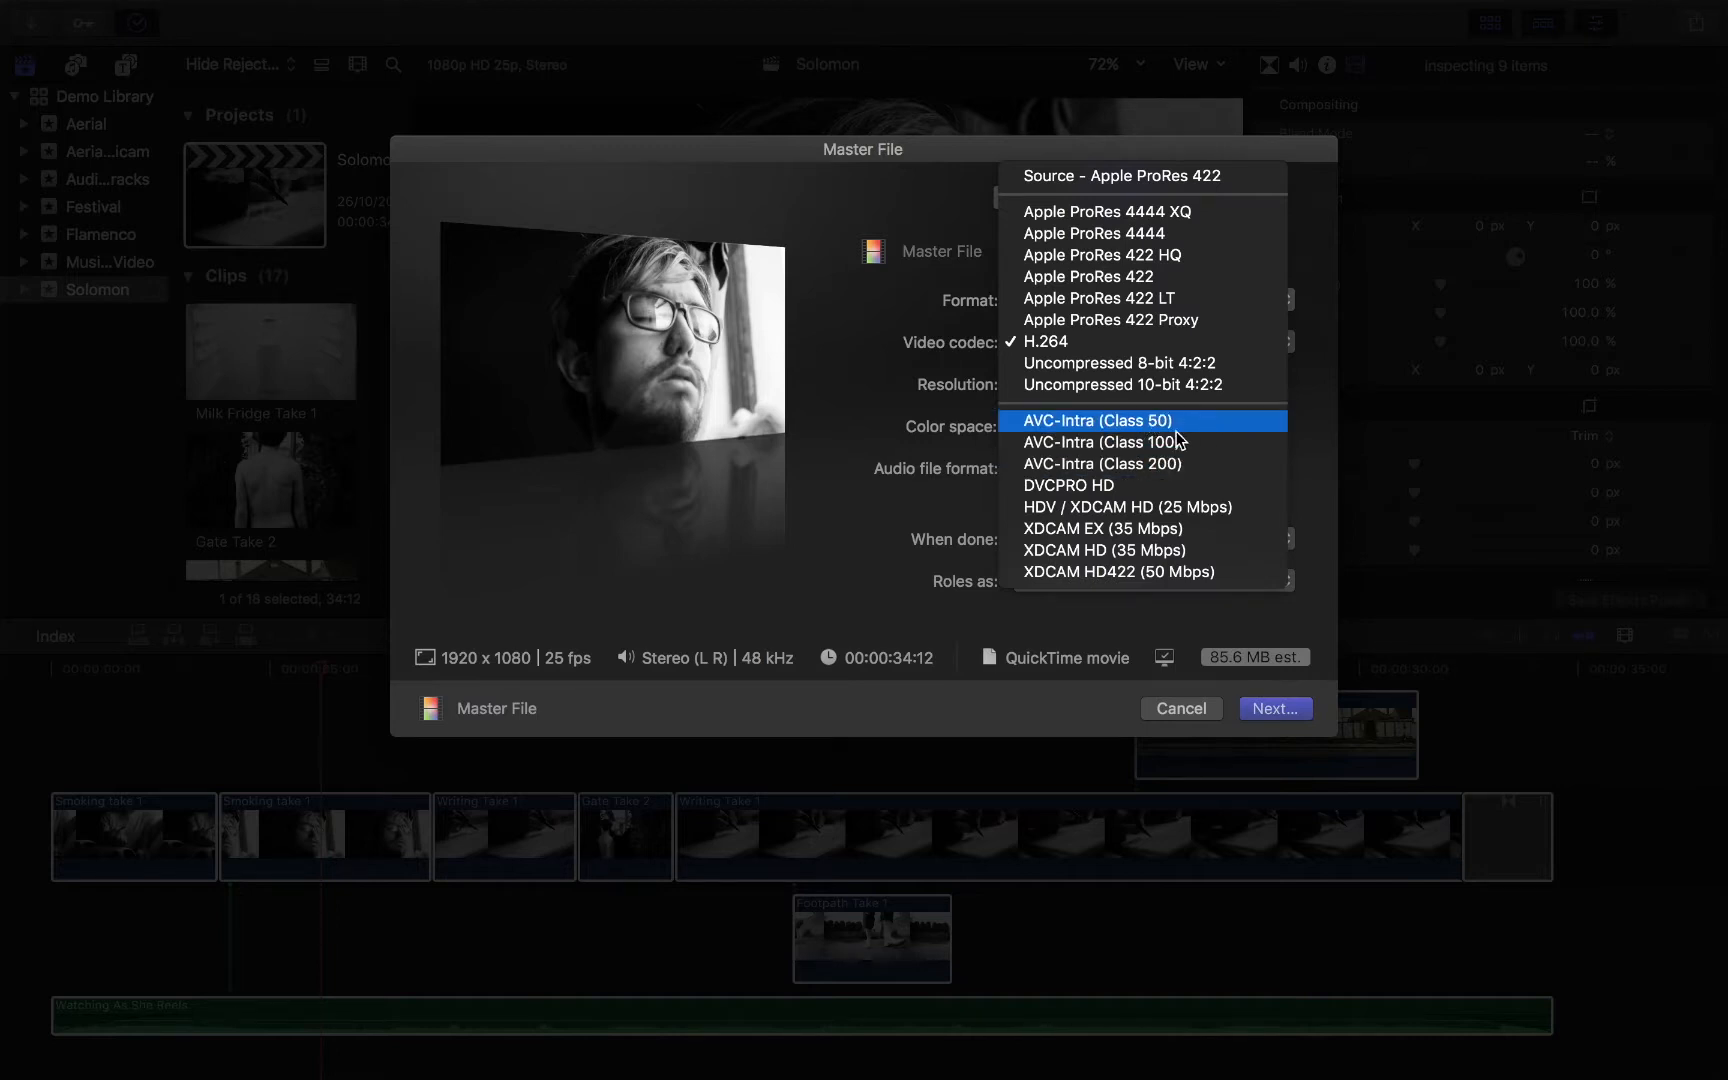
{"action": "mouse_move", "coordinate": [1043, 463]}
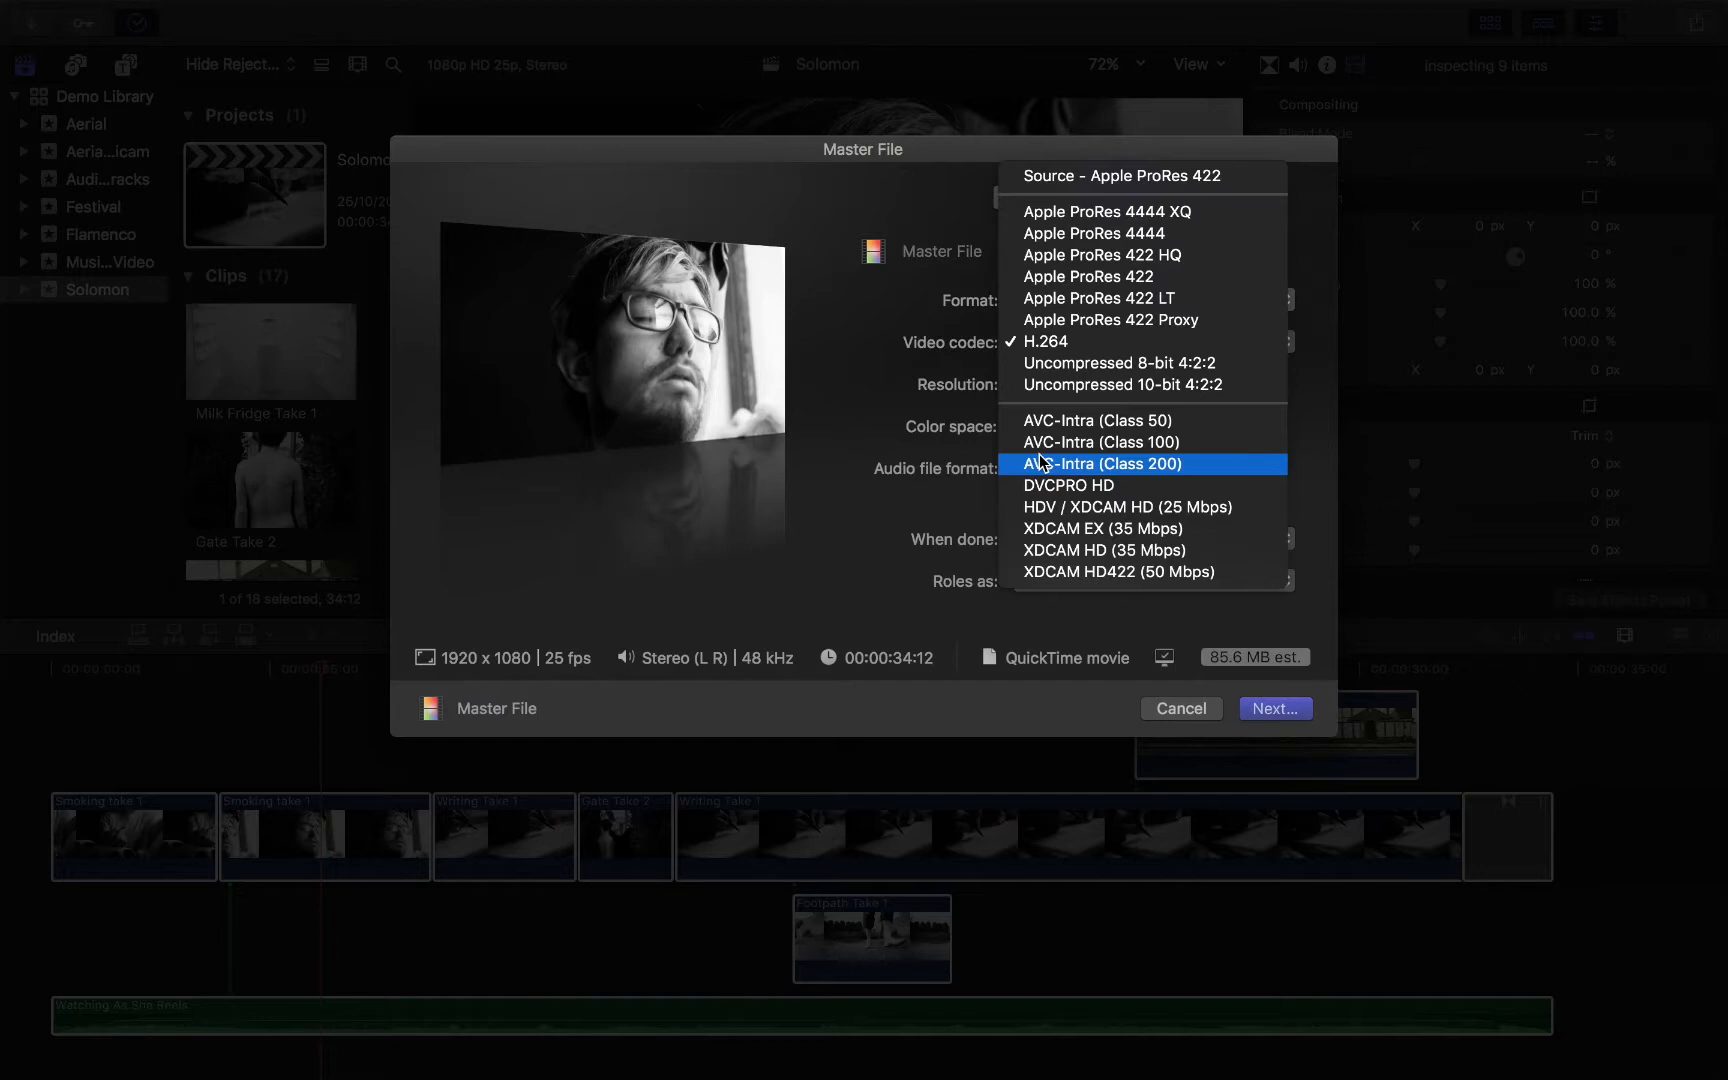
{"action": "mouse_move", "coordinate": [1121, 363]}
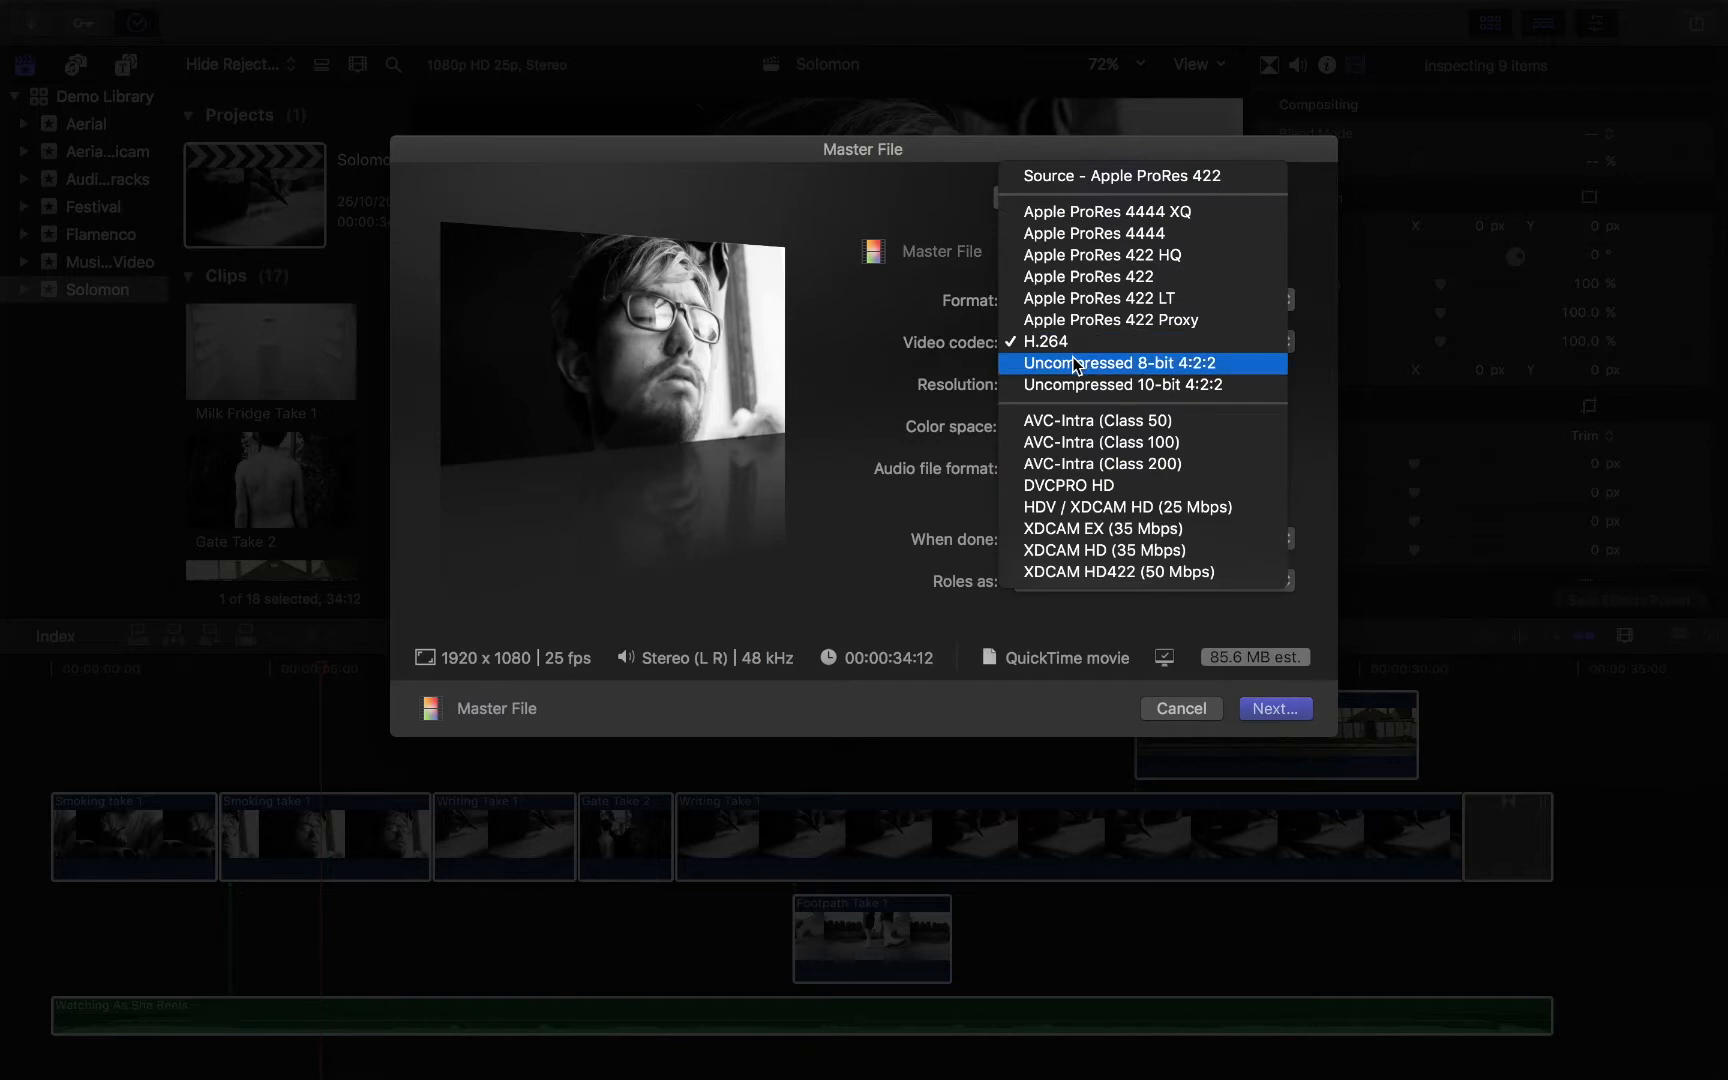
{"action": "mouse_move", "coordinate": [1045, 342]}
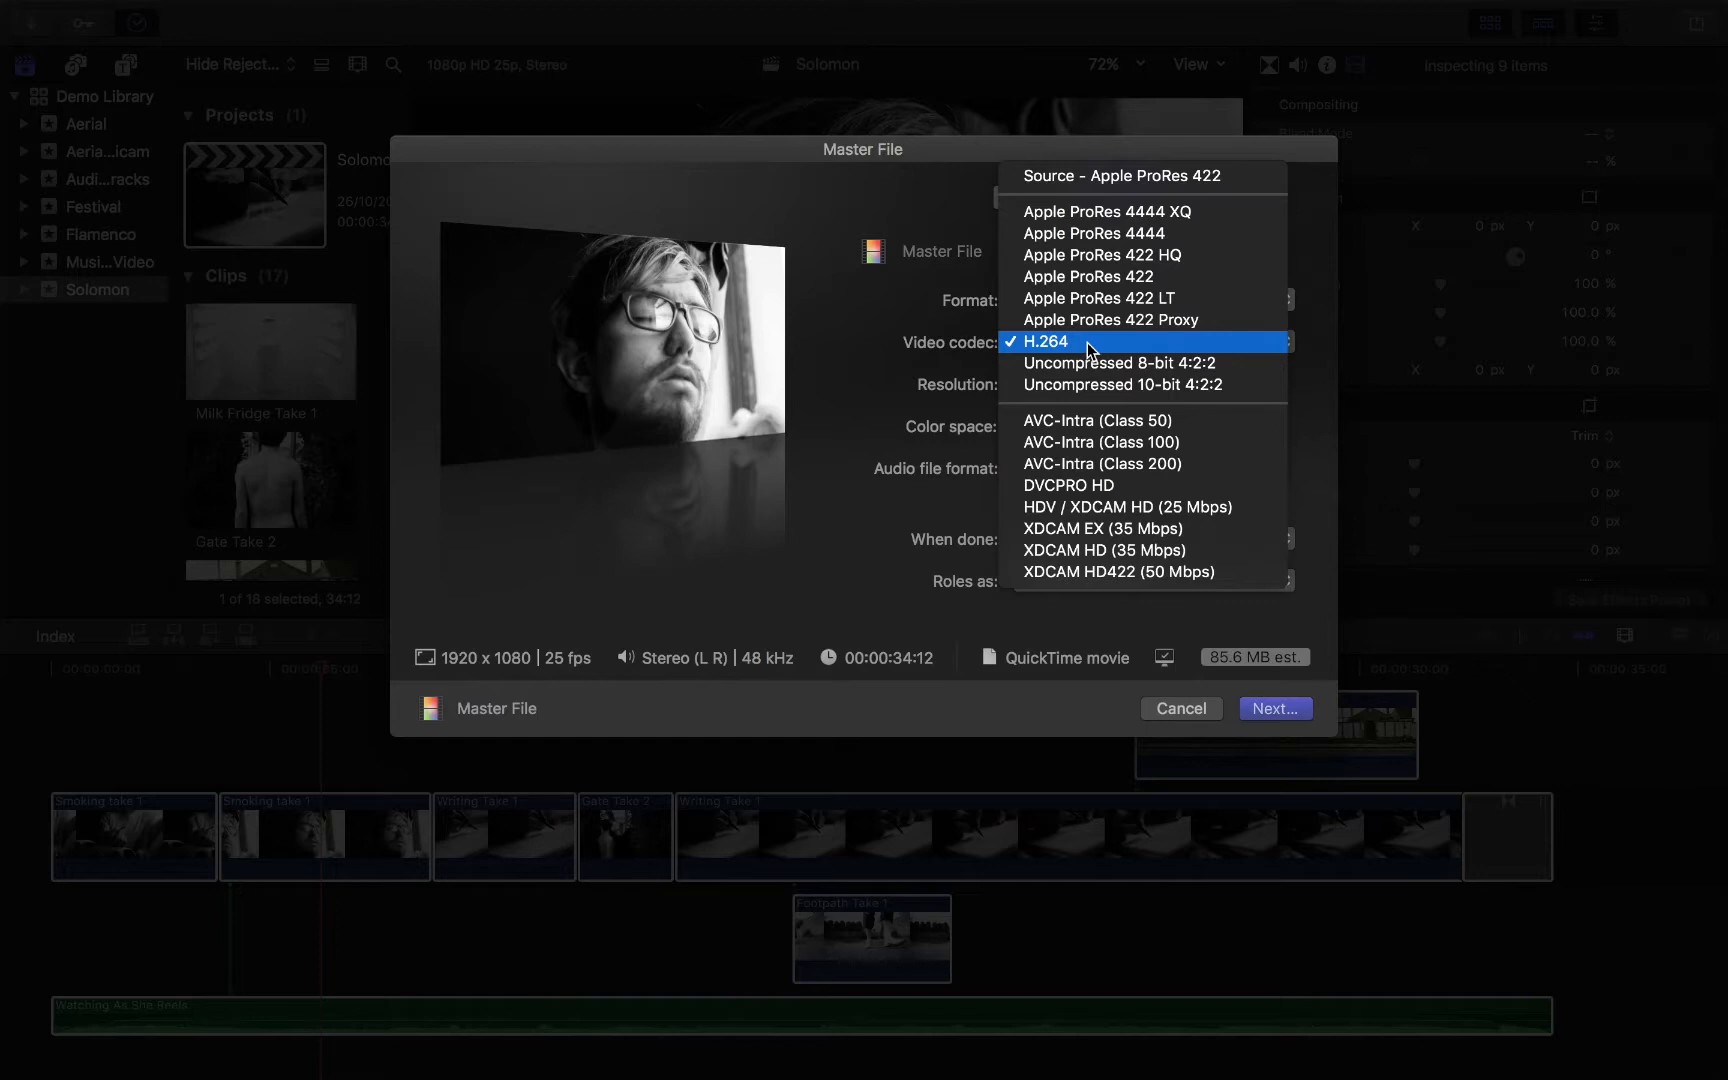
{"action": "mouse_move", "coordinate": [1141, 320]}
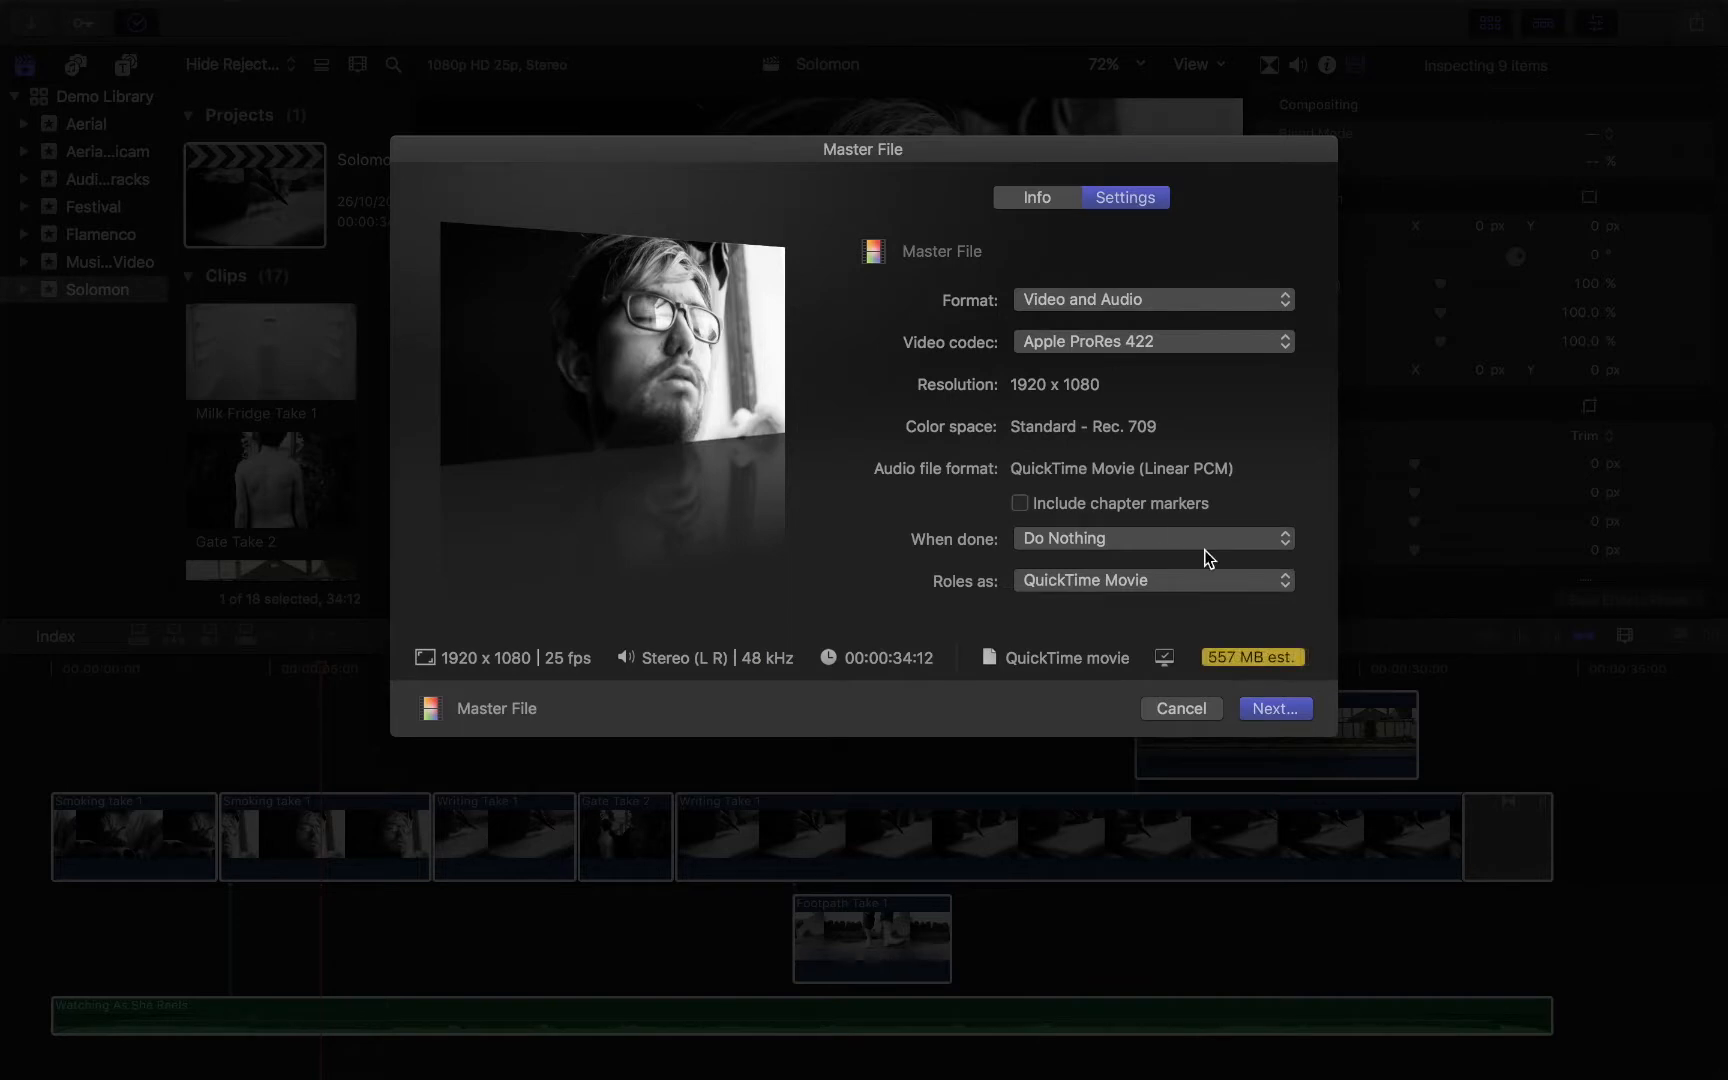
{"action": "mouse_move", "coordinate": [1236, 660]}
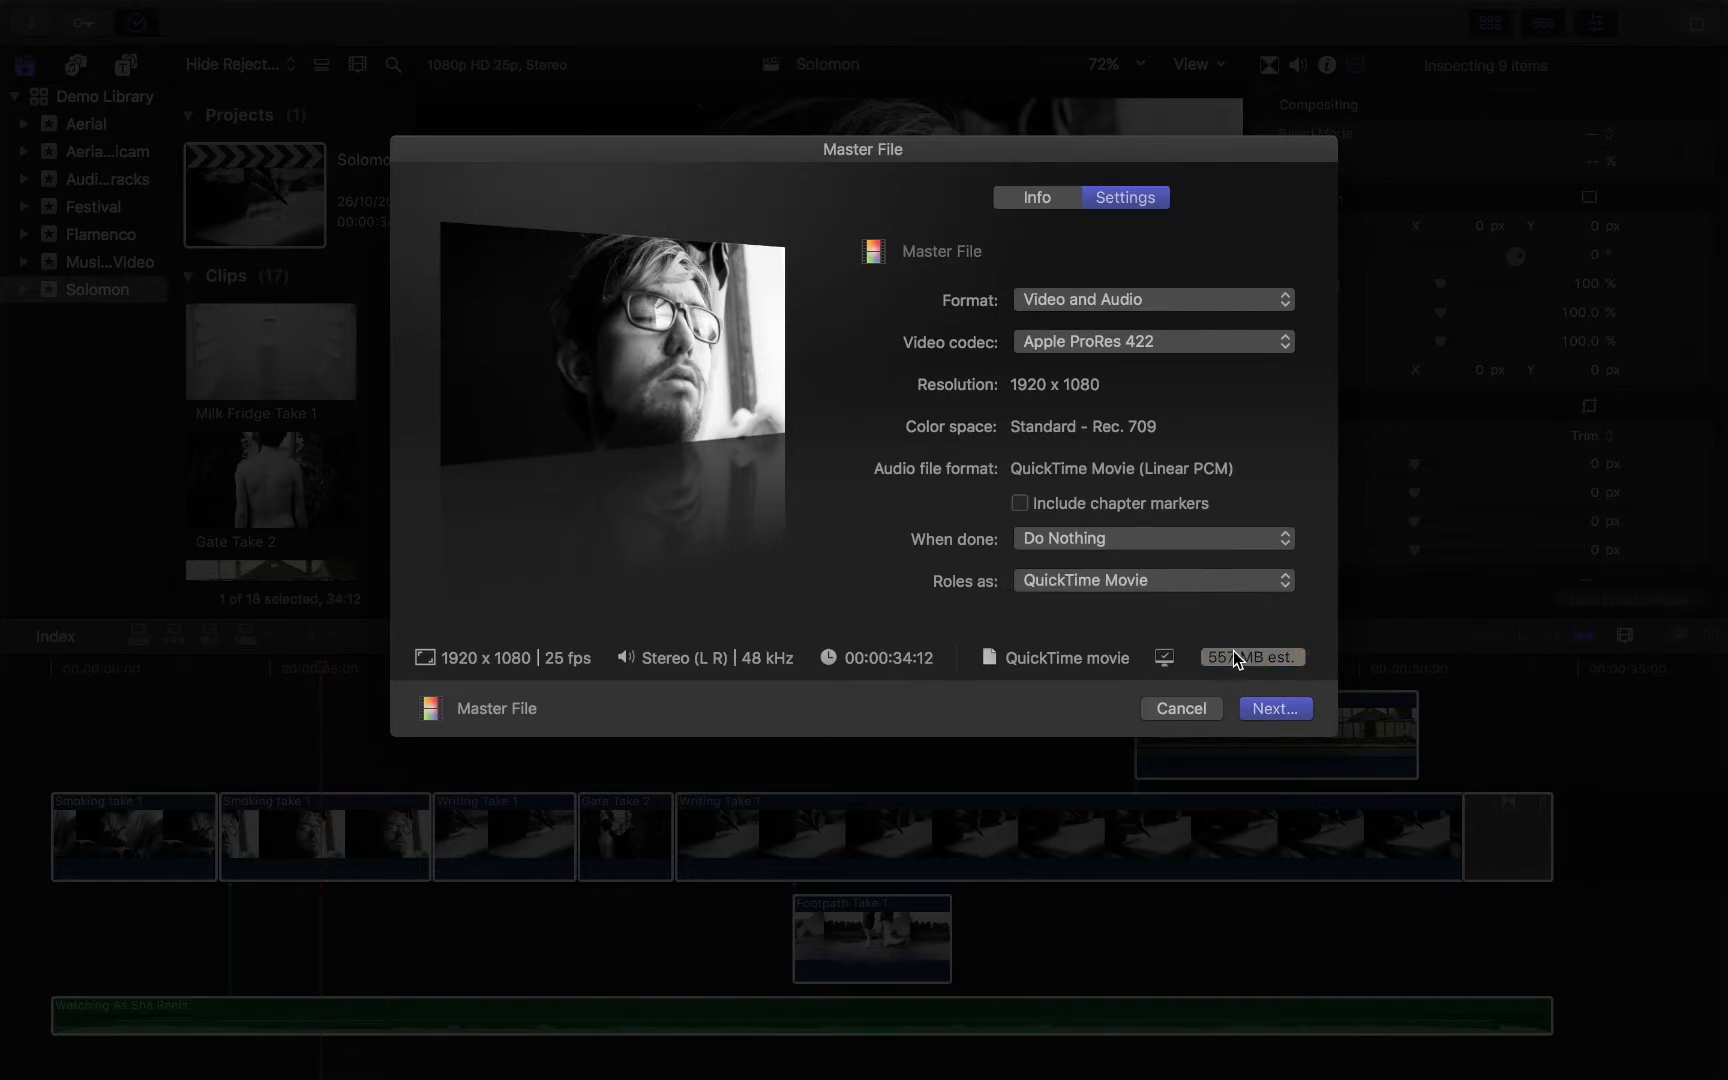
{"action": "mouse_move", "coordinate": [1152, 349]}
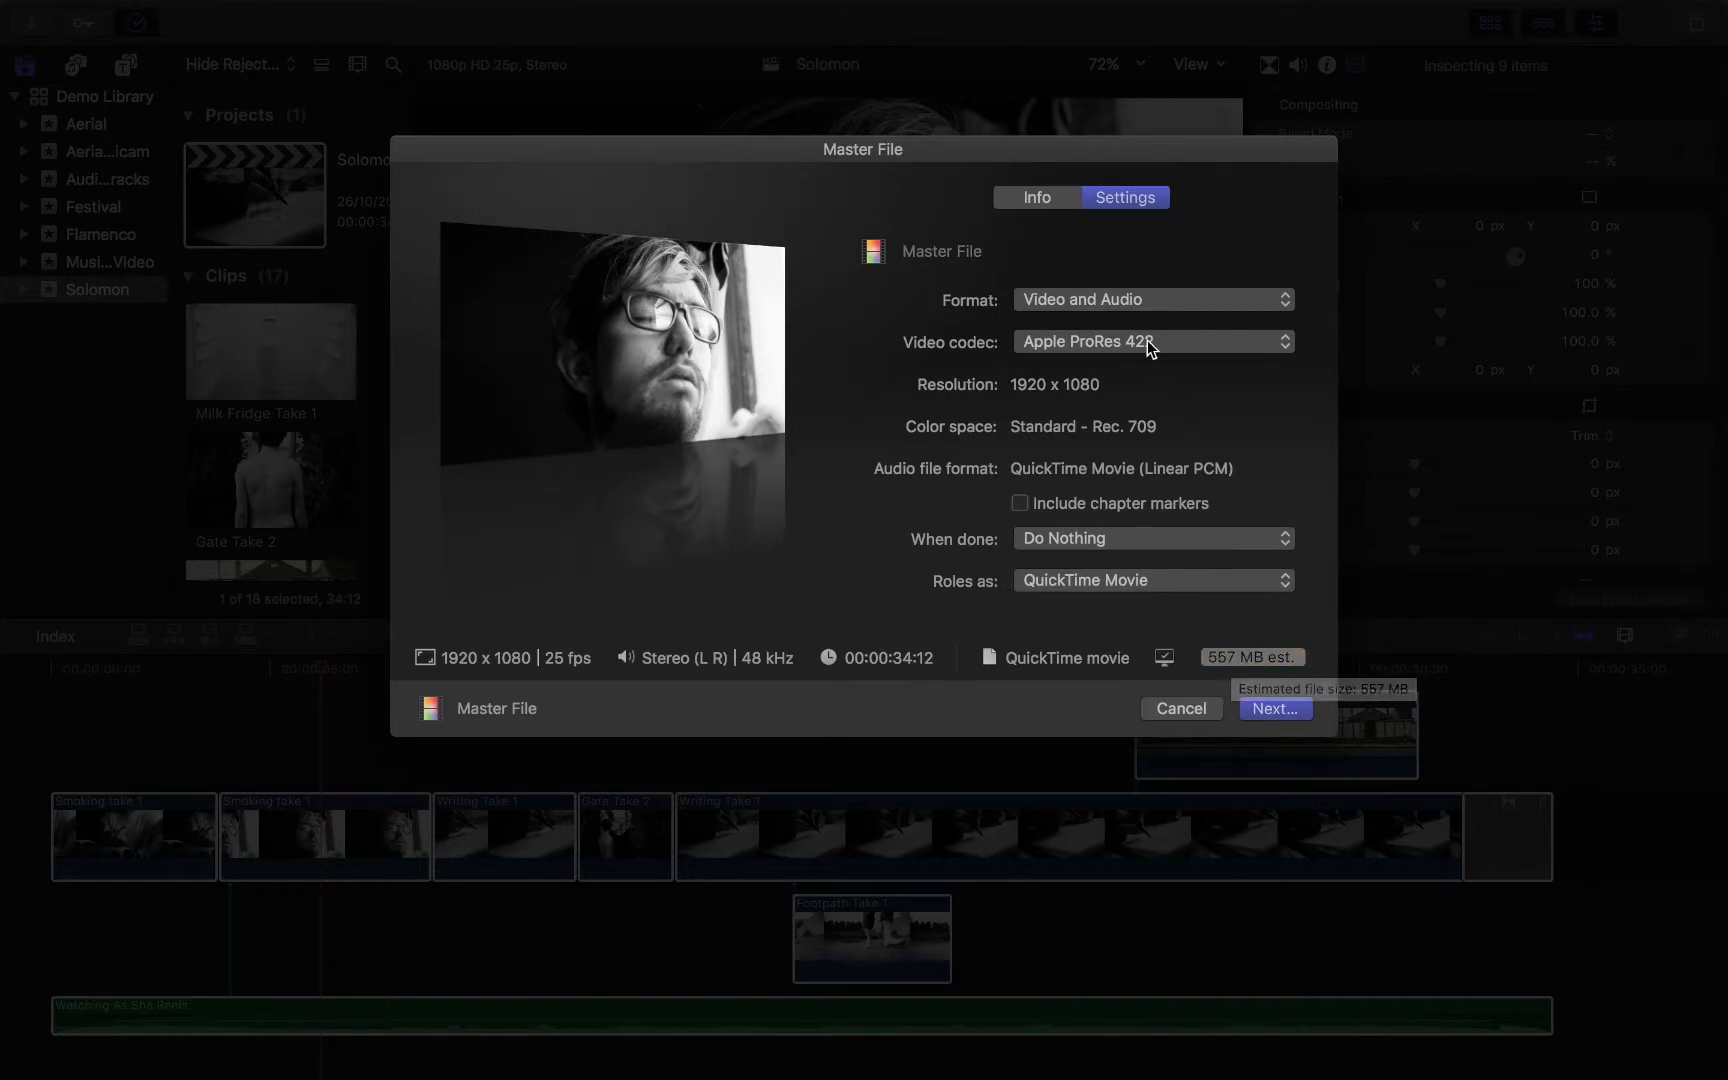
Try the Apple ProRes 422 HQ codec, then set the export video codec to H.264.
{"action": "left_click", "coordinate": [1152, 342]}
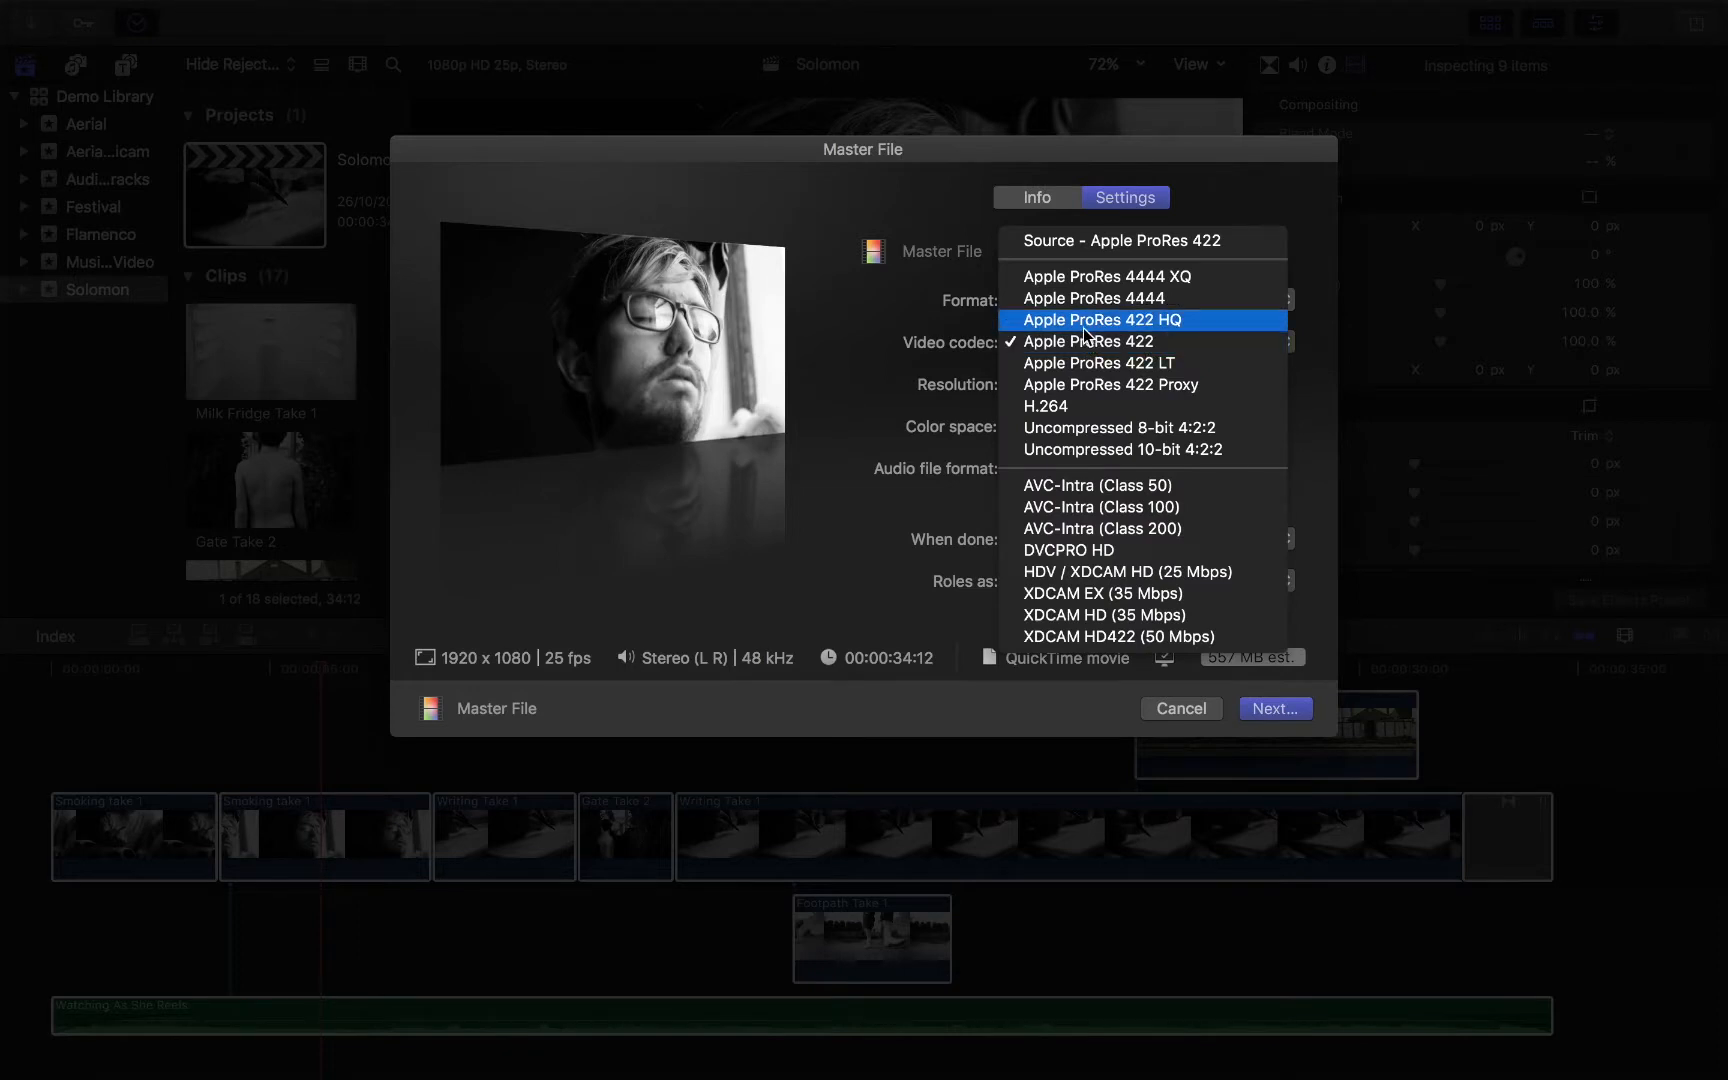
{"action": "left_click", "coordinate": [1100, 320]}
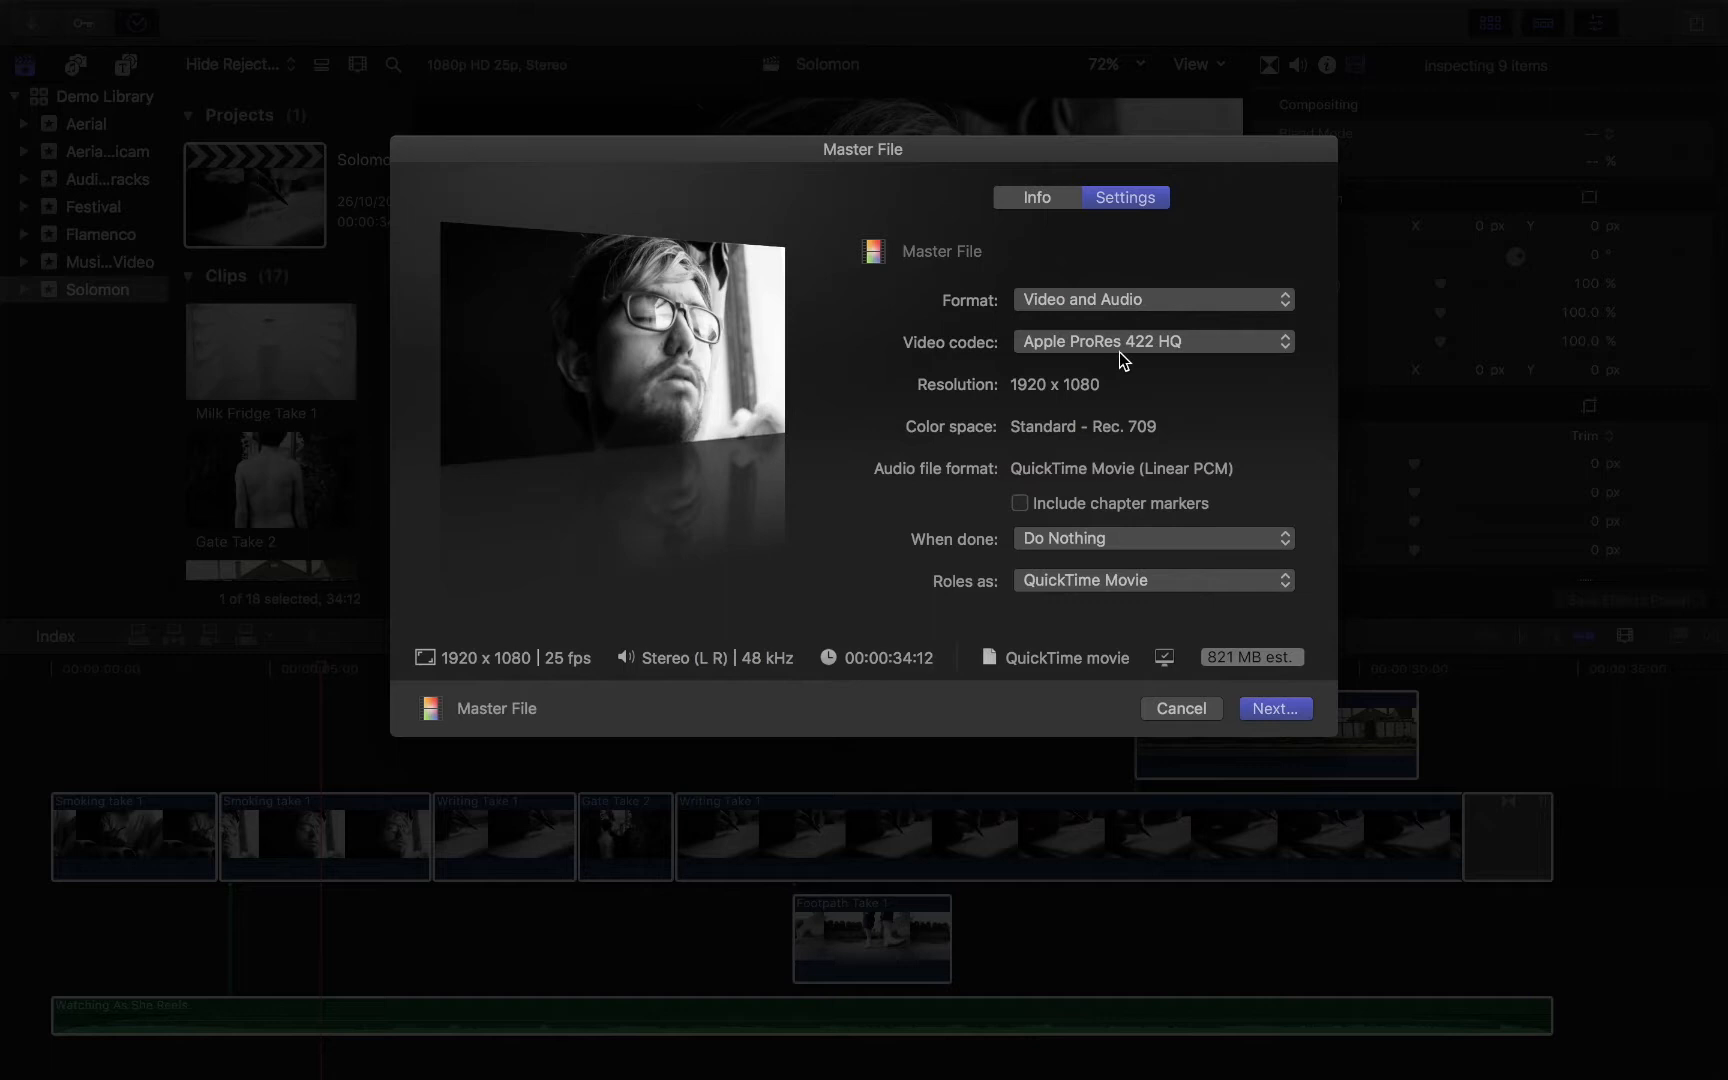
{"action": "left_click", "coordinate": [1152, 342]}
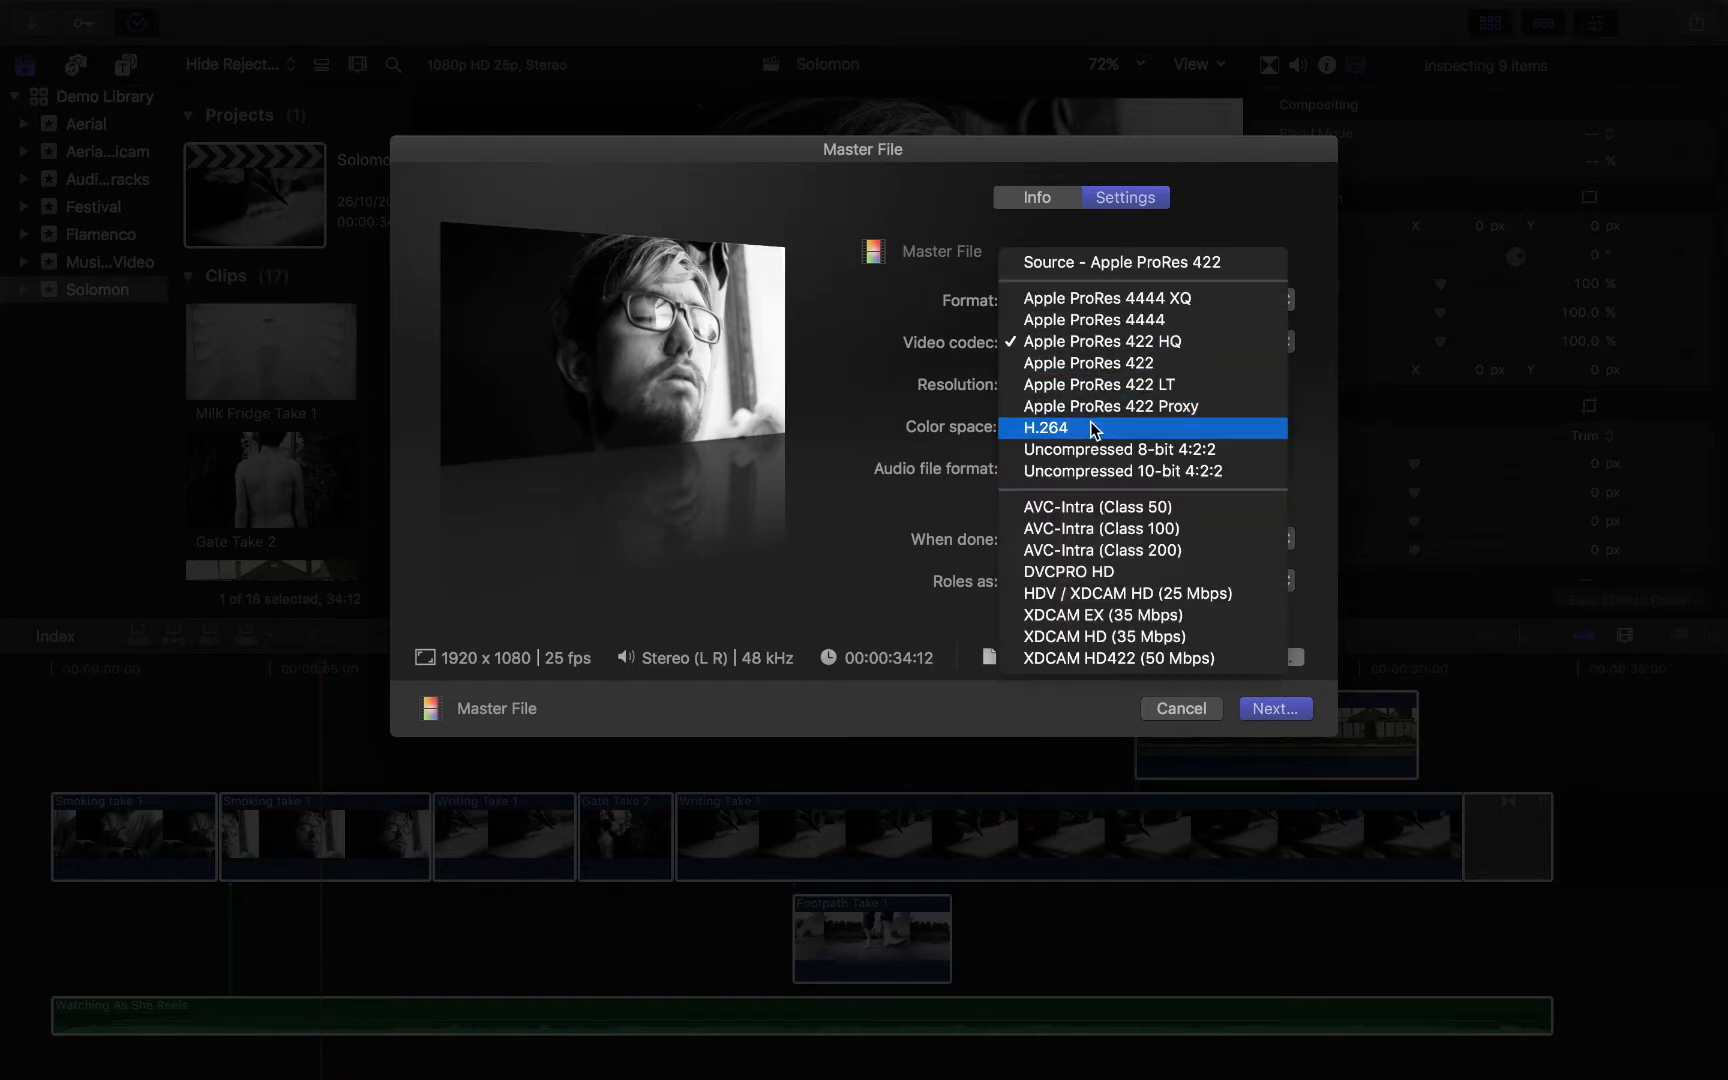
{"action": "left_click", "coordinate": [1045, 428]}
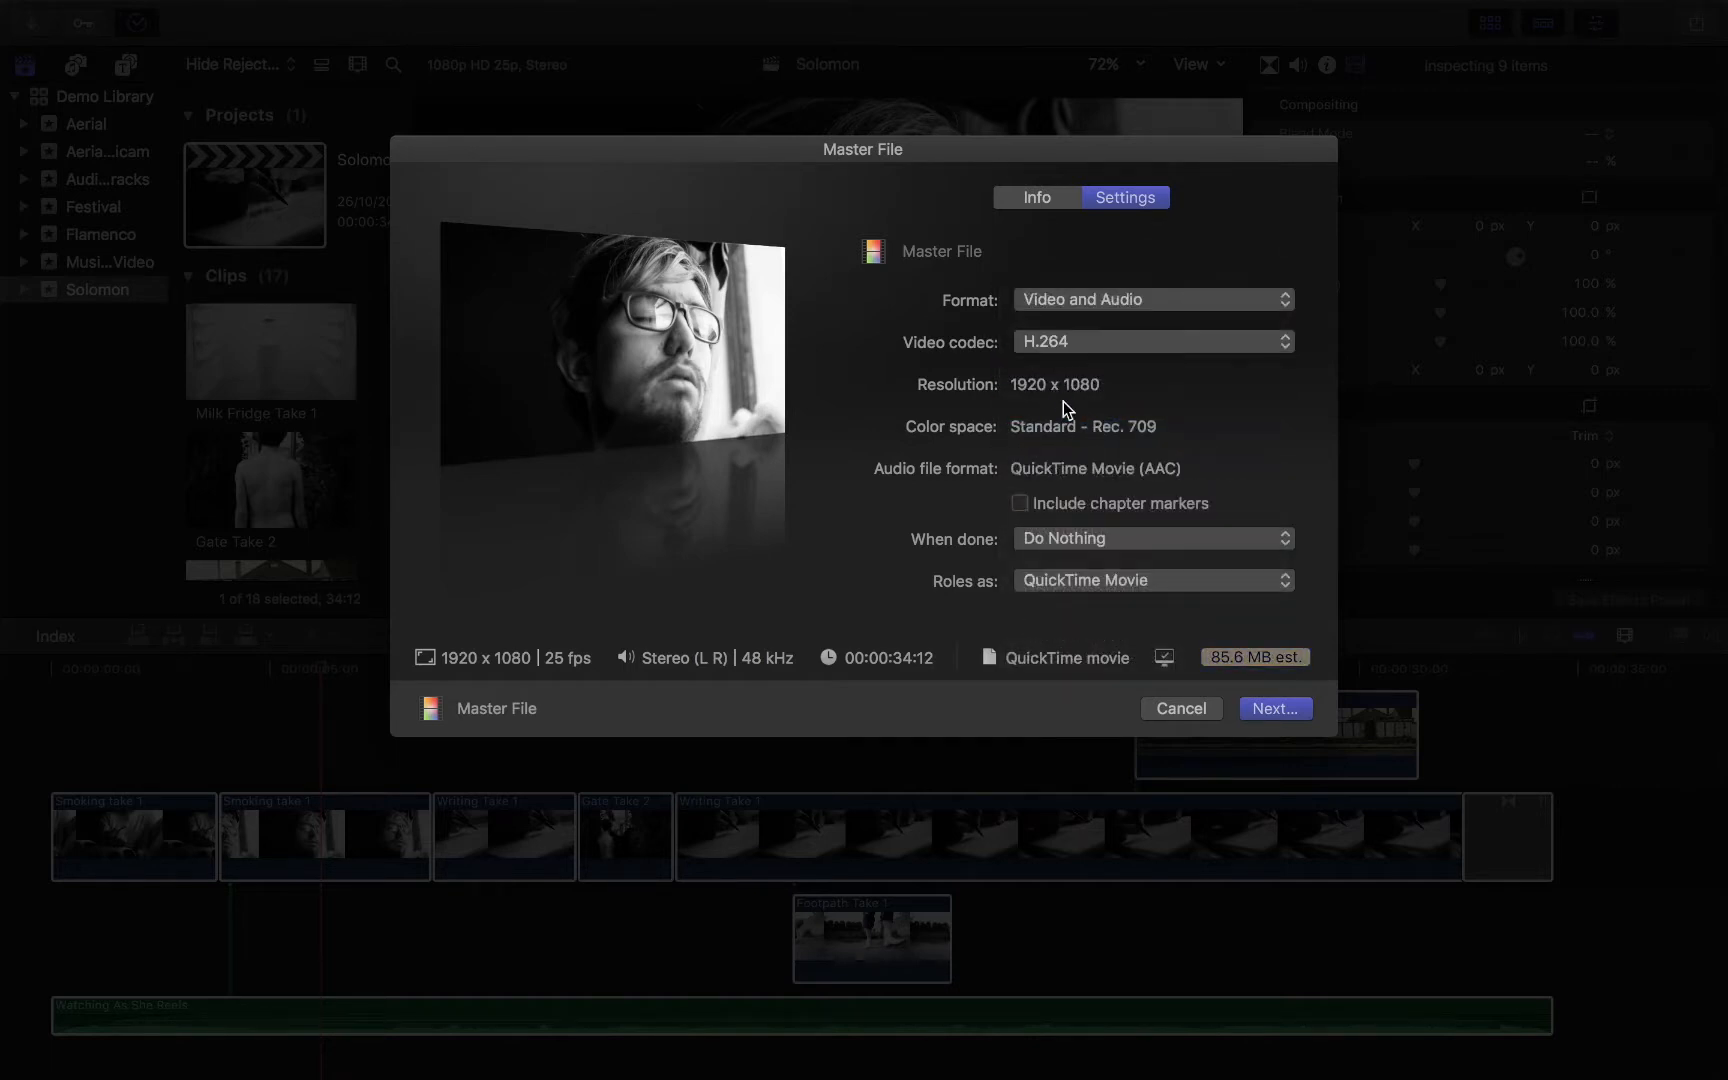
{"action": "mouse_move", "coordinate": [921, 323]}
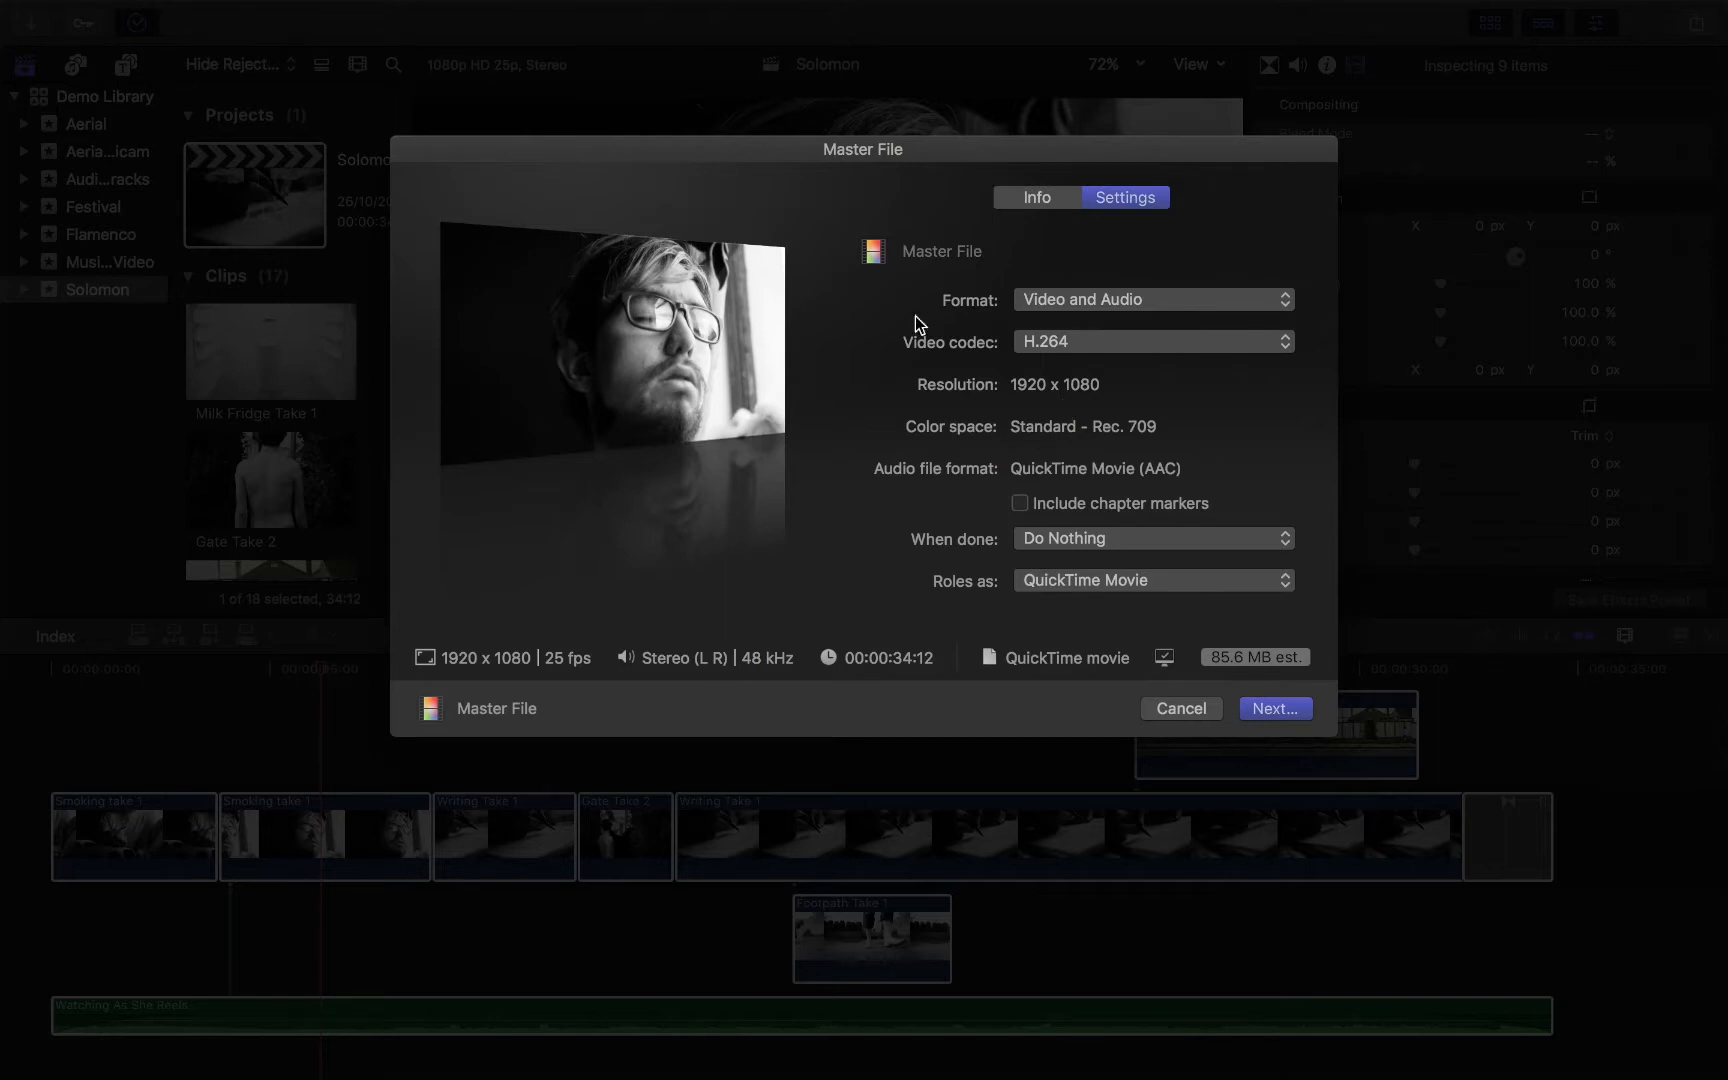
{"action": "mouse_move", "coordinate": [944, 256]}
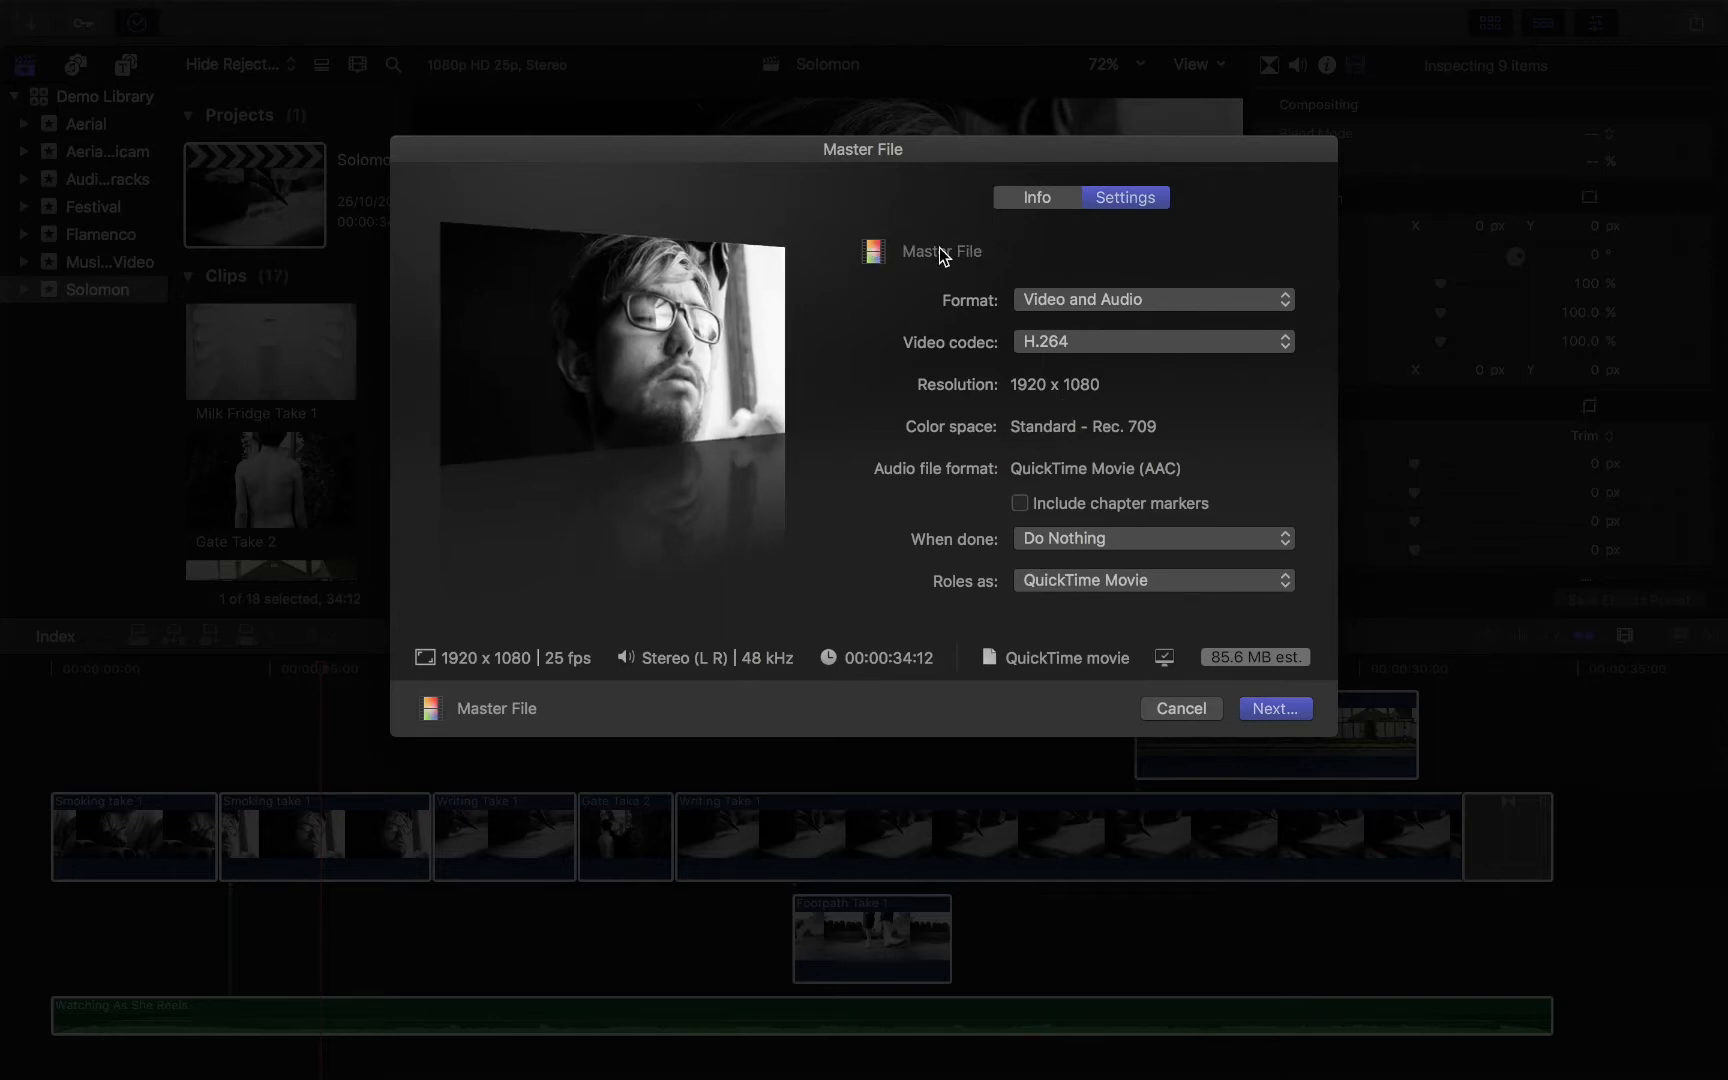
{"action": "mouse_move", "coordinate": [910, 295]}
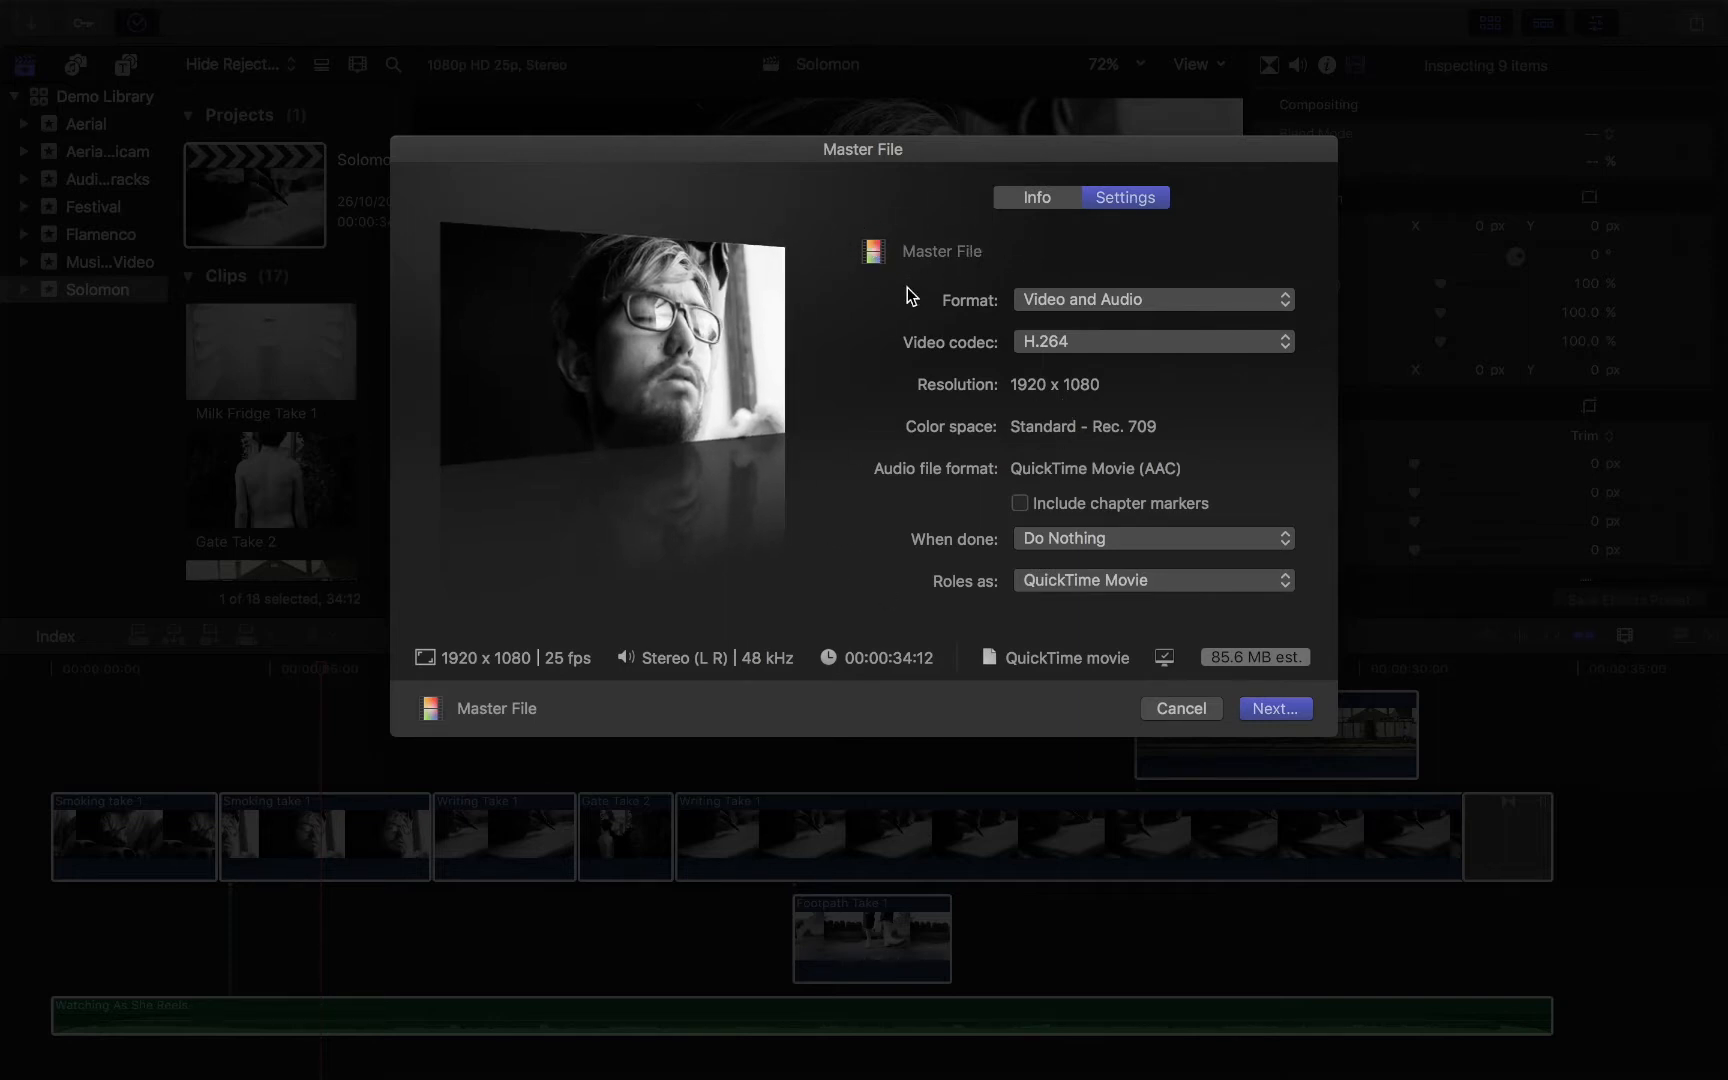
{"action": "mouse_move", "coordinate": [1035, 722]}
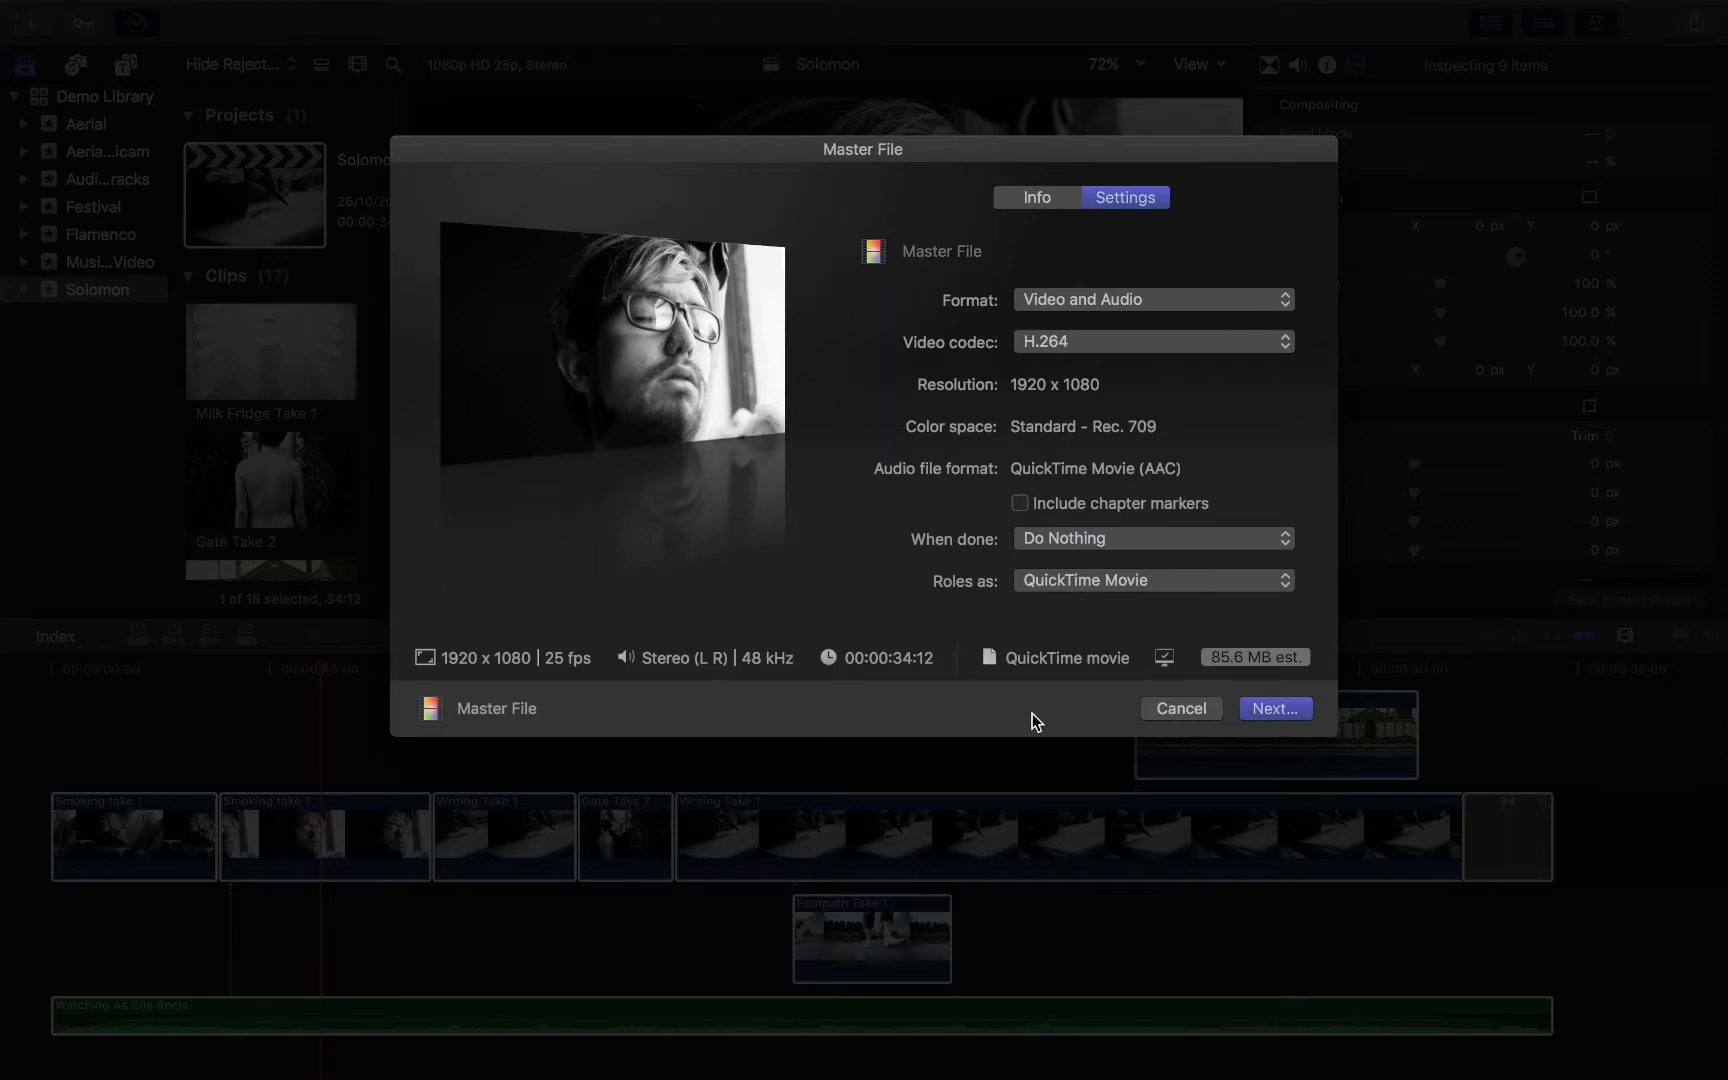
{"action": "mouse_move", "coordinate": [824, 750]}
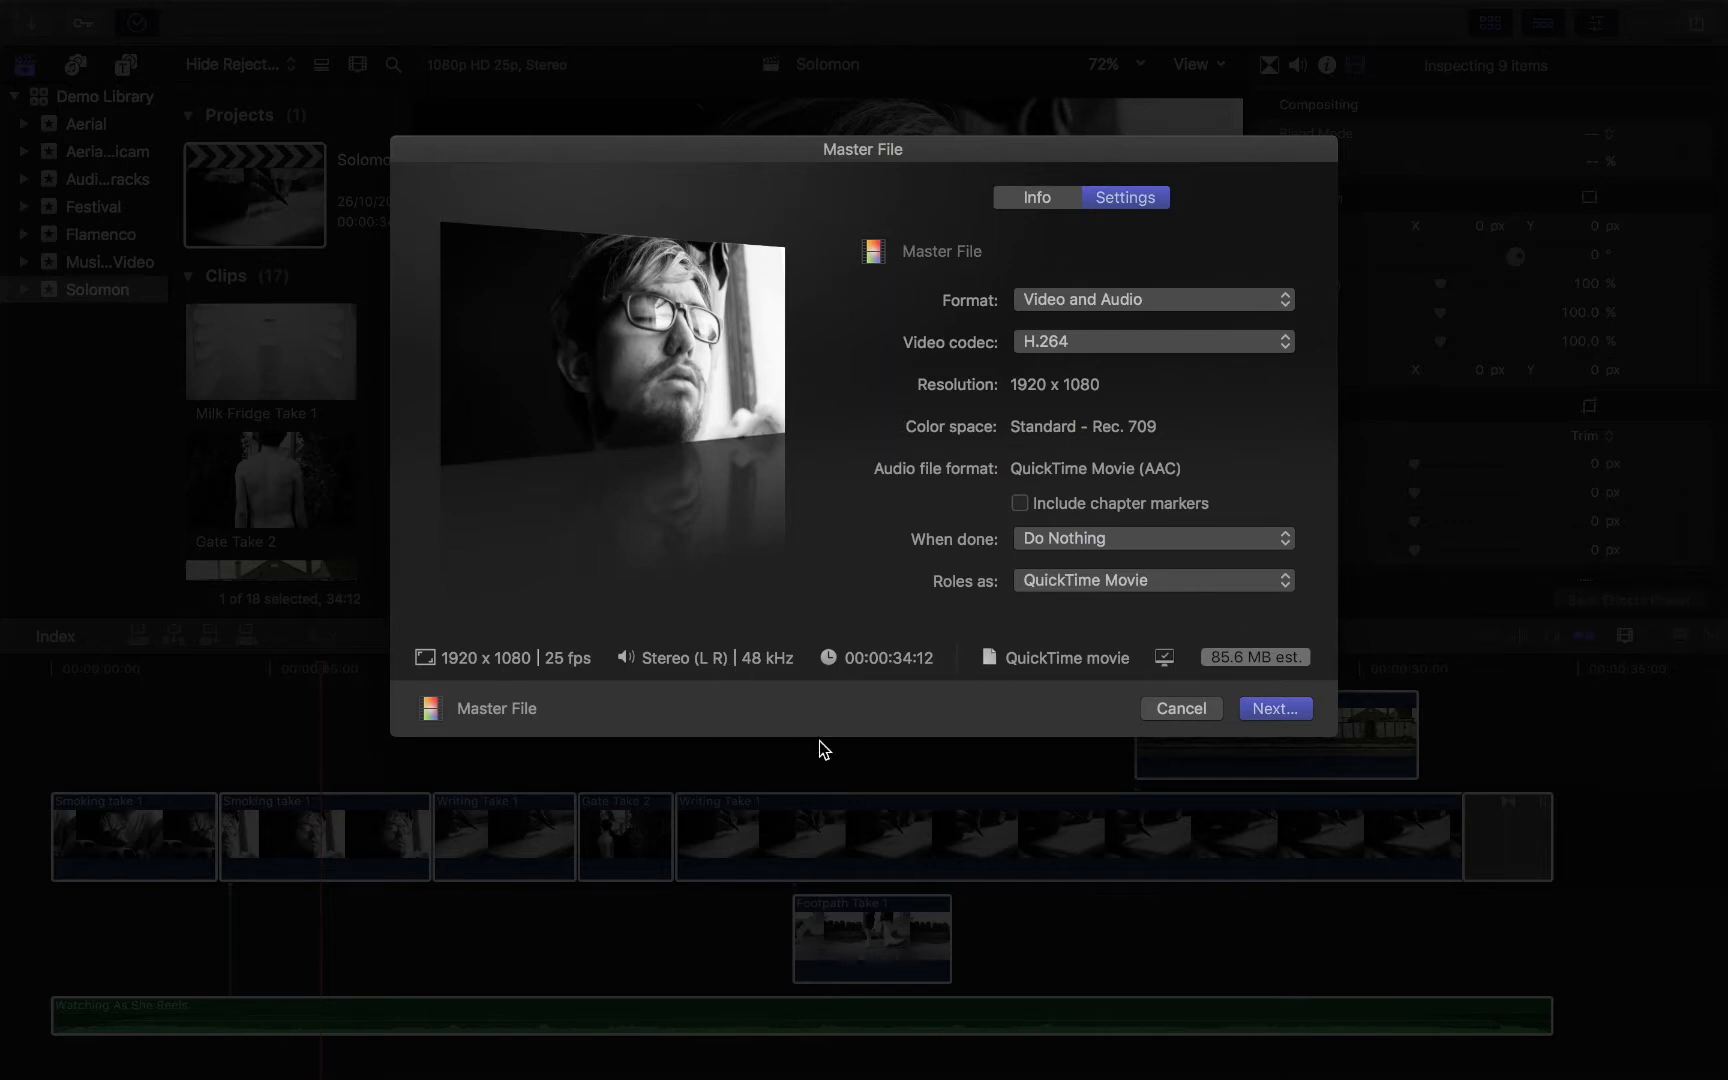
{"action": "mouse_move", "coordinate": [1003, 681]}
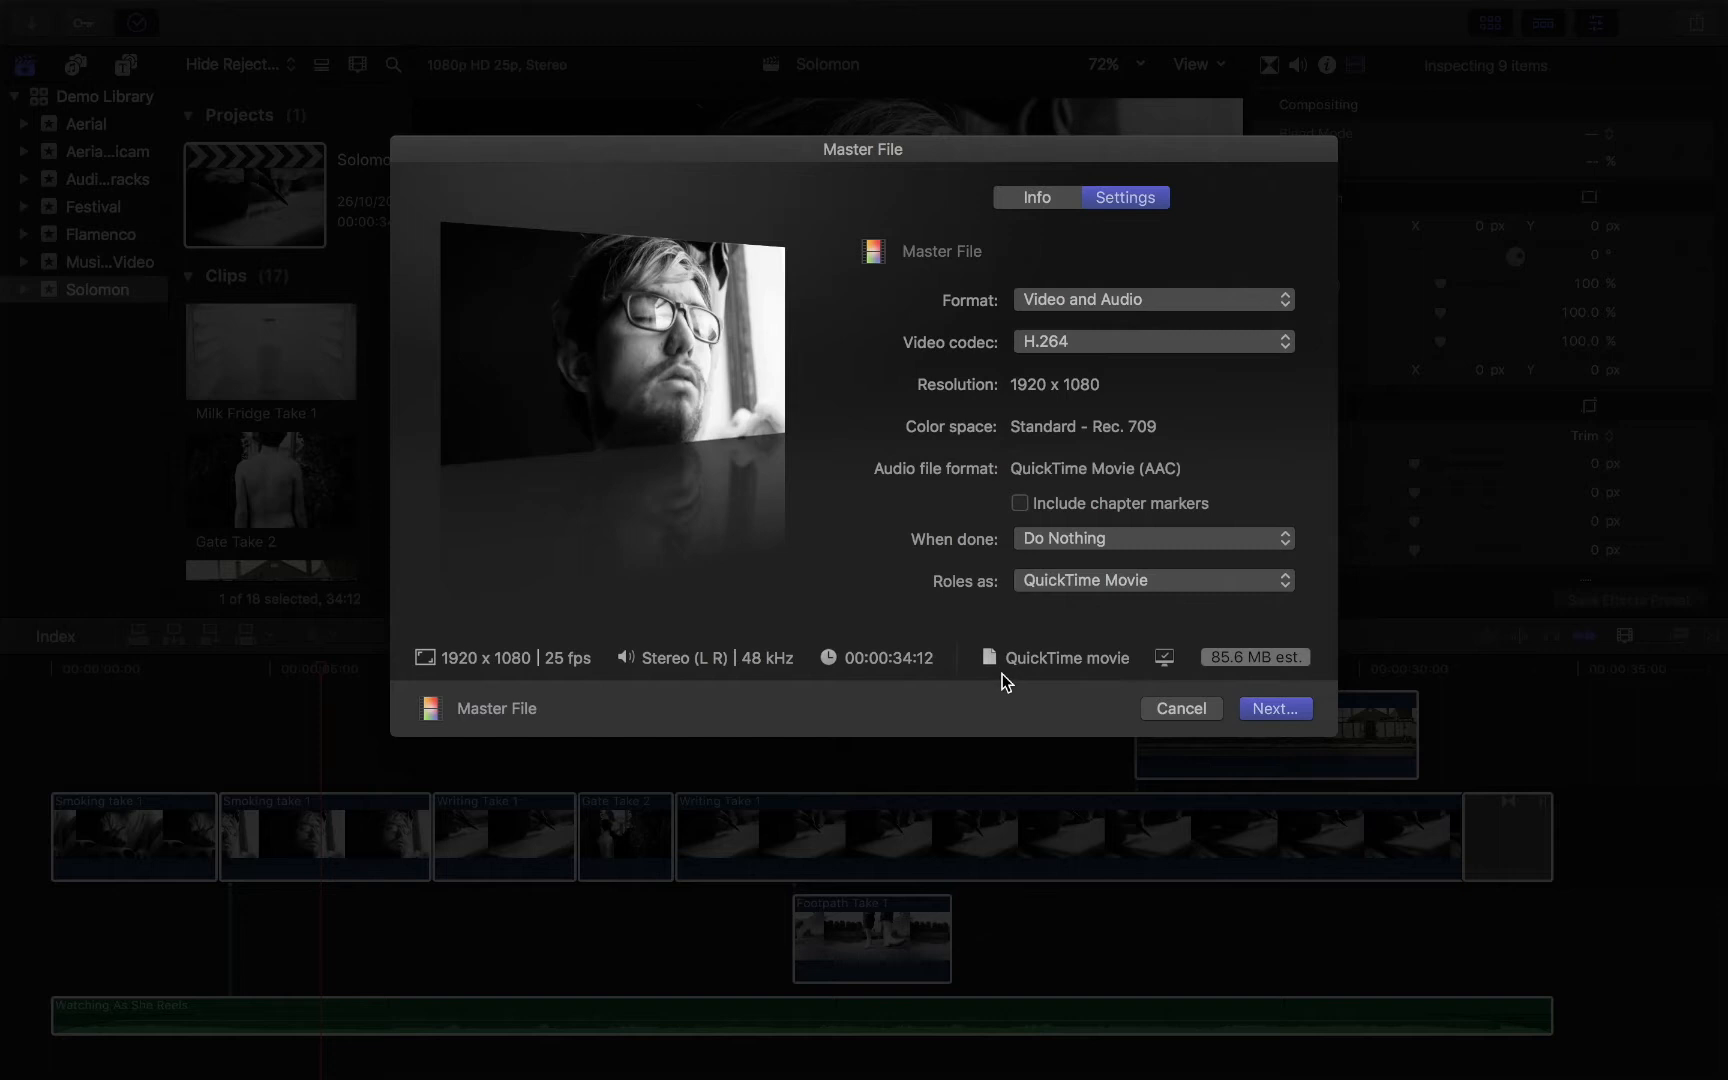
{"action": "mouse_move", "coordinate": [995, 673]}
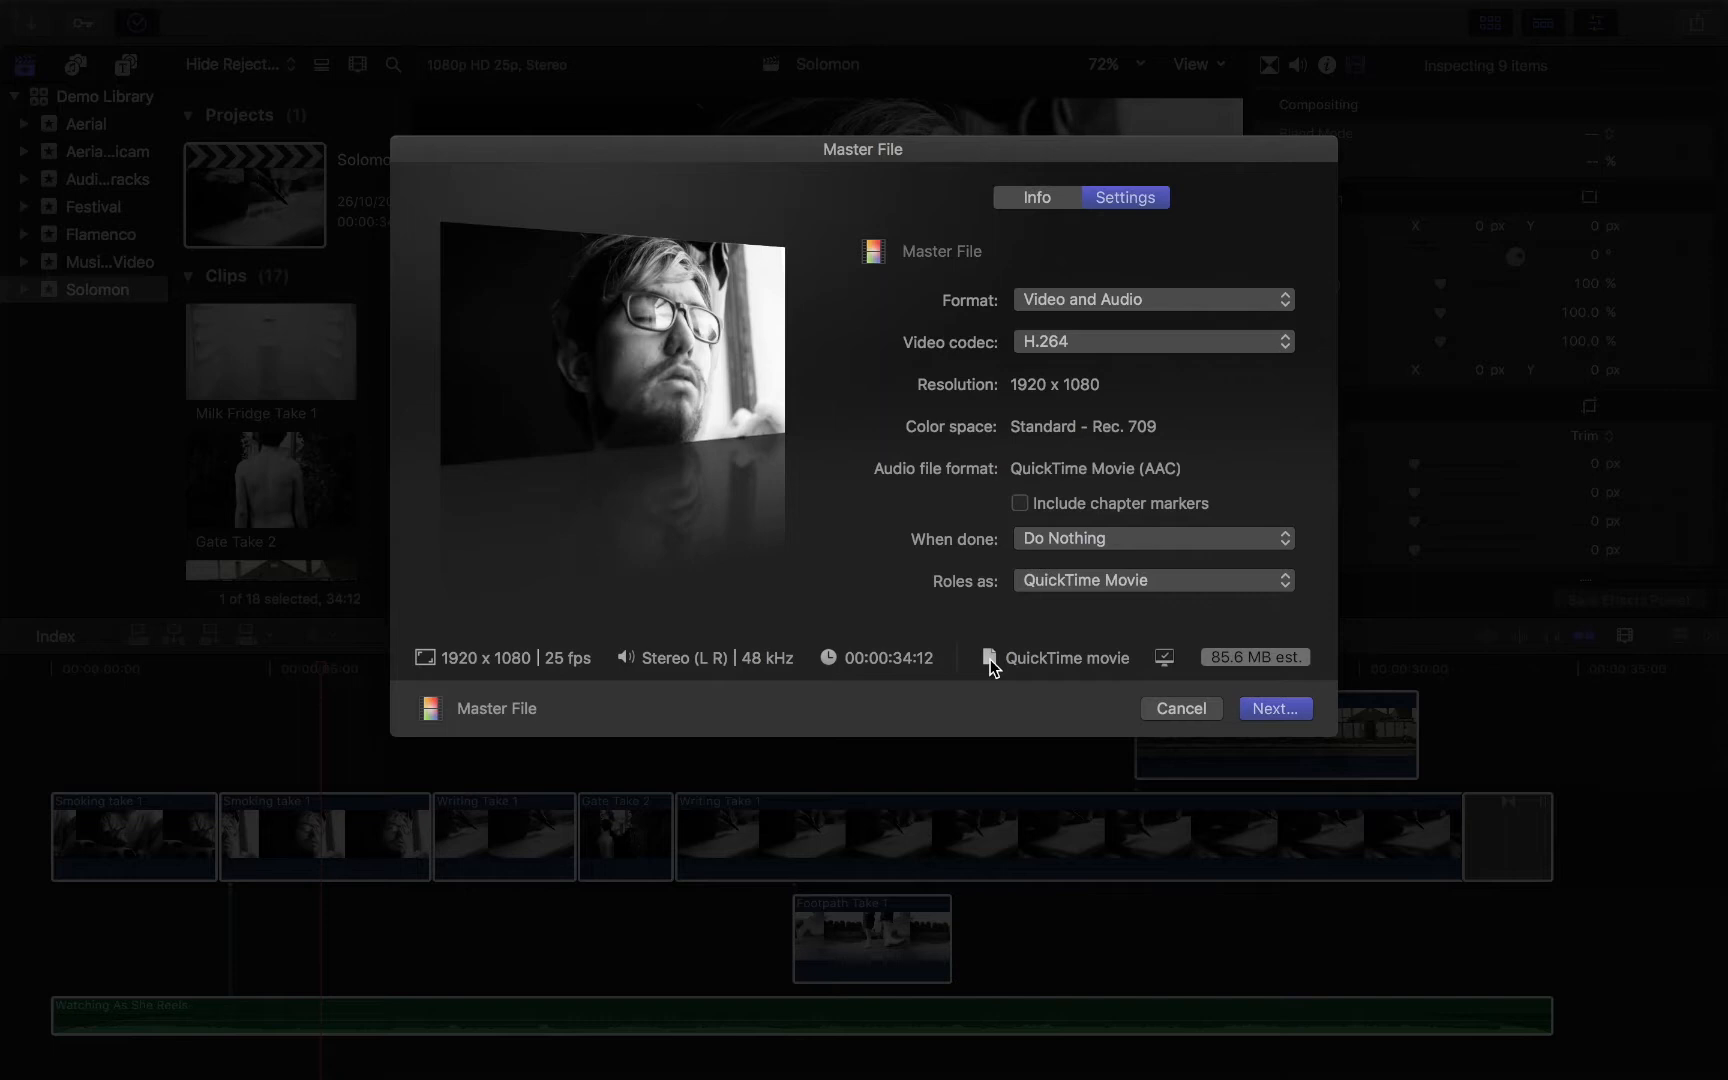
{"action": "mouse_move", "coordinate": [1167, 347]}
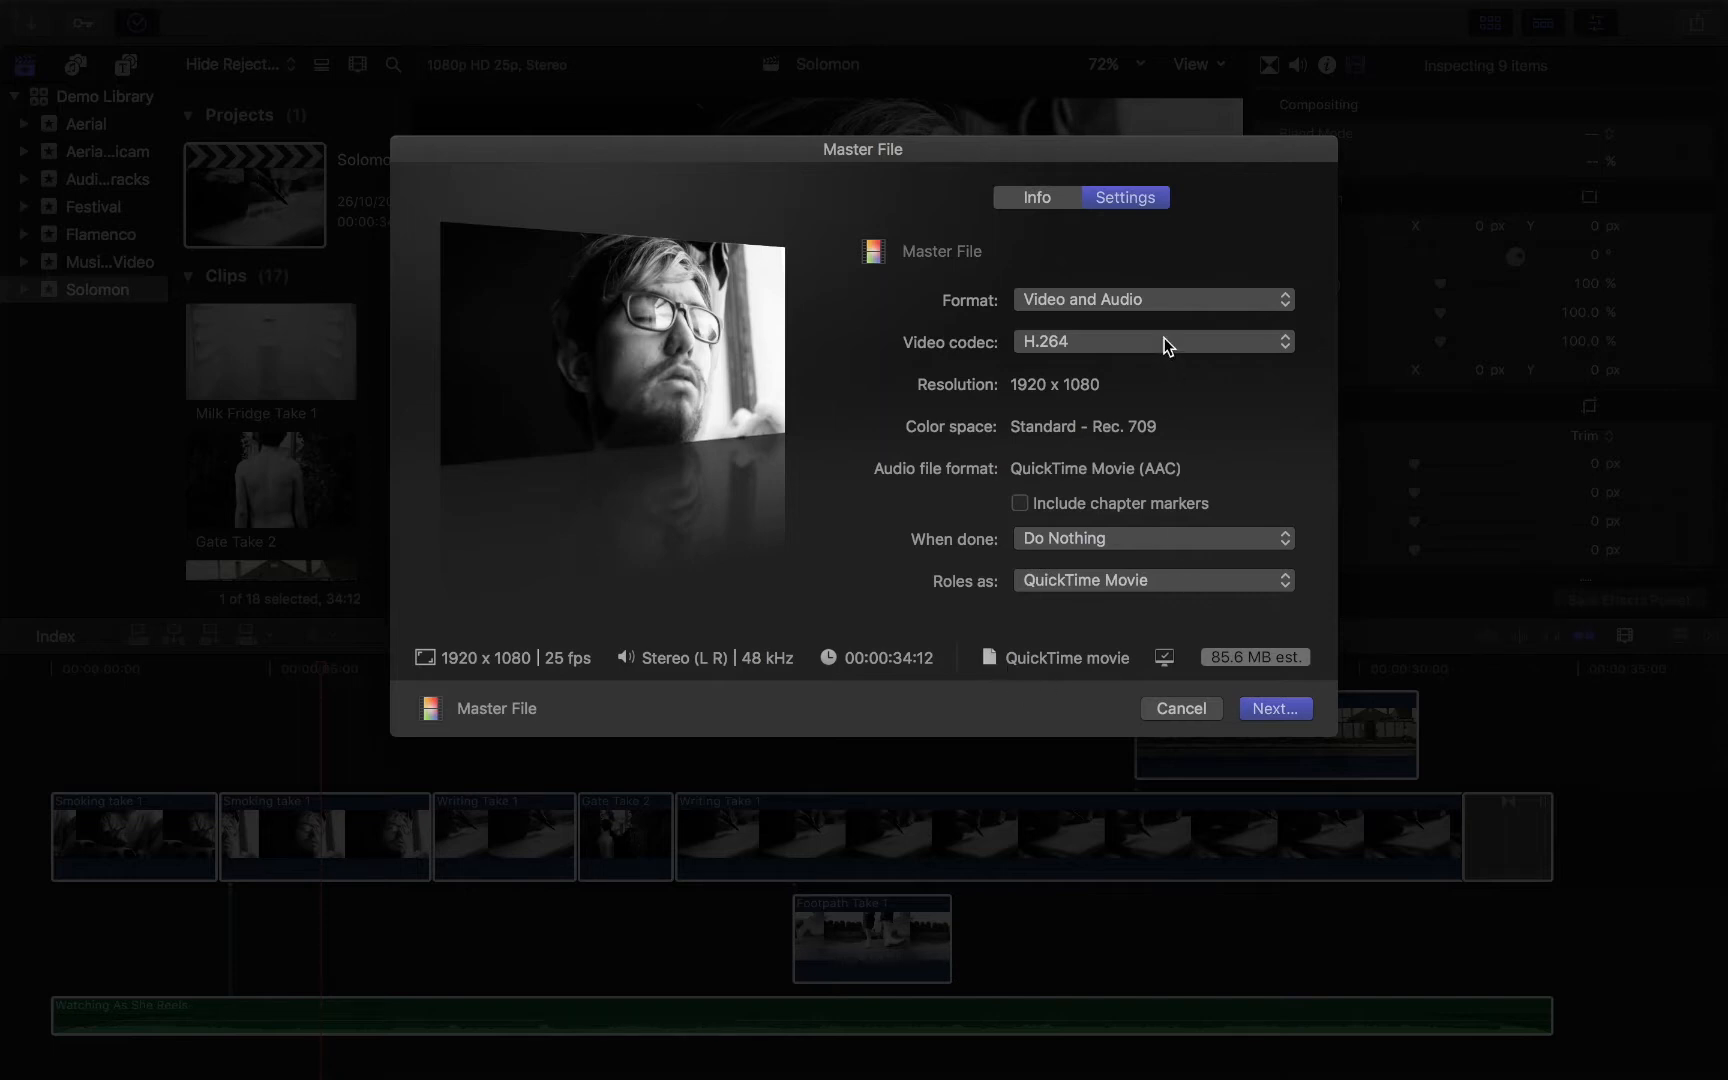
{"action": "left_click", "coordinate": [1151, 299]}
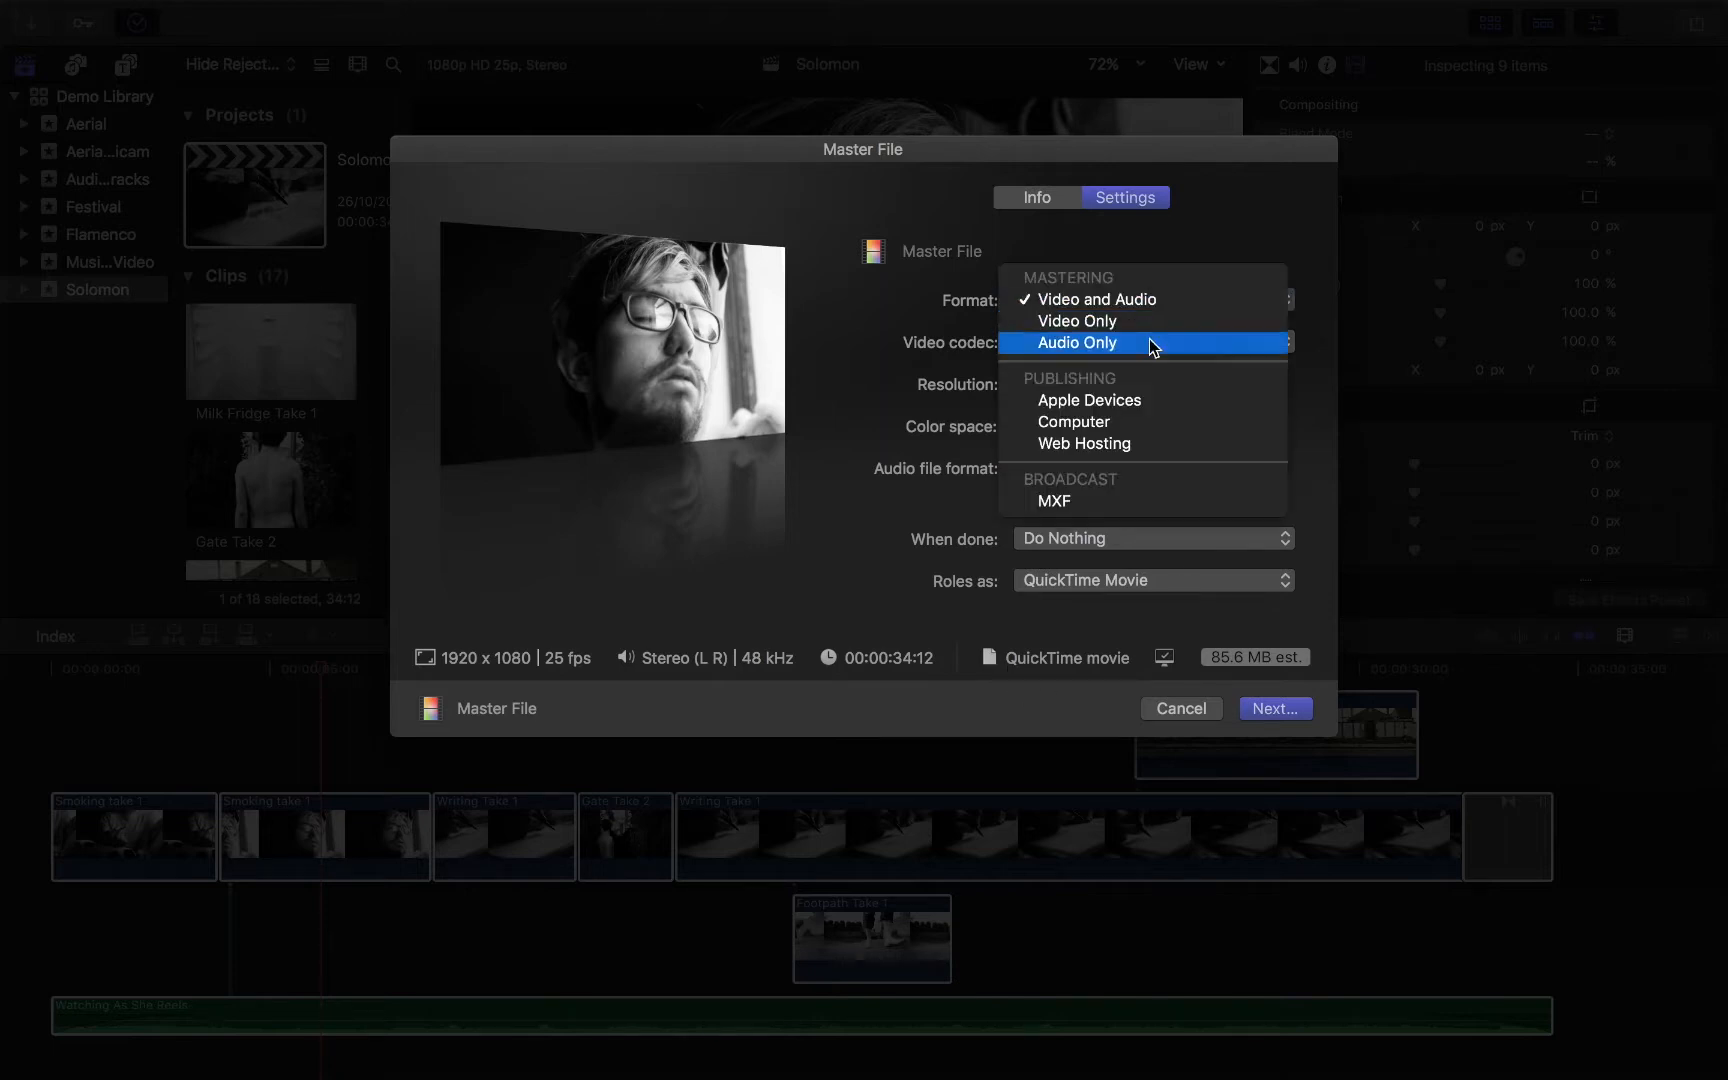
Choose Computer under Publishing, giving an H.264 Faster Encode MPEG-4 at 87.3 MB.
{"action": "left_click", "coordinate": [1070, 422]}
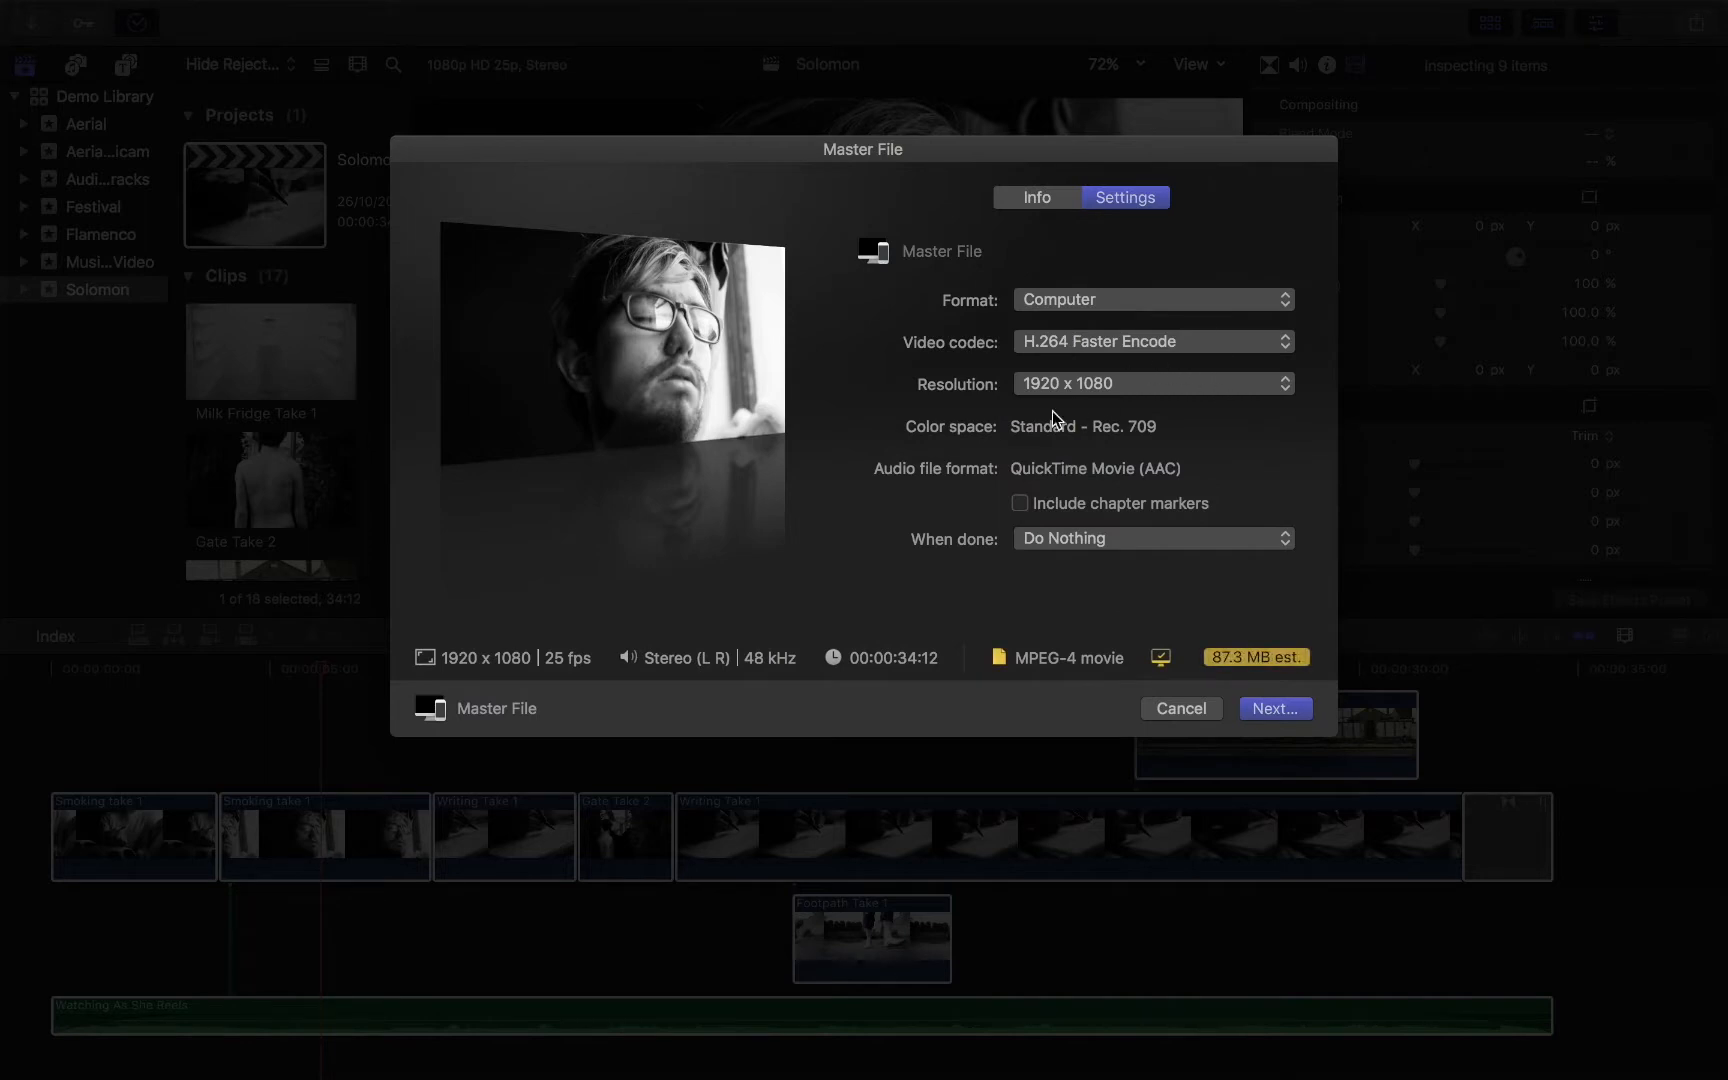
{"action": "mouse_move", "coordinate": [1001, 683]}
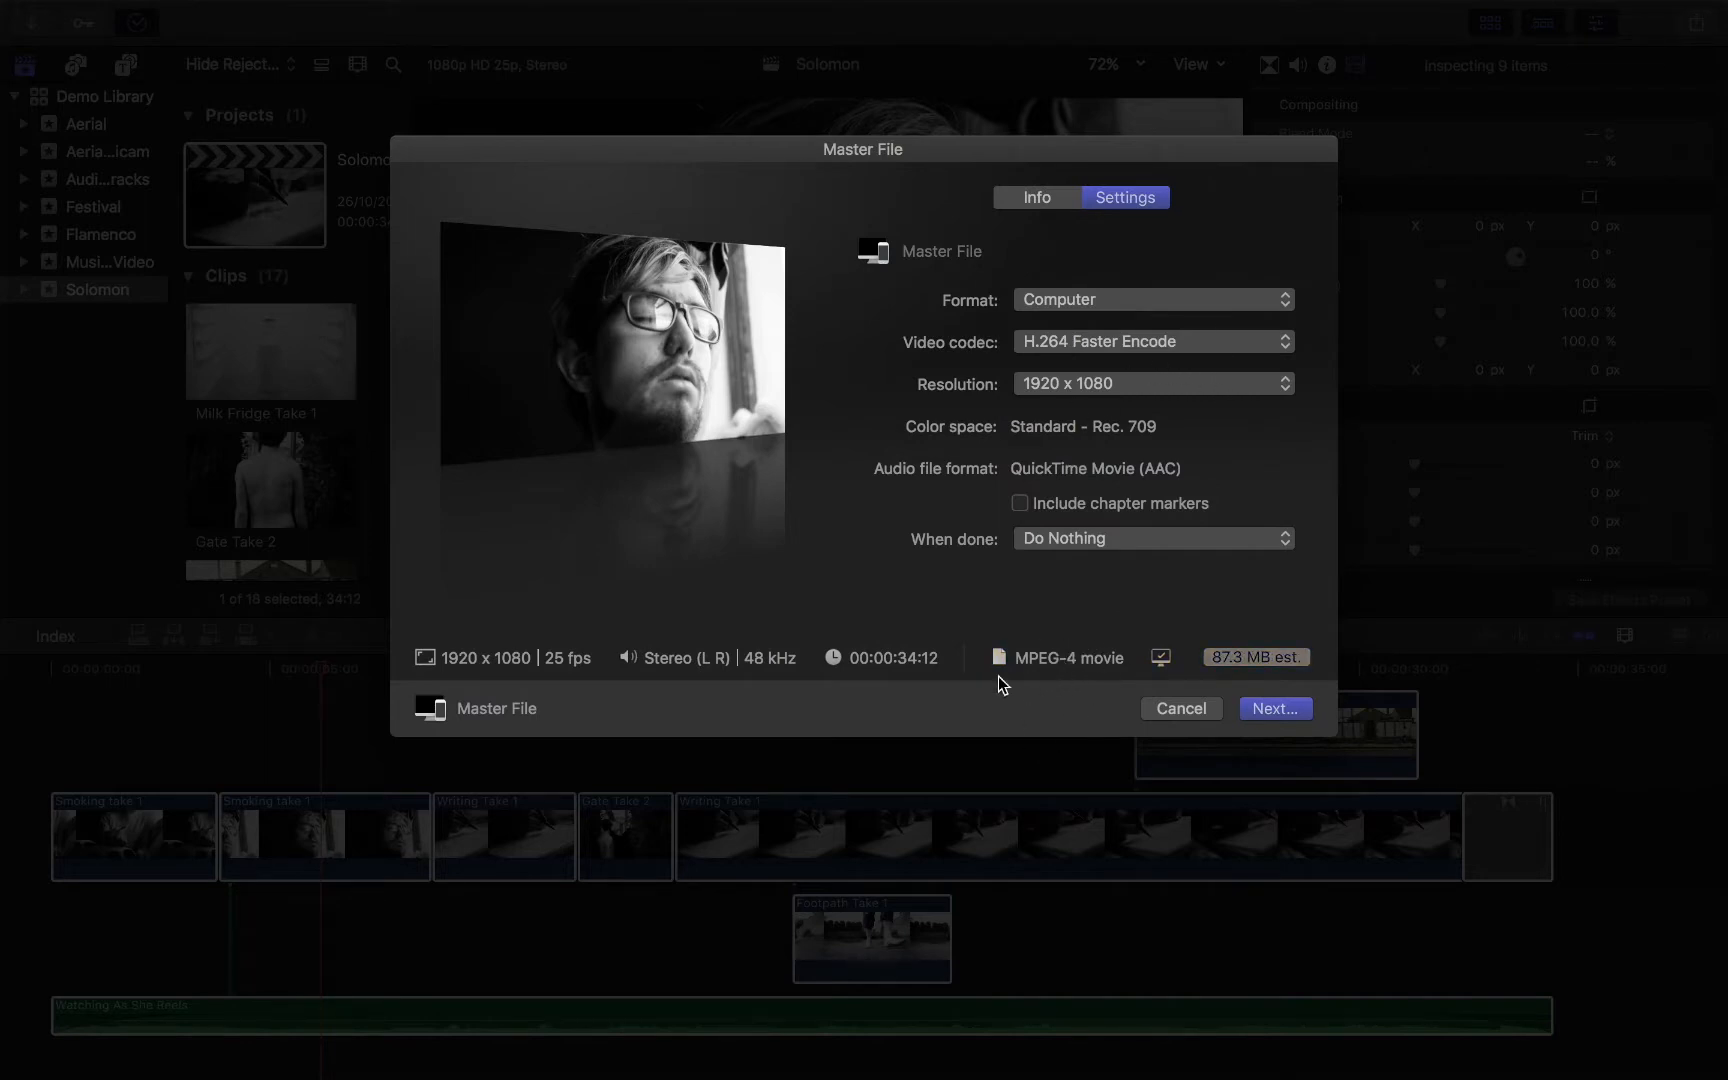
{"action": "mouse_move", "coordinate": [1056, 709]}
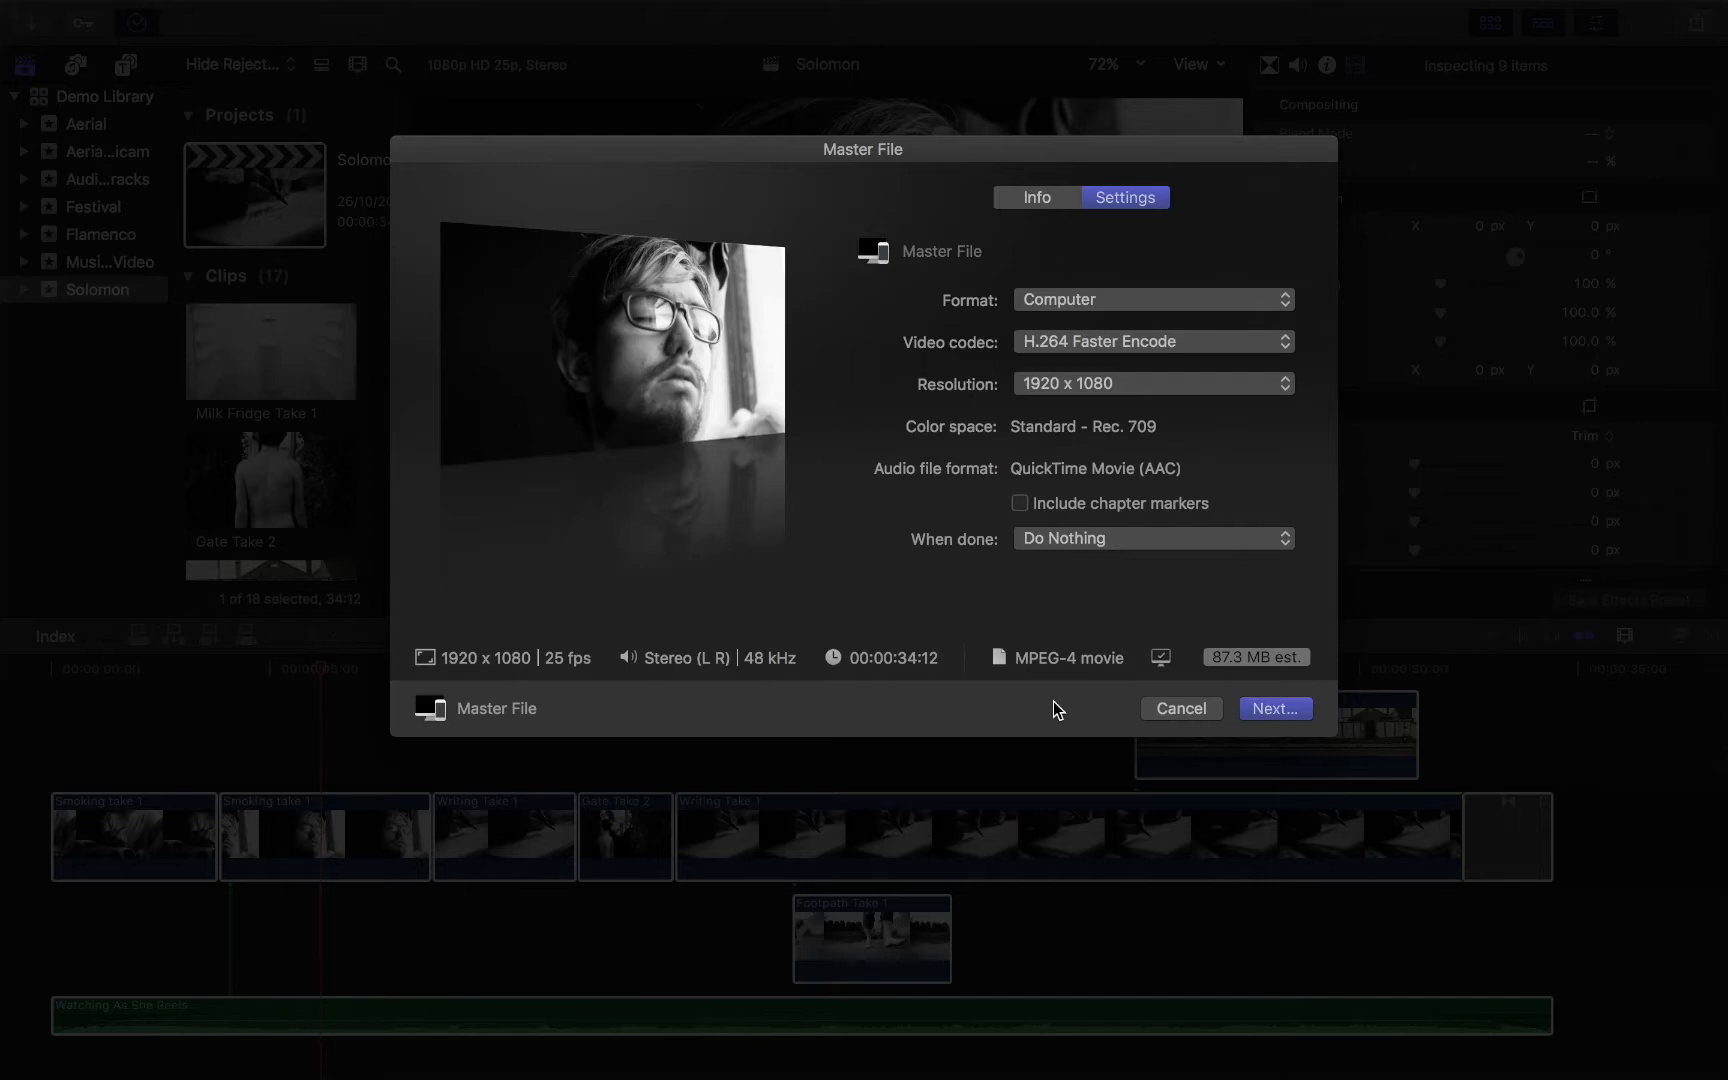
{"action": "mouse_move", "coordinate": [976, 652]}
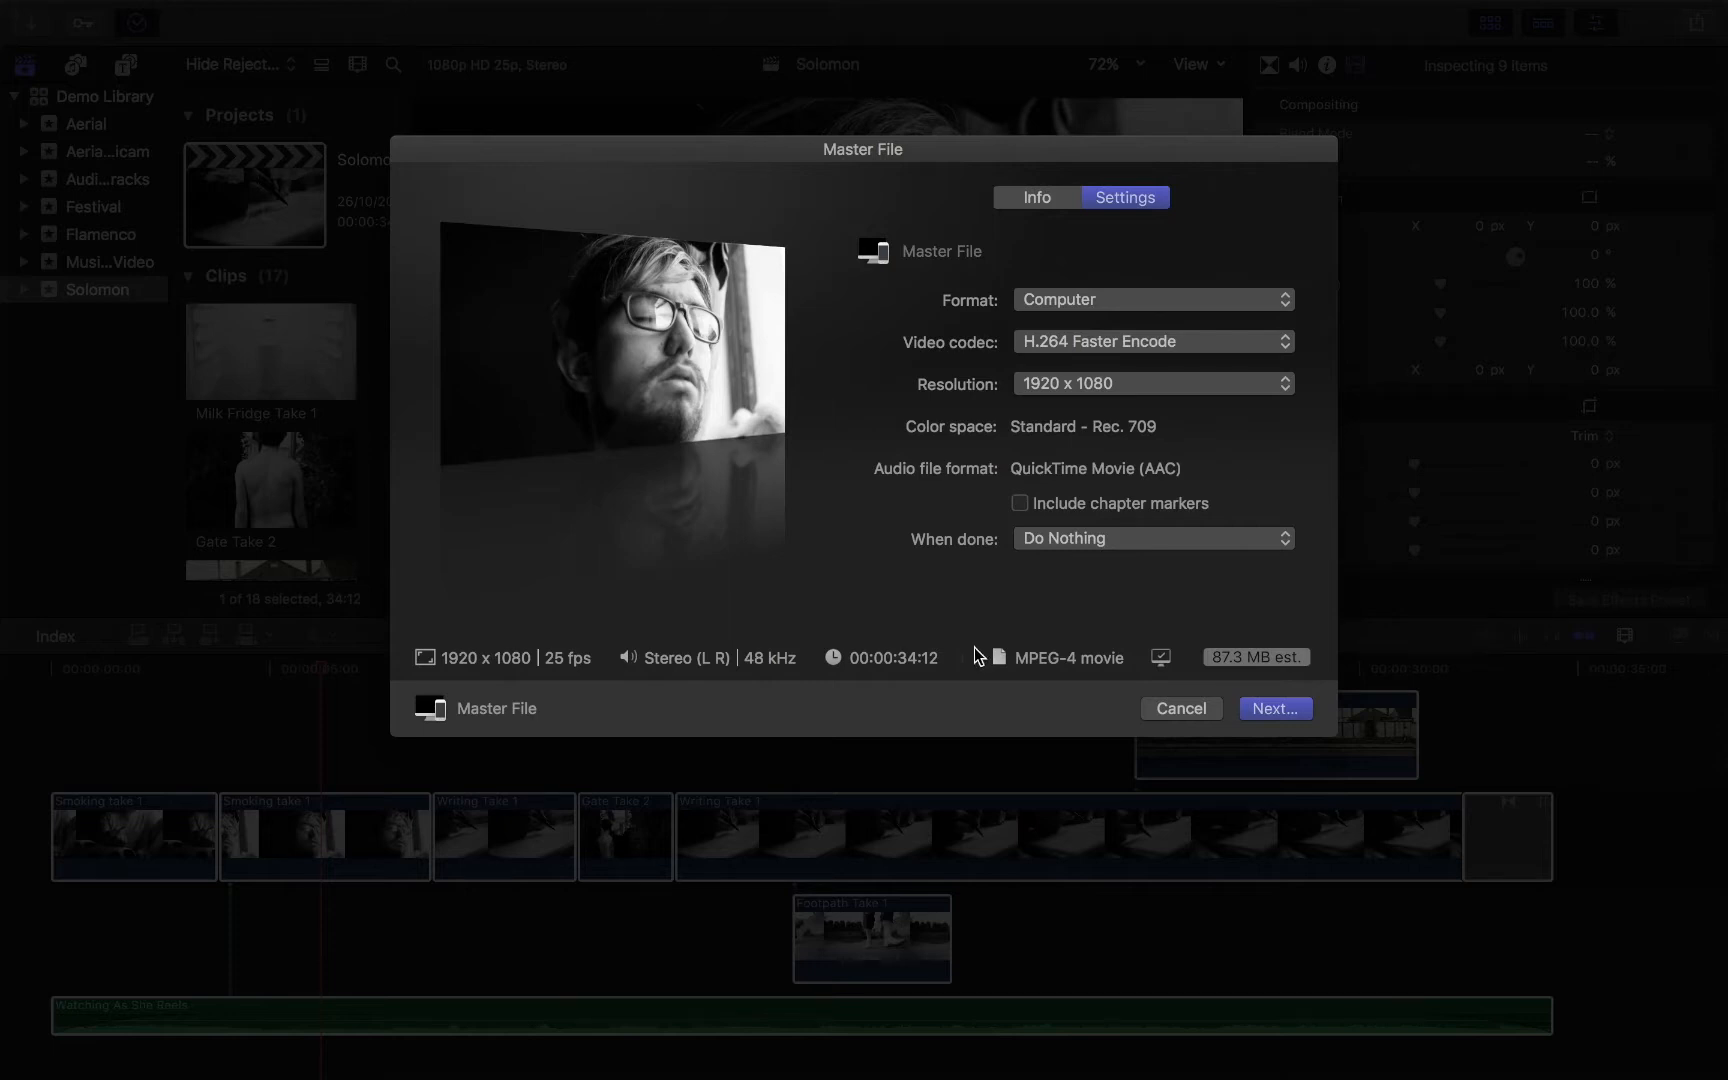
{"action": "mouse_move", "coordinate": [1060, 680]}
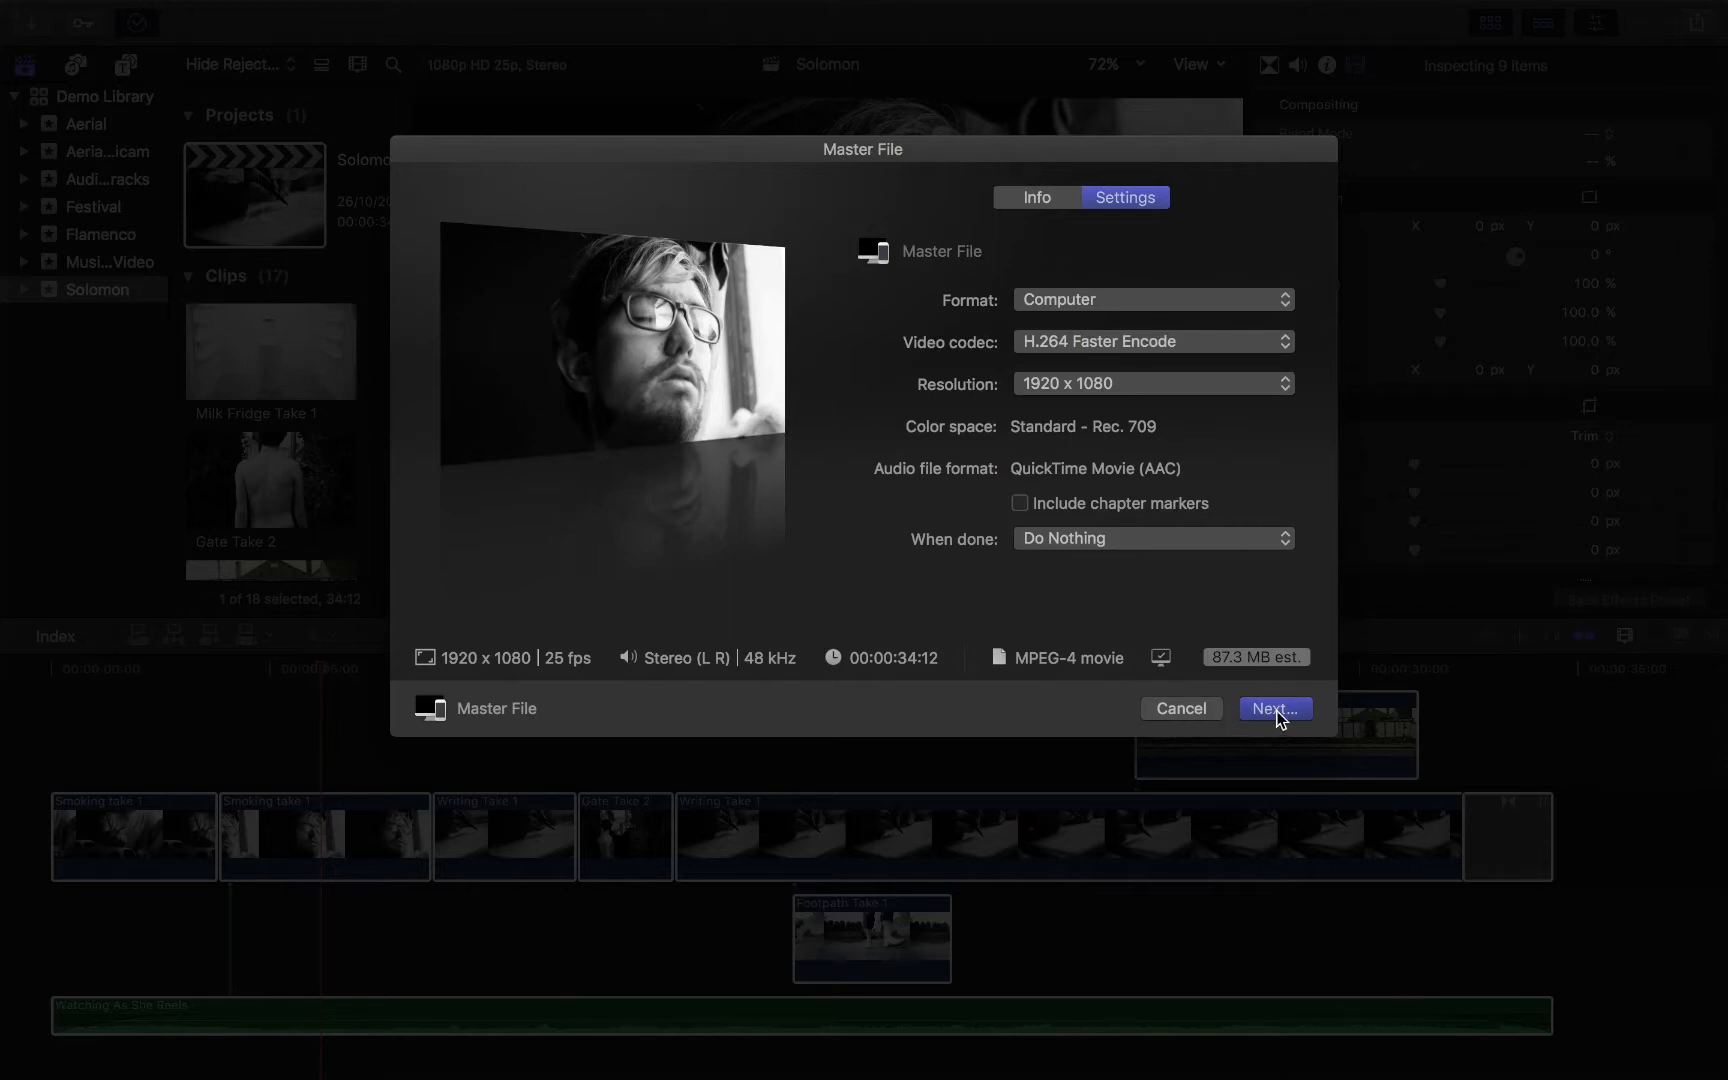
Save the export as 'Solomon Test' on the Desktop and start the background export.
{"action": "left_click", "coordinate": [1275, 709]}
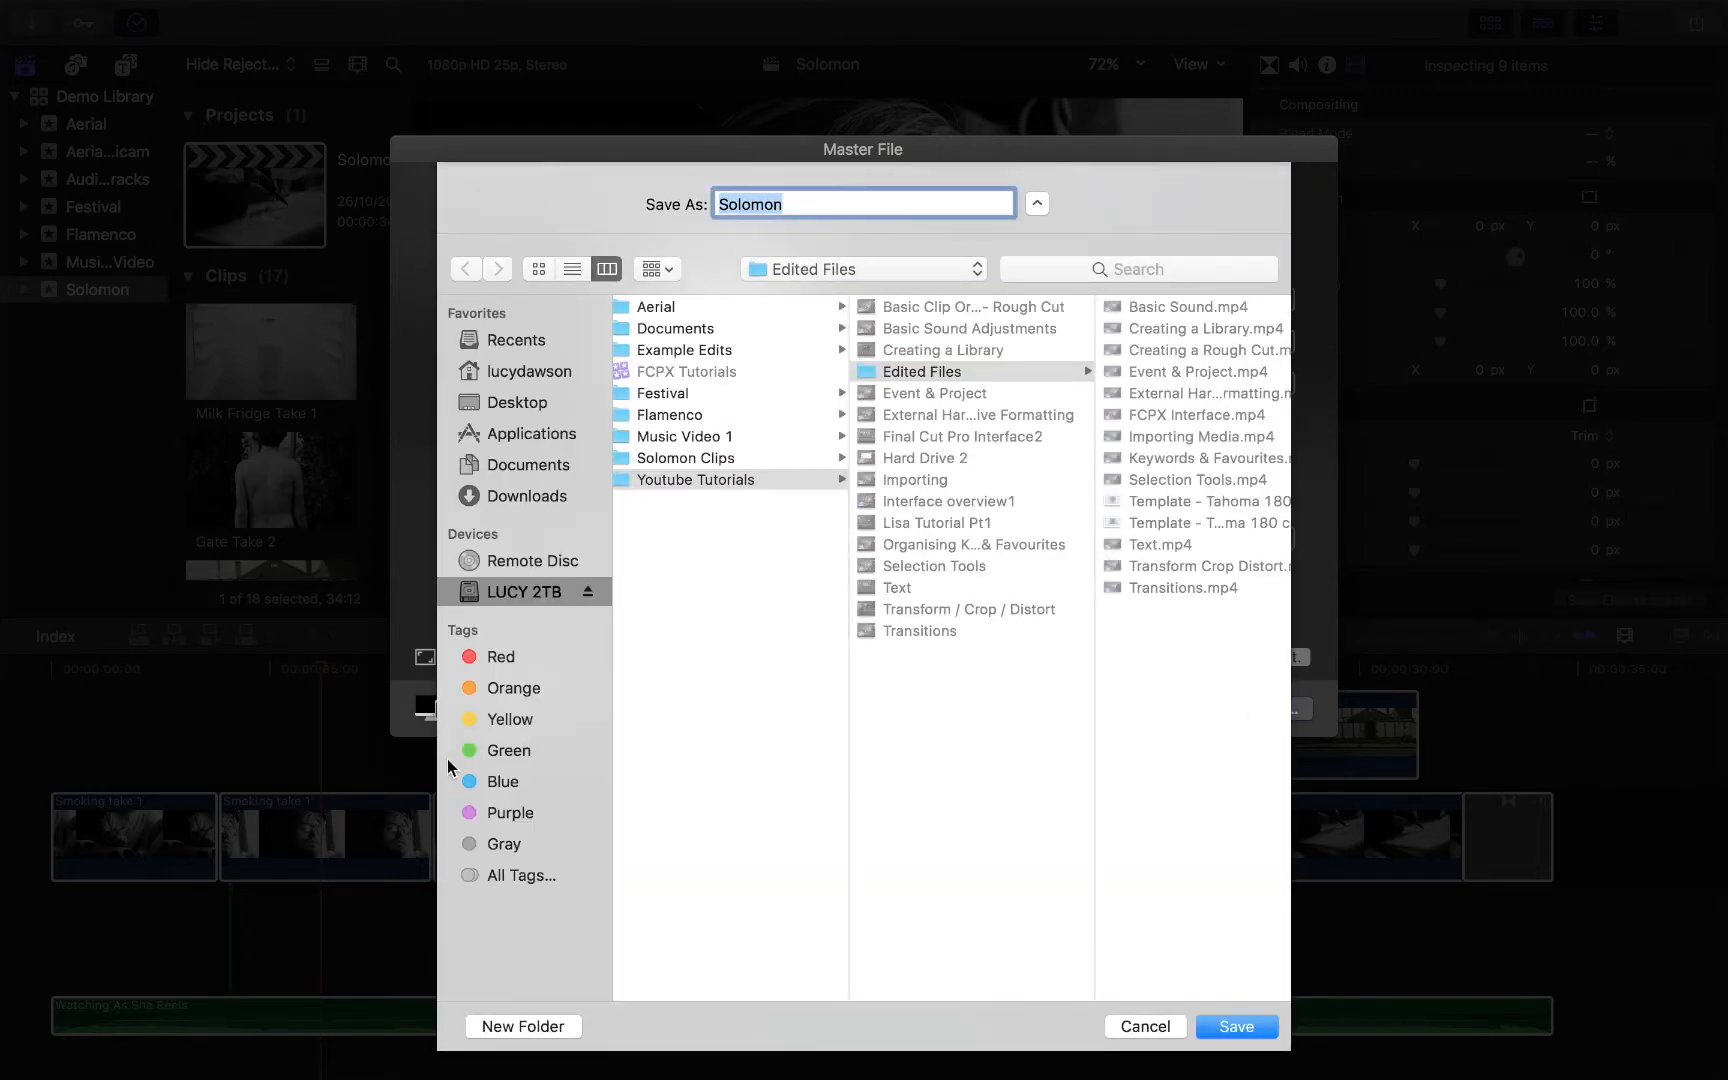
{"action": "mouse_move", "coordinate": [571, 685]}
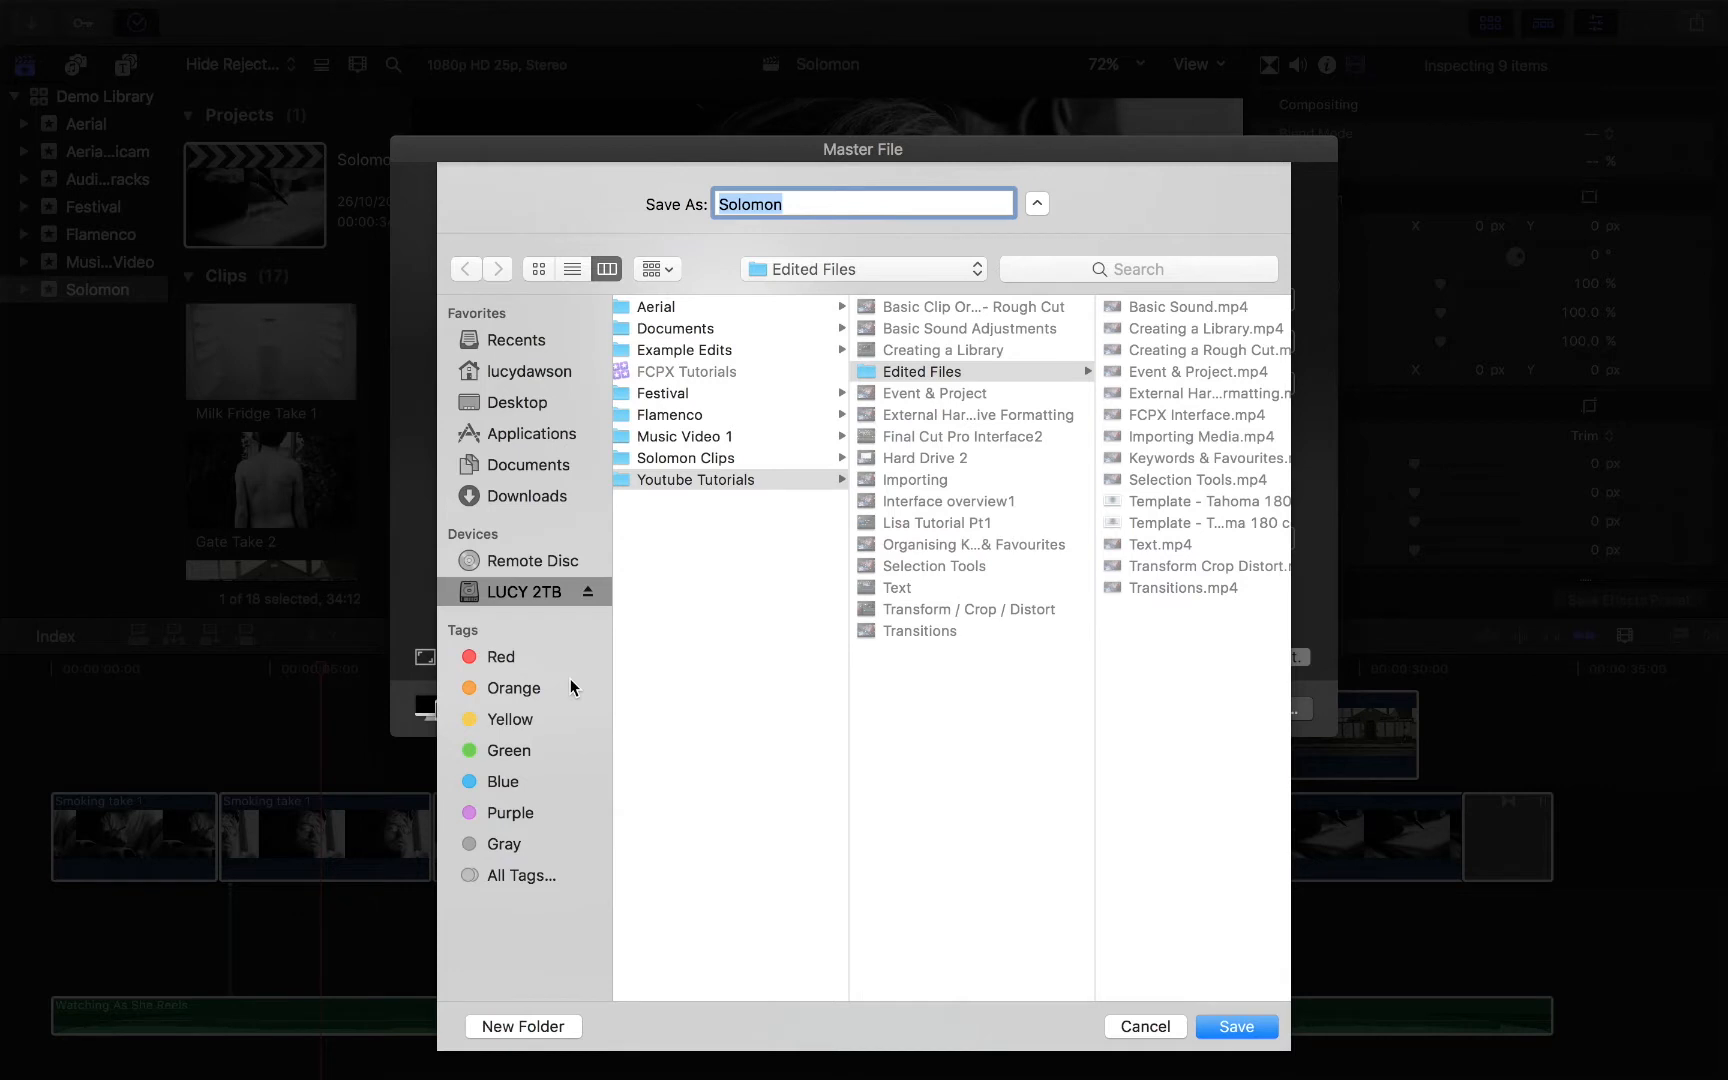
{"action": "mouse_move", "coordinate": [531, 407]}
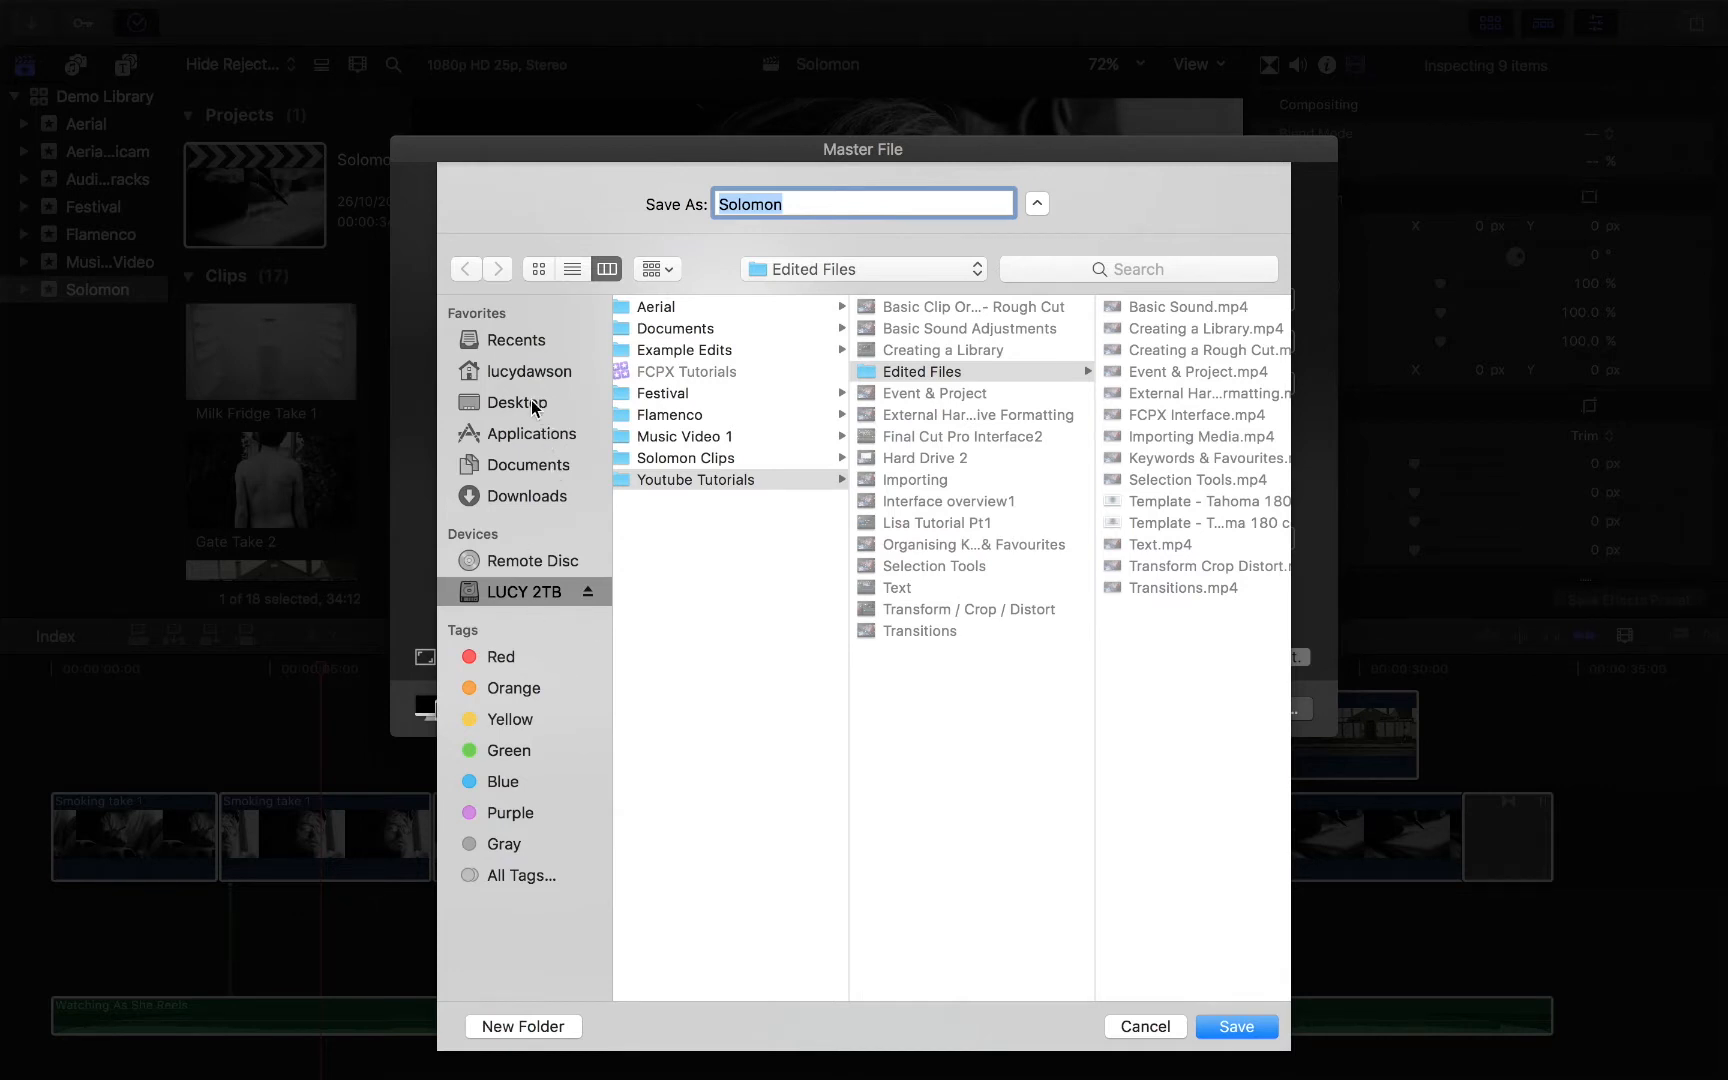
{"action": "left_click", "coordinate": [518, 402]}
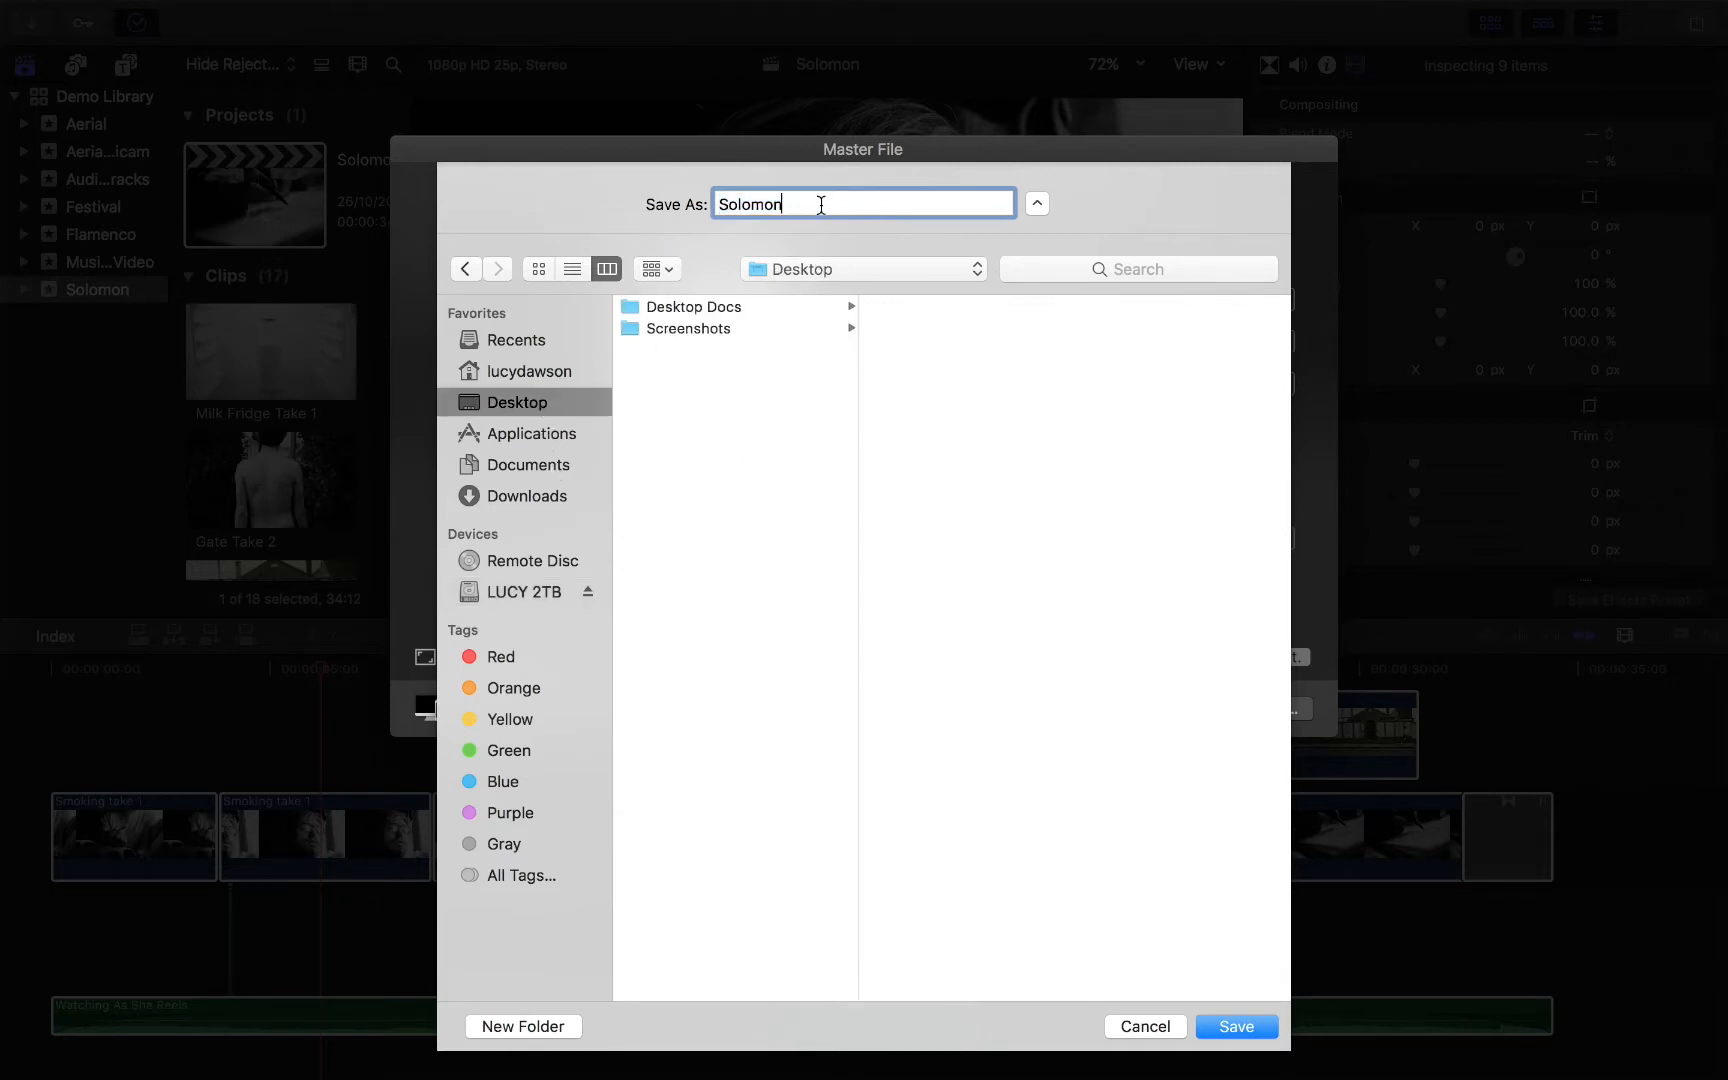
{"action": "type", "text": "Test"}
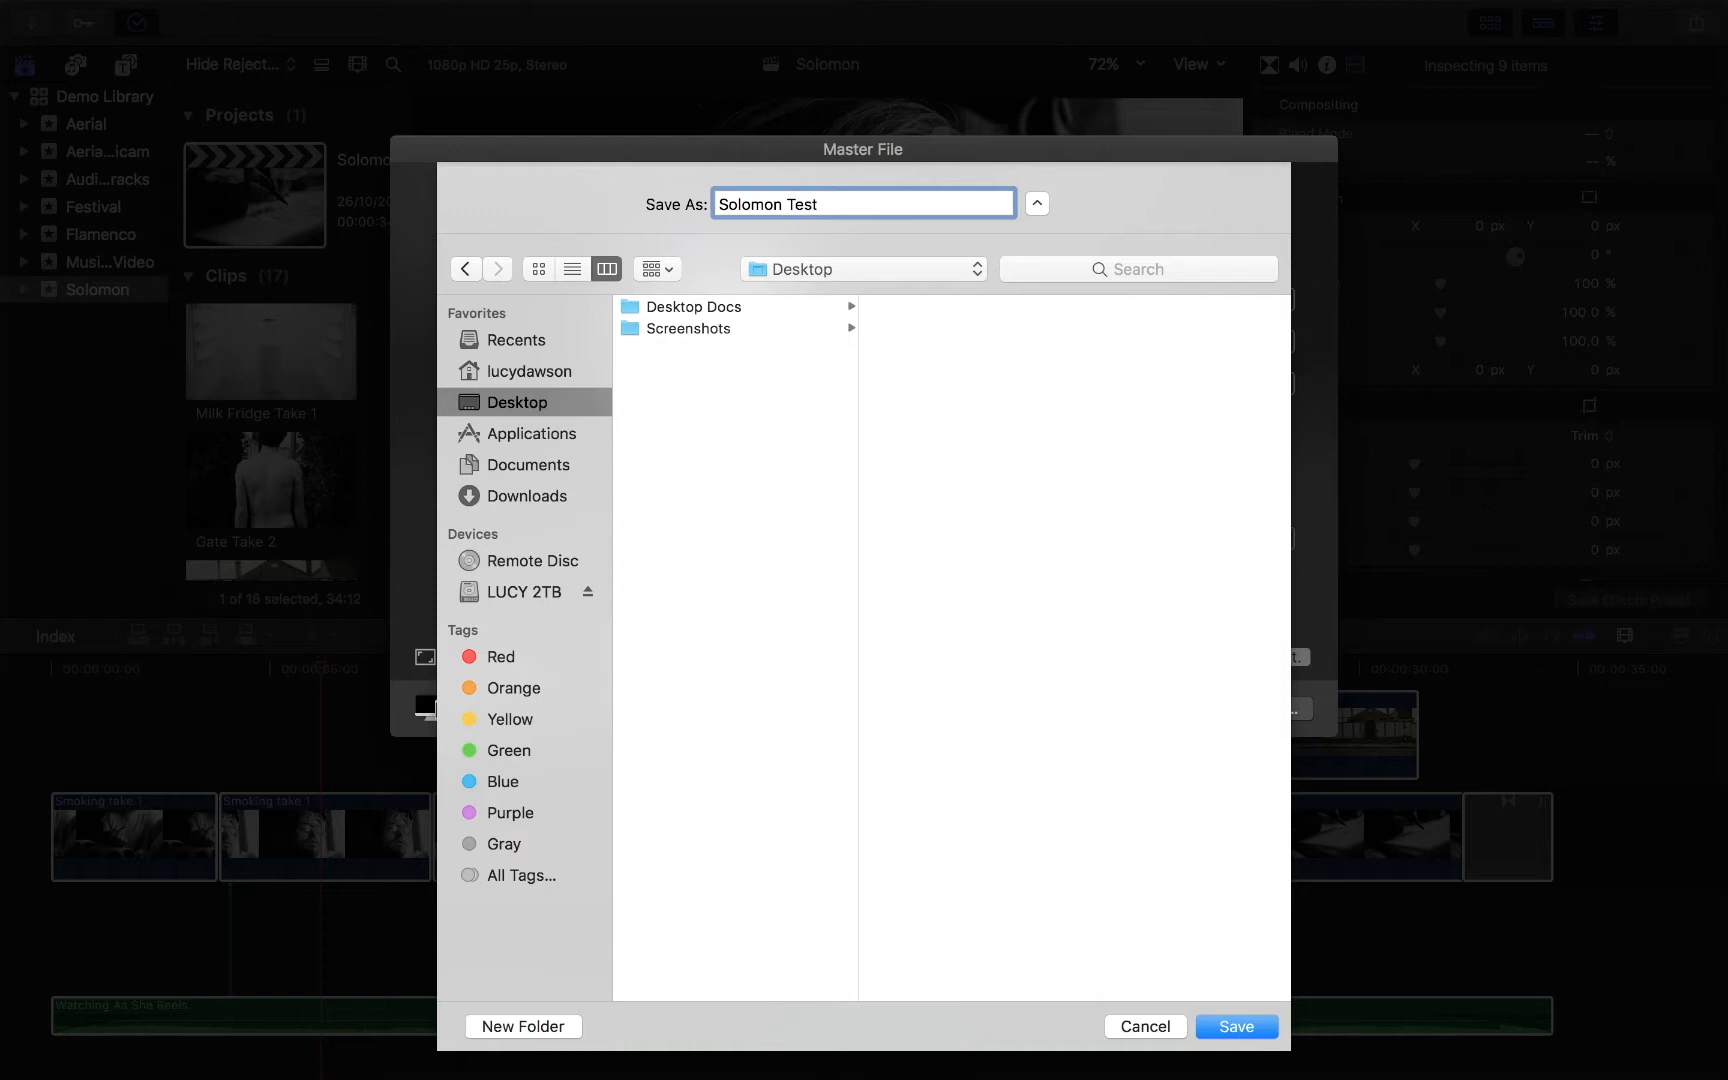
{"action": "mouse_move", "coordinate": [1234, 1041]}
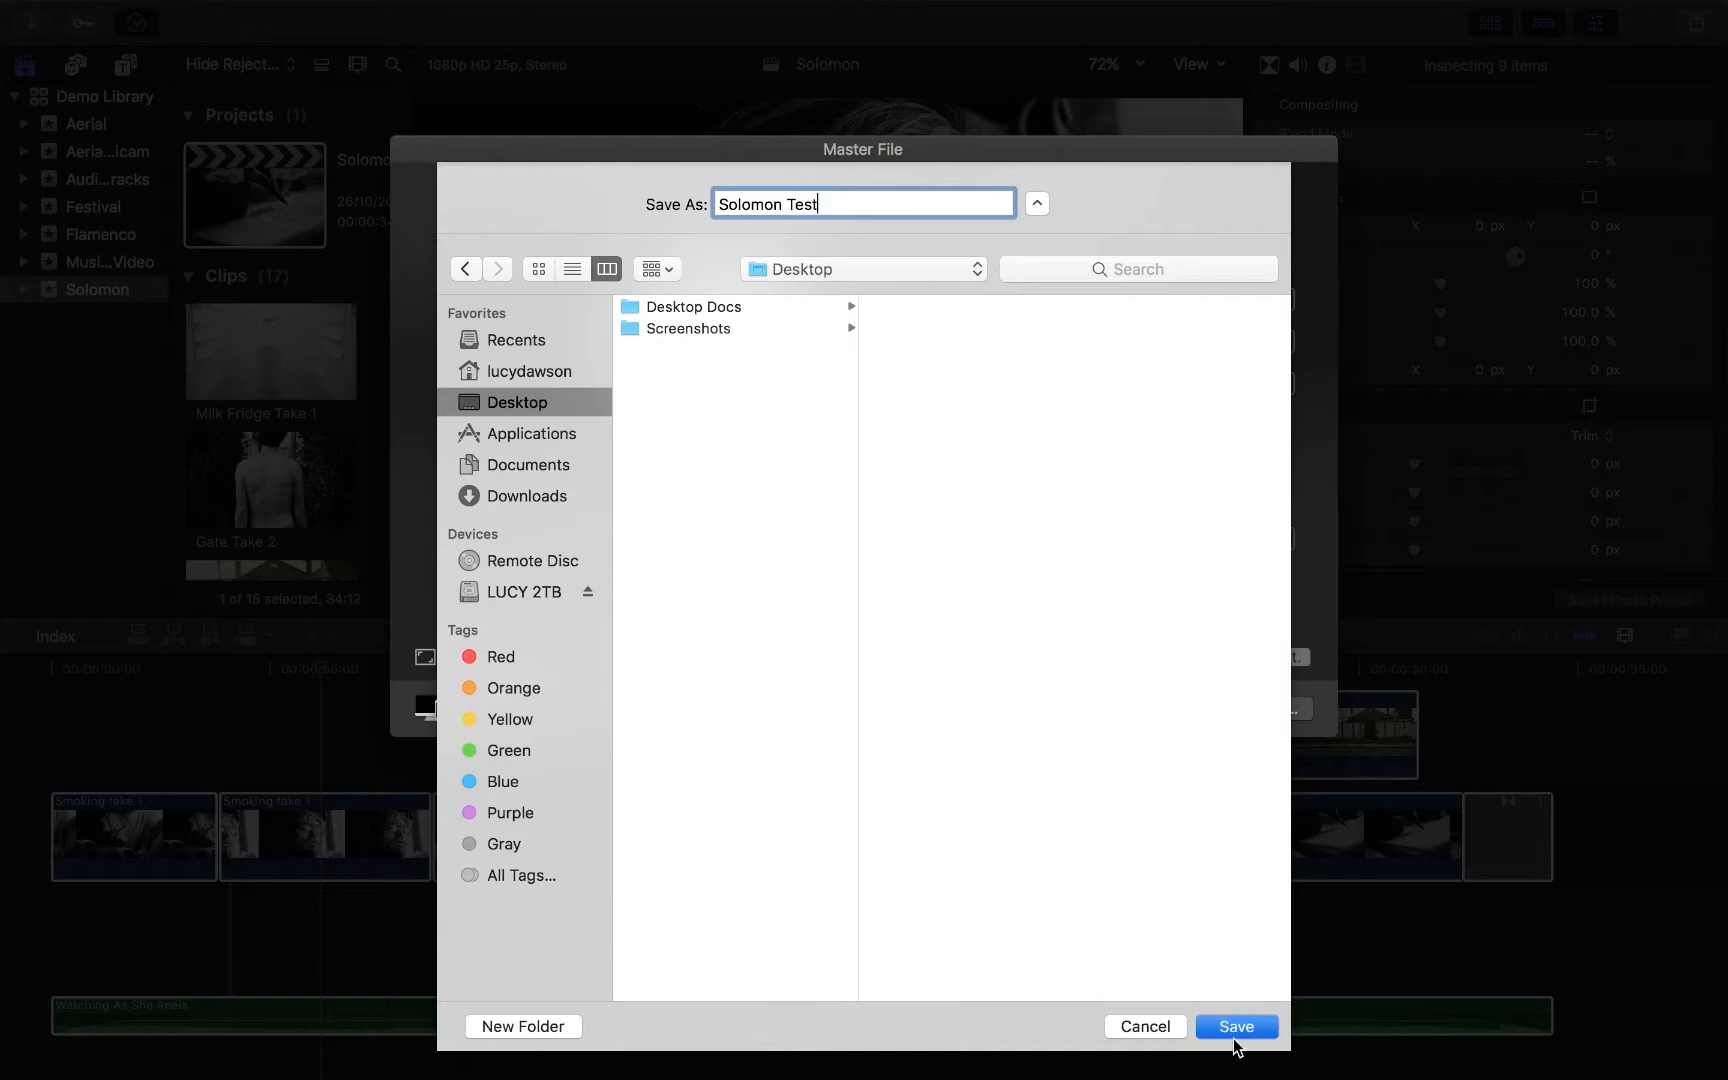
{"action": "left_click", "coordinate": [1234, 1026]}
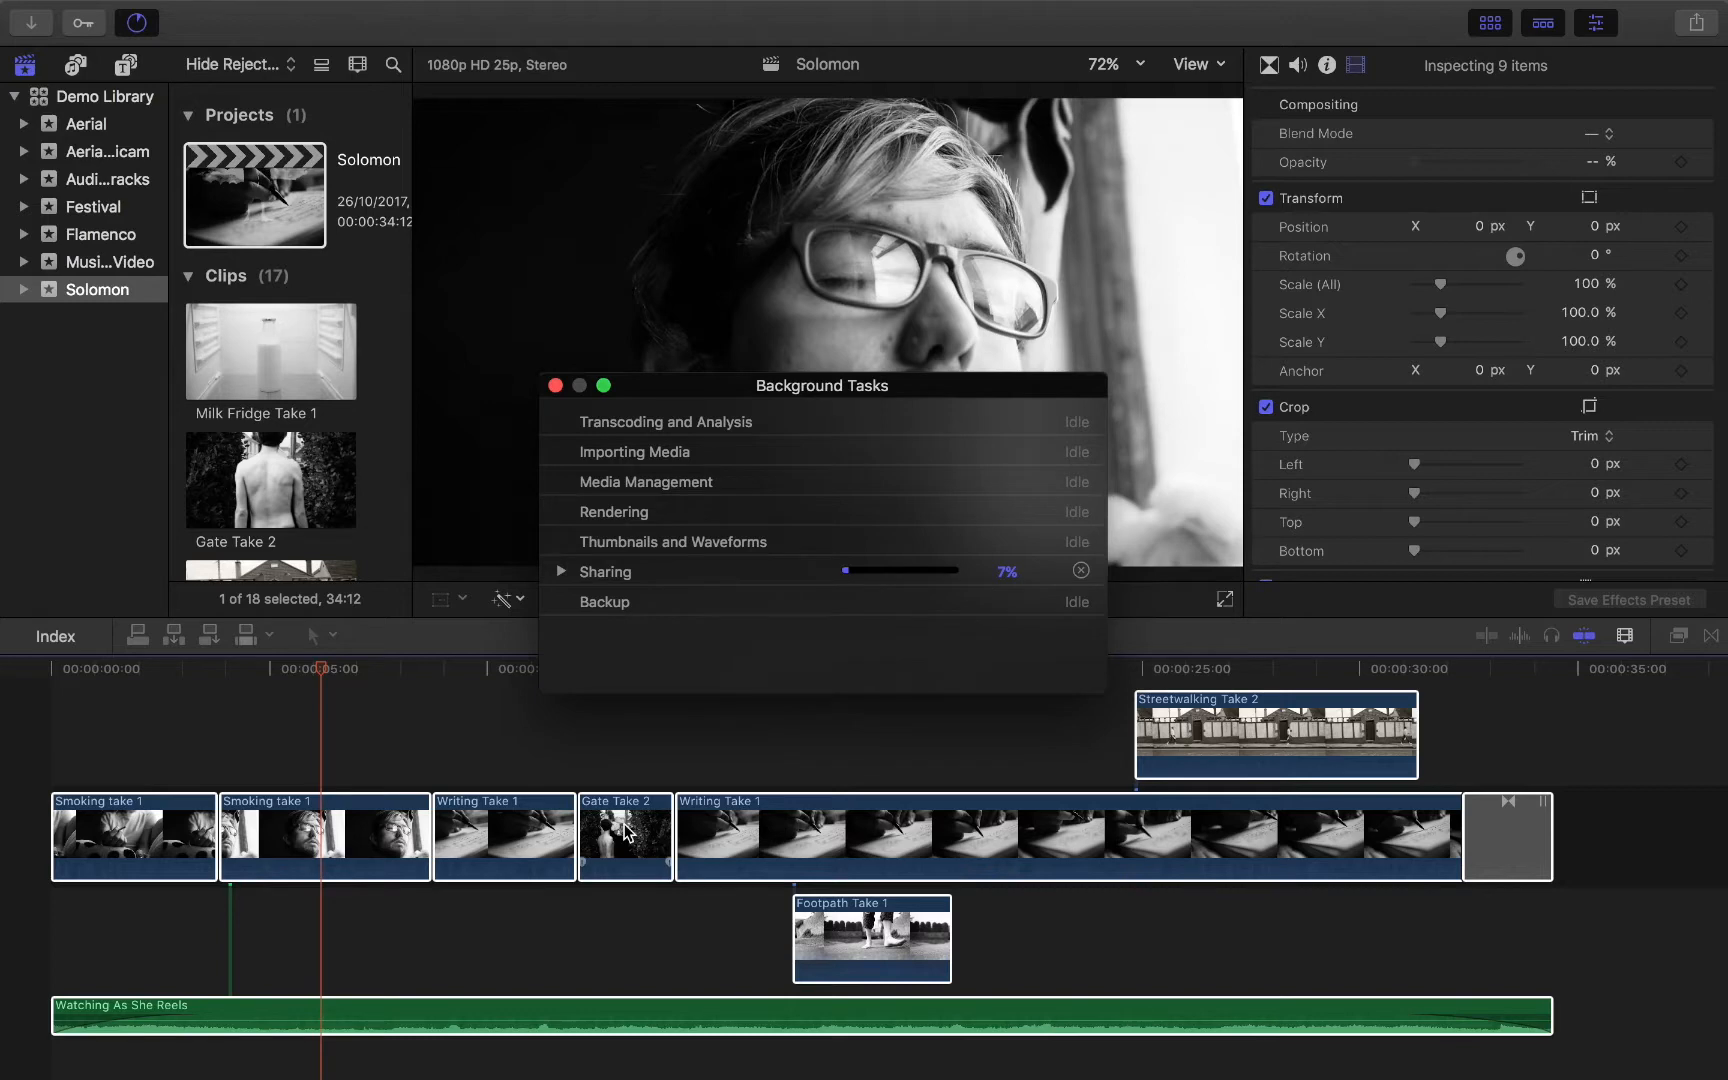
{"action": "mouse_move", "coordinate": [861, 730]}
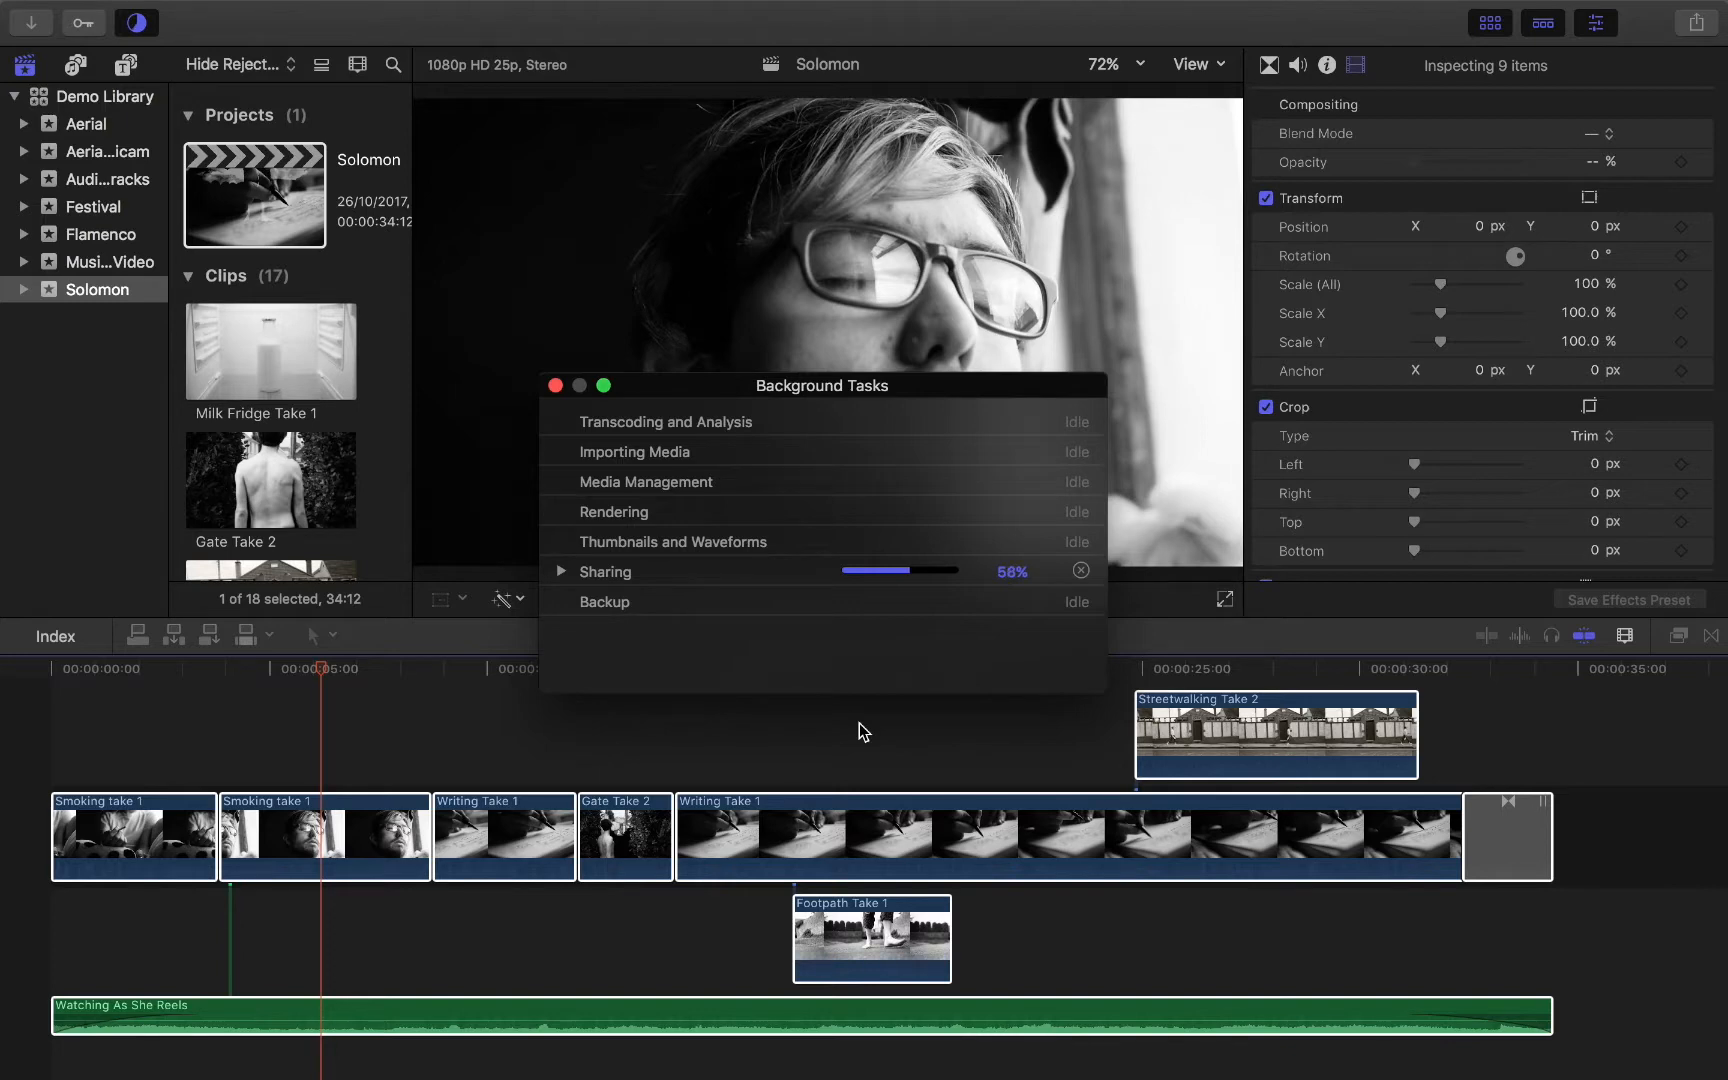
{"action": "mouse_move", "coordinate": [820, 397]}
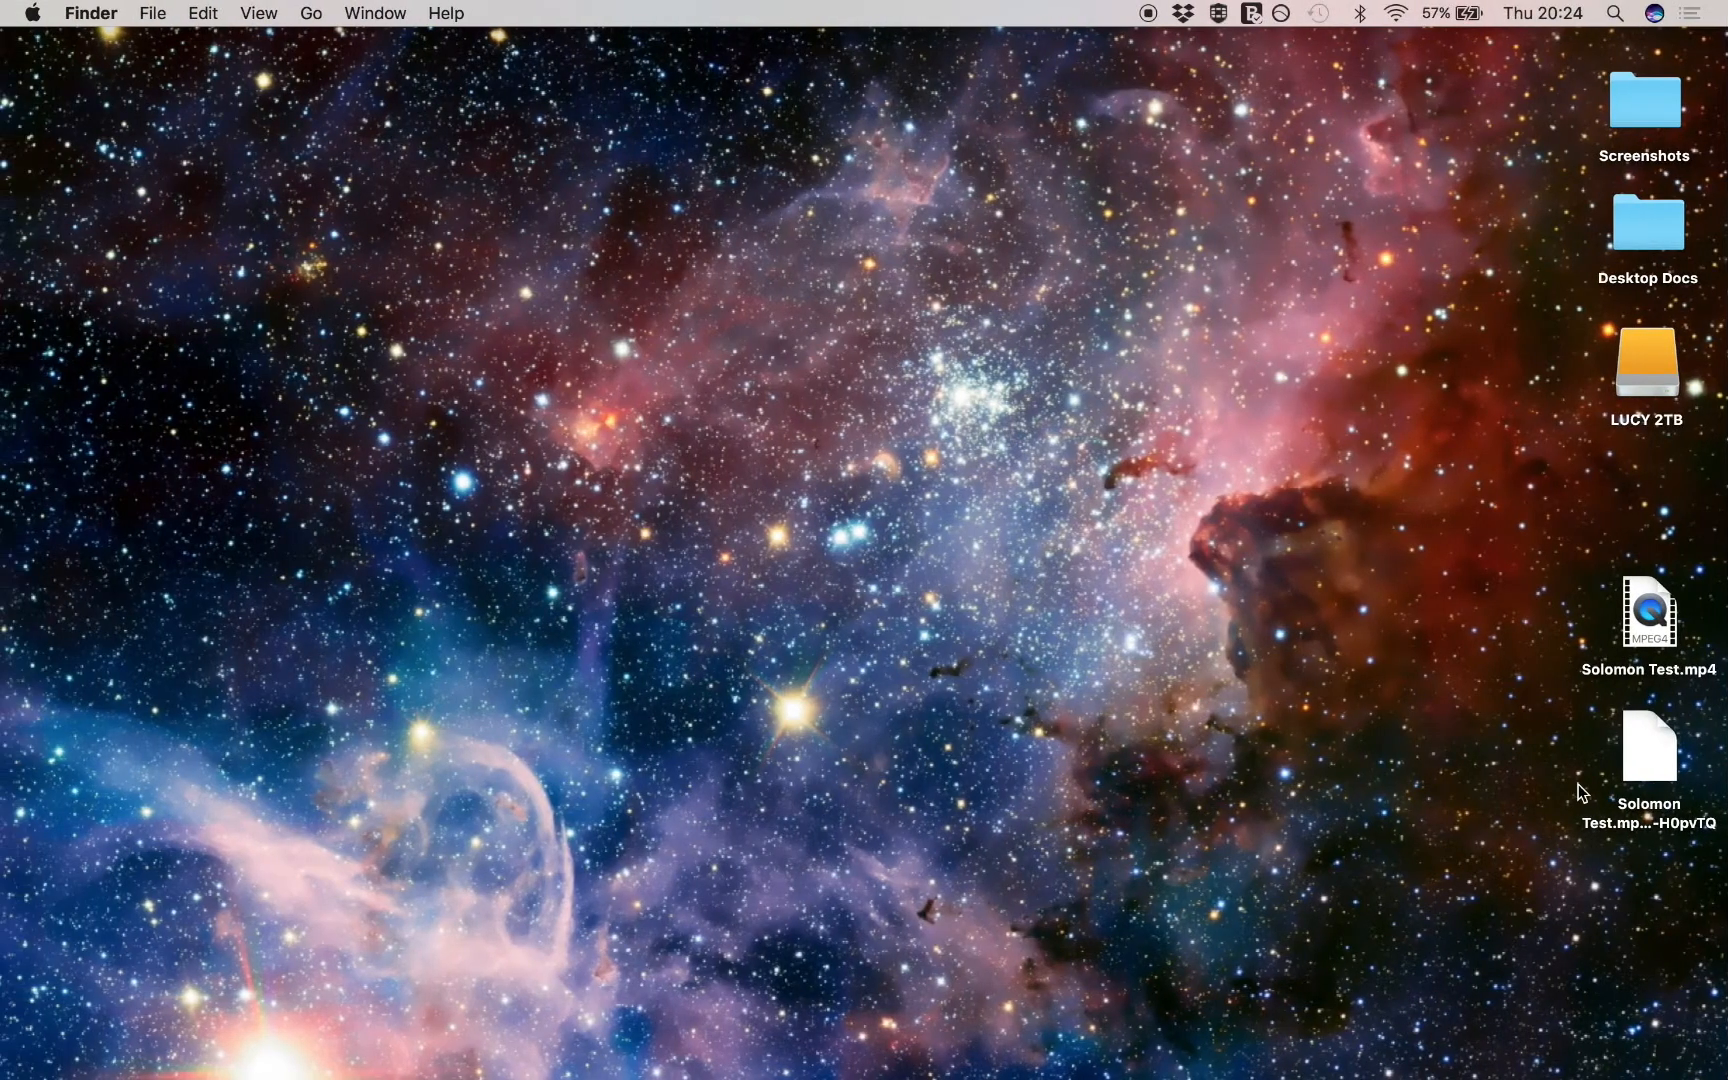
{"action": "mouse_move", "coordinate": [1560, 708]}
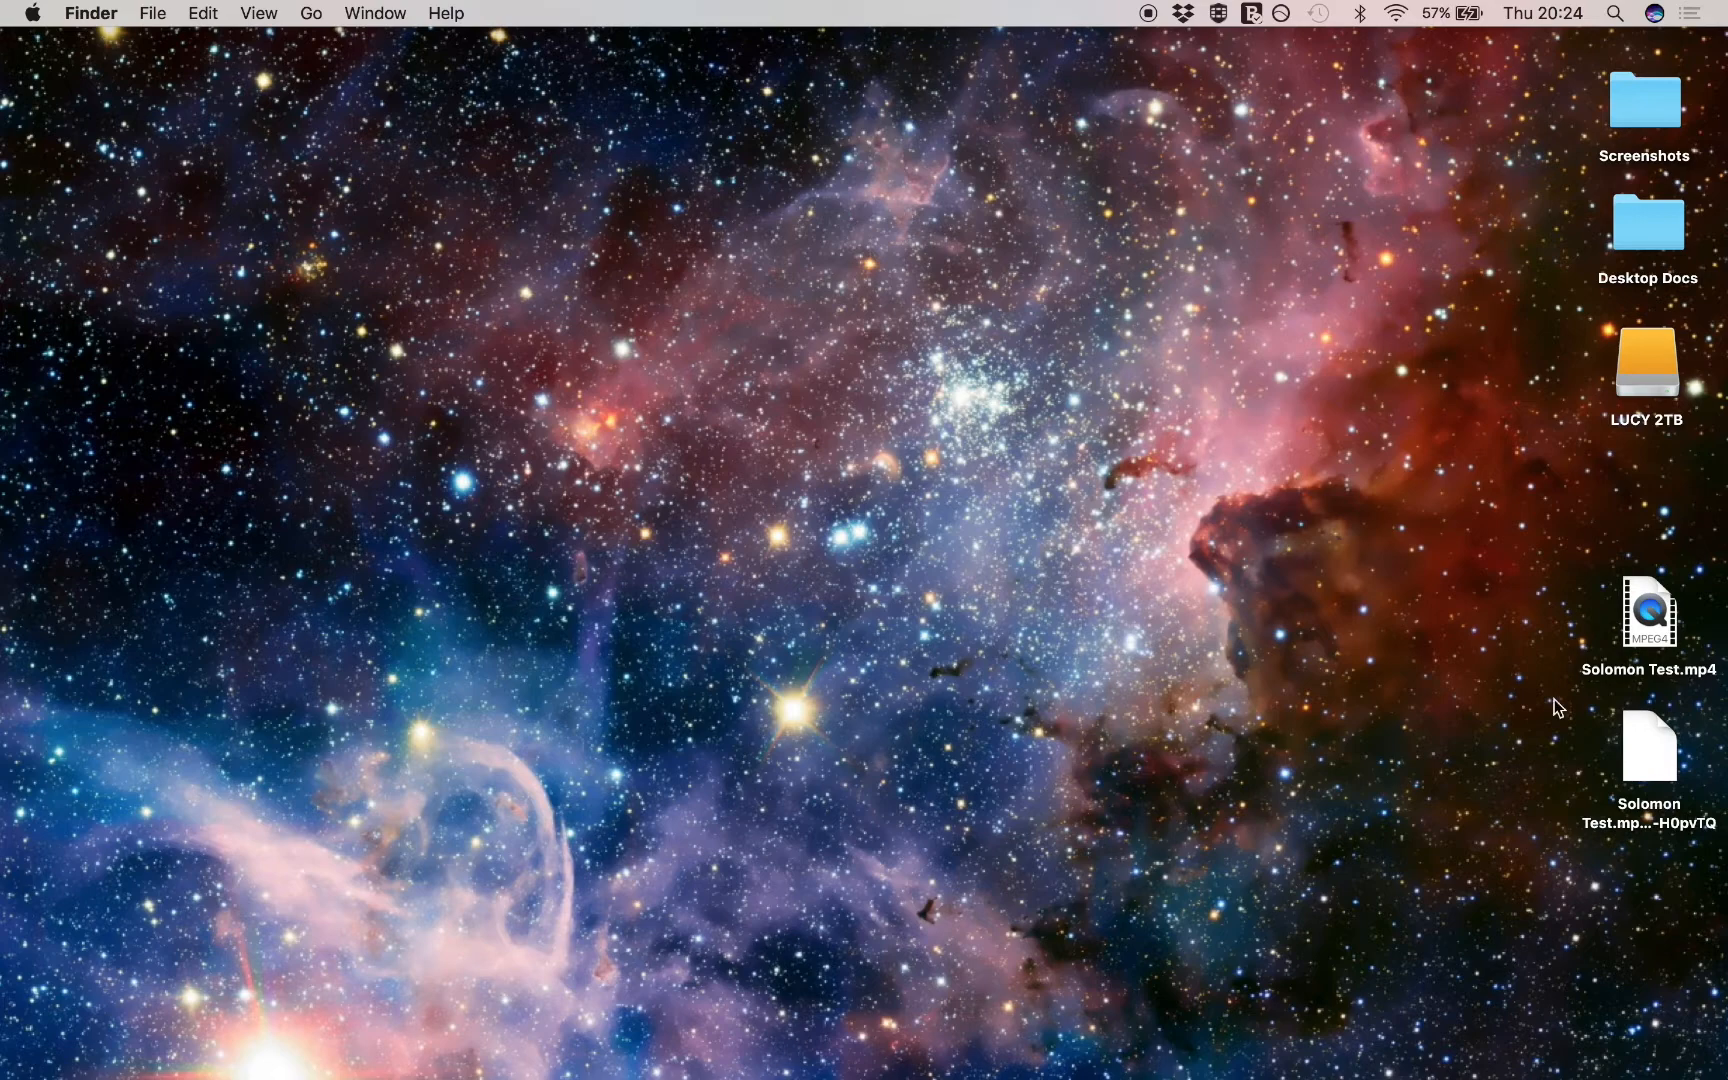
{"action": "mouse_move", "coordinate": [1649, 612]}
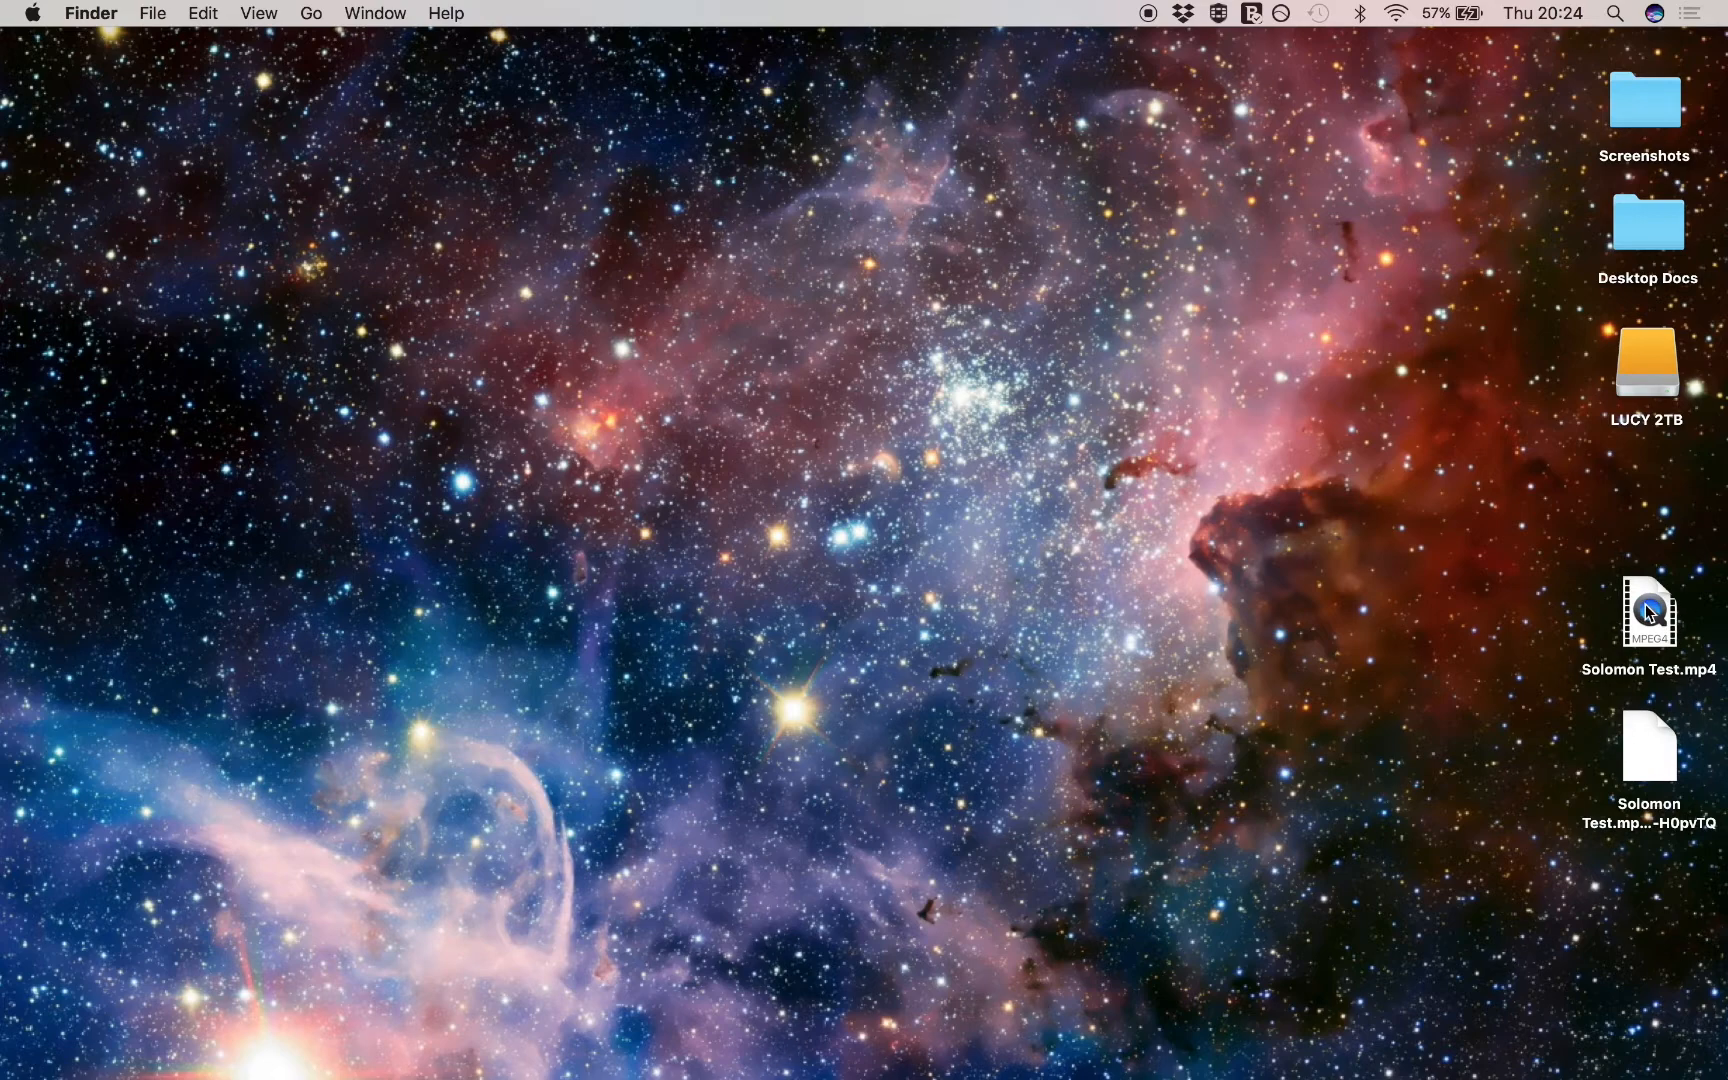
{"action": "mouse_move", "coordinate": [1543, 626]}
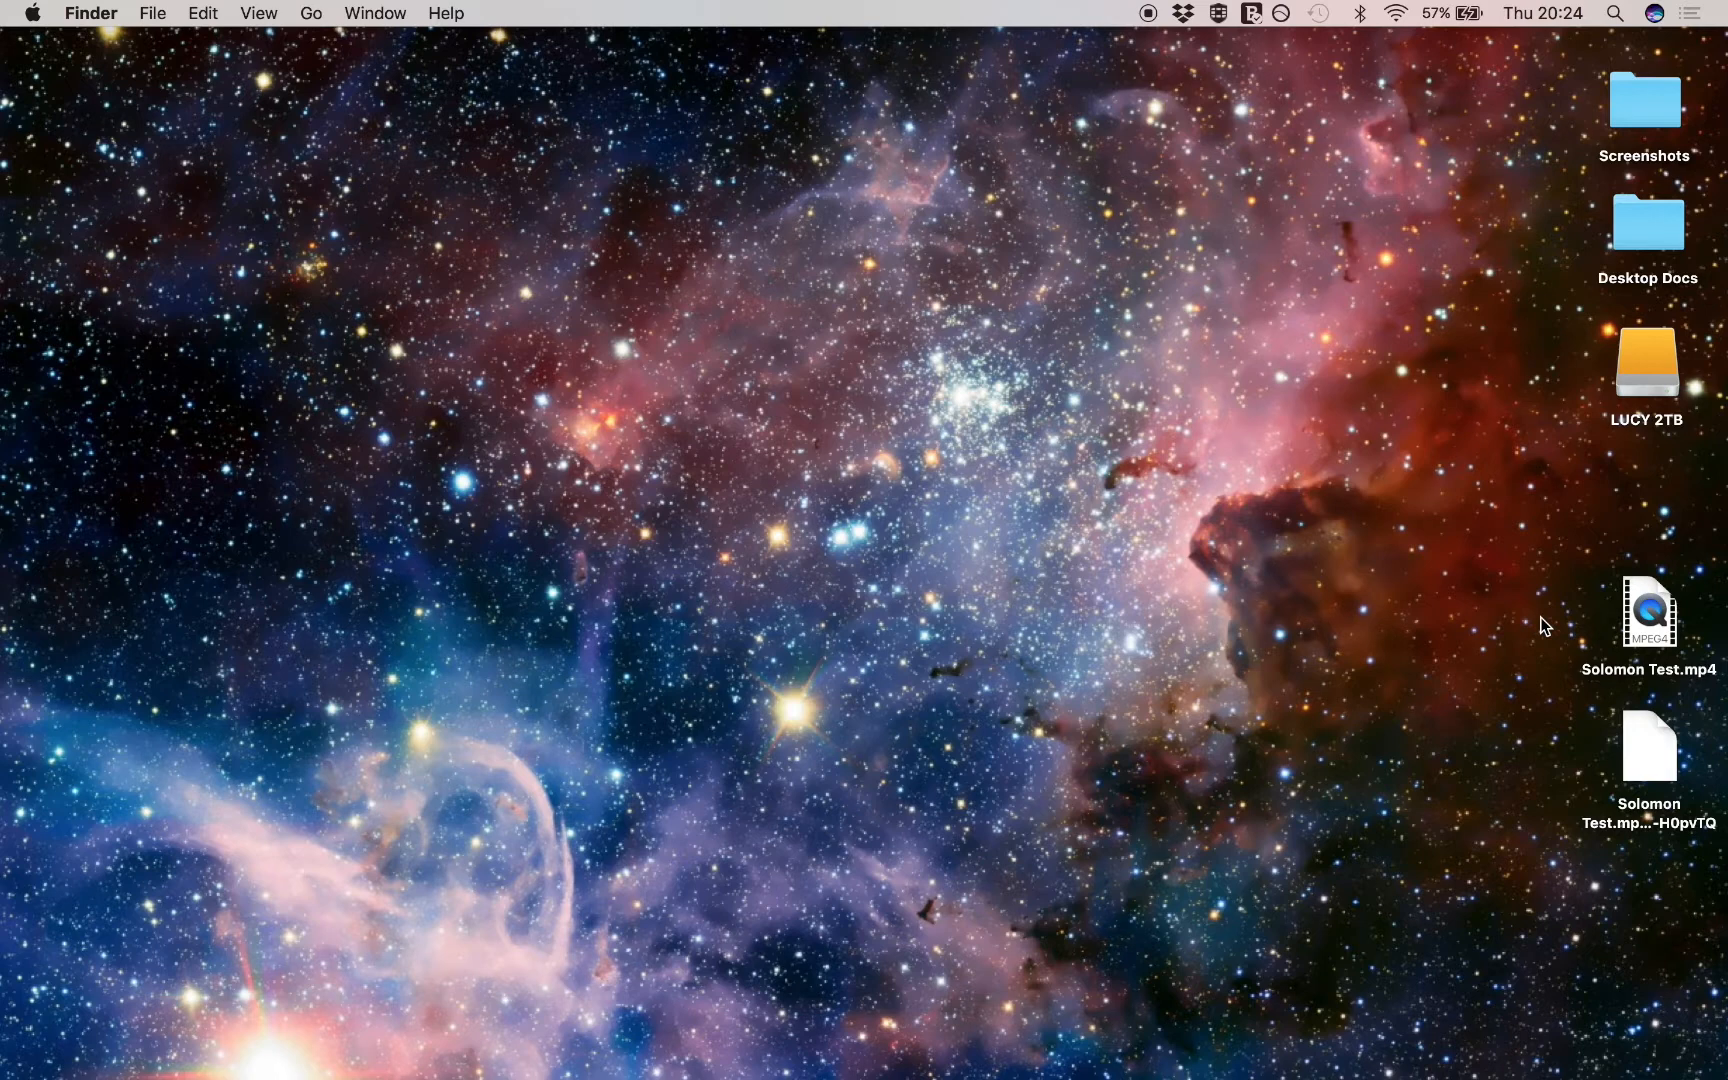
{"action": "mouse_move", "coordinate": [1611, 597]}
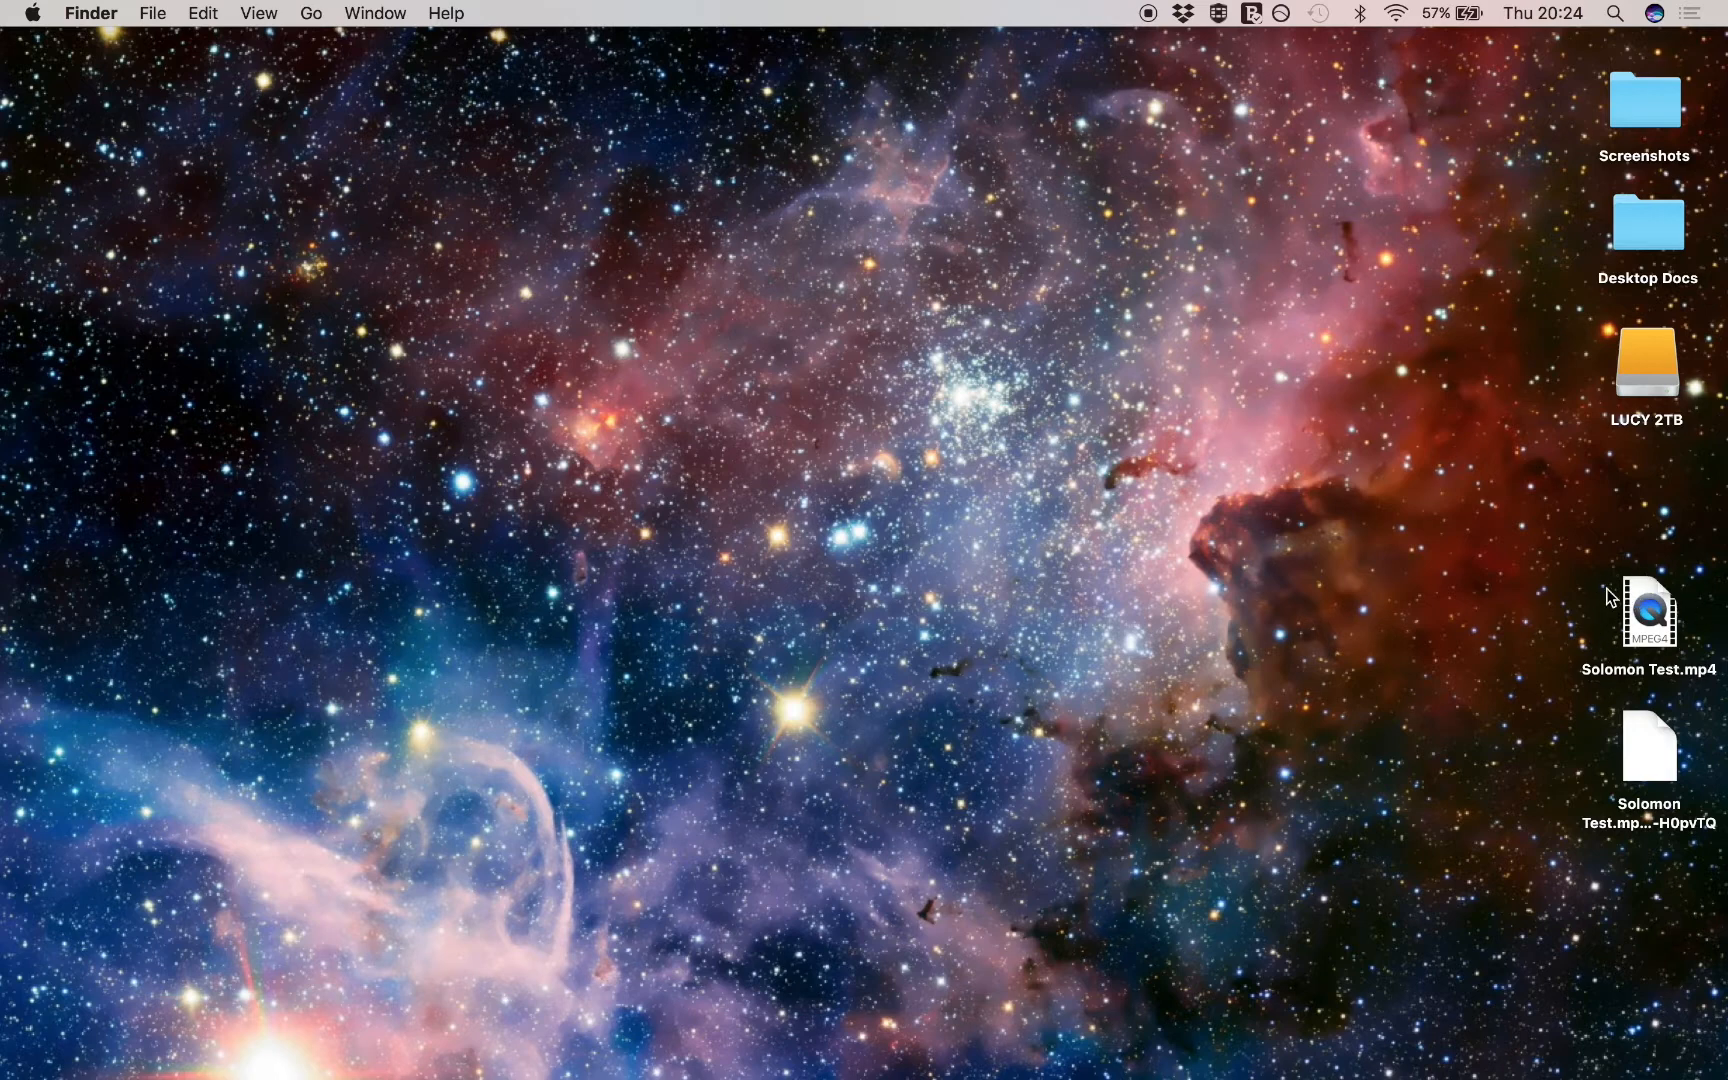
{"action": "mouse_move", "coordinate": [1686, 606]}
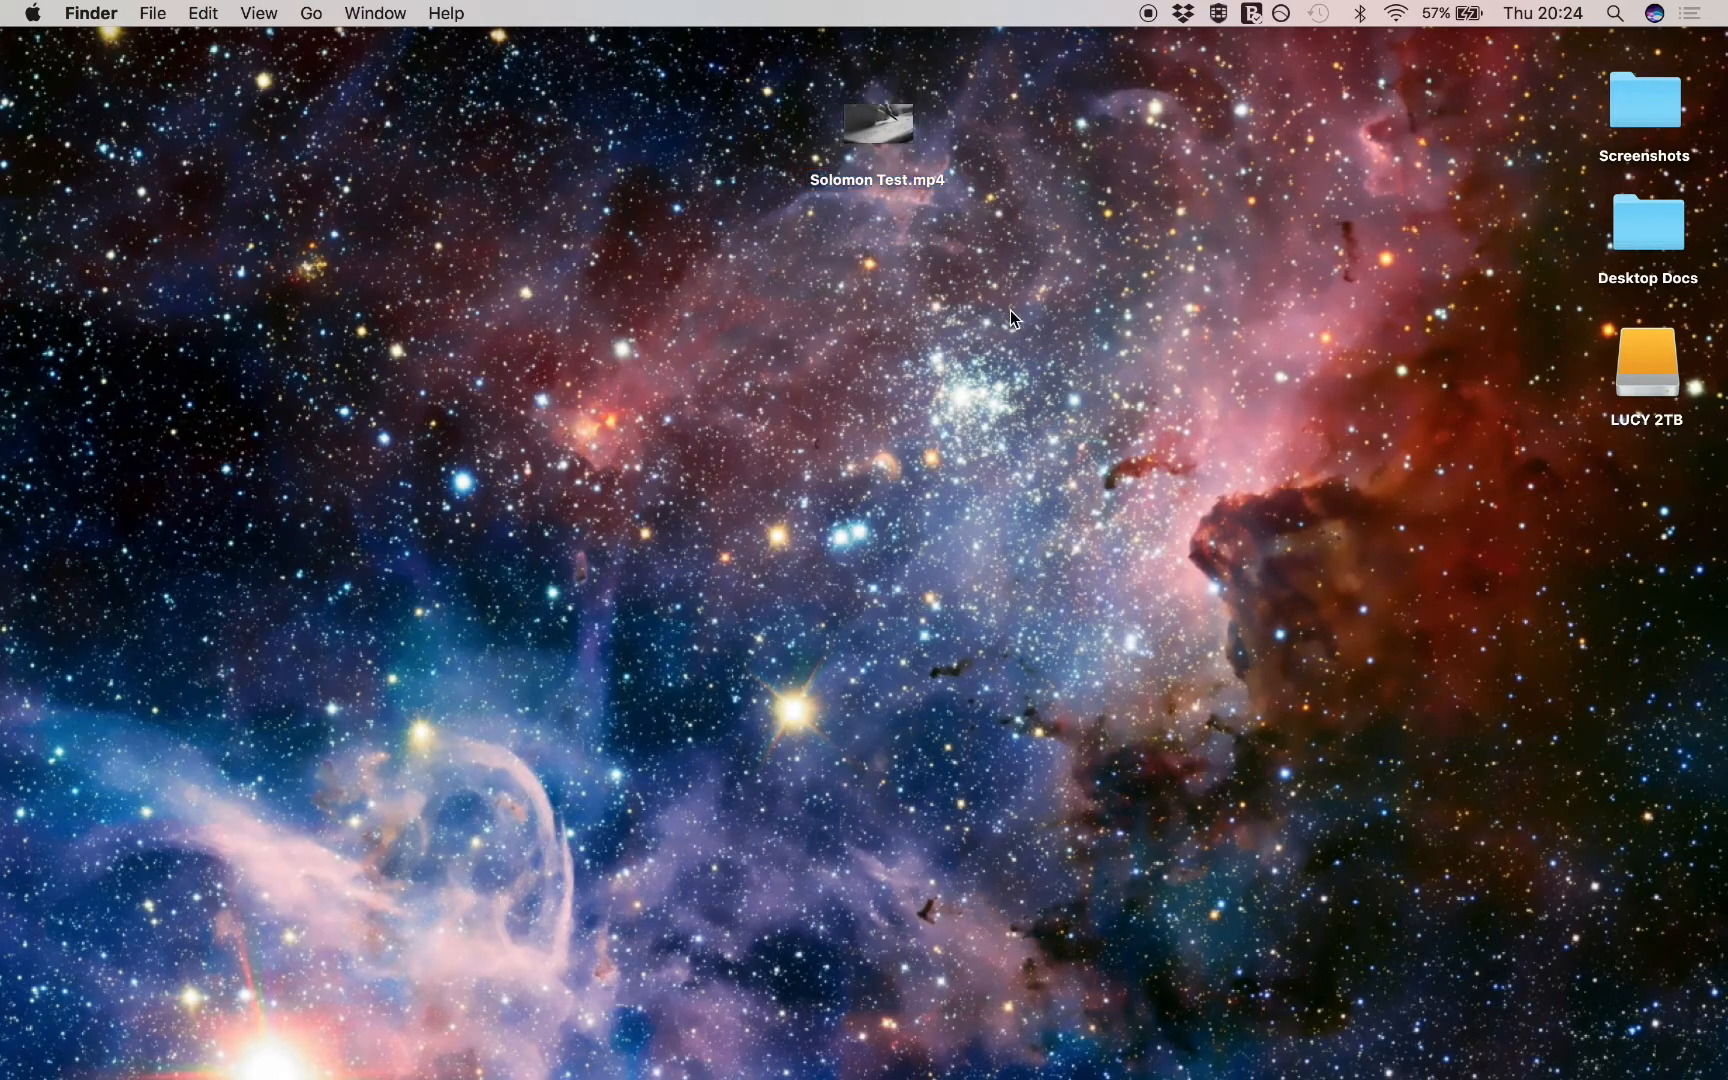
Open Solomon Test.mp4 in QuickTime Player and play the 34-second movie.
{"action": "double_click", "coordinate": [877, 121]}
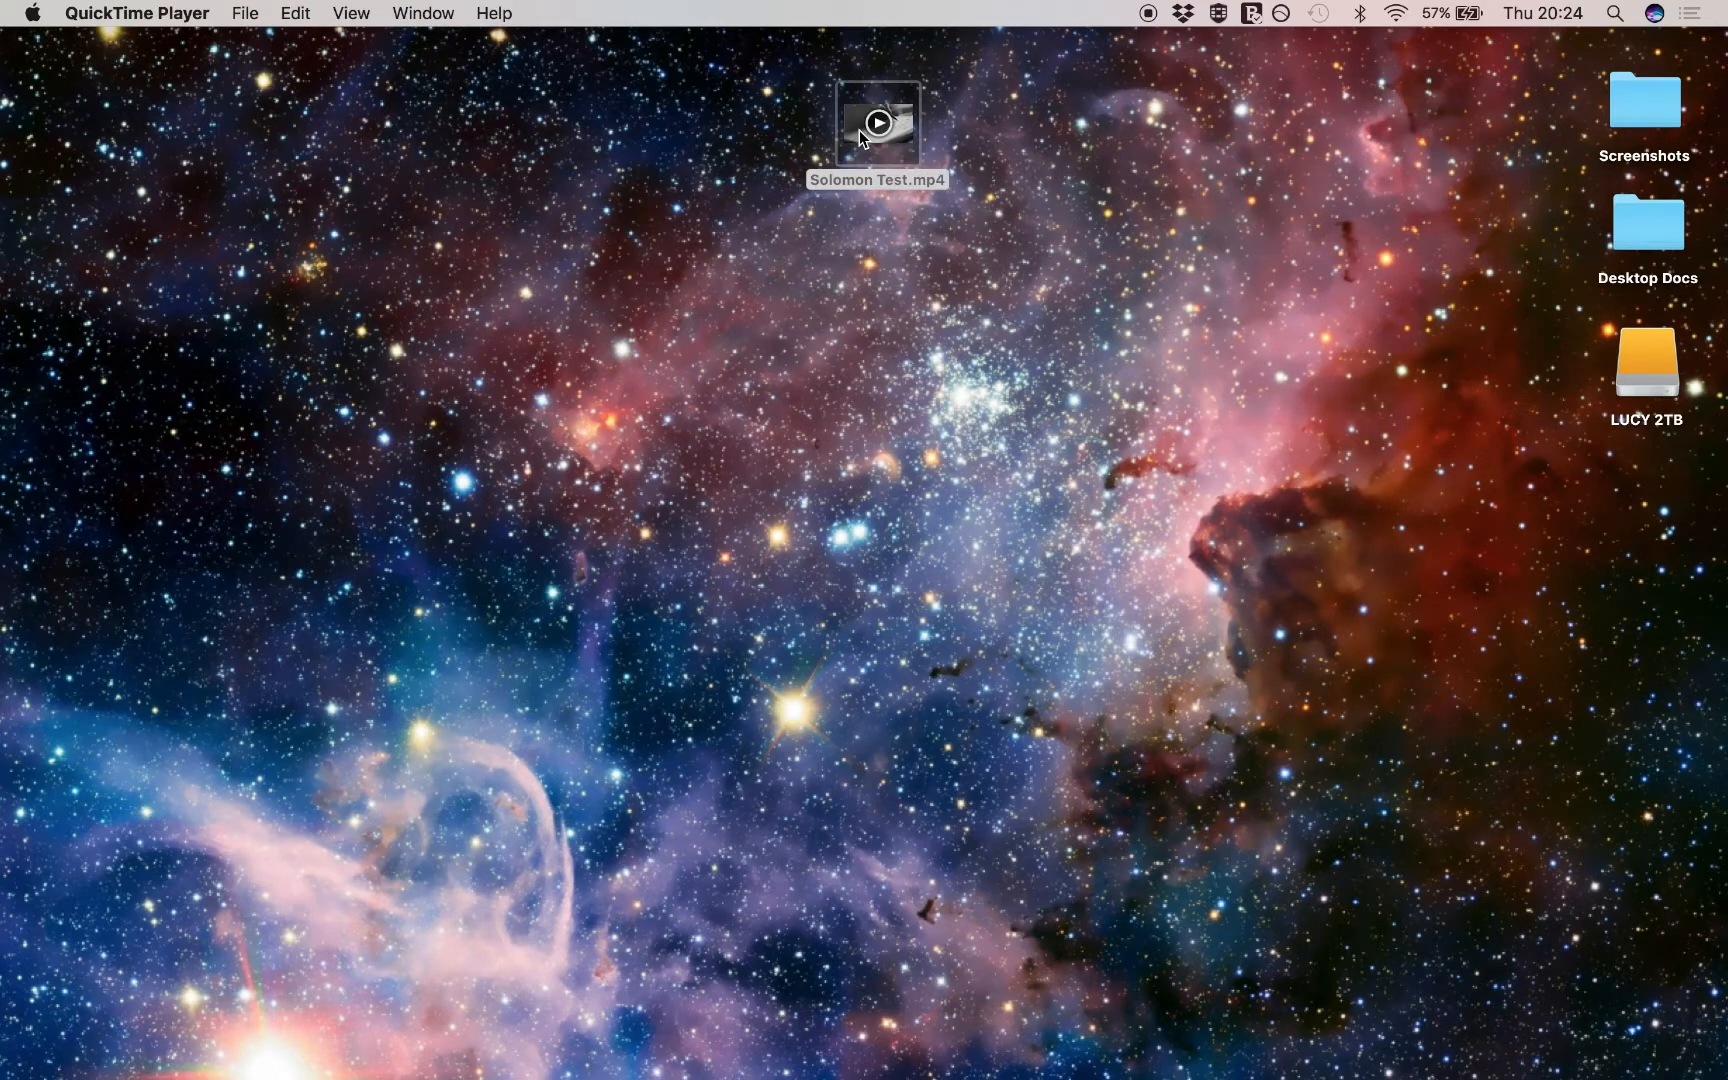
{"action": "double_click", "coordinate": [876, 121]}
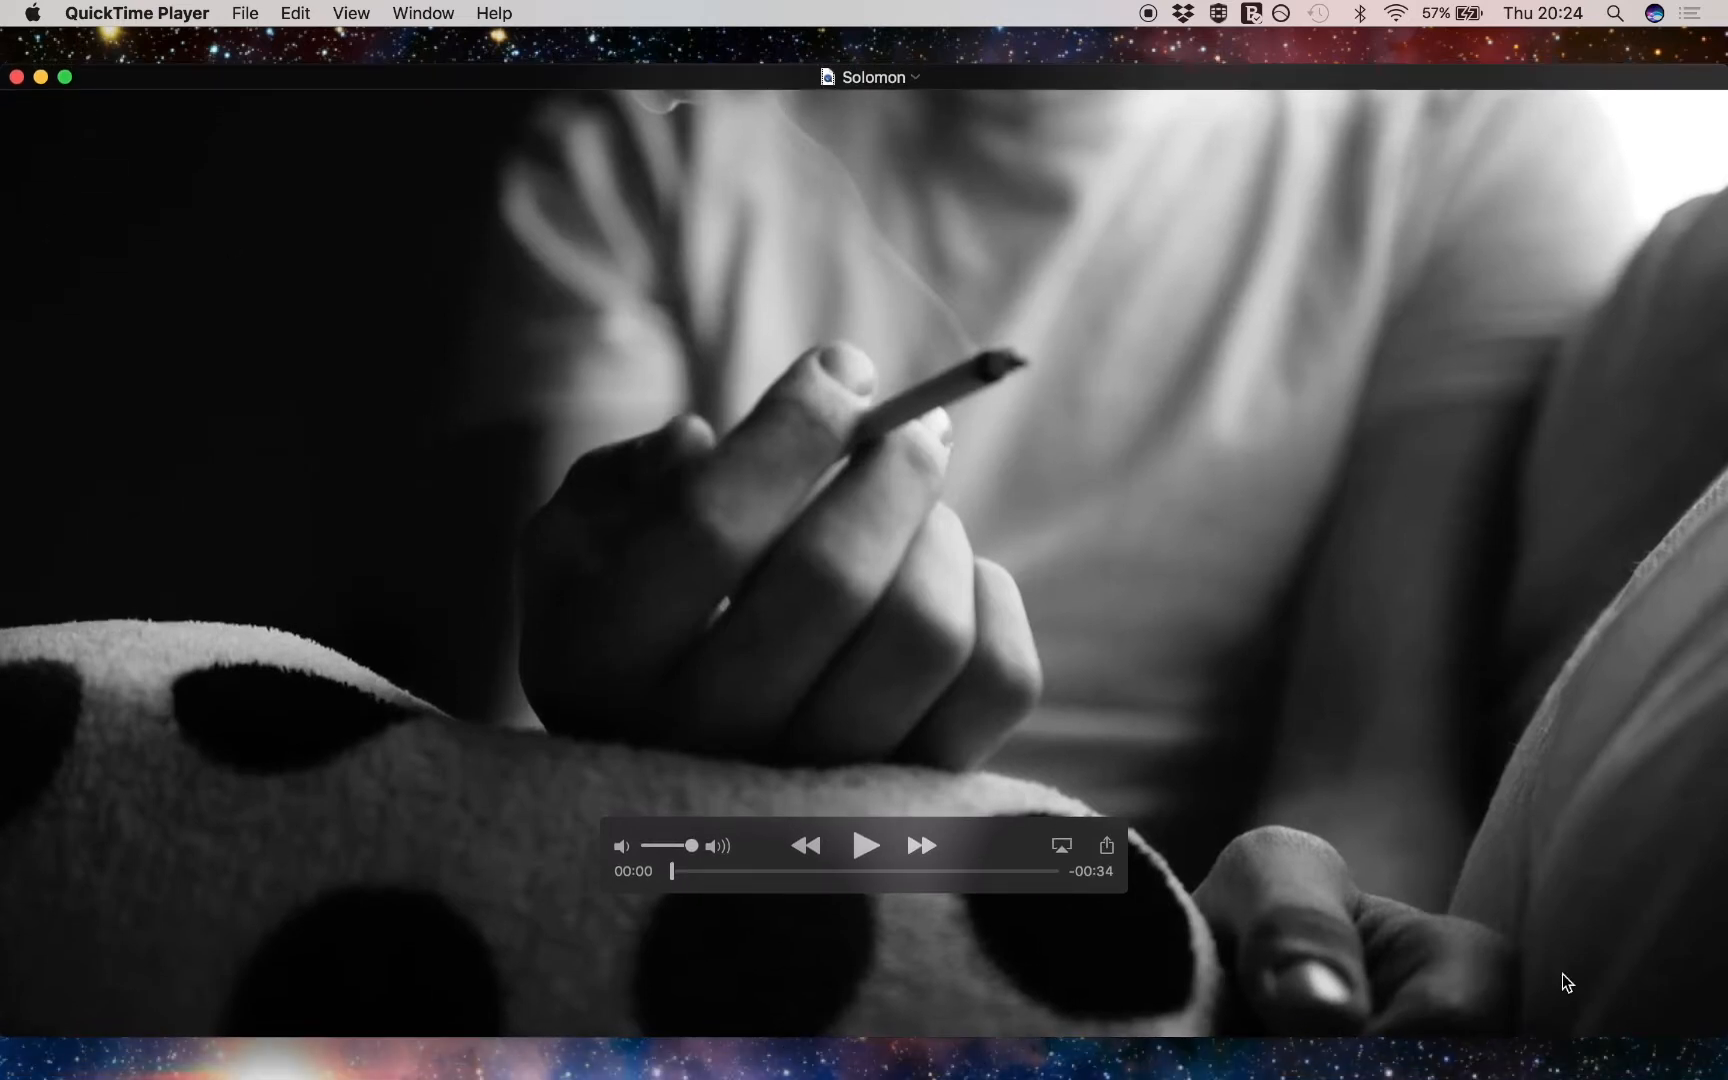
{"action": "mouse_move", "coordinate": [866, 846]}
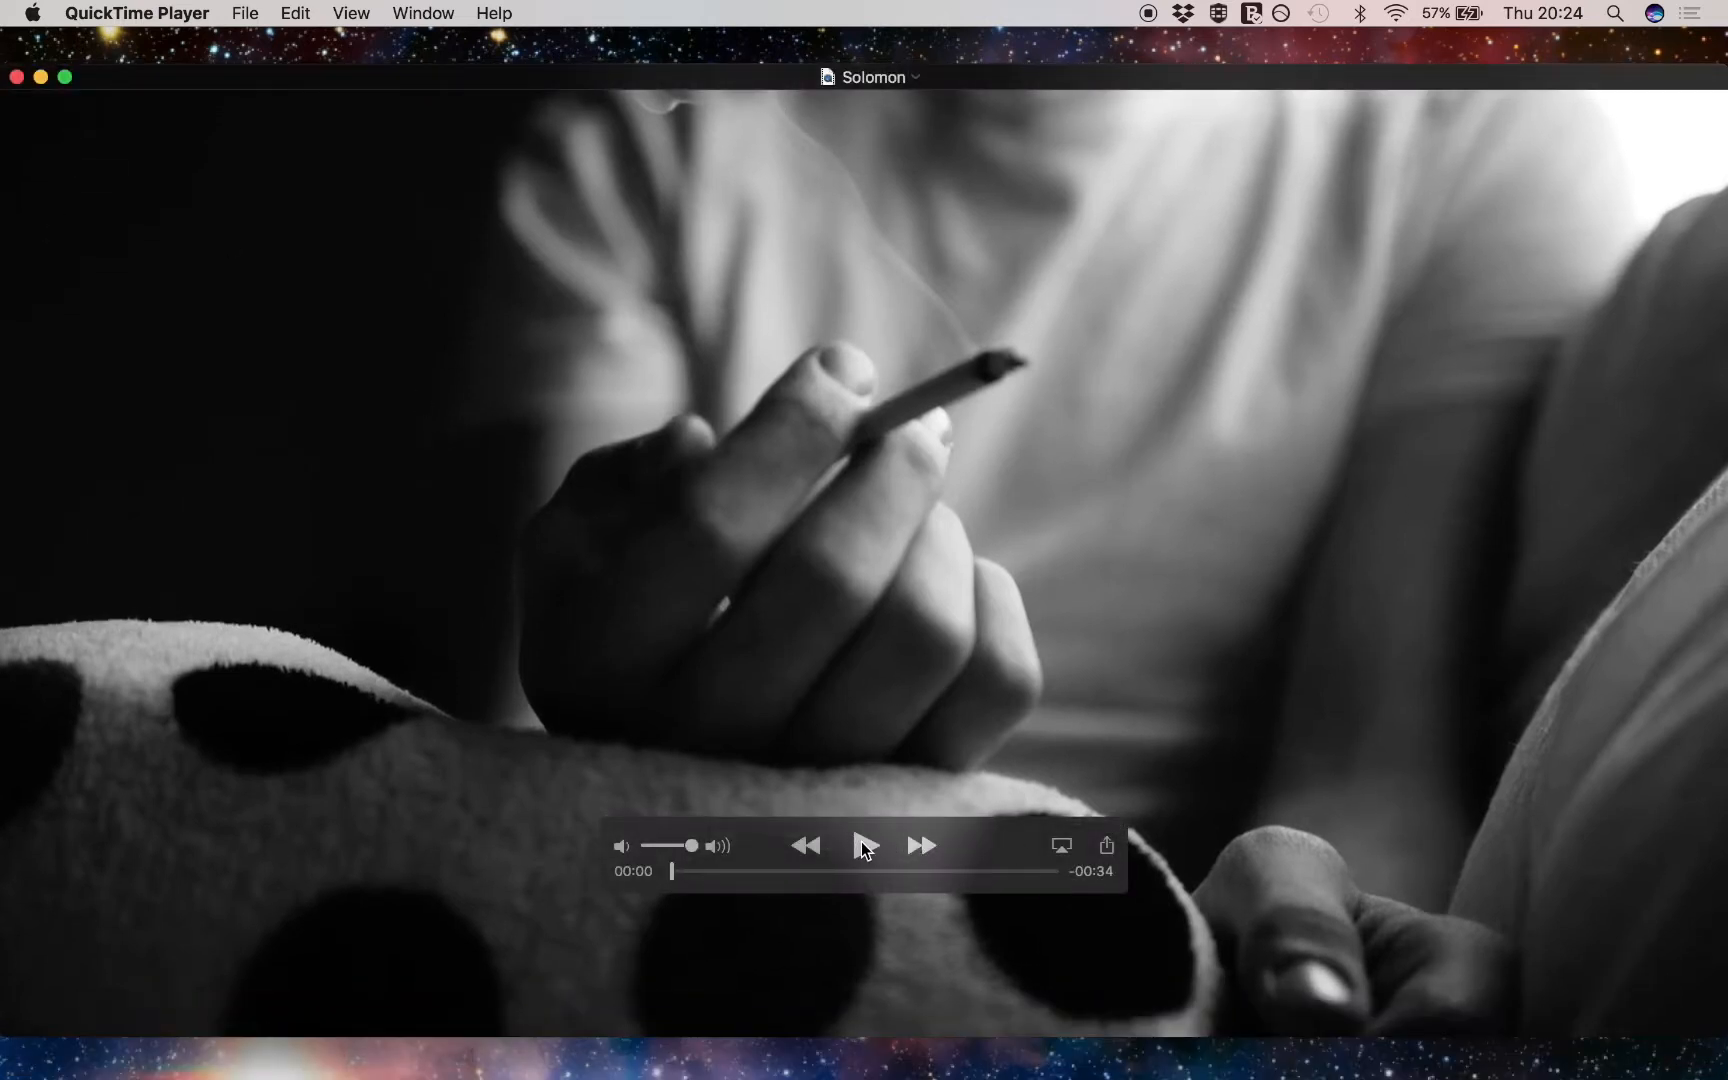
{"action": "left_click", "coordinate": [866, 845]}
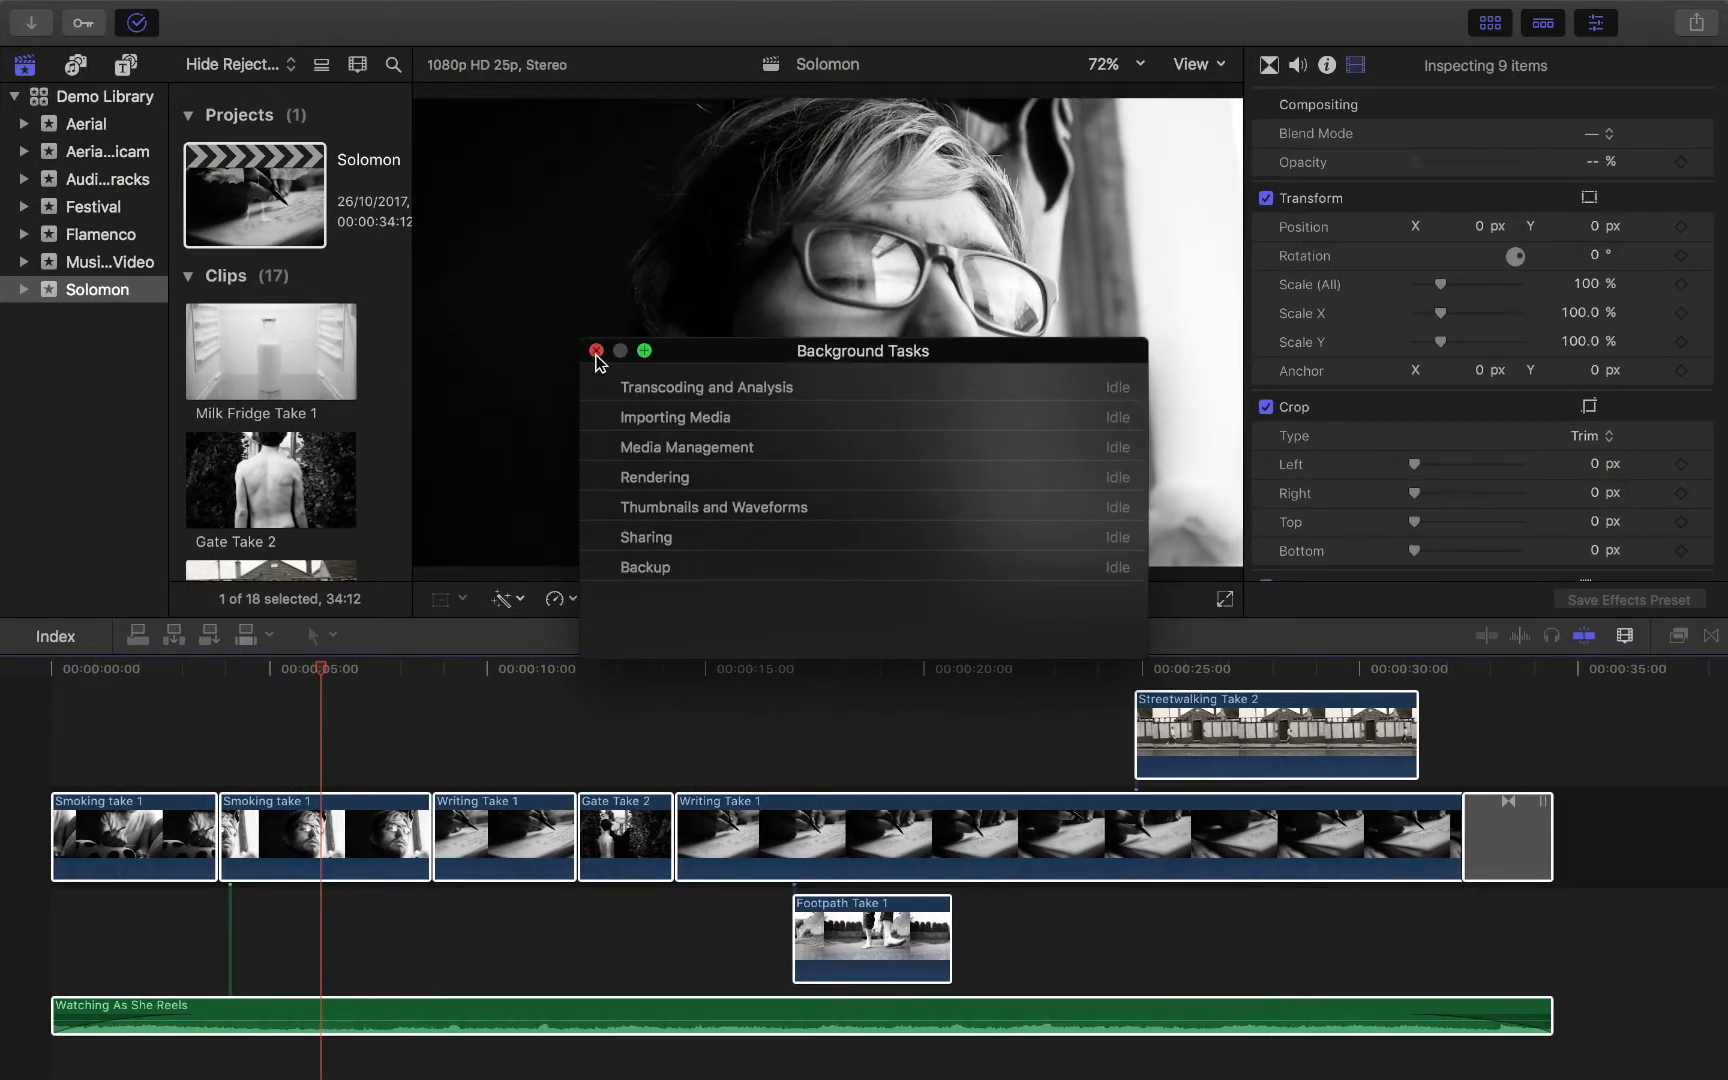
Close Background Tasks and drag Footpath Take 1 above the primary storyline.
{"action": "left_click", "coordinate": [1192, 63]}
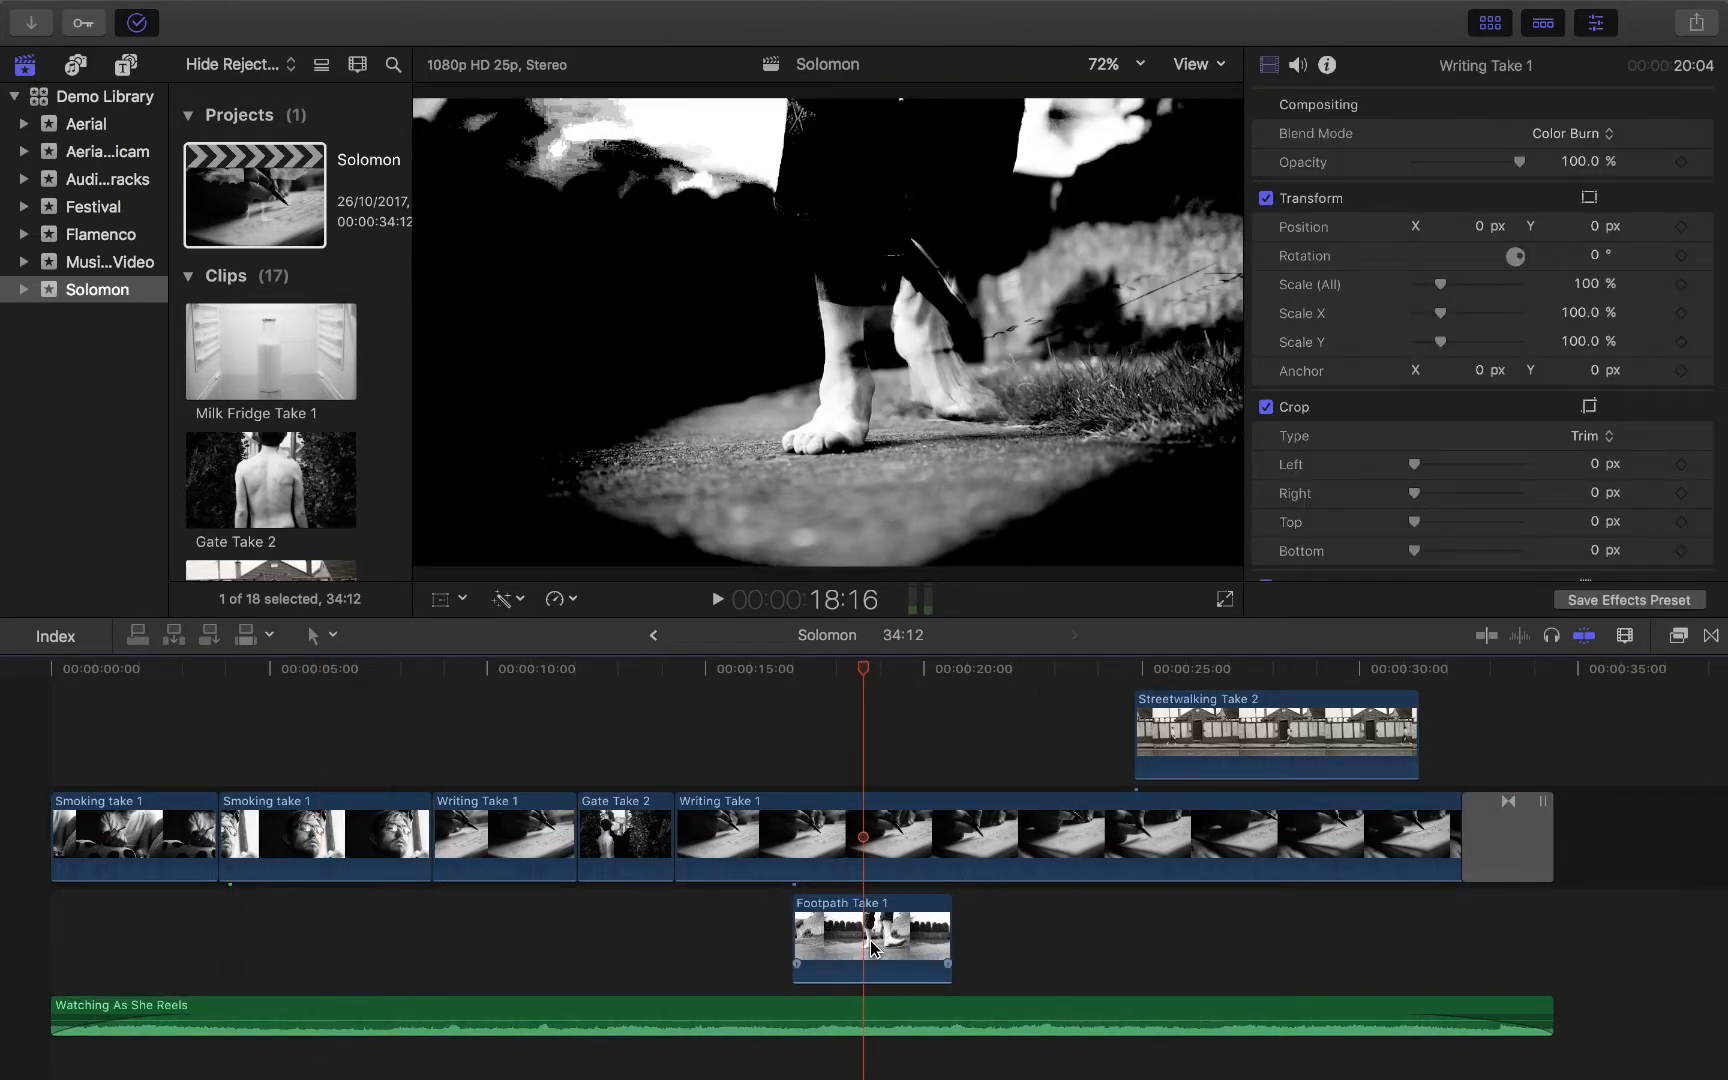
{"action": "left_click", "coordinate": [871, 942]}
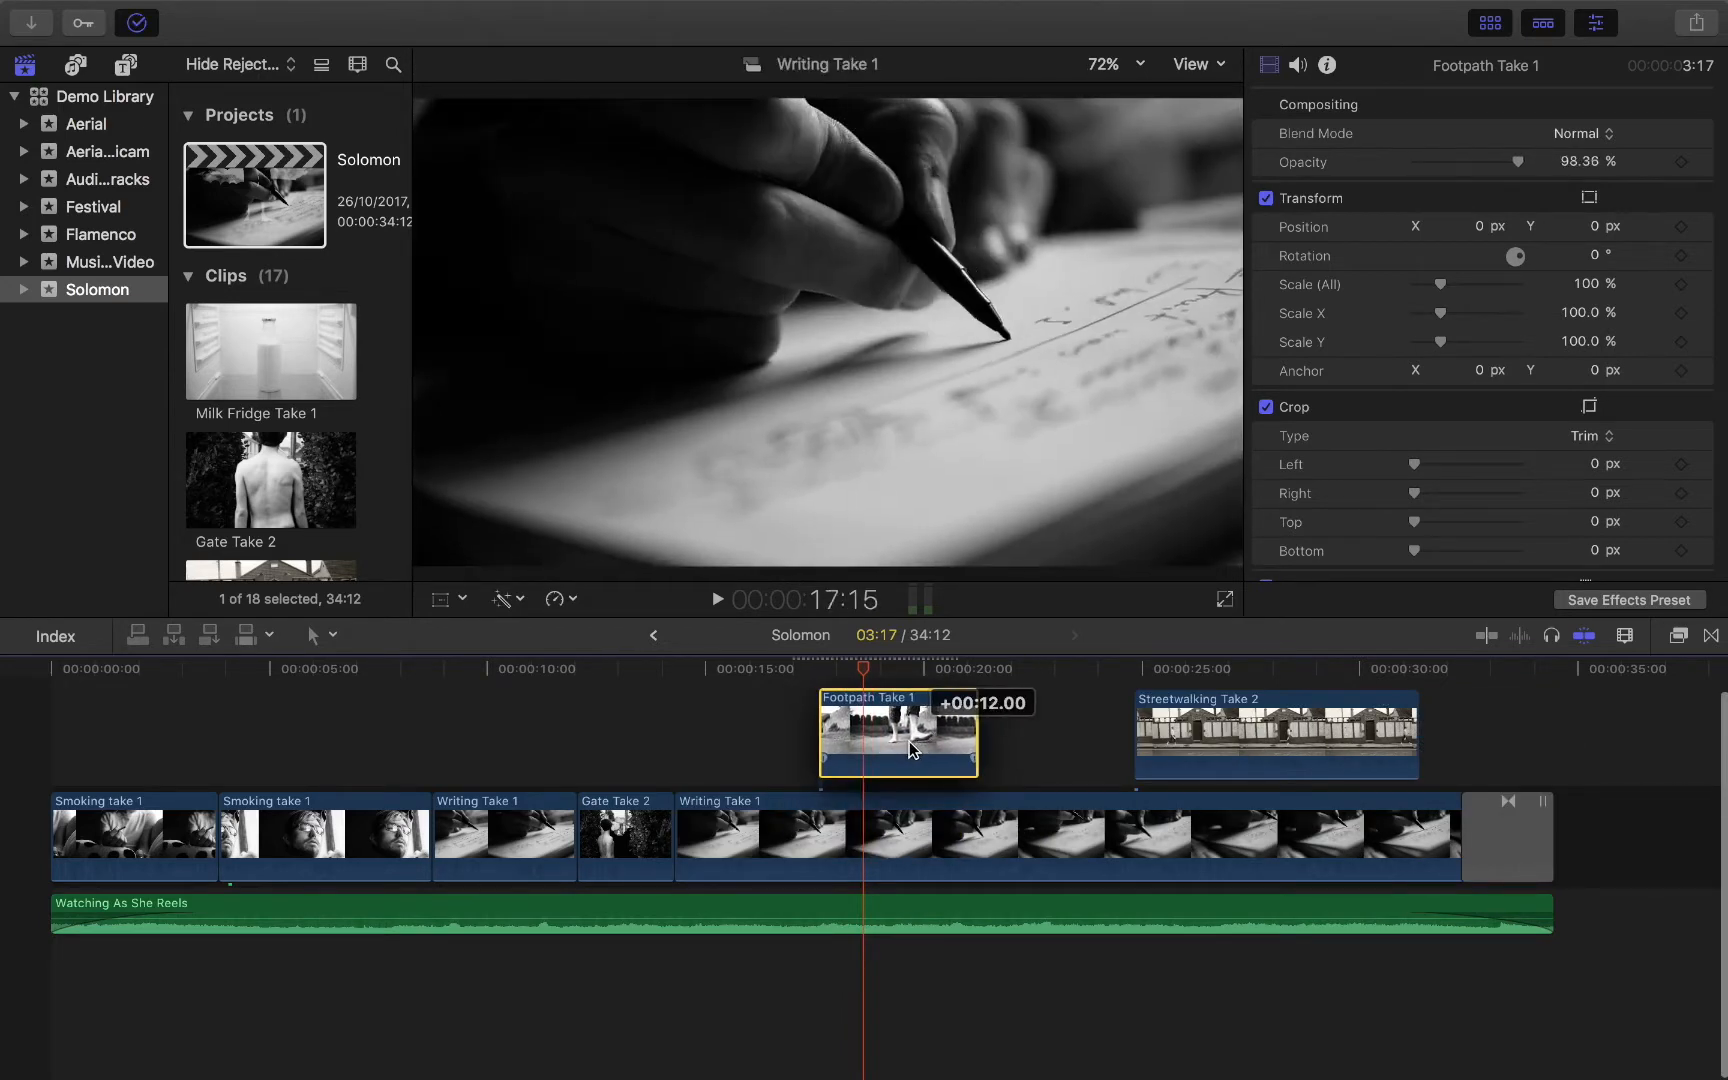
{"action": "left_click", "coordinate": [882, 838]}
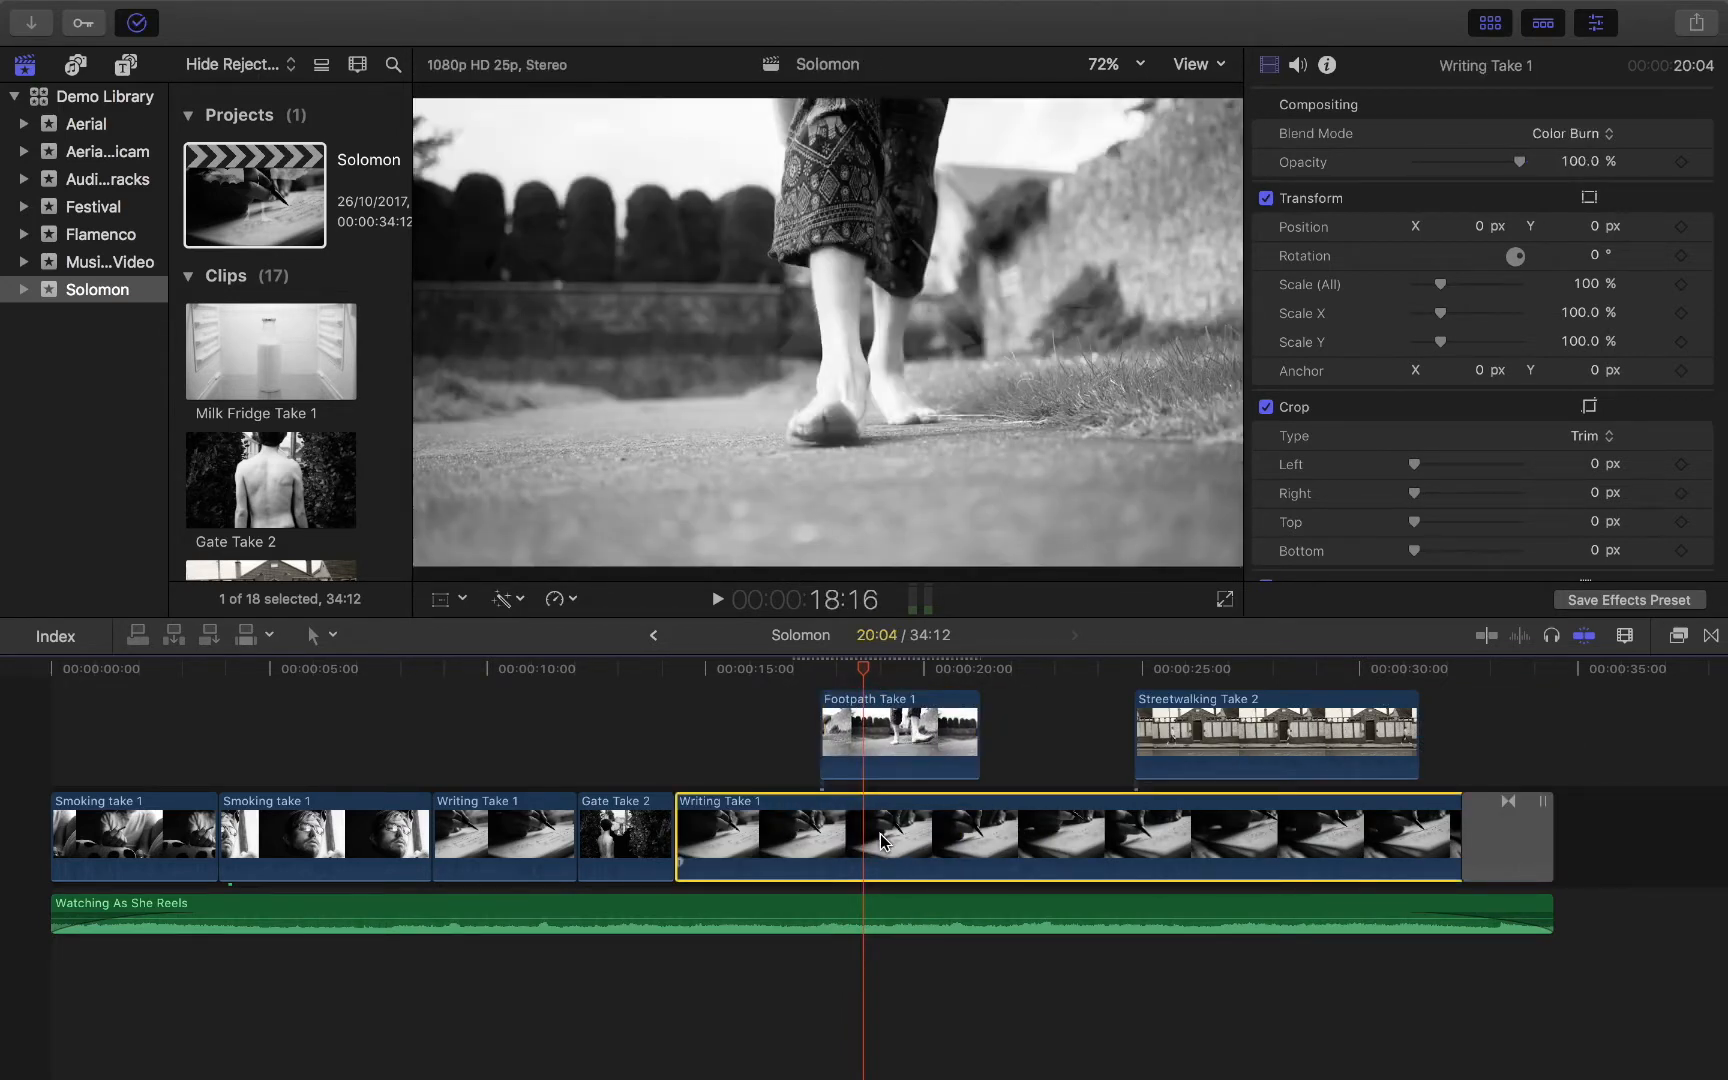
Scrub the timeline between about 7 and 16 seconds to preview the edit.
{"action": "left_click", "coordinate": [1574, 133]}
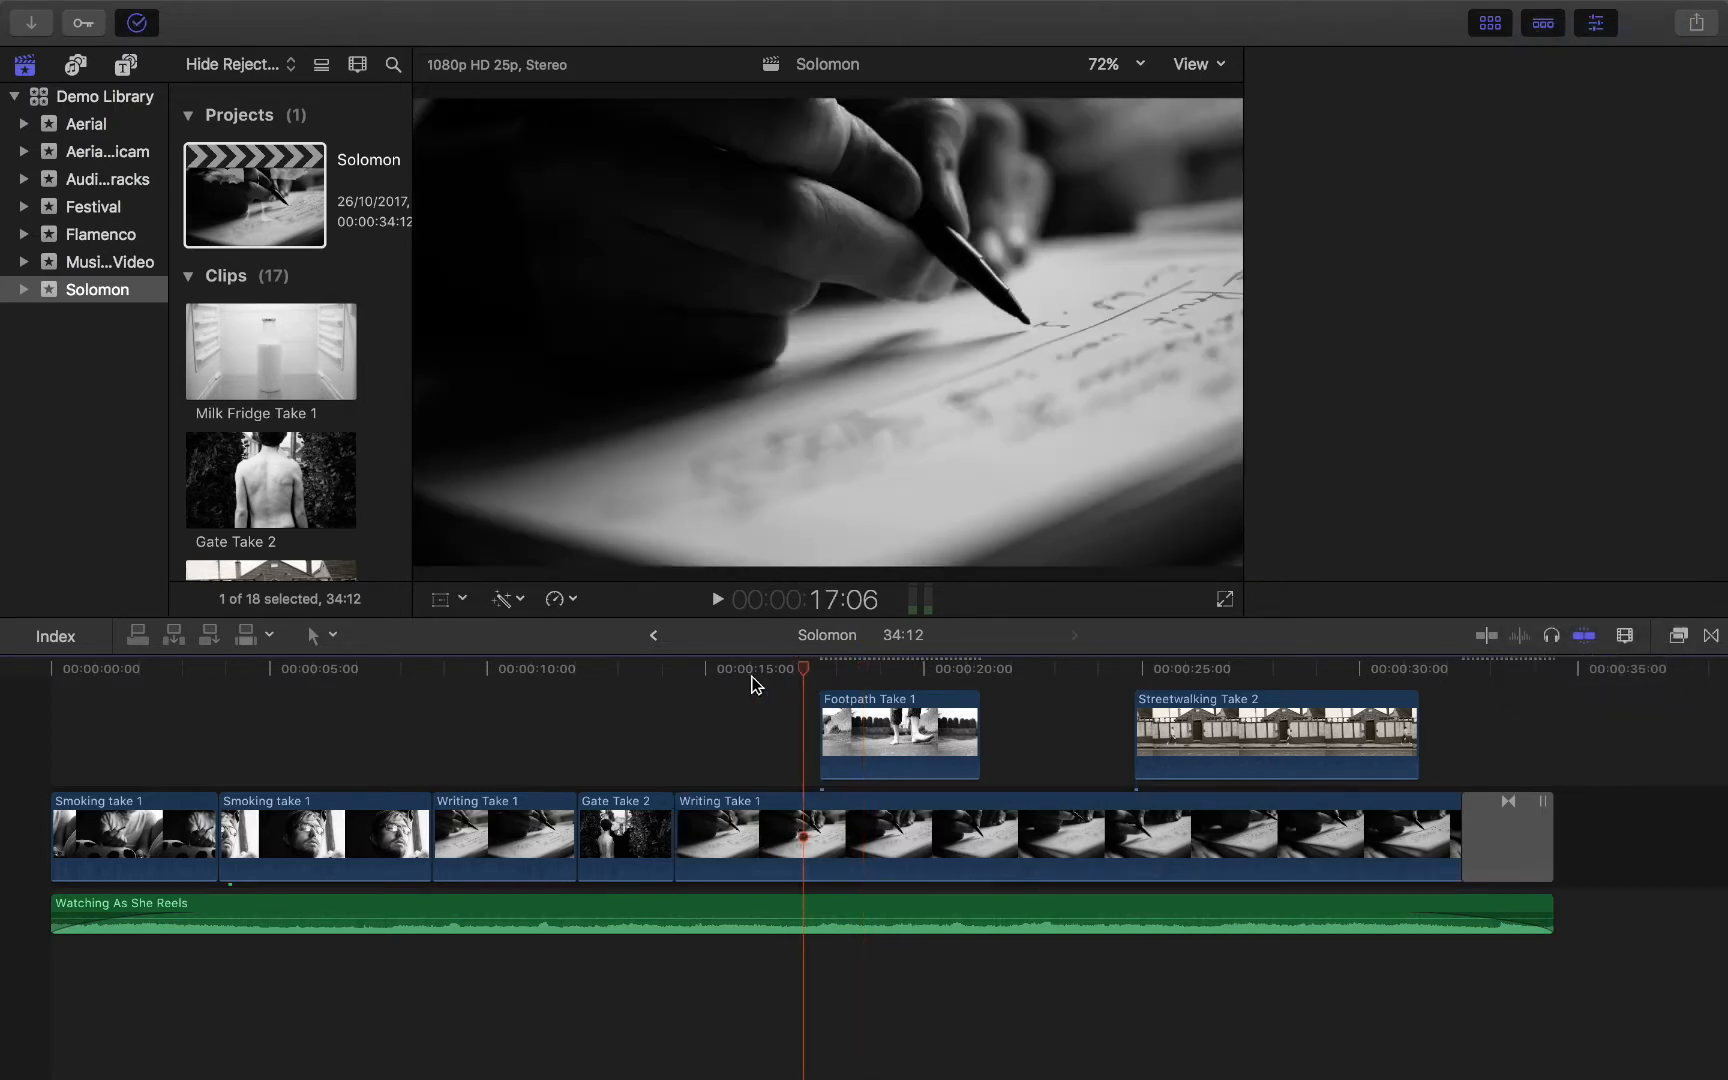
{"action": "left_click", "coordinate": [716, 834]}
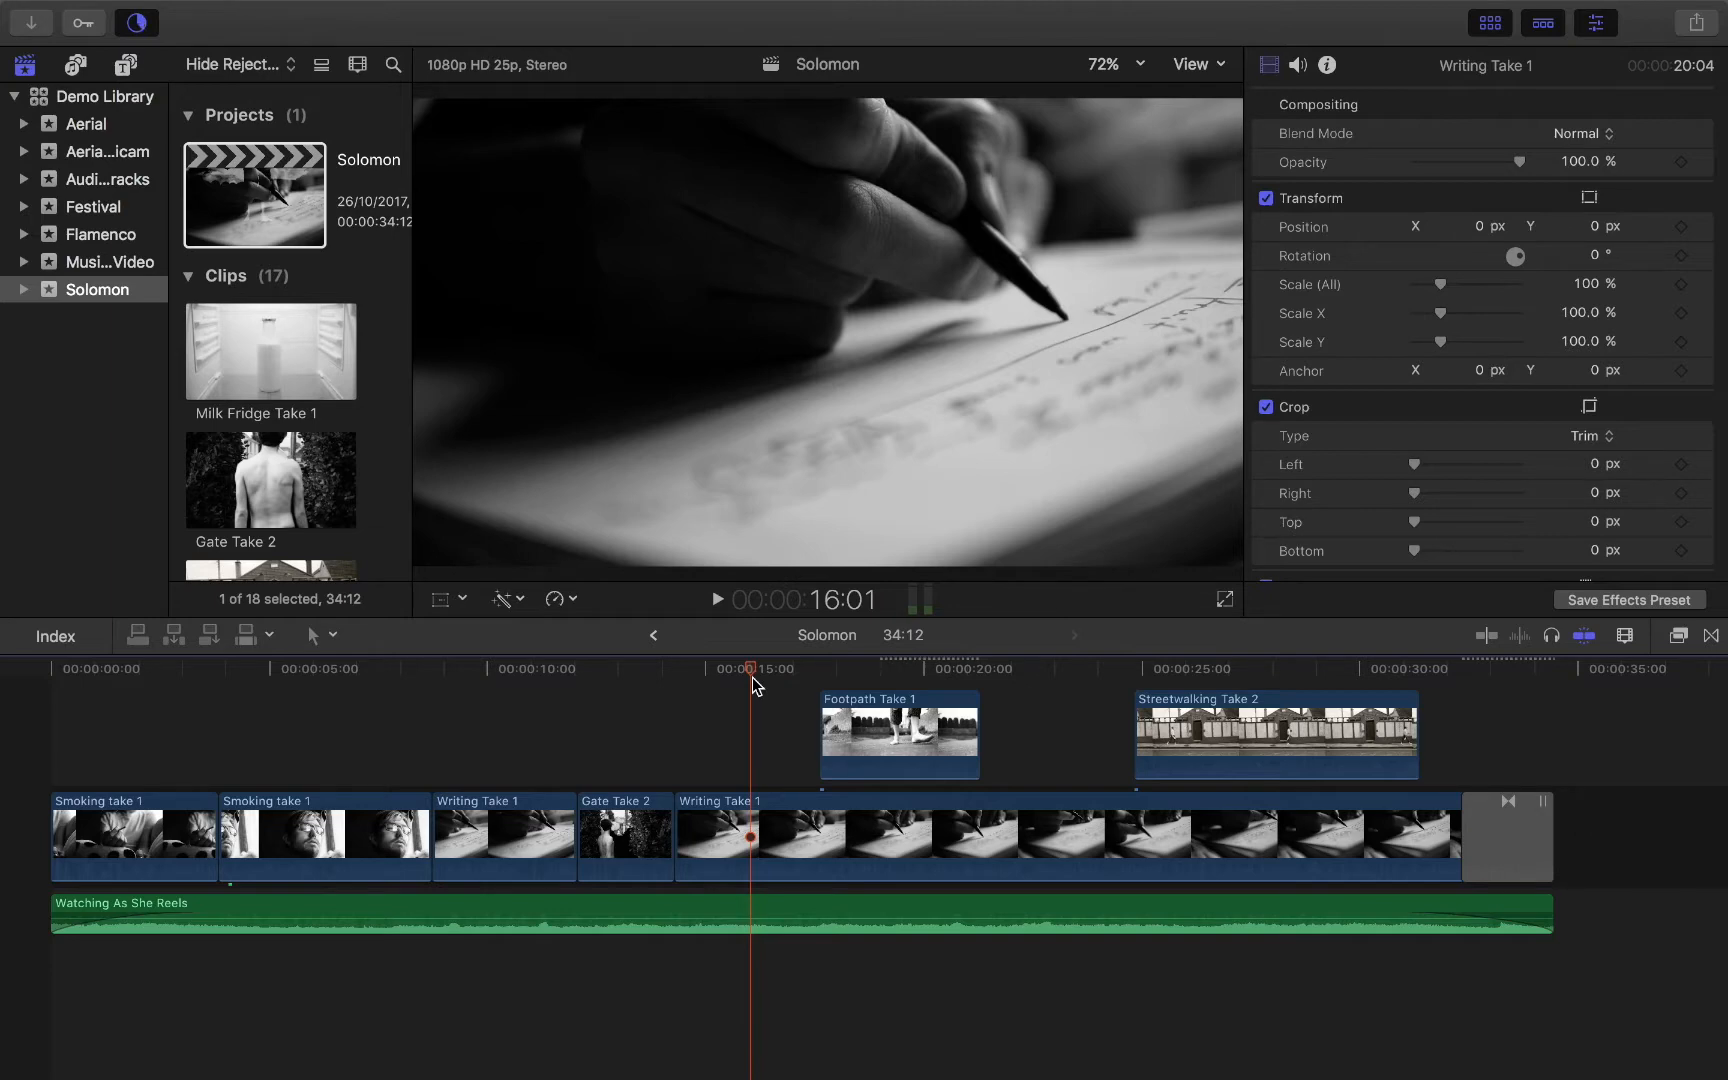
{"action": "left_click", "coordinate": [377, 668]}
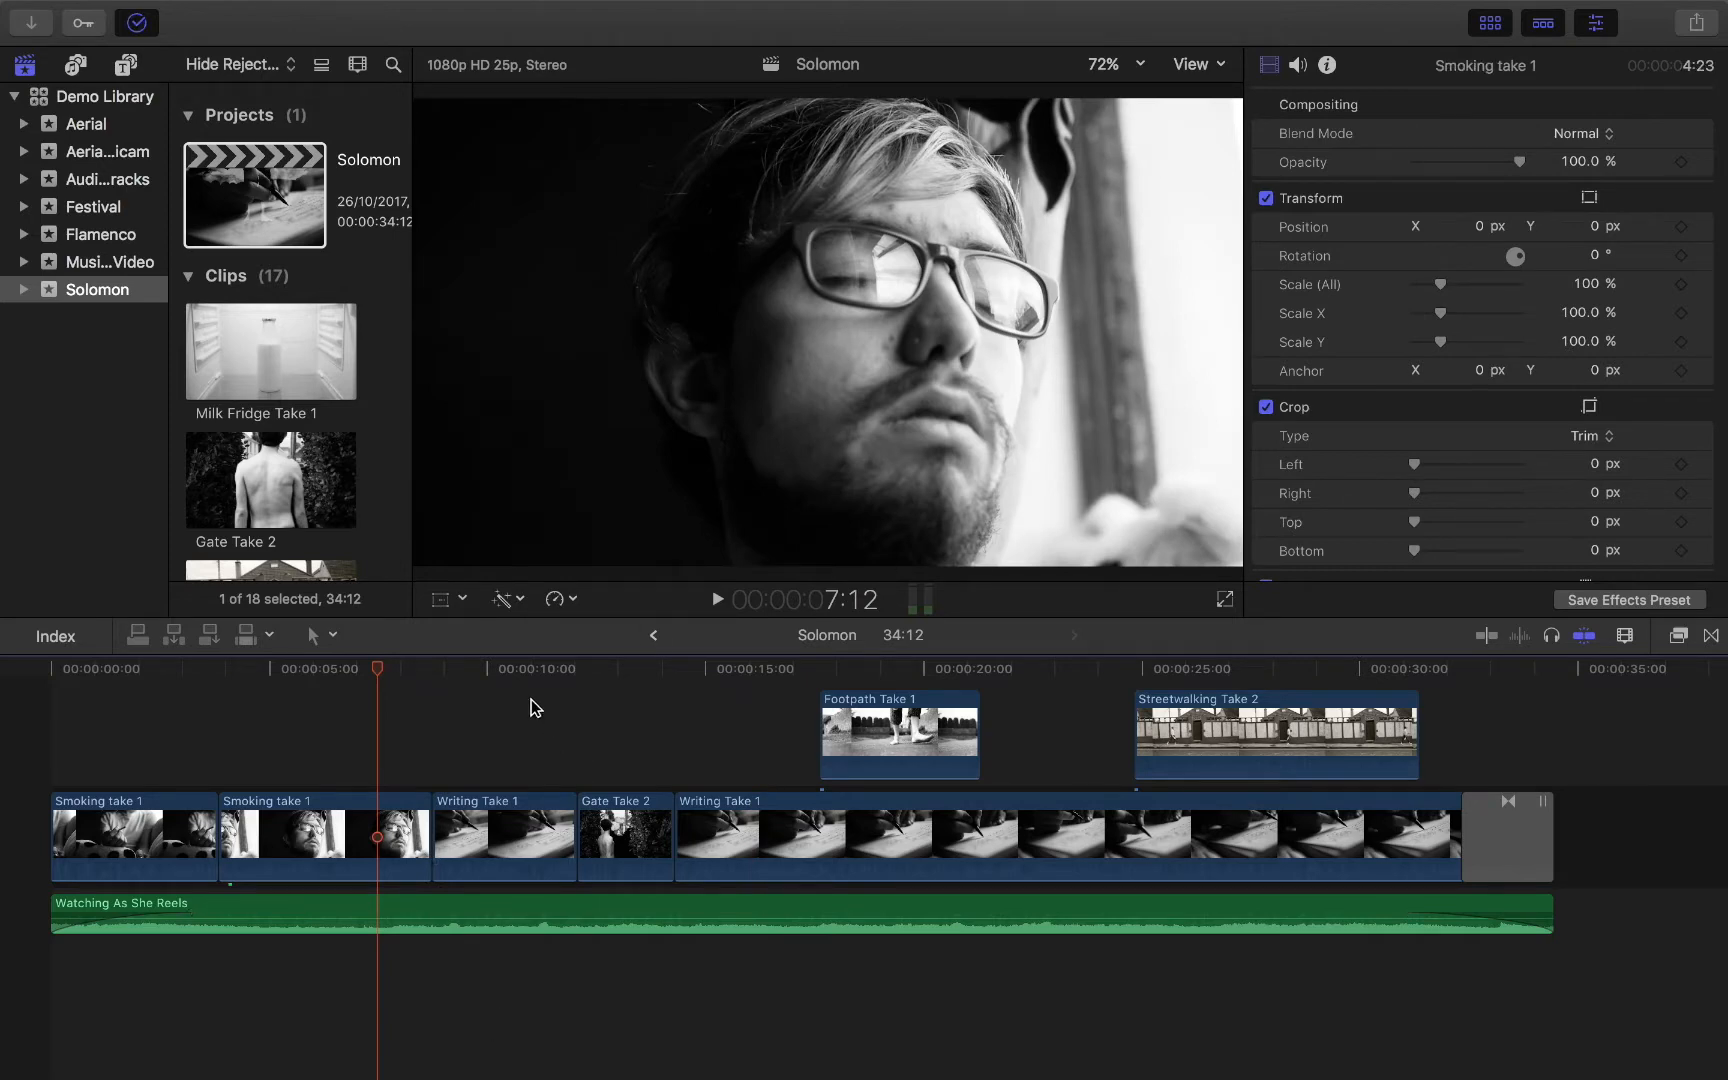
{"action": "left_click", "coordinate": [520, 668]}
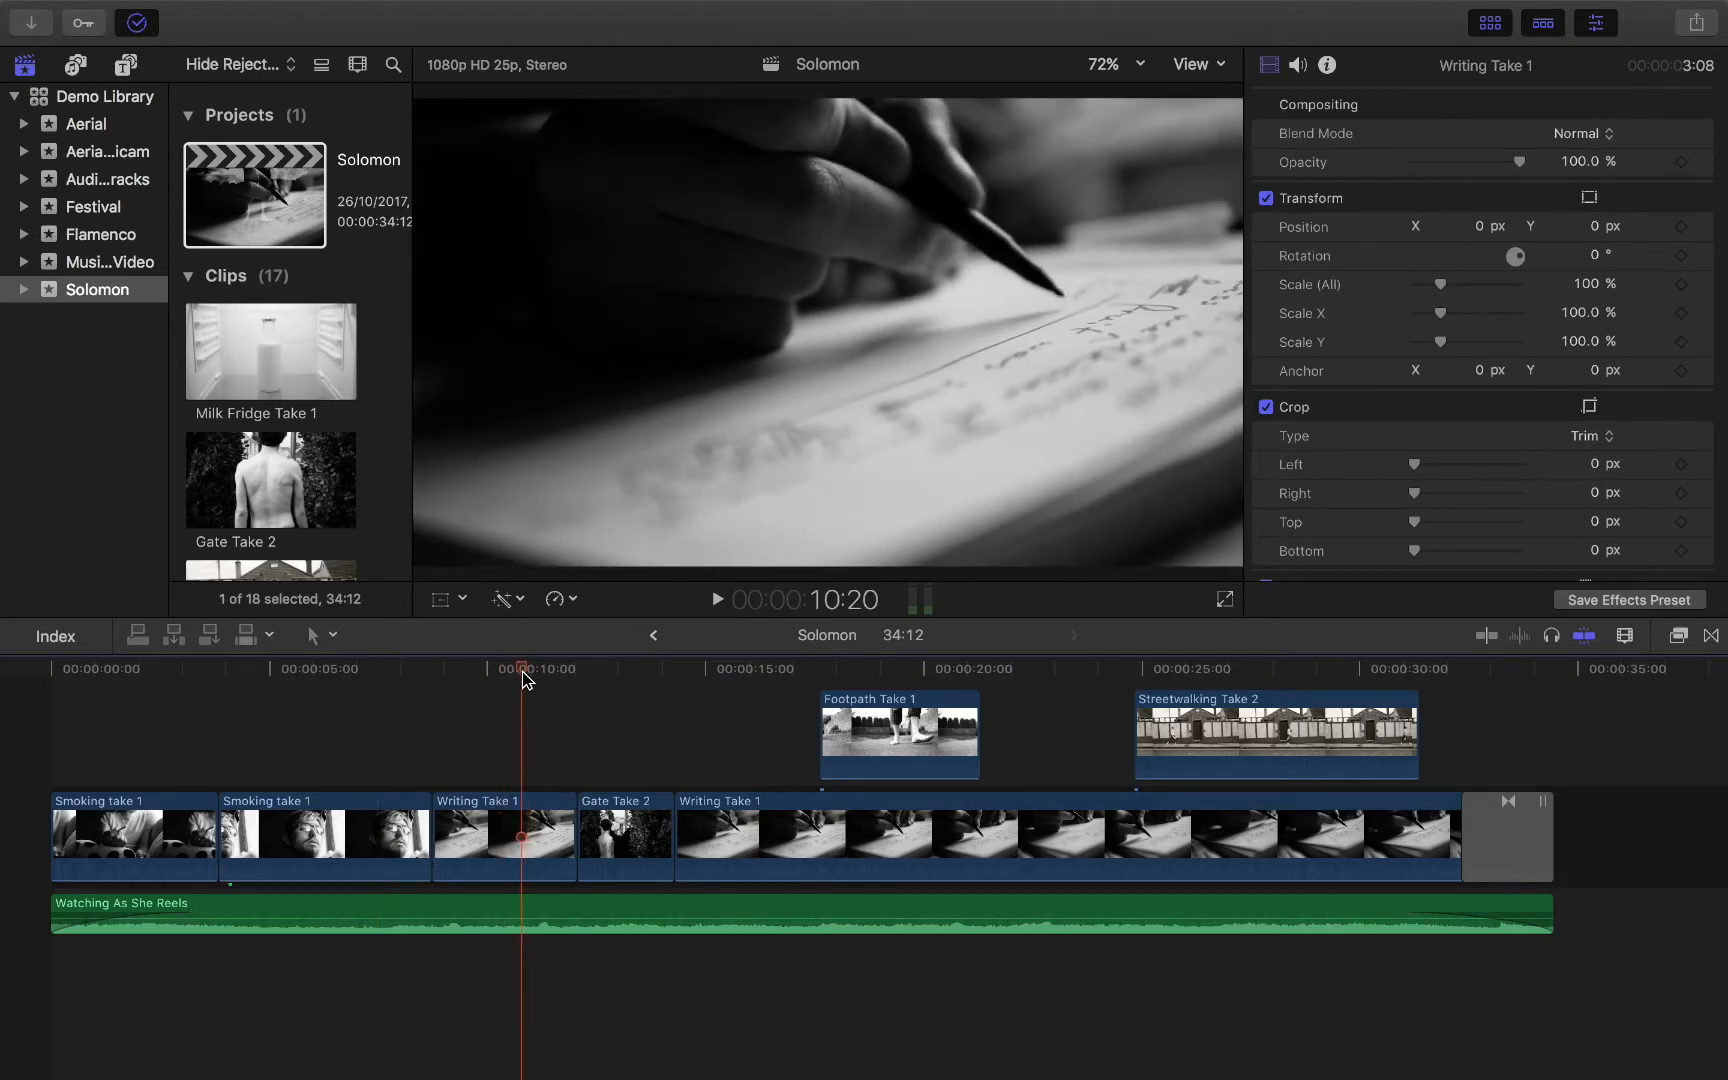
{"action": "left_click", "coordinate": [512, 668]}
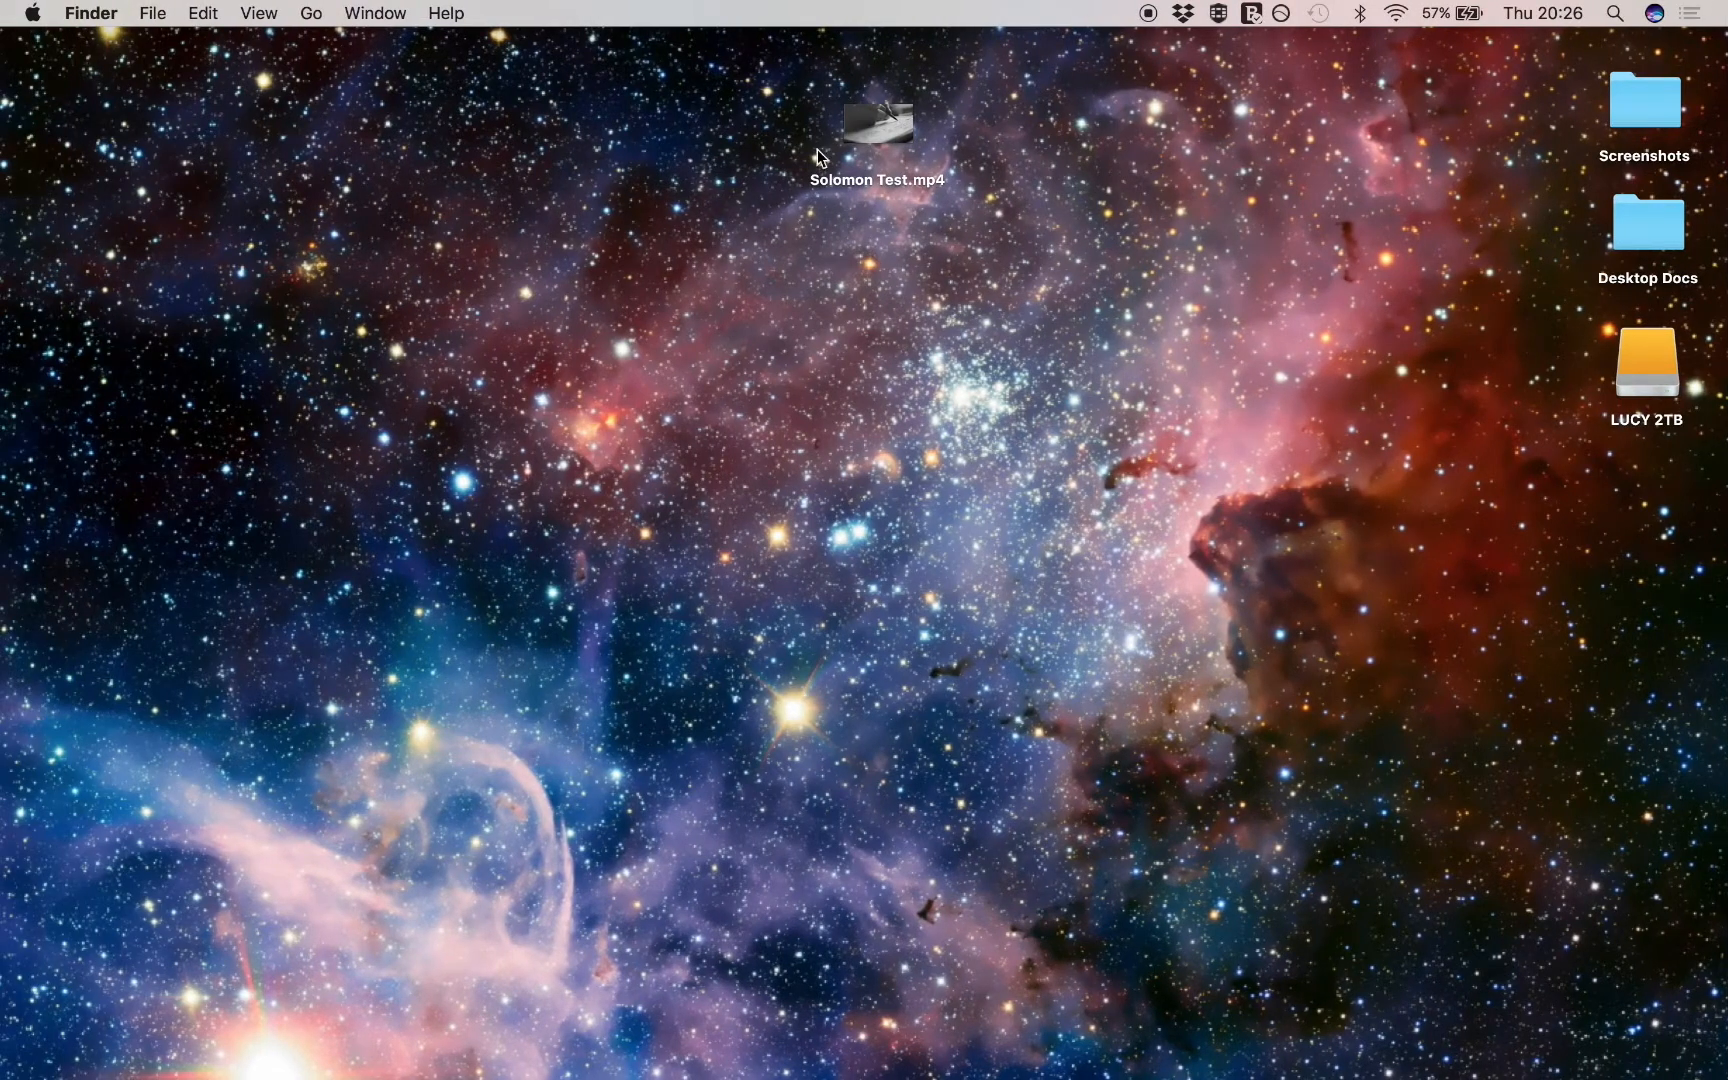
{"action": "mouse_move", "coordinate": [433, 679]}
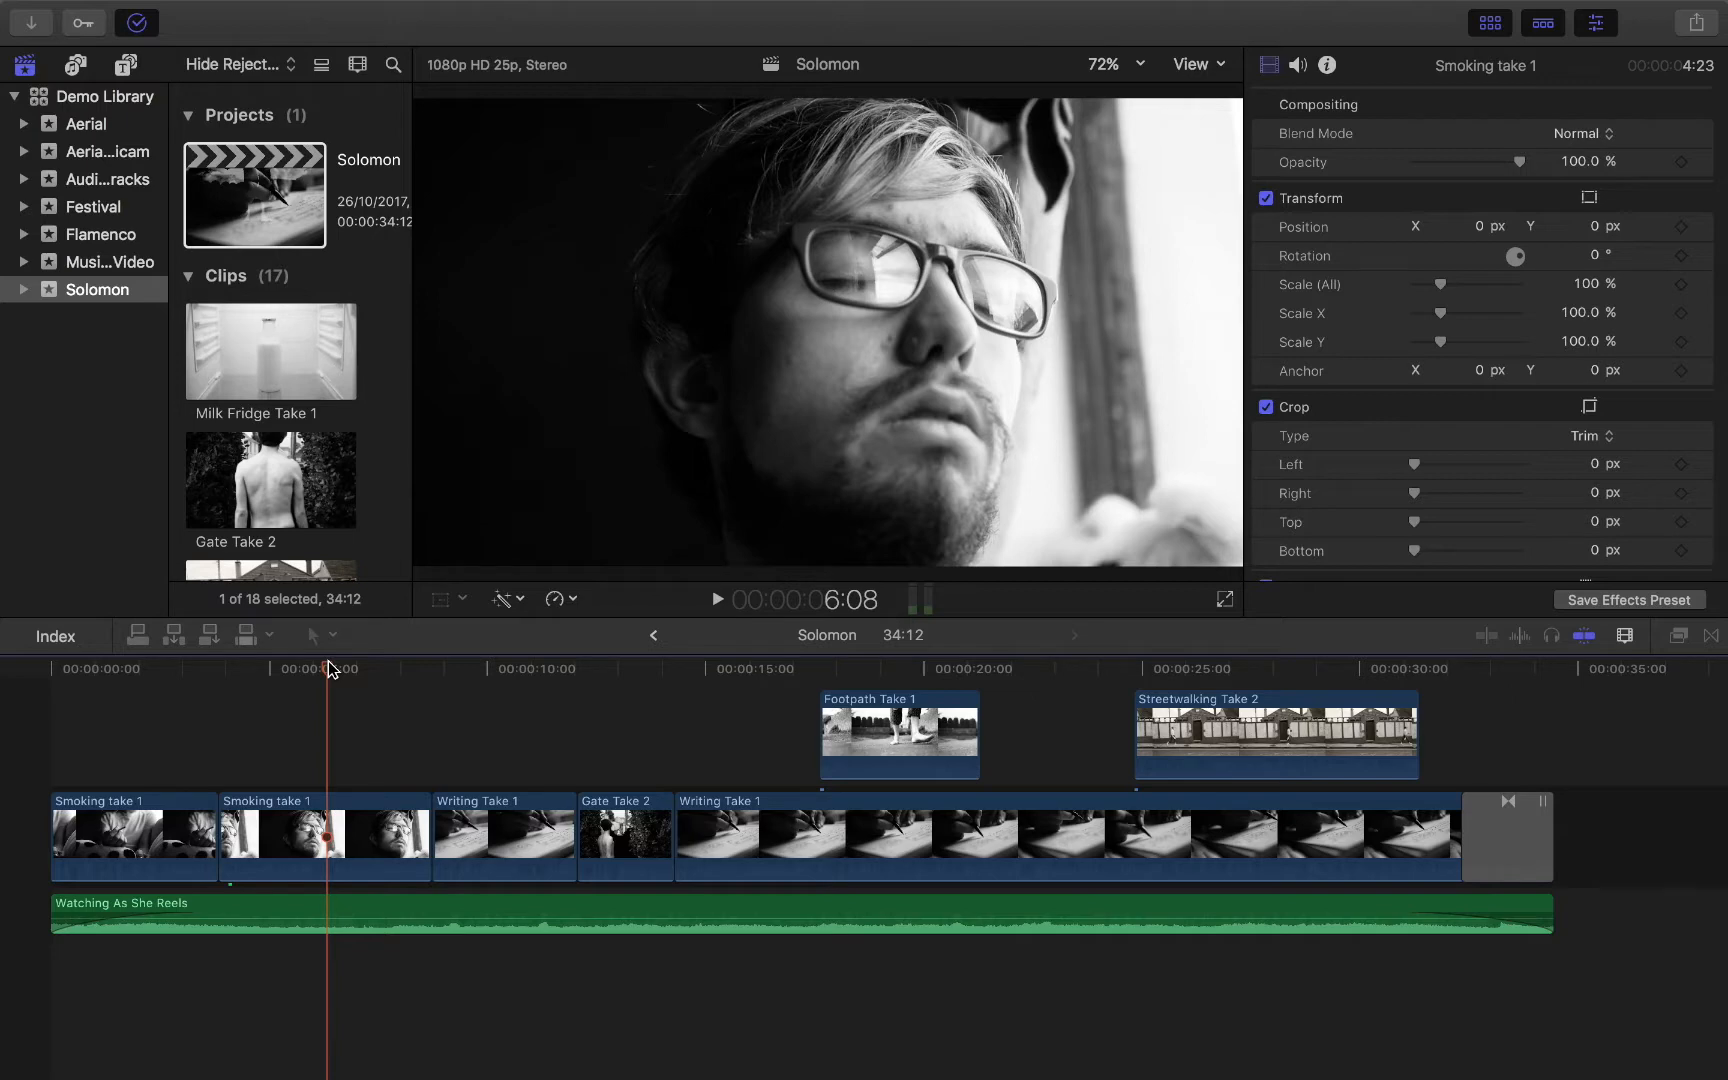
{"action": "mouse_move", "coordinate": [510, 691]}
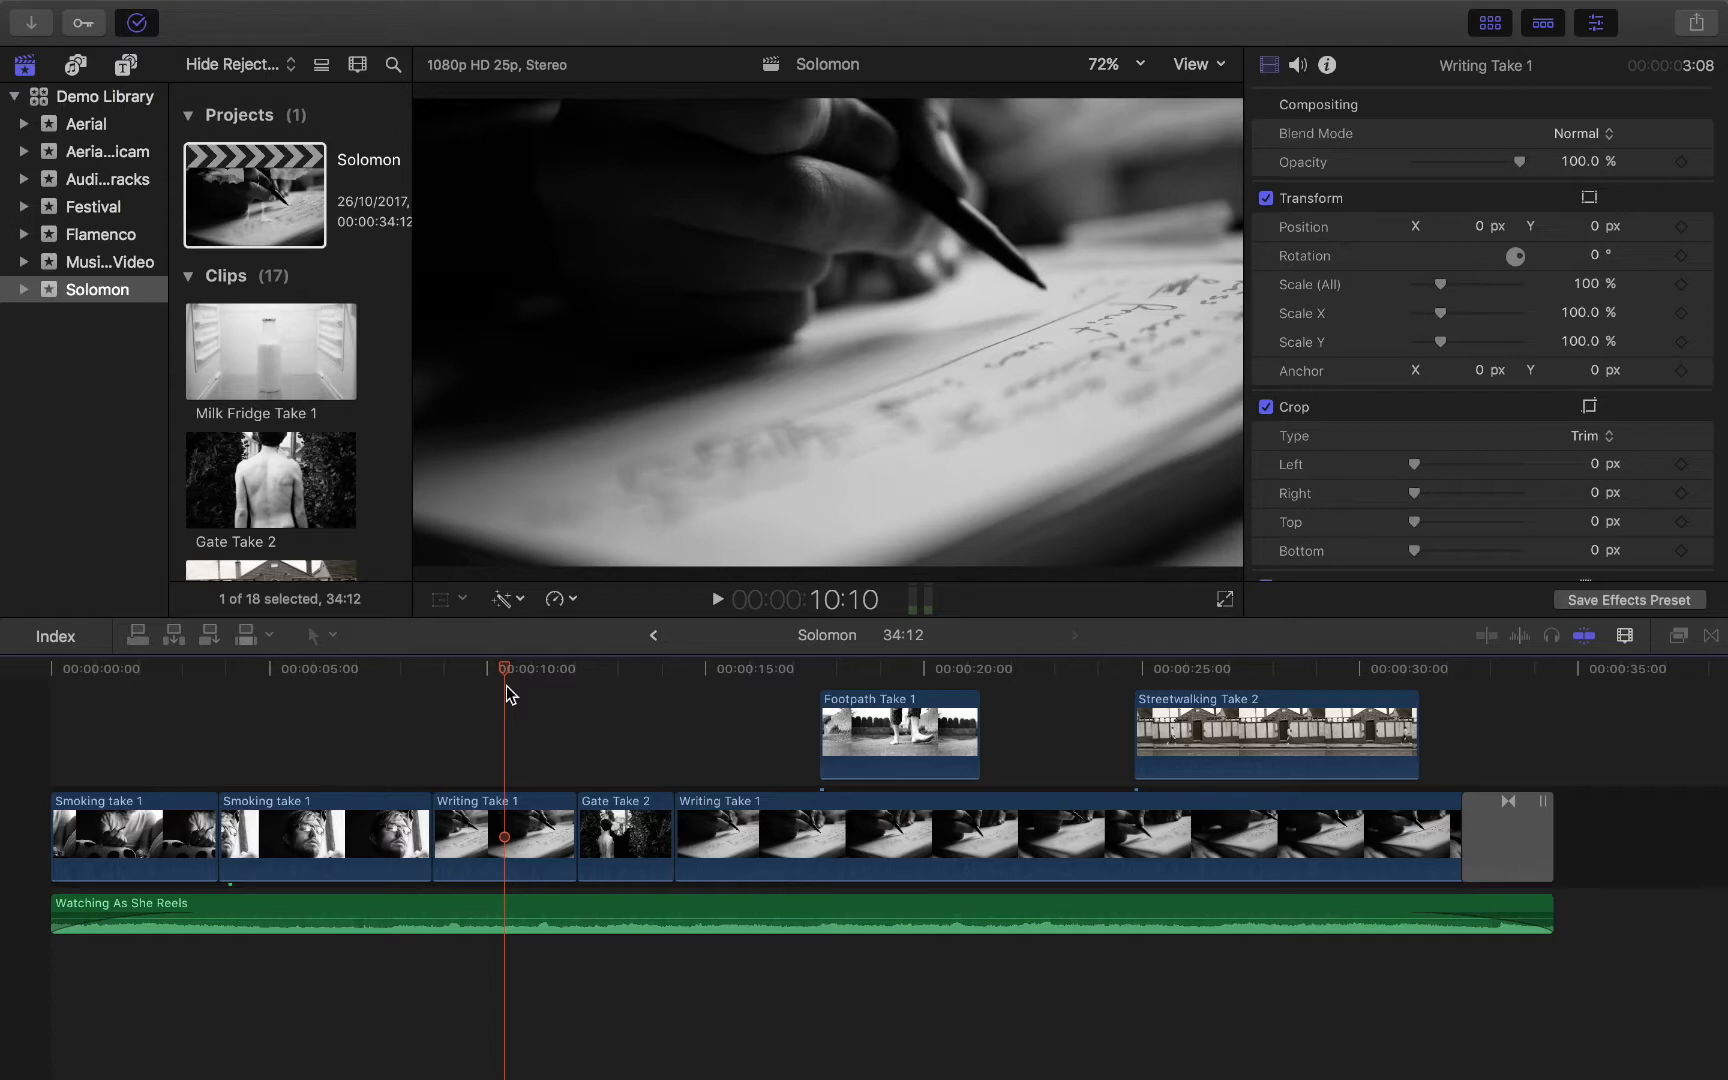
{"action": "mouse_move", "coordinate": [551, 705]}
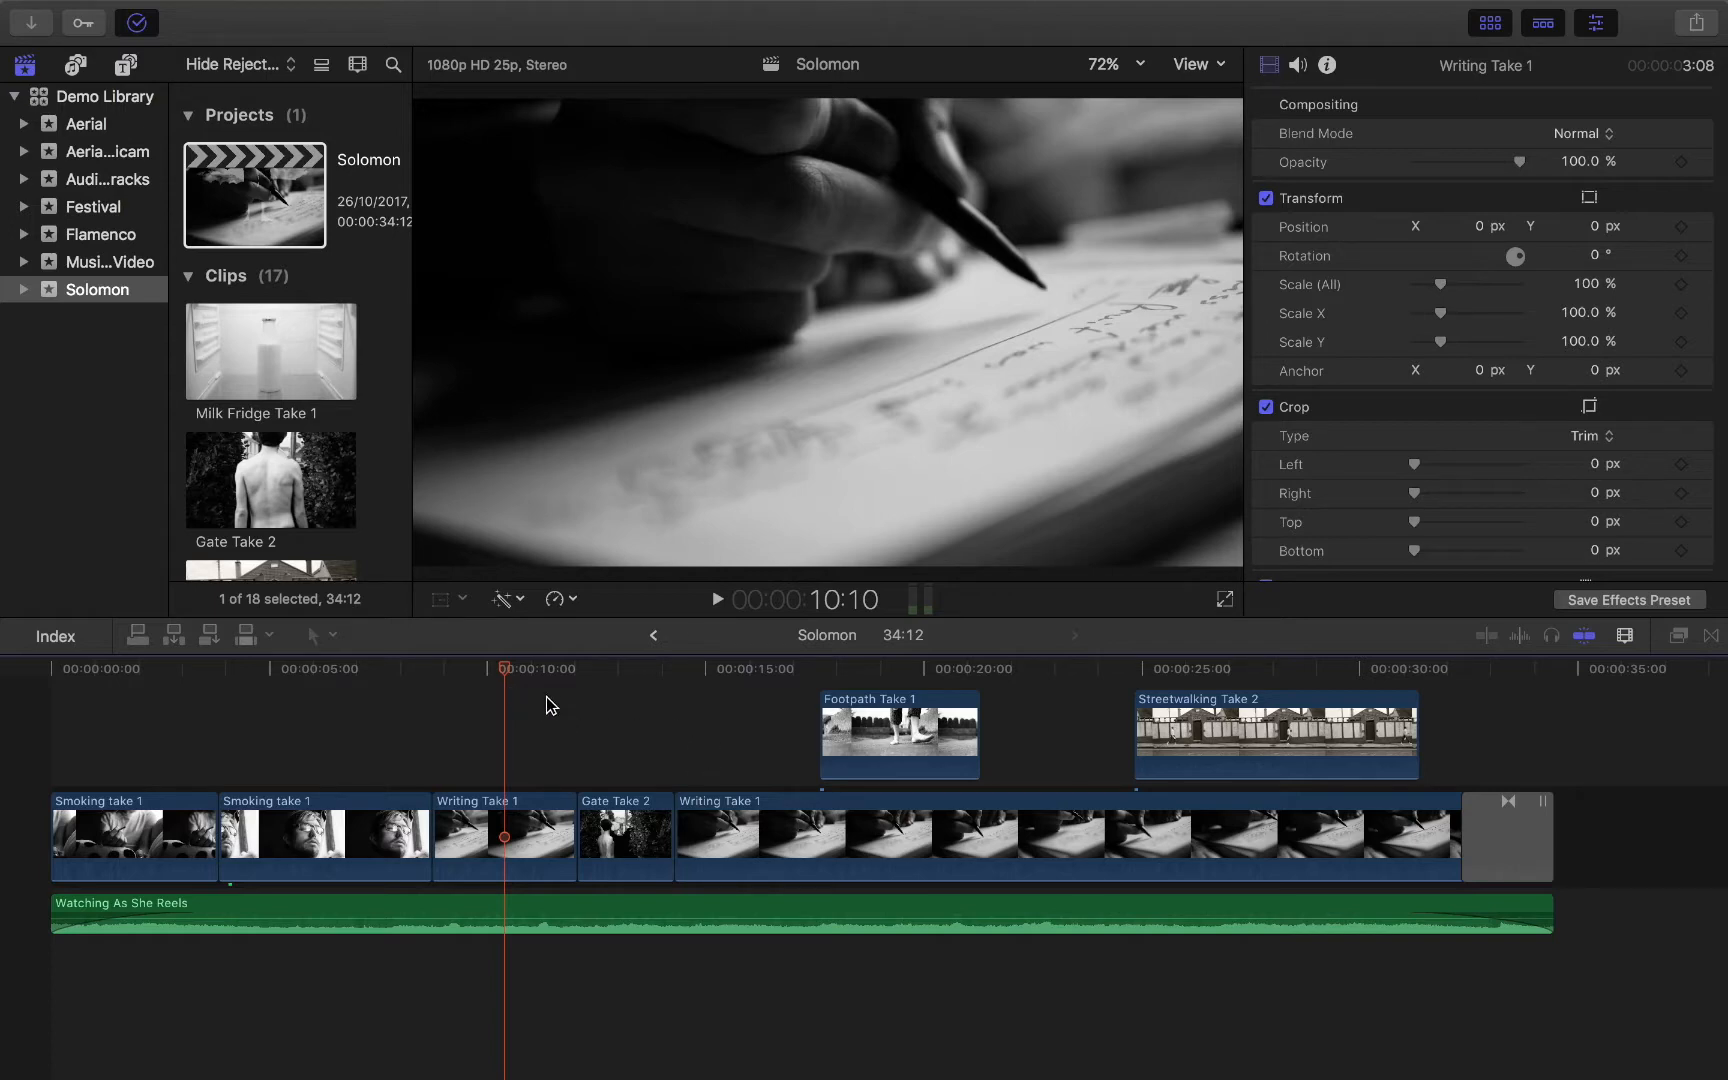
{"action": "left_click", "coordinate": [889, 669]}
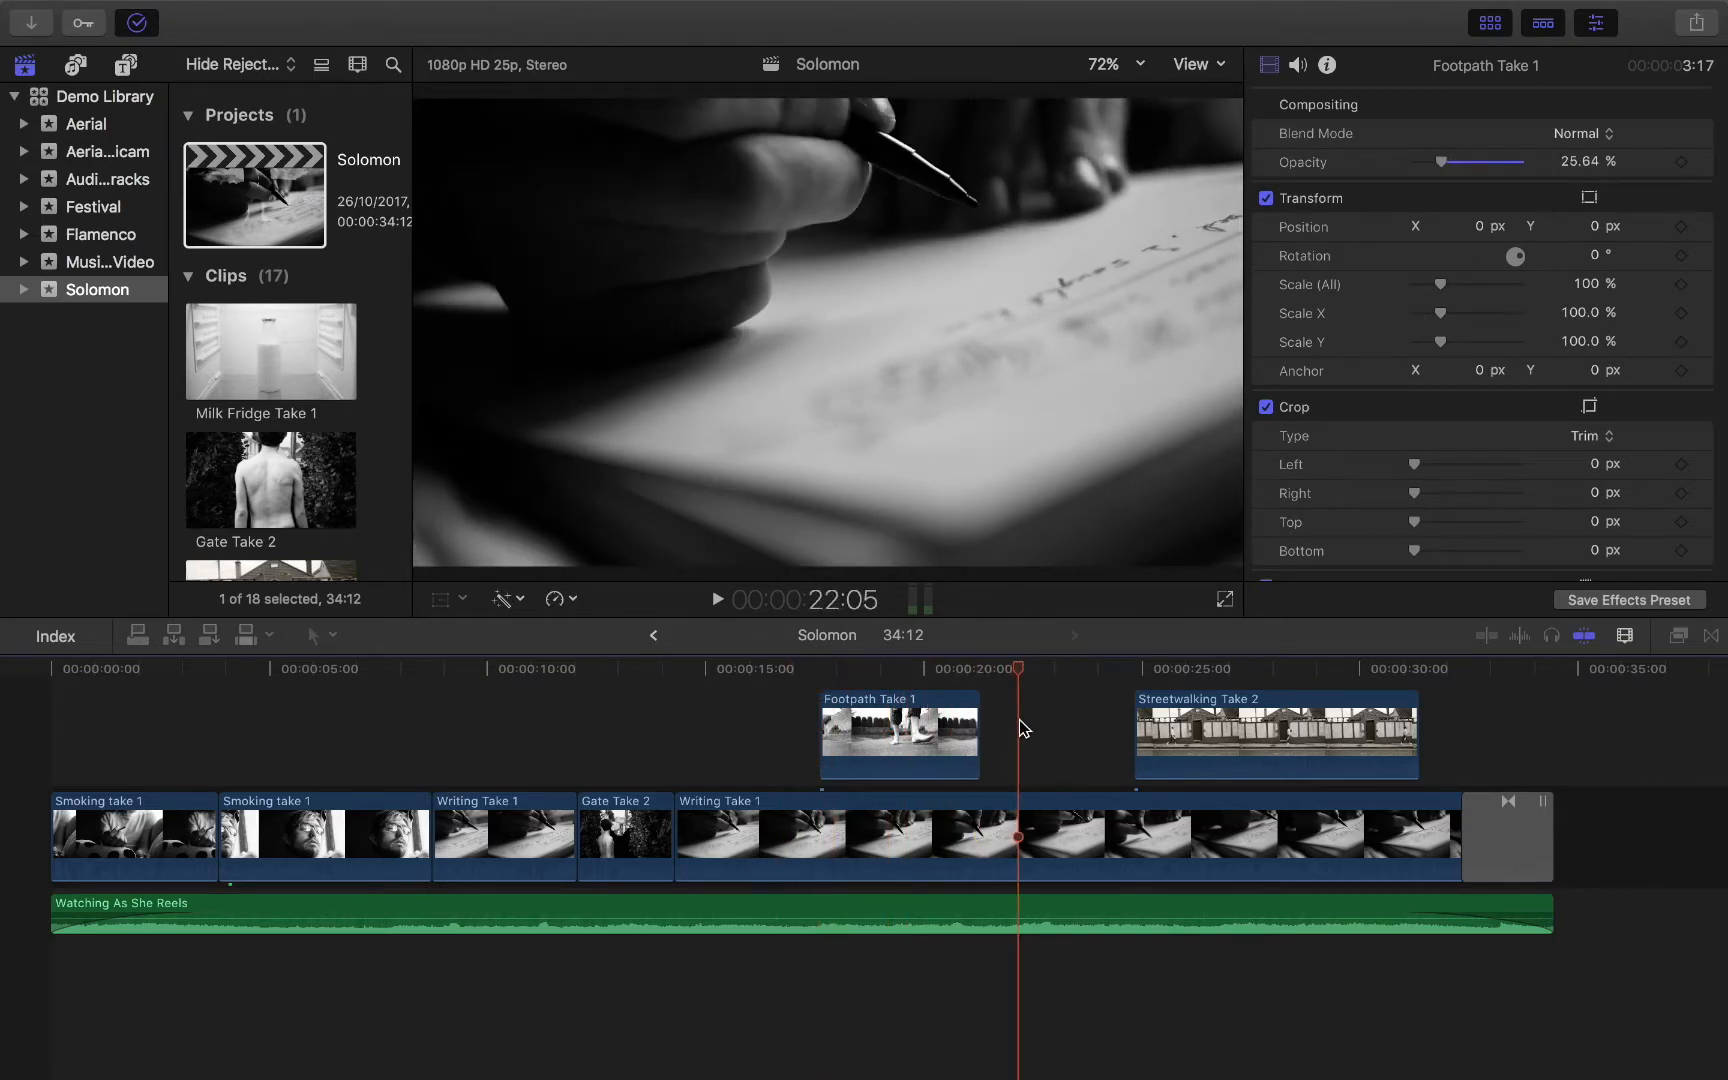
{"action": "left_click", "coordinate": [895, 669]}
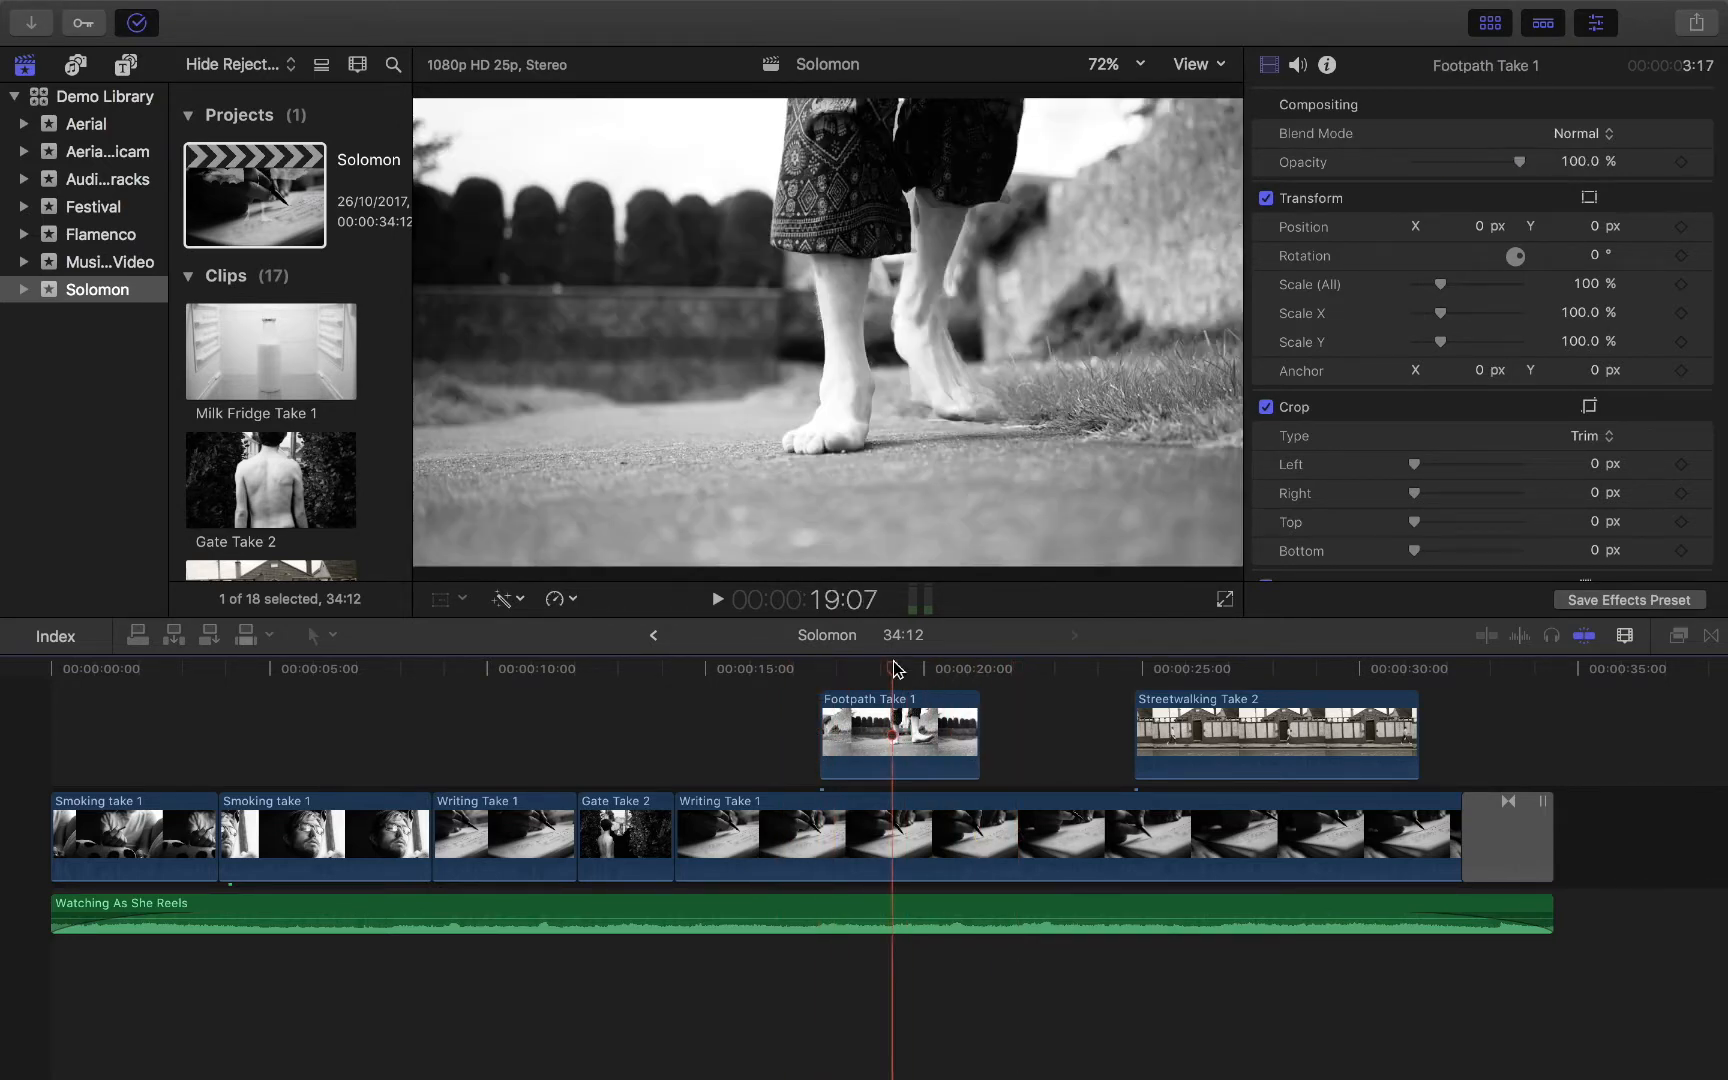
{"action": "left_click", "coordinate": [898, 736]}
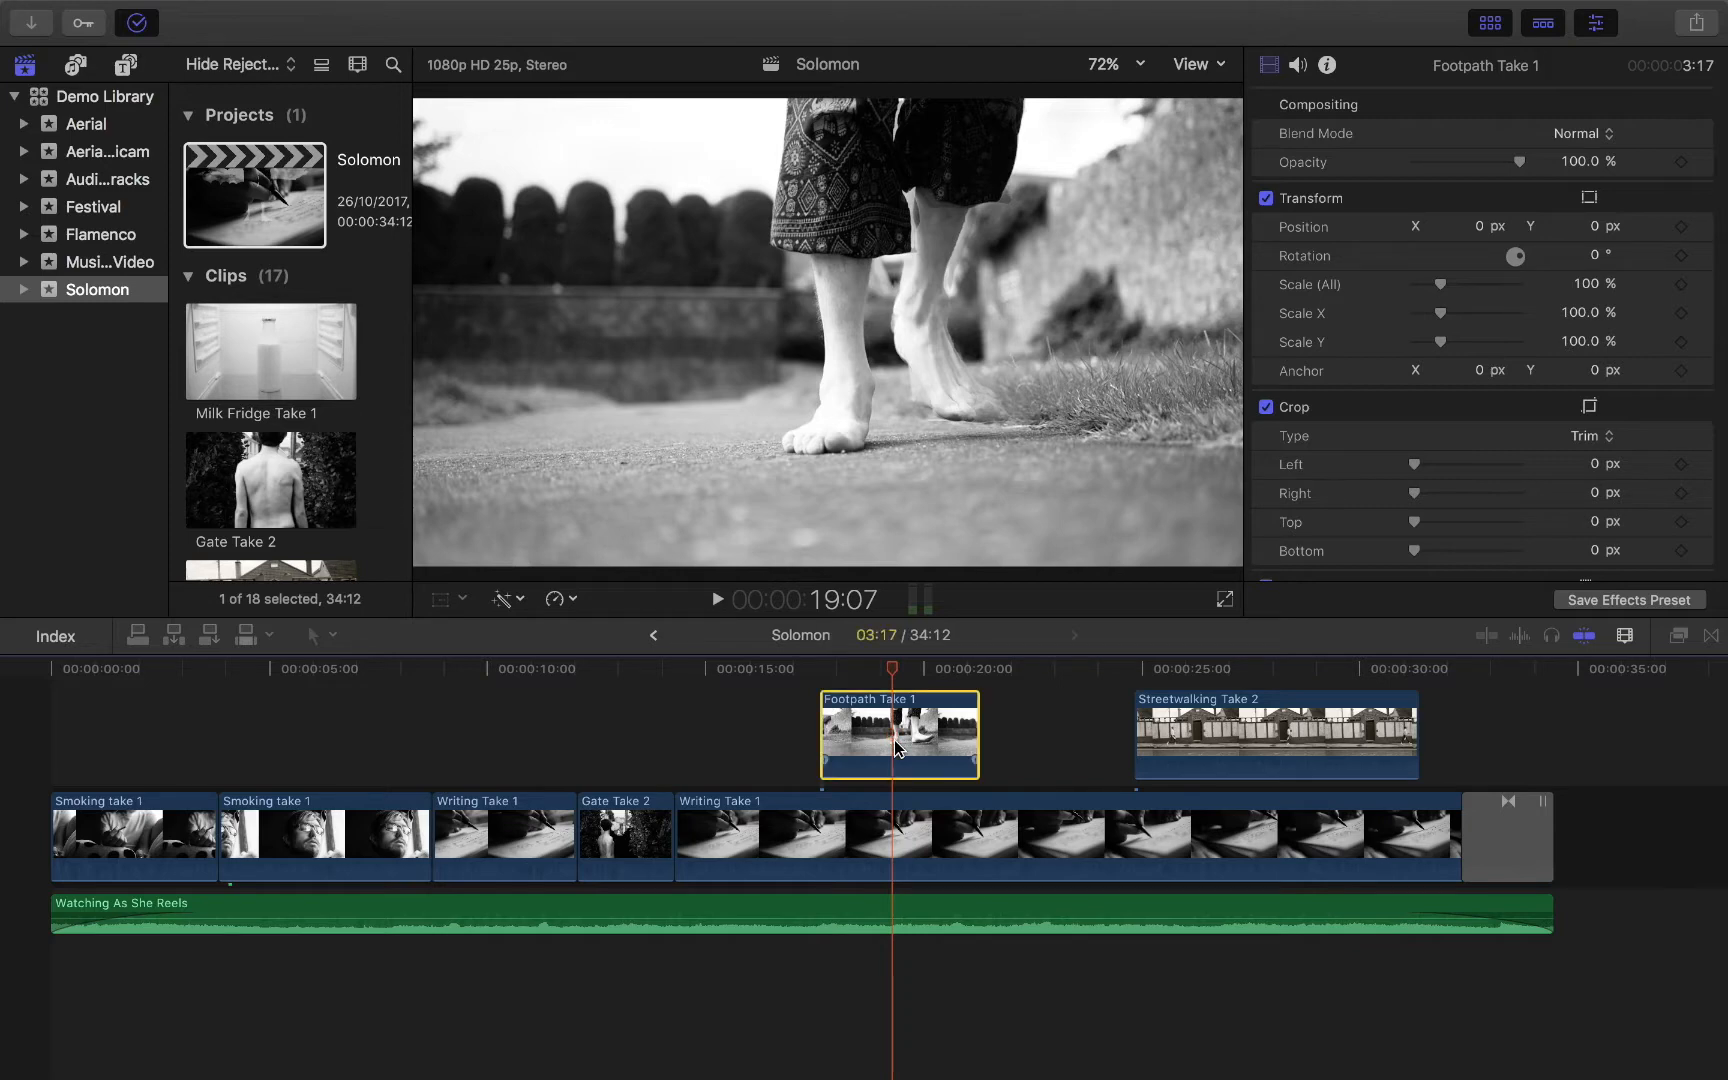
{"action": "left_click", "coordinate": [737, 669]}
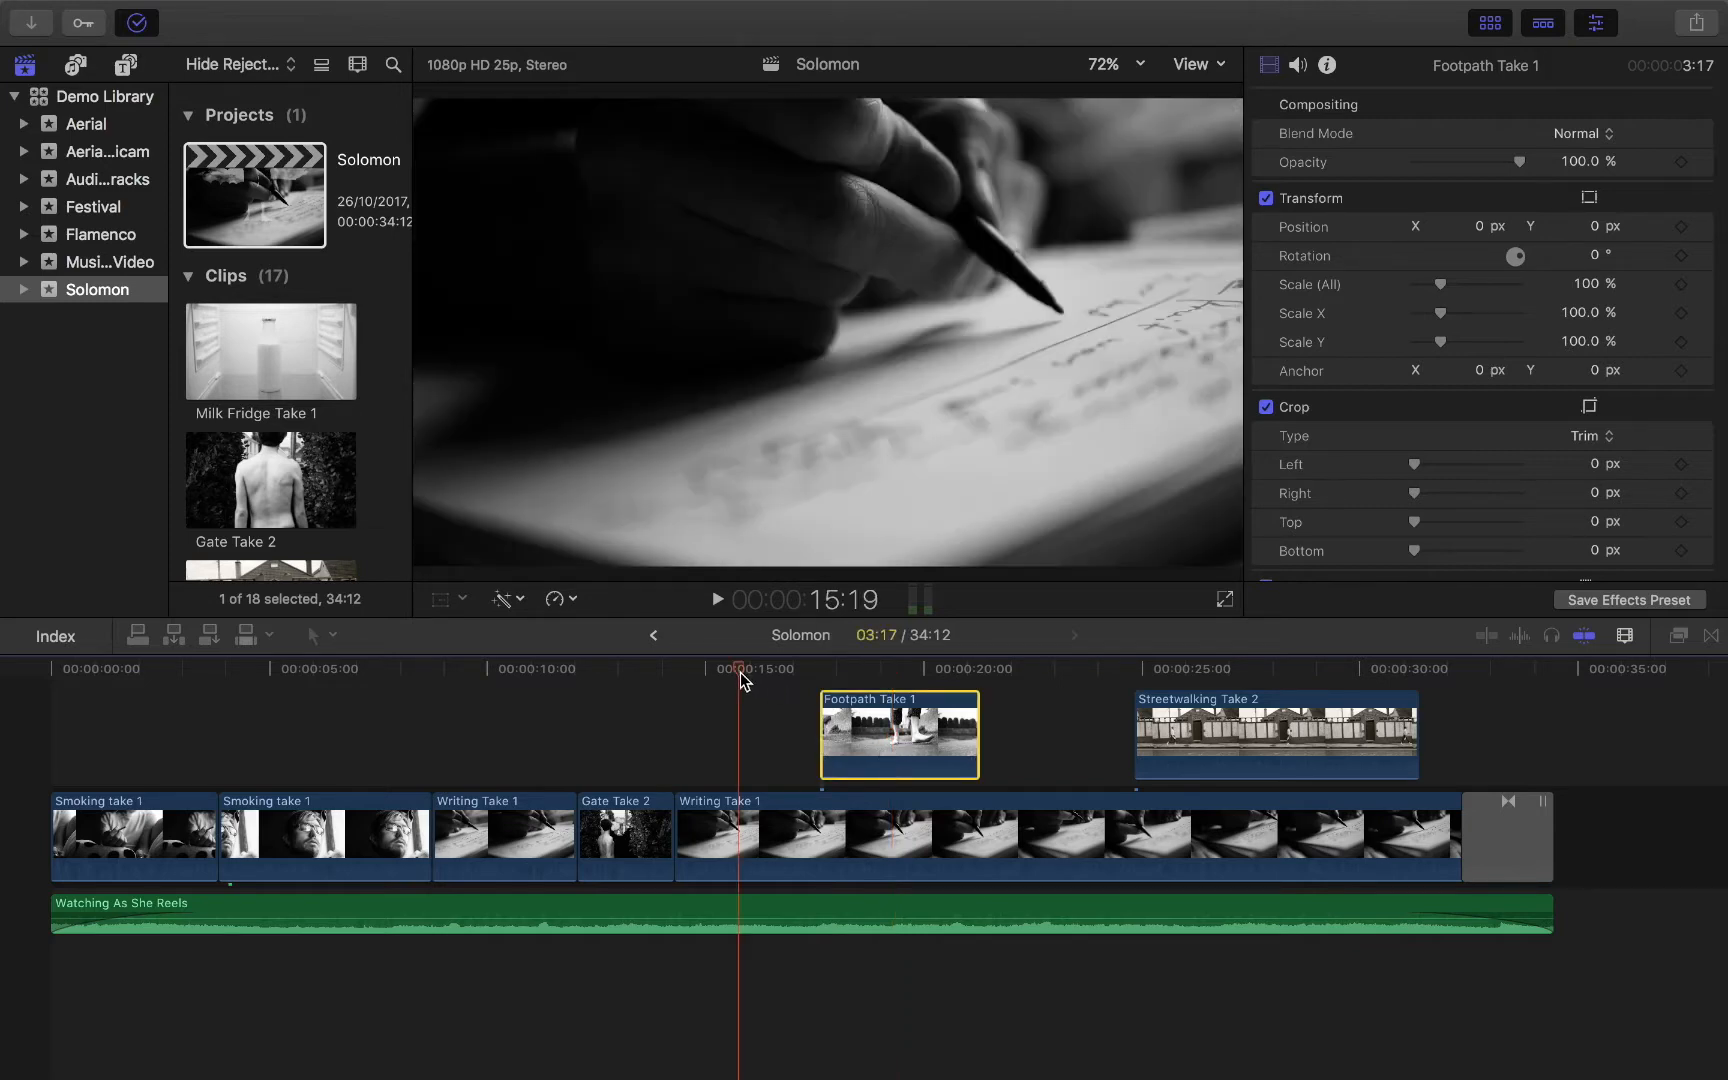
{"action": "left_click", "coordinate": [760, 843]}
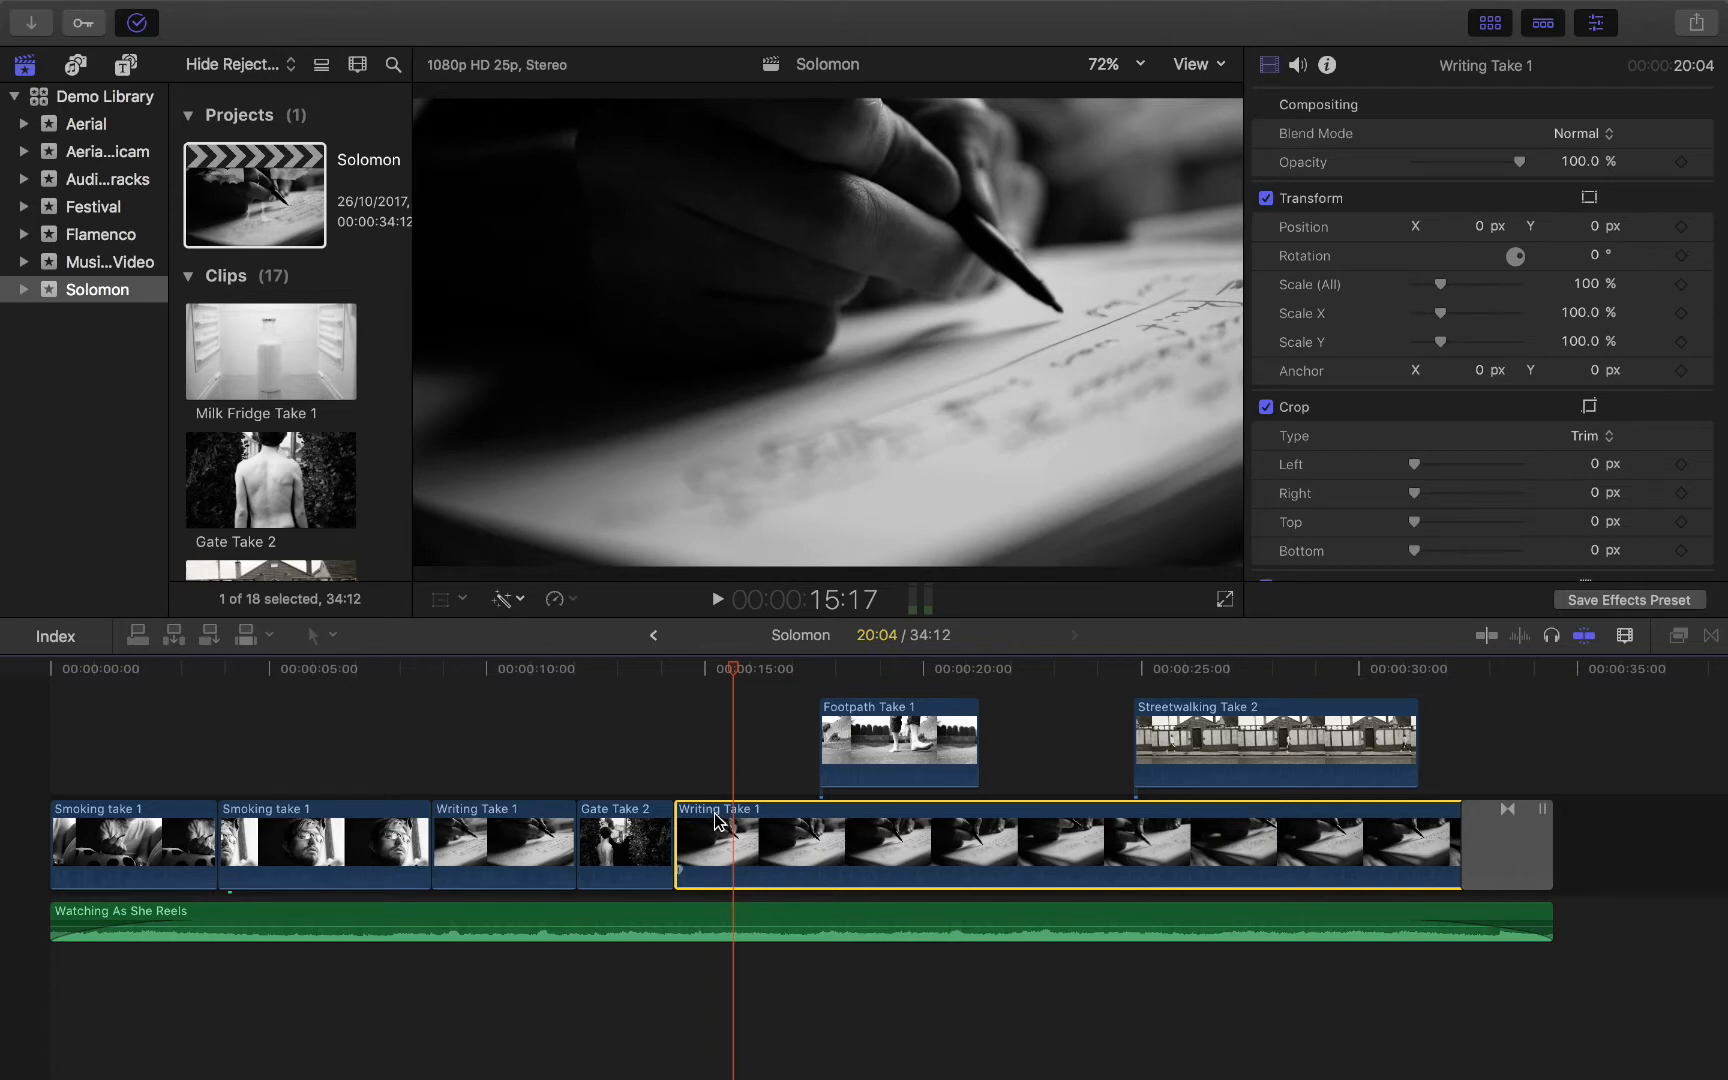
Select all timeline clips and start a master file export of the project.
{"action": "key", "text": "cmd+a"}
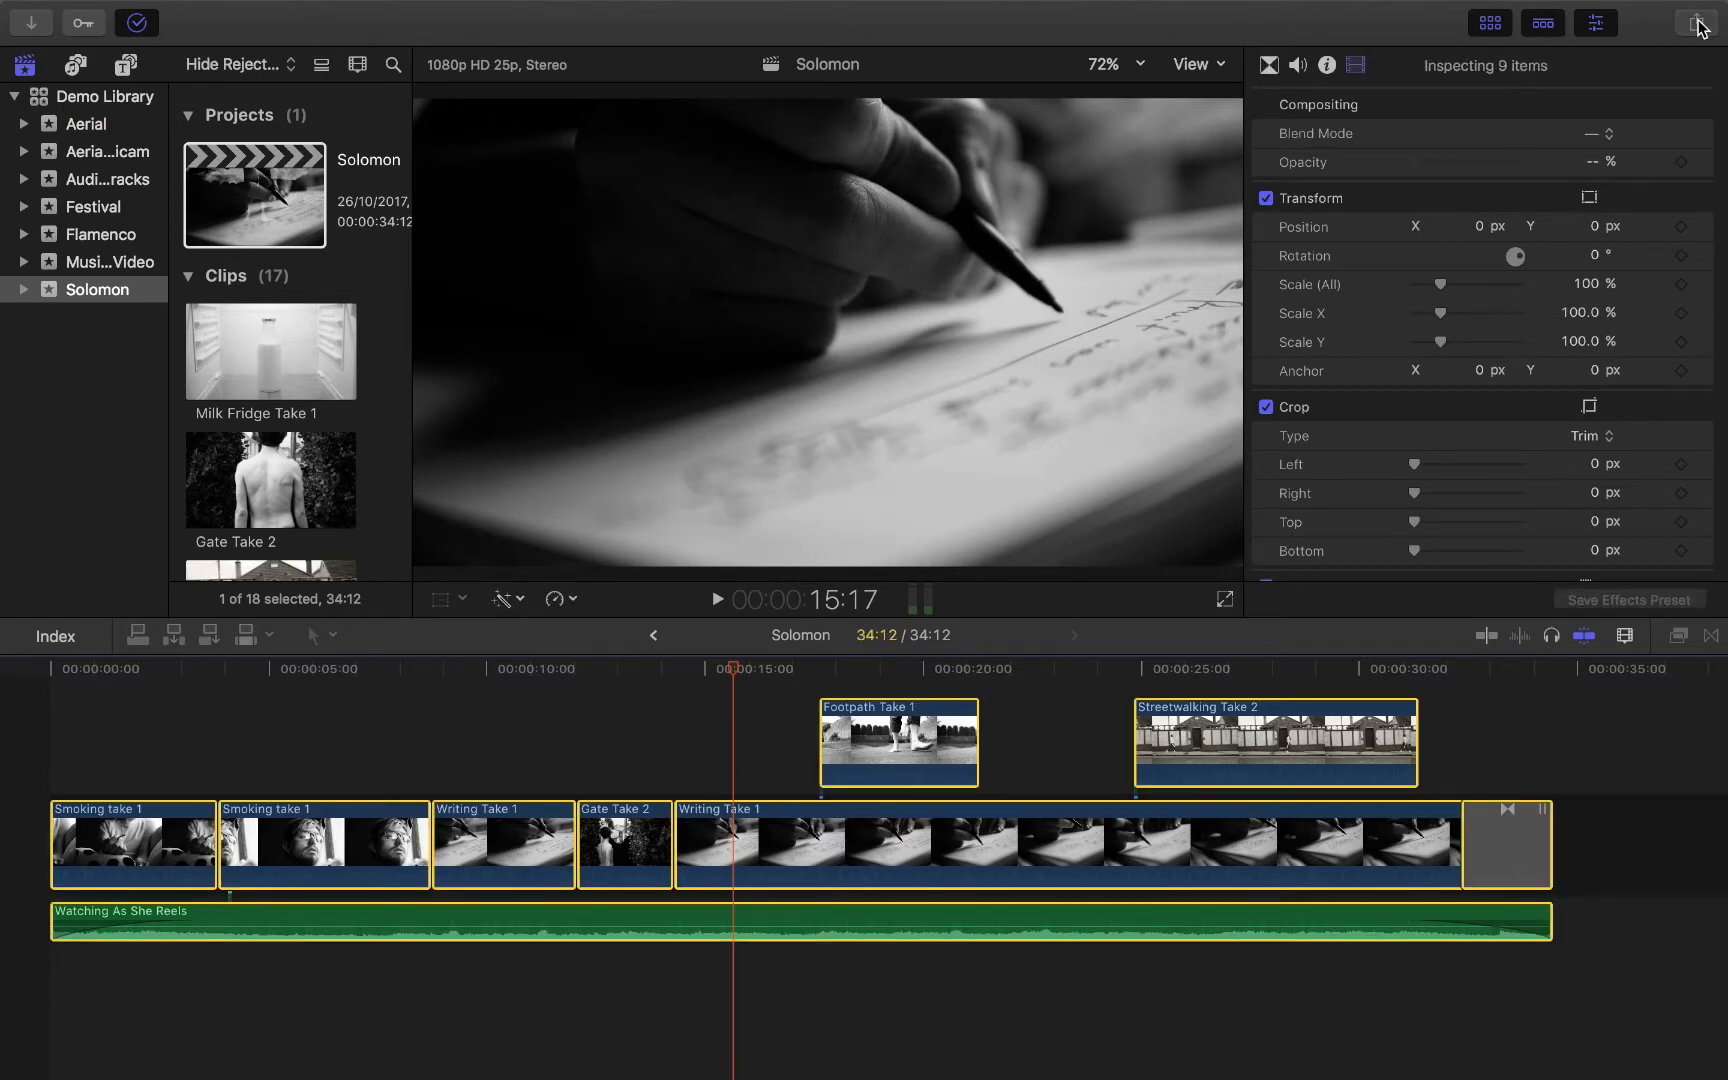
{"action": "left_click", "coordinate": [1700, 22]}
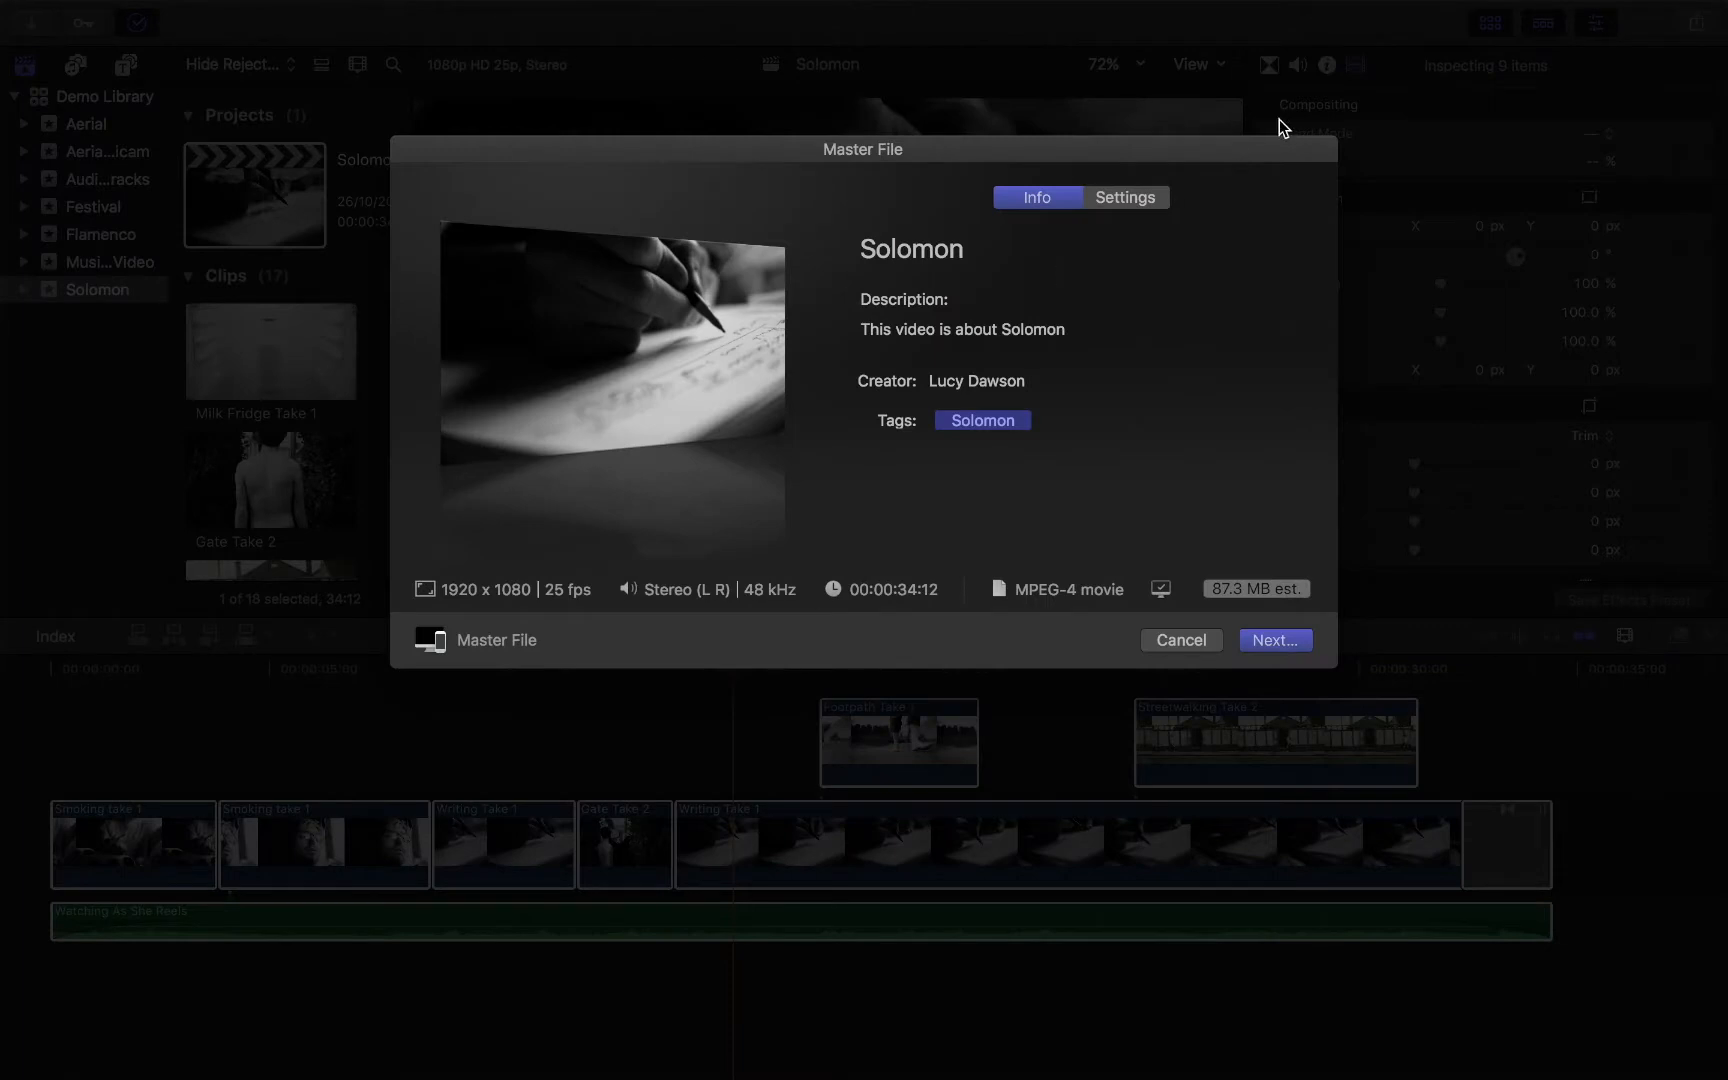
{"action": "left_click", "coordinate": [1125, 197]}
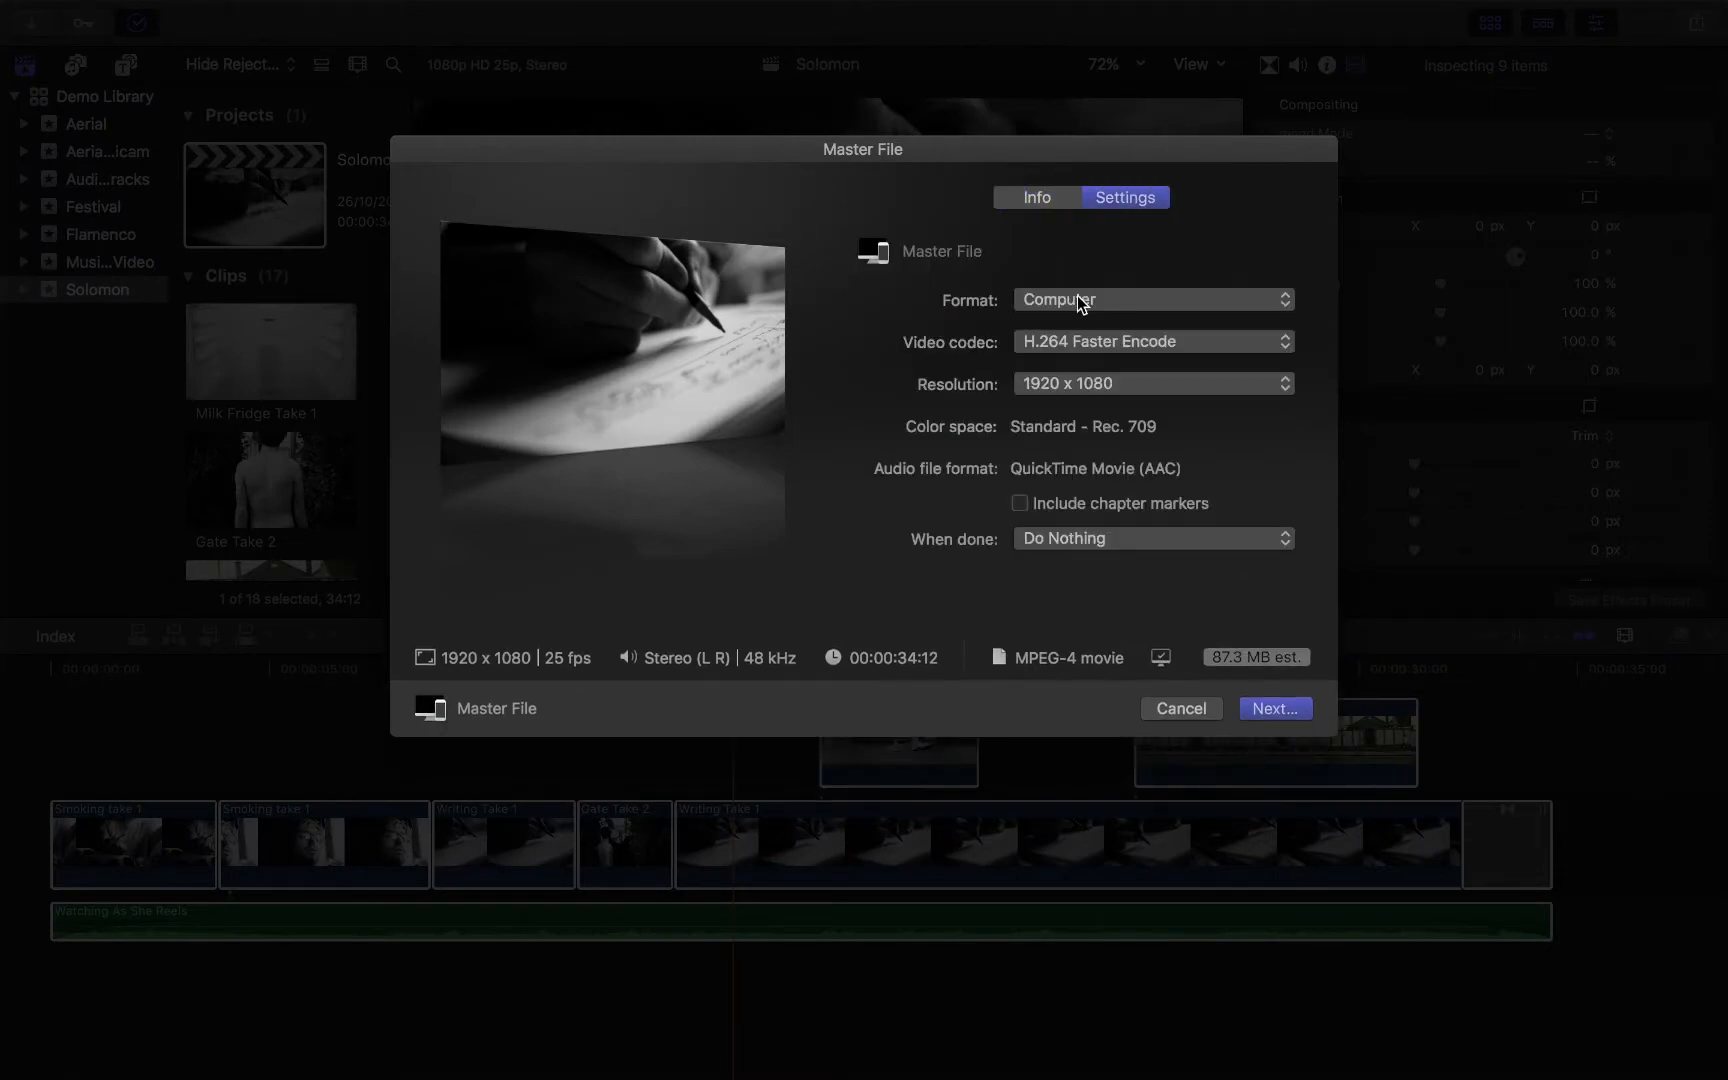
Set the export format to Audio Only with WAV as the audio file format.
{"action": "left_click", "coordinate": [1151, 299]}
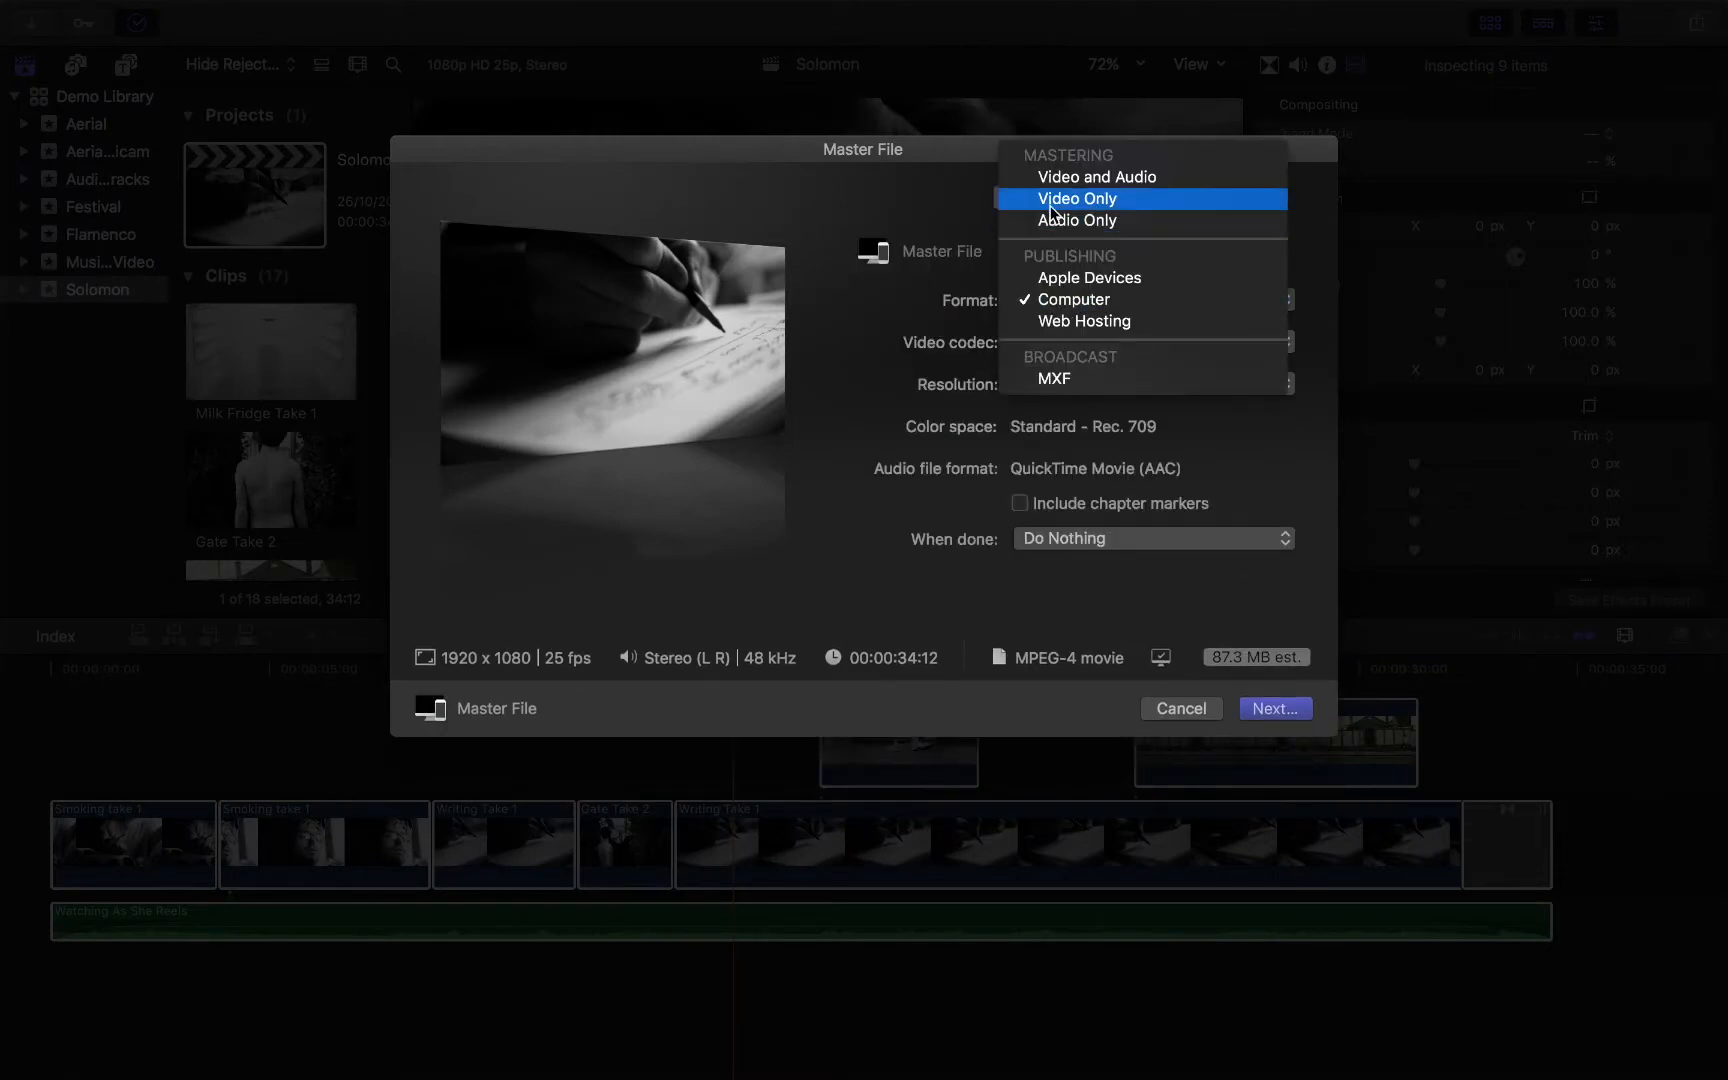
{"action": "mouse_move", "coordinate": [1077, 220]}
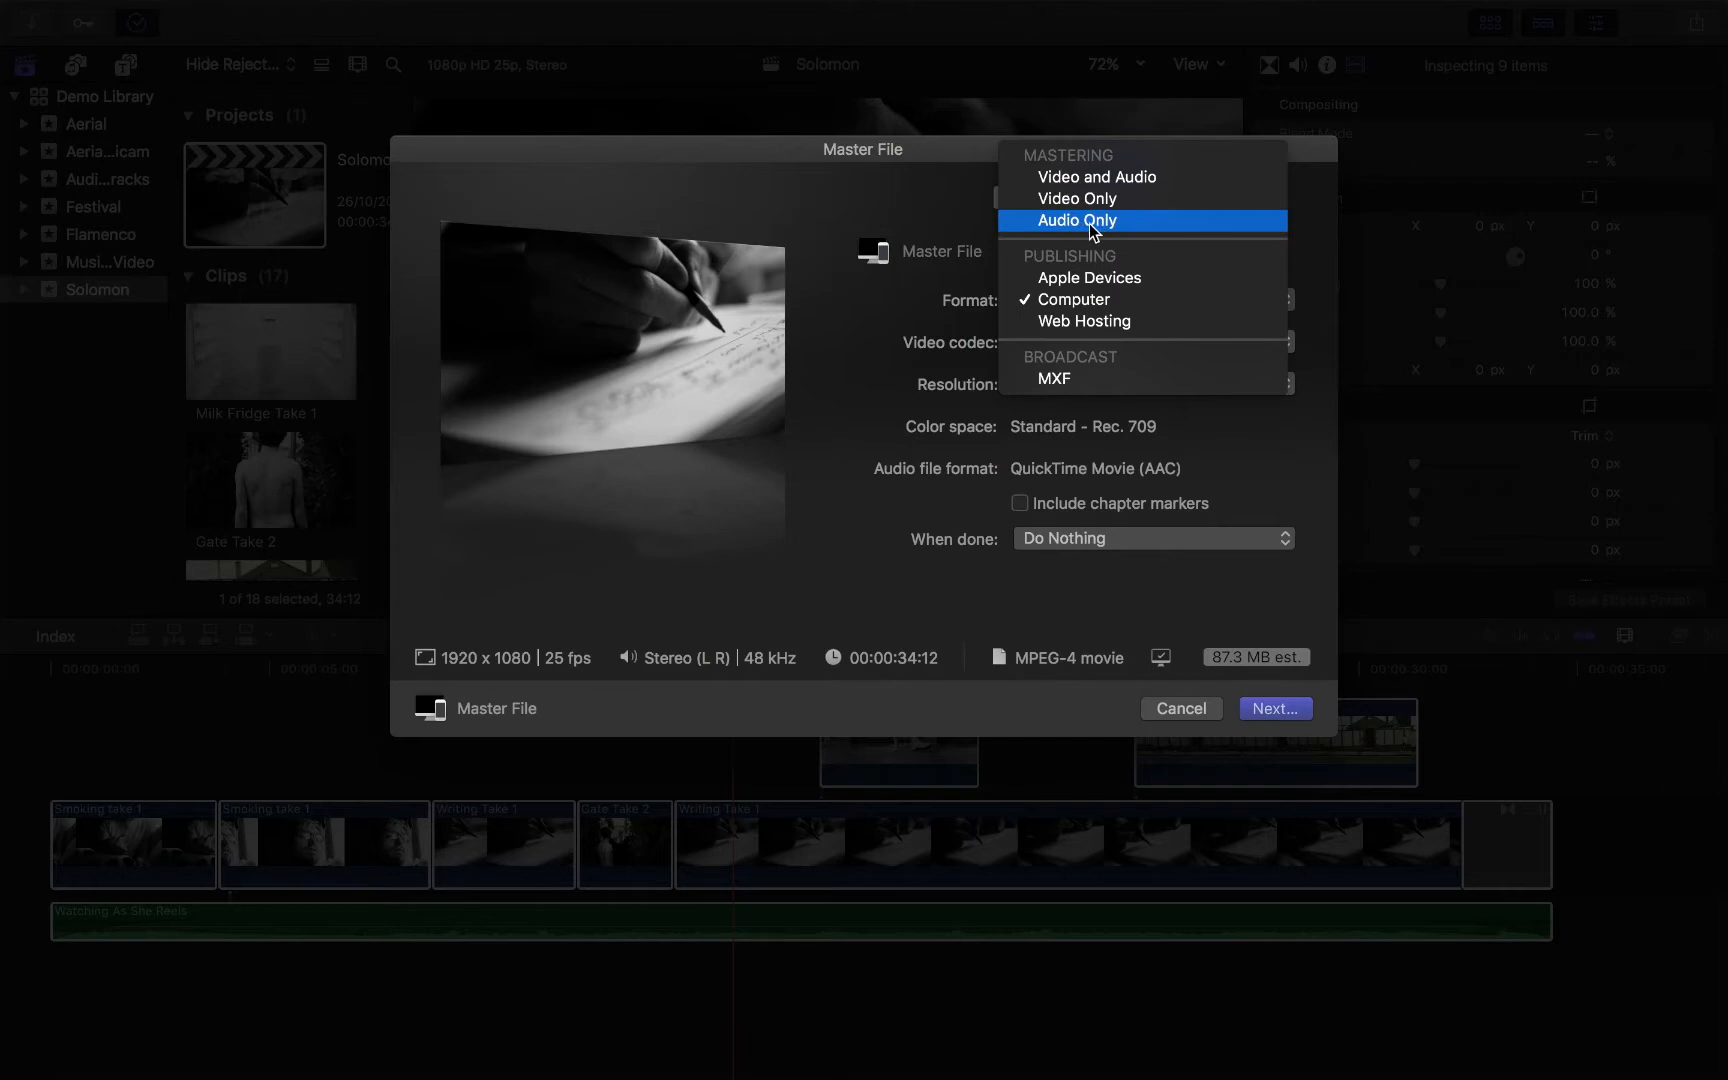
{"action": "left_click", "coordinate": [1077, 220]}
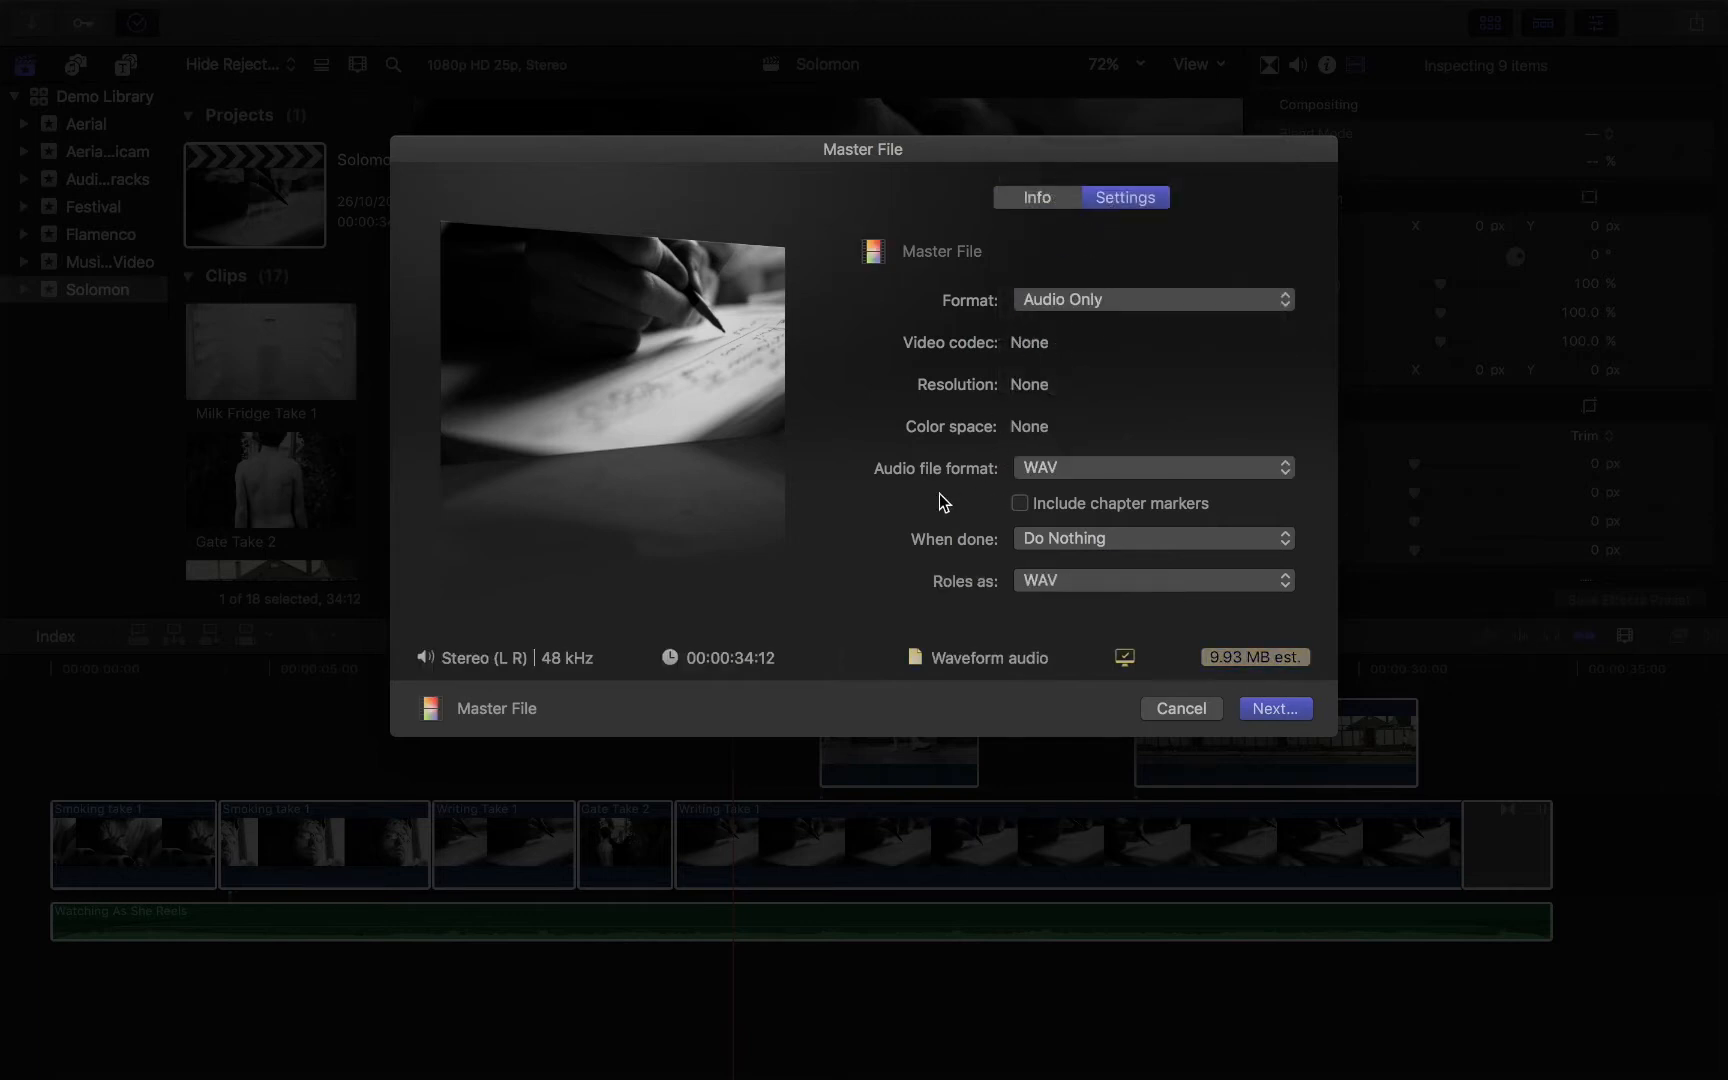
{"action": "mouse_move", "coordinate": [1041, 485]}
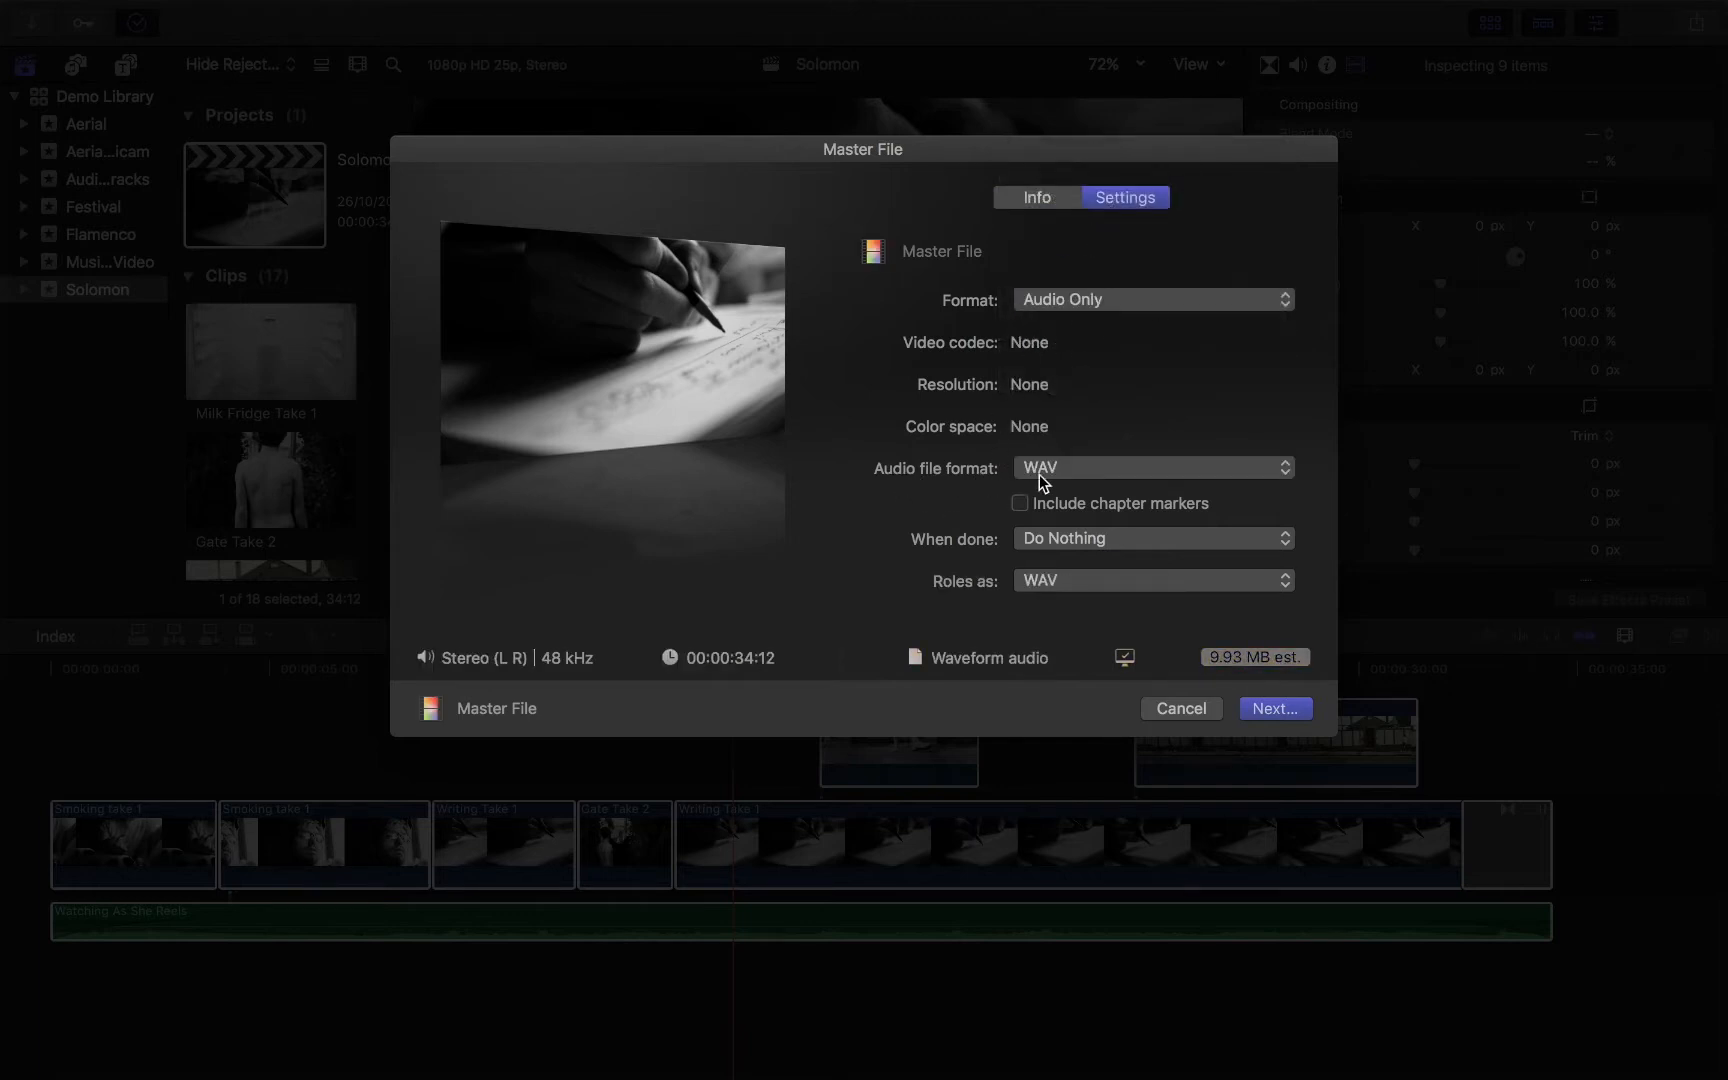
{"action": "left_click", "coordinate": [1151, 467]}
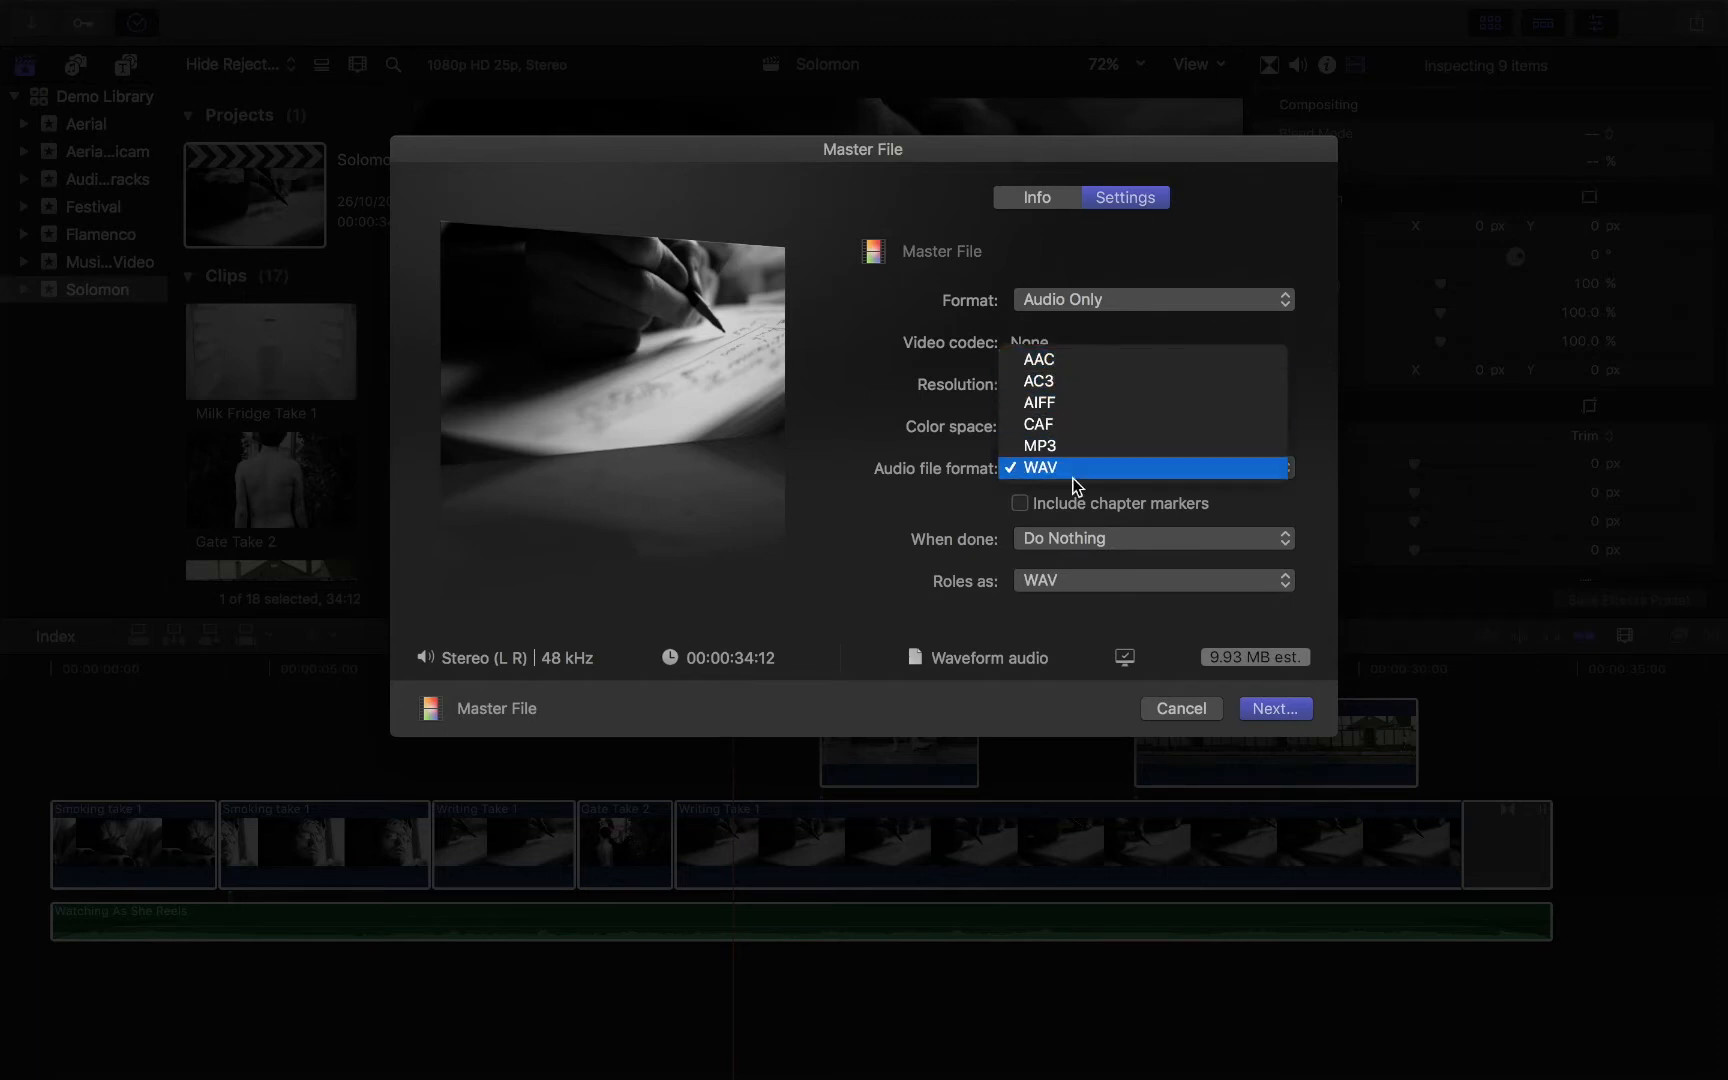
{"action": "mouse_move", "coordinate": [1038, 402]}
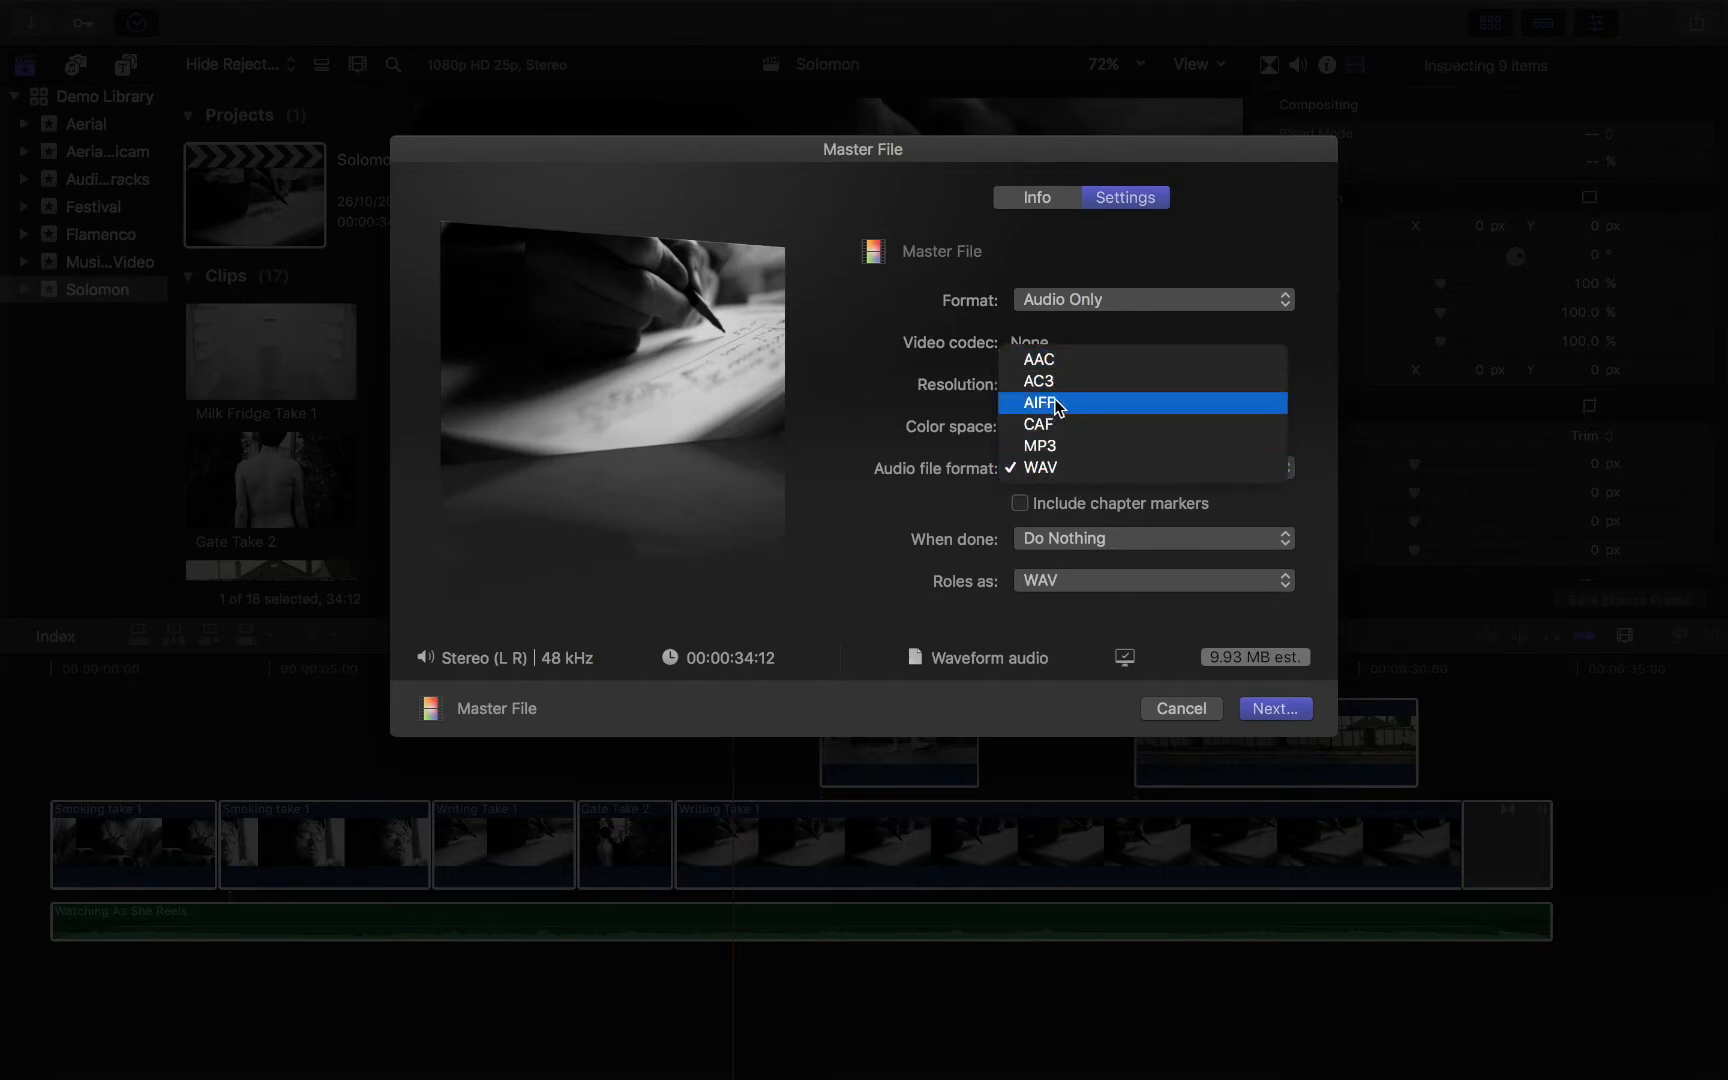
{"action": "mouse_move", "coordinate": [1063, 413]}
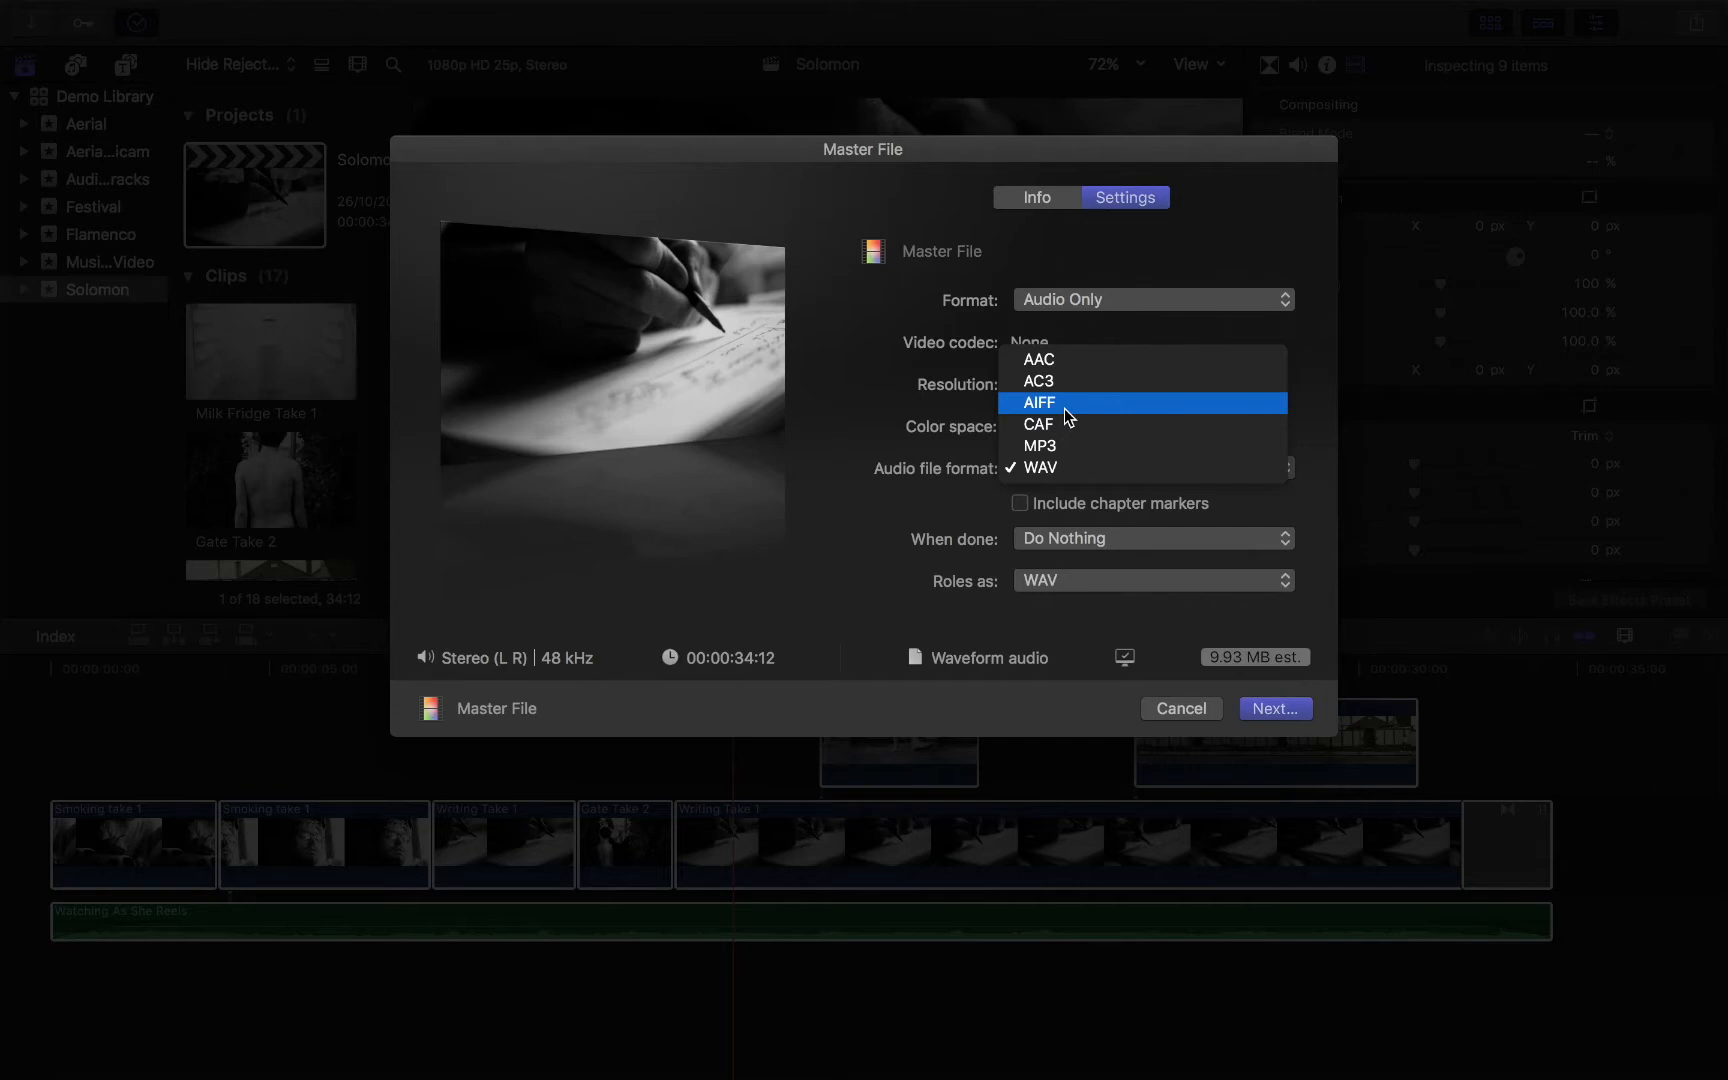
{"action": "mouse_move", "coordinate": [1050, 446]}
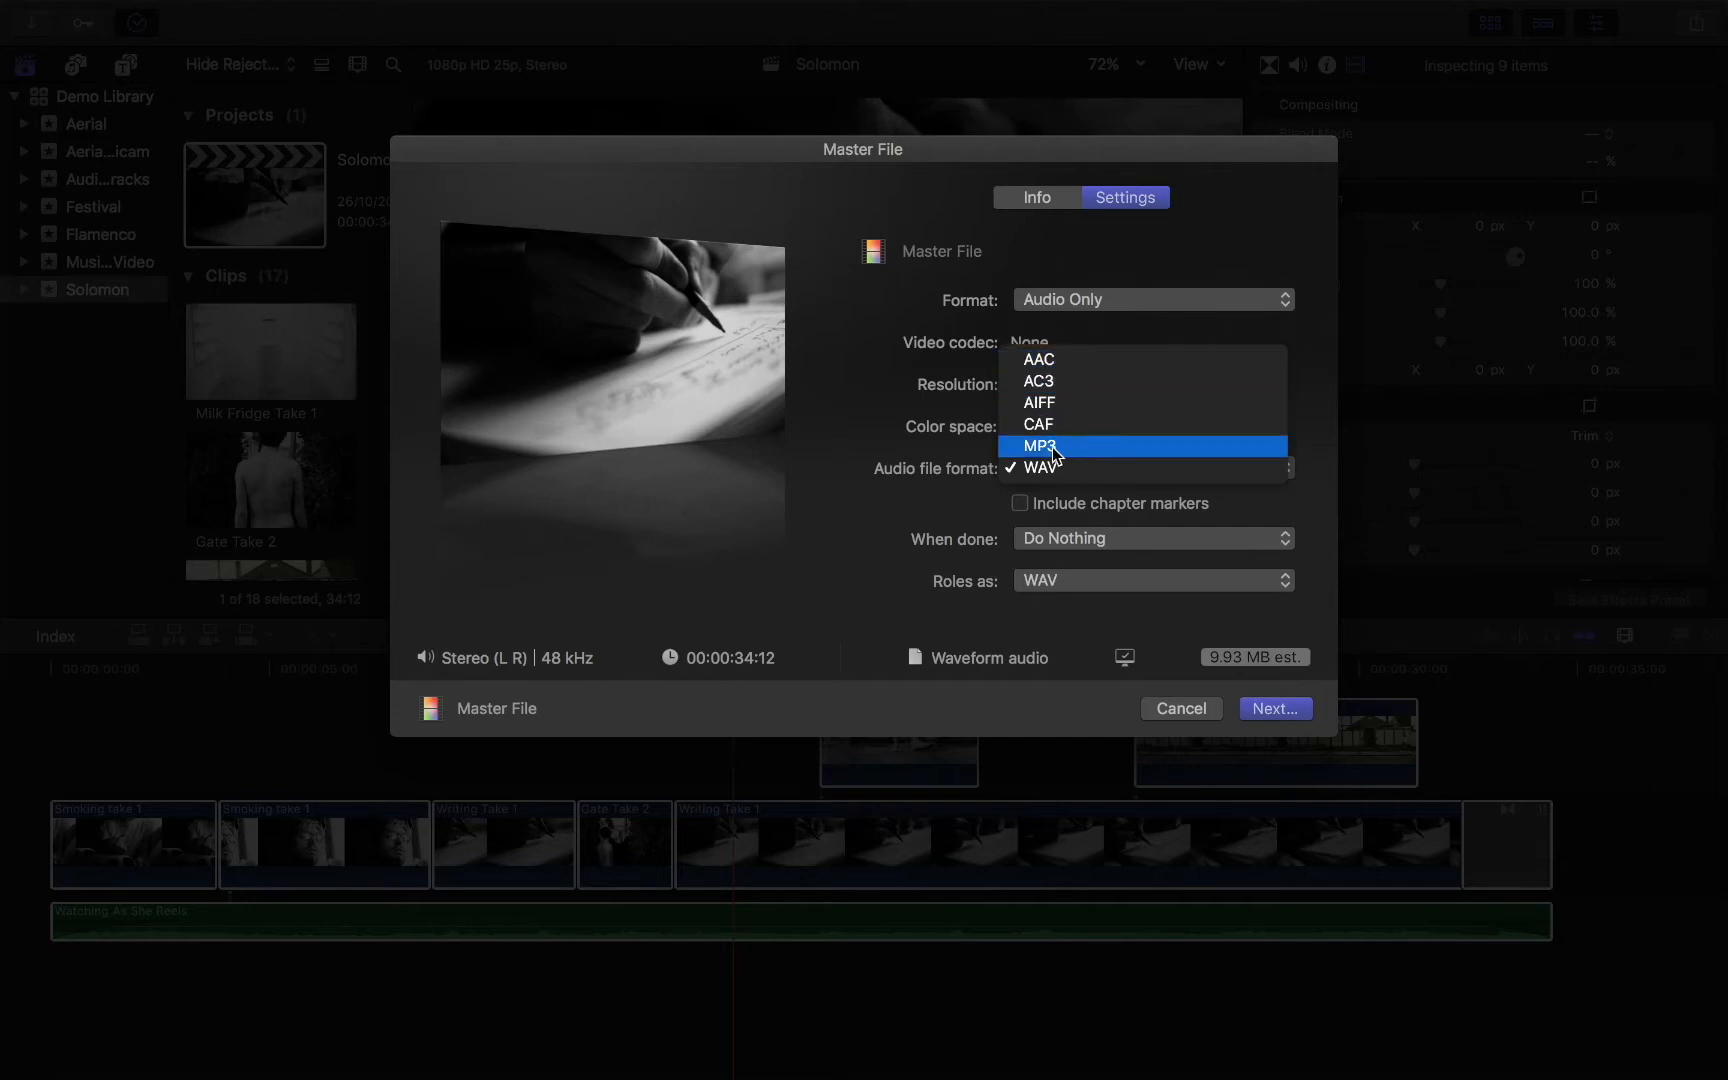
{"action": "mouse_move", "coordinate": [1048, 463]}
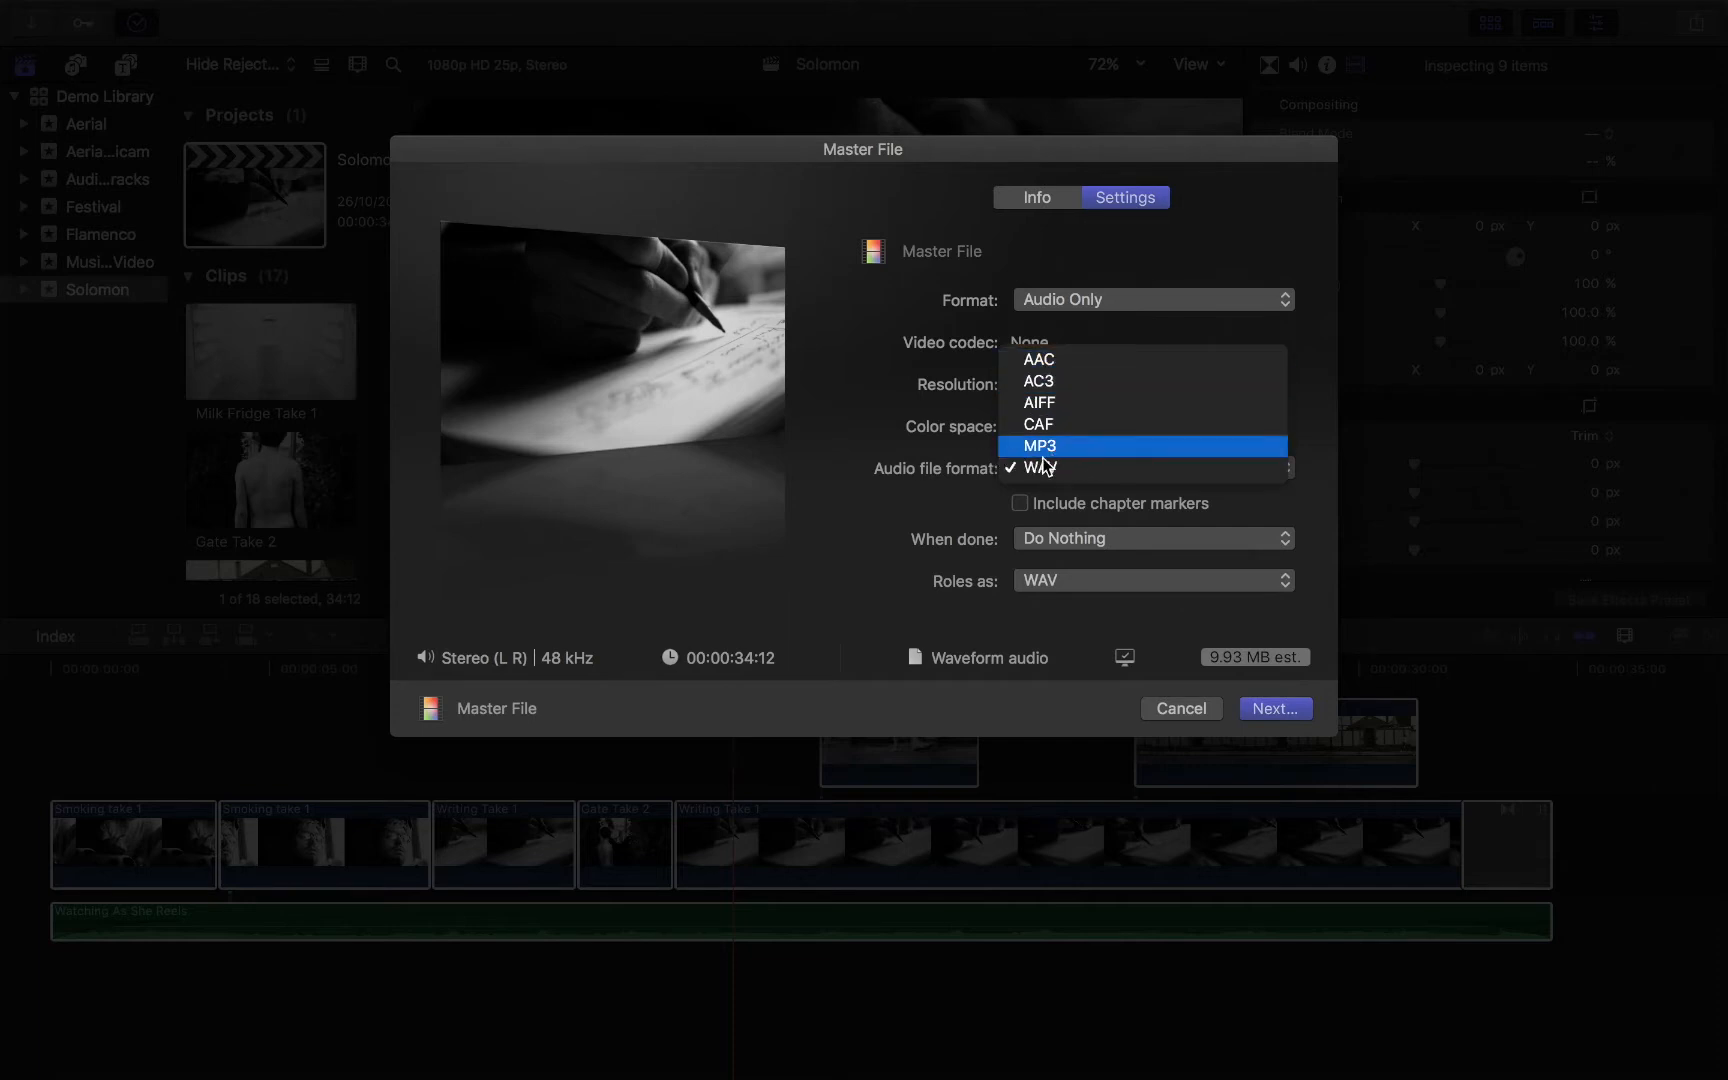
{"action": "left_click", "coordinate": [1034, 466]}
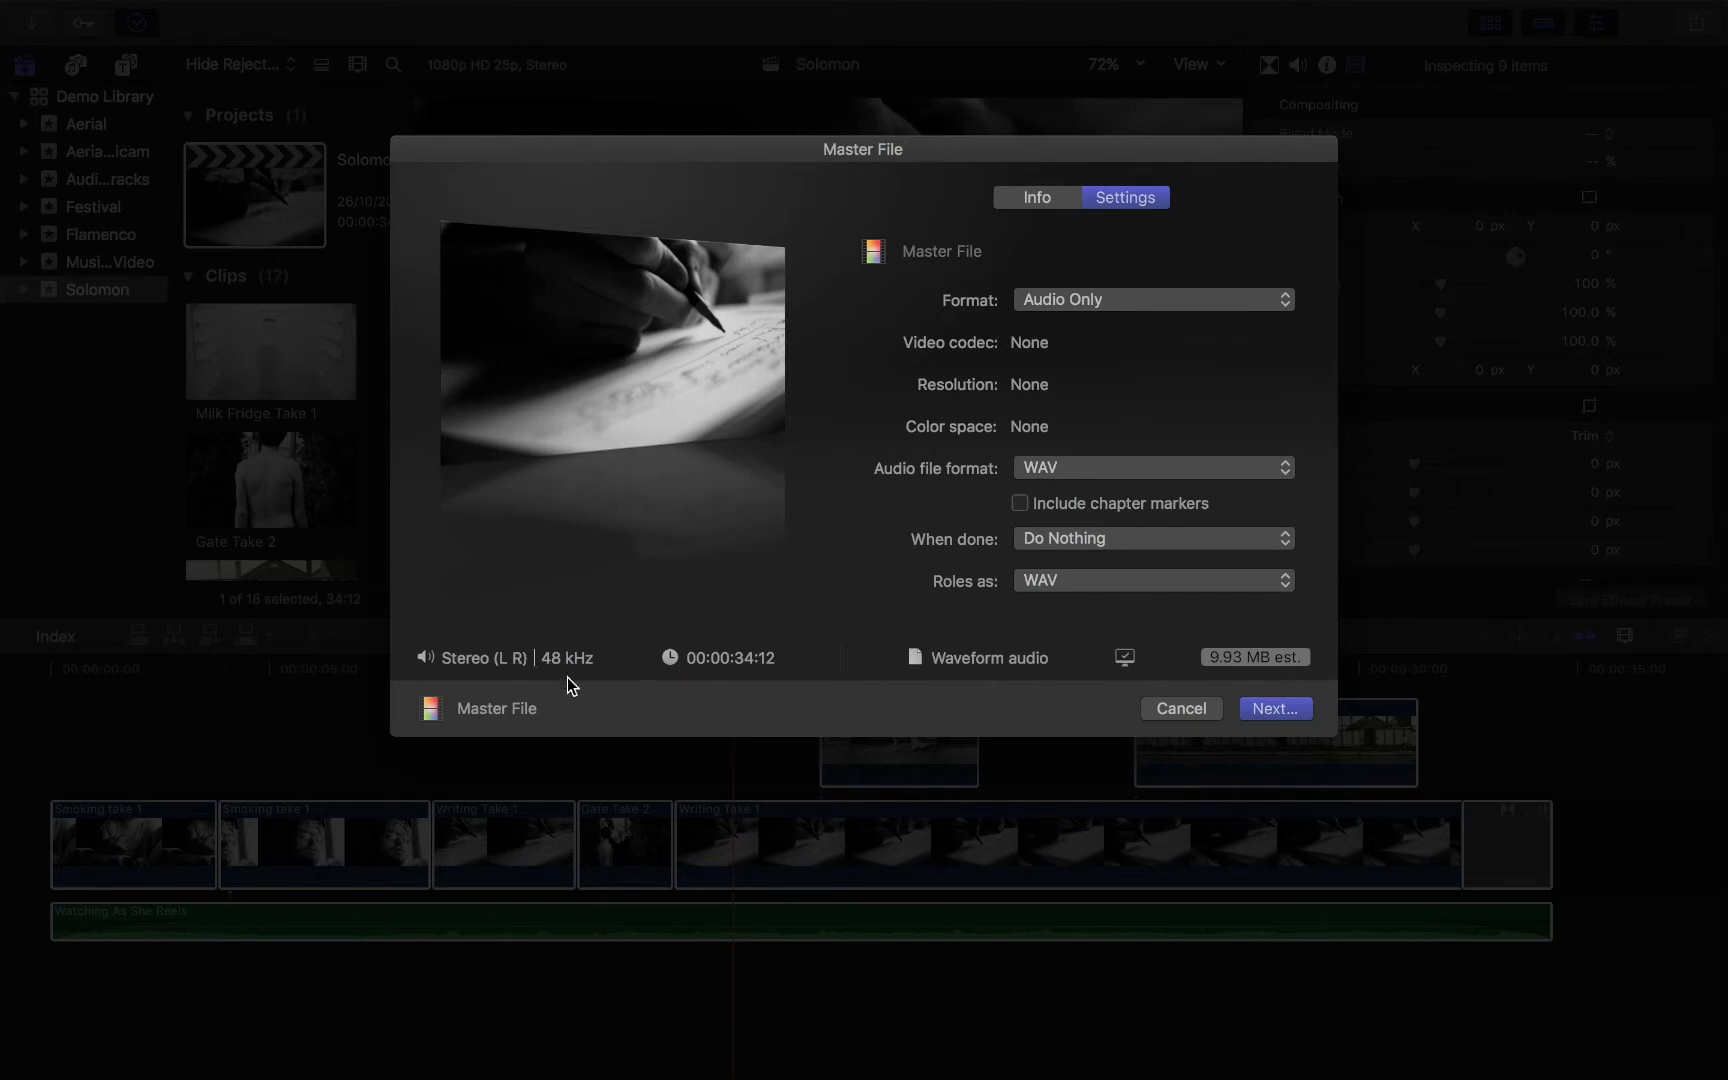
{"action": "mouse_move", "coordinate": [1155, 685]}
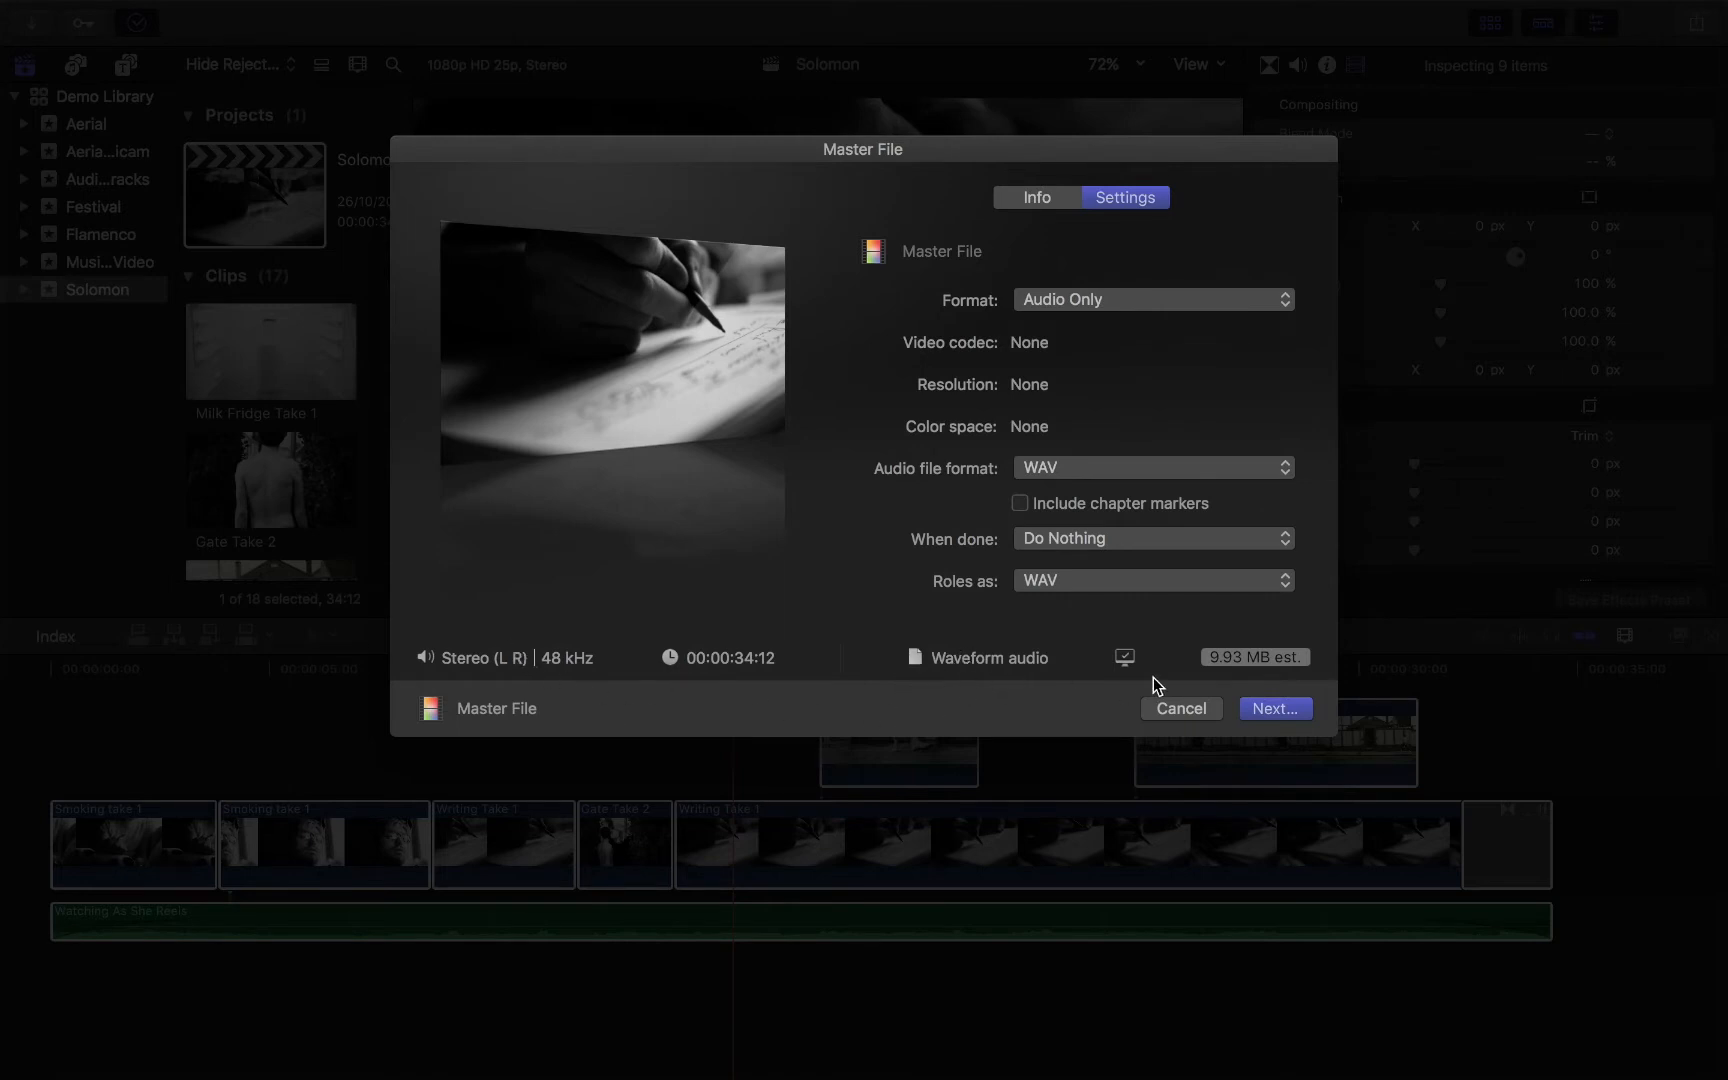
{"action": "mouse_move", "coordinate": [1265, 708]}
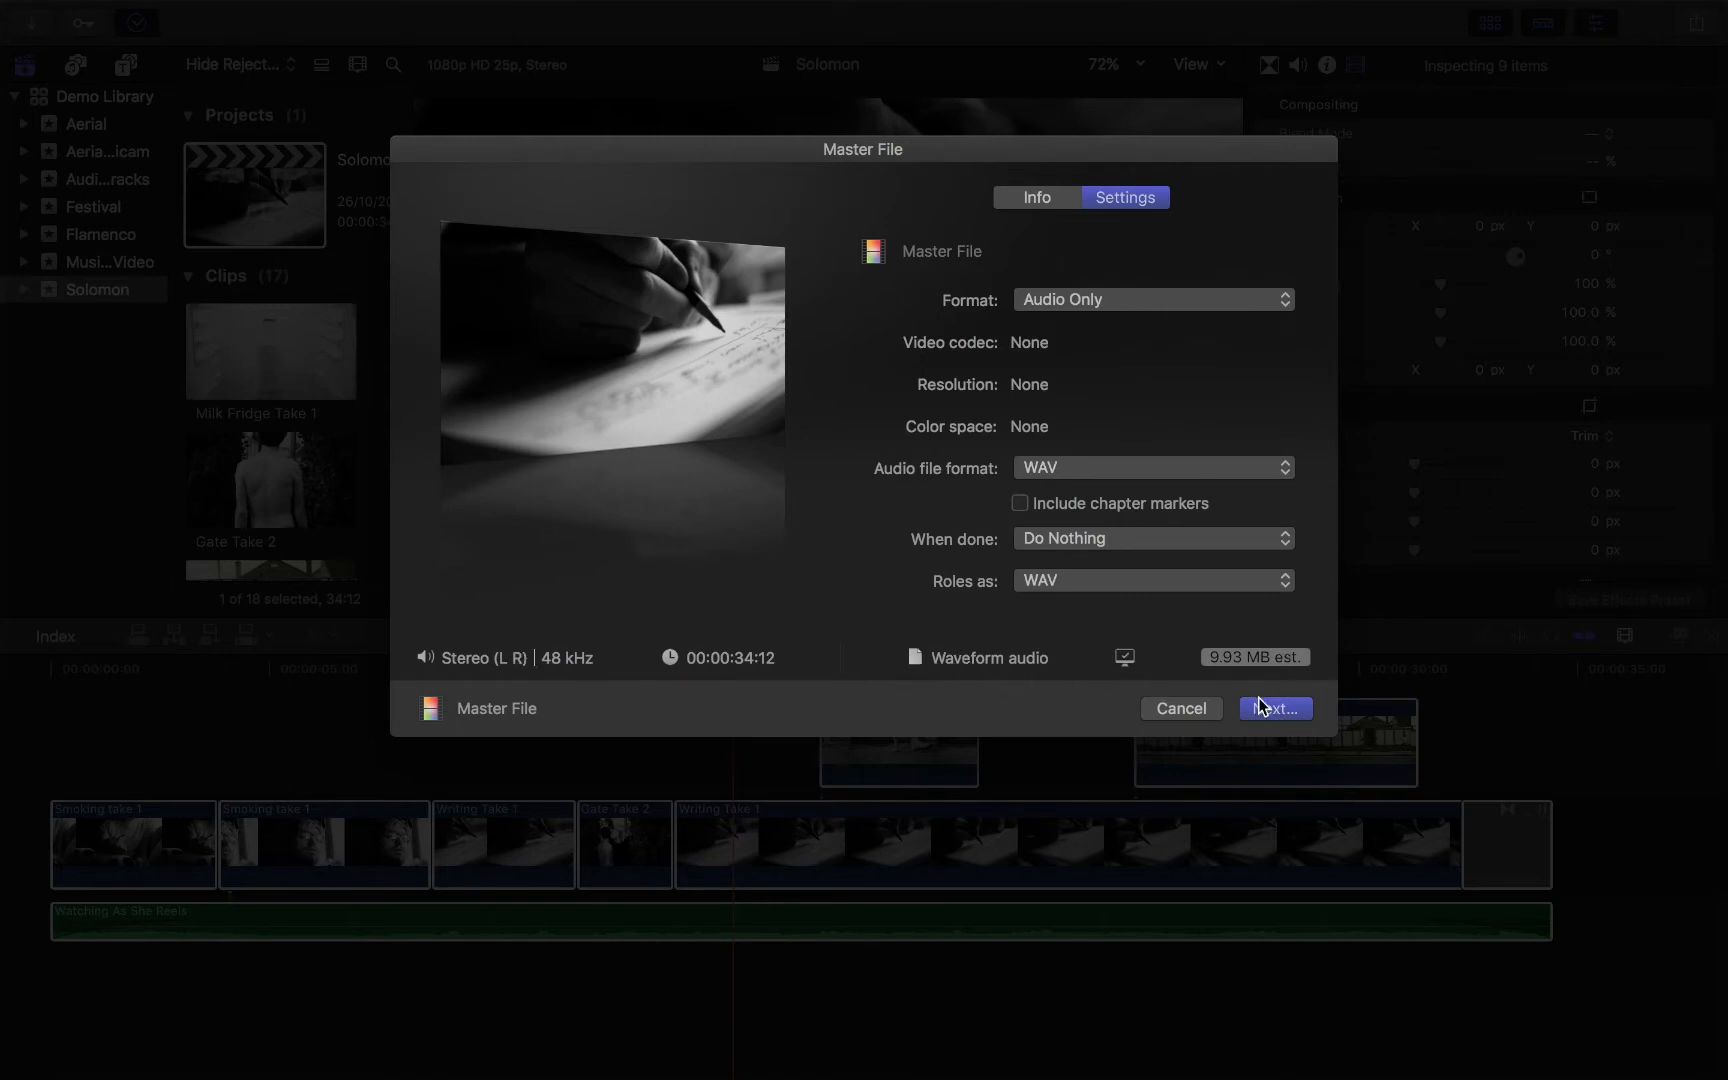
{"action": "left_click", "coordinate": [1274, 708]}
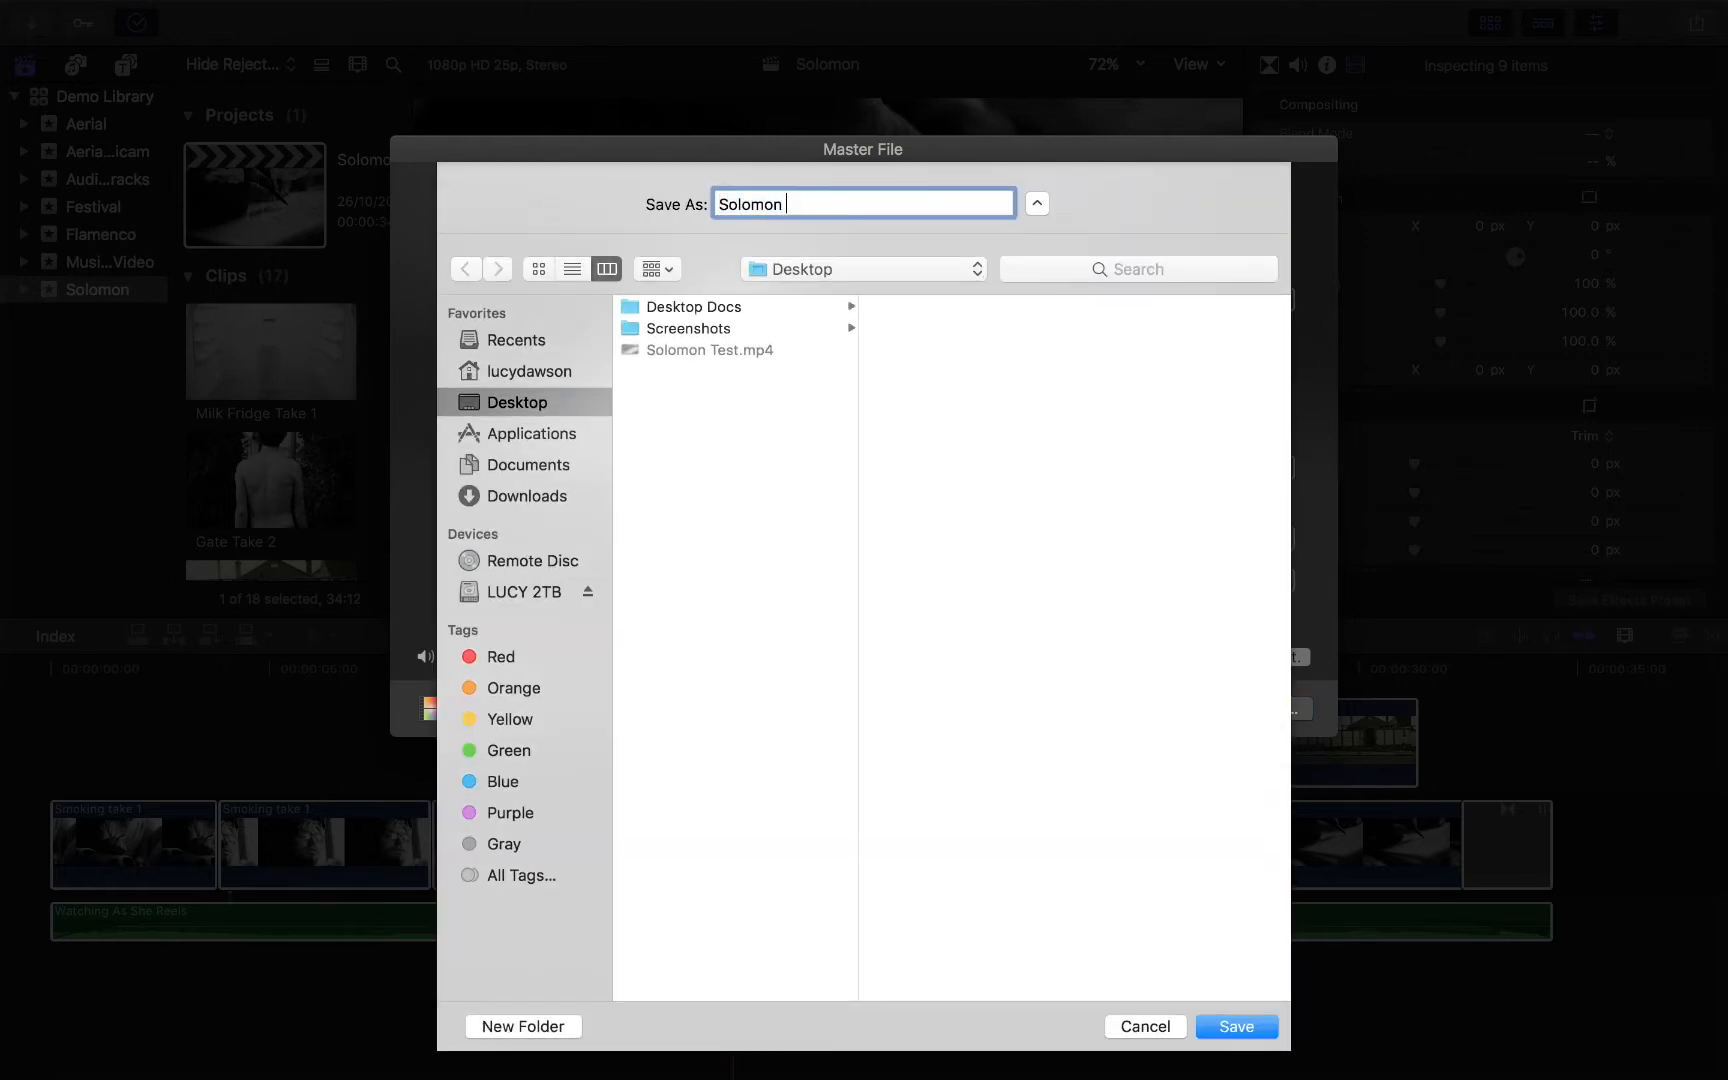
Name the export 'Solomon Audio' and save it to the Desktop.
{"action": "type", "text": "Audio"}
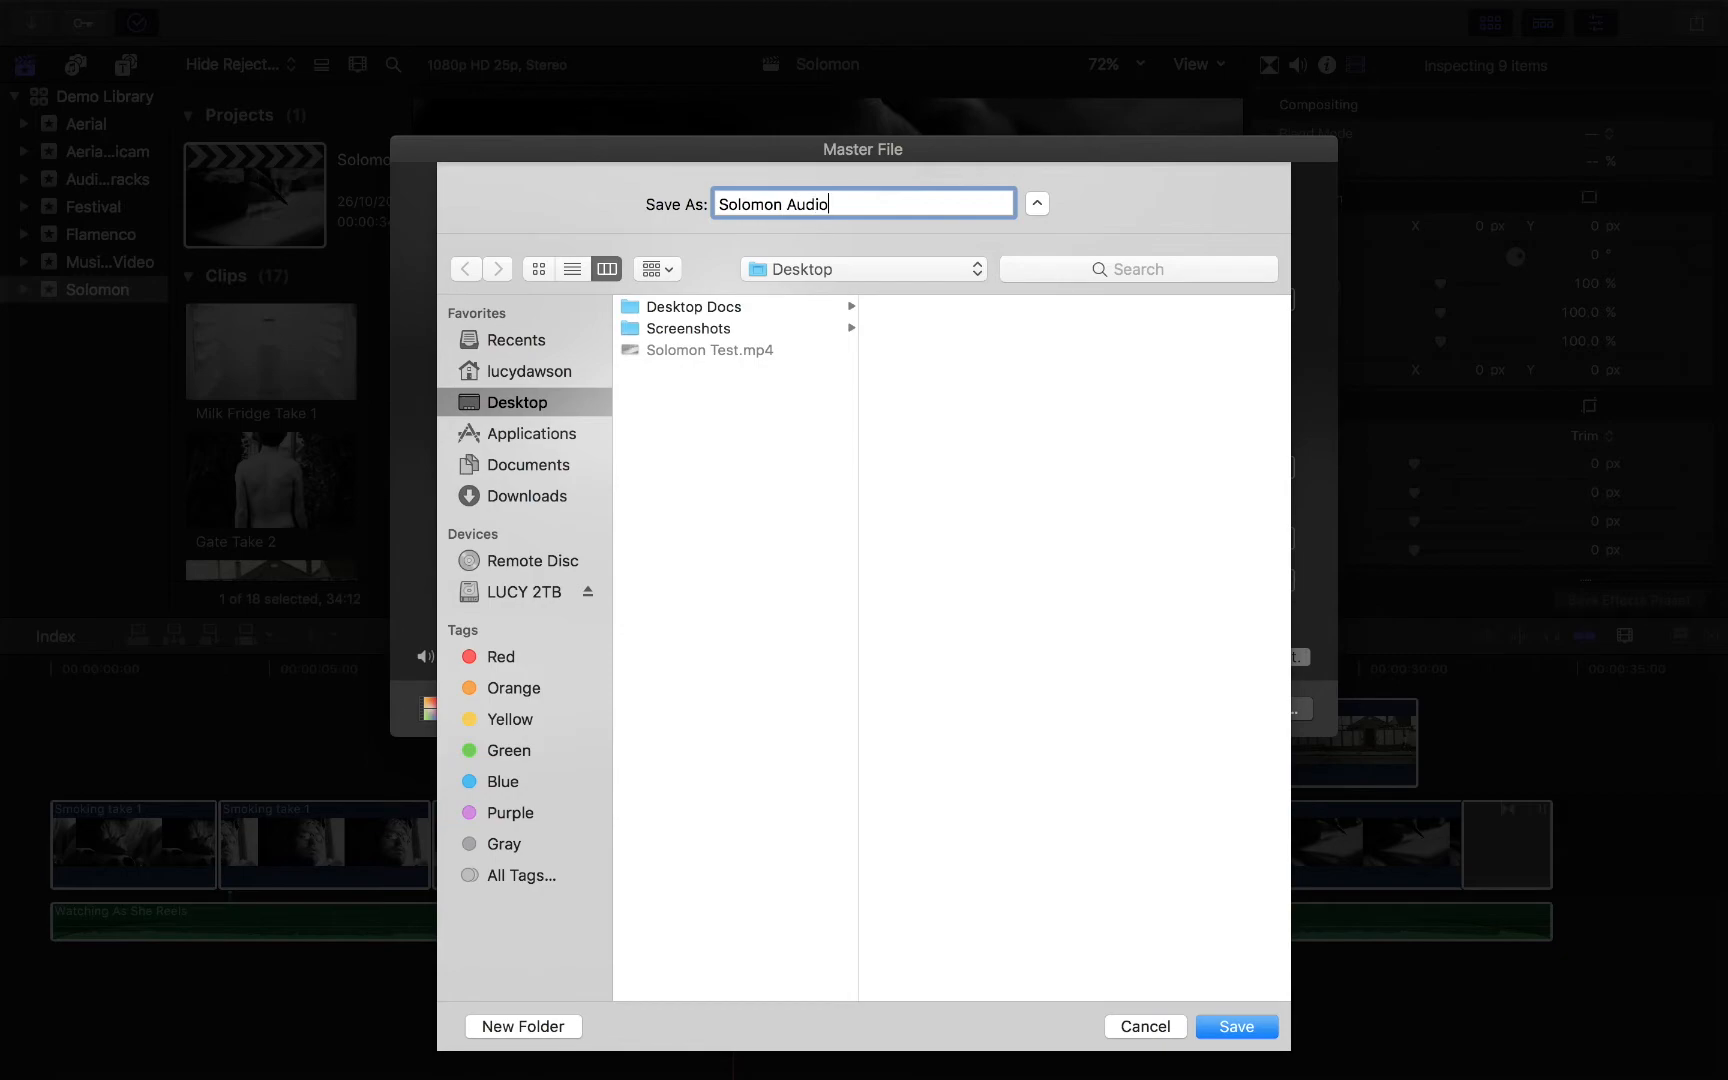
{"action": "left_click", "coordinate": [1234, 1026]}
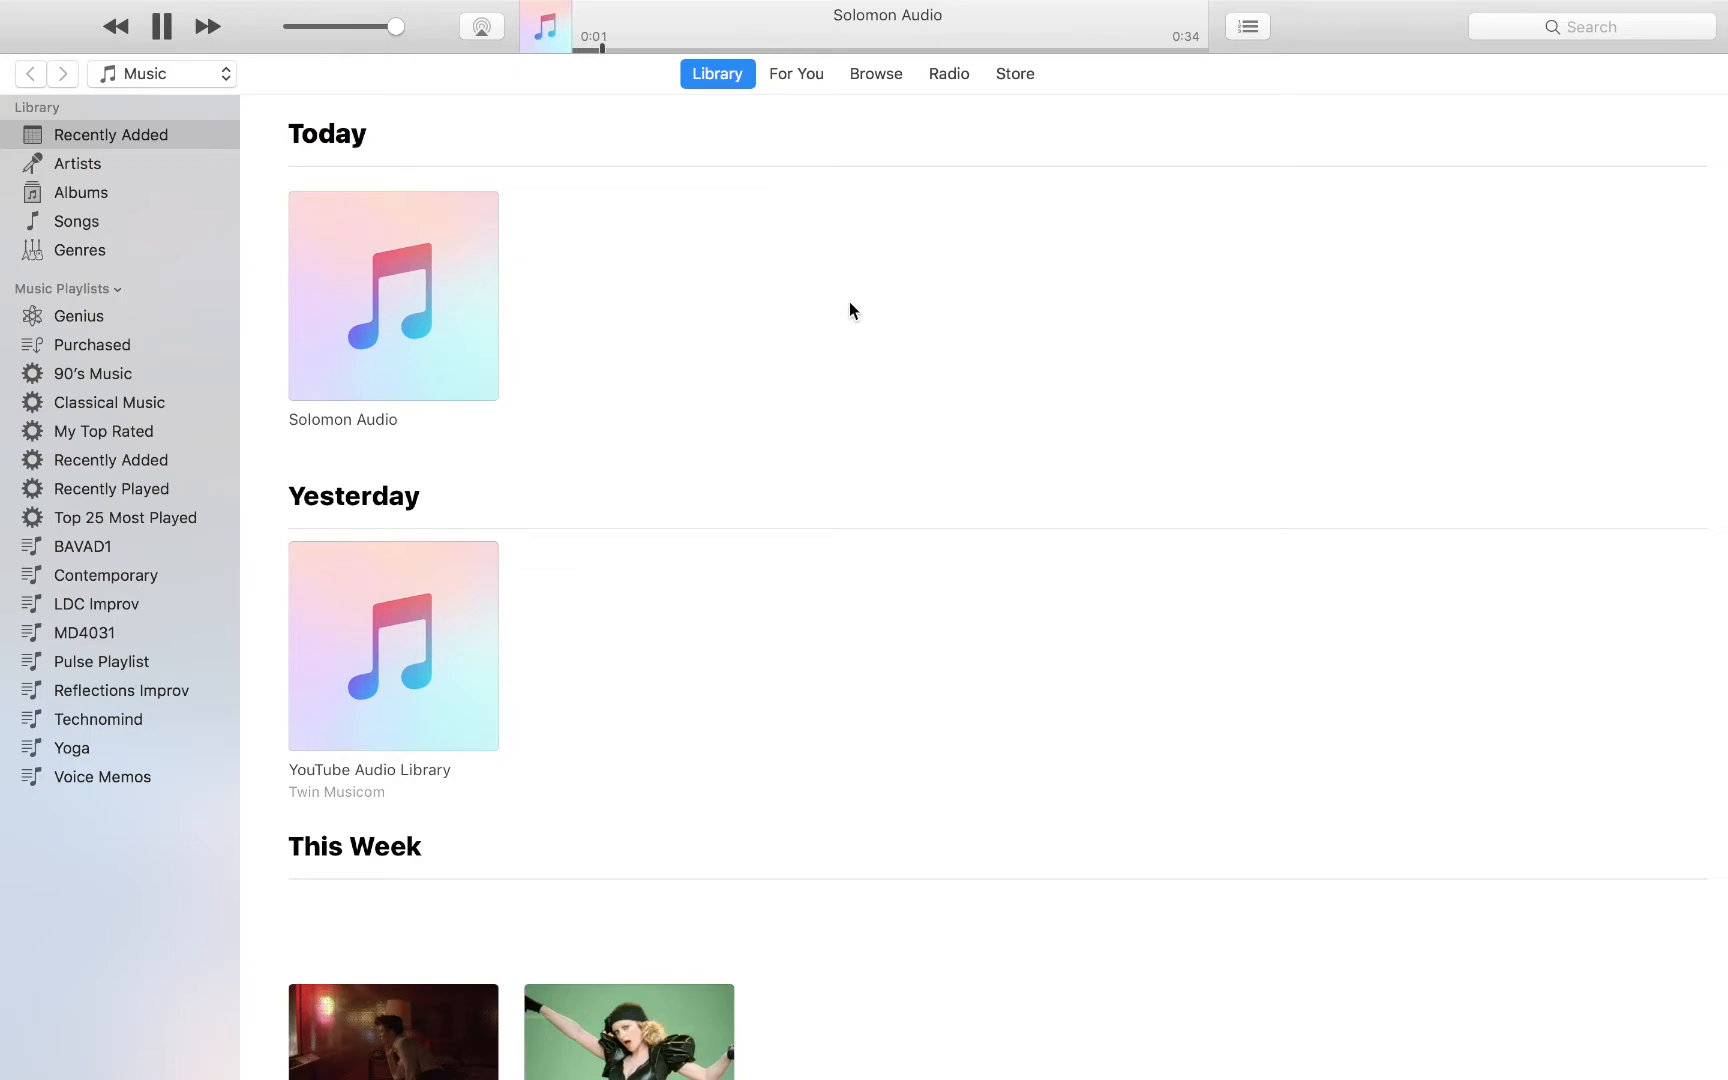
{"action": "left_click", "coordinate": [161, 26]}
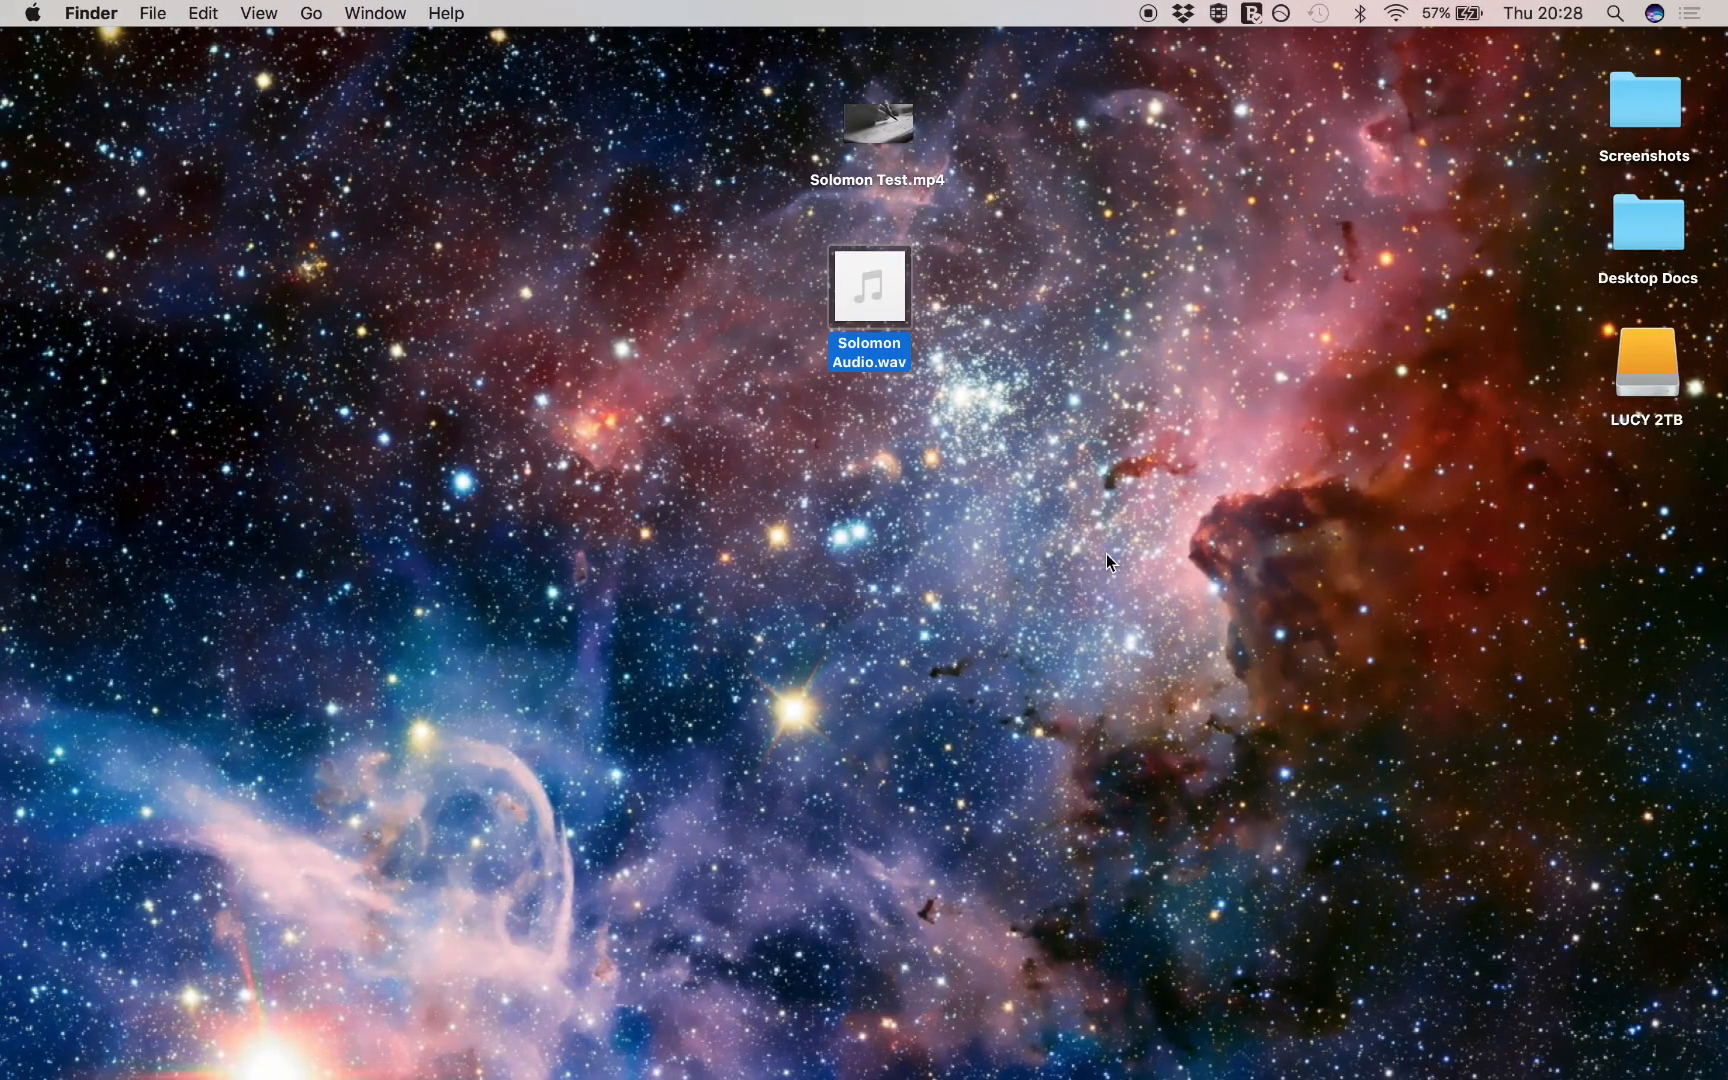
{"action": "mouse_move", "coordinate": [841, 314]}
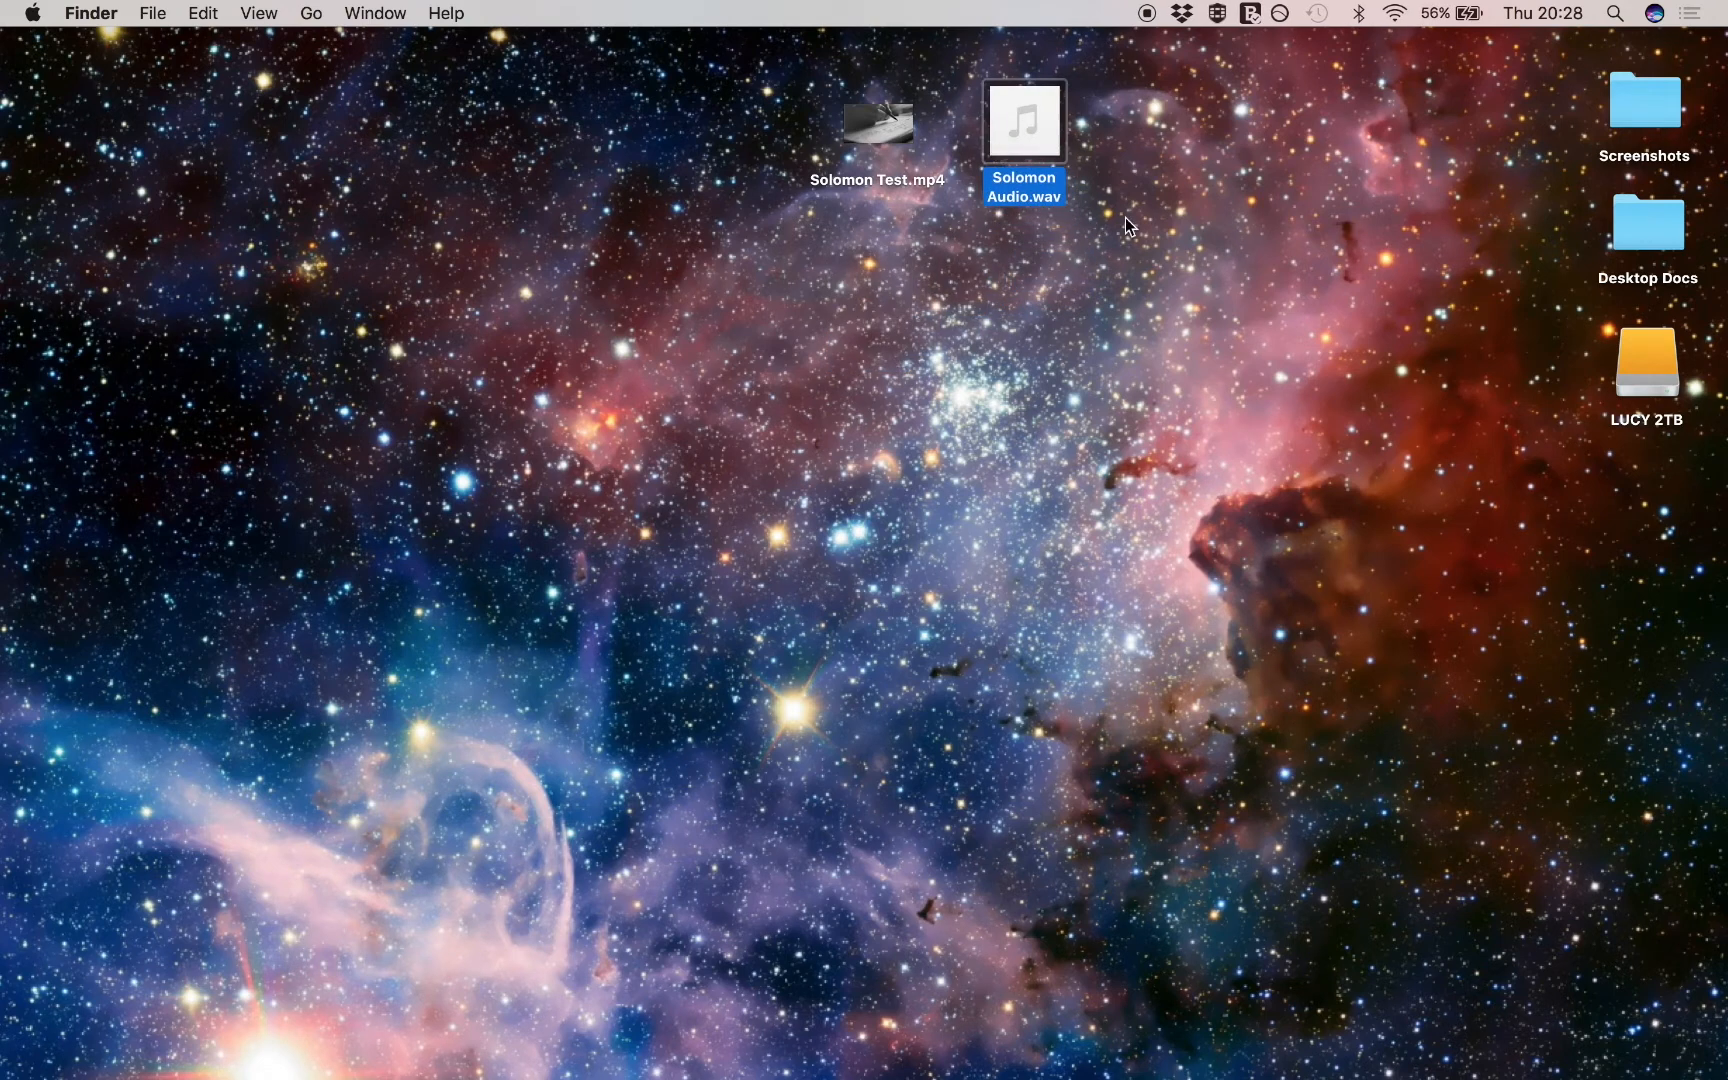
Import Solomon Audio.wav from the Desktop into the Solomon event.
{"action": "double_click", "coordinate": [1023, 120]}
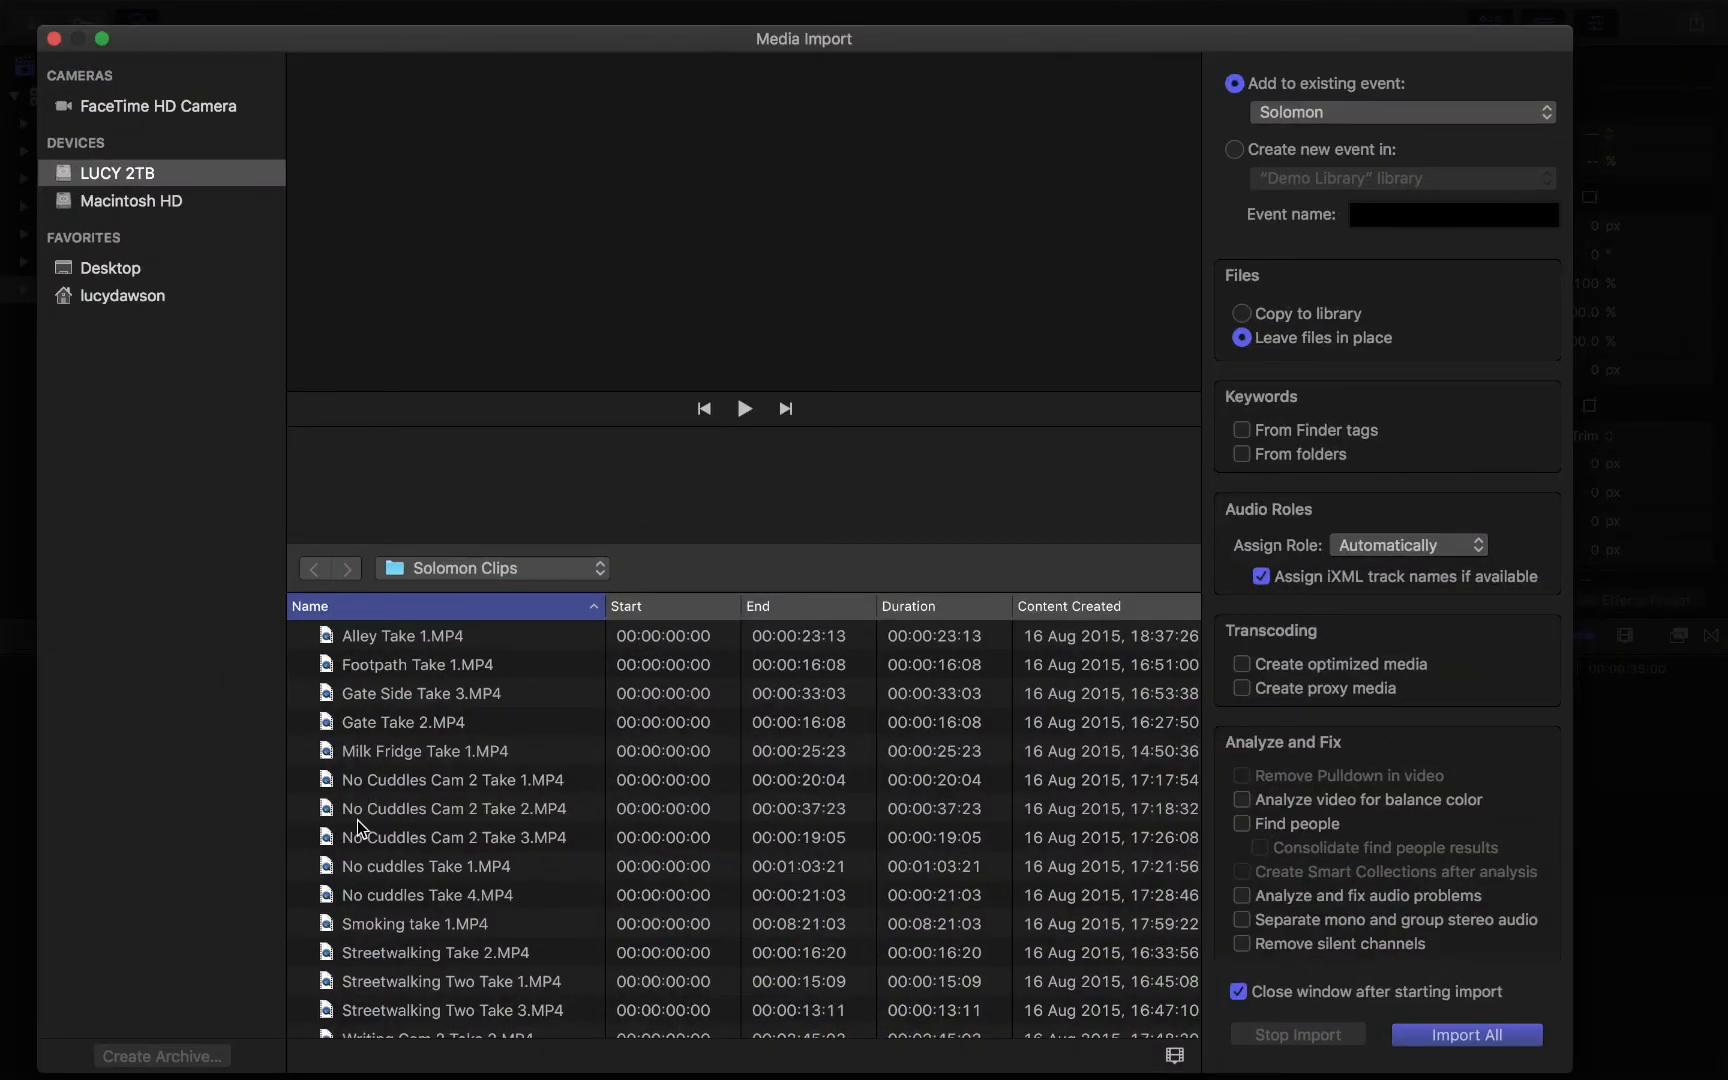
{"action": "left_click", "coordinate": [110, 267]}
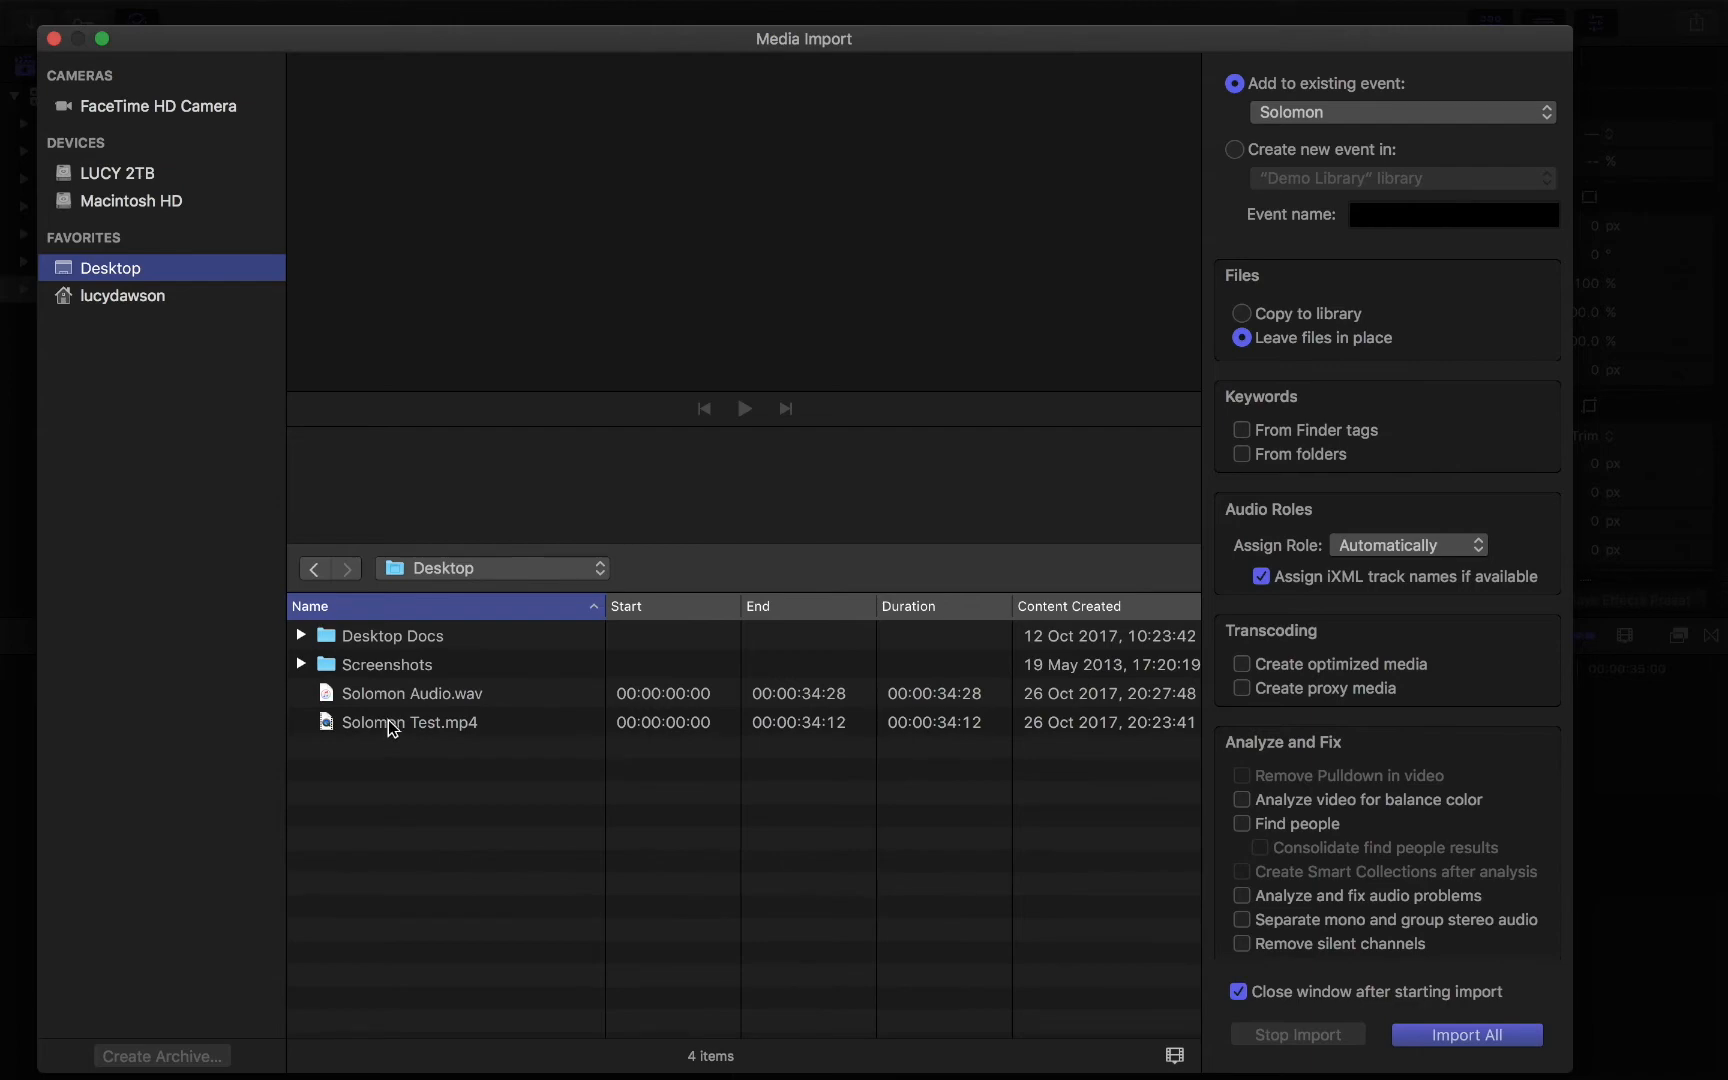
{"action": "left_click", "coordinate": [1466, 1034]}
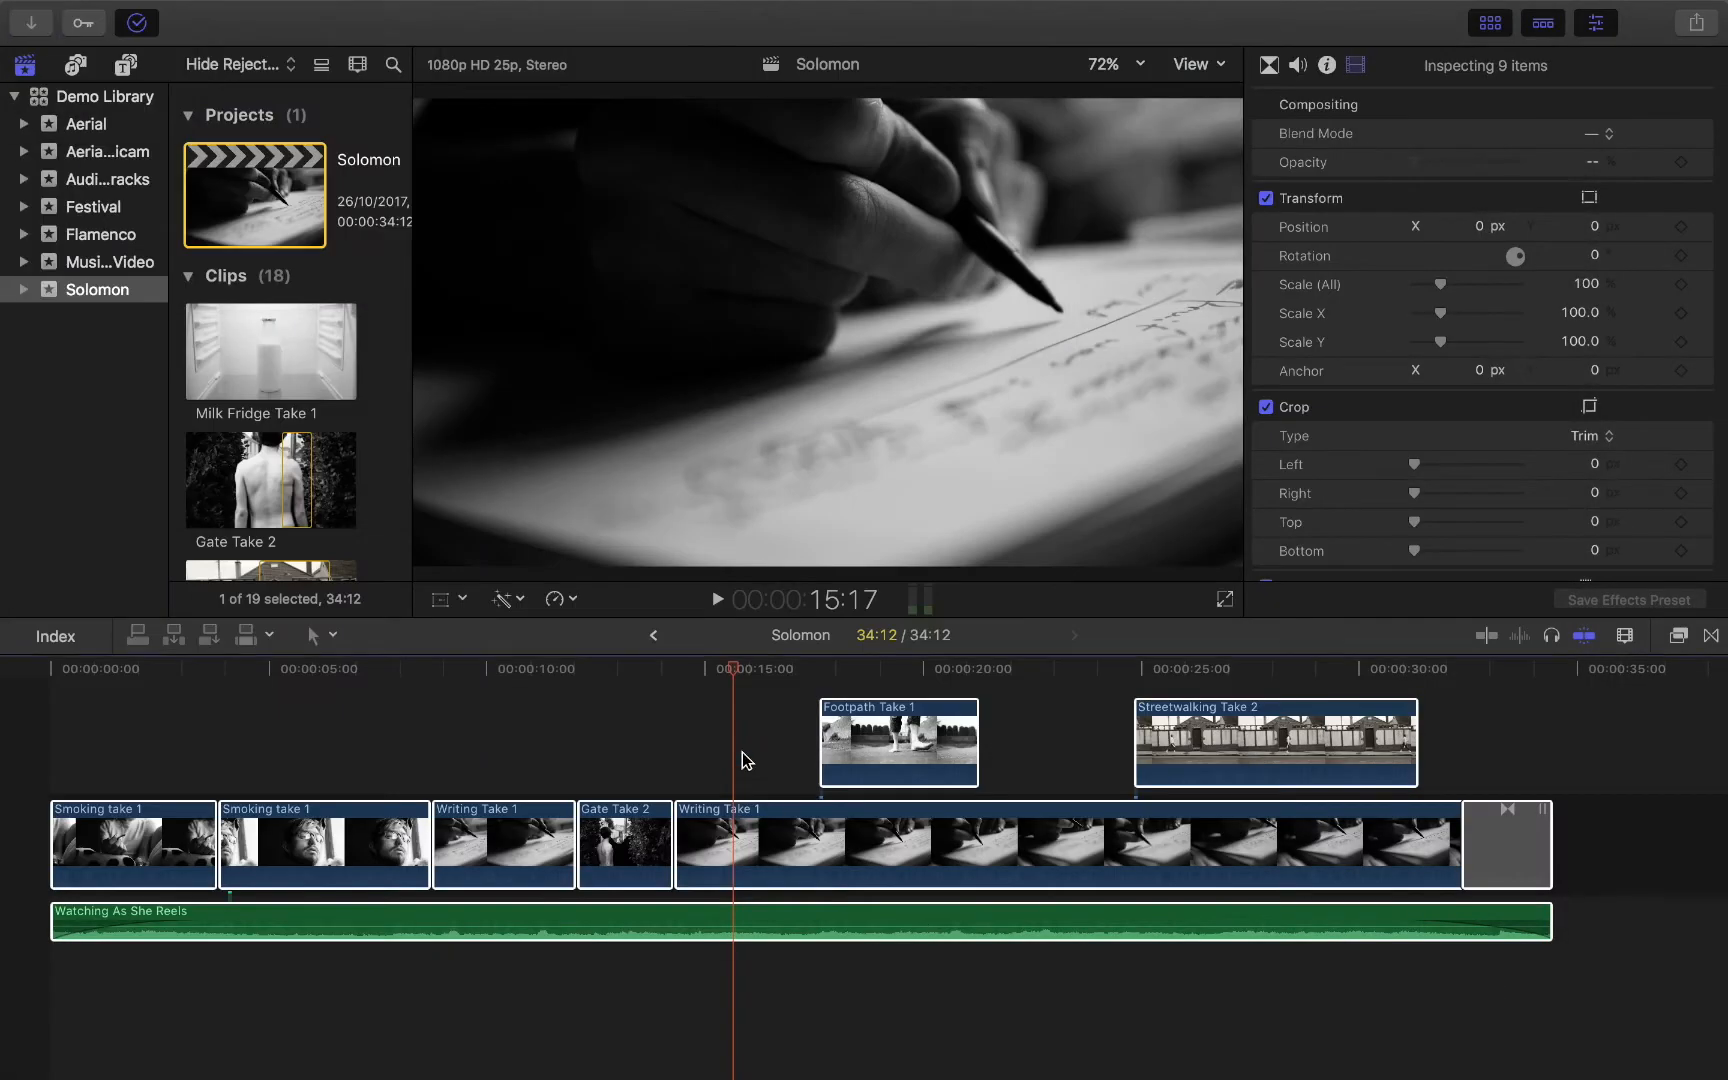
Select the old Watching As She Reels clip and scrub through Gate Take 2 and Writing Take 1.
{"action": "scroll", "scroll_direction": "down", "scroll_amount": 3}
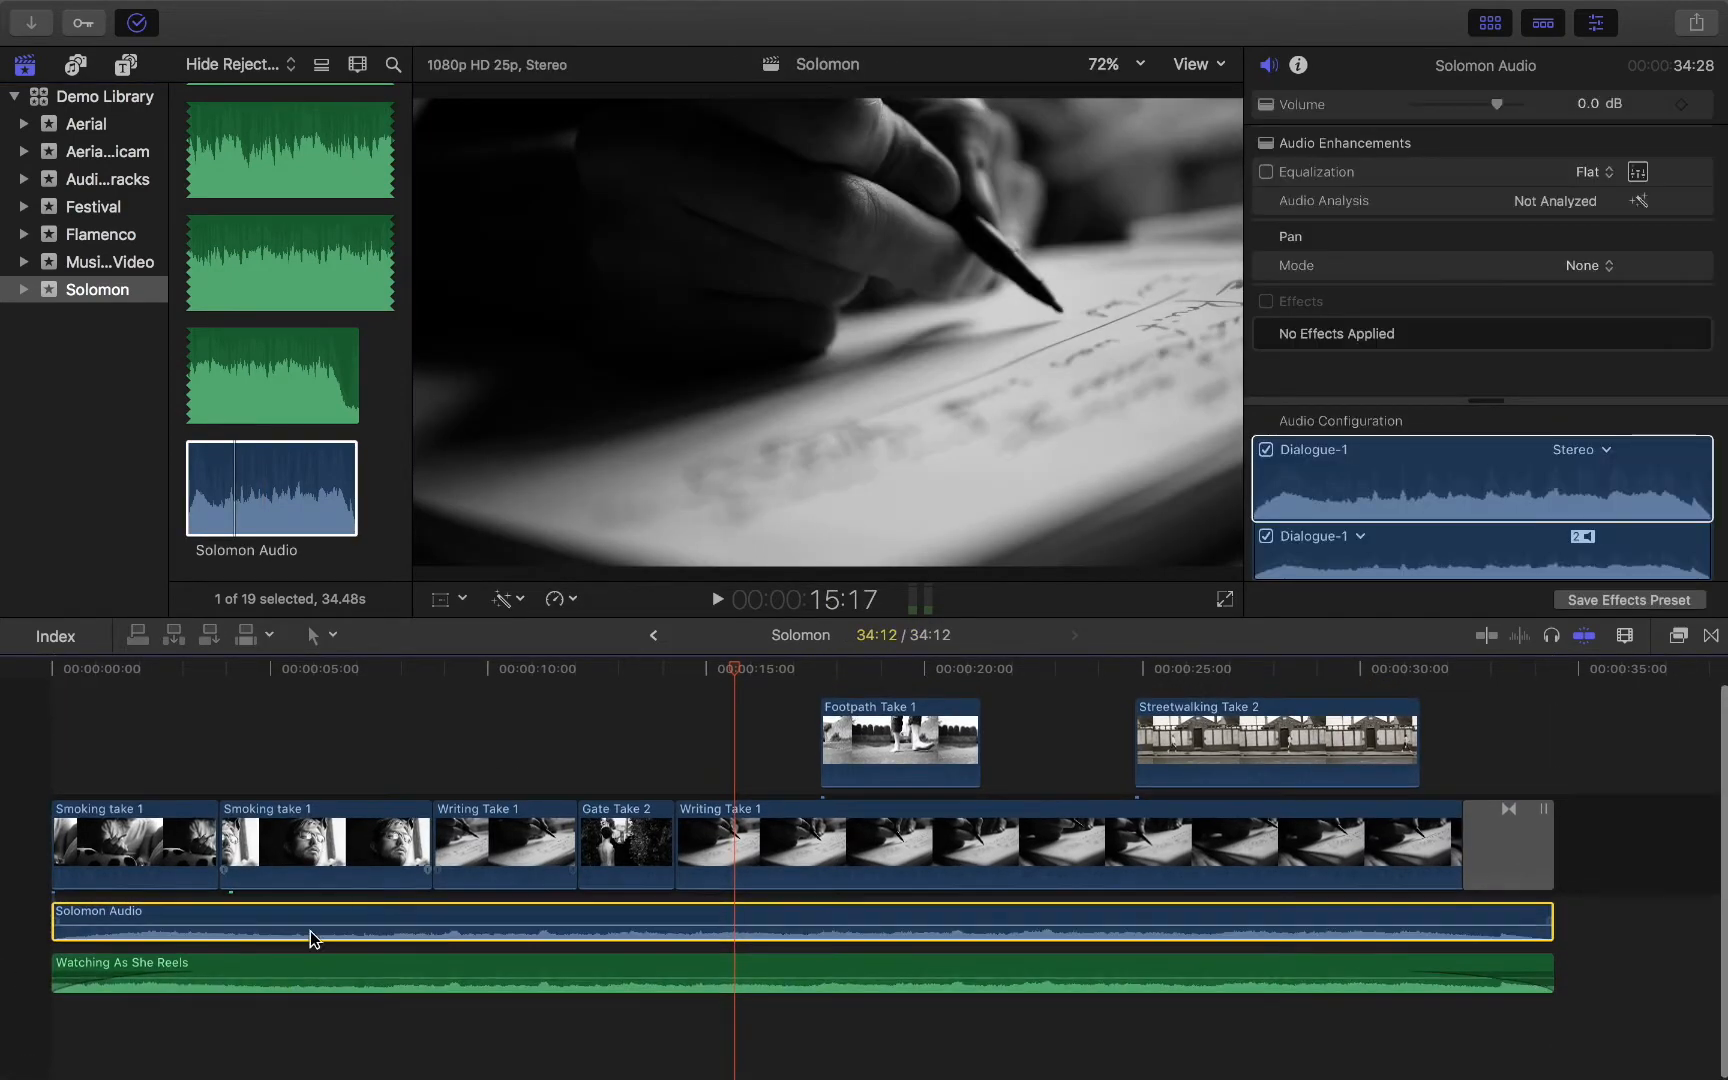
{"action": "left_click", "coordinate": [720, 843]}
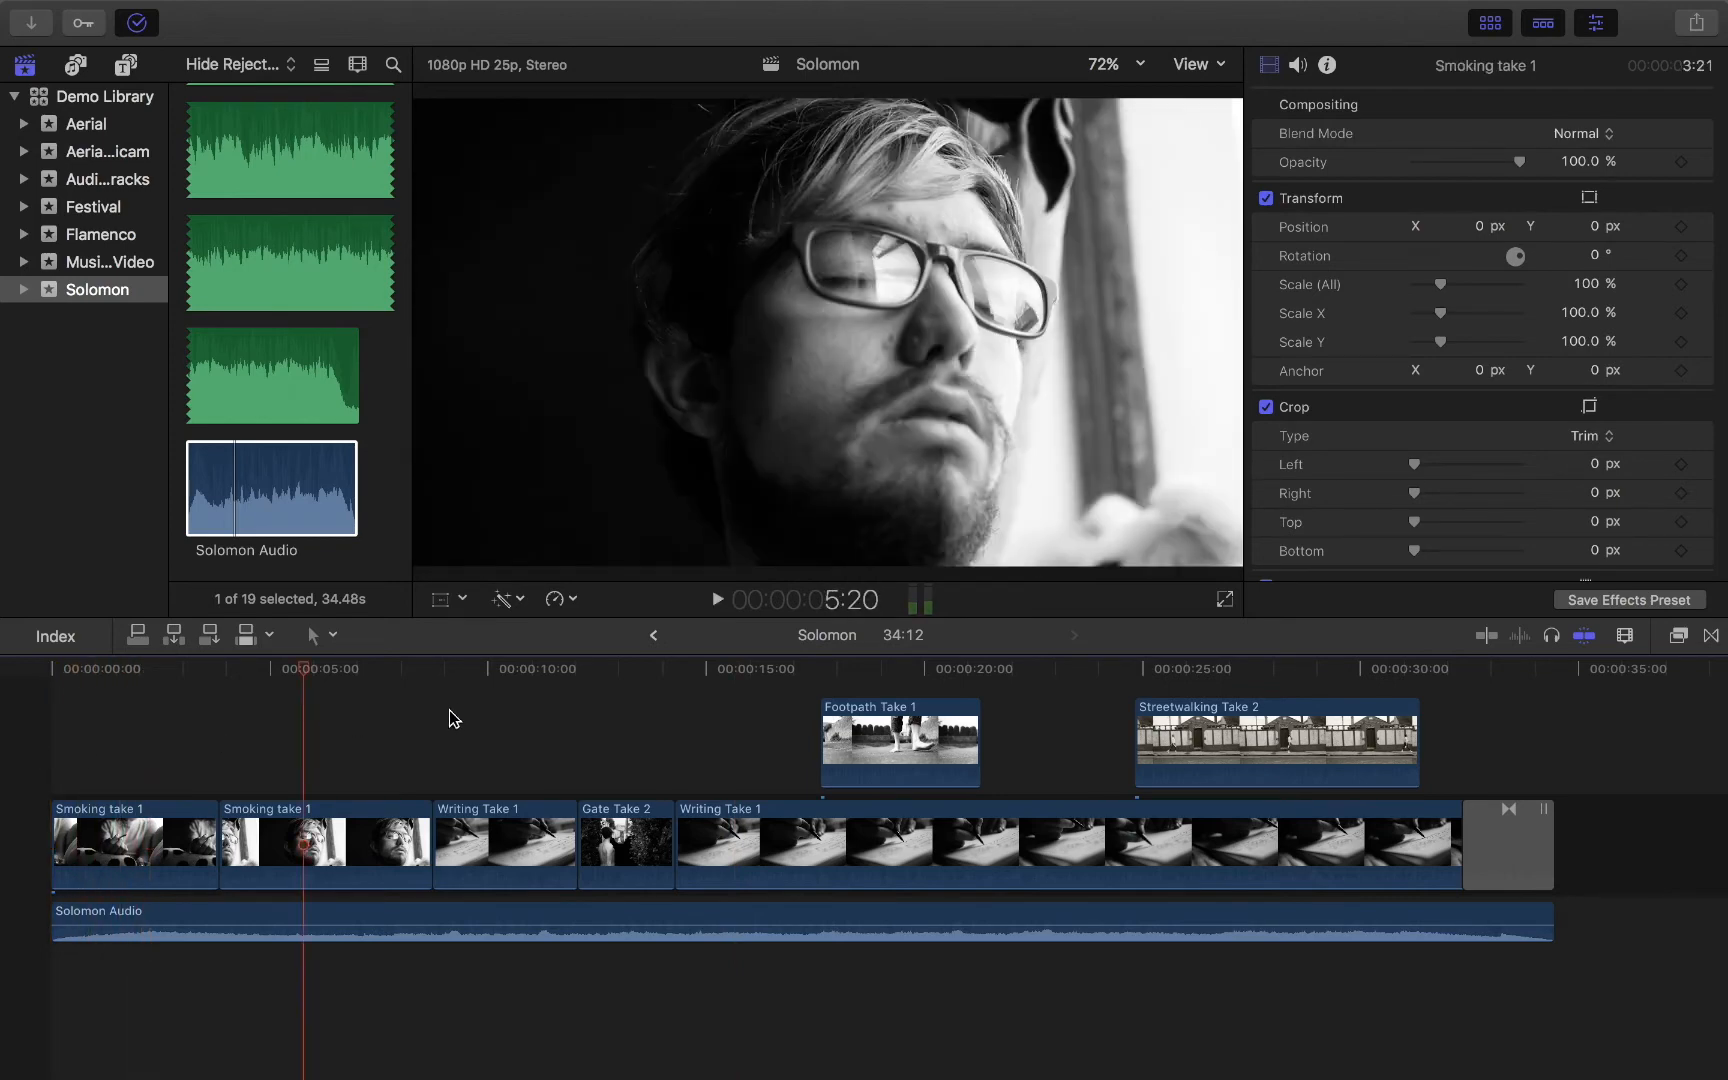
{"action": "left_click", "coordinate": [630, 668]}
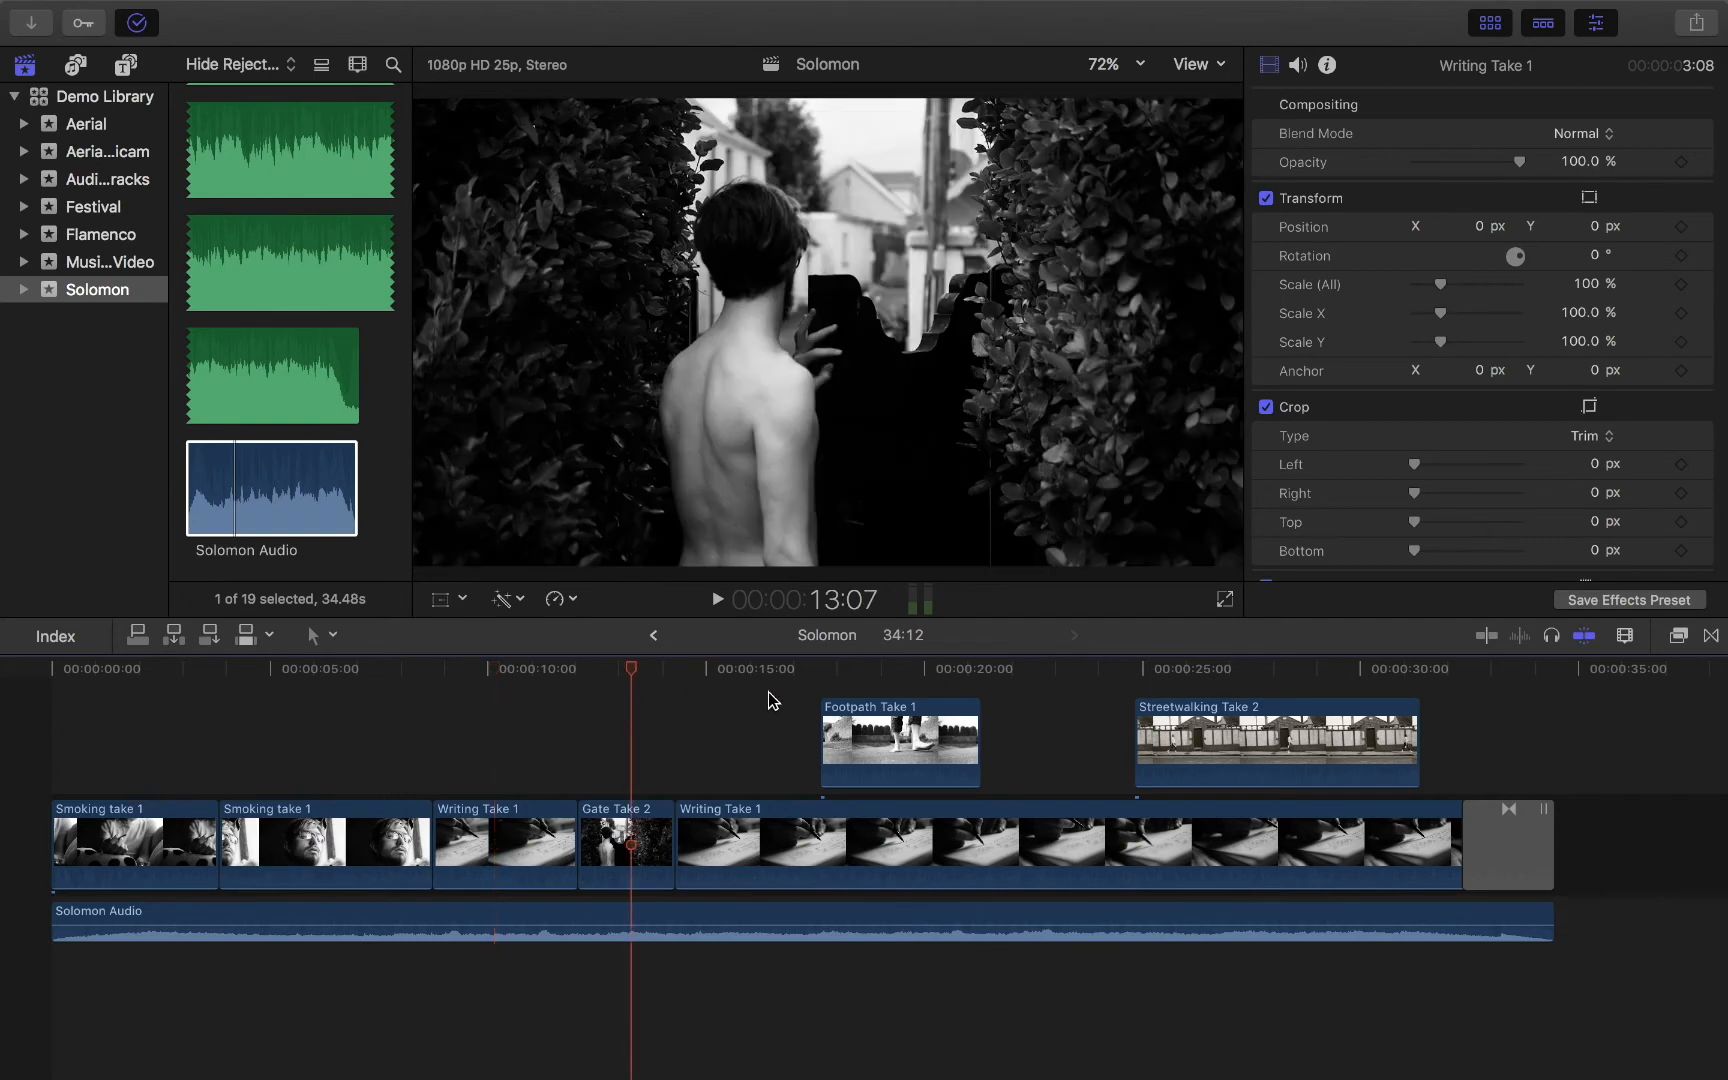
{"action": "left_click", "coordinate": [768, 668]}
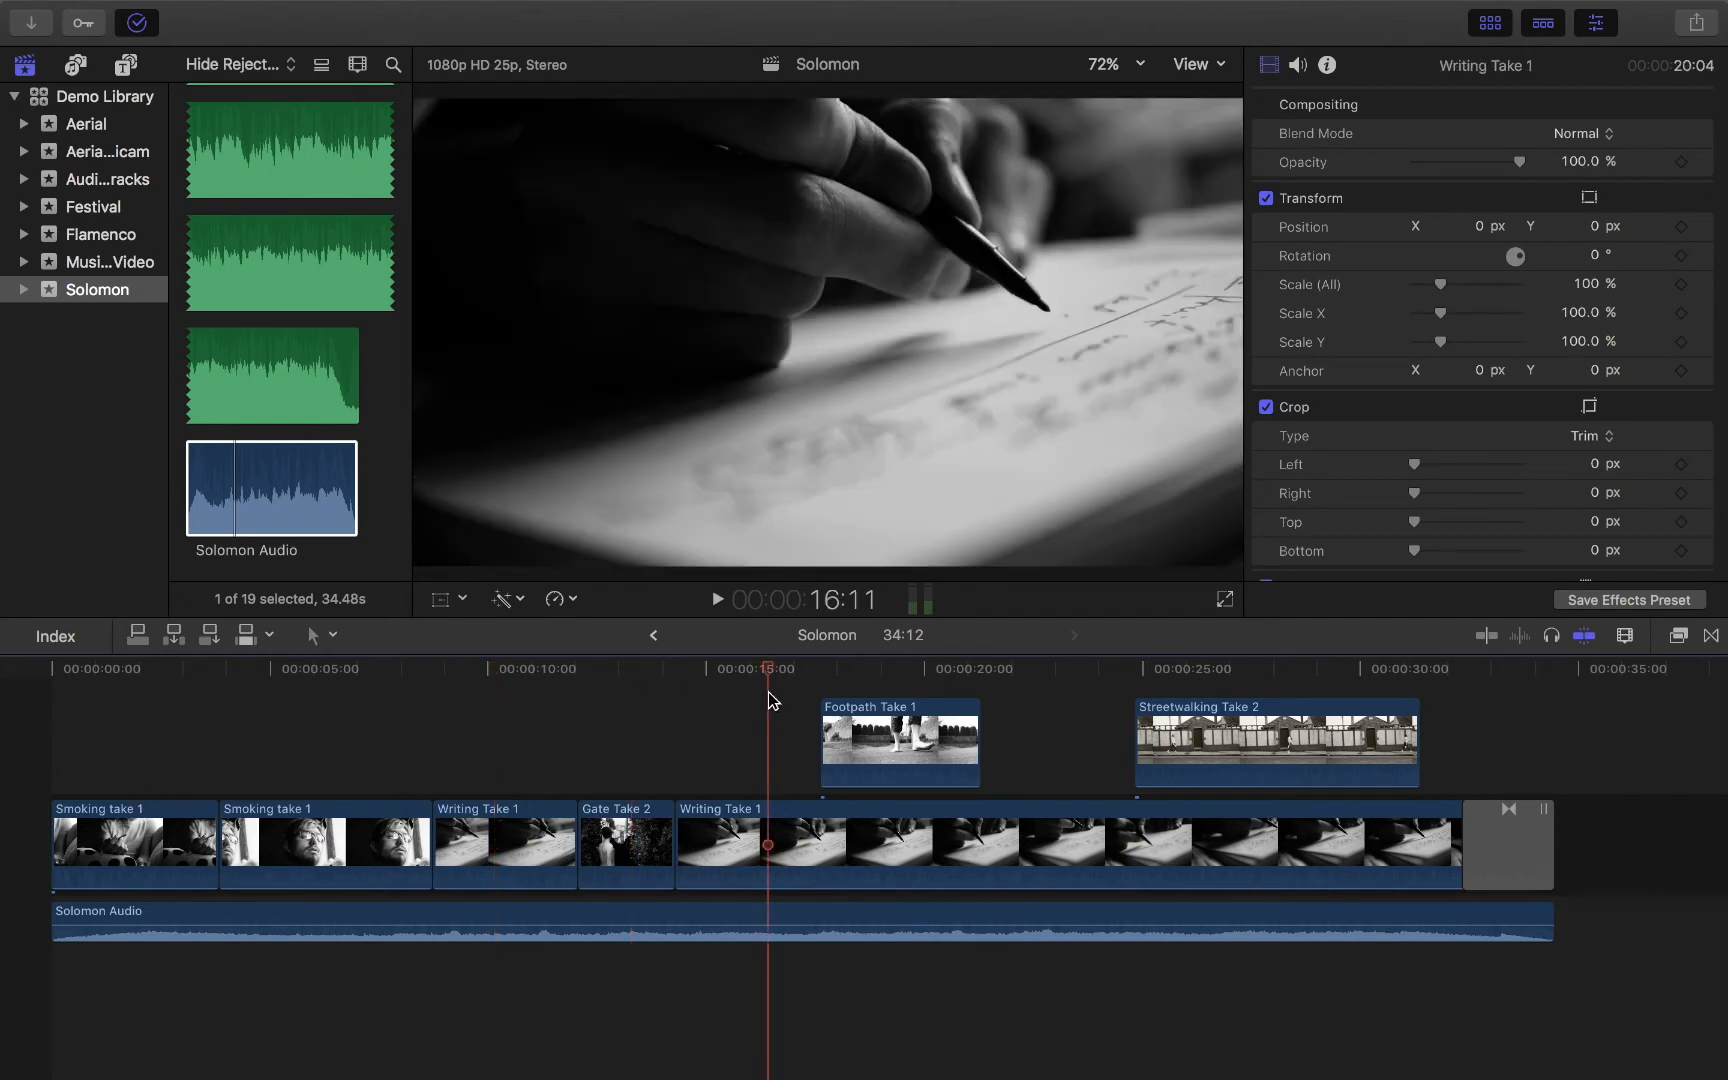